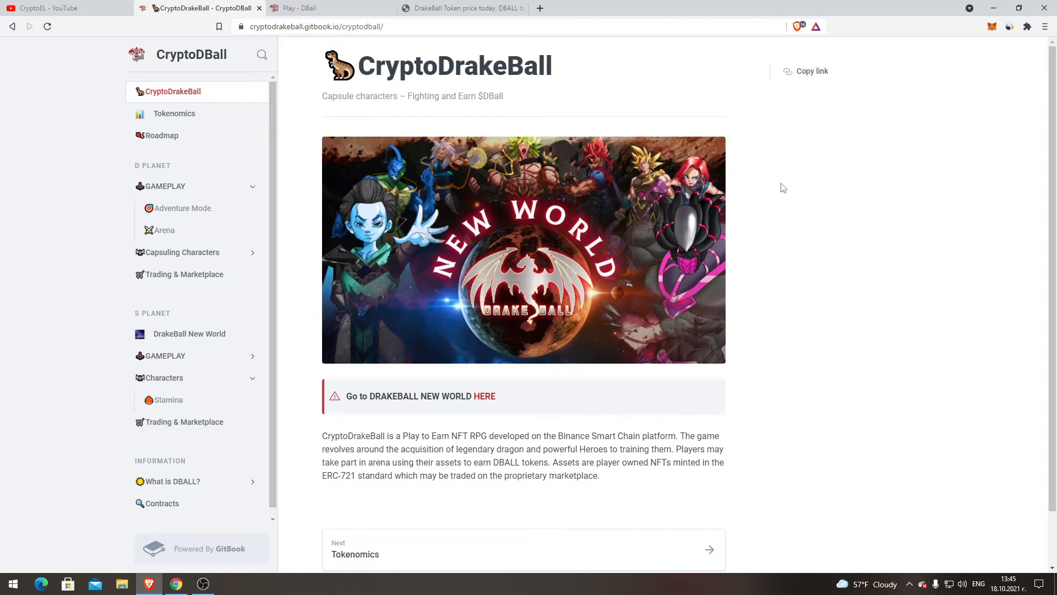
mouse_move(766, 182)
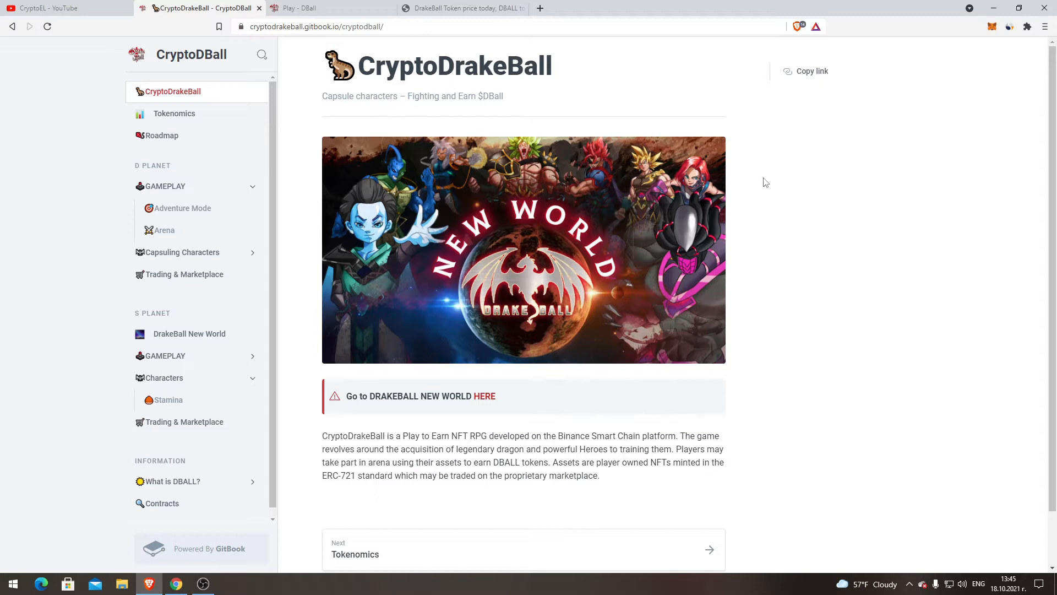
mouse_move(579, 200)
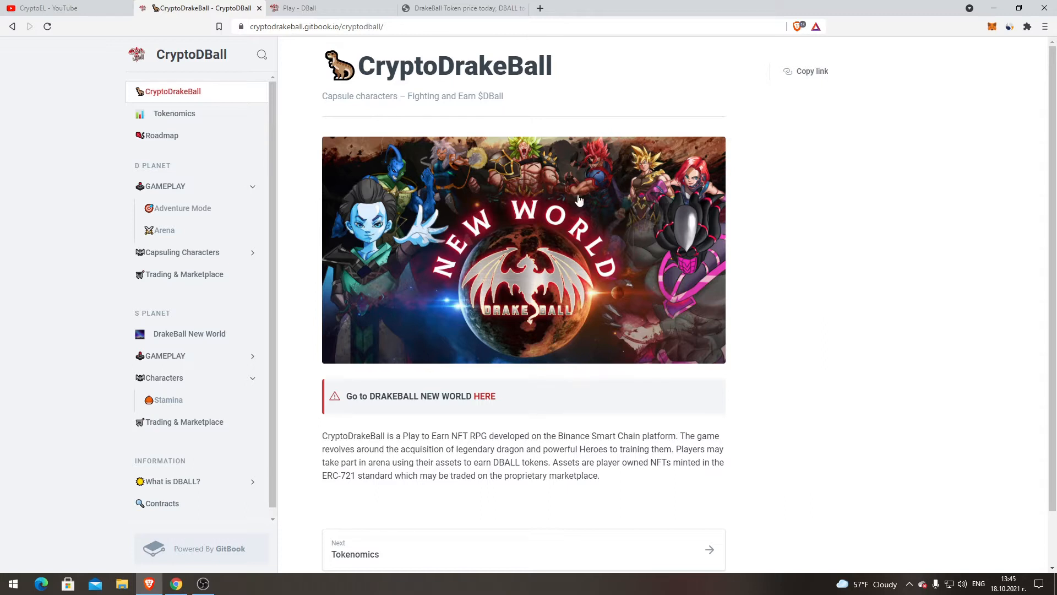
mouse_move(975, 53)
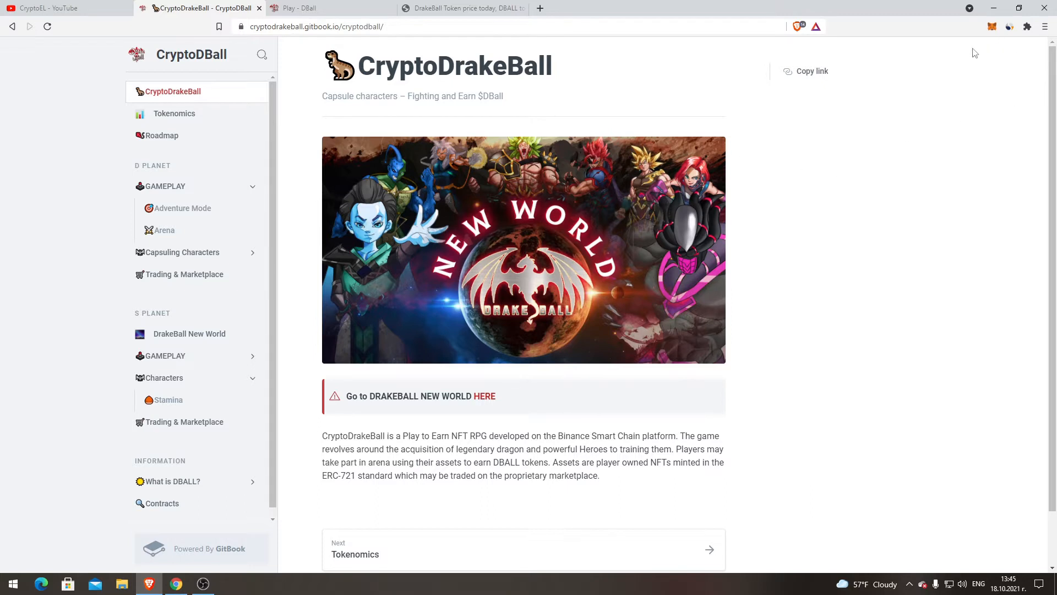
mouse_move(1017, 48)
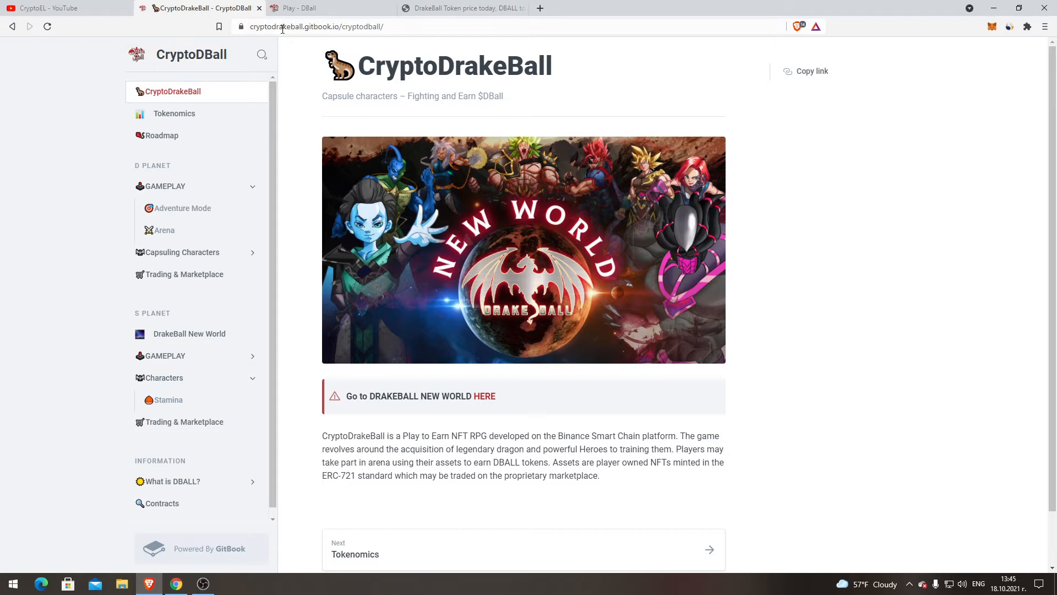
mouse_move(773, 159)
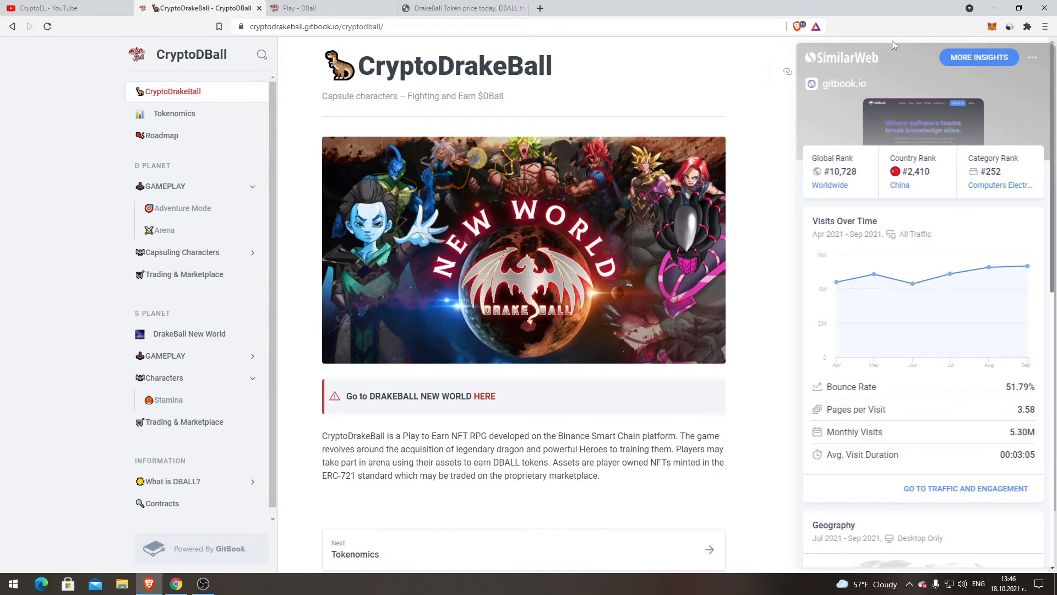
mouse_move(879, 439)
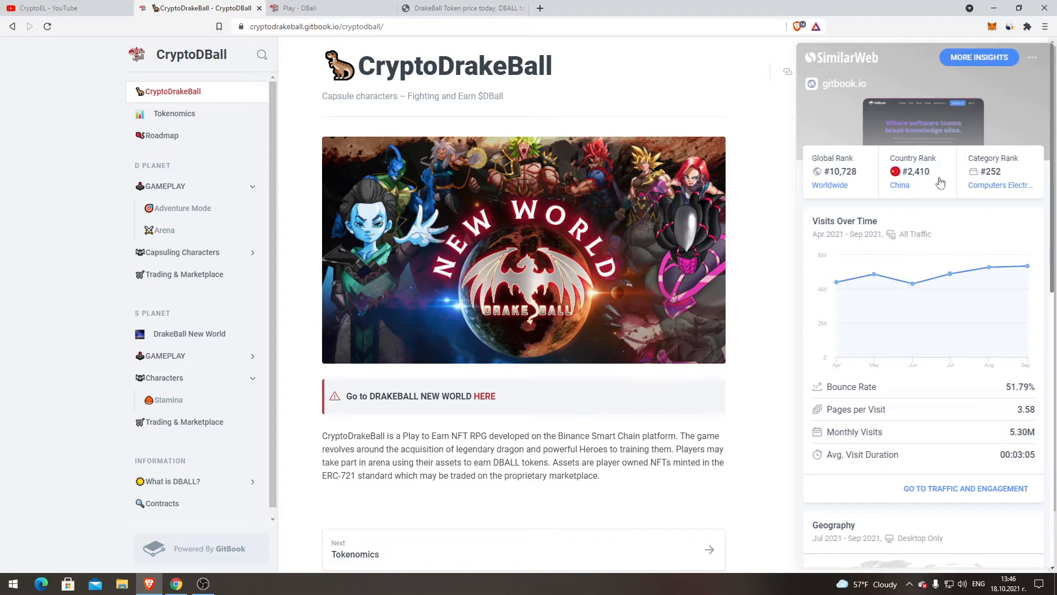
mouse_move(997, 161)
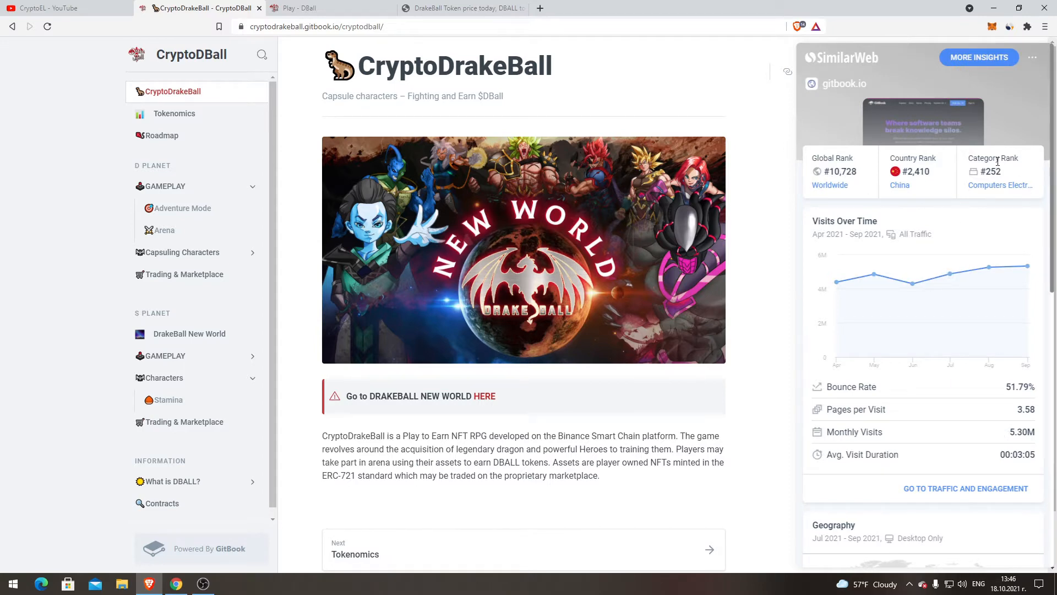
- Scroll the SimilarWeb gitbook.io panel down to the Geography breakdown of top countries
scroll("down", 3)
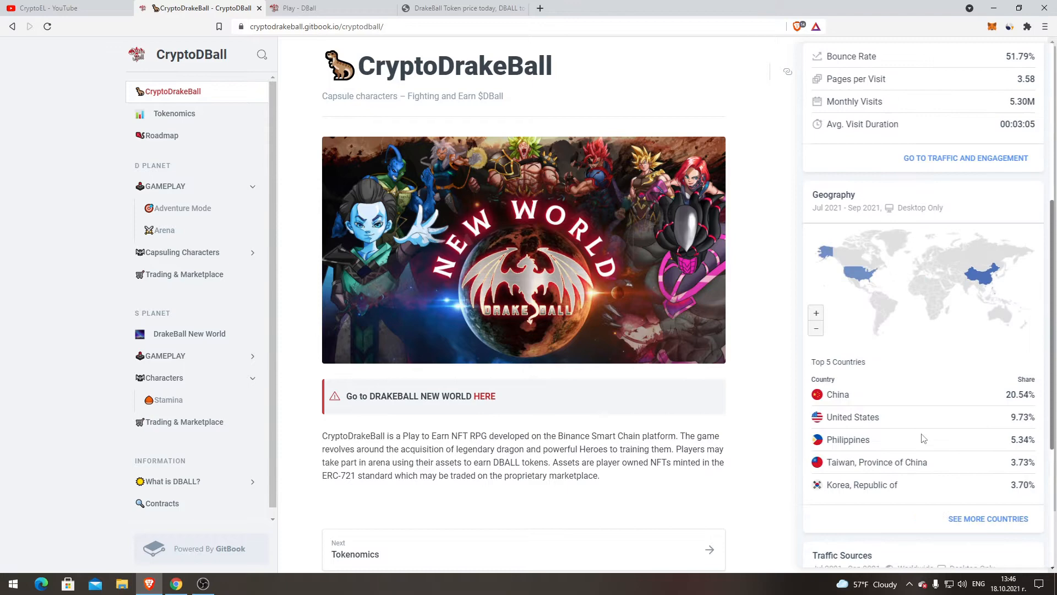
mouse_move(846, 268)
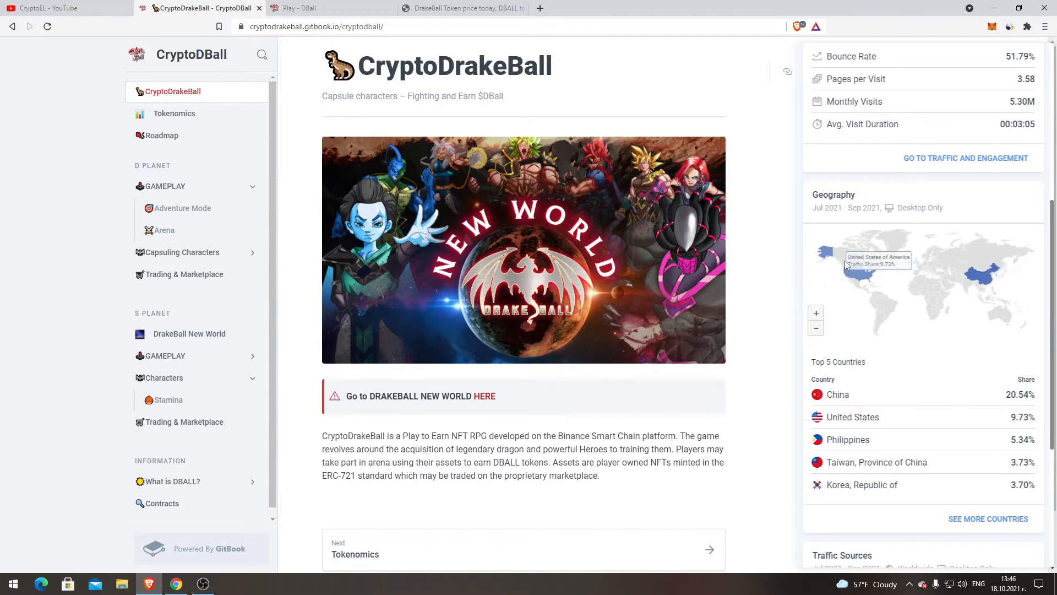
mouse_move(854, 281)
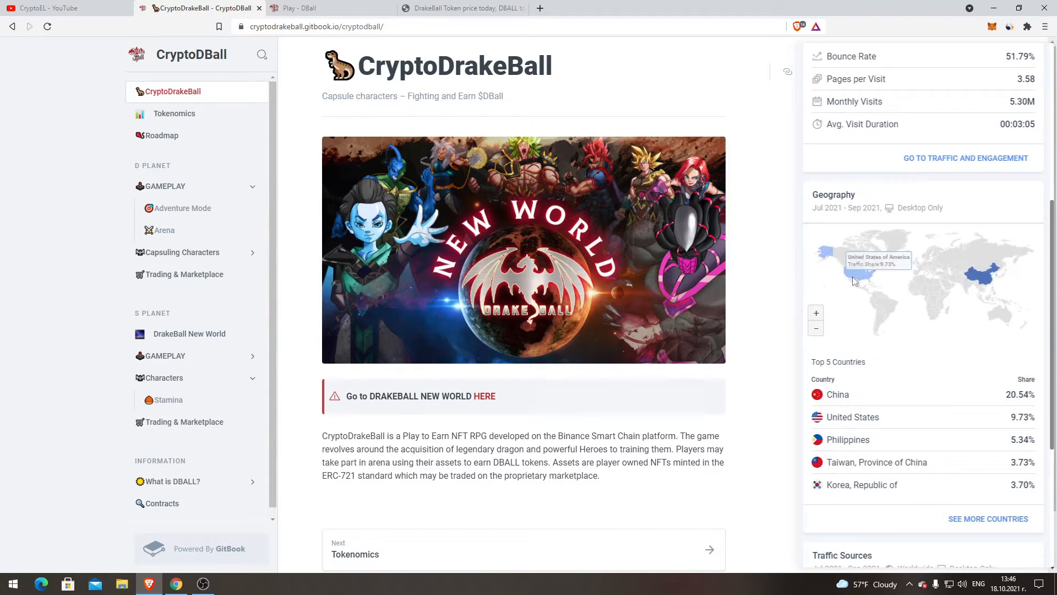
mouse_move(985, 279)
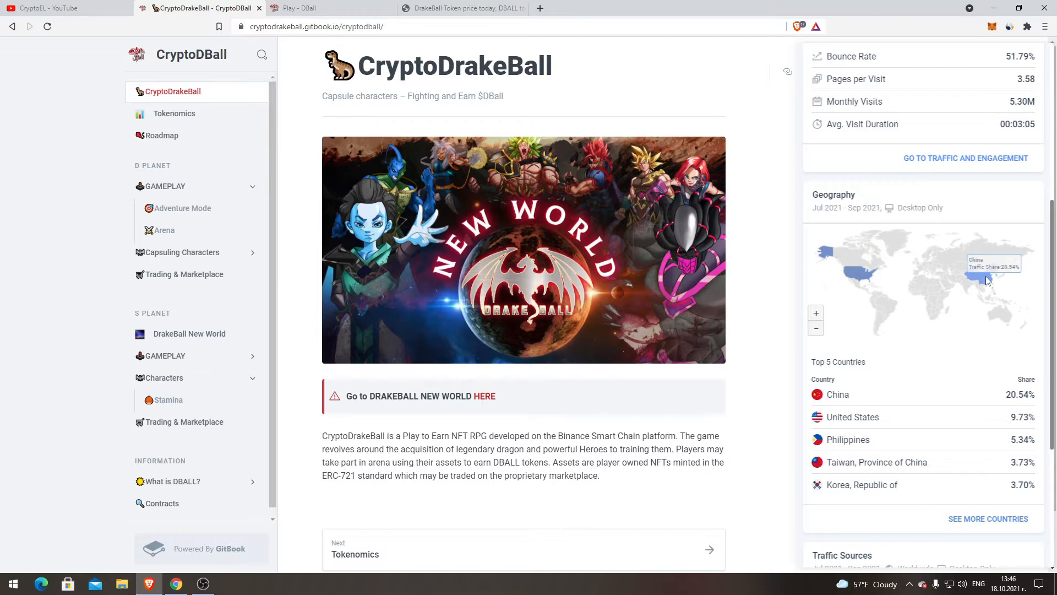
scroll("down", 3)
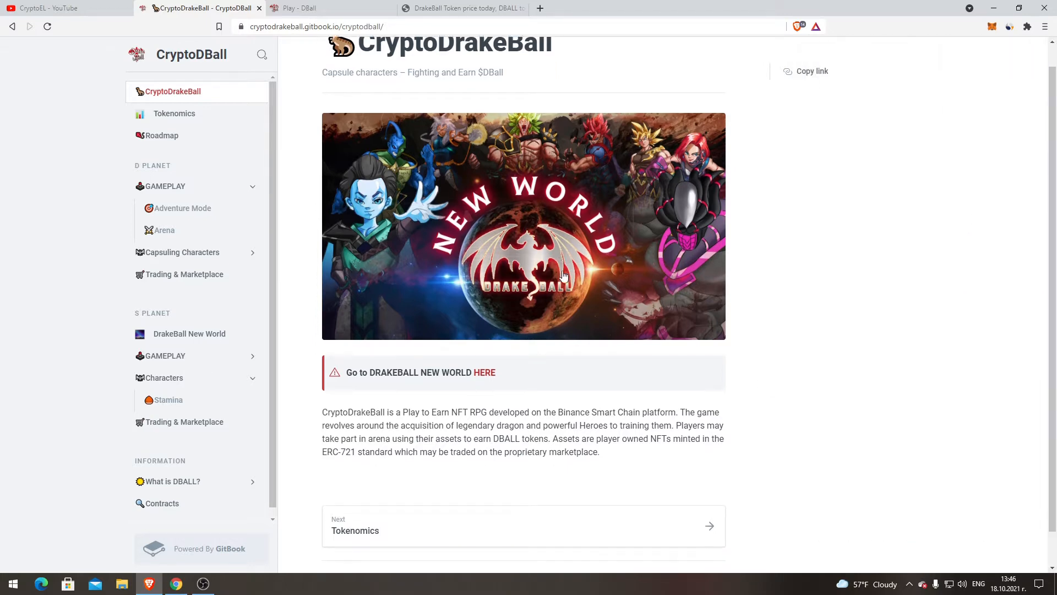
- Read the play-to-earn NFT RPG description, briefly highlighting and clearing the word 'acquisition'
scroll("down", 3)
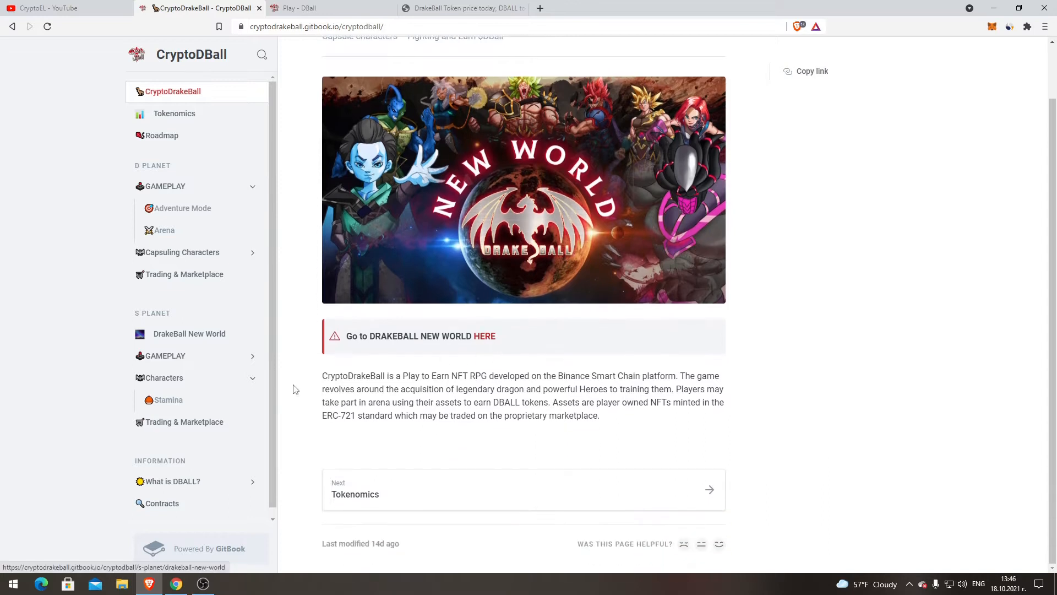
mouse_move(497, 371)
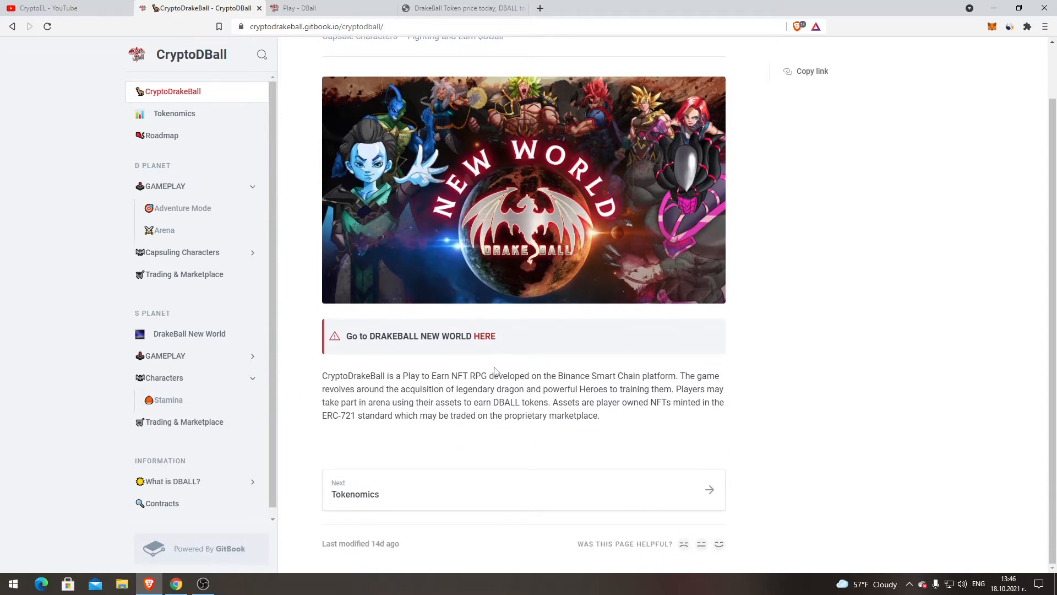
mouse_move(615, 358)
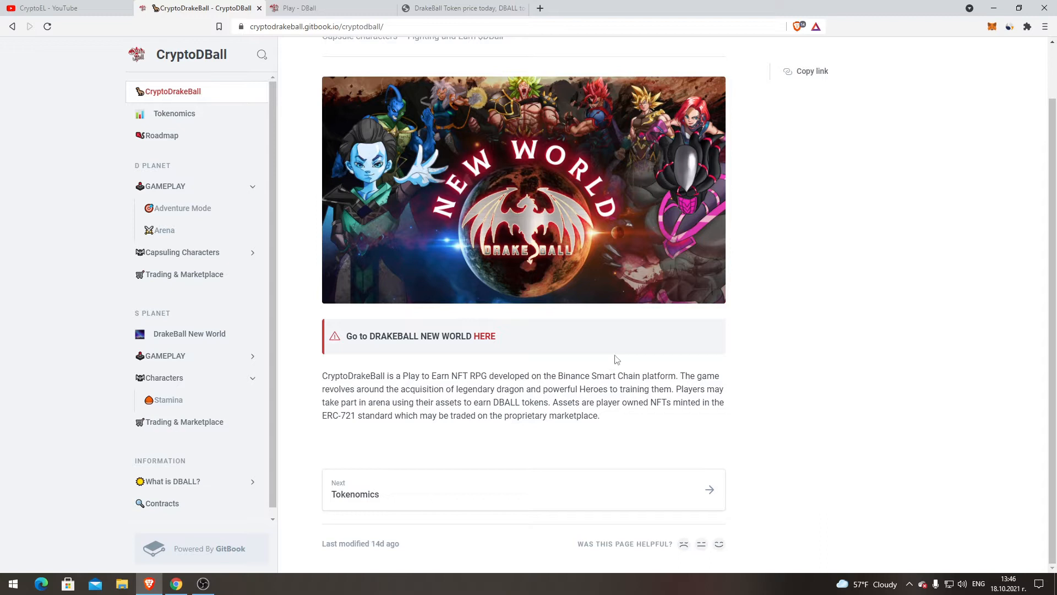
mouse_move(678, 400)
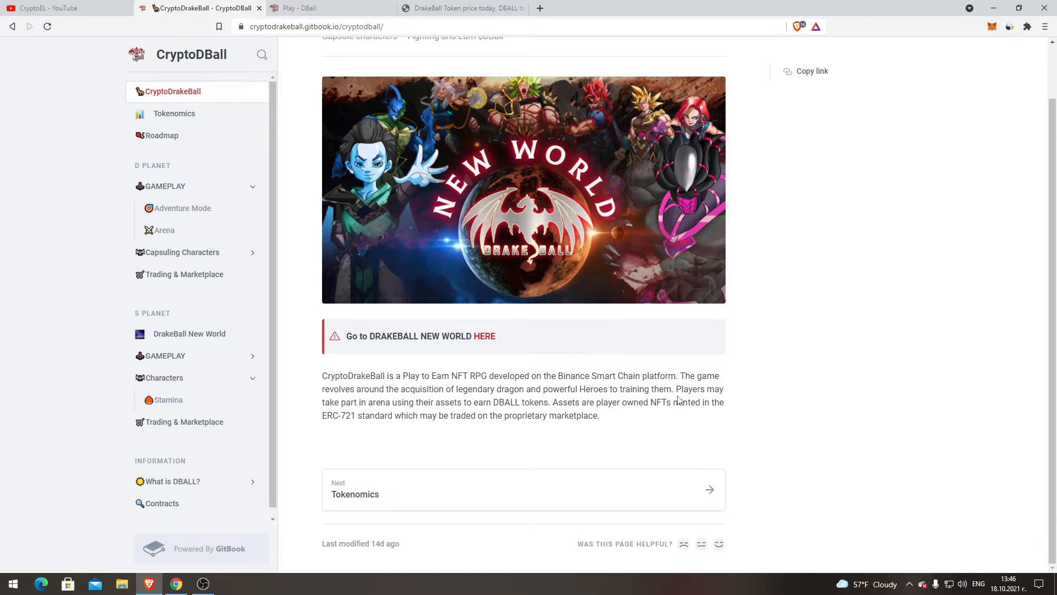
mouse_move(382, 372)
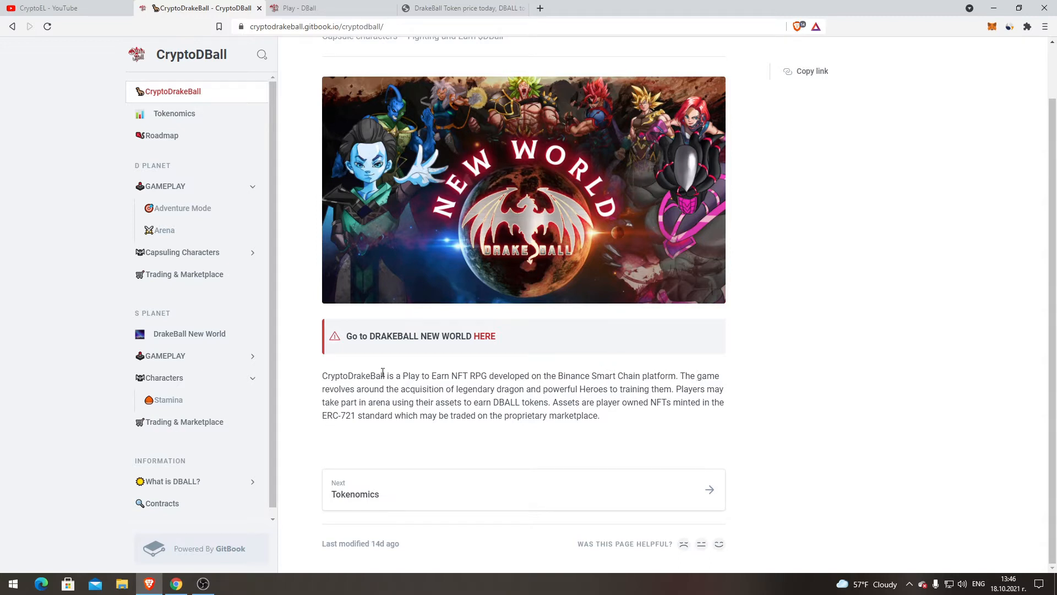
mouse_move(416, 360)
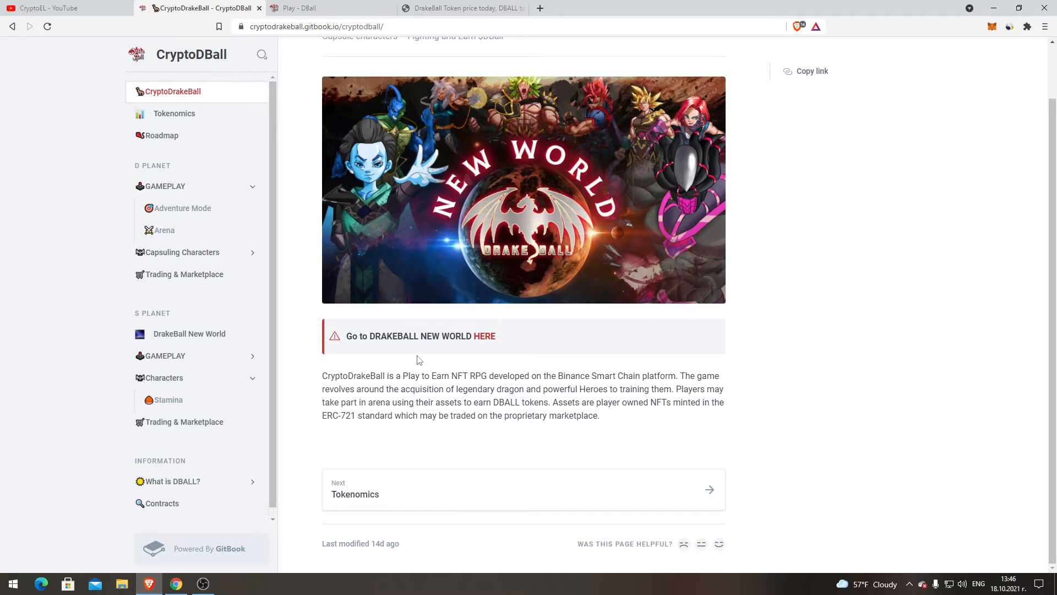
double_click(412, 389)
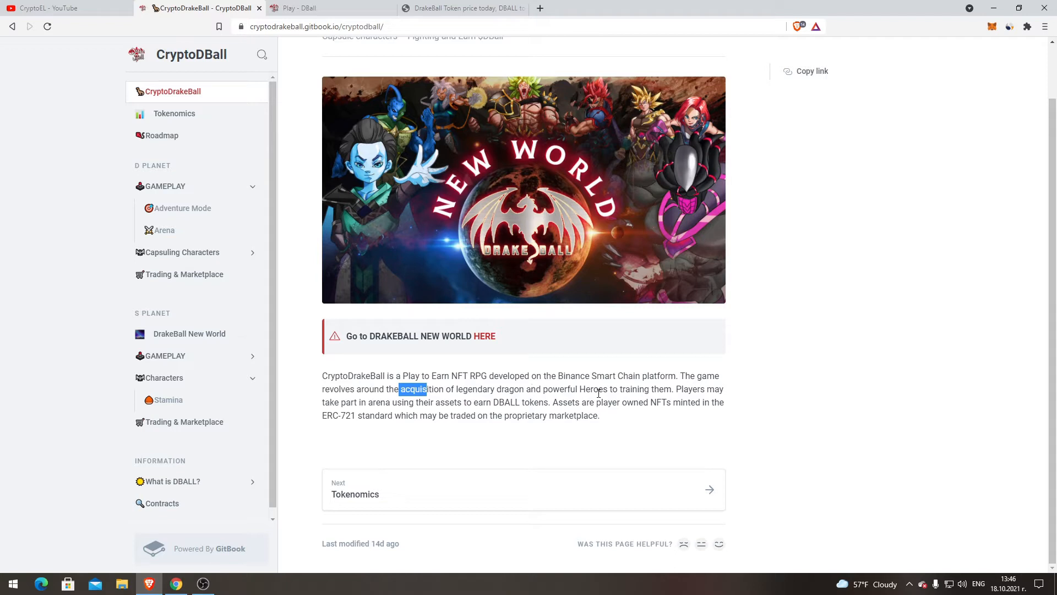
mouse_move(709, 399)
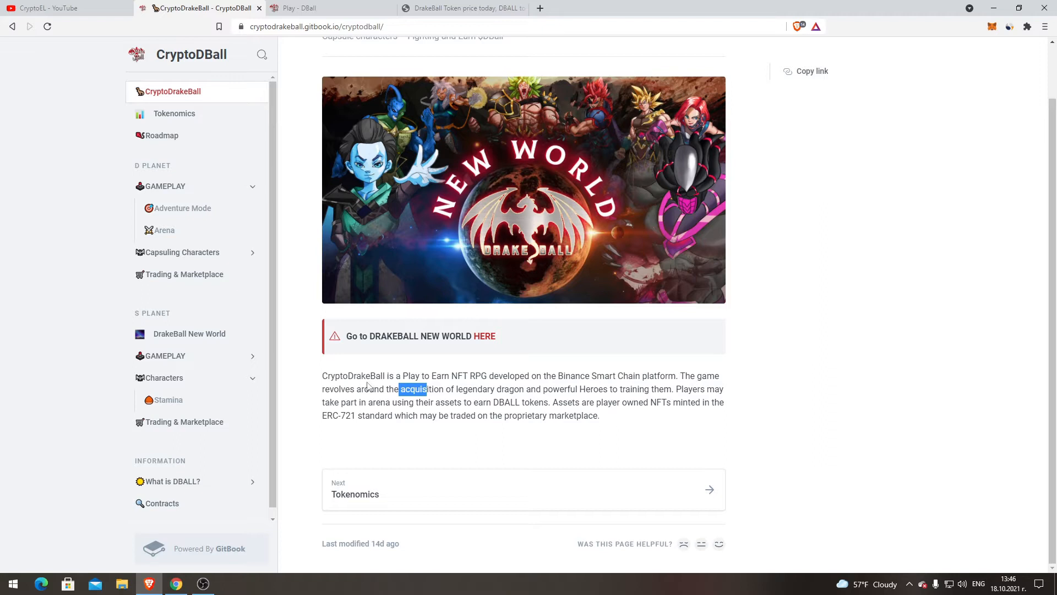
mouse_move(505, 413)
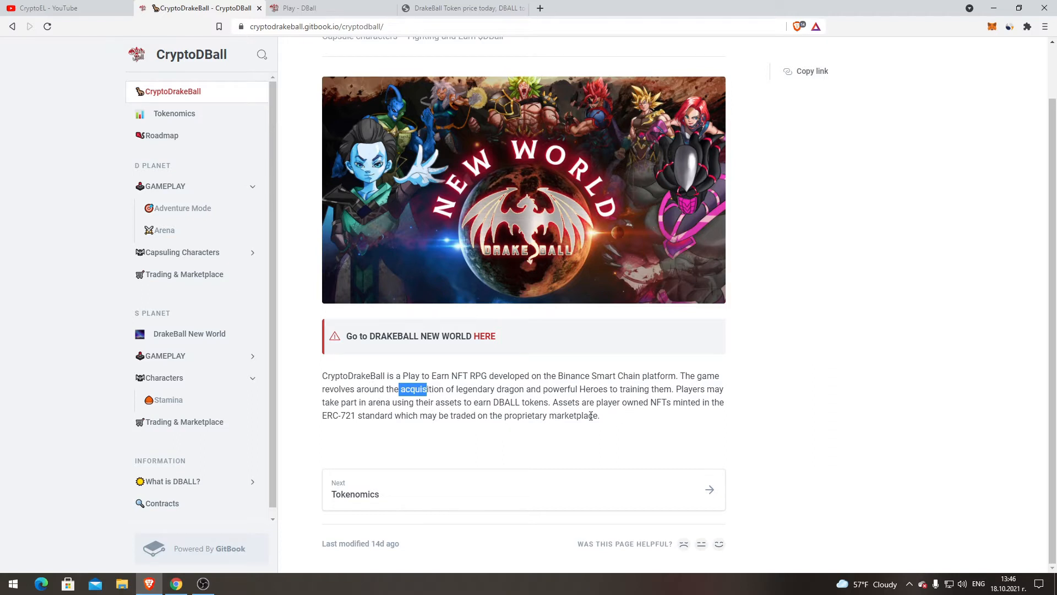
mouse_move(713, 384)
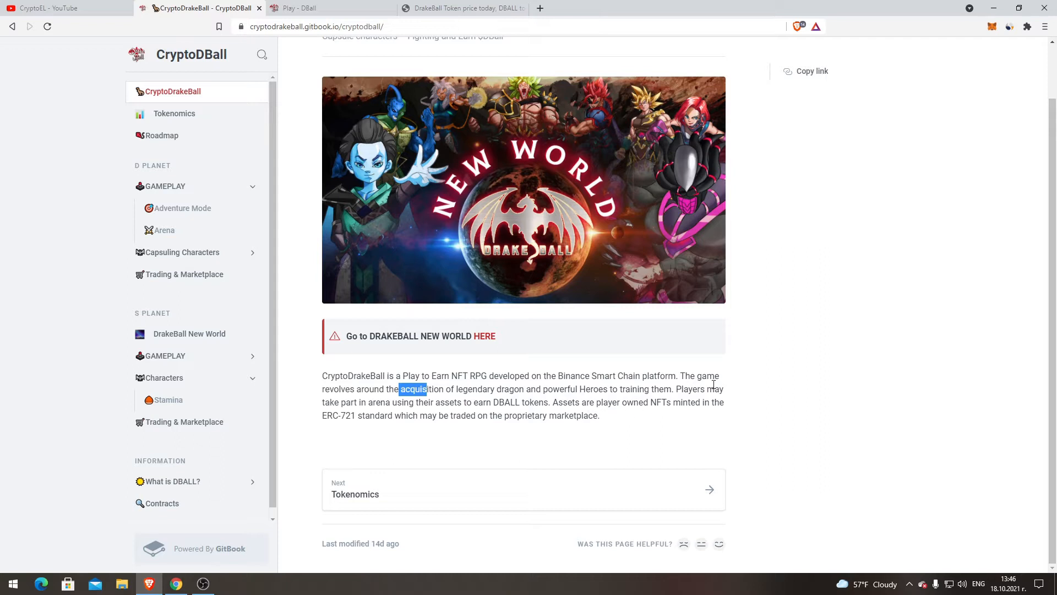
mouse_move(351, 414)
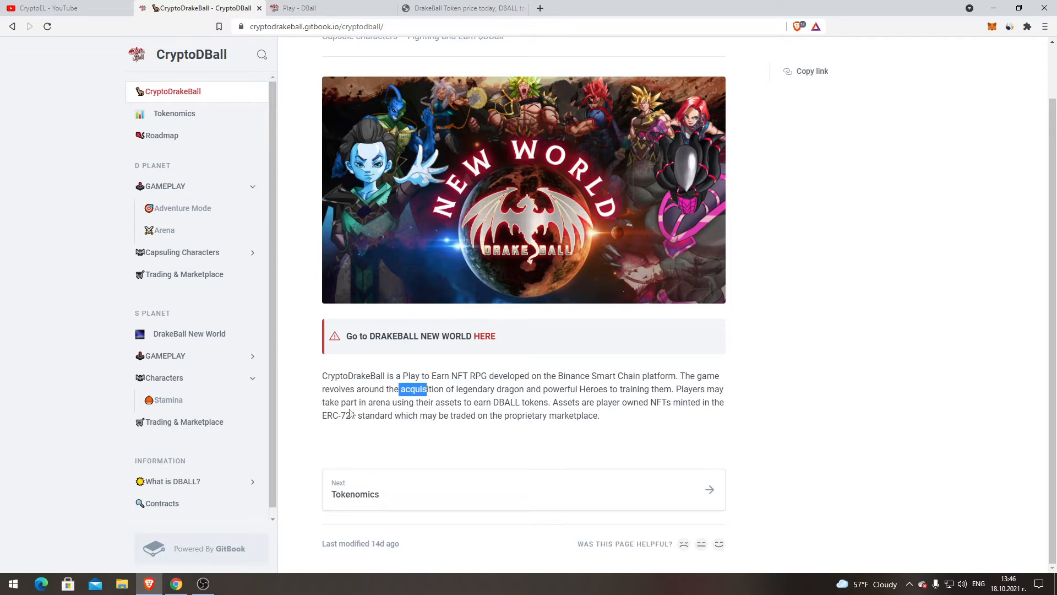
mouse_move(347, 412)
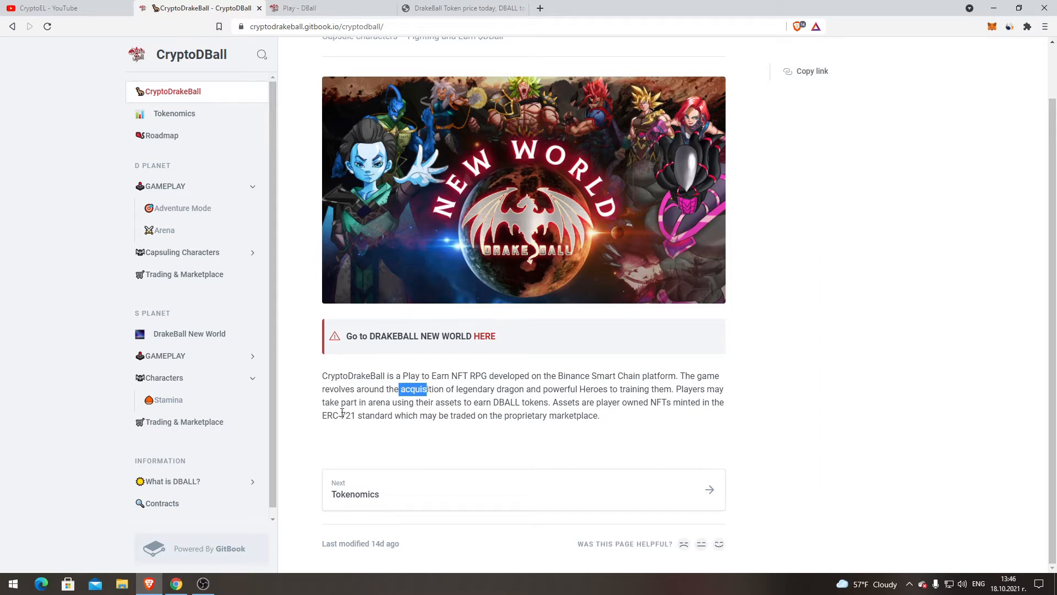
mouse_move(379, 405)
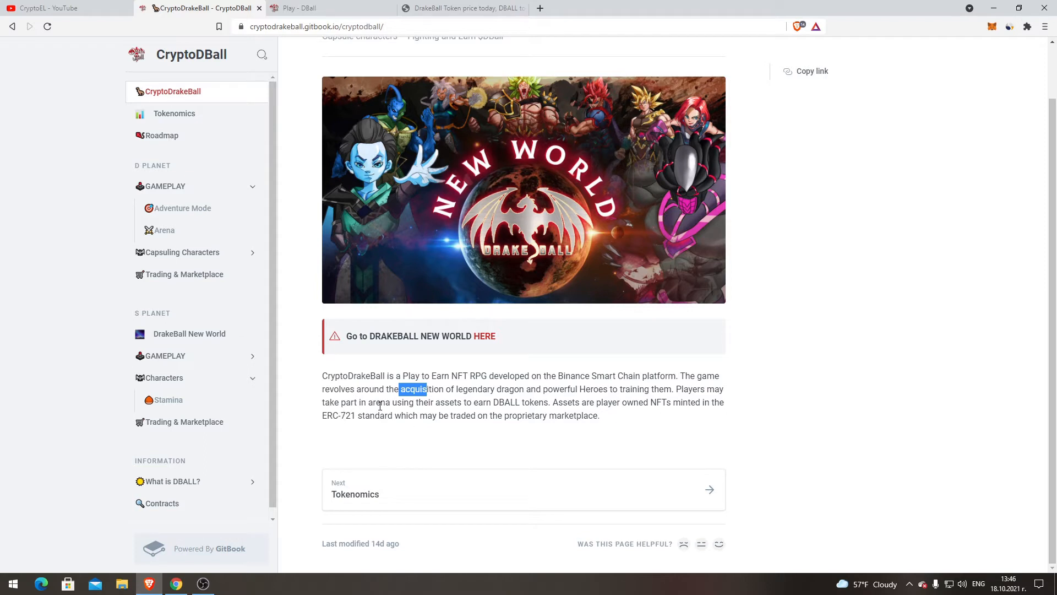
left_click(560, 425)
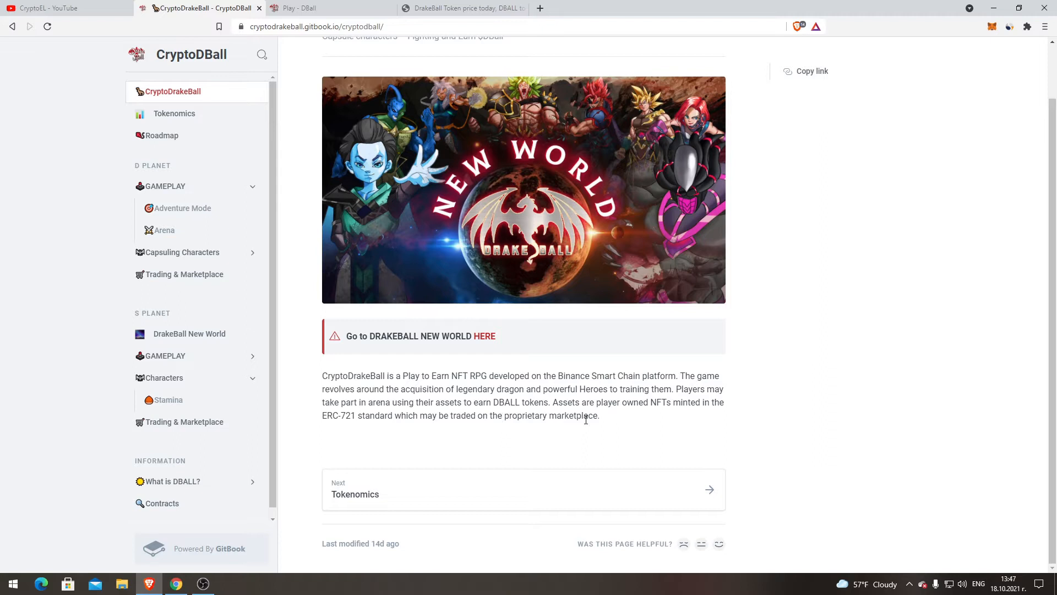
scroll("up", 3)
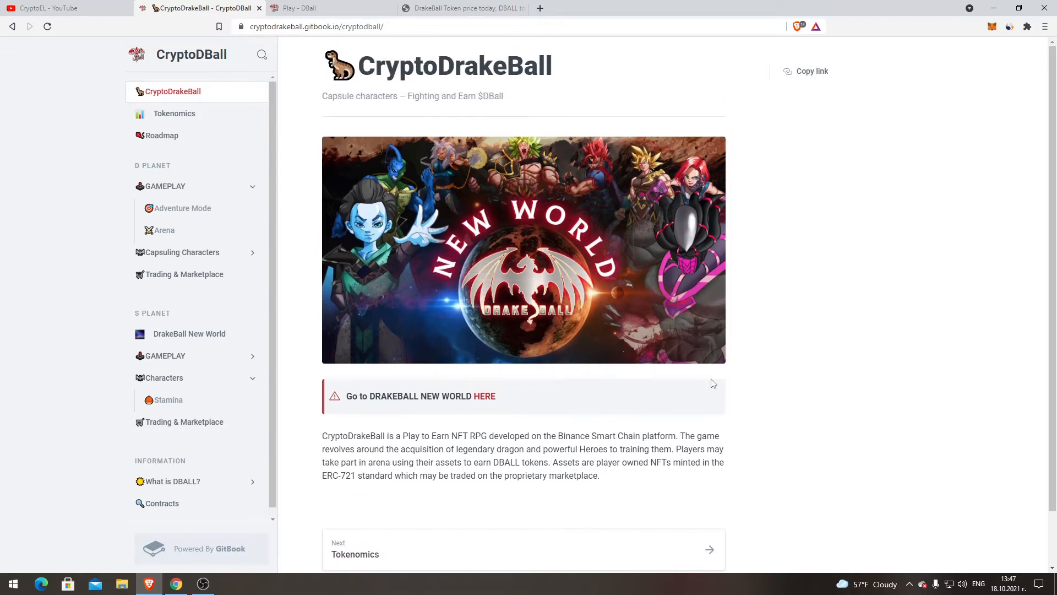
scroll("down", 3)
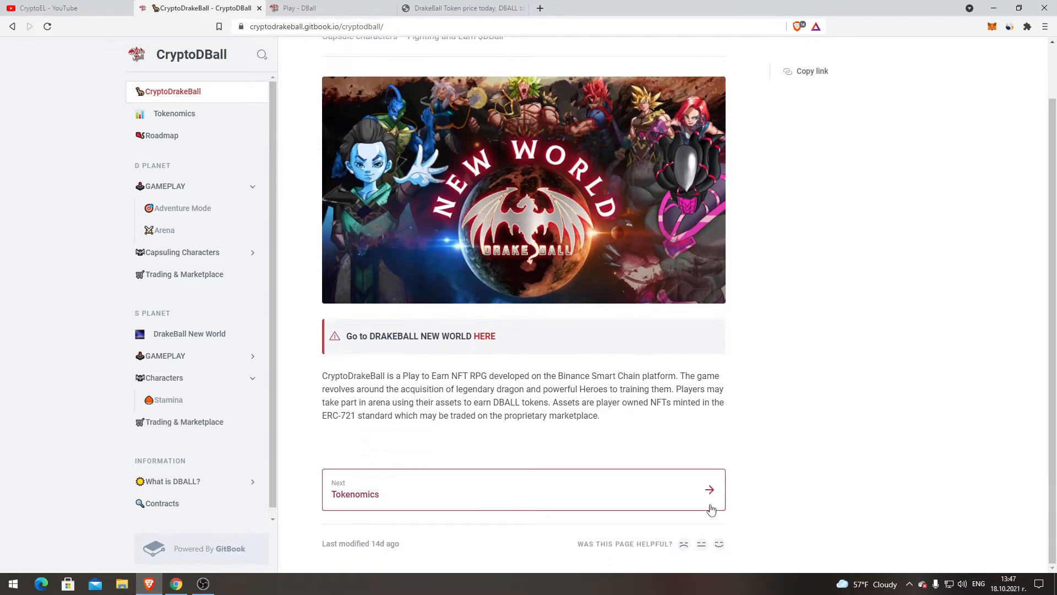
- Open the Tokenomics page showing the DBALL allocation table with 1,000,000 total supply
left_click(523, 489)
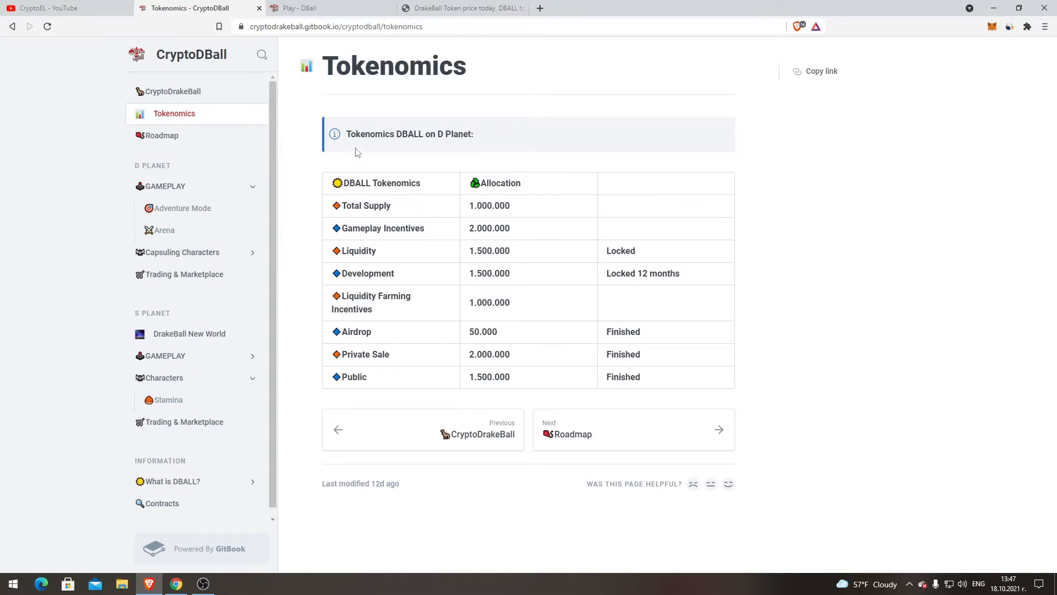
mouse_move(493, 204)
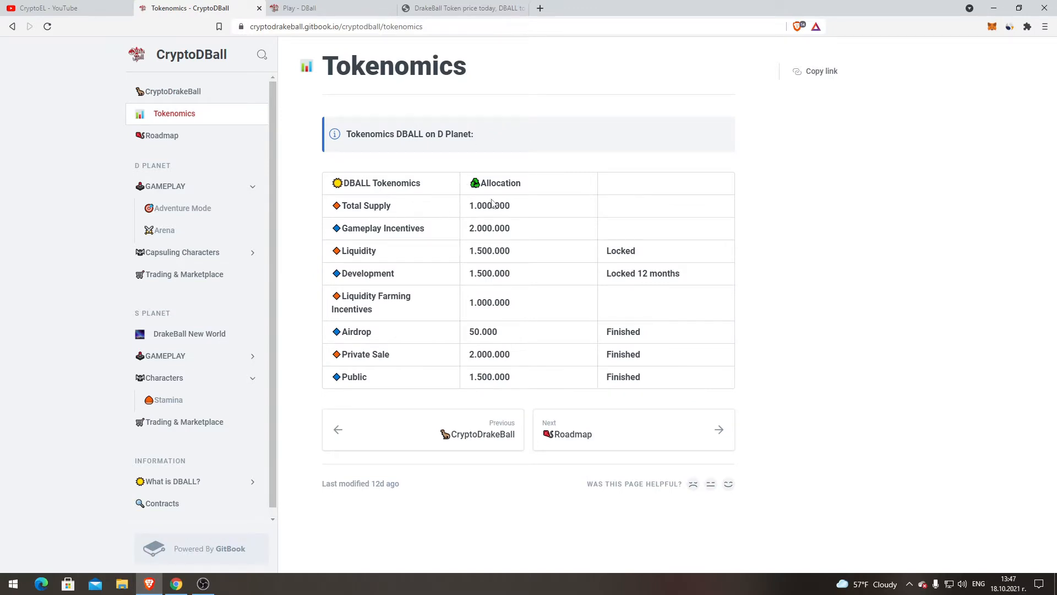
mouse_move(489, 206)
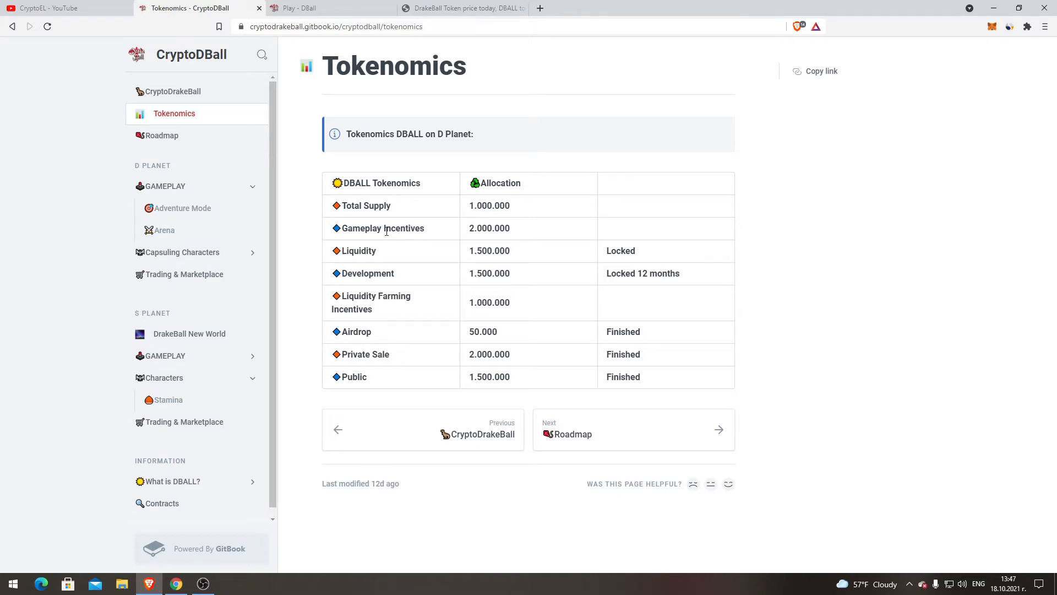
mouse_move(466, 237)
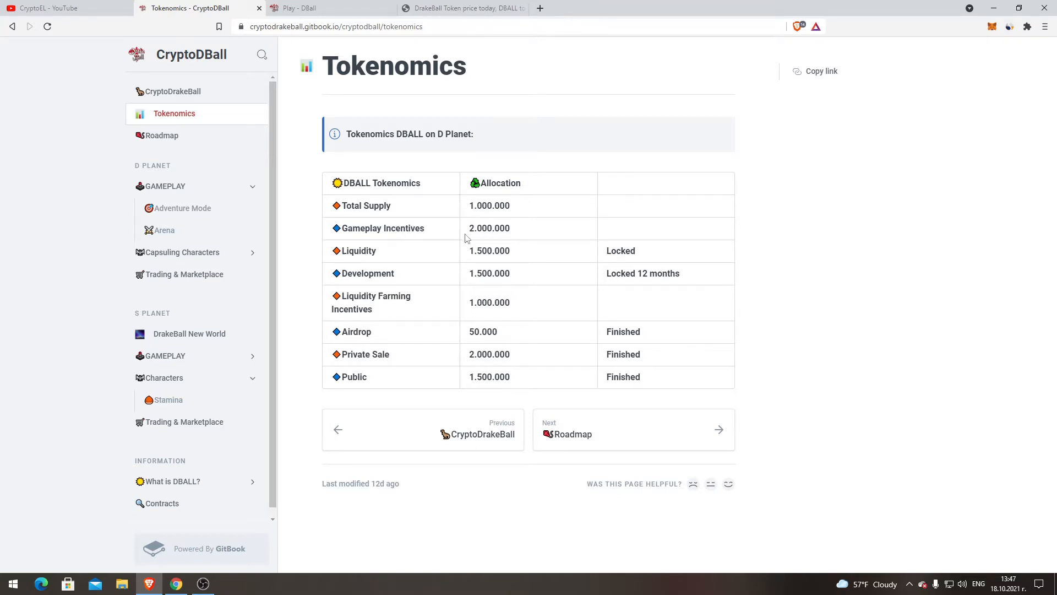
mouse_move(622, 255)
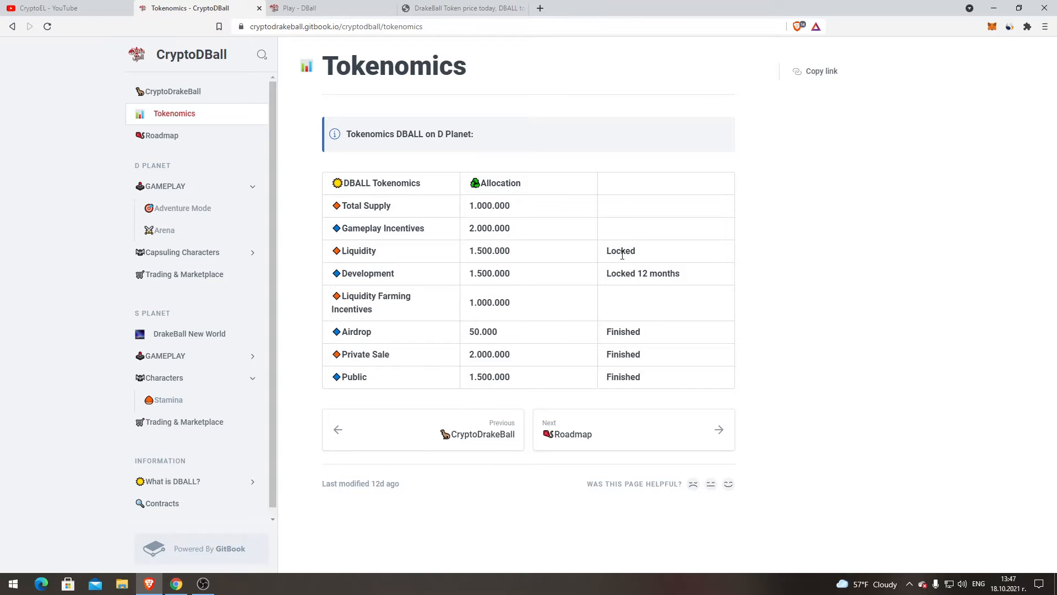
mouse_move(546, 263)
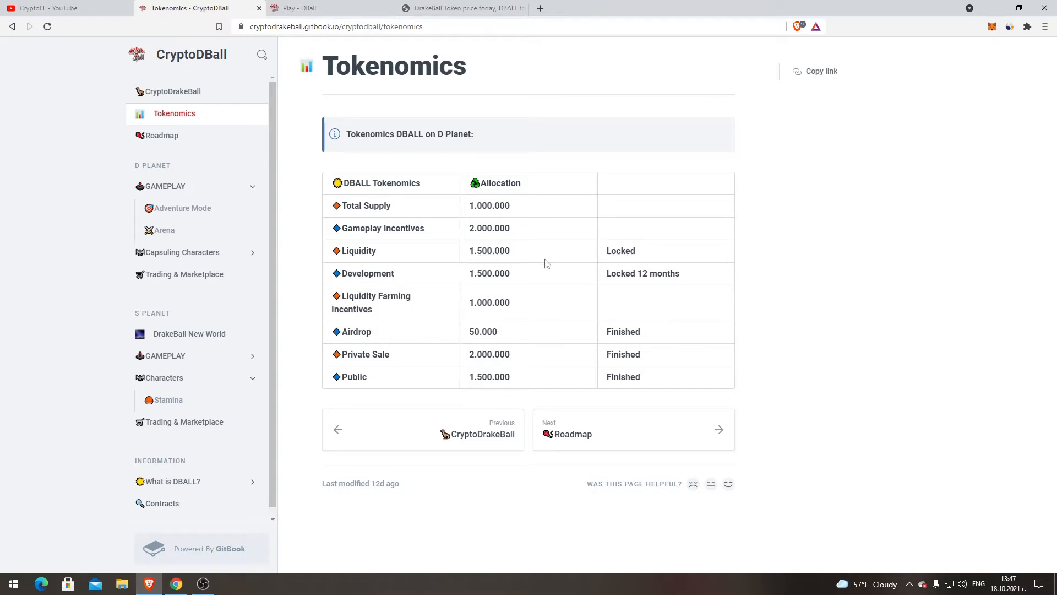
mouse_move(487, 248)
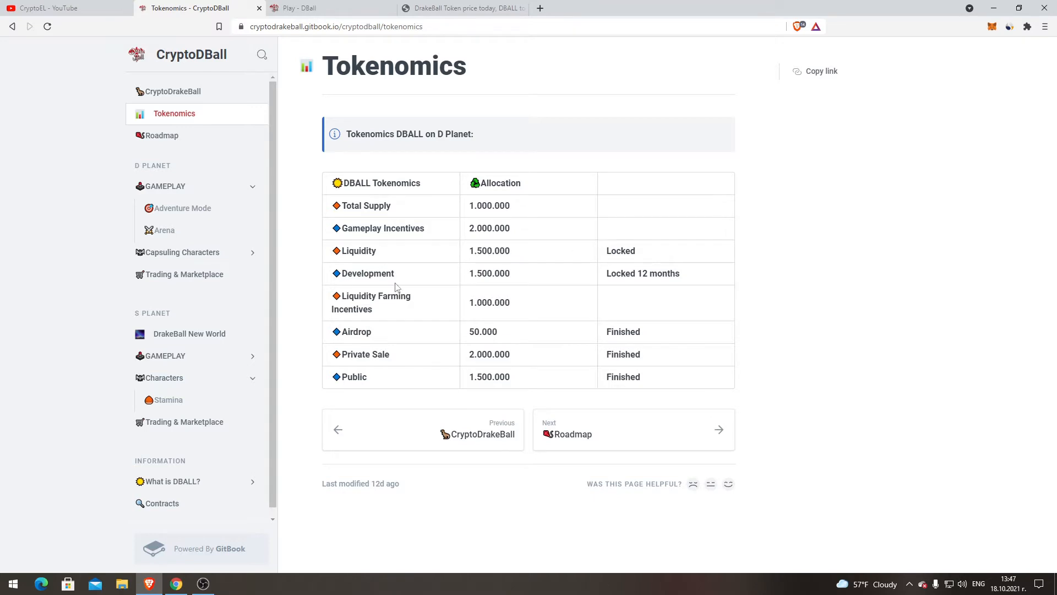
mouse_move(685, 277)
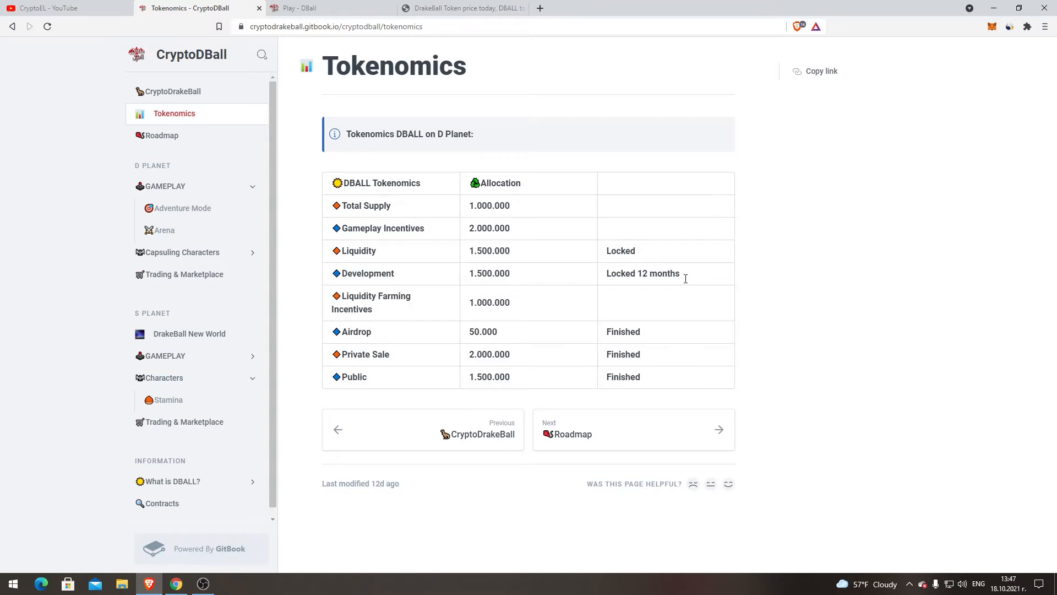
mouse_move(331, 298)
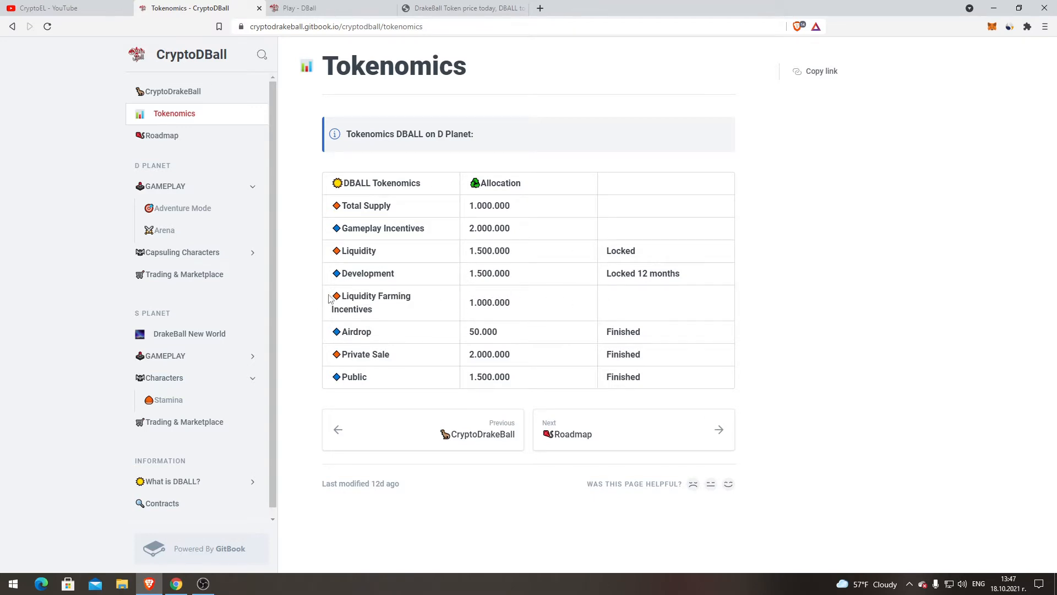
mouse_move(361, 326)
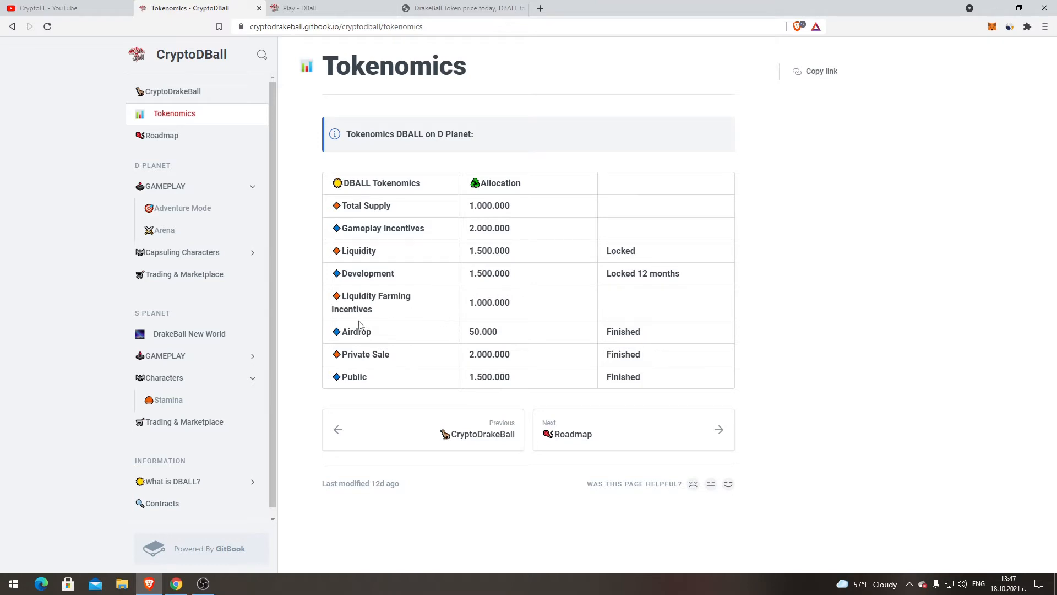
mouse_move(565, 339)
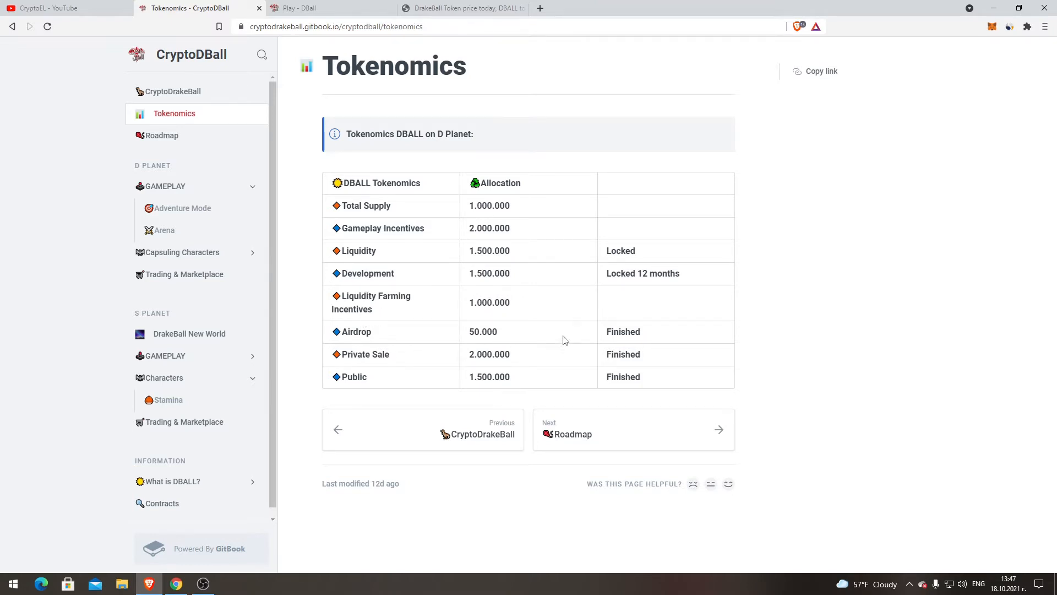
mouse_move(588, 391)
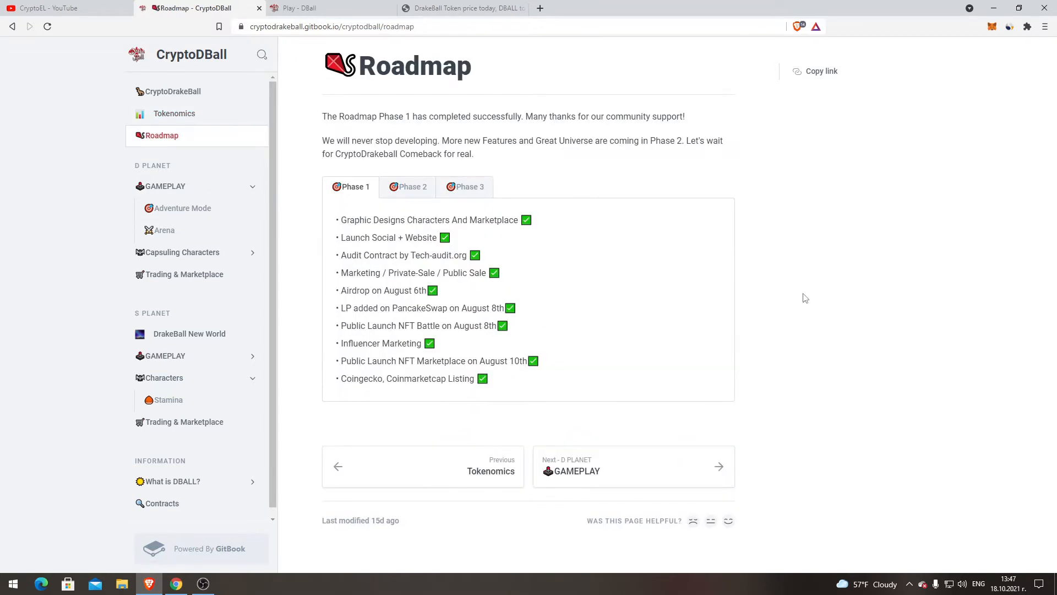
mouse_move(477, 133)
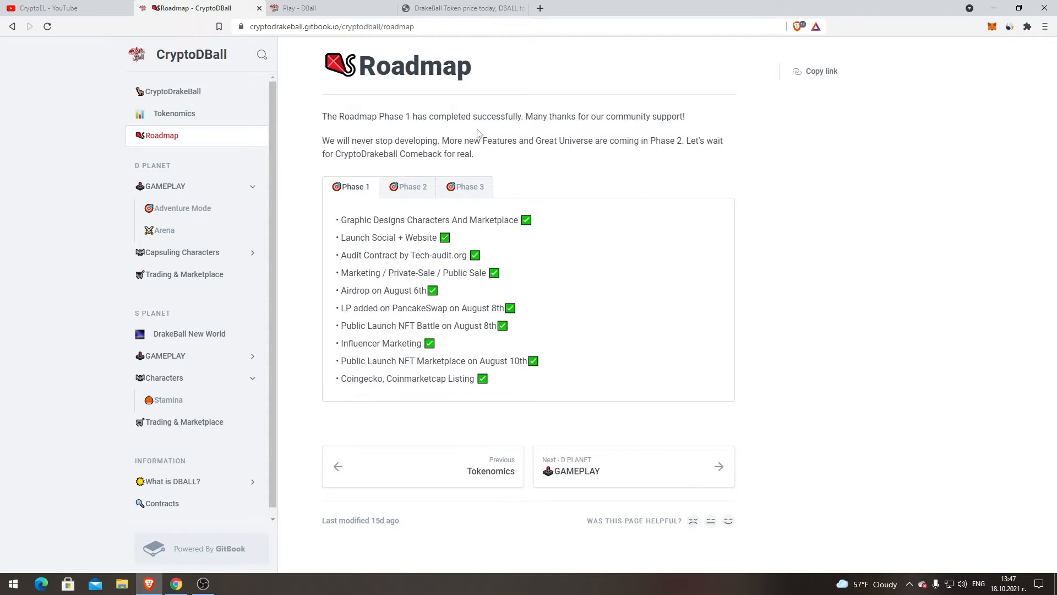
mouse_move(513, 116)
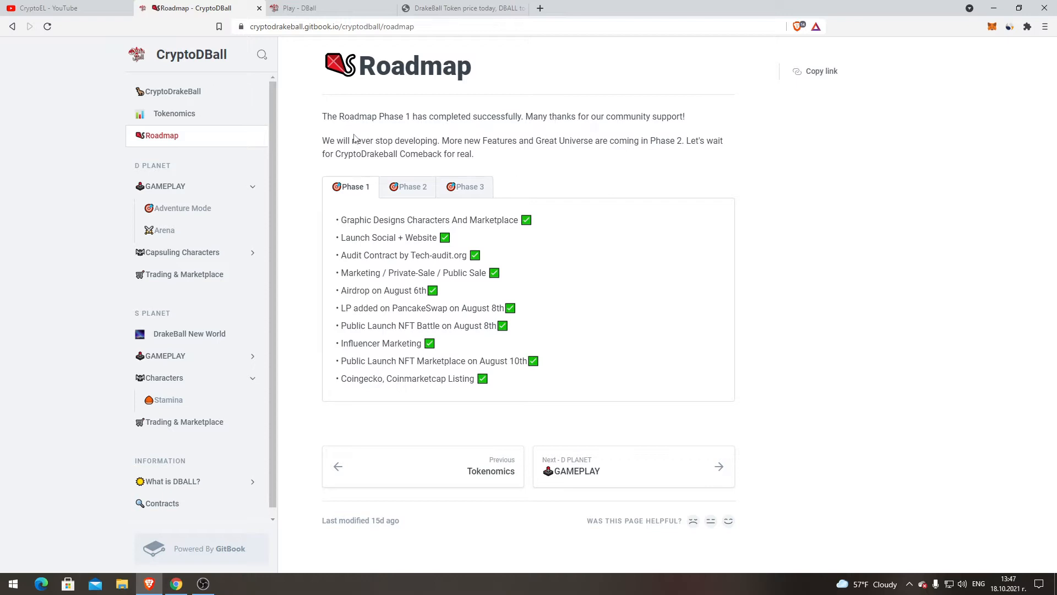
mouse_move(490, 157)
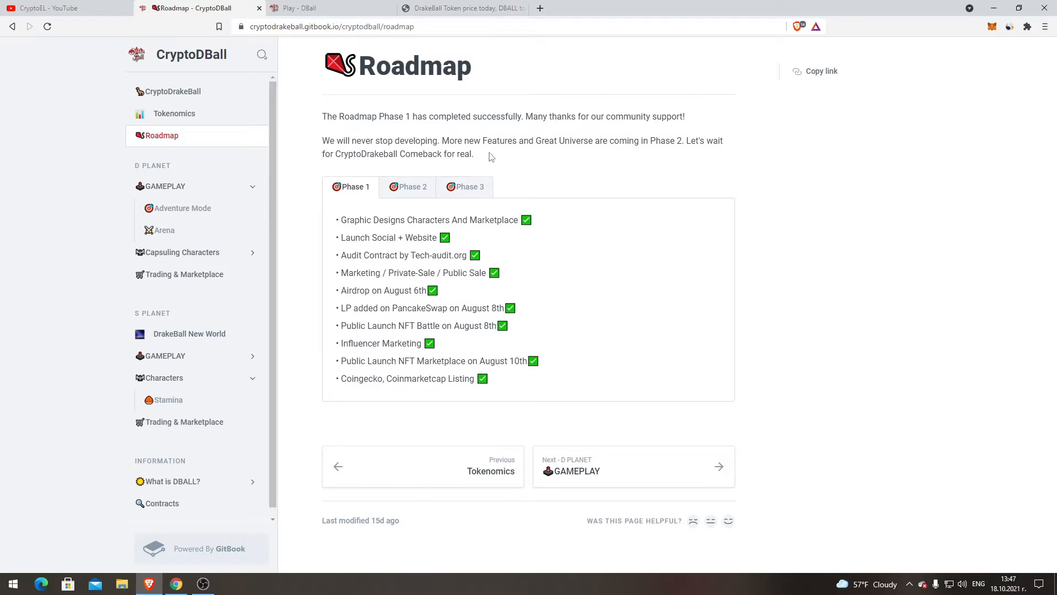
mouse_move(624, 156)
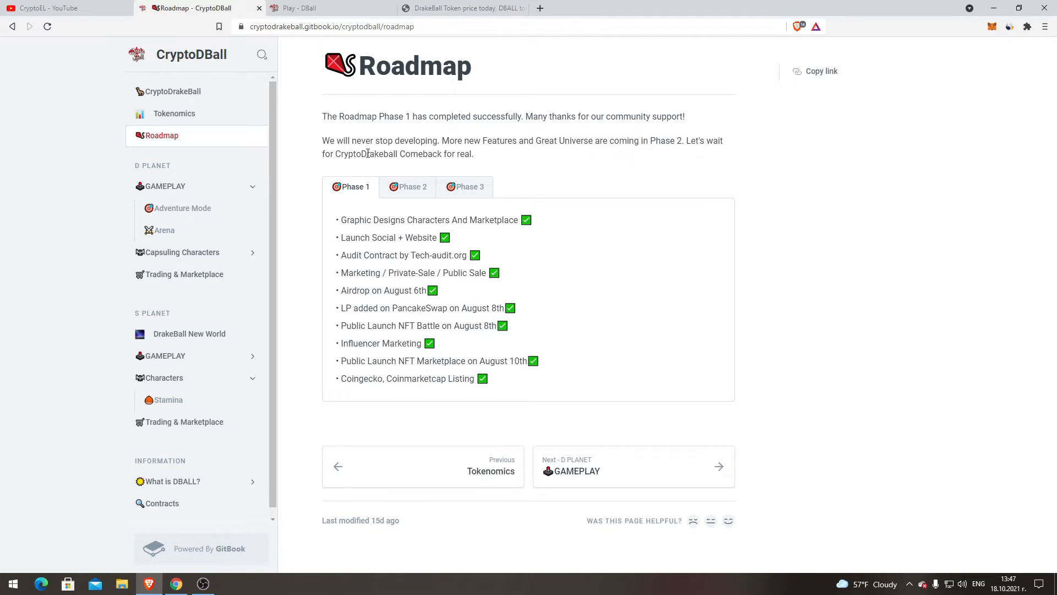
mouse_move(444, 177)
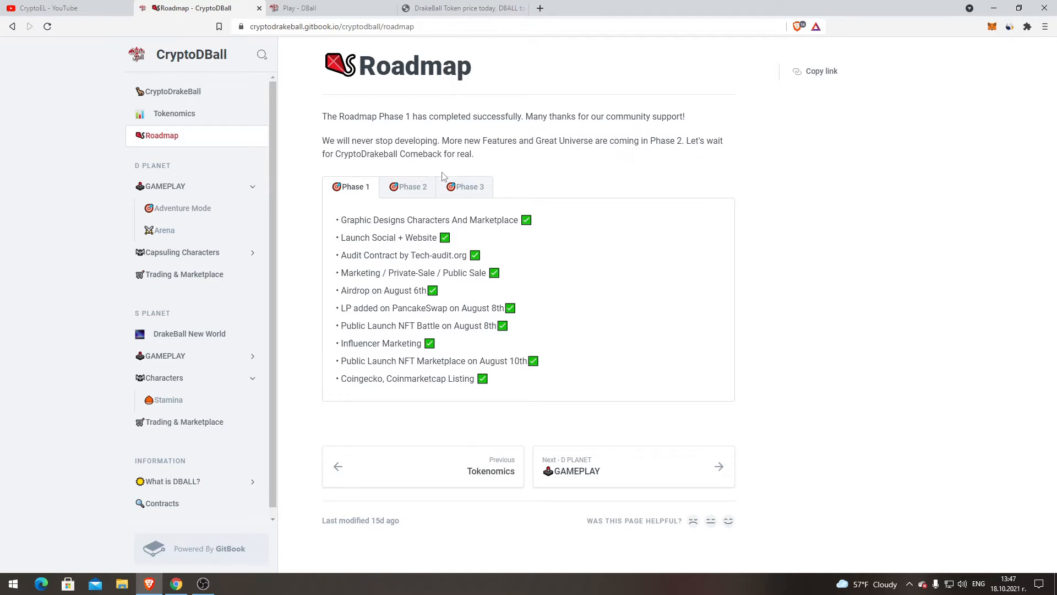
mouse_move(359, 196)
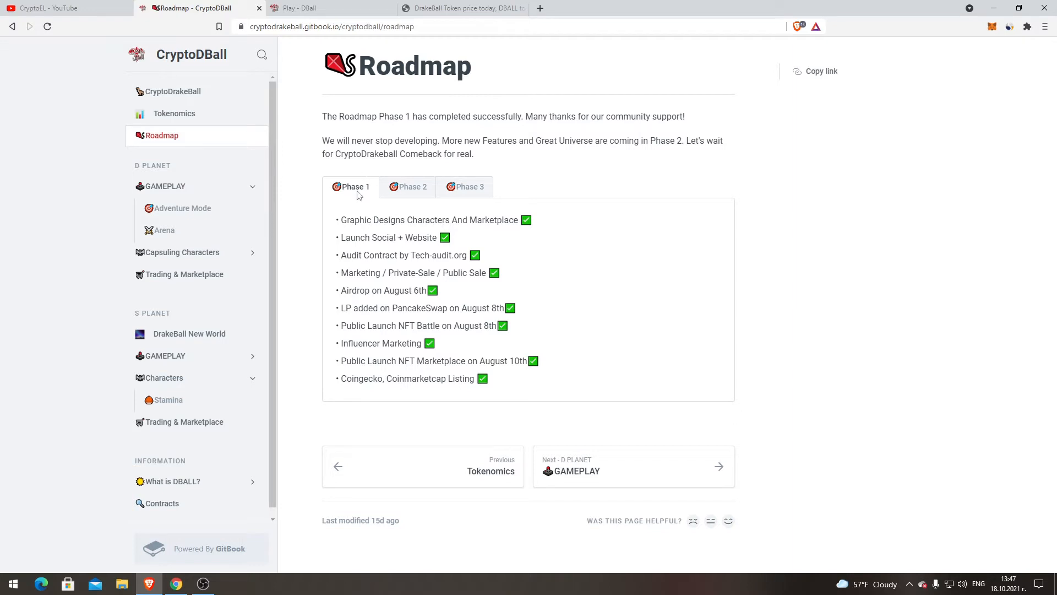
mouse_move(406, 214)
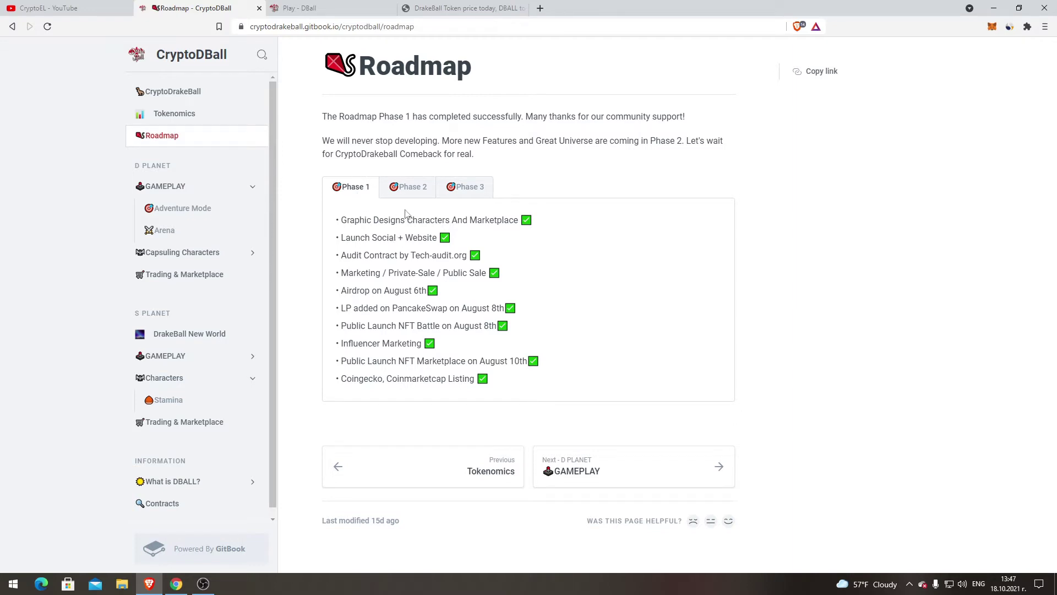
mouse_move(294, 169)
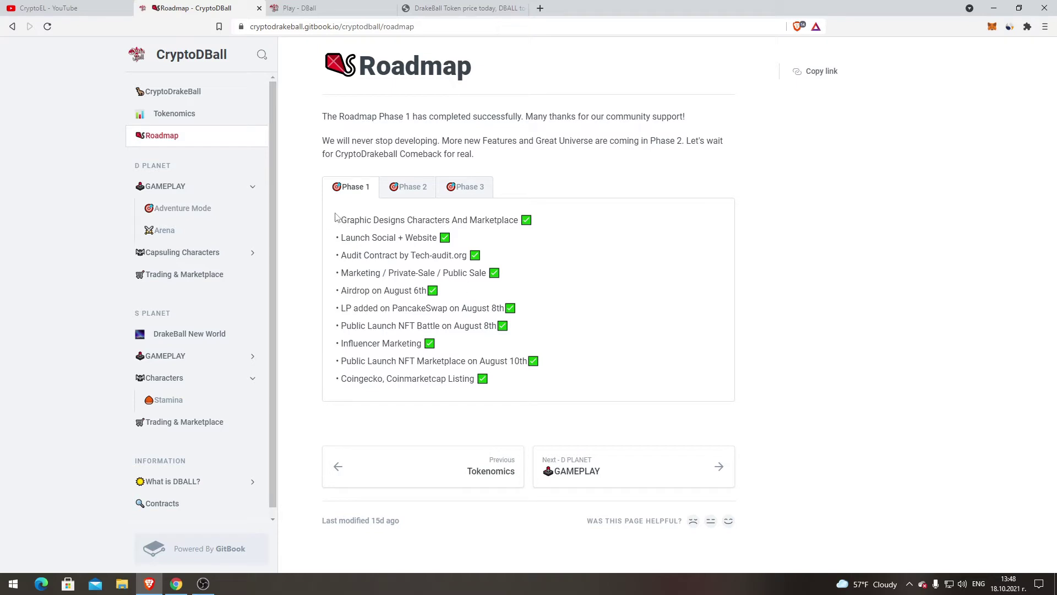
mouse_move(547, 225)
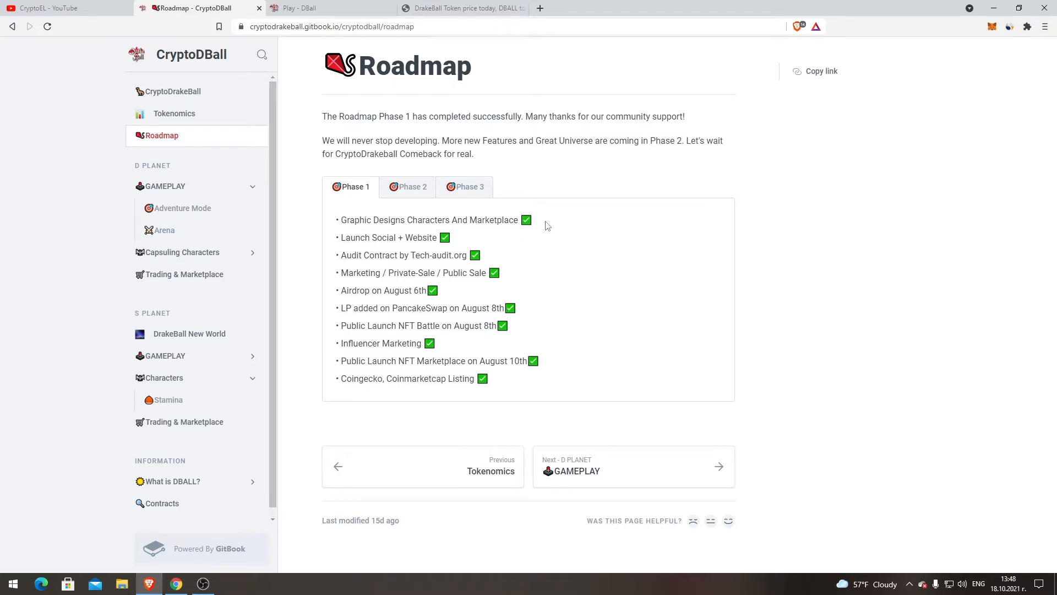
mouse_move(403, 249)
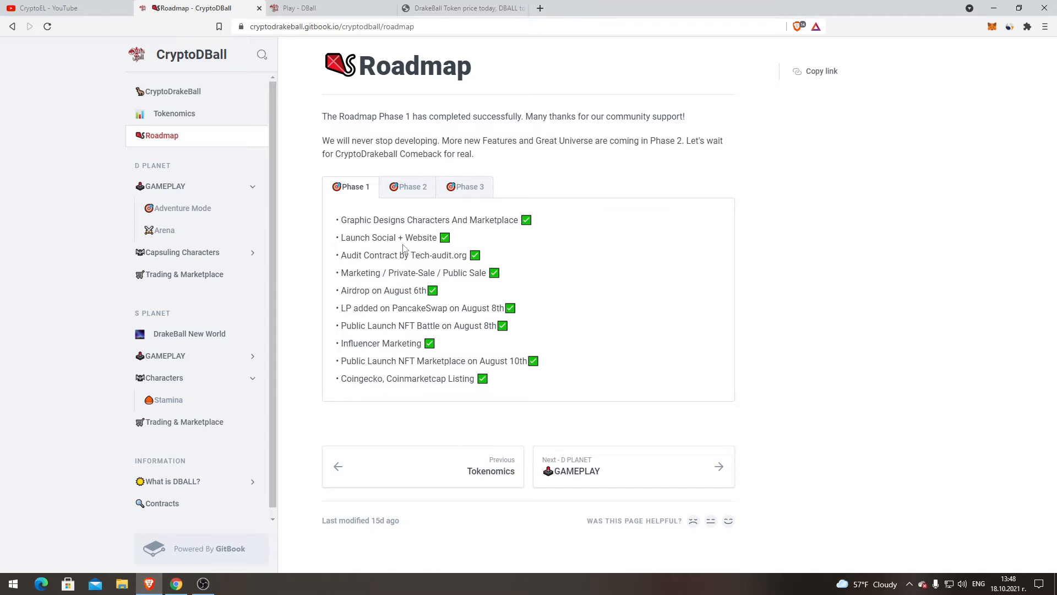
mouse_move(334, 258)
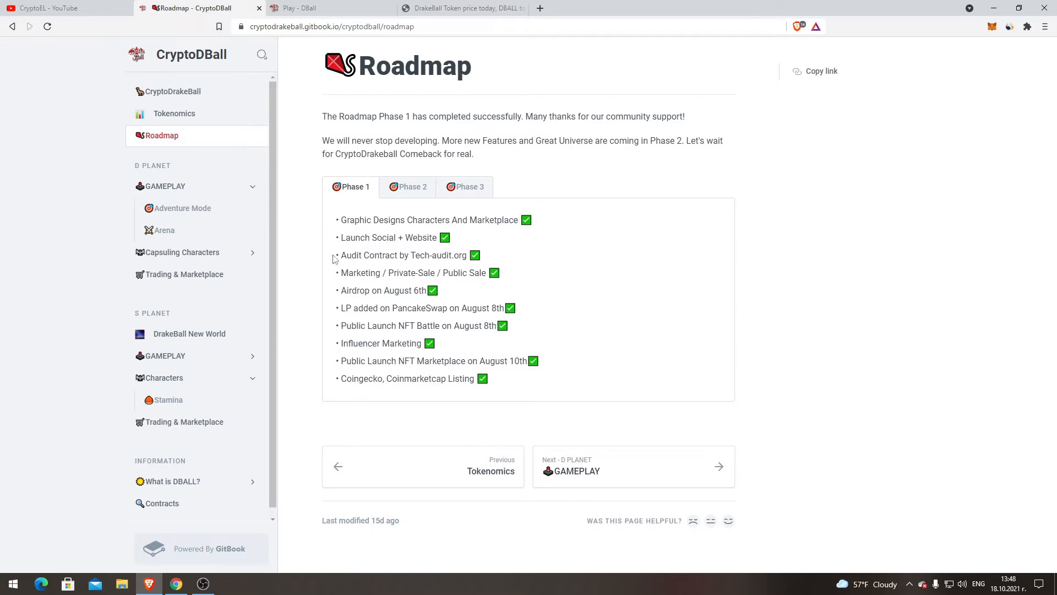
mouse_move(417, 258)
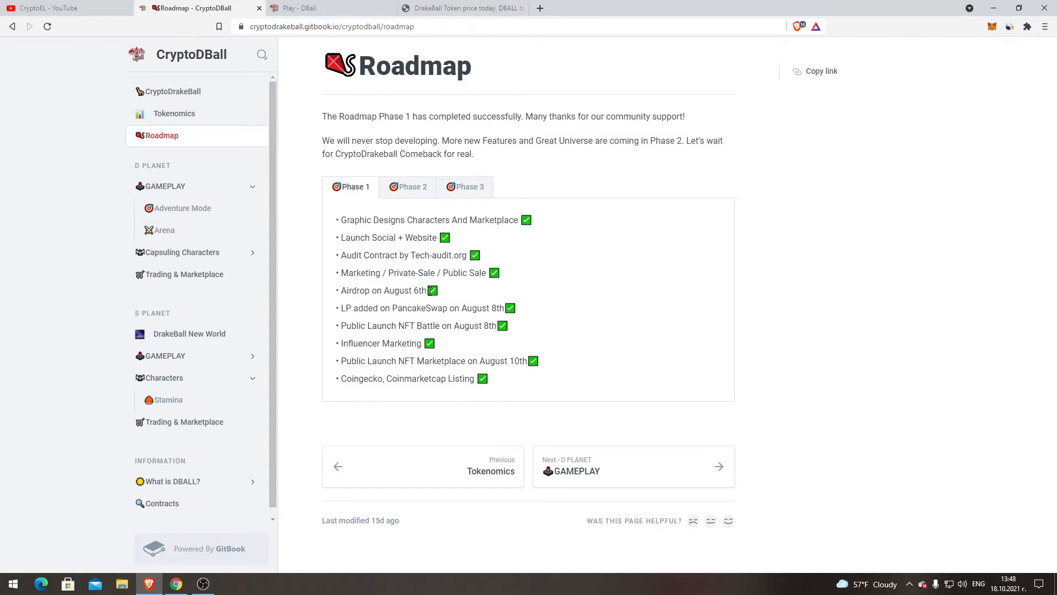
mouse_move(468, 285)
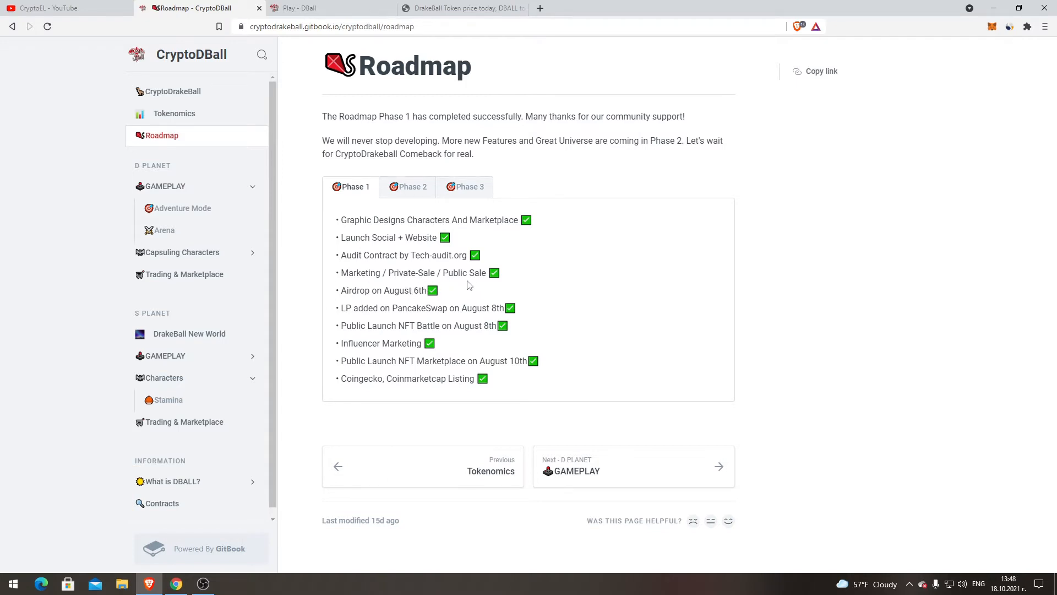
mouse_move(350, 322)
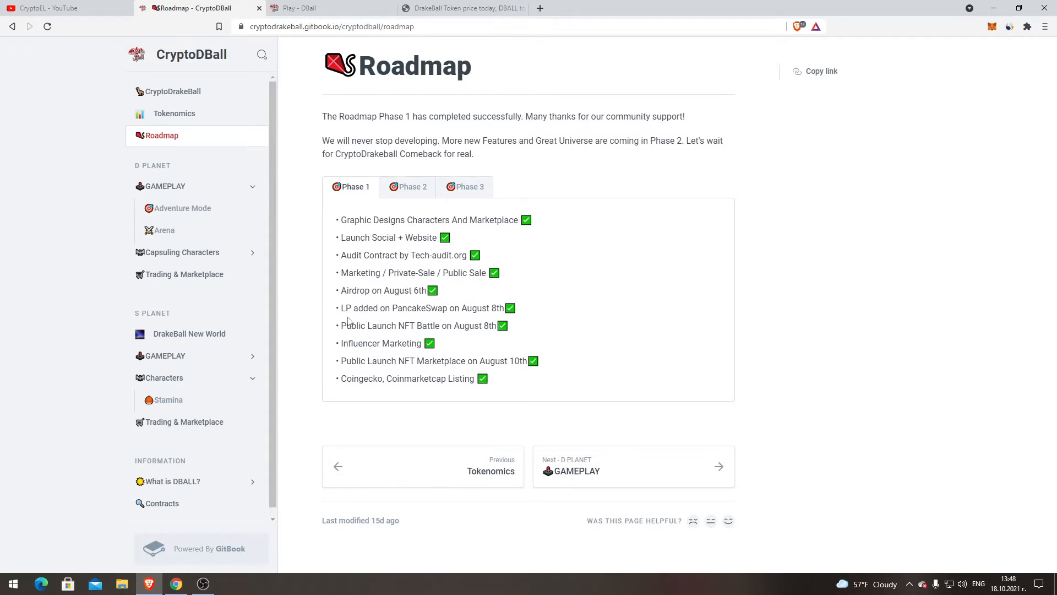
mouse_move(386, 309)
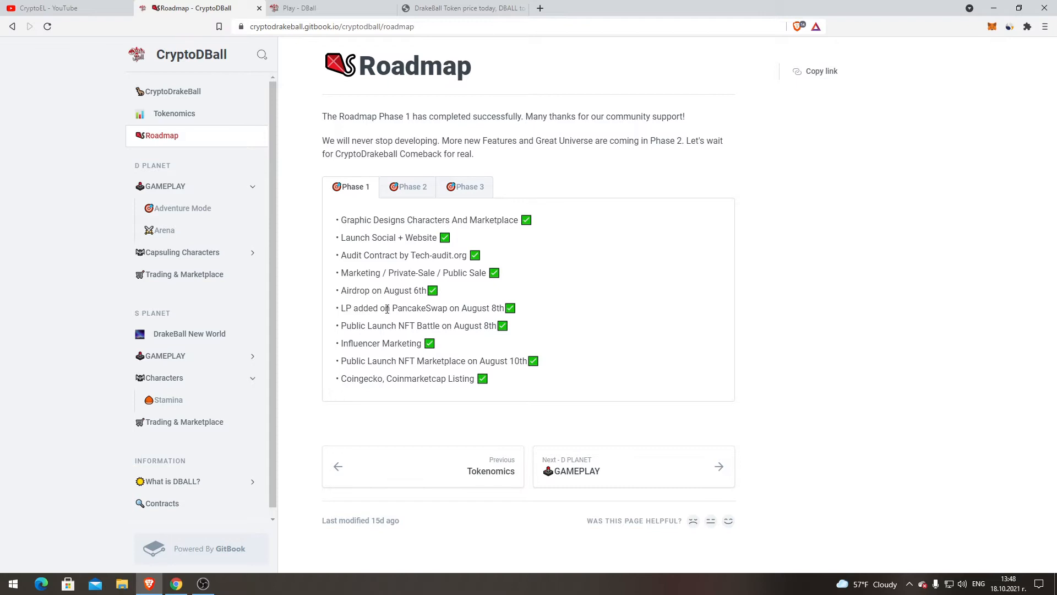
mouse_move(429, 322)
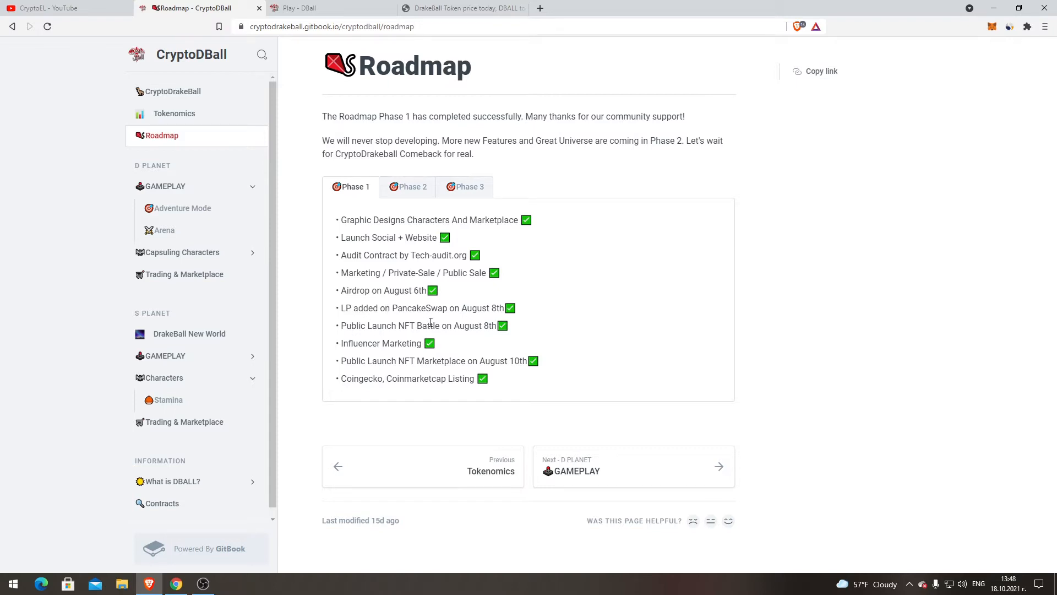
mouse_move(357, 342)
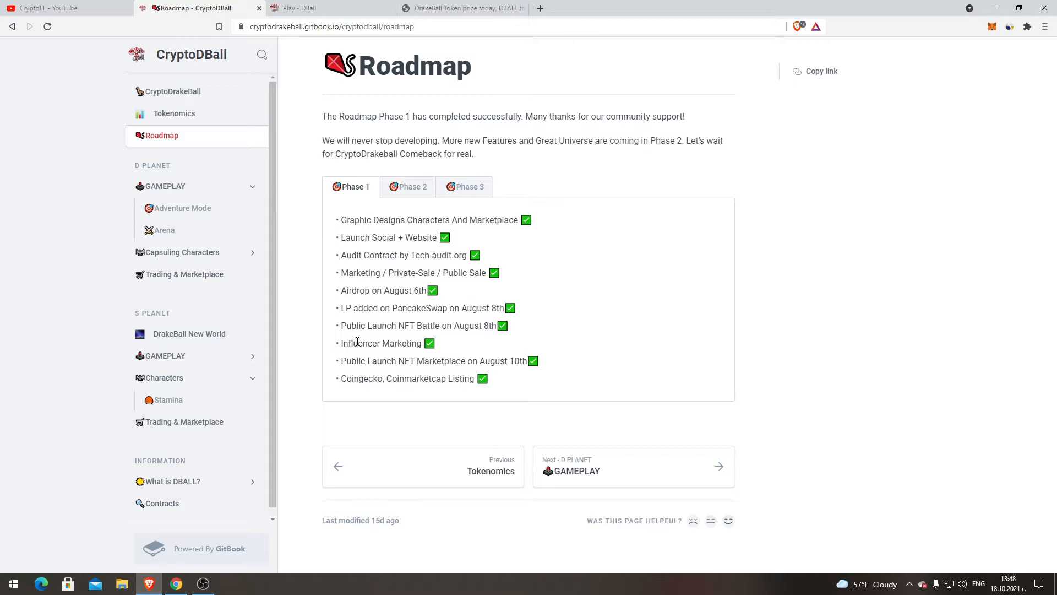
mouse_move(414, 364)
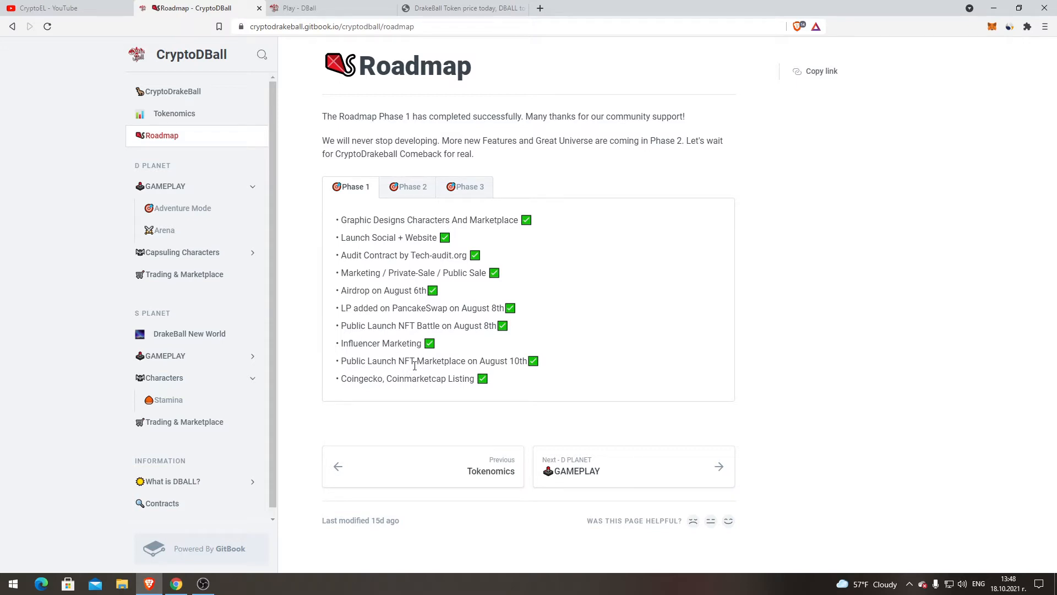
mouse_move(355, 379)
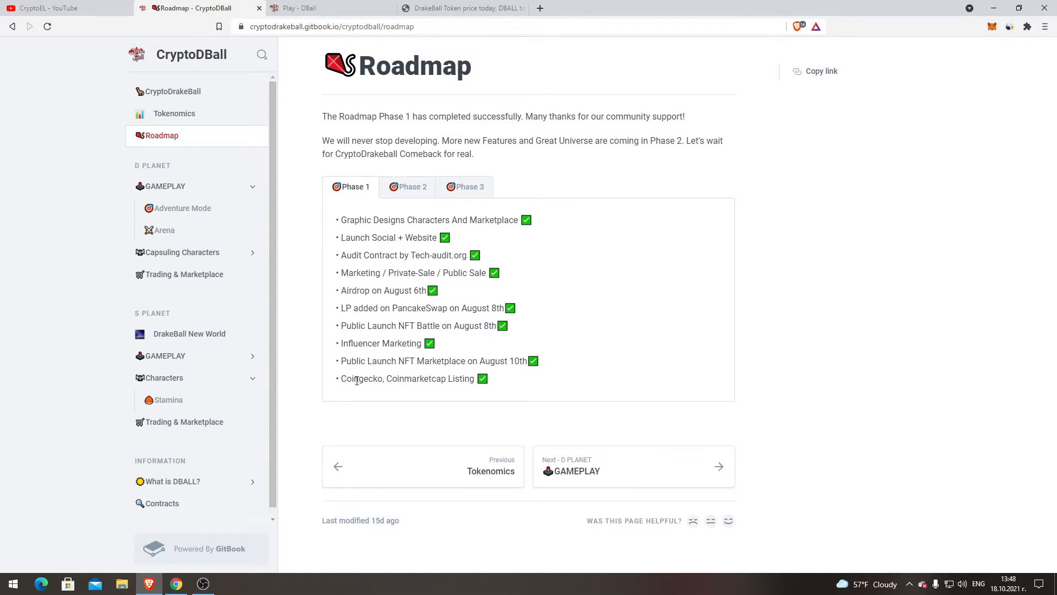
left_click(412, 187)
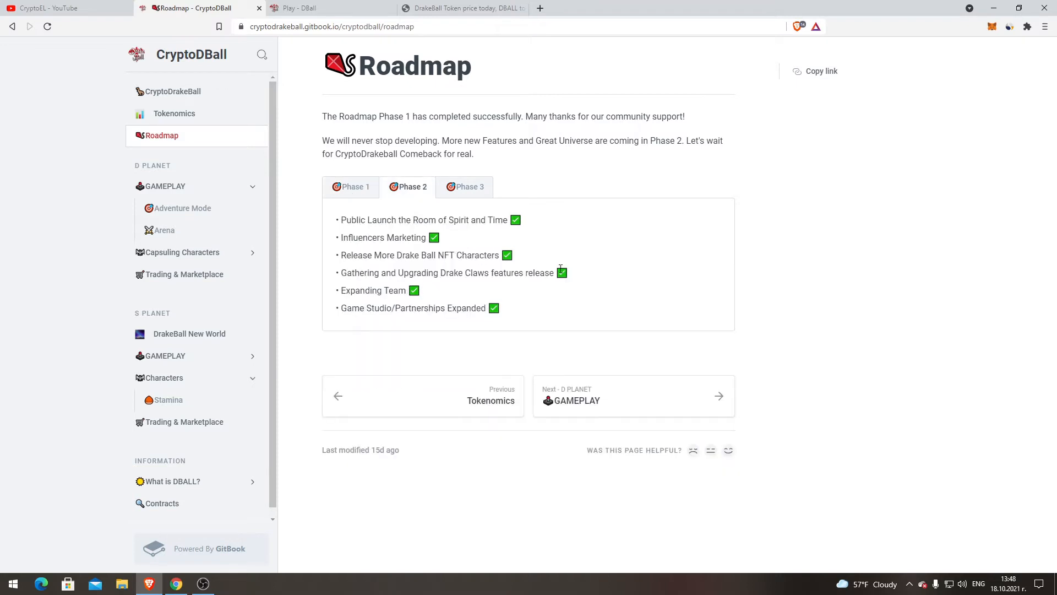
mouse_move(366, 230)
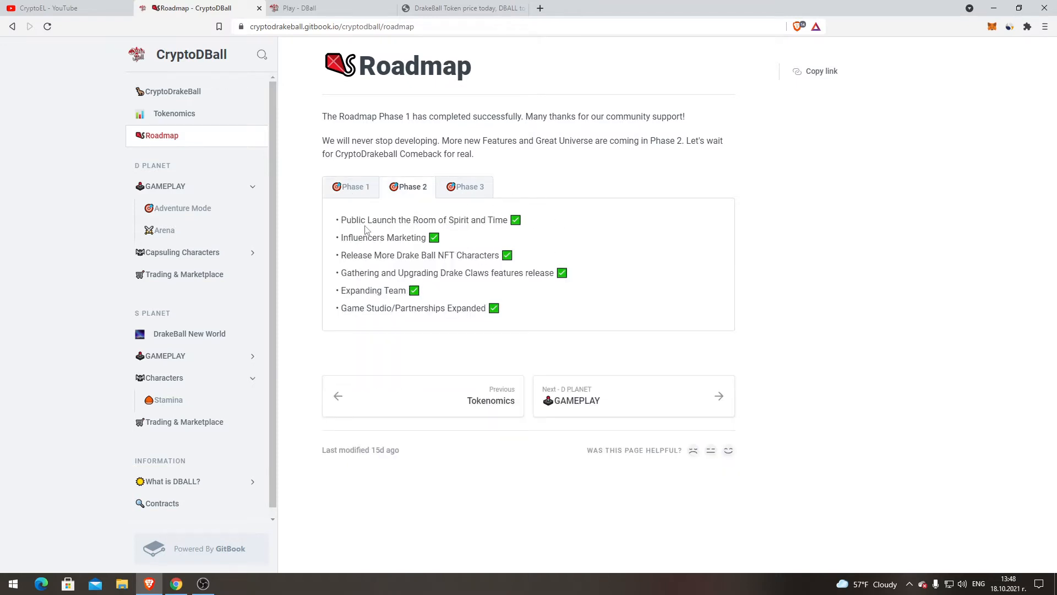
mouse_move(490, 243)
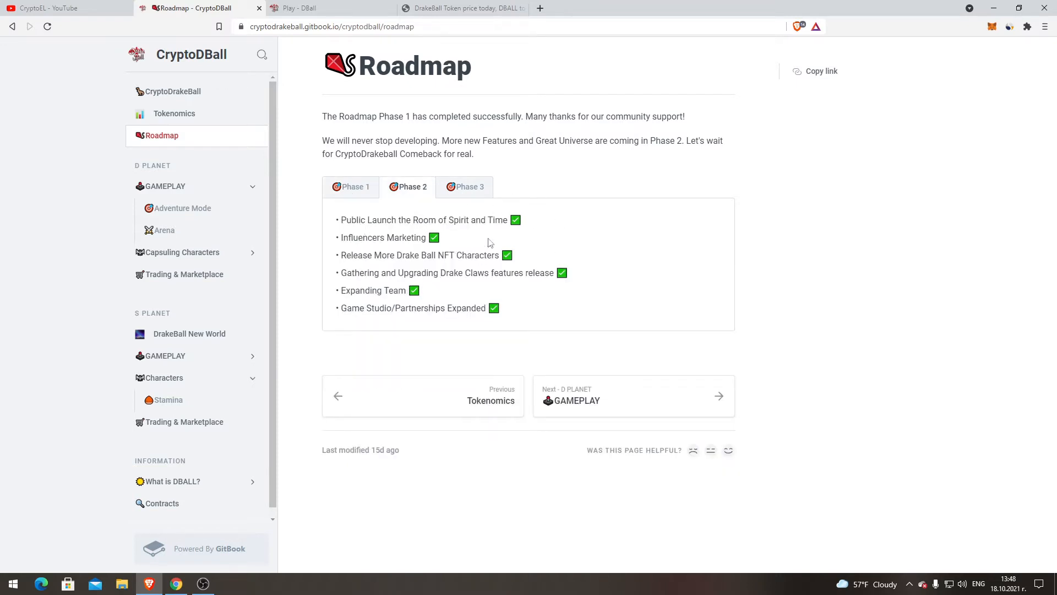
mouse_move(436, 243)
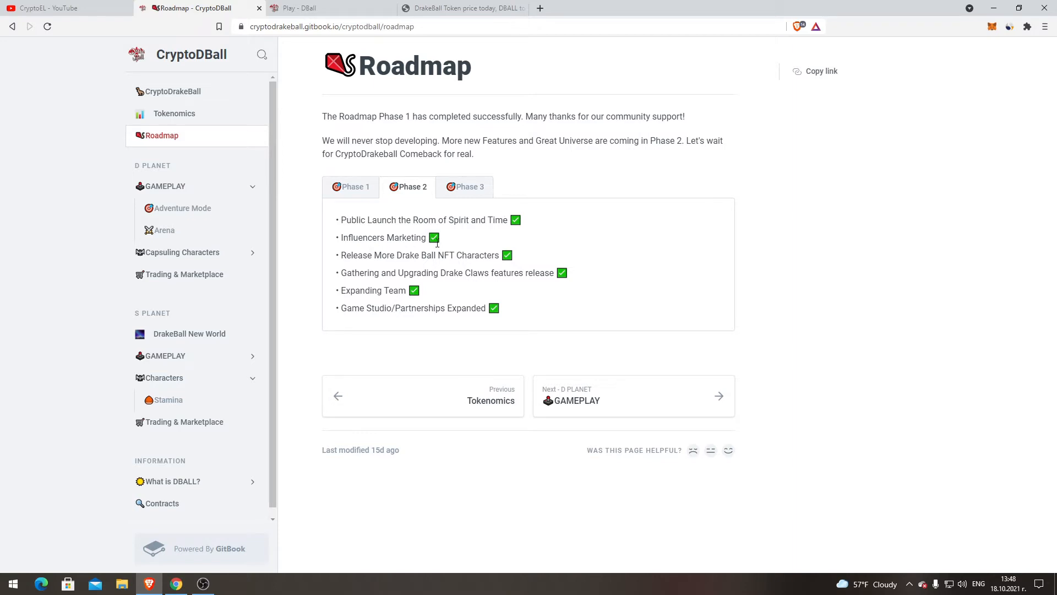
mouse_move(477, 270)
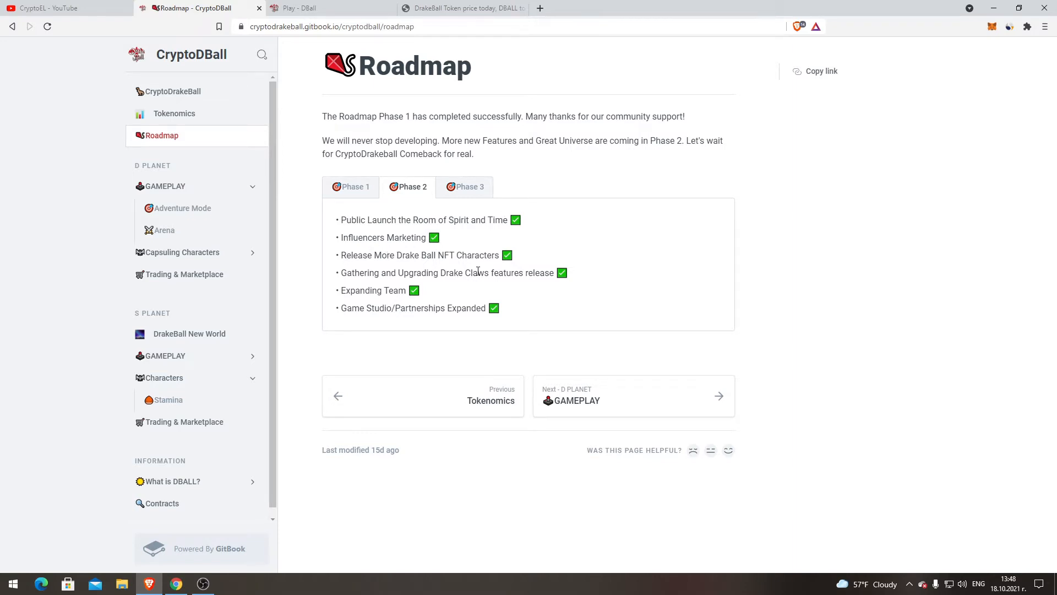
mouse_move(329, 281)
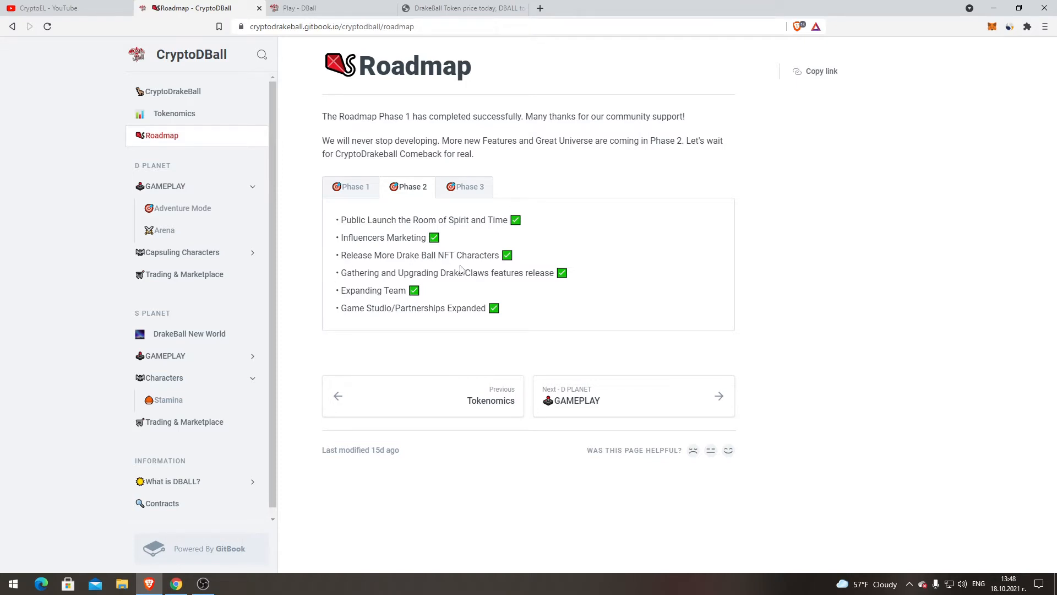
mouse_move(371, 290)
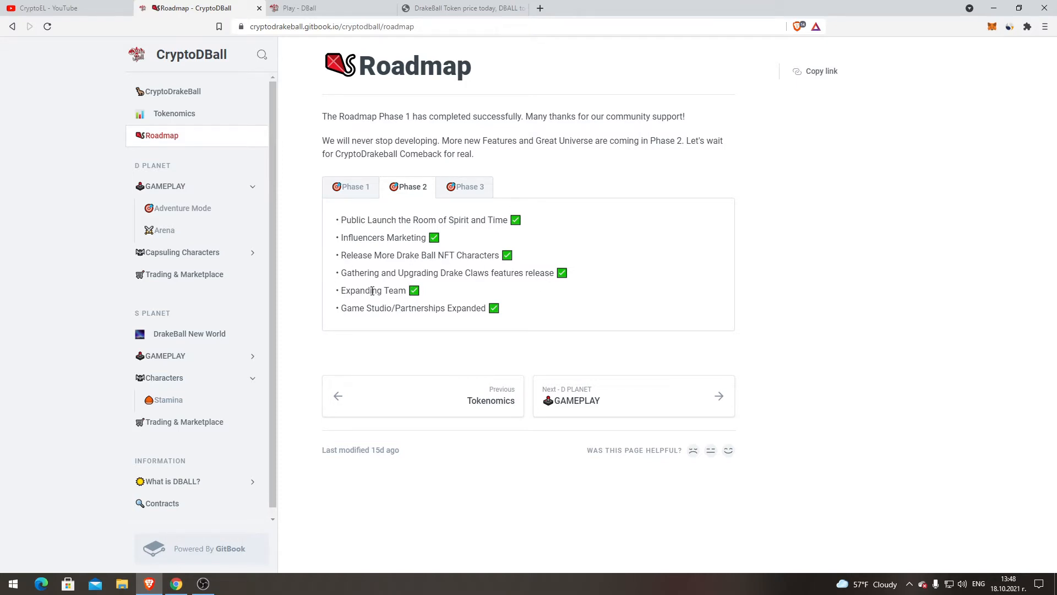
mouse_move(424, 312)
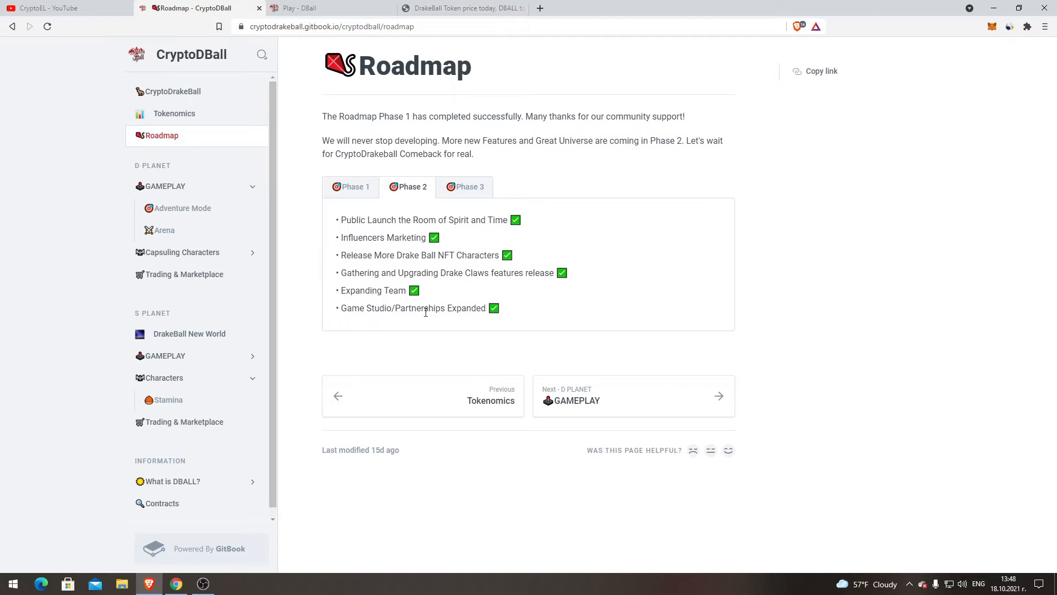
mouse_move(490, 301)
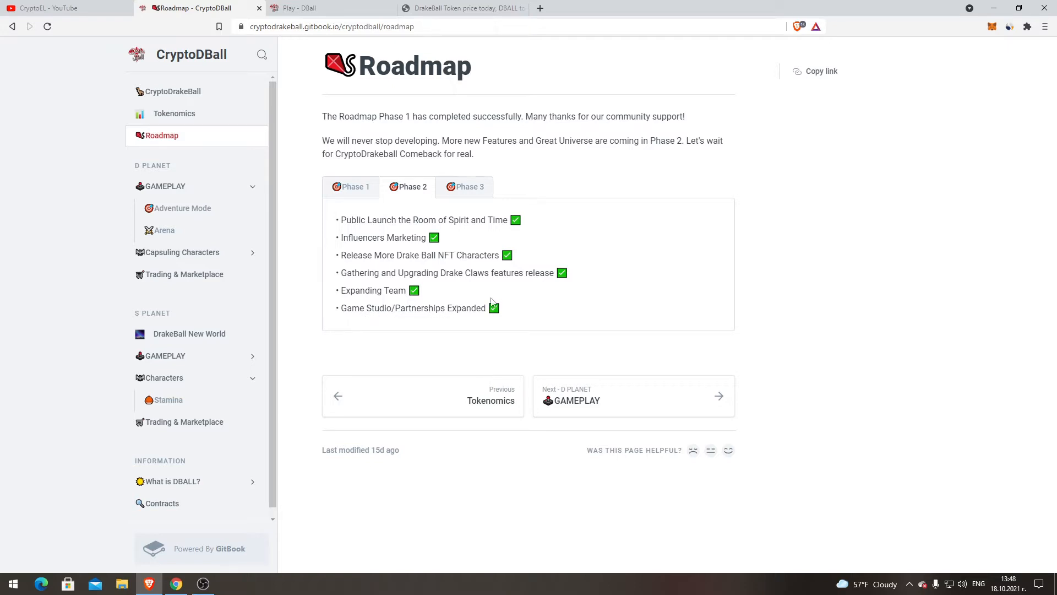
mouse_move(526, 312)
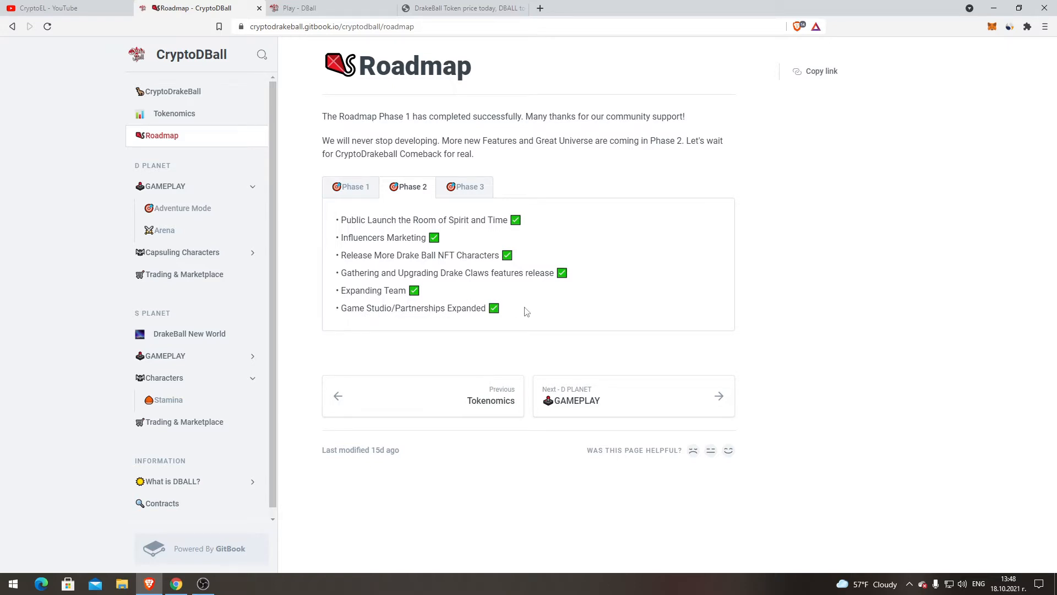
mouse_move(636, 146)
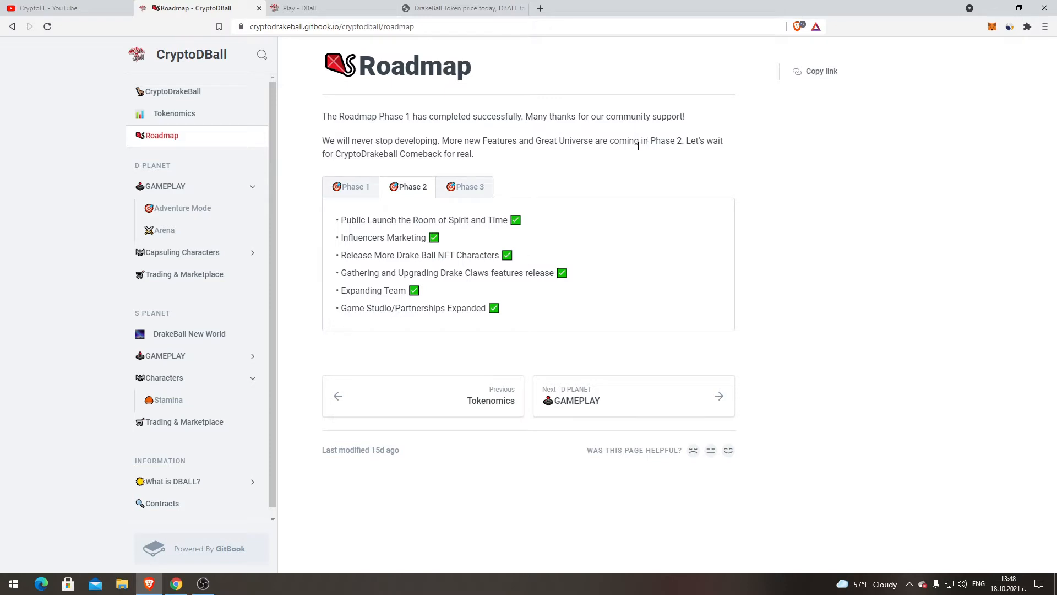
mouse_move(525, 267)
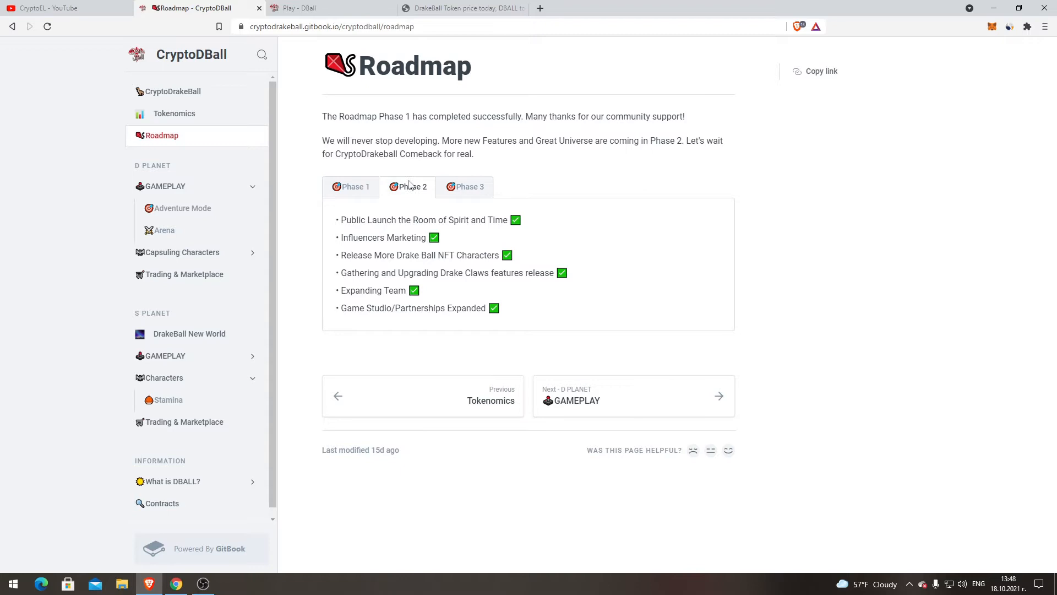
mouse_move(471, 379)
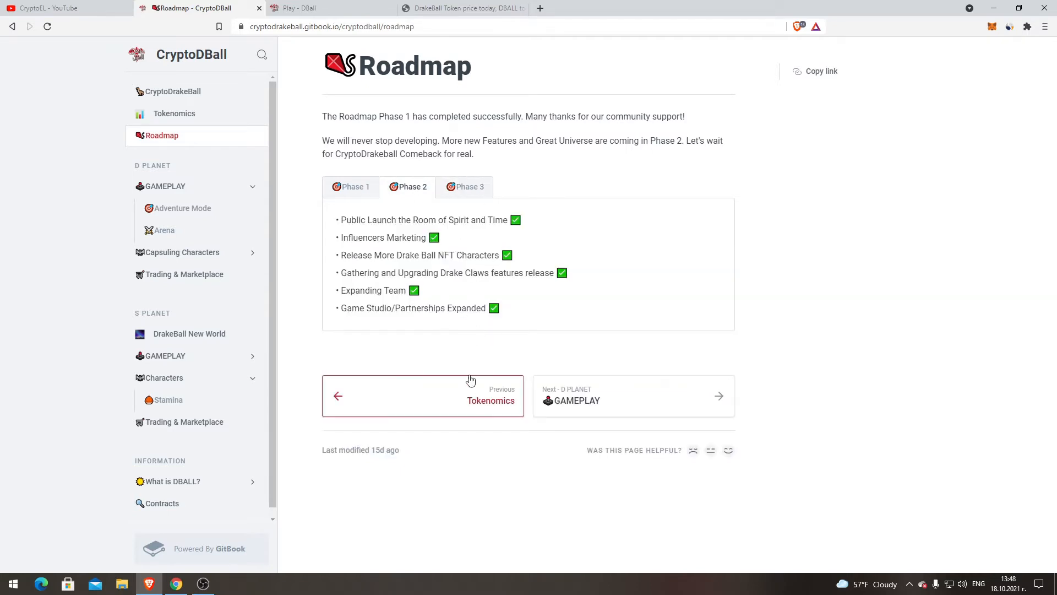
mouse_move(492, 232)
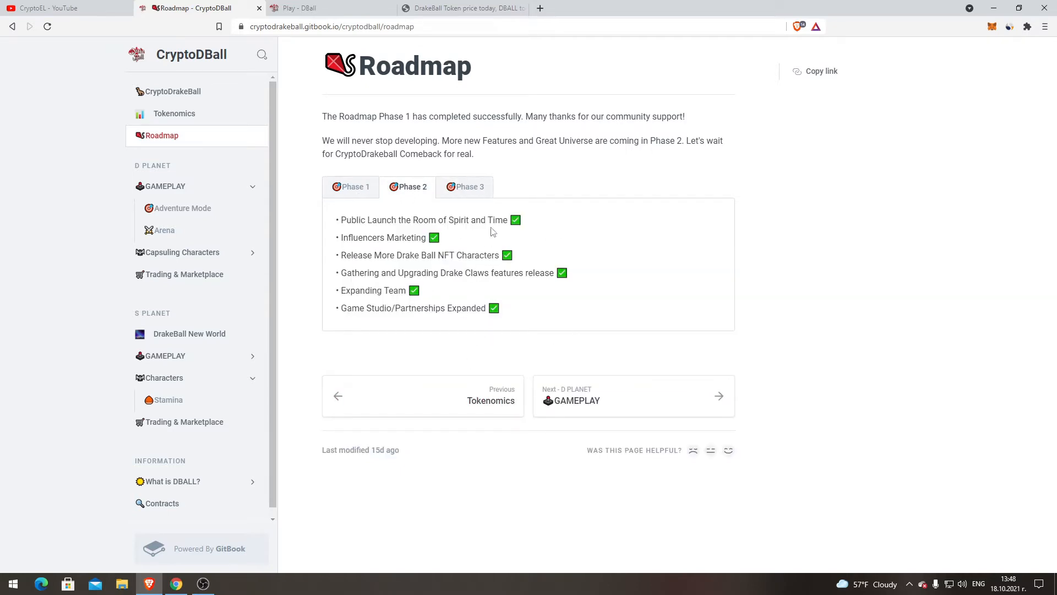
- Switch the Roadmap to Phase 3, marked Coming Soon in October 2021
left_click(469, 187)
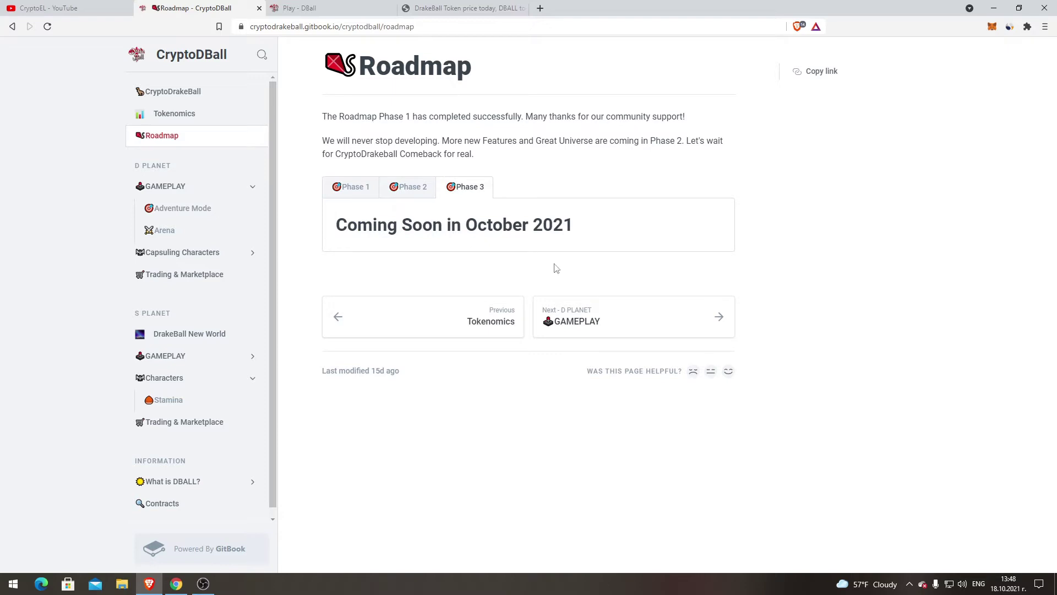
mouse_move(654, 250)
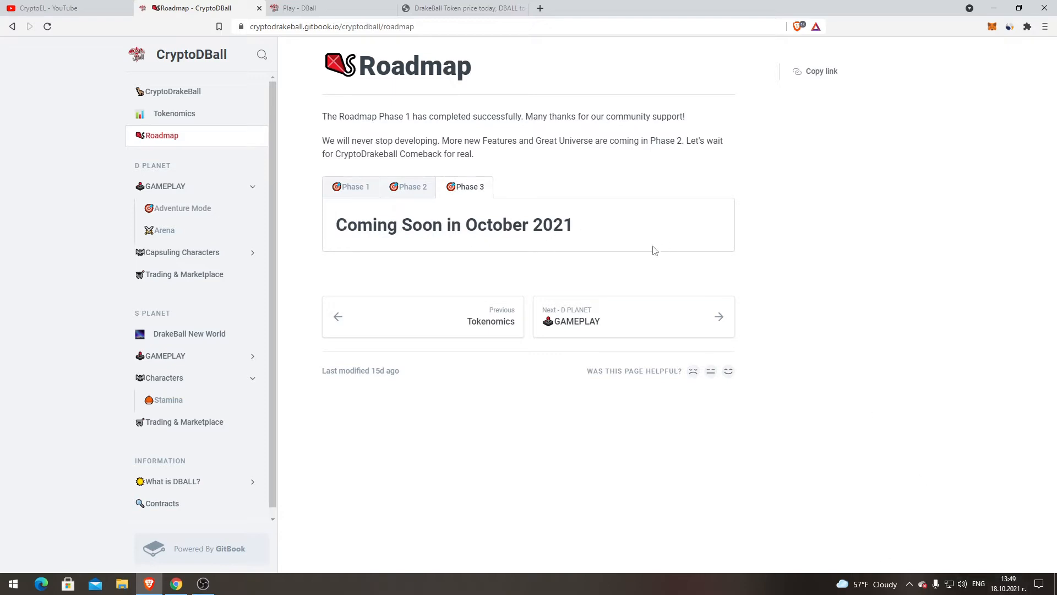
mouse_move(736, 248)
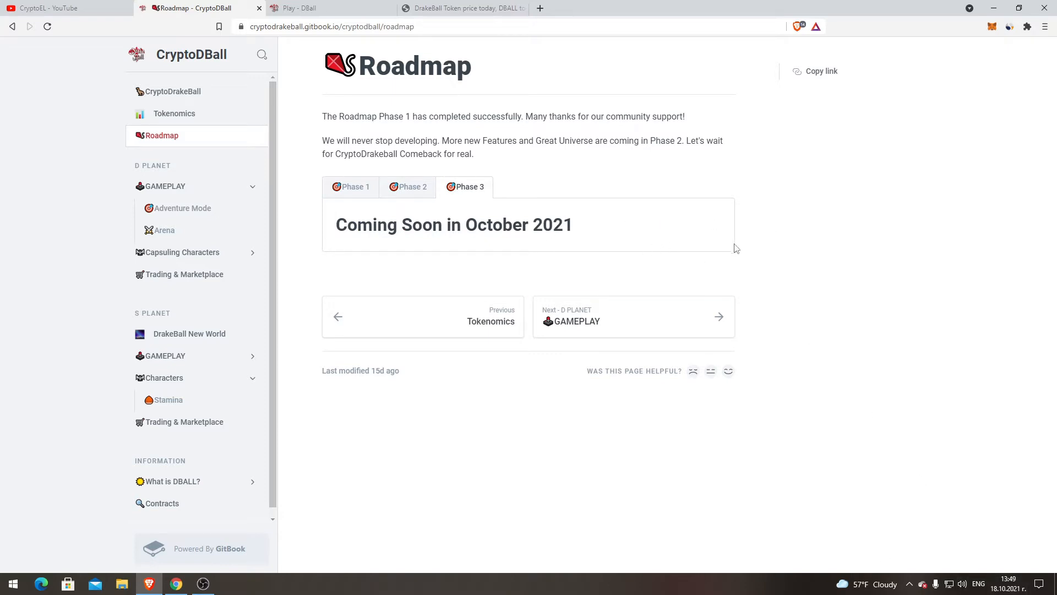
mouse_move(908, 449)
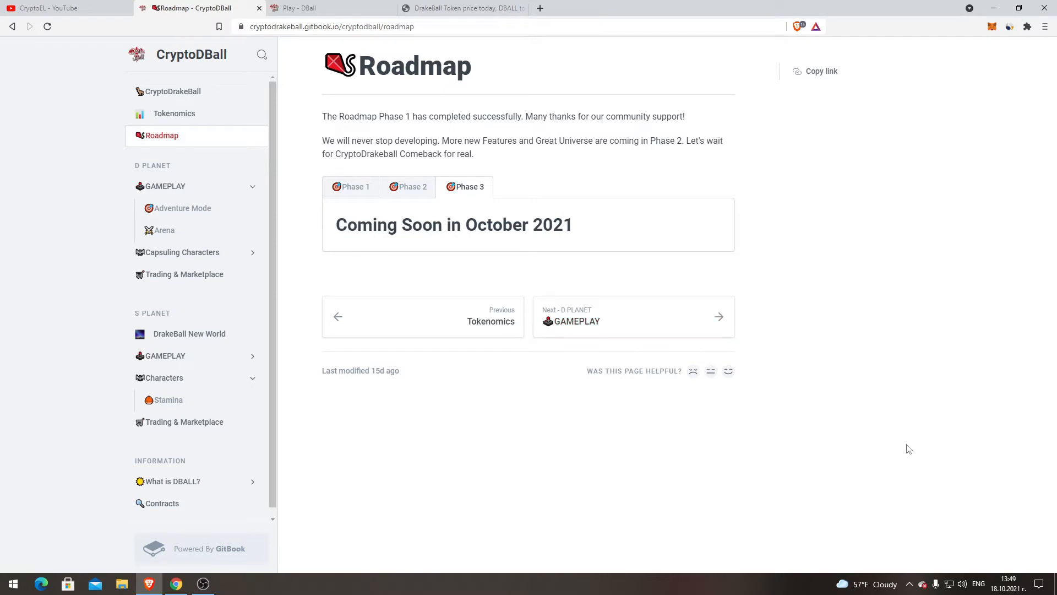
mouse_move(537, 242)
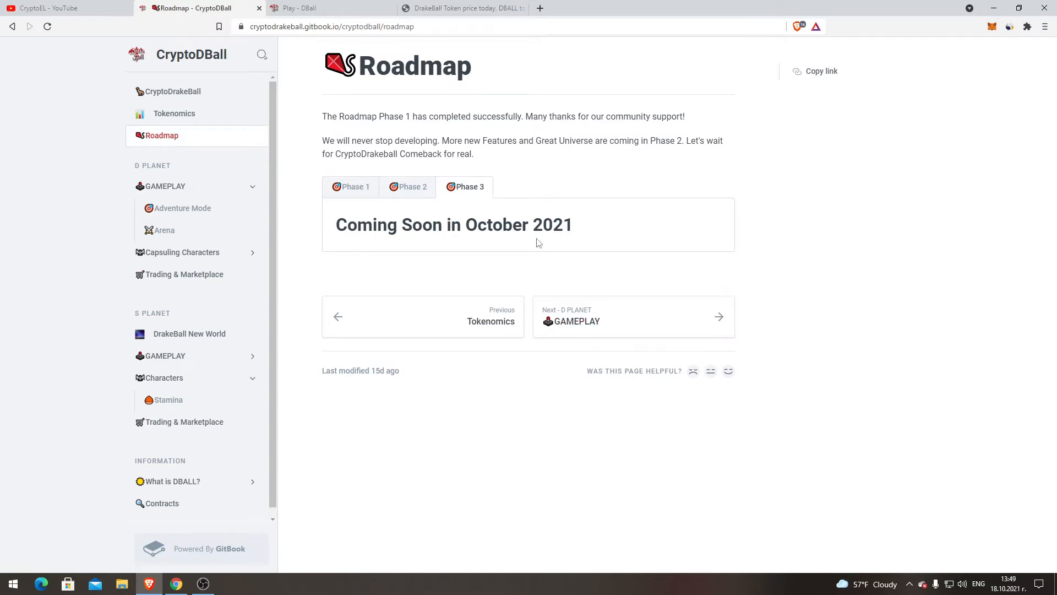
- Follow the Next link from the Roadmap to the D Planet Gameplay page
left_click(632, 316)
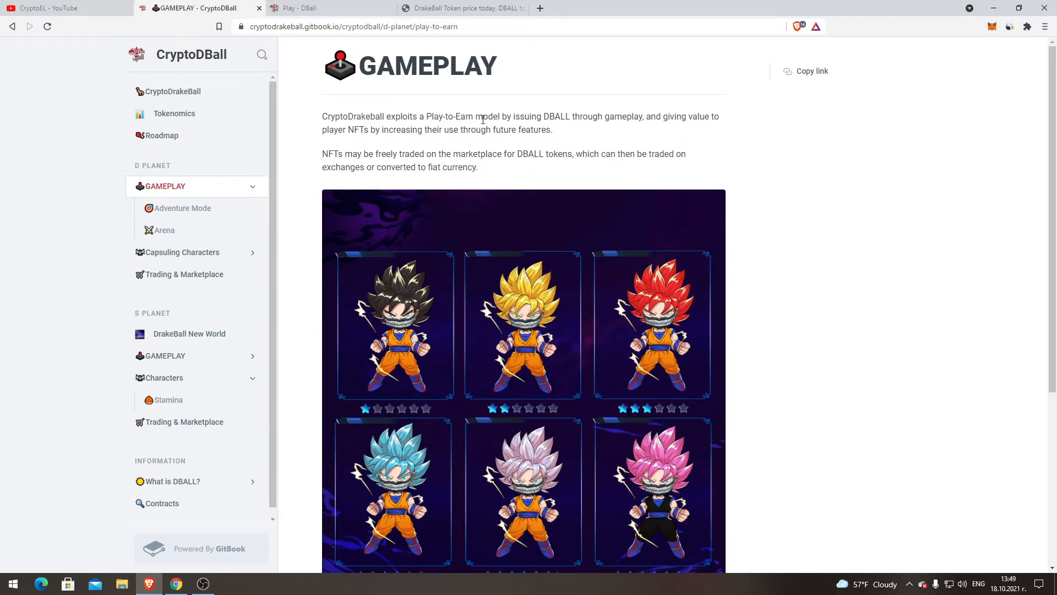
mouse_move(583, 128)
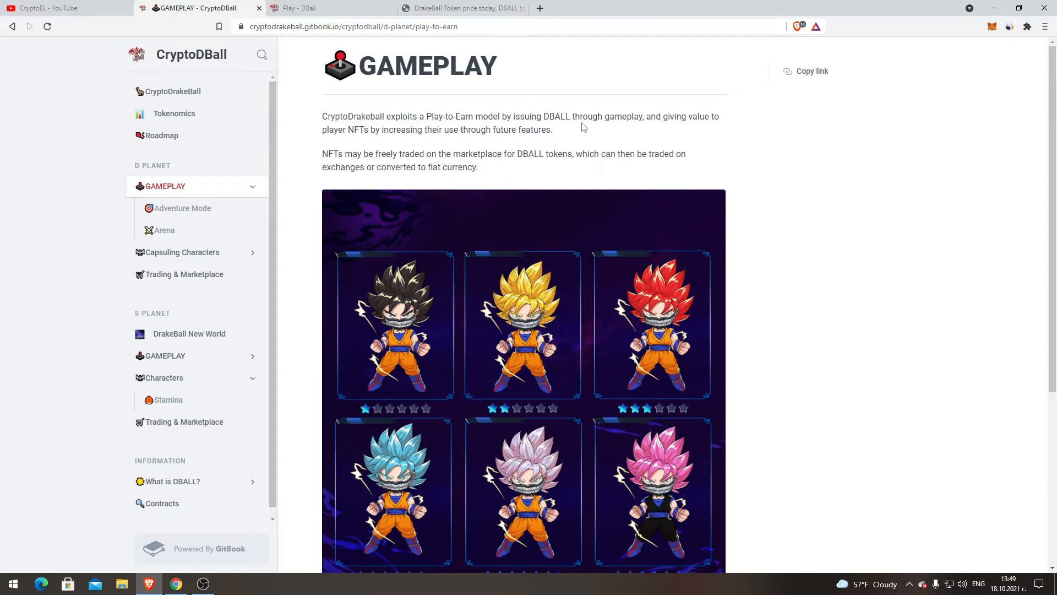
mouse_move(613, 119)
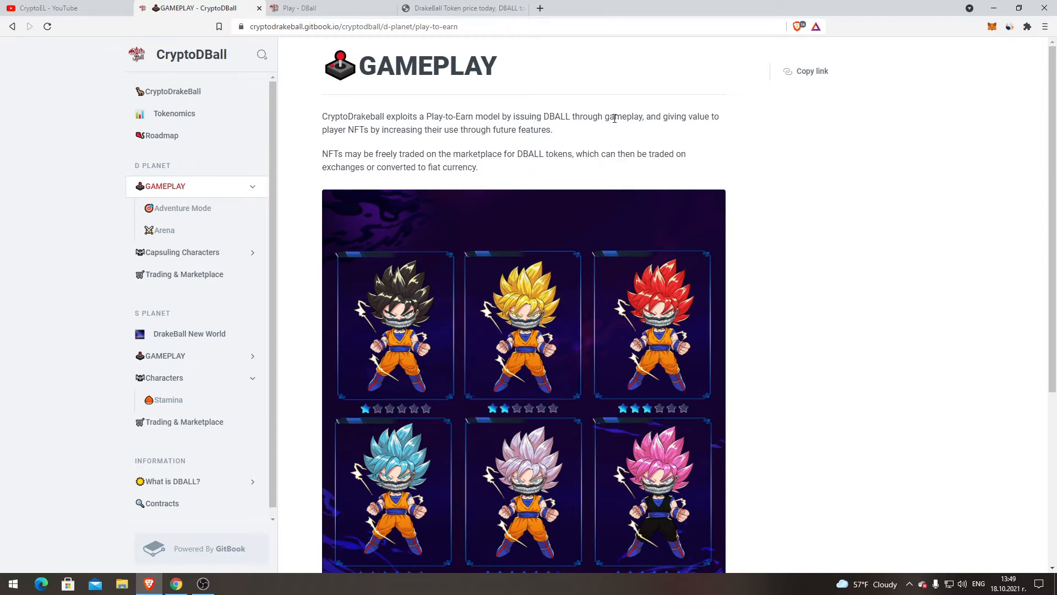
mouse_move(354, 139)
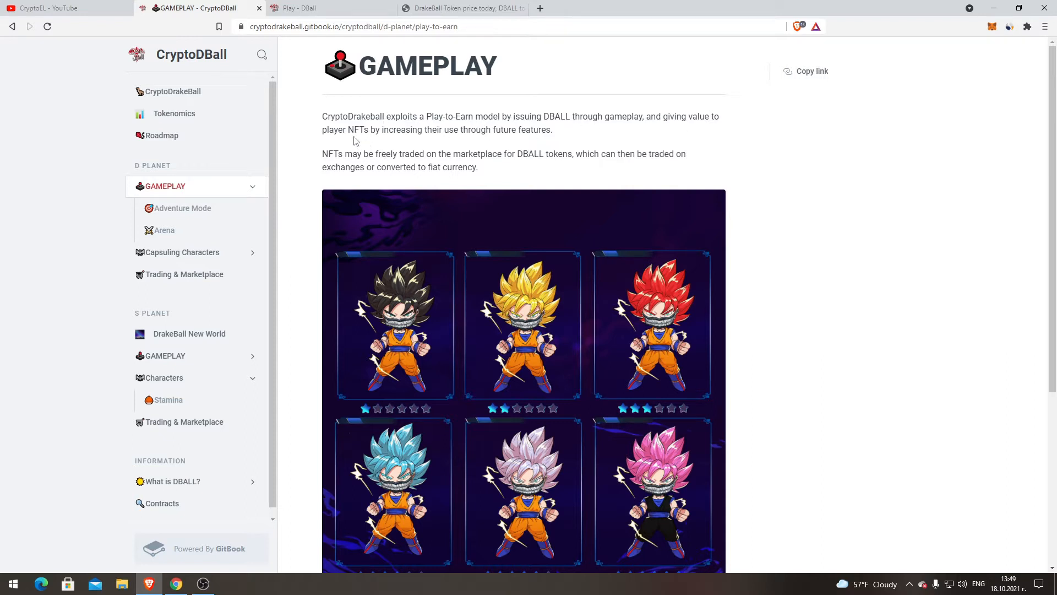
mouse_move(577, 149)
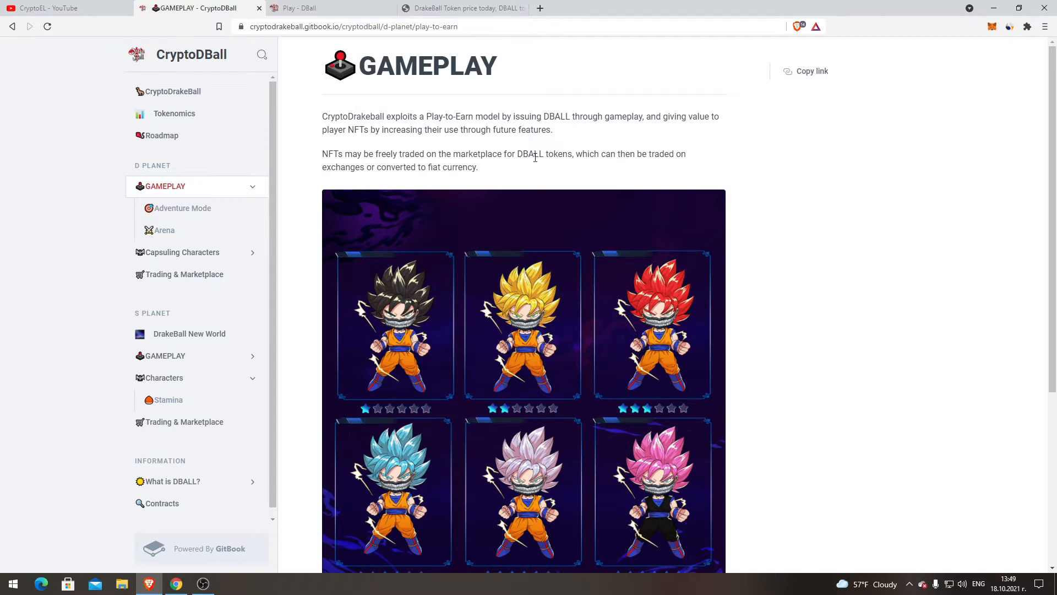
mouse_move(595, 153)
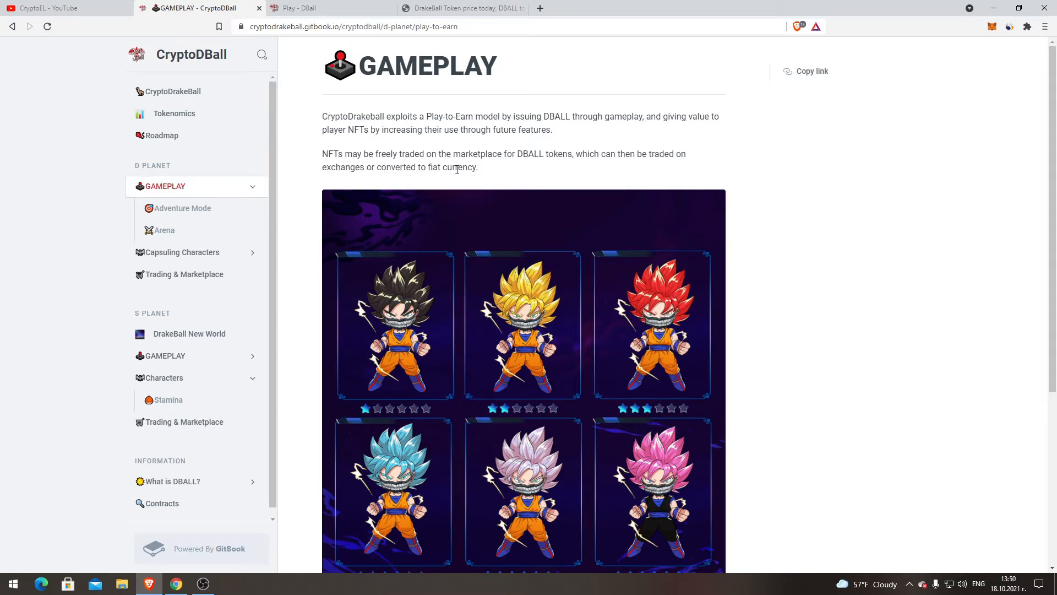
- Scroll the Gameplay page to the earning options list ending with exchanging DBALL on a DEX
scroll("down", 3)
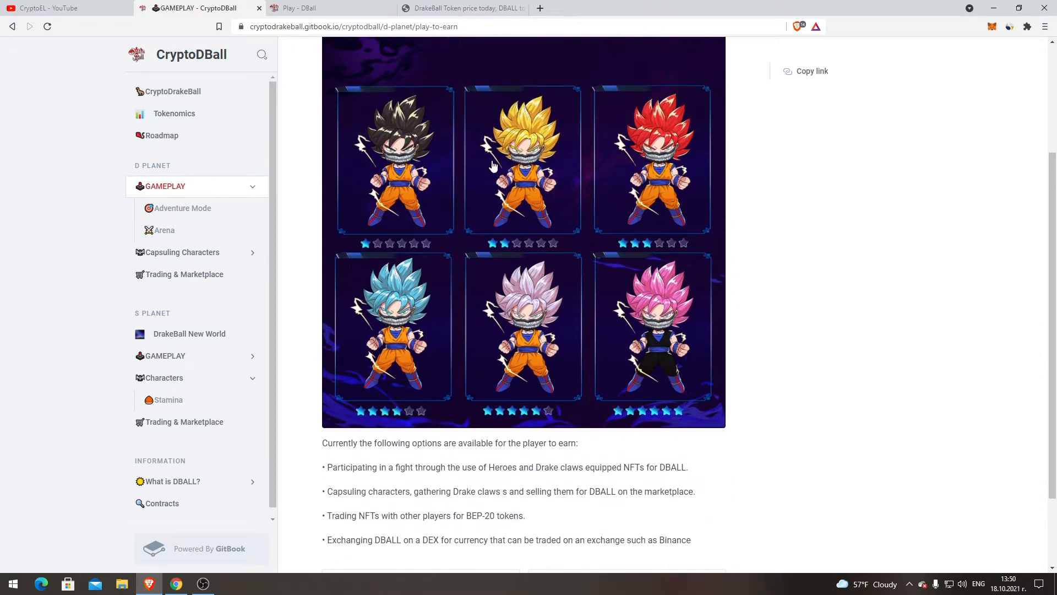
mouse_move(610, 261)
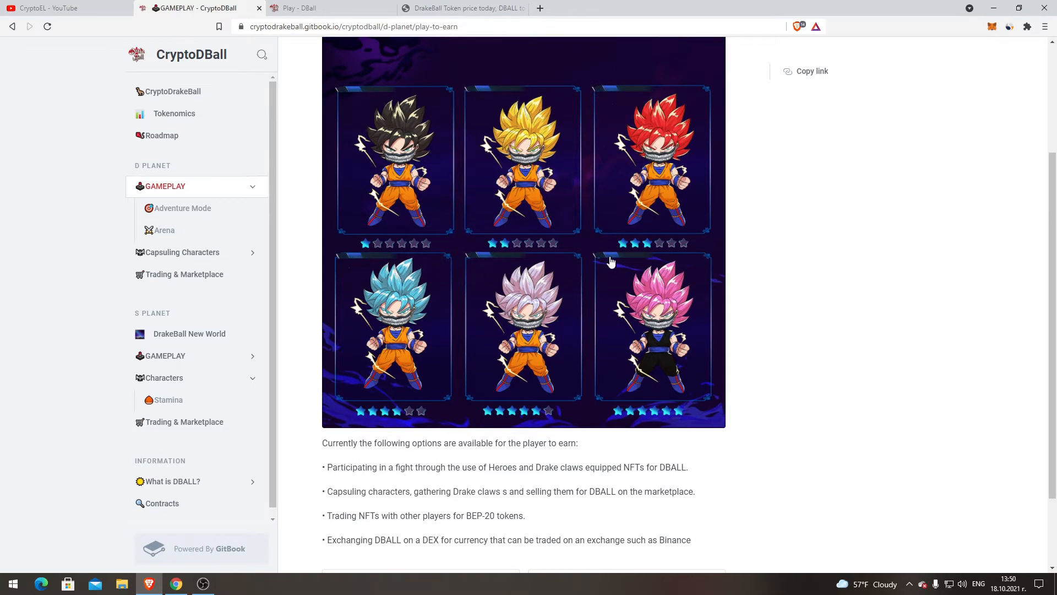
mouse_move(627, 276)
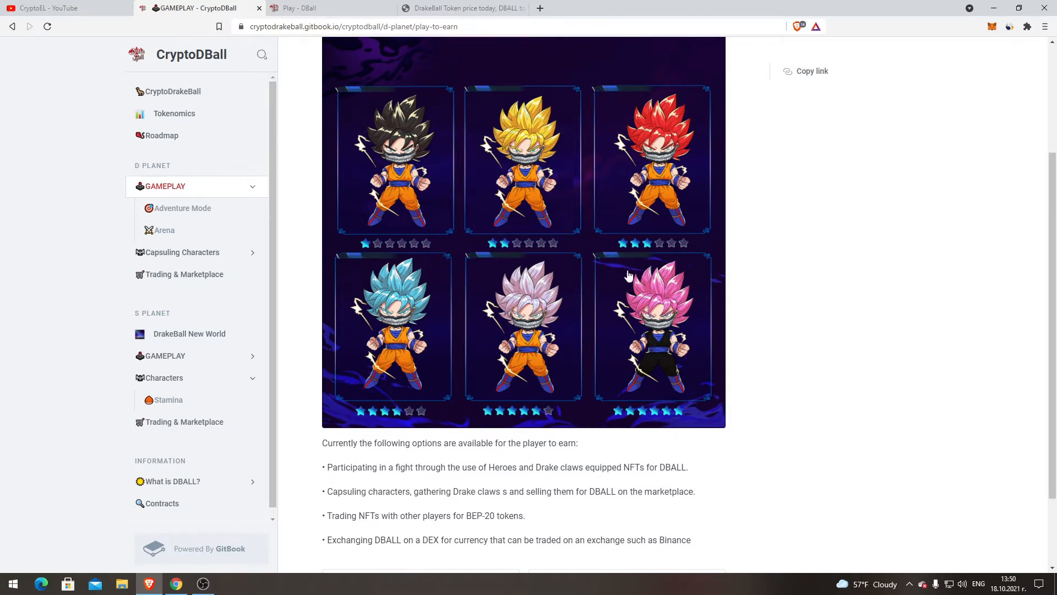
scroll("down", 3)
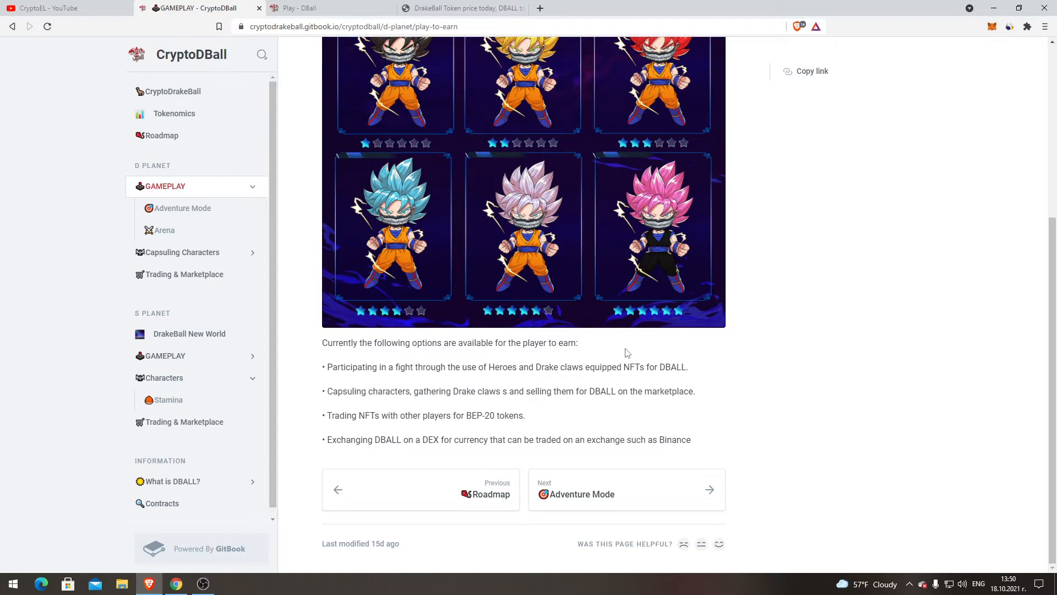
mouse_move(529, 378)
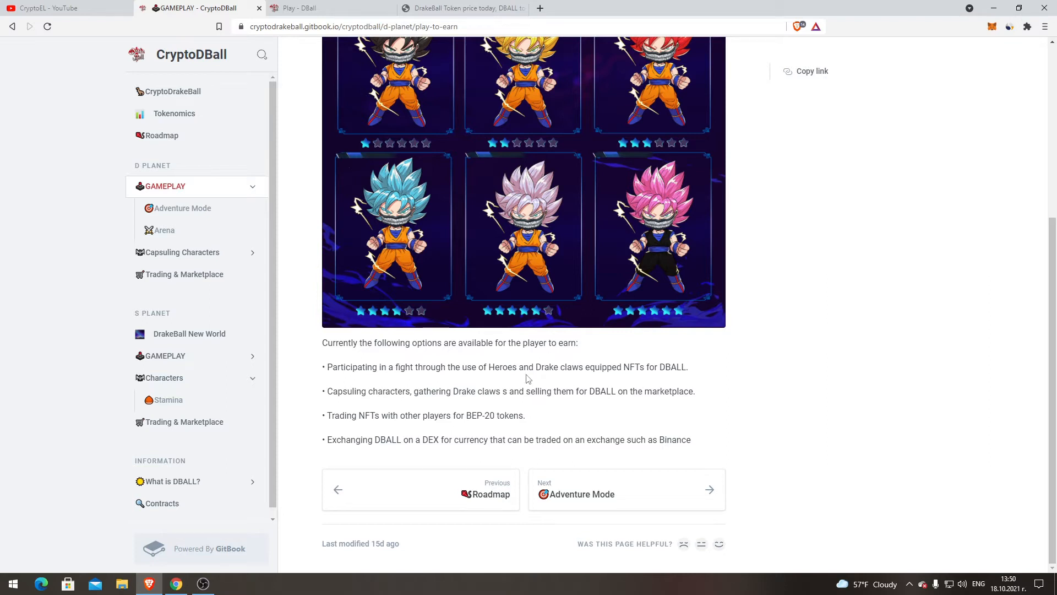
mouse_move(609, 369)
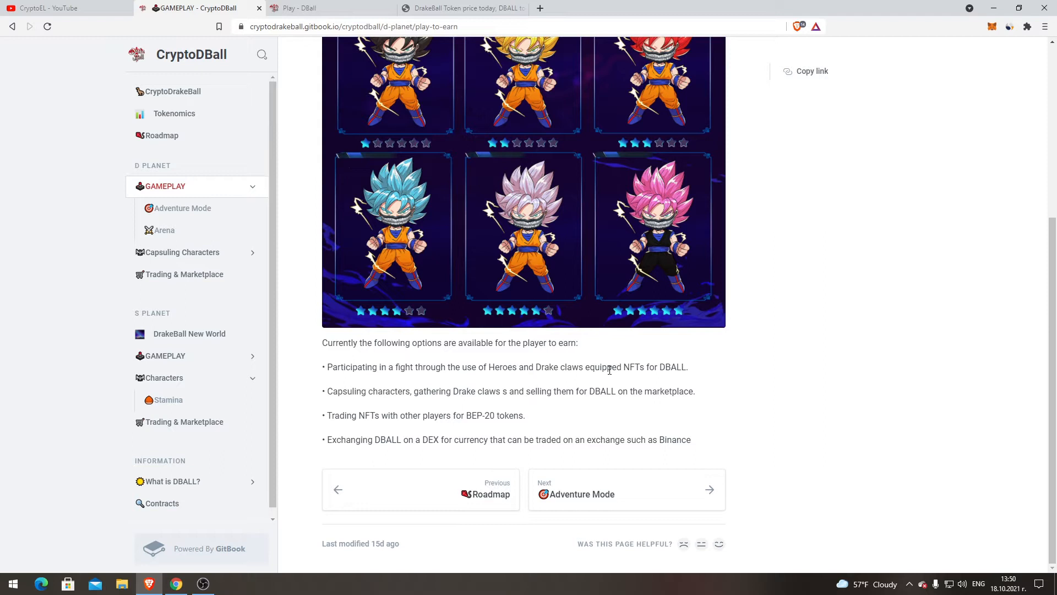
mouse_move(354, 391)
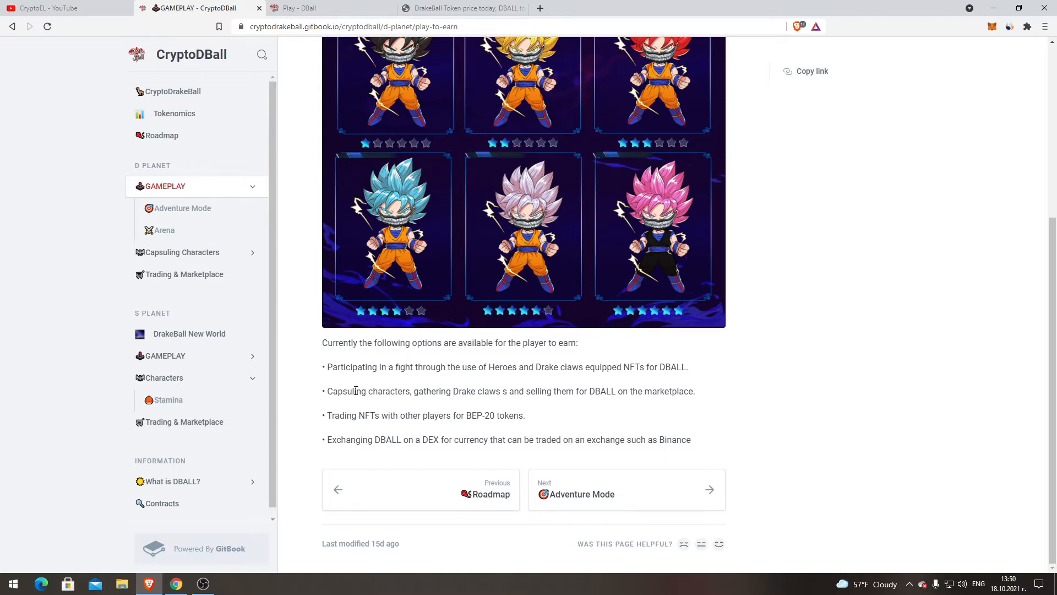
mouse_move(453, 403)
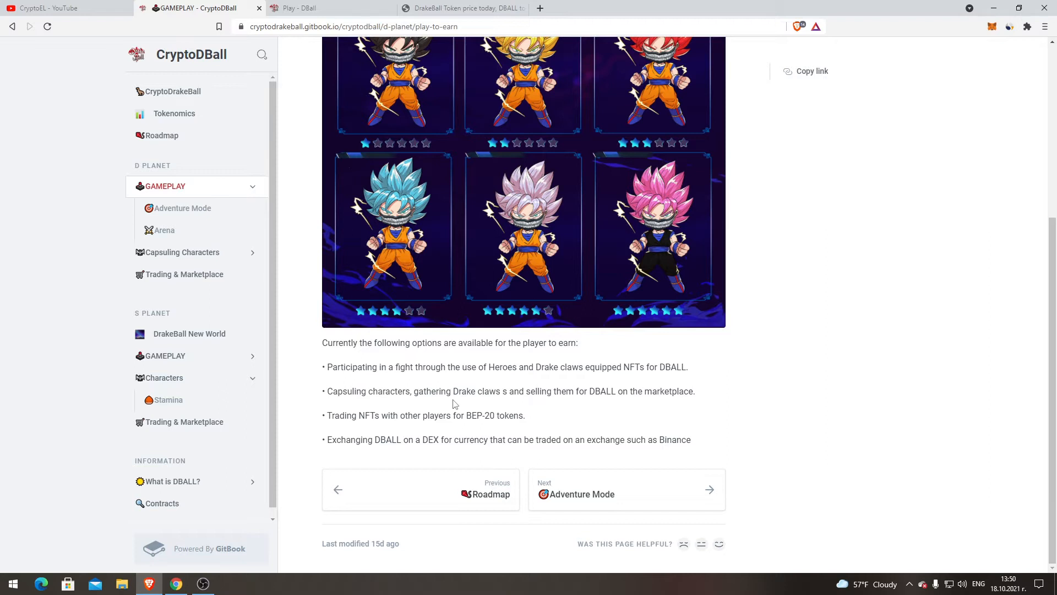
mouse_move(369, 438)
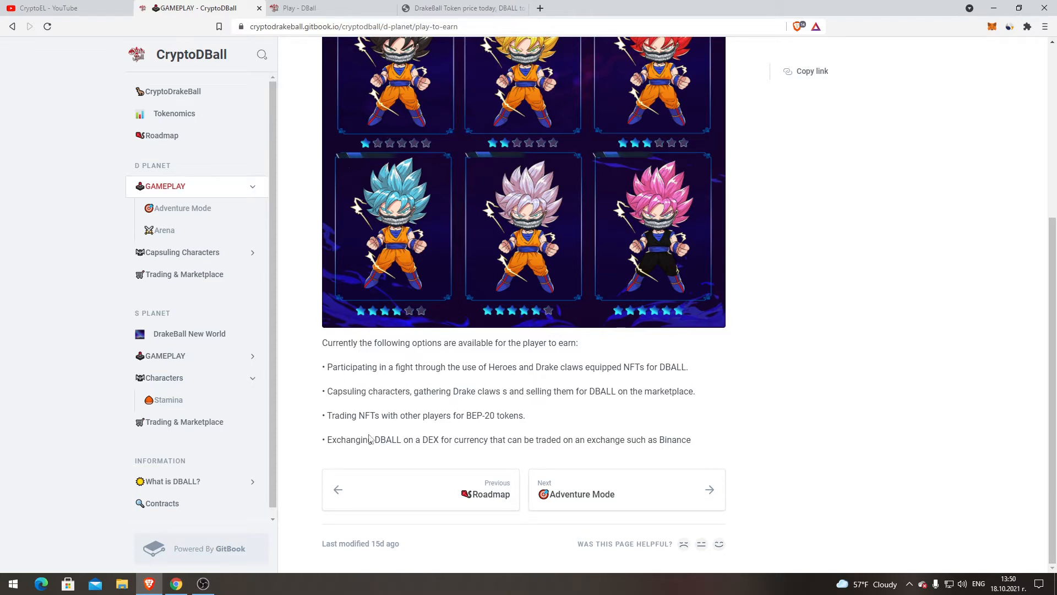
mouse_move(542, 434)
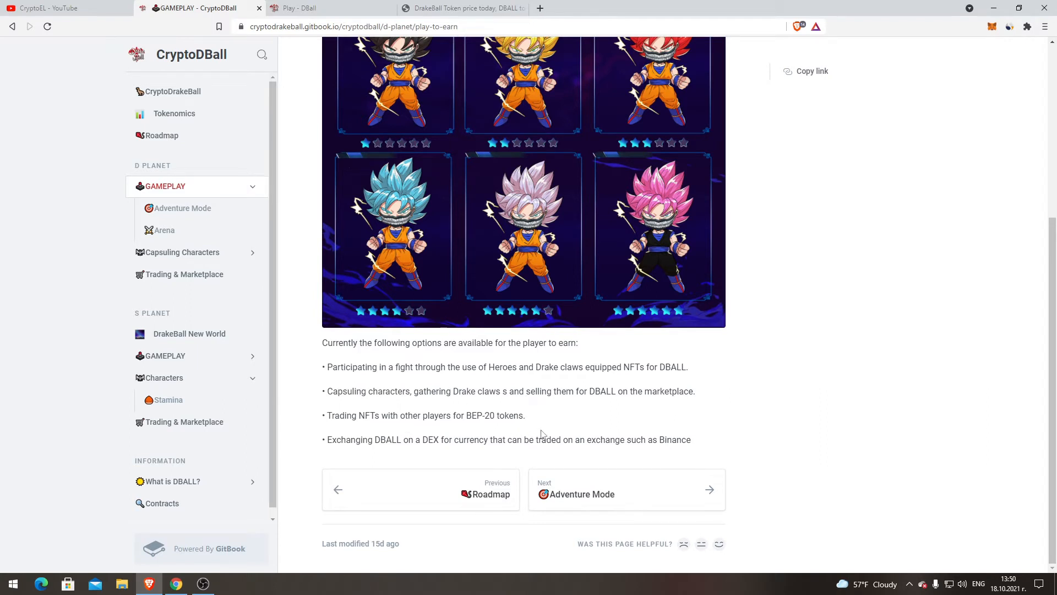
mouse_move(537, 419)
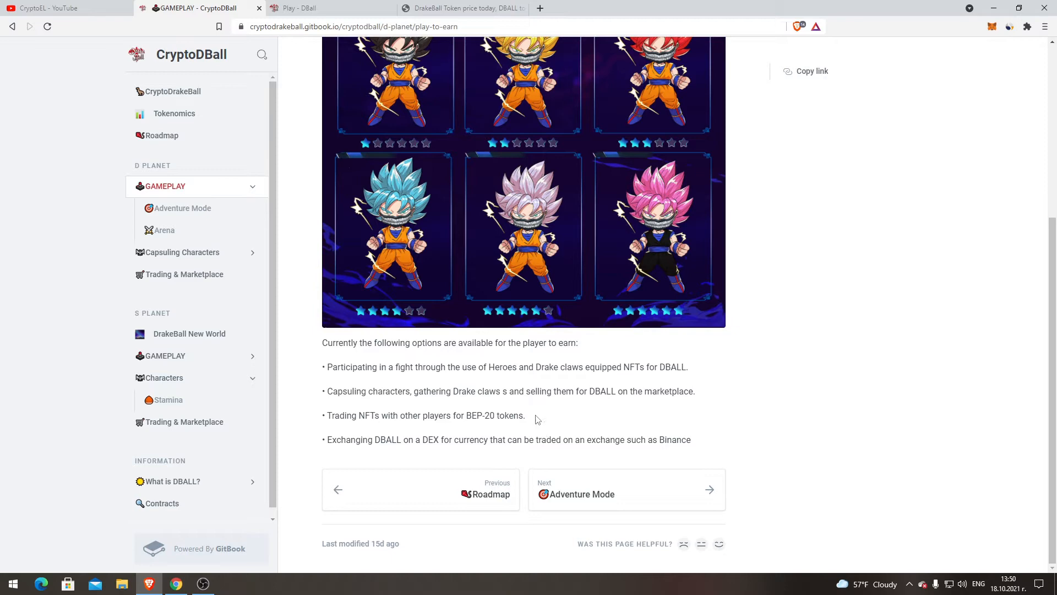
mouse_move(487, 459)
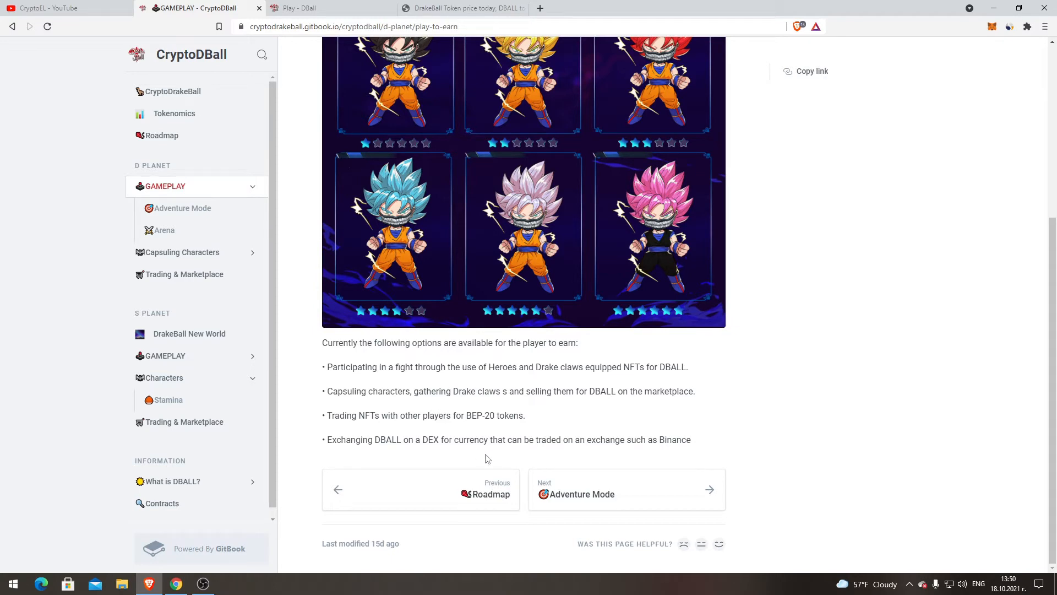
mouse_move(697, 444)
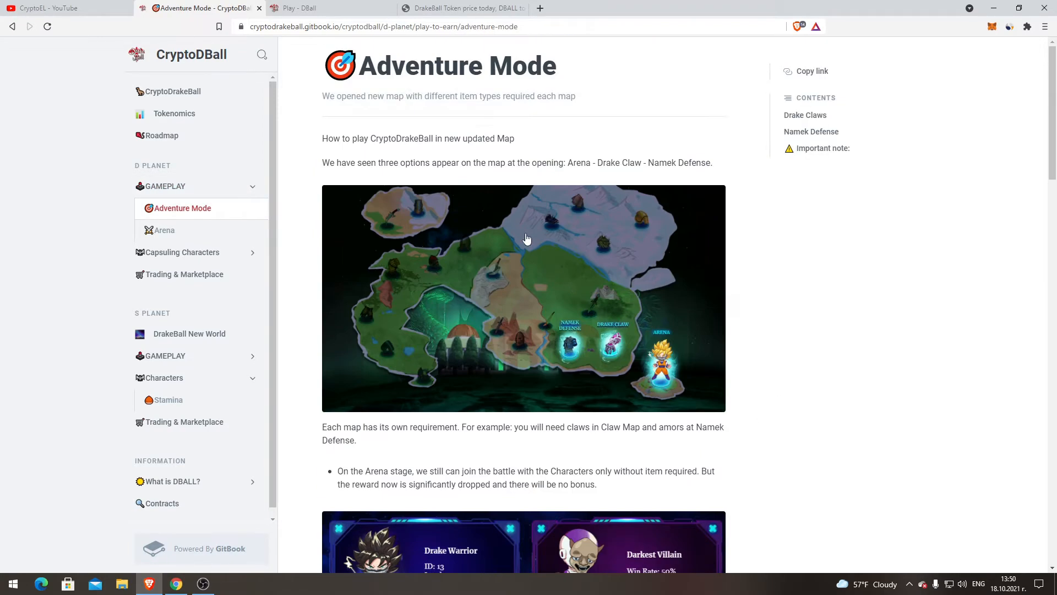
mouse_move(345, 137)
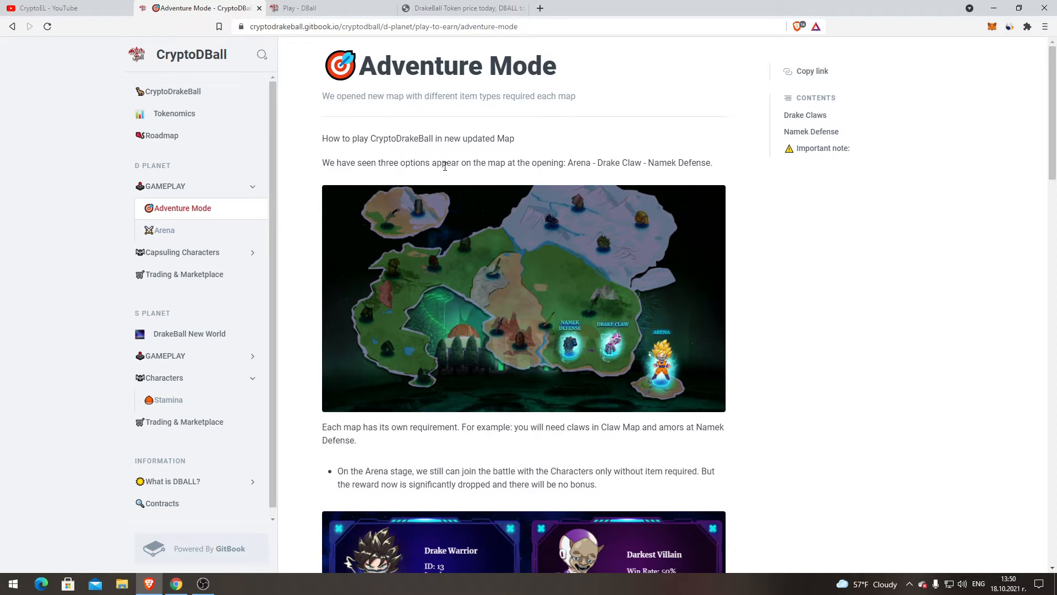
mouse_move(607, 179)
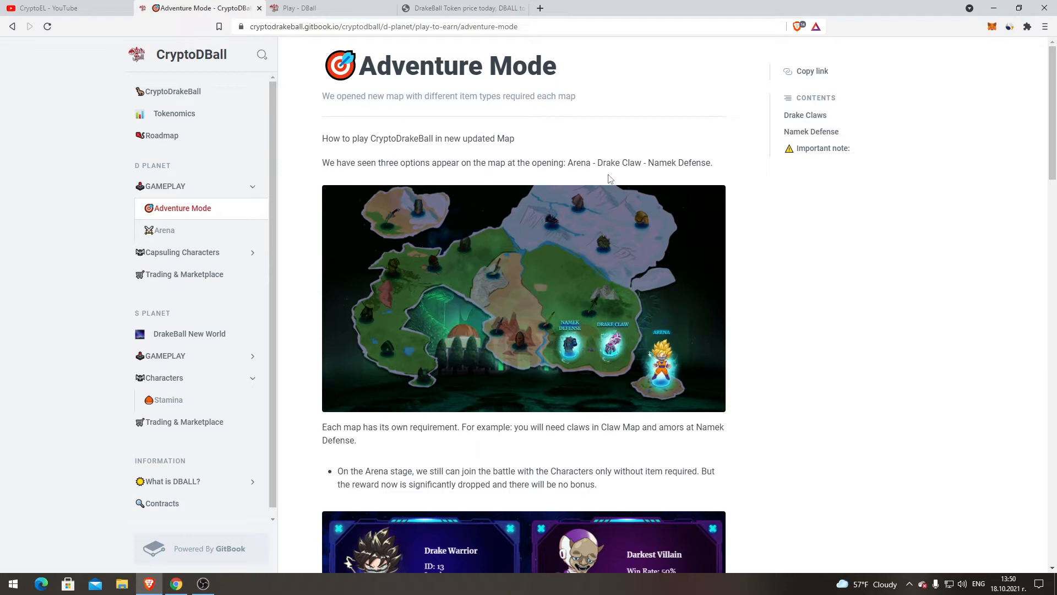
mouse_move(709, 161)
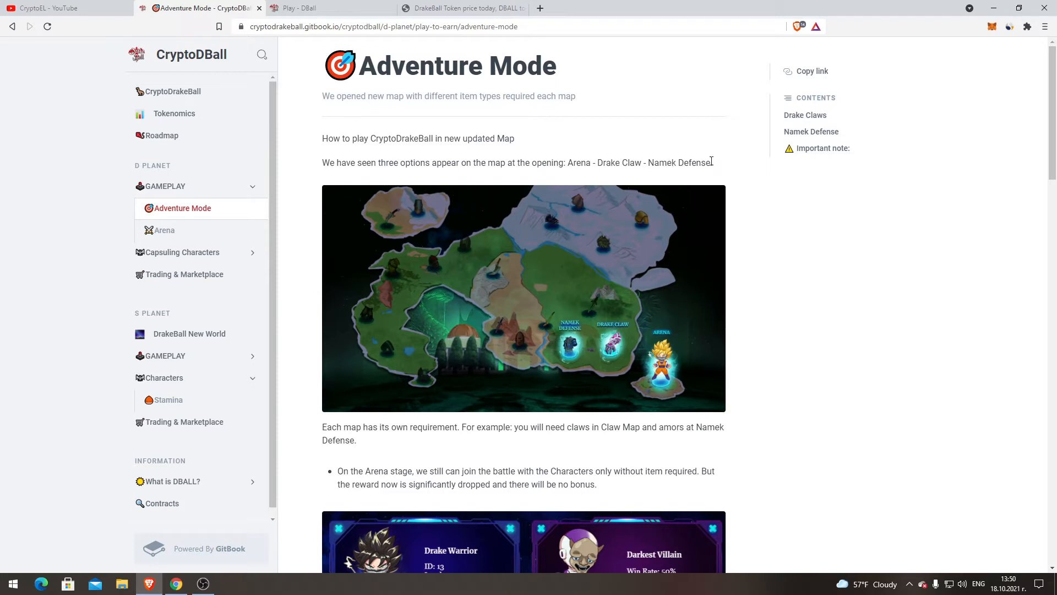
- Scroll Adventure Mode past the map image to the Arena stage battle rules
scroll("down", 3)
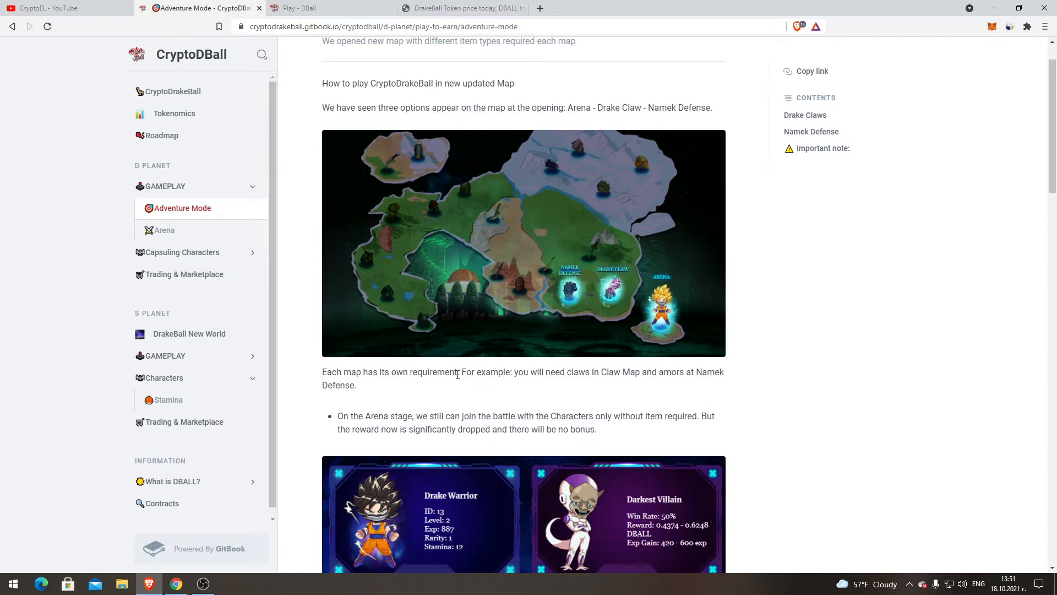
mouse_move(532, 398)
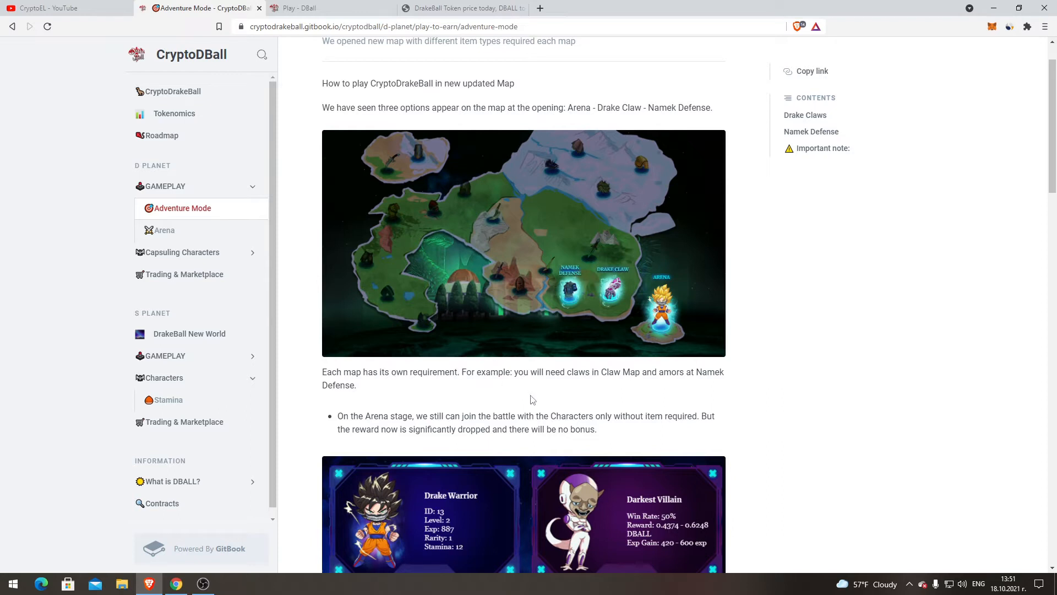
mouse_move(660, 400)
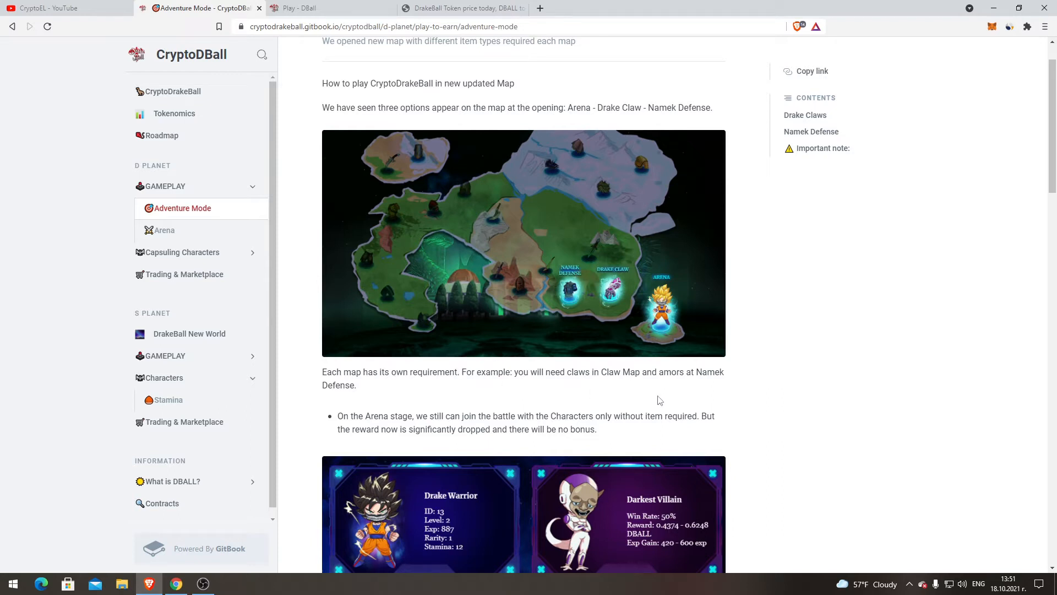
mouse_move(719, 384)
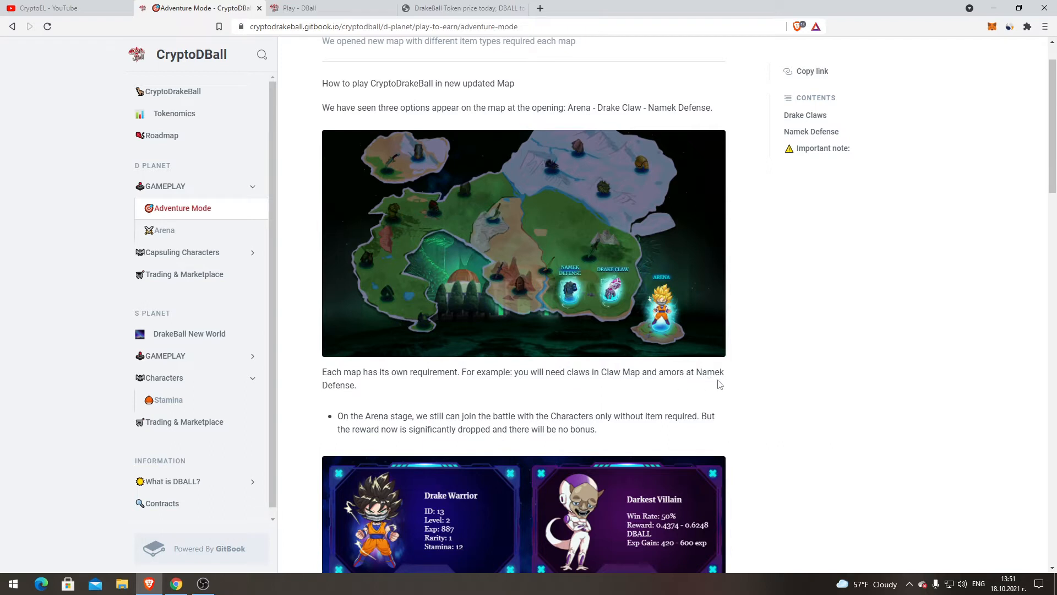
mouse_move(568, 292)
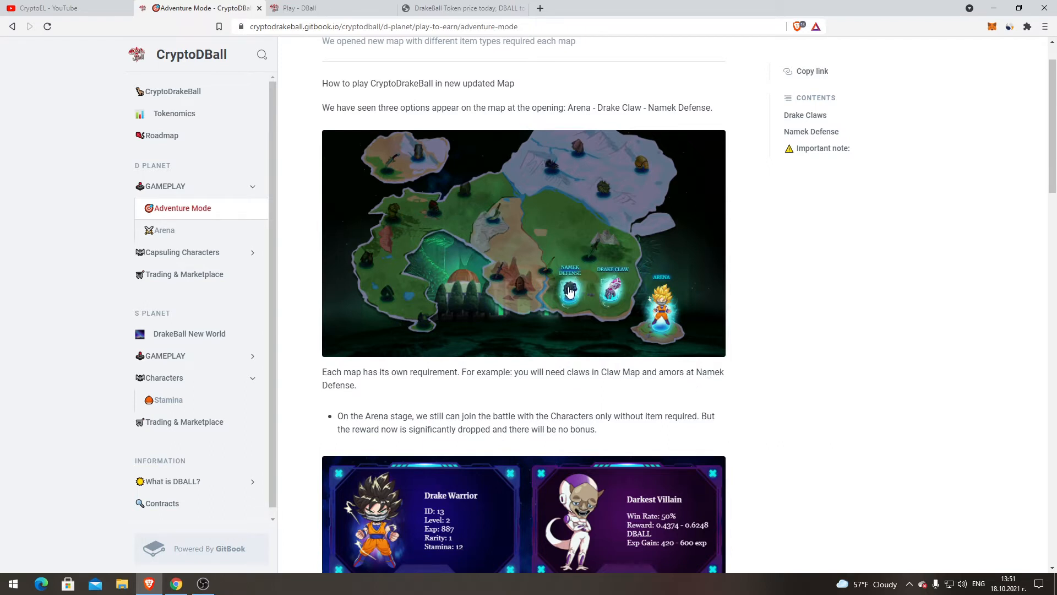
mouse_move(619, 295)
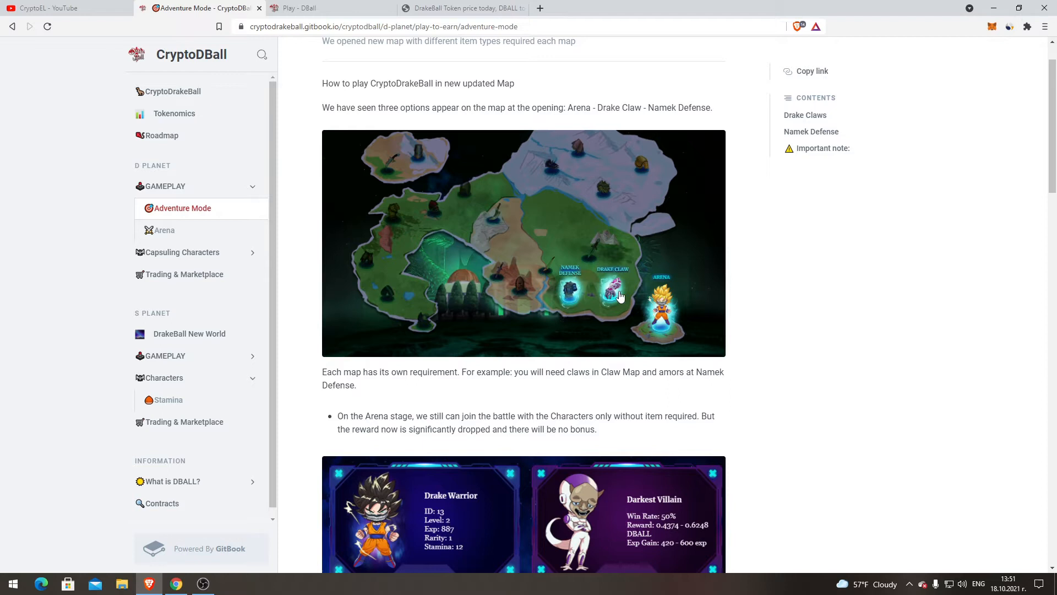
scroll("down", 3)
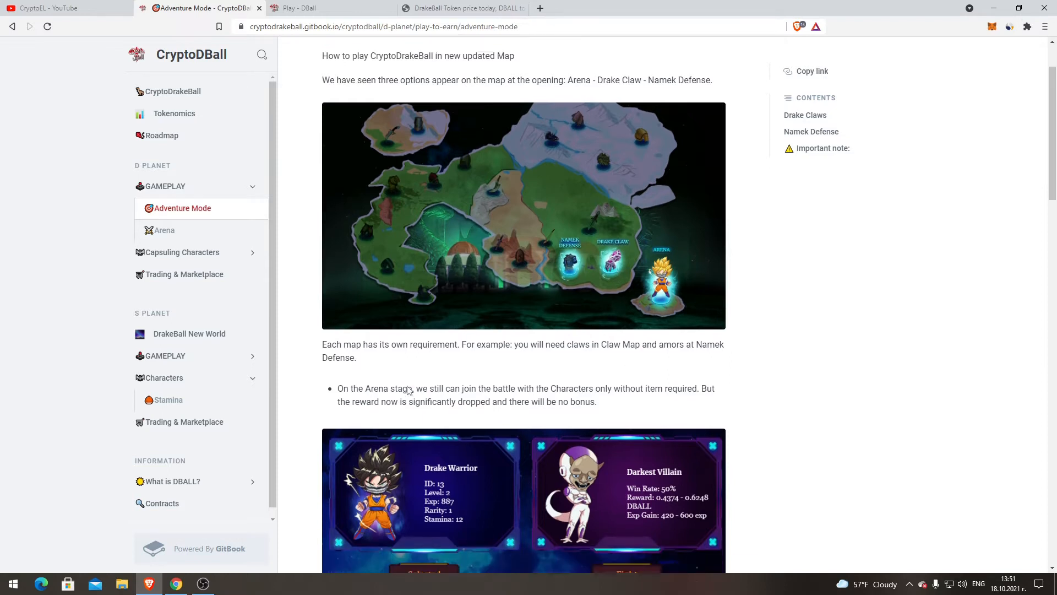
scroll("down", 3)
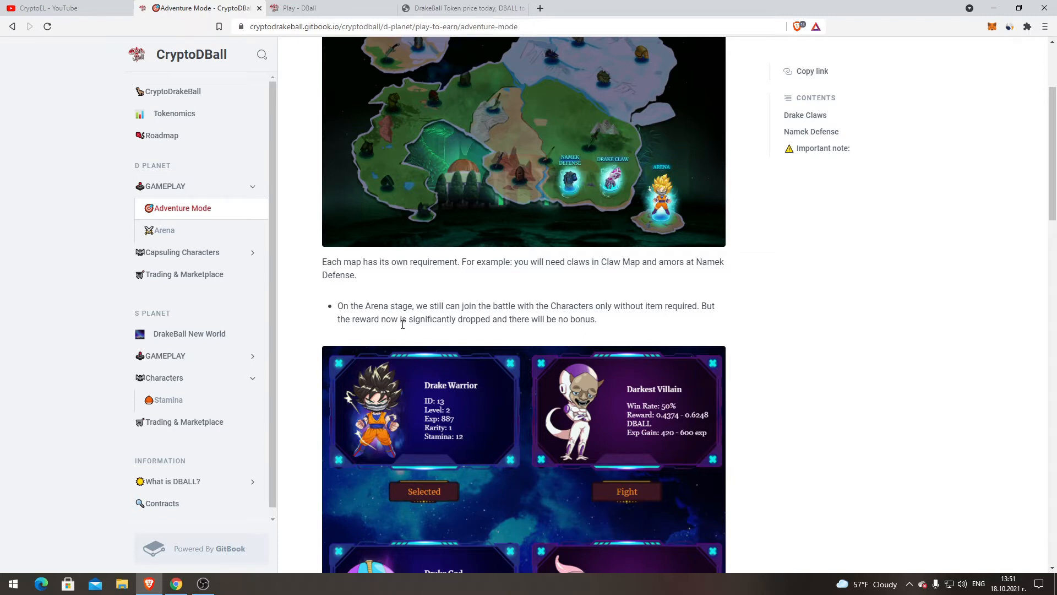
mouse_move(654, 301)
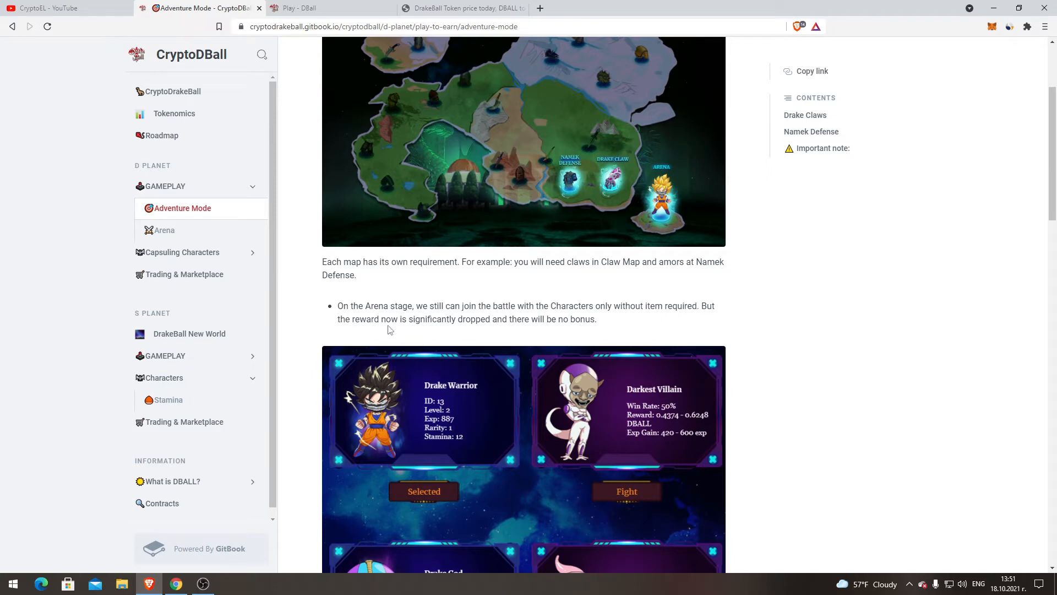
mouse_move(534, 331)
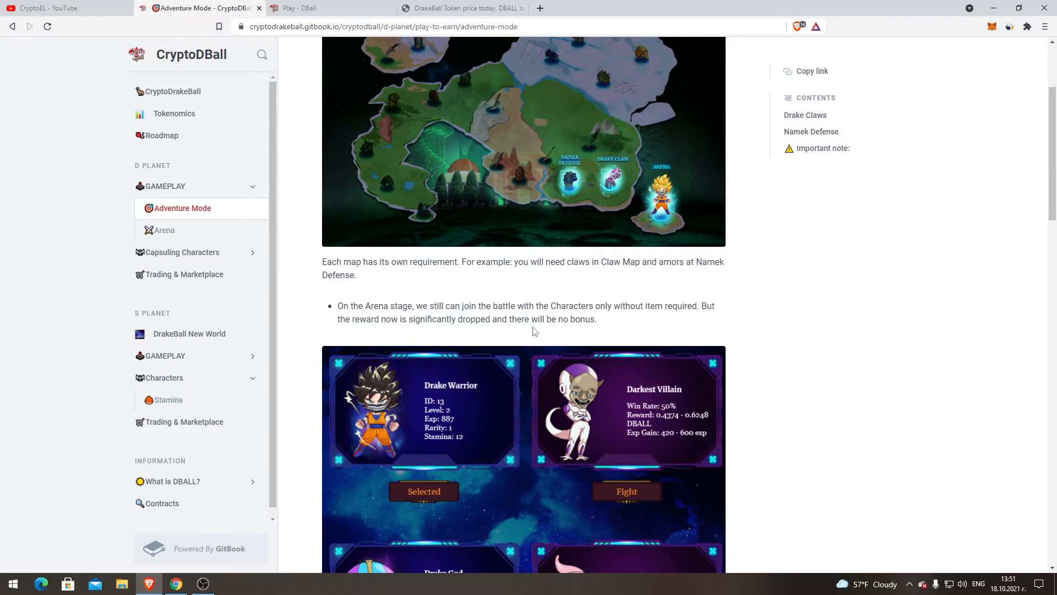
- Scroll to the four character battle cards, glance at the DrakeBall Token tab, then return
scroll("down", 3)
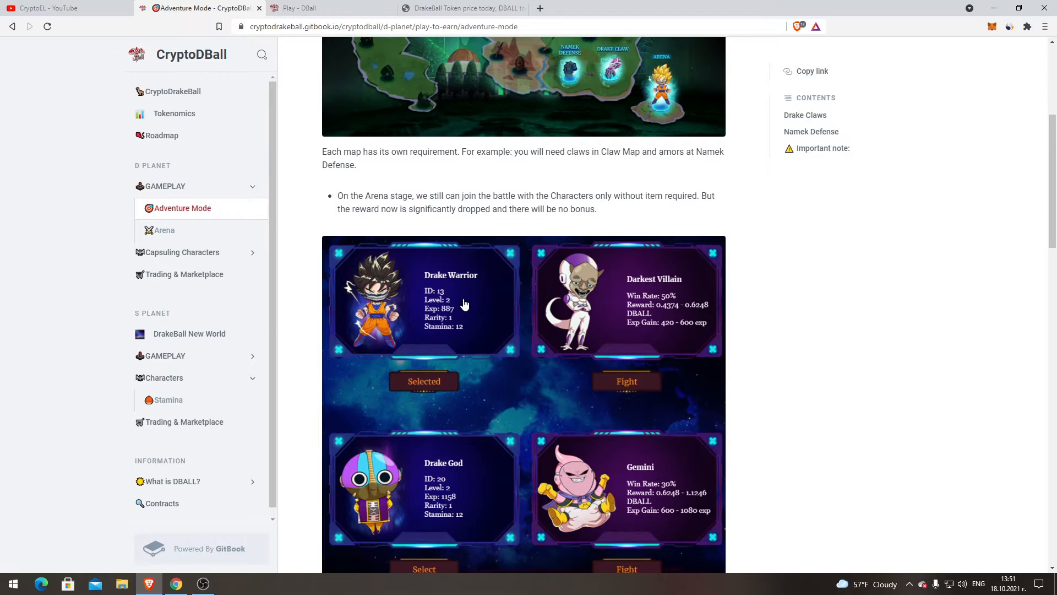
scroll("down", 3)
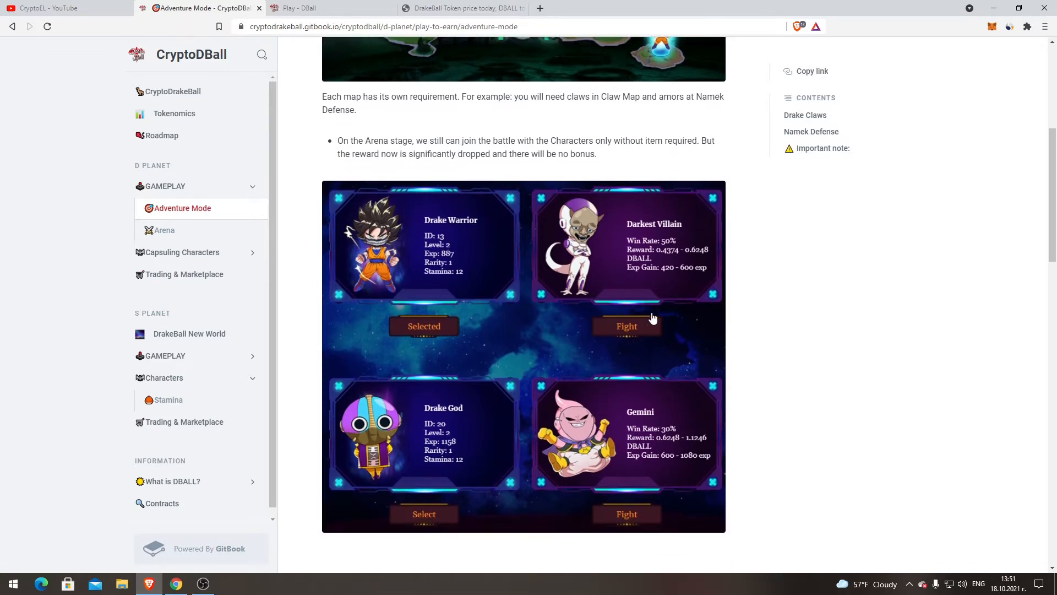
mouse_move(630, 301)
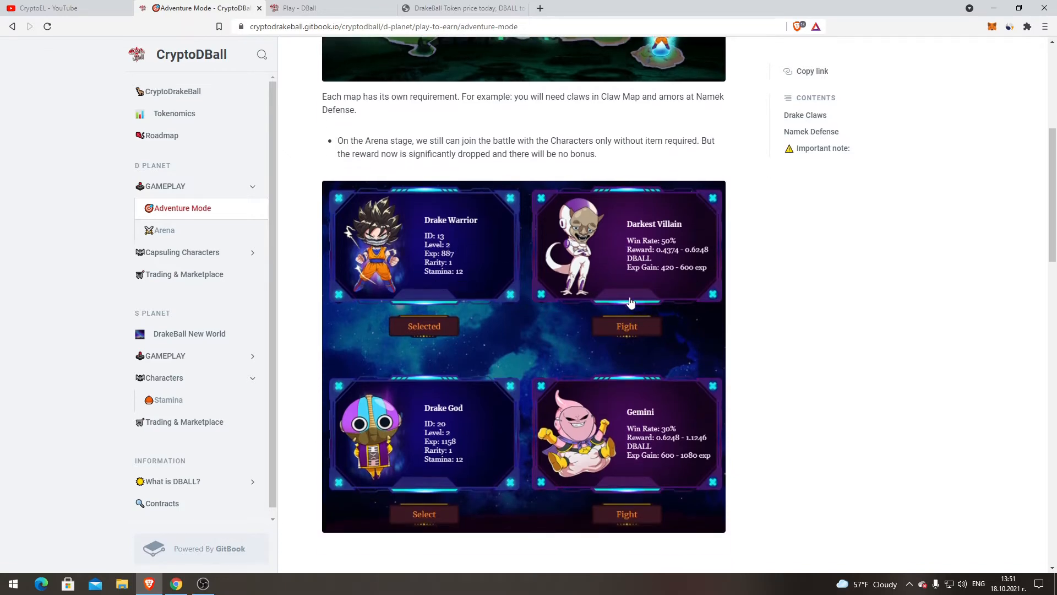
mouse_move(398, 279)
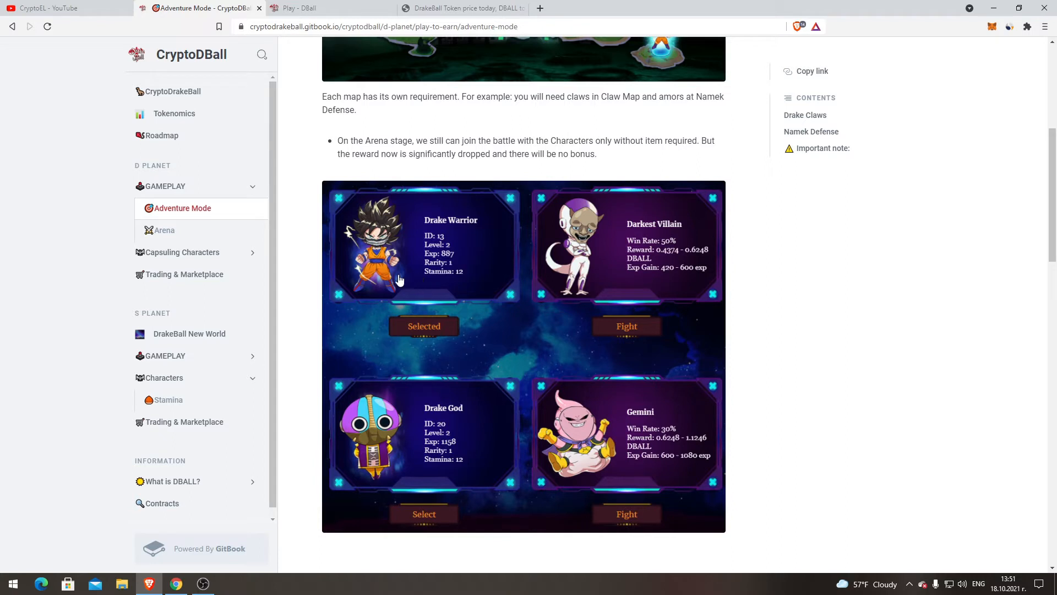
mouse_move(442, 250)
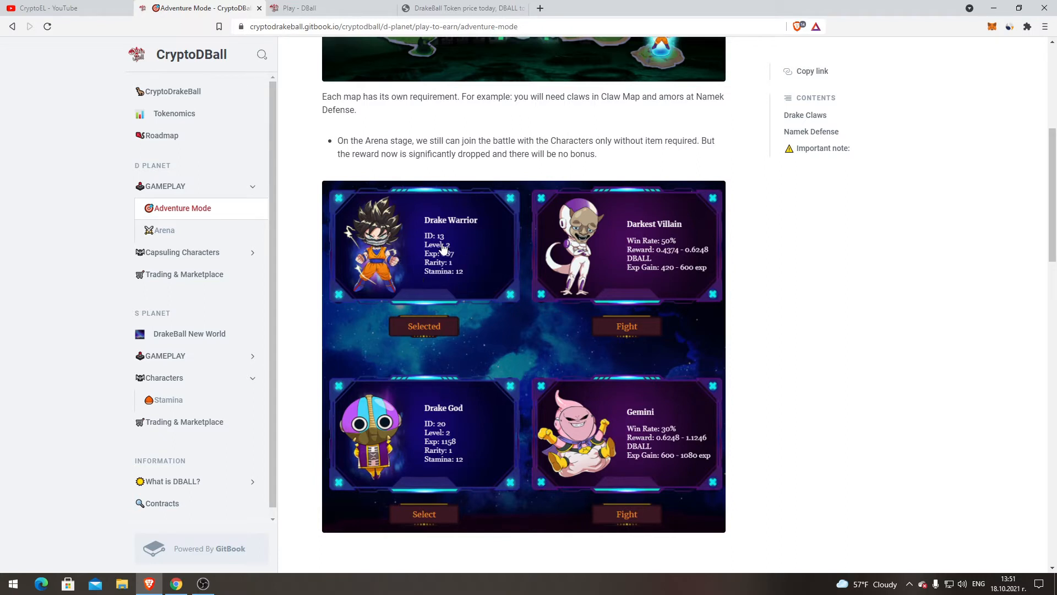
mouse_move(661, 273)
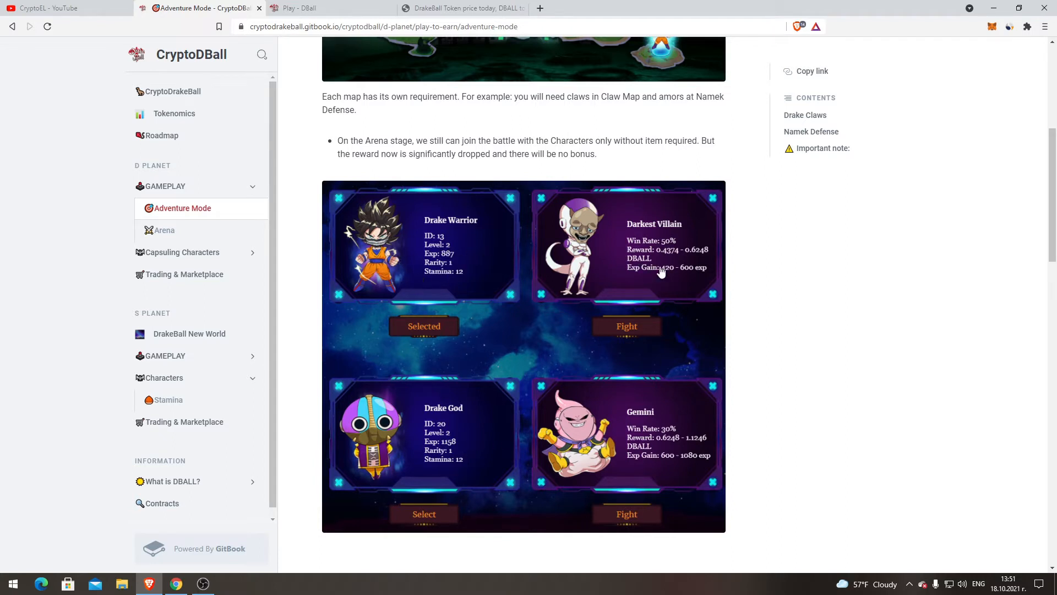
mouse_move(662, 282)
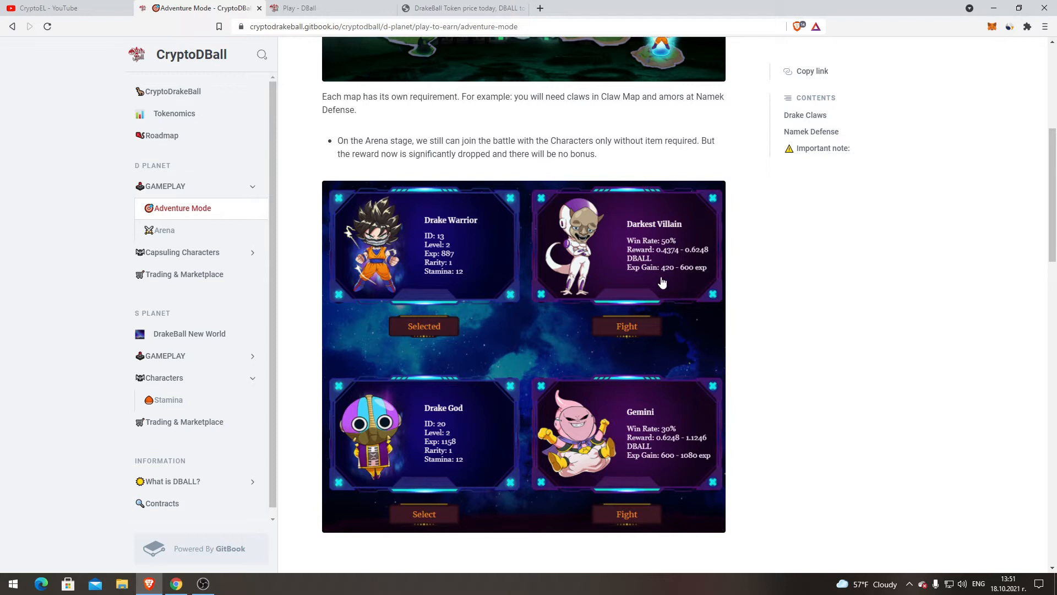
mouse_move(679, 259)
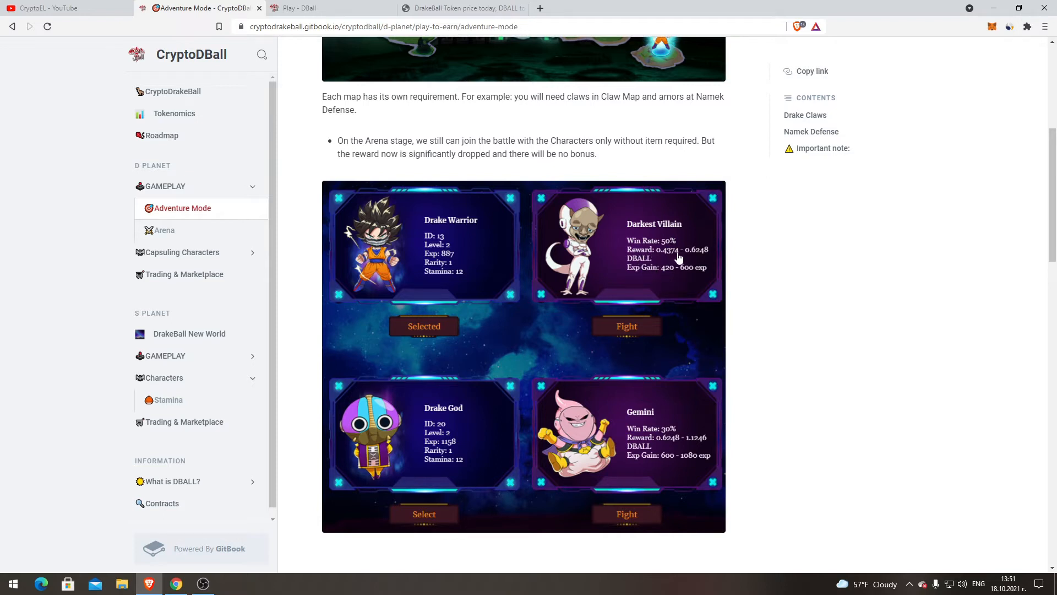
mouse_move(531, 251)
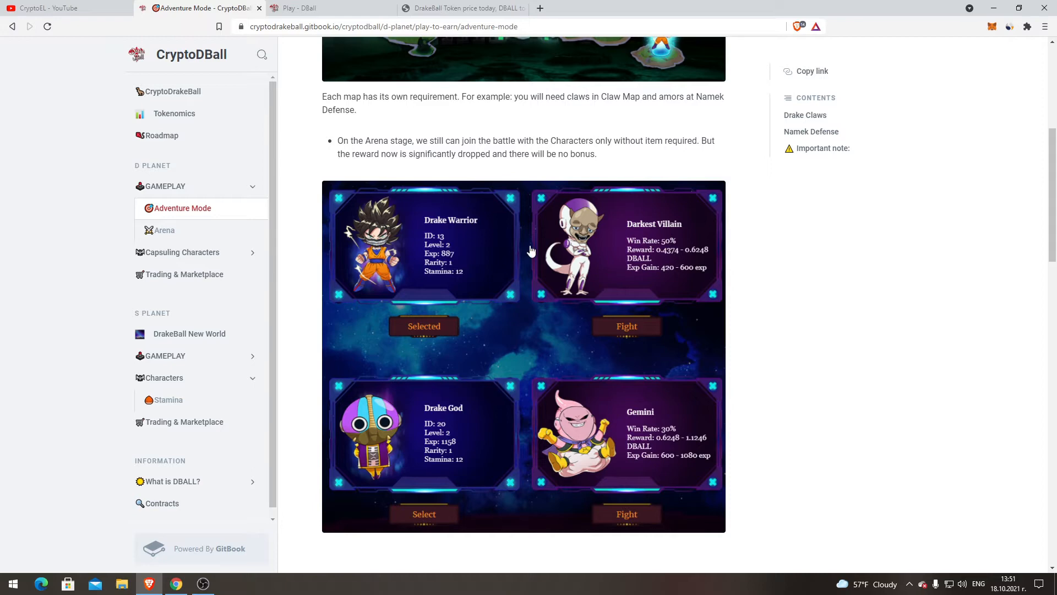
left_click(462, 8)
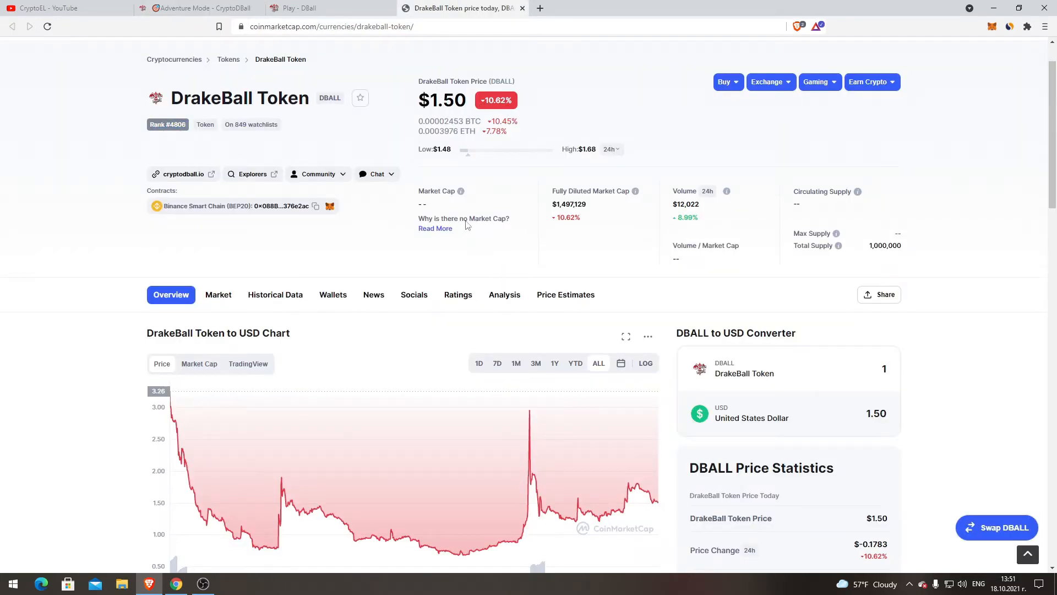
left_click(199, 8)
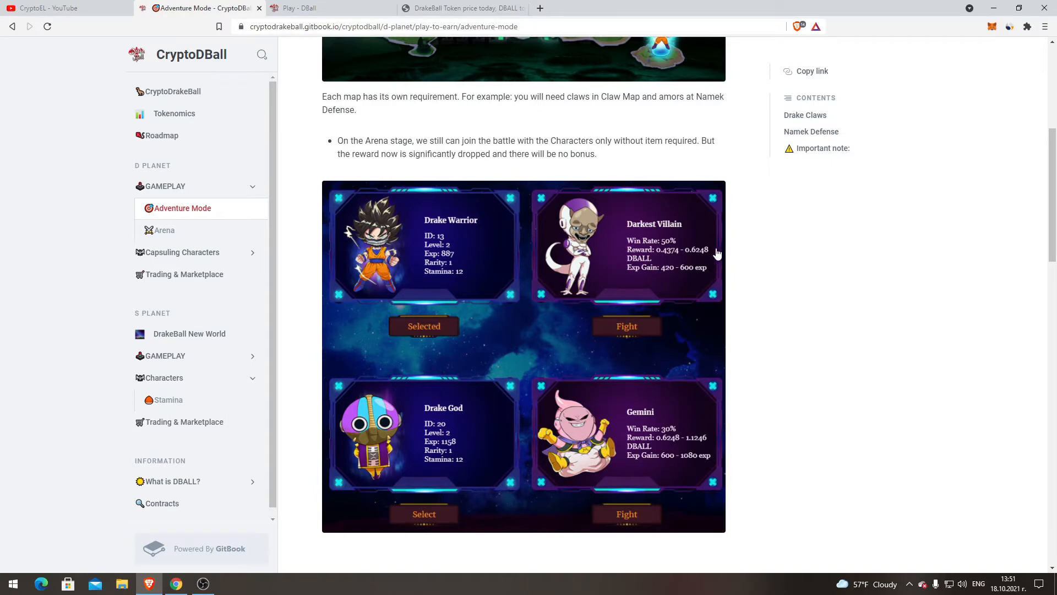
mouse_move(691, 273)
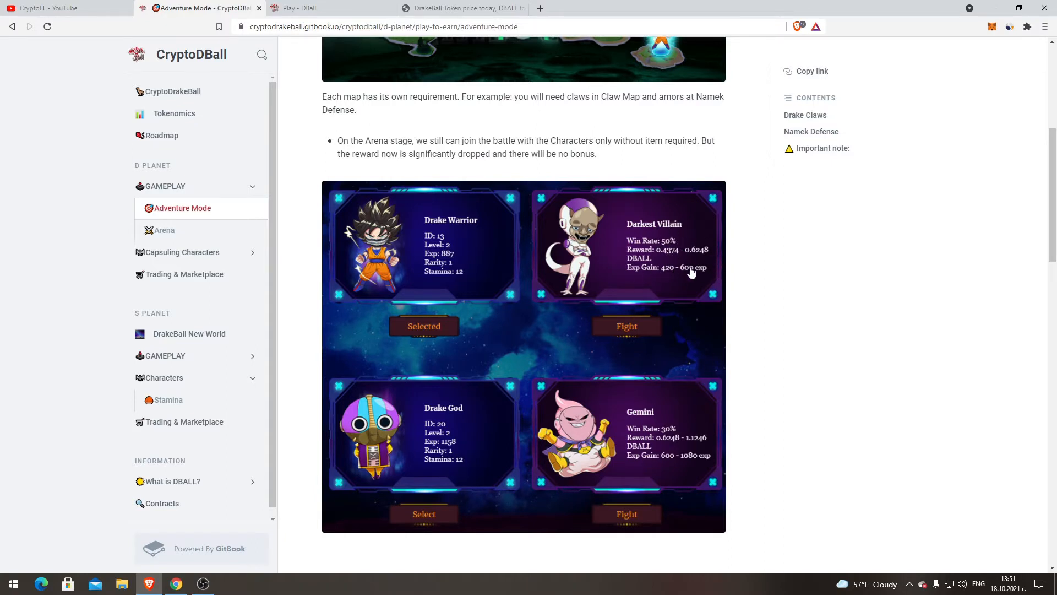
mouse_move(630, 289)
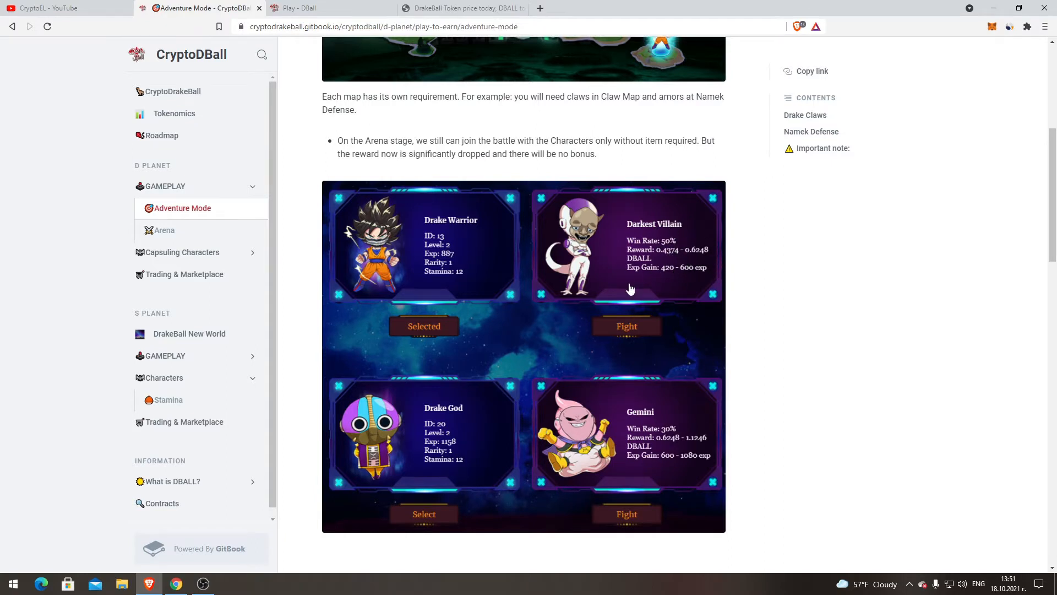
mouse_move(683, 464)
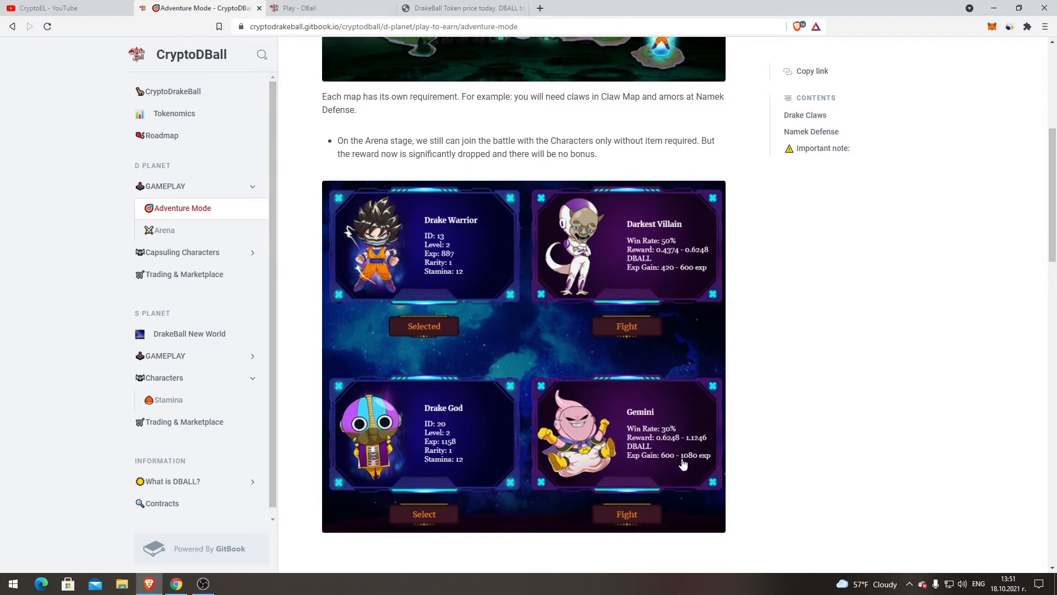
mouse_move(677, 450)
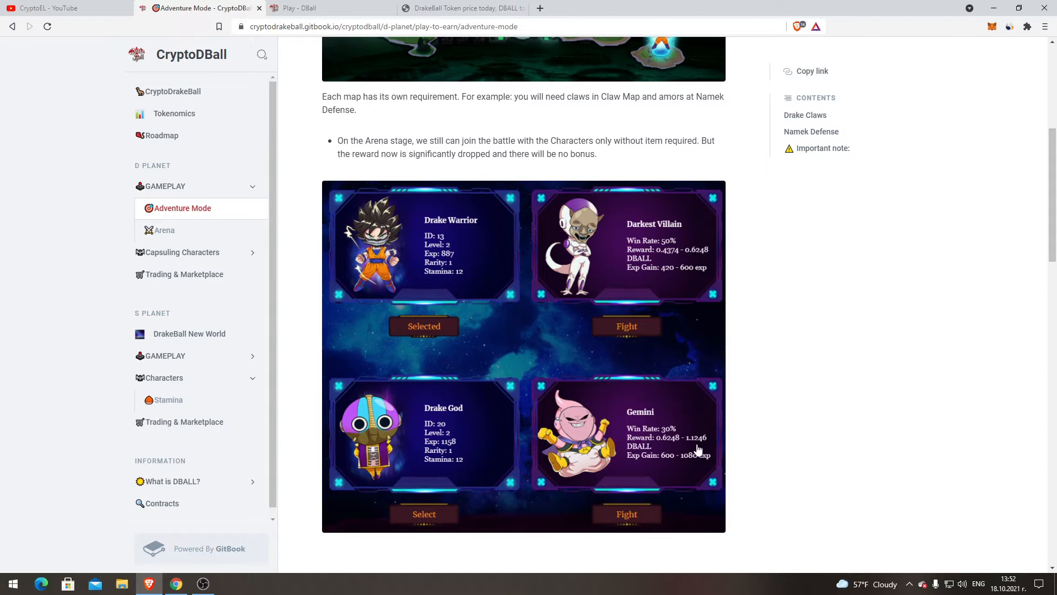
scroll("down", 3)
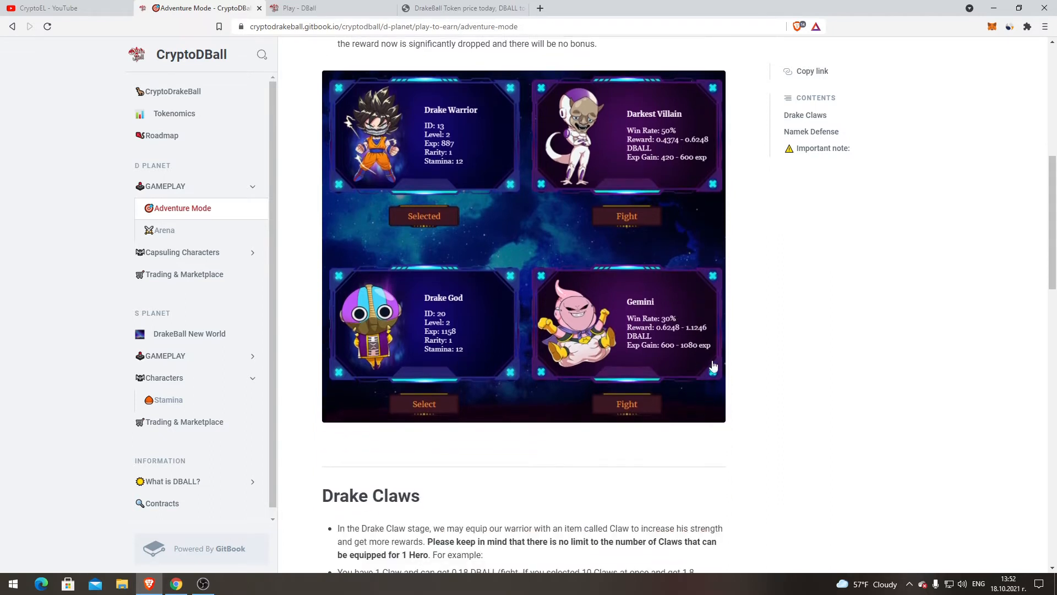
scroll("down", 3)
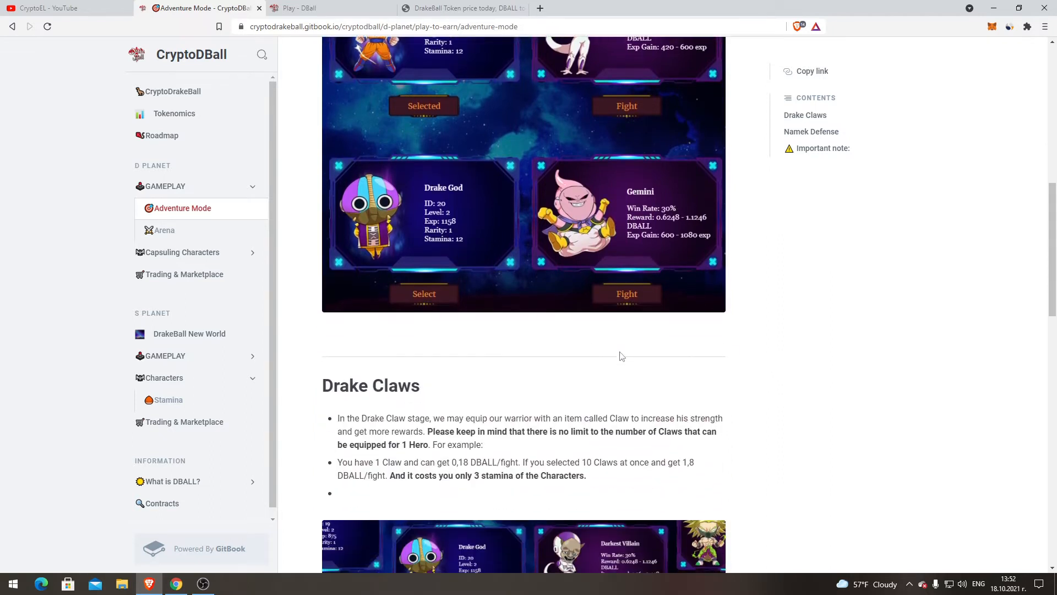
scroll("up", 3)
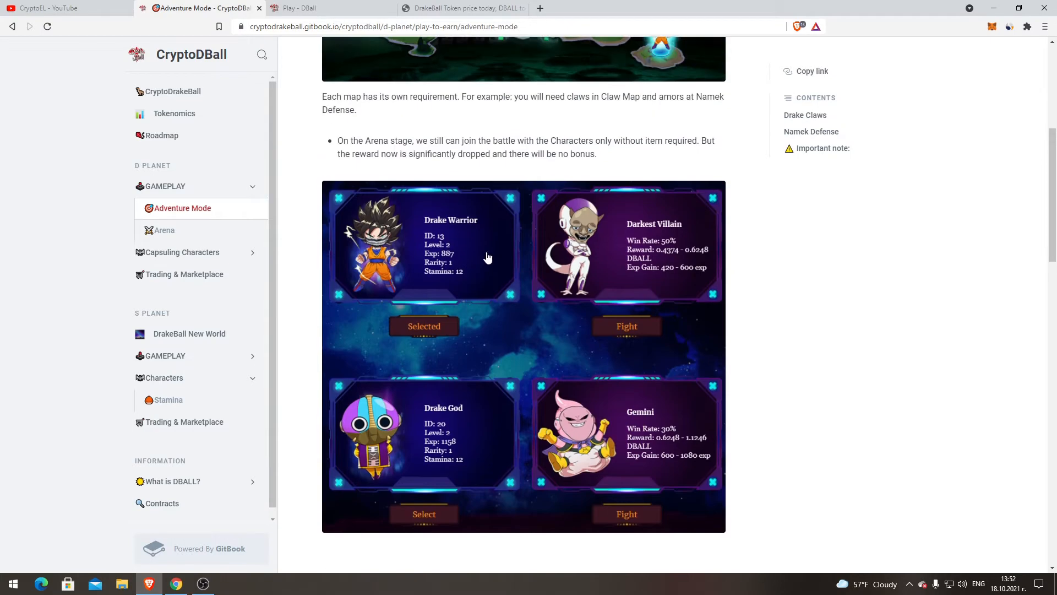
- Read the Drake Claws examples down to the 90% win case and the Namek Defense heading
scroll("down", 3)
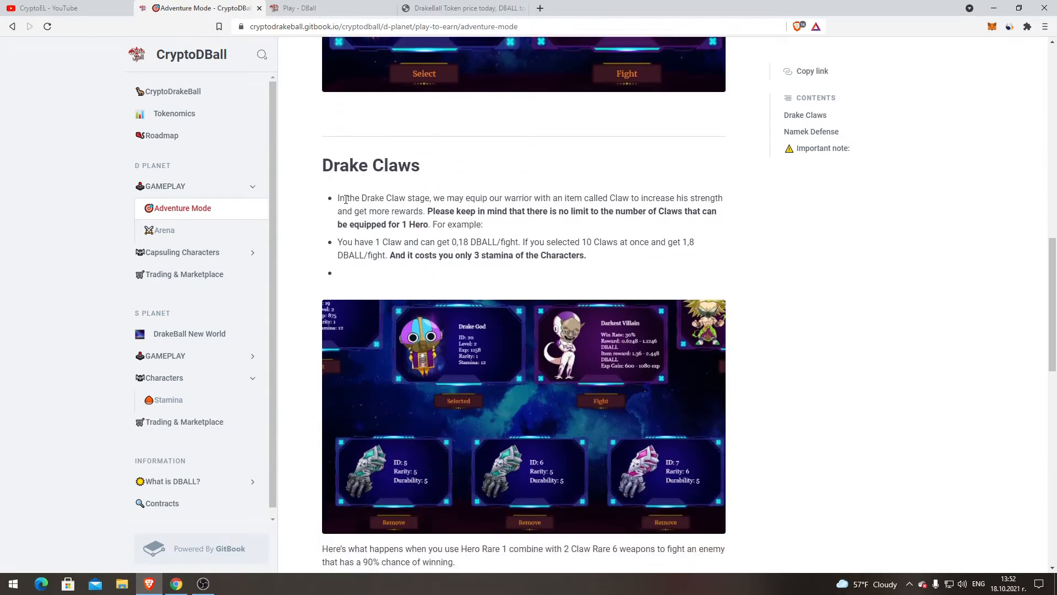
scroll("down", 3)
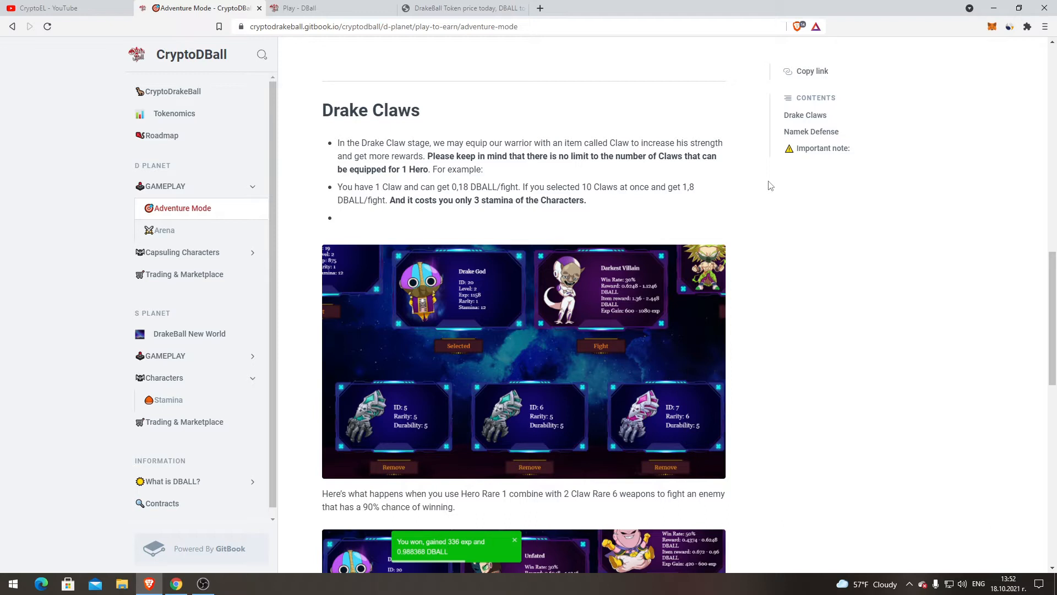
mouse_move(637, 190)
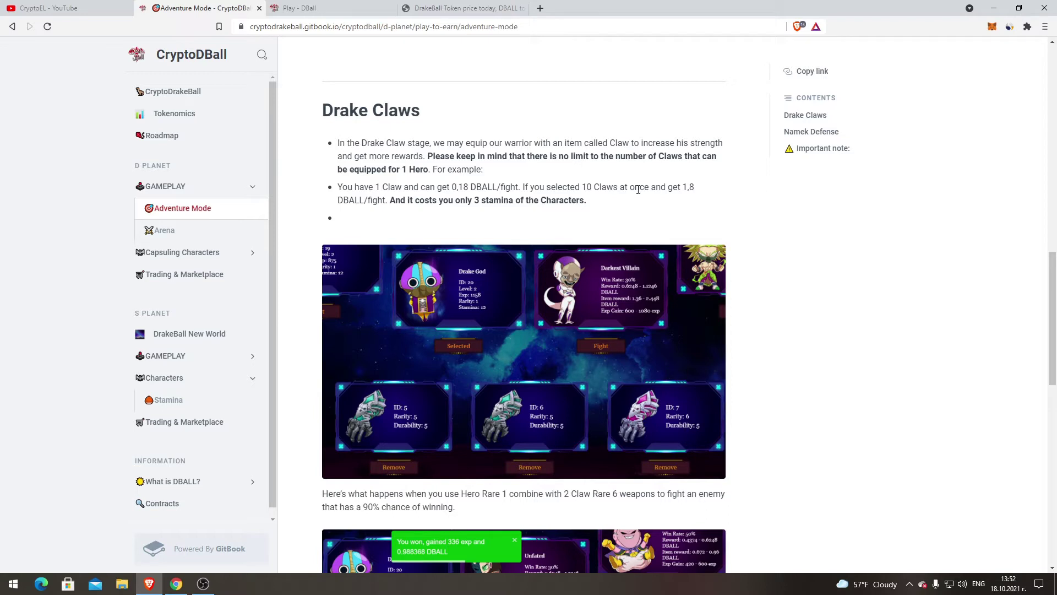
mouse_move(442, 196)
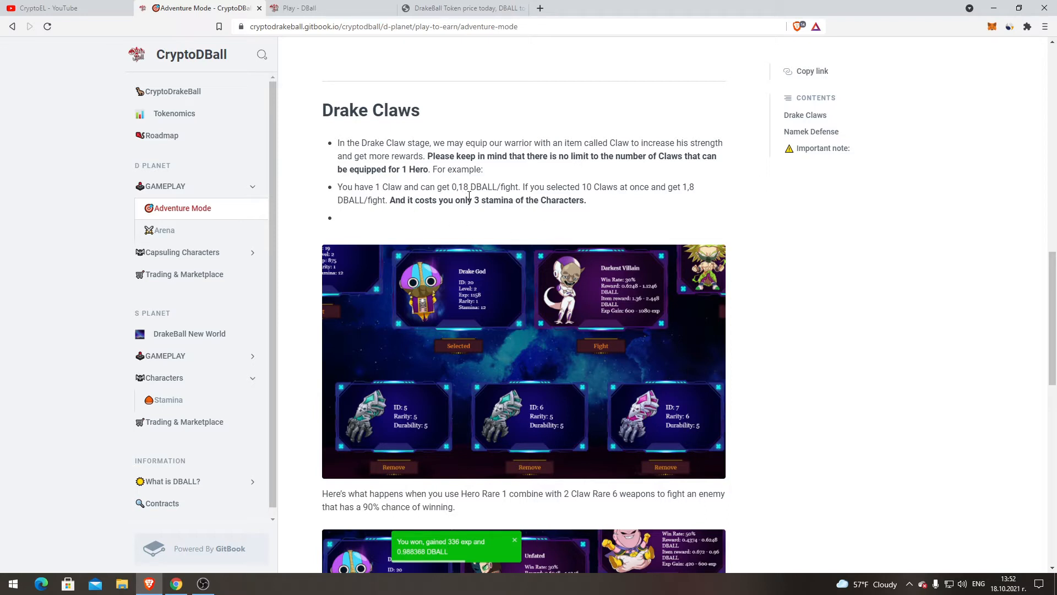
mouse_move(619, 204)
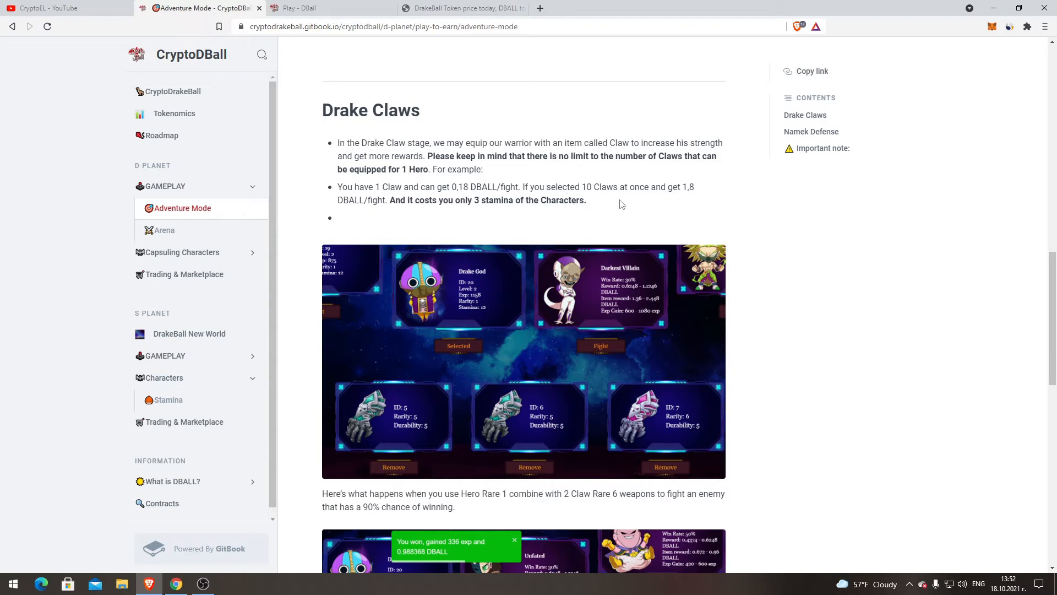
mouse_move(693, 204)
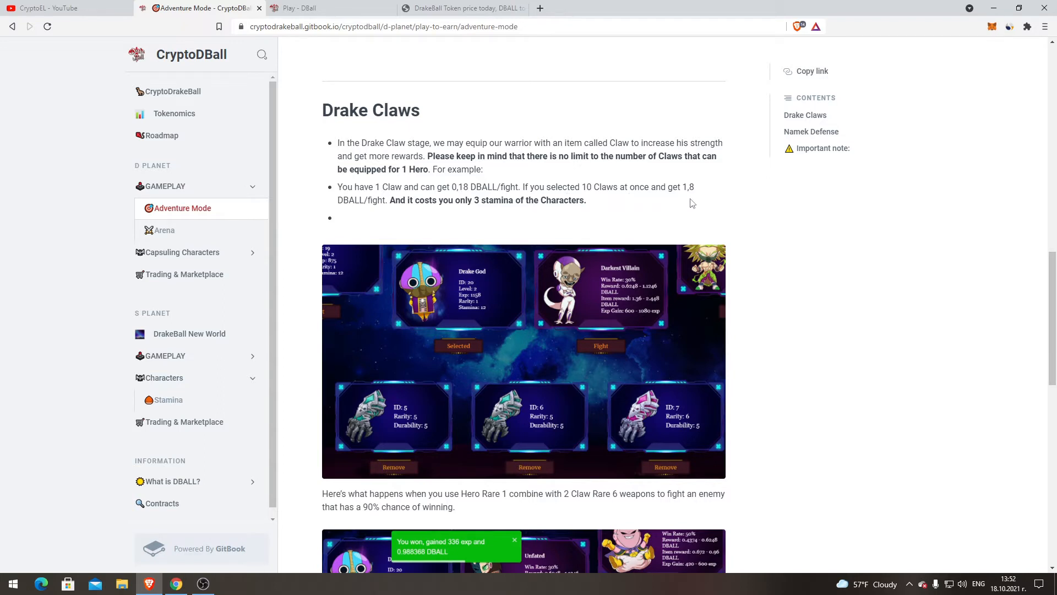
mouse_move(398, 191)
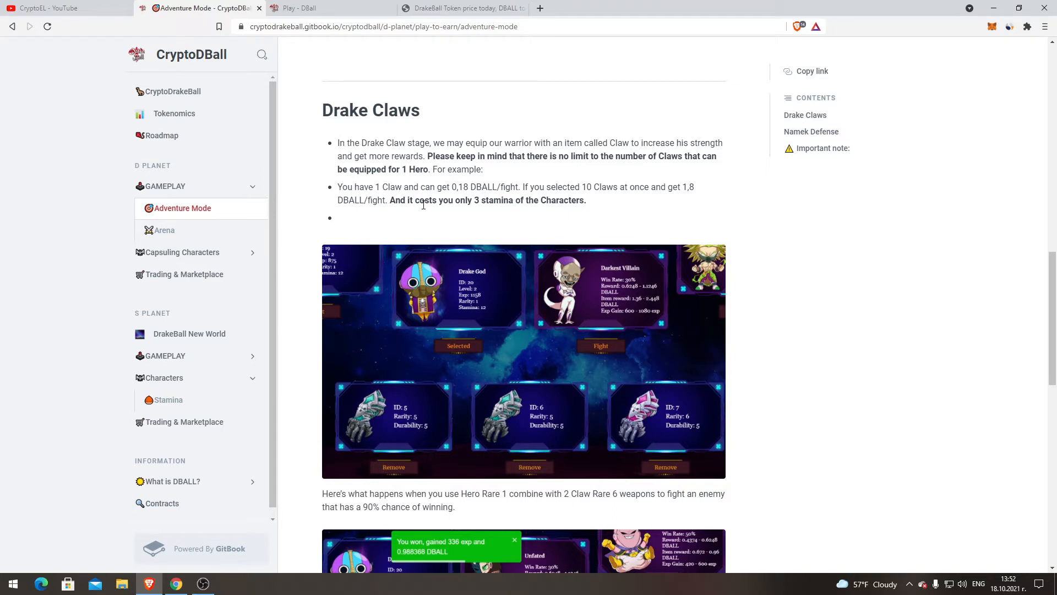
mouse_move(488, 211)
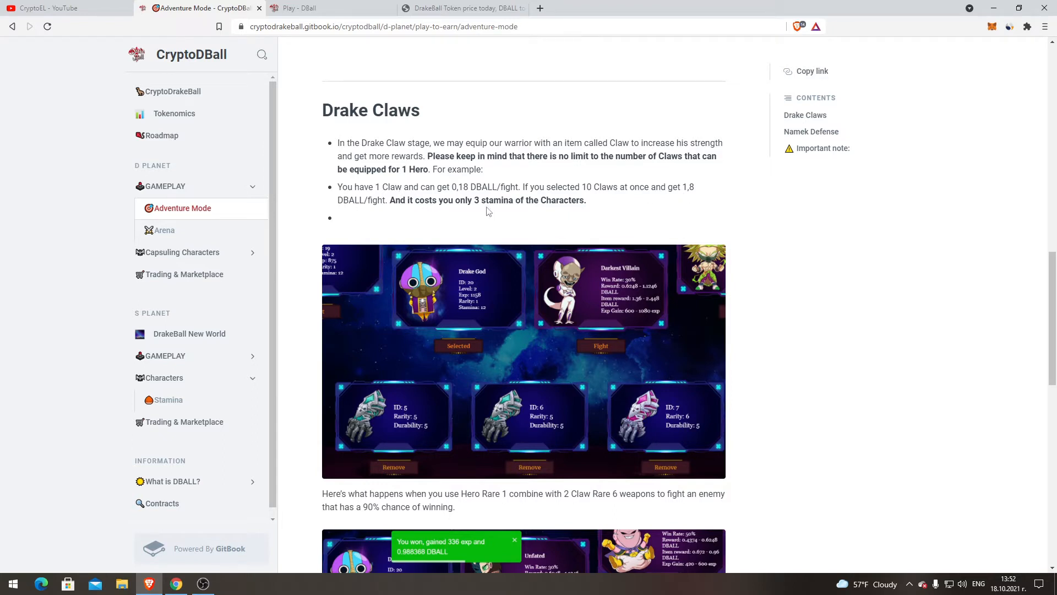
scroll("down", 3)
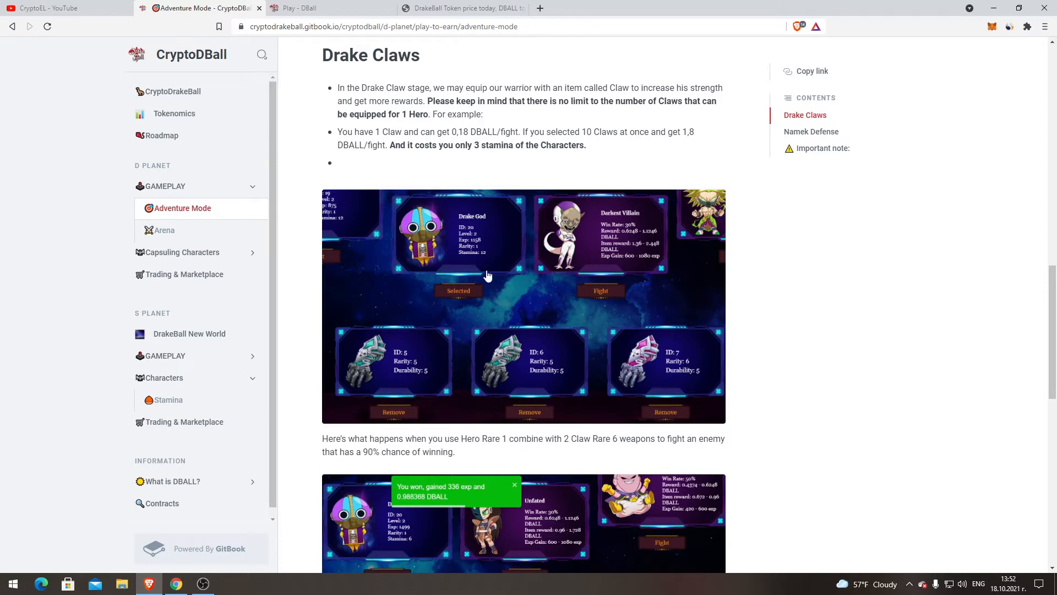
scroll("down", 3)
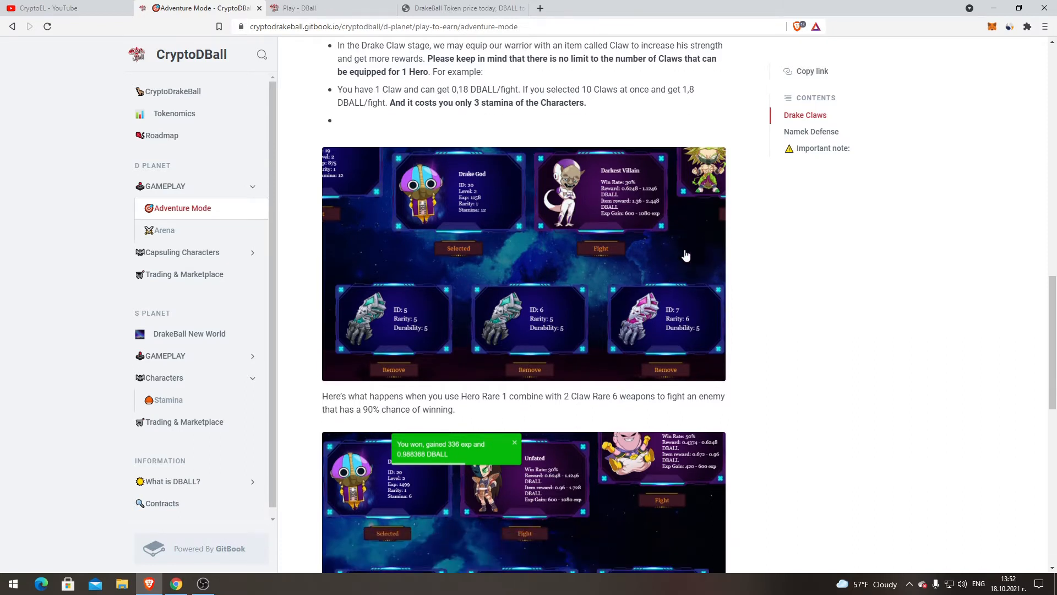
scroll("up", 3)
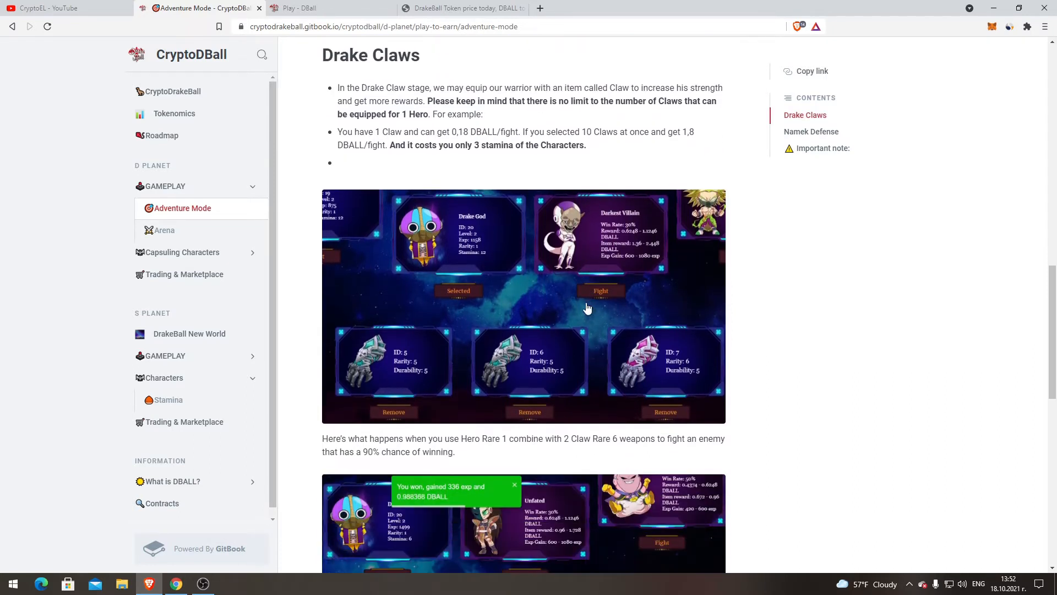
mouse_move(412, 356)
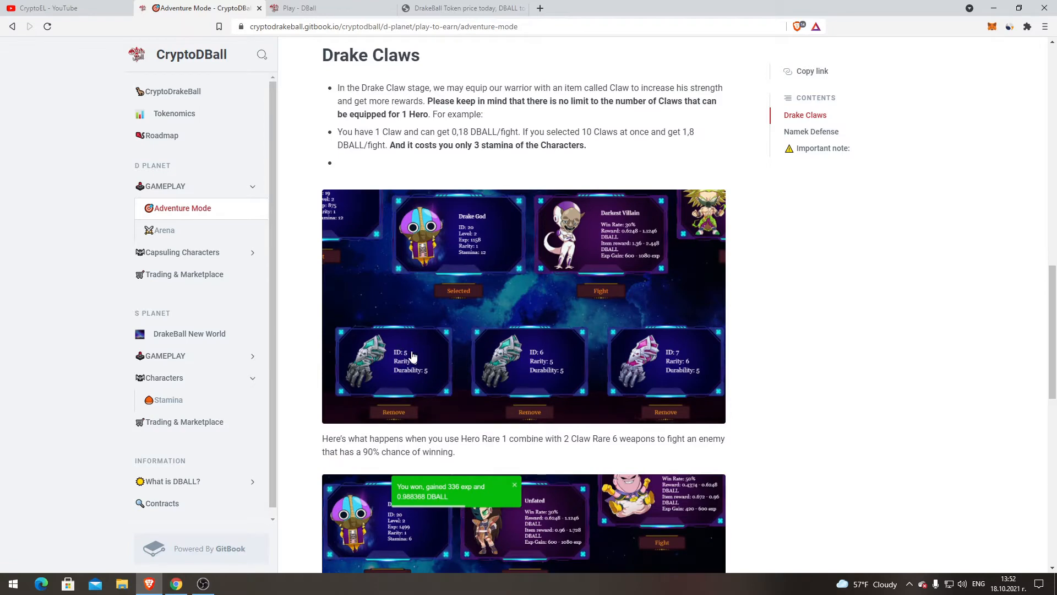
scroll("down", 3)
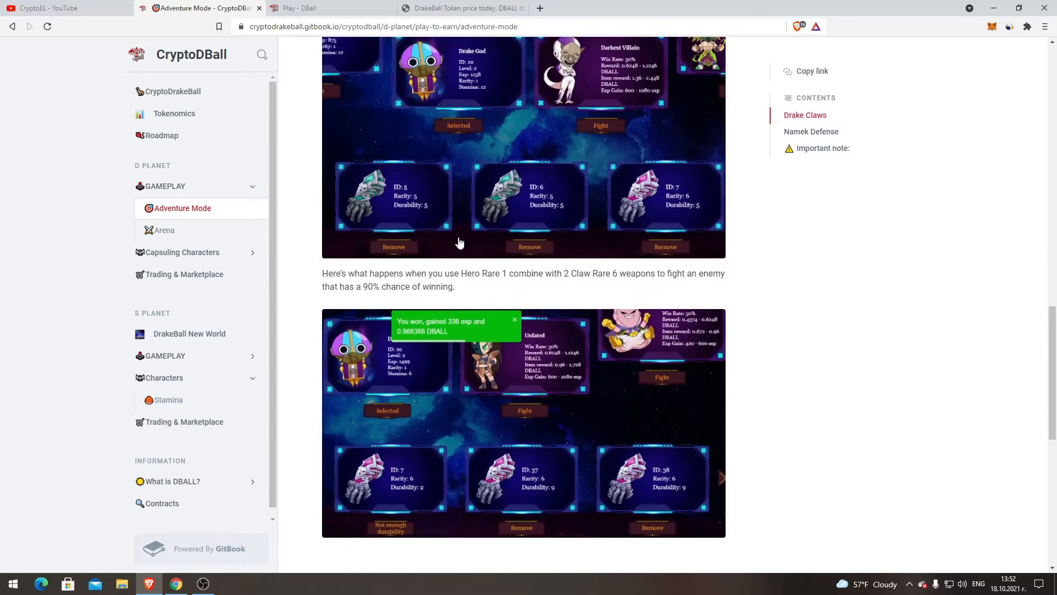
mouse_move(351, 270)
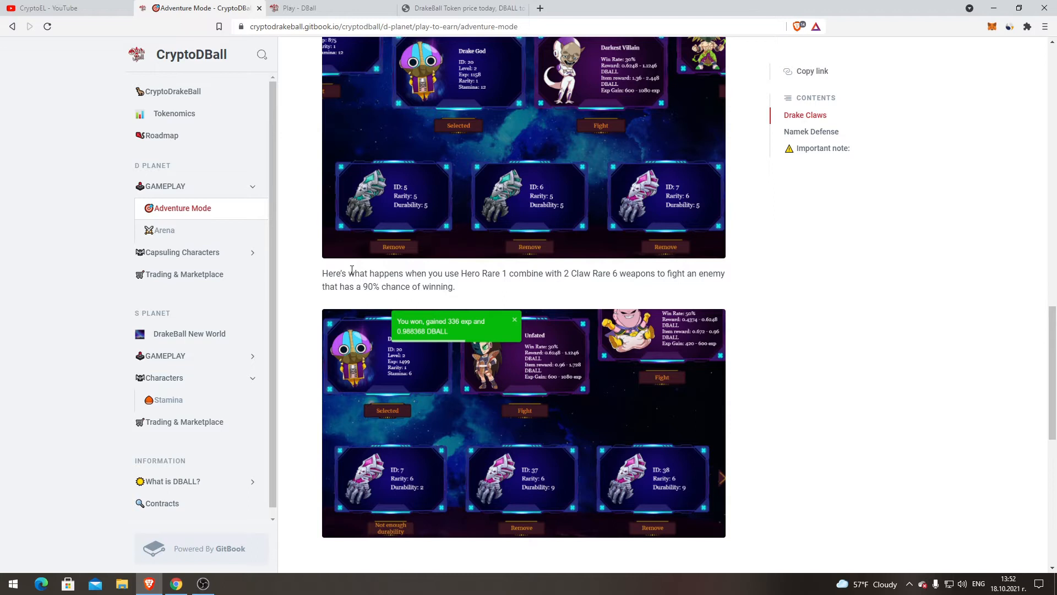
mouse_move(497, 286)
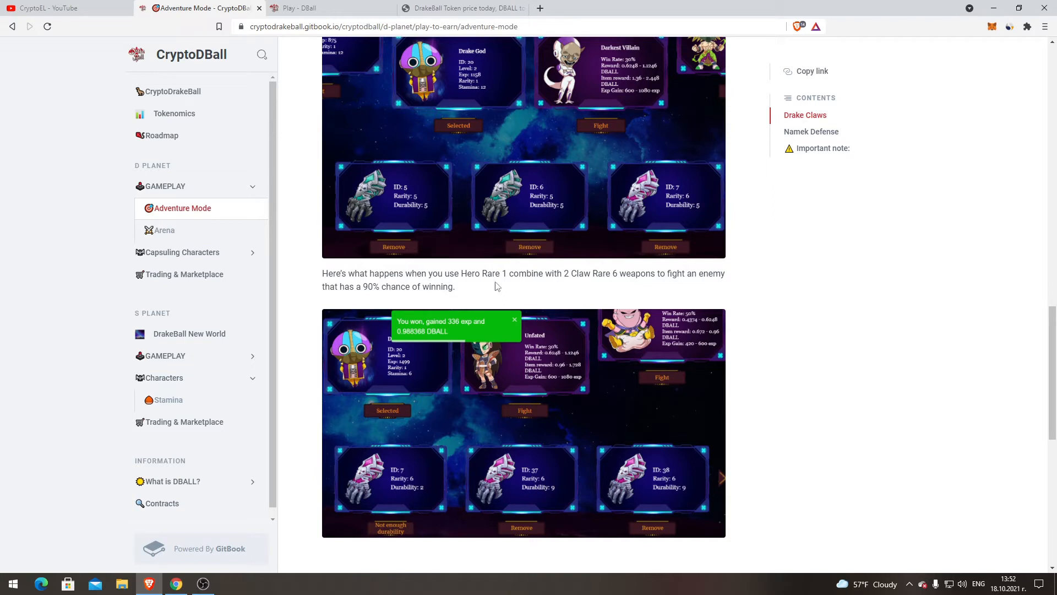
mouse_move(598, 282)
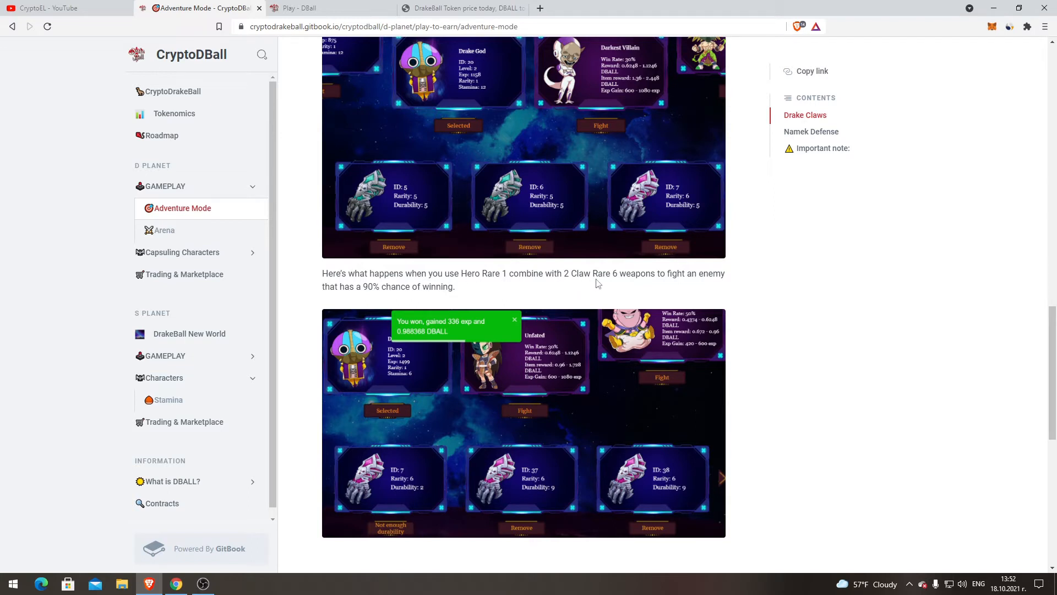
mouse_move(735, 261)
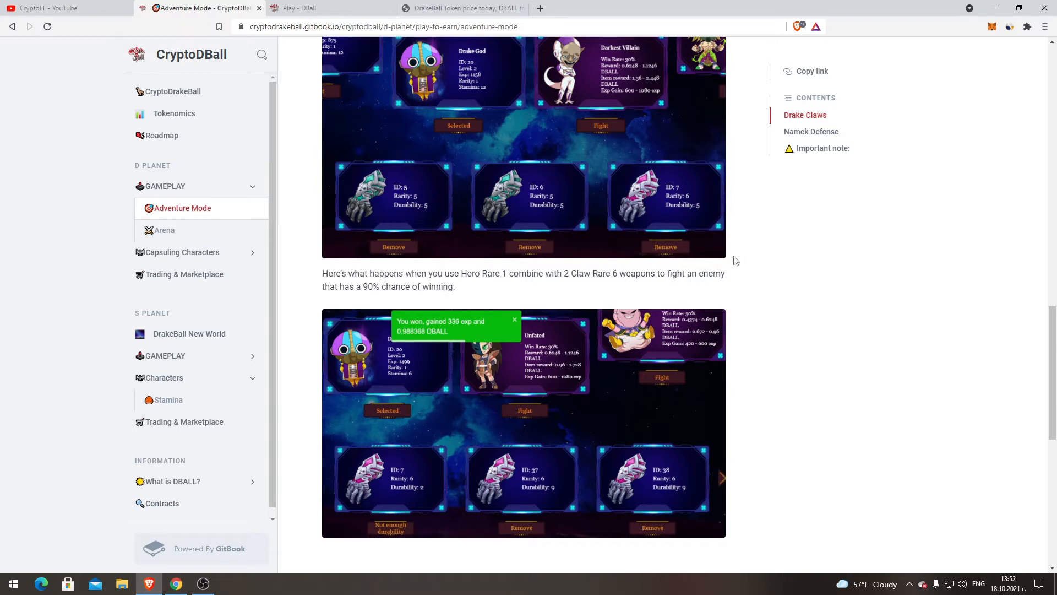
scroll("down", 3)
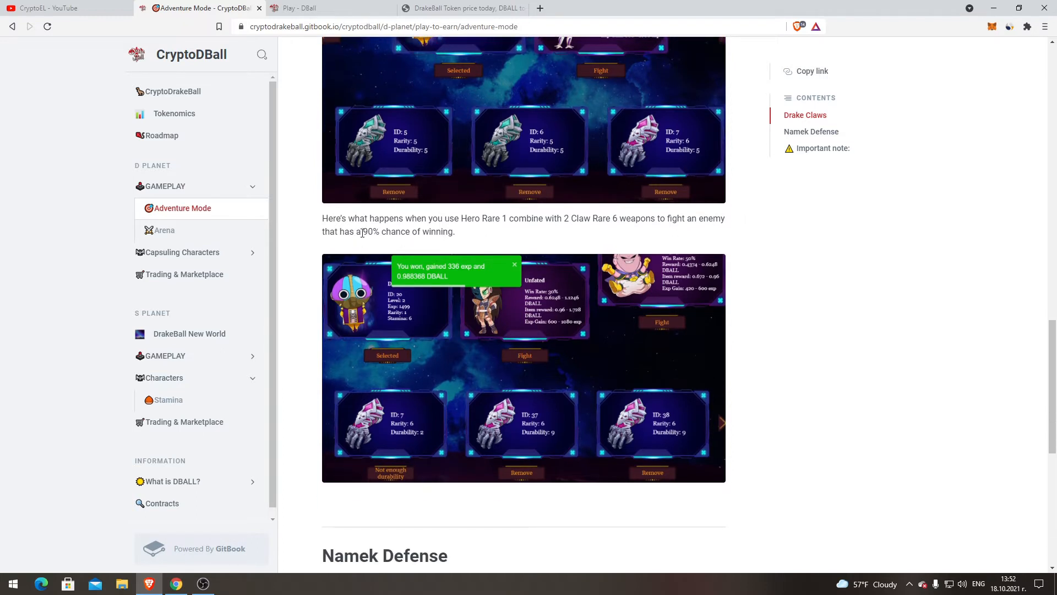
mouse_move(533, 304)
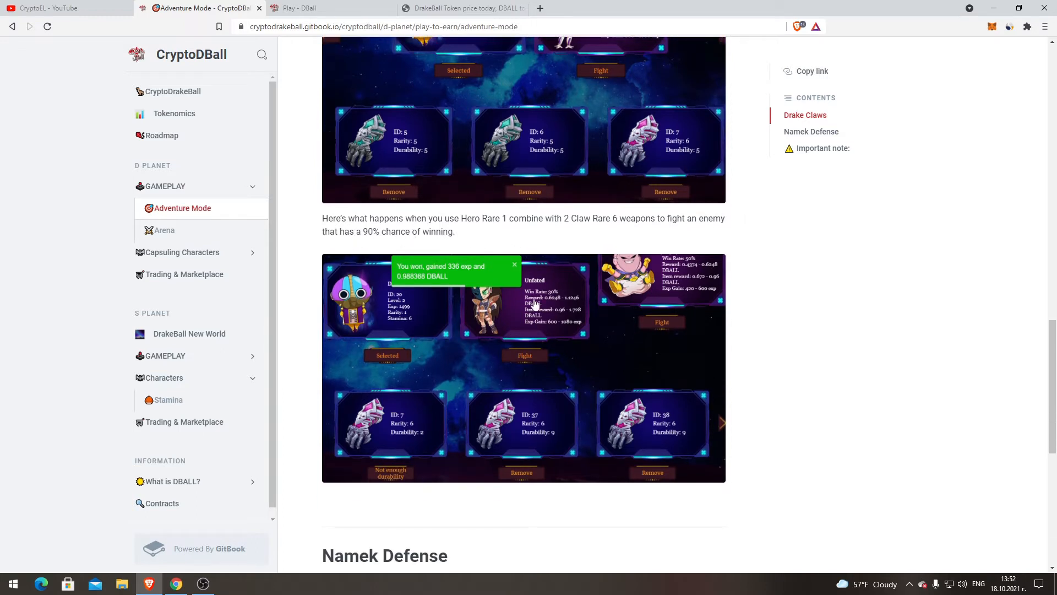
scroll("down", 3)
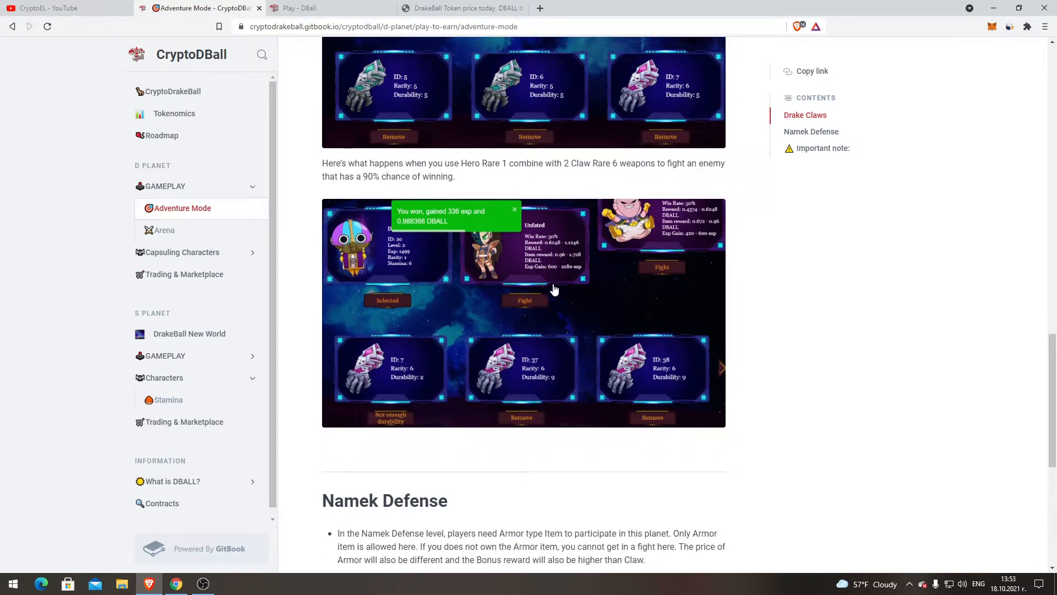
- Scroll to the Namek Defense rules and highlight the phrase about choosing 10 Armors
scroll("down", 3)
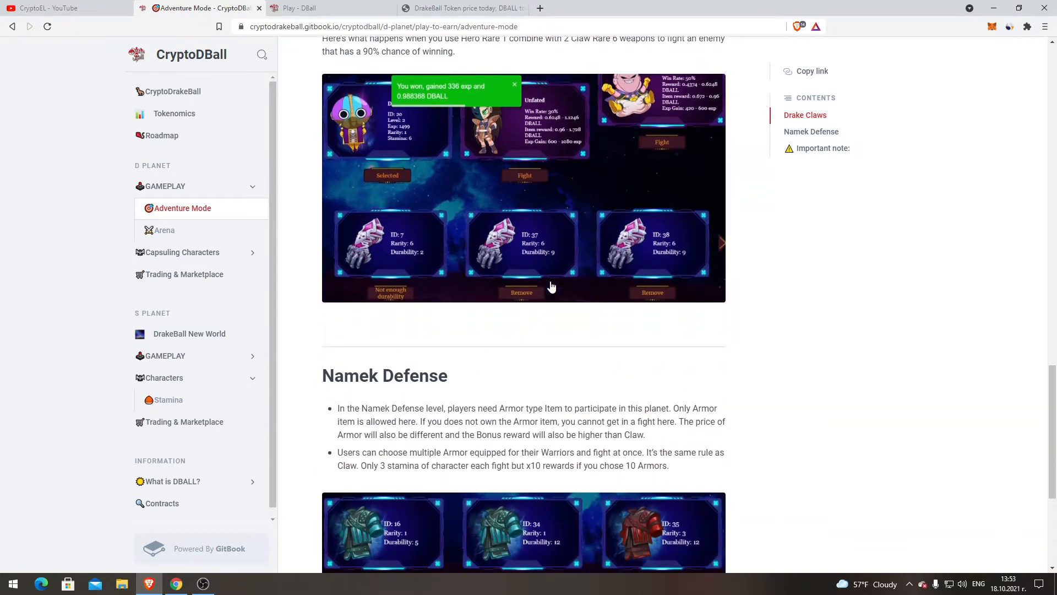
scroll("down", 3)
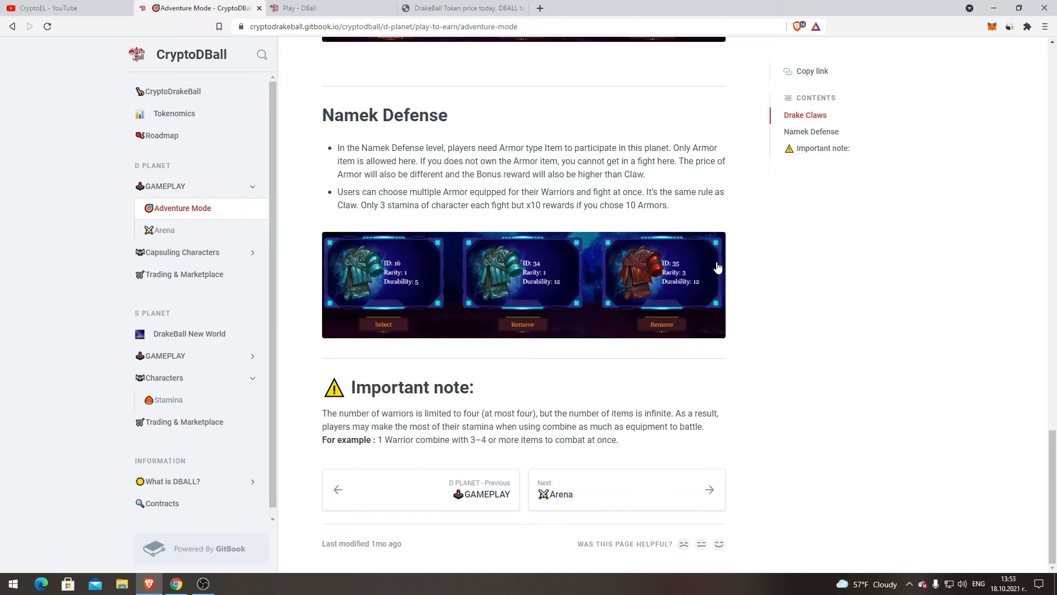
mouse_move(435, 187)
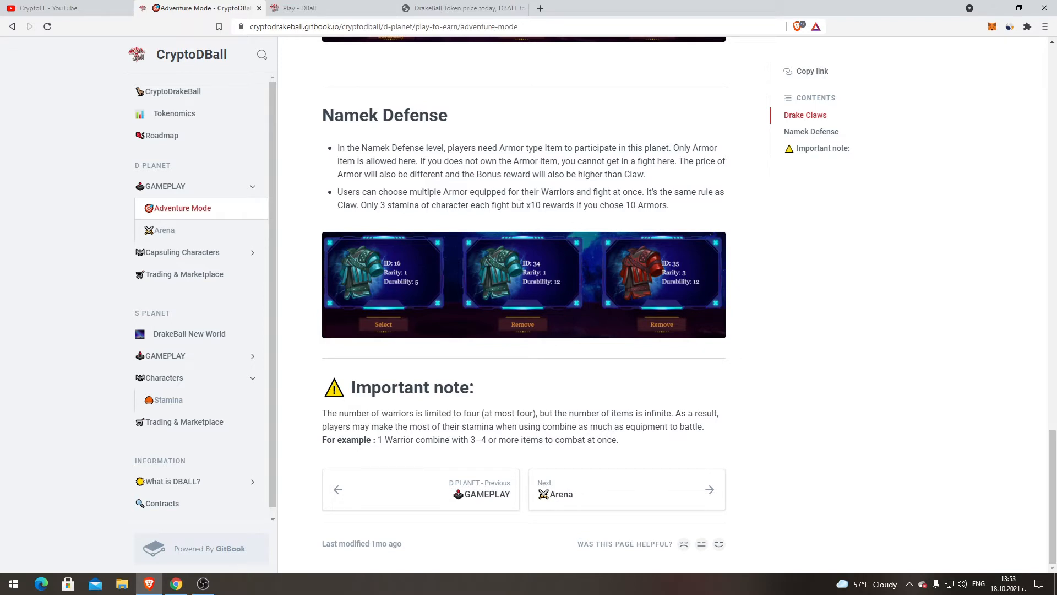
mouse_move(589, 192)
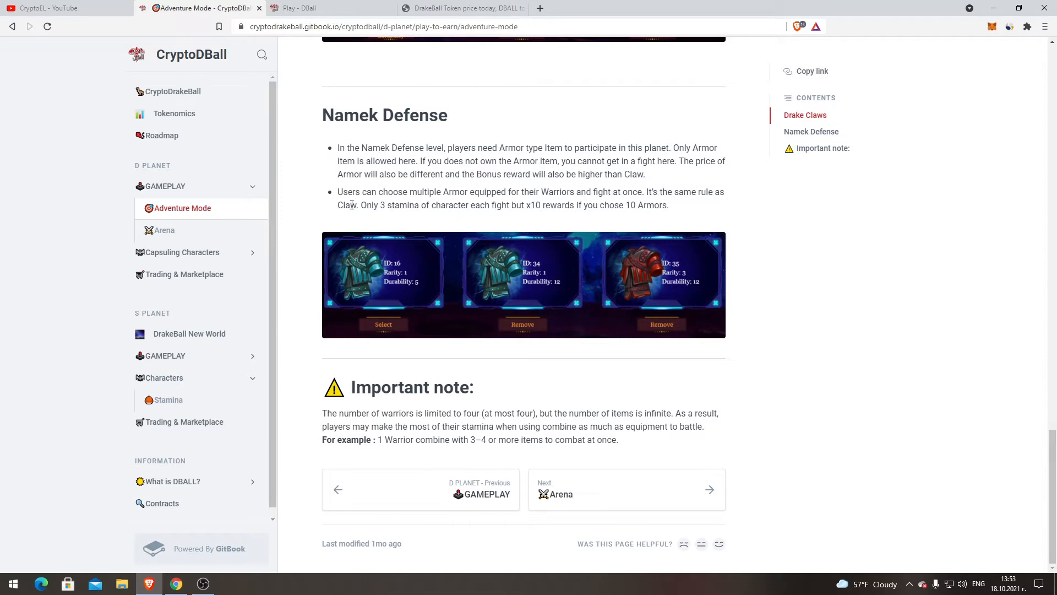
mouse_move(501, 205)
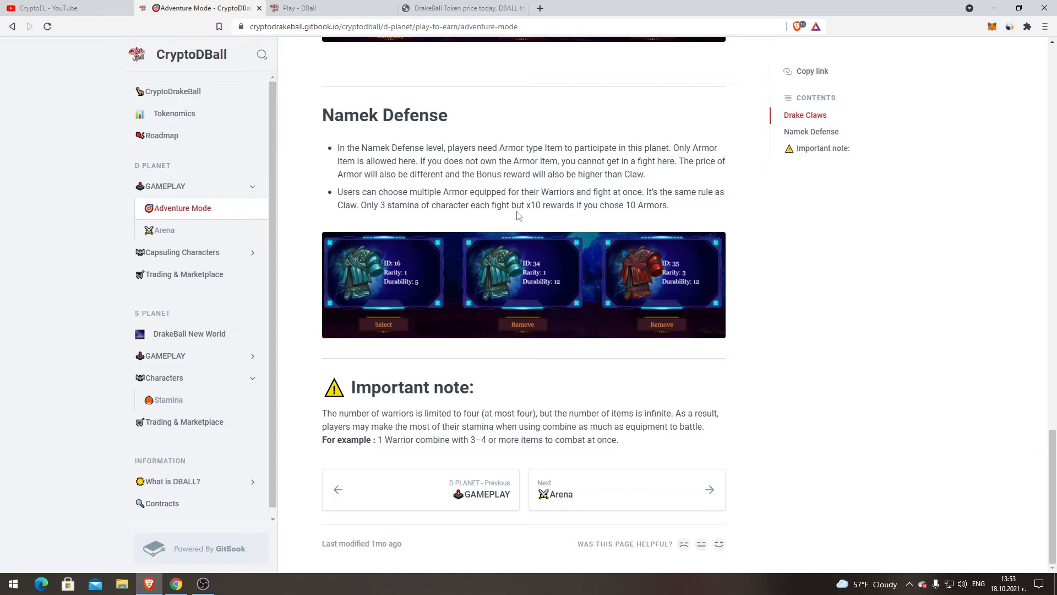
mouse_move(680, 216)
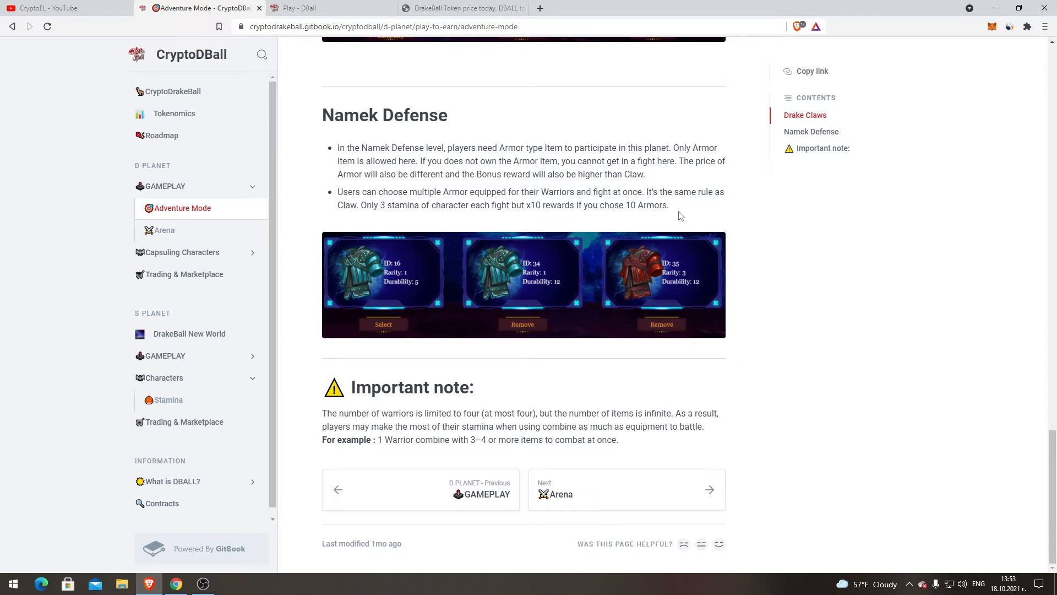
double_click(644, 205)
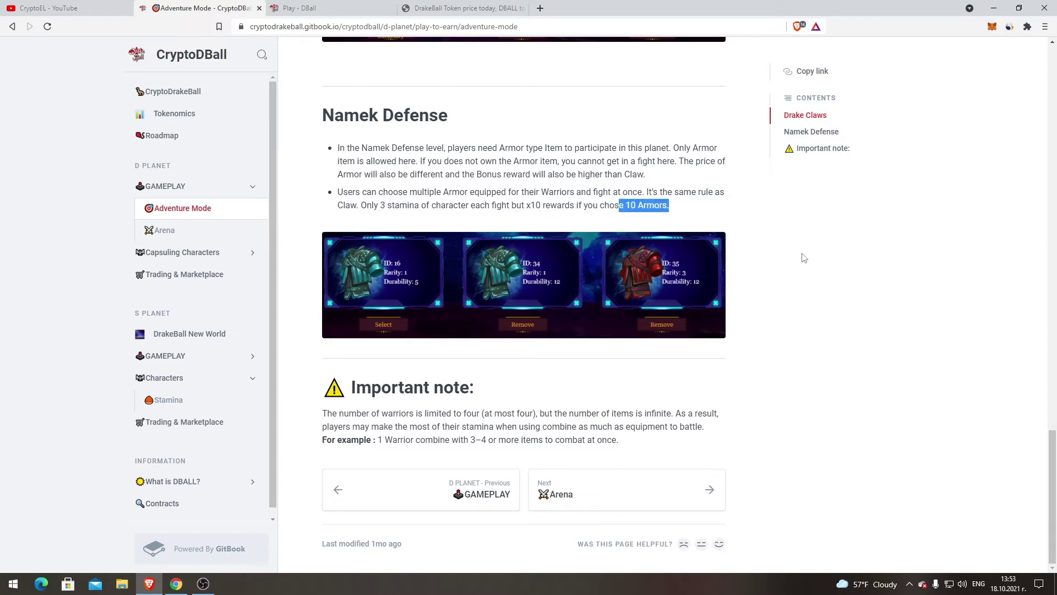
mouse_move(630, 265)
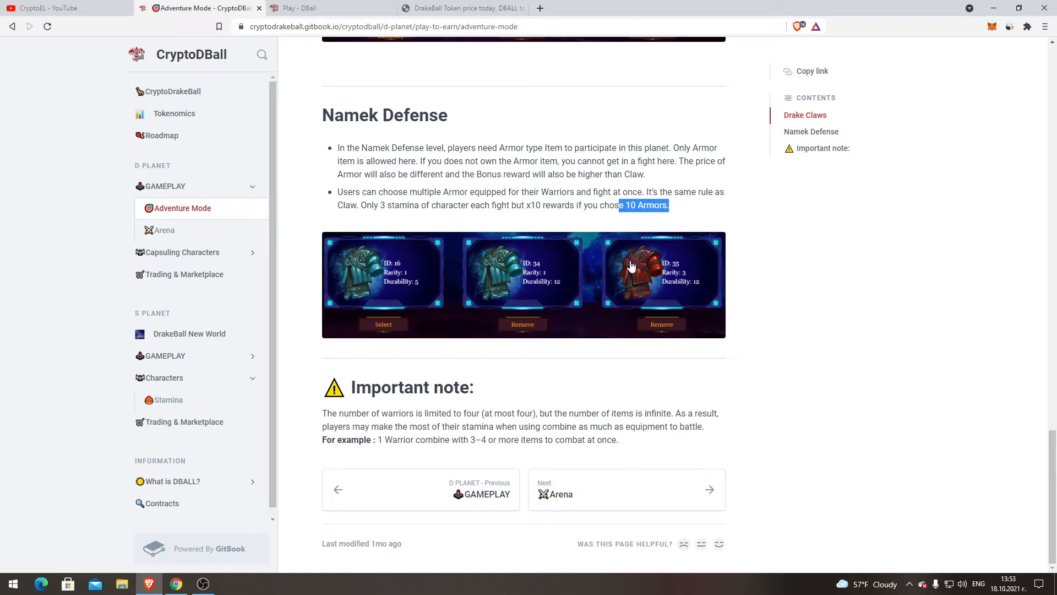
mouse_move(709, 289)
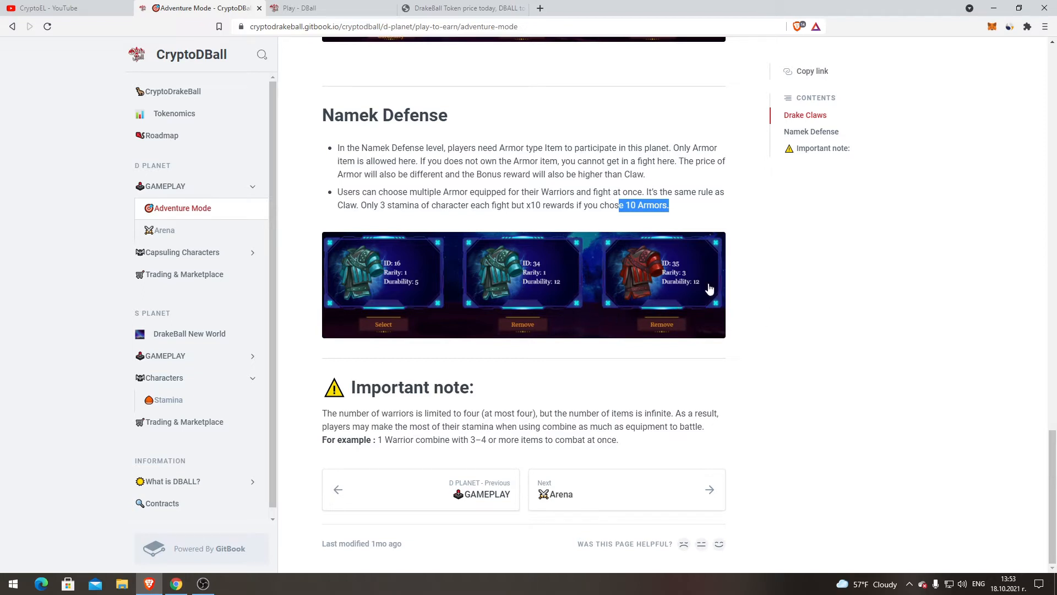
mouse_move(406, 386)
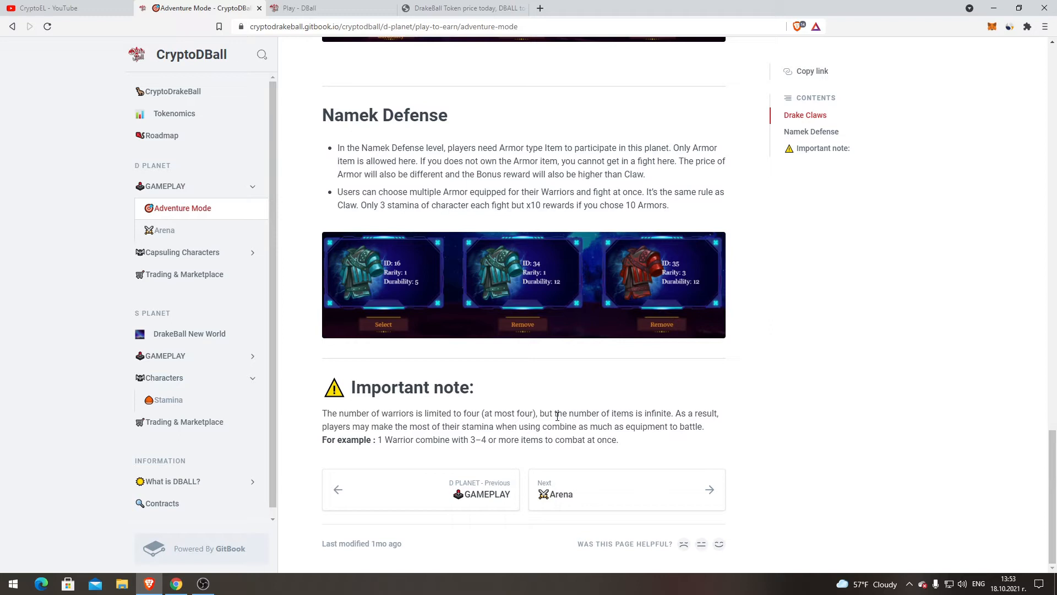
mouse_move(664, 413)
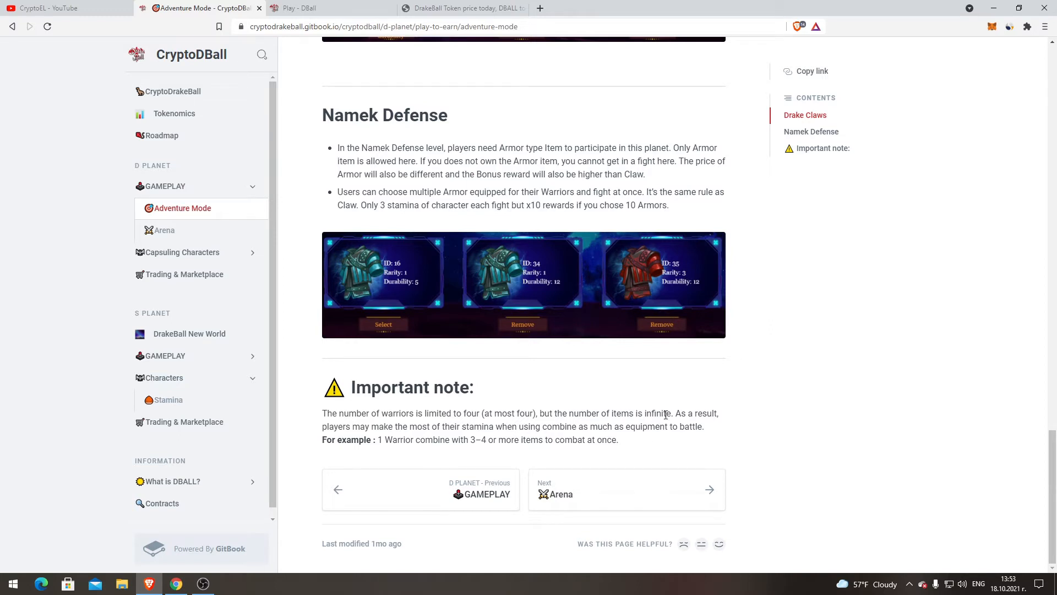
mouse_move(362, 423)
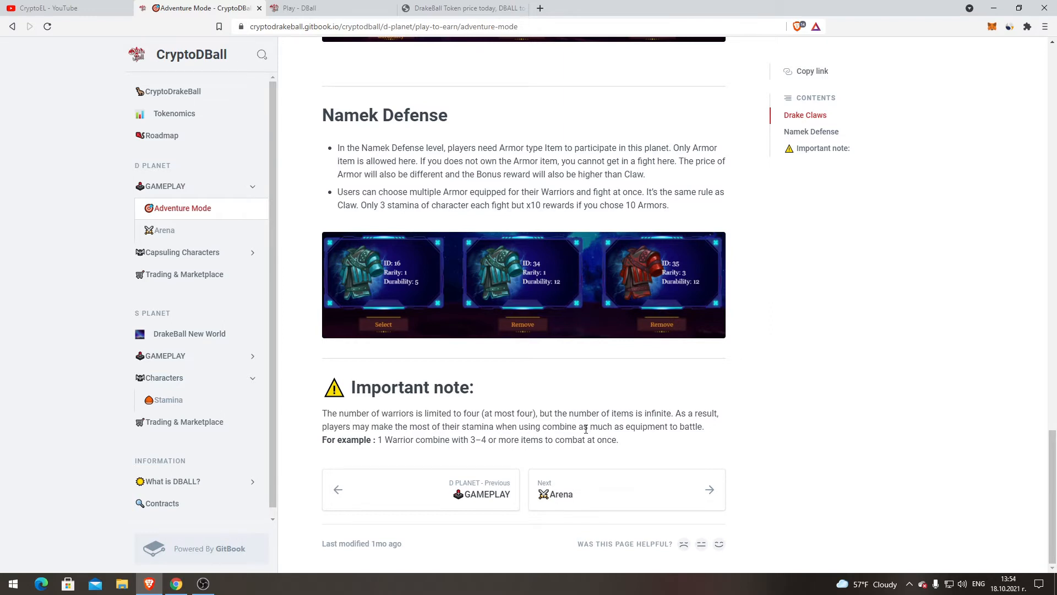
mouse_move(687, 438)
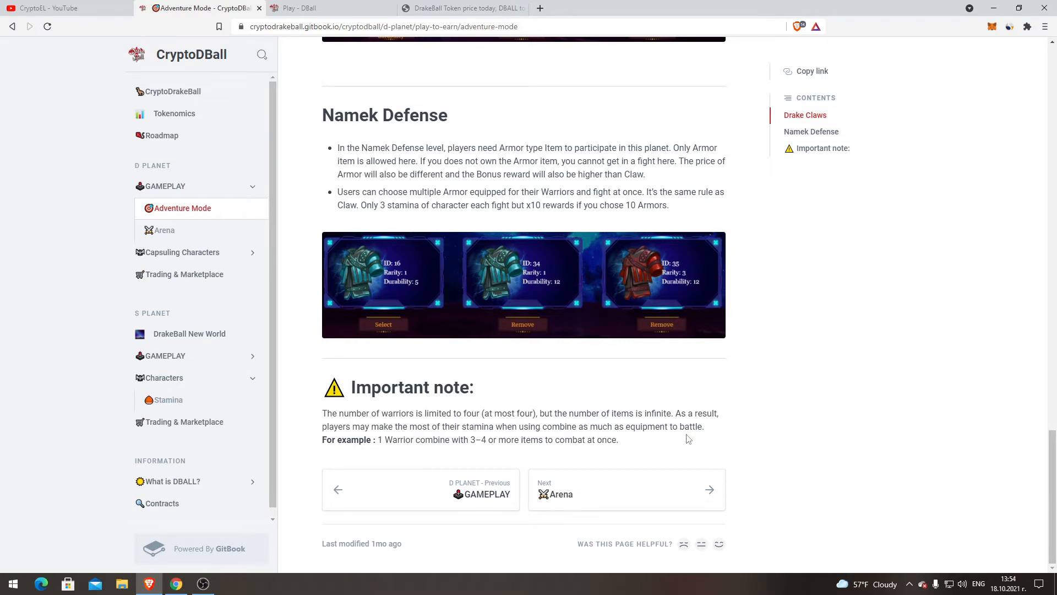
mouse_move(344, 450)
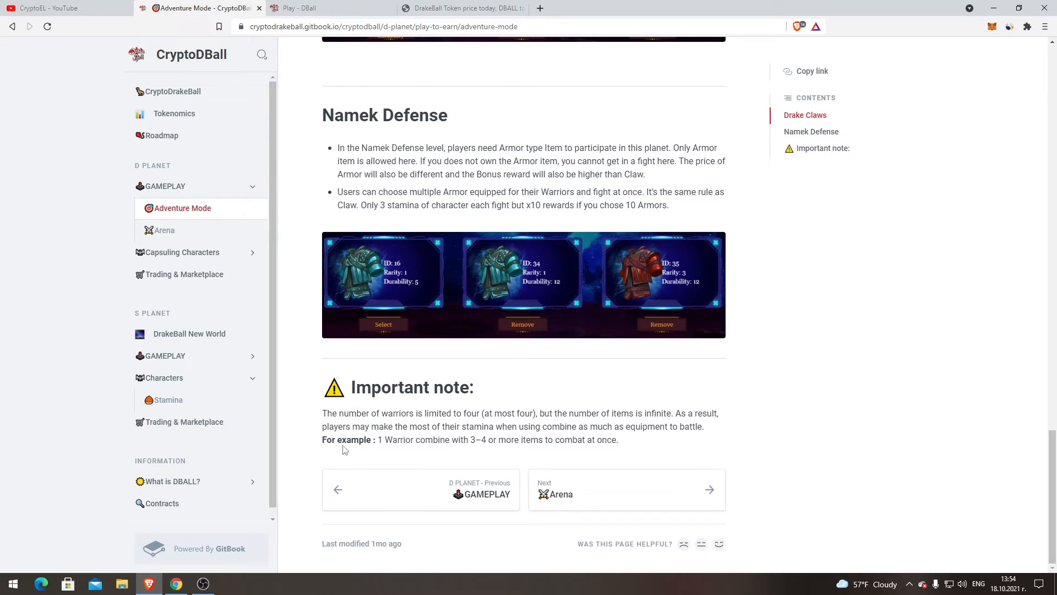
mouse_move(434, 441)
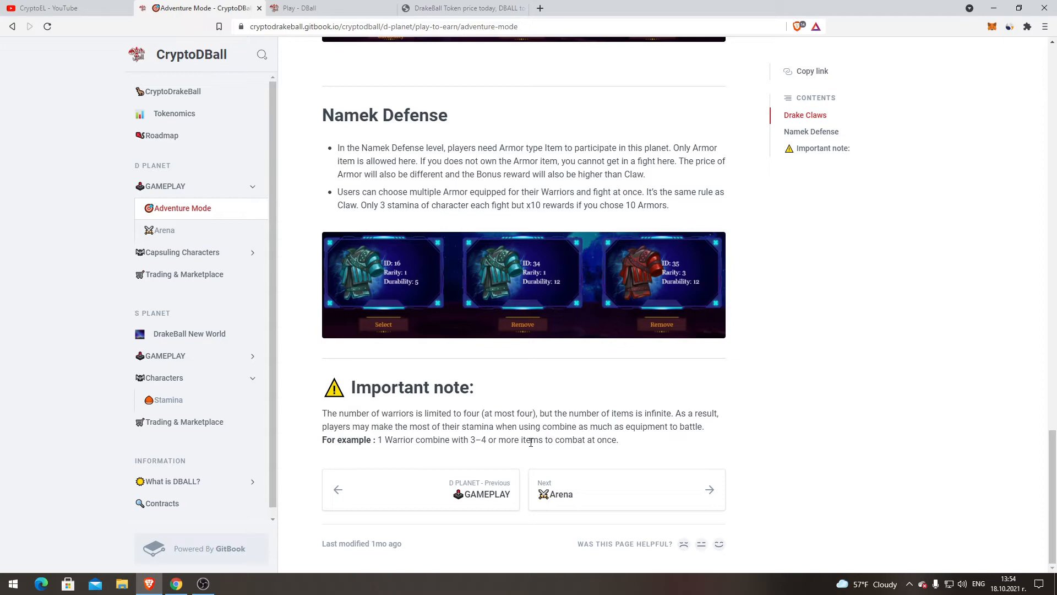
mouse_move(708, 491)
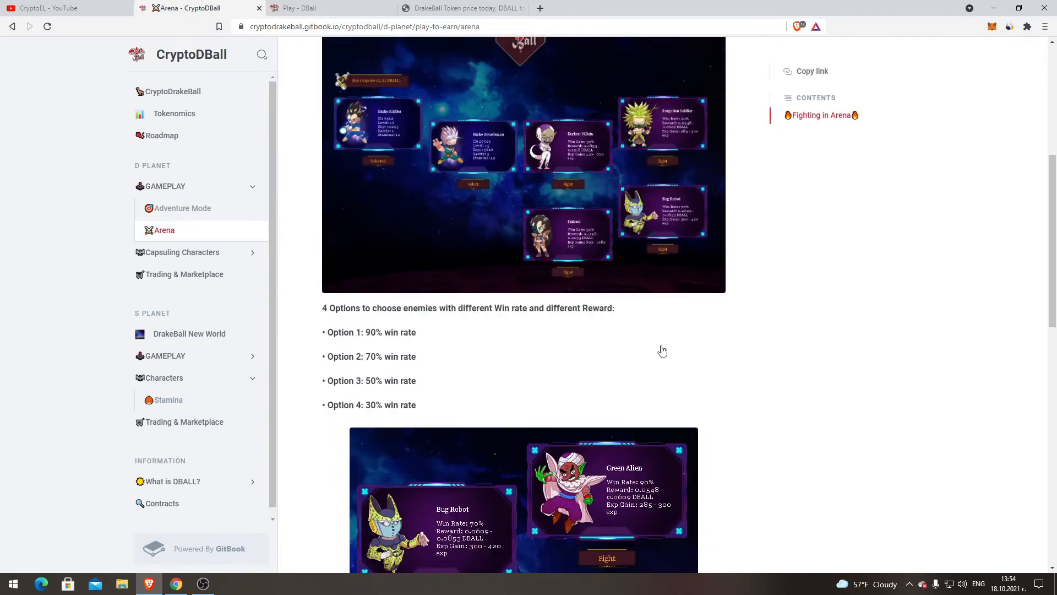
scroll("up", 3)
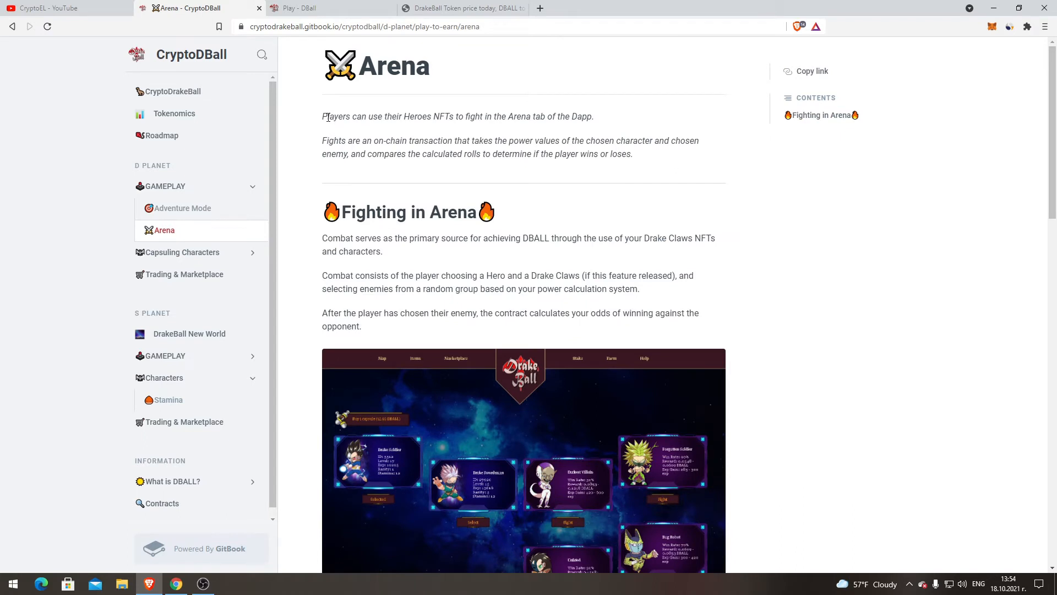
mouse_move(324, 142)
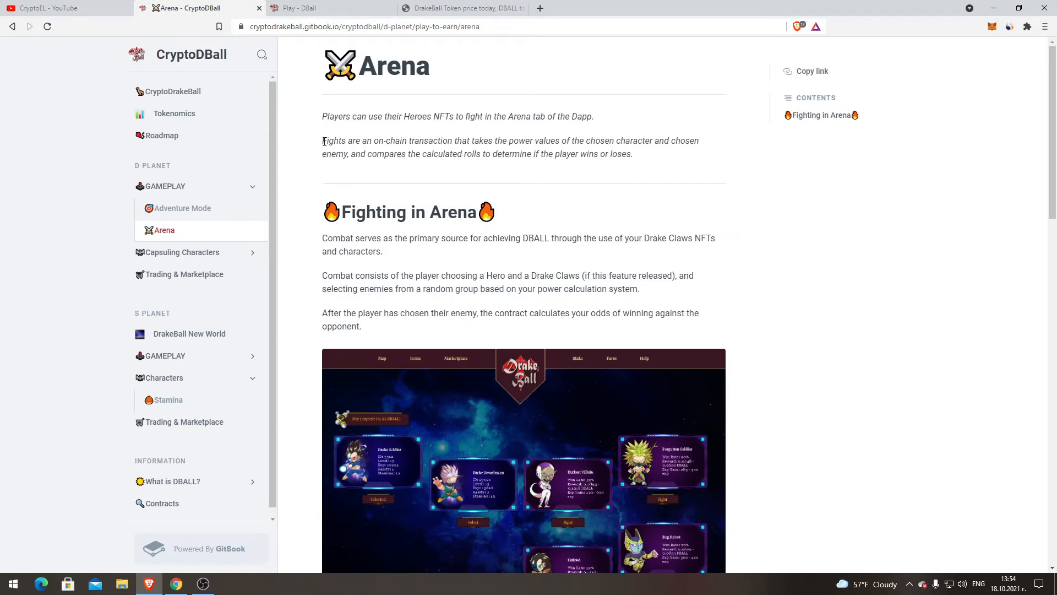
mouse_move(475, 149)
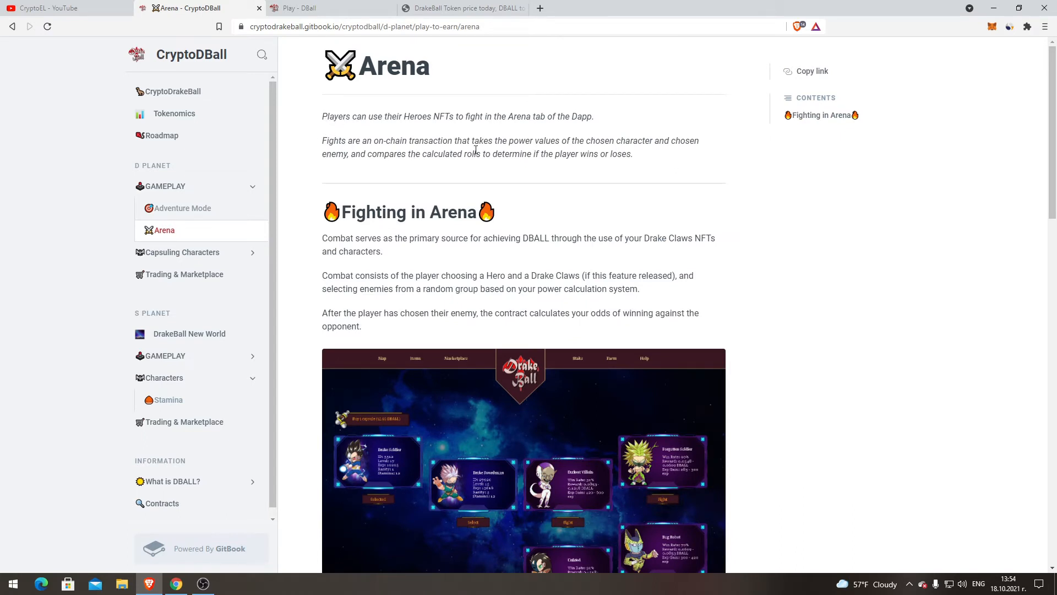
mouse_move(538, 142)
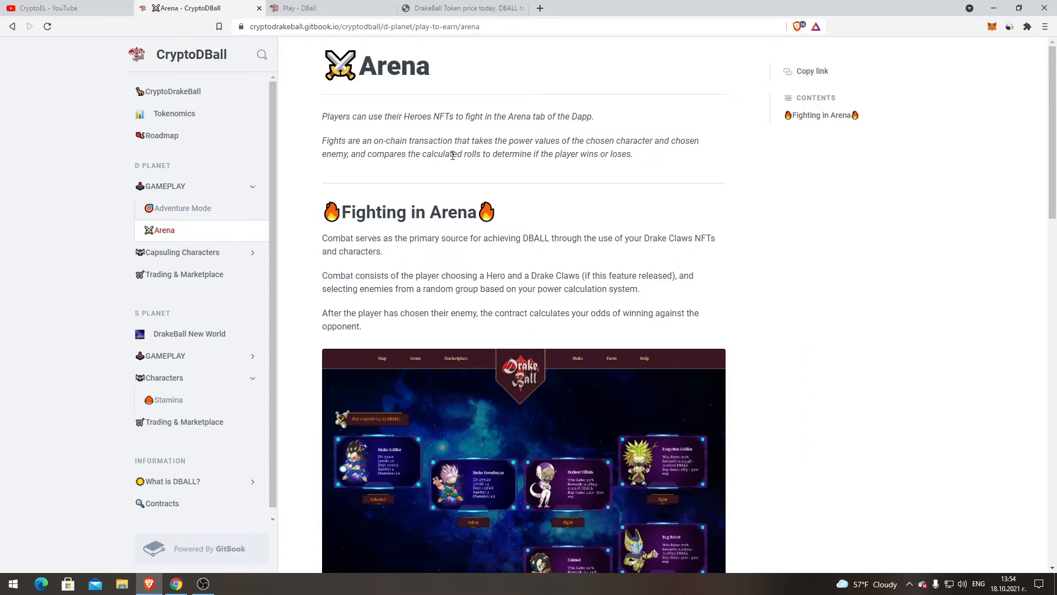
mouse_move(473, 186)
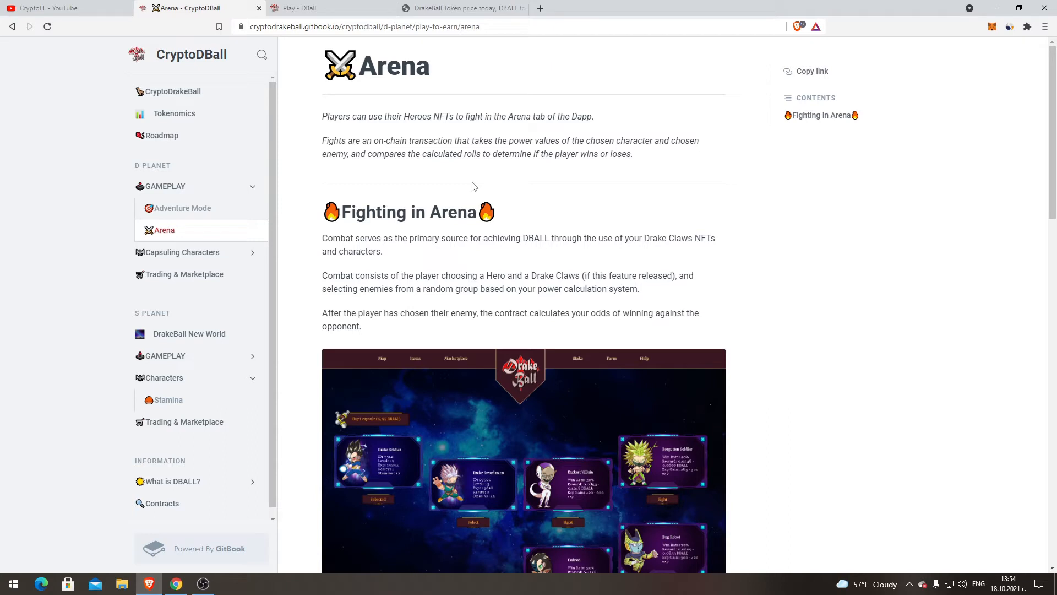
- Scroll past the Arena screenshots to the notes: wins pay experience and DBALL, losses cost gas
scroll("down", 3)
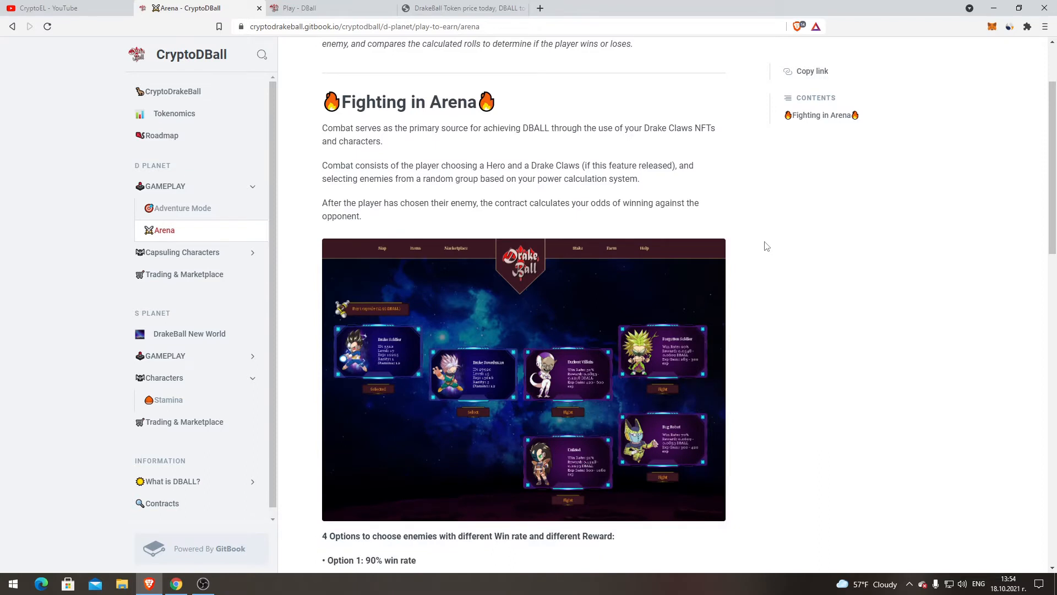
mouse_move(445, 102)
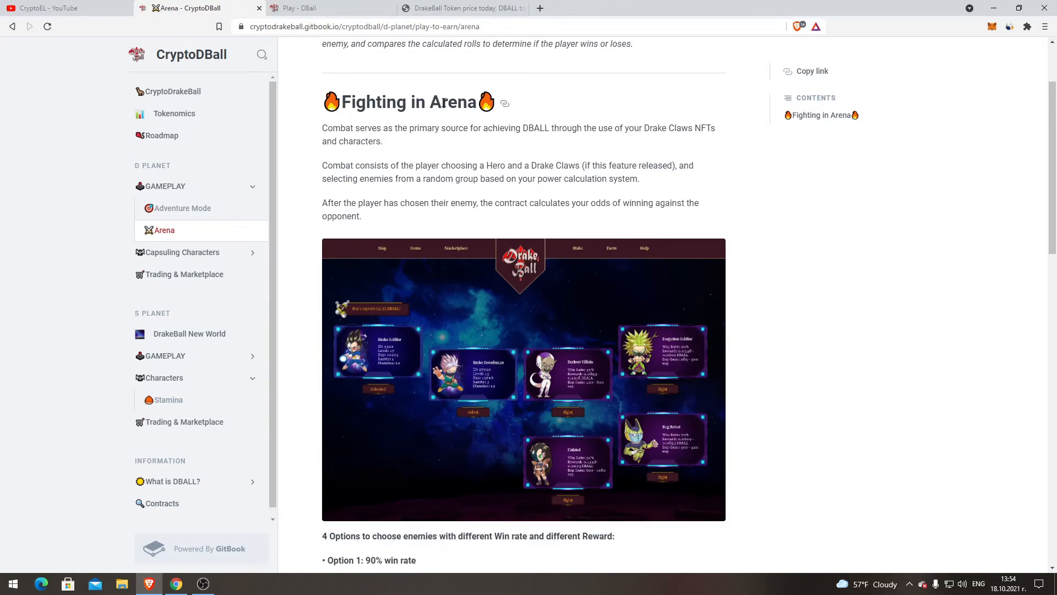
mouse_move(408, 148)
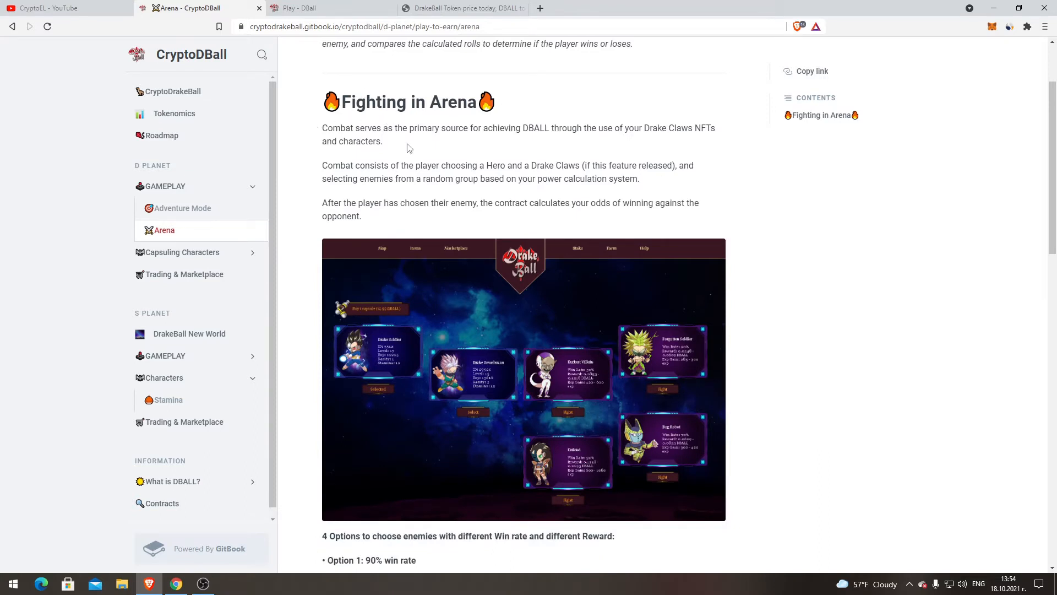
mouse_move(397, 127)
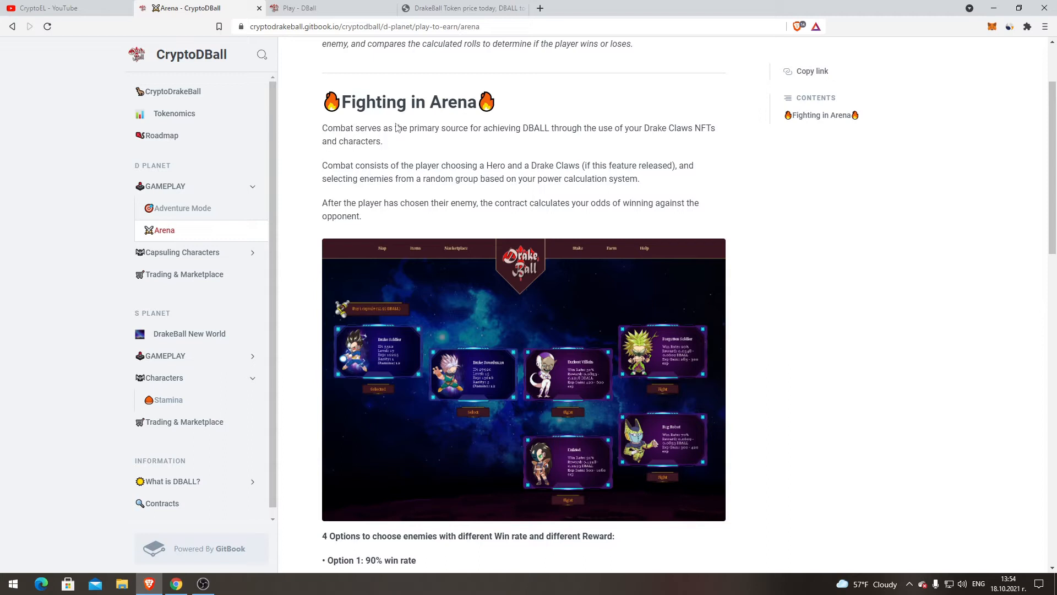
mouse_move(508, 139)
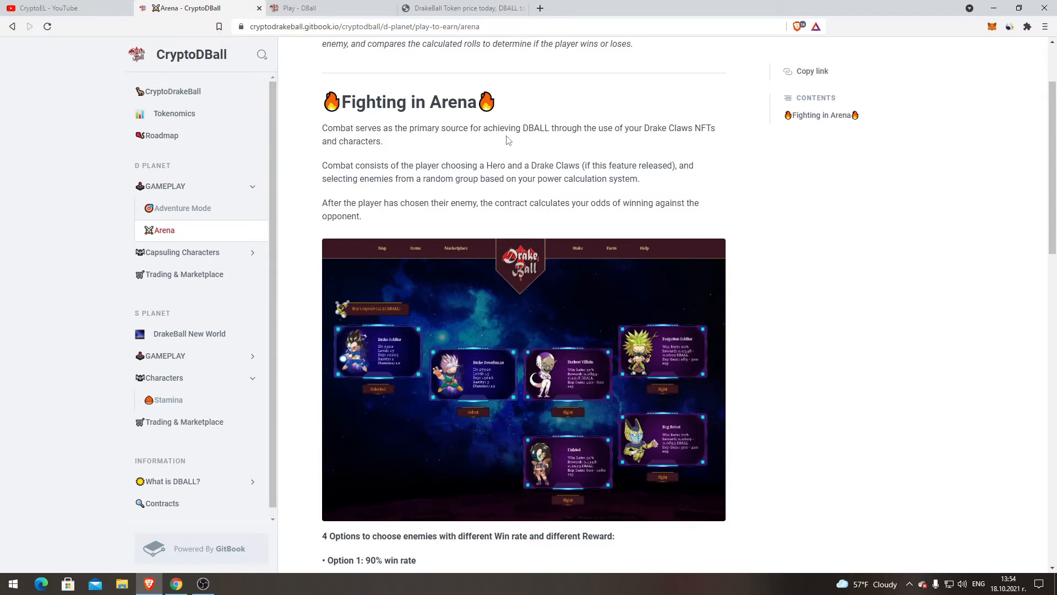
mouse_move(633, 133)
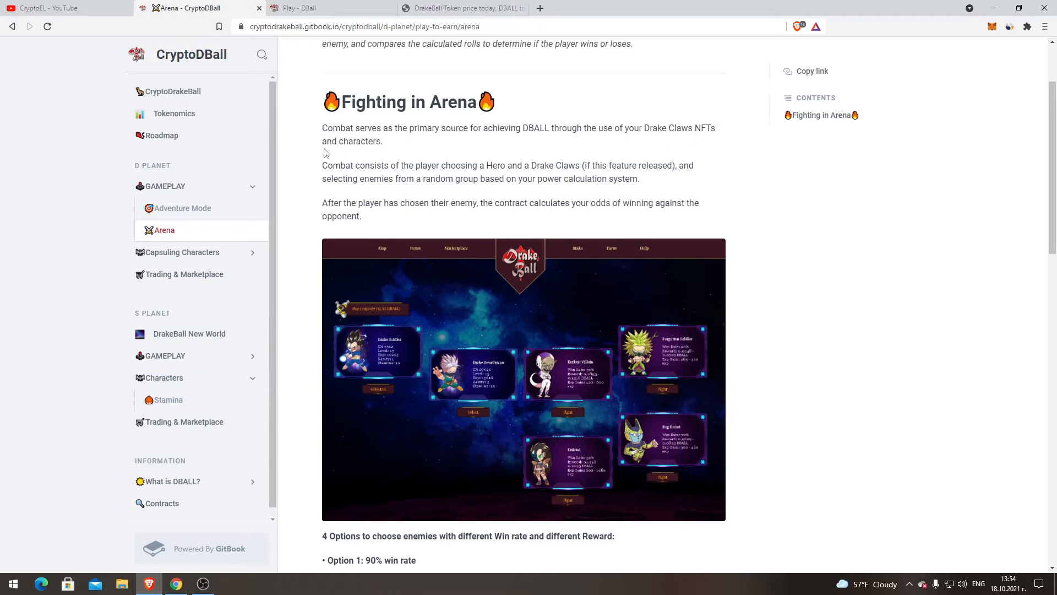
mouse_move(780, 198)
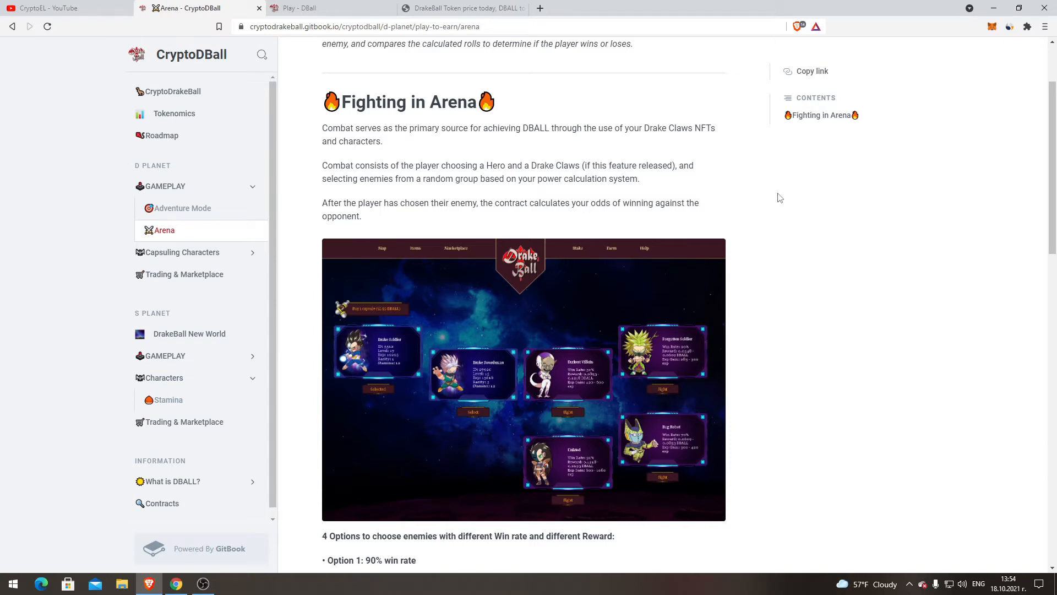
scroll("down", 3)
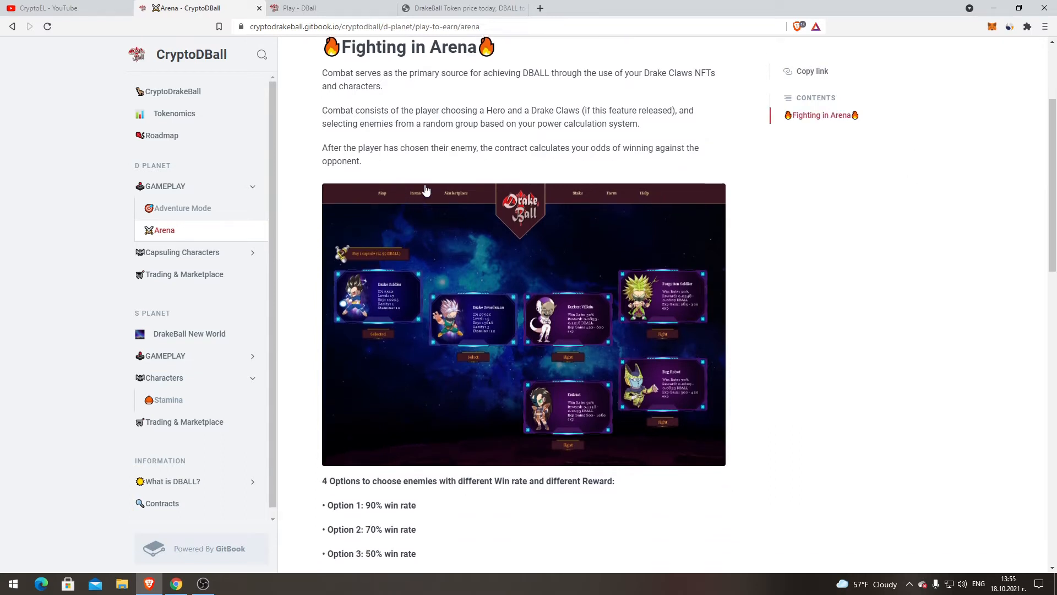
mouse_move(789, 215)
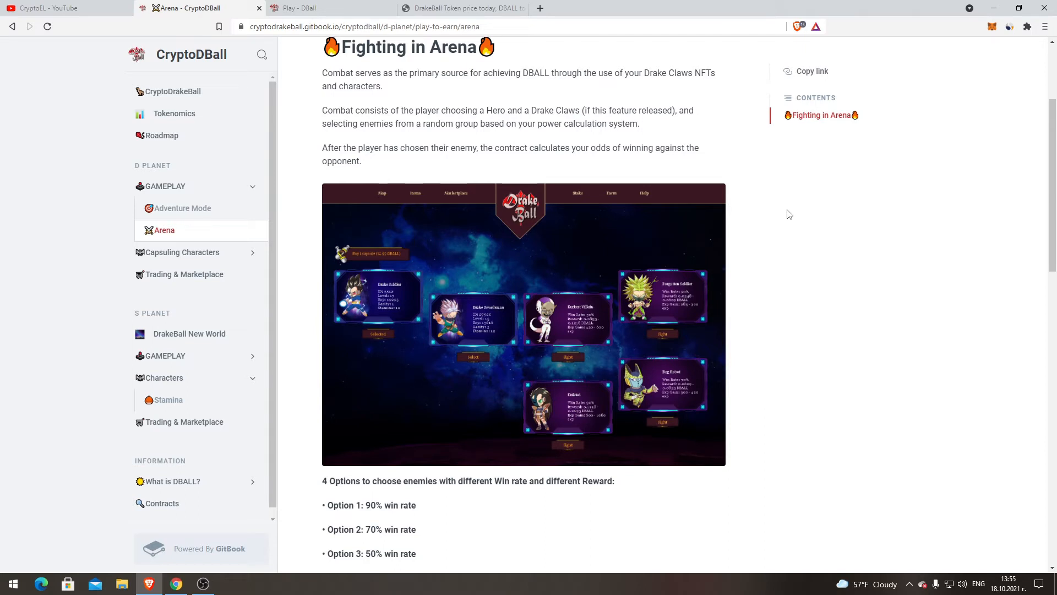
scroll("down", 3)
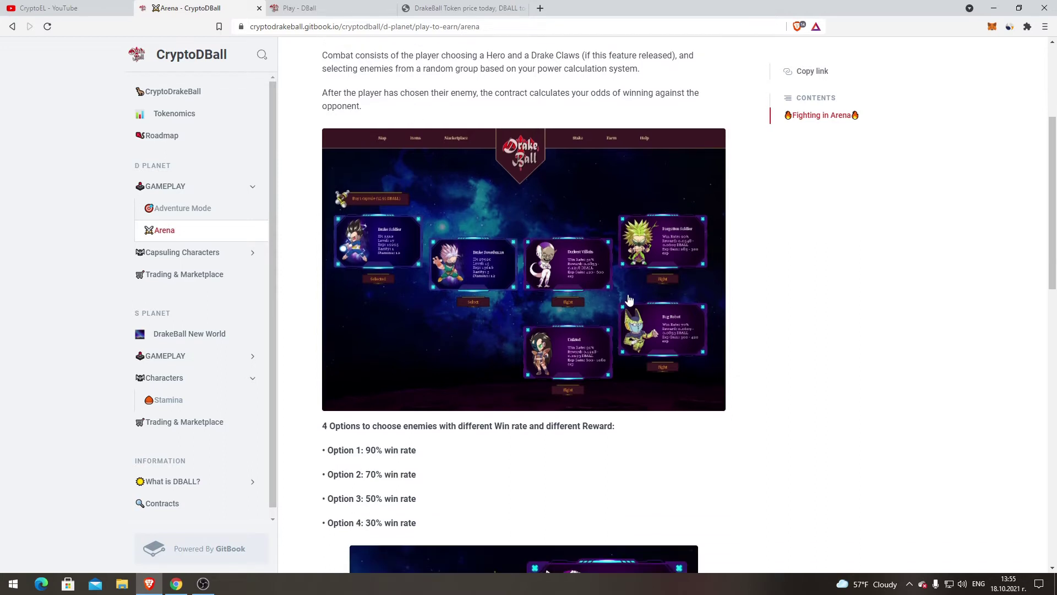
scroll("down", 3)
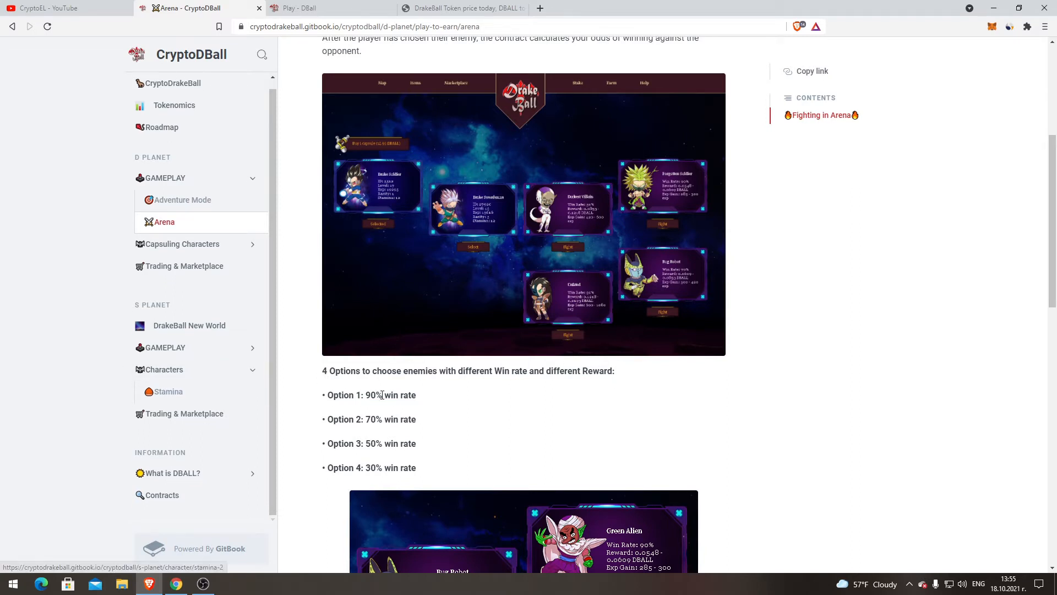
mouse_move(319, 416)
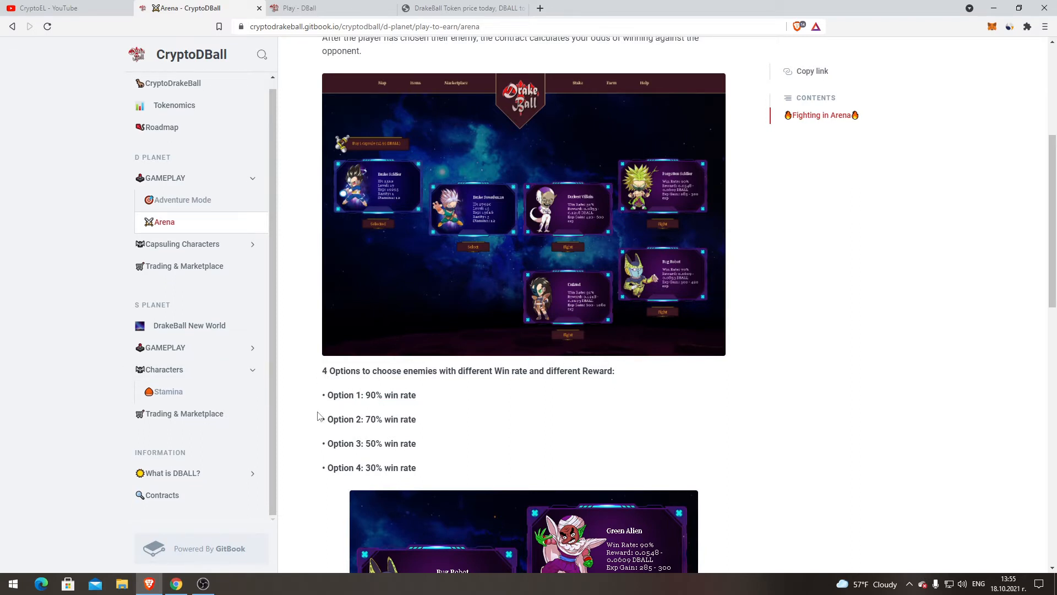
mouse_move(370, 478)
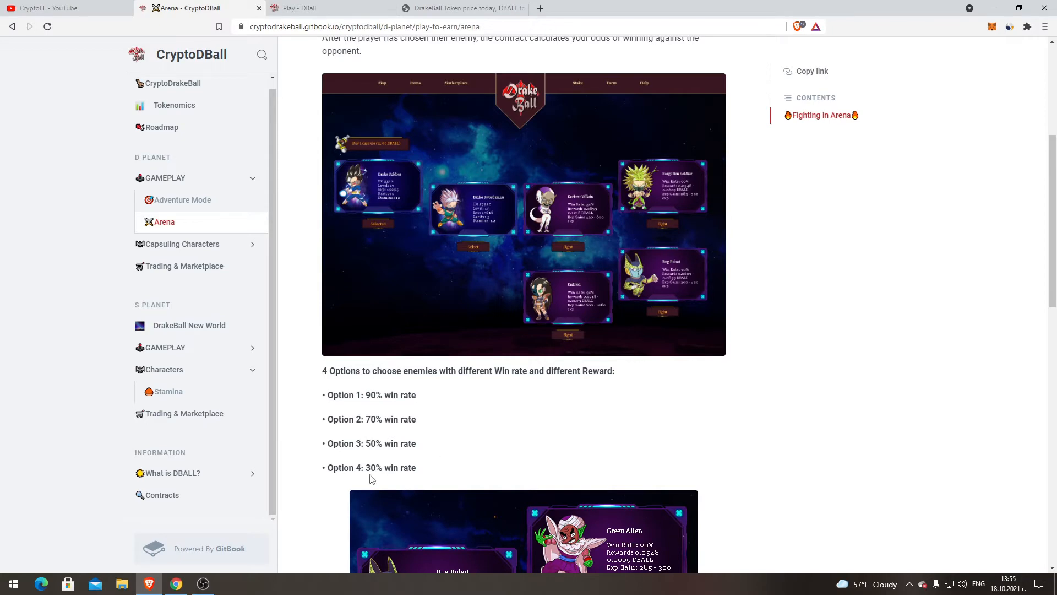
scroll("down", 3)
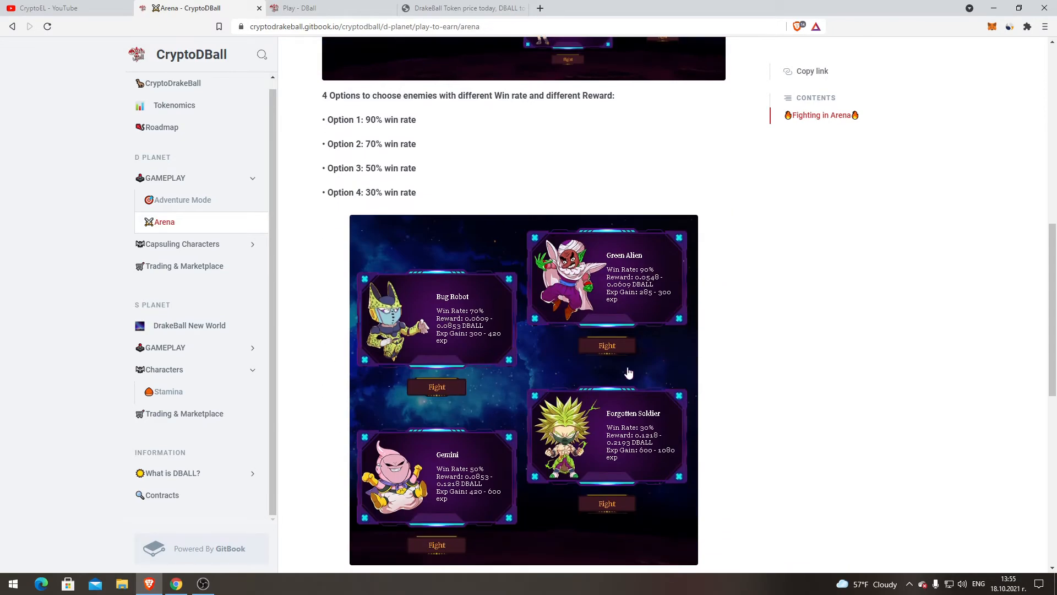
scroll("down", 3)
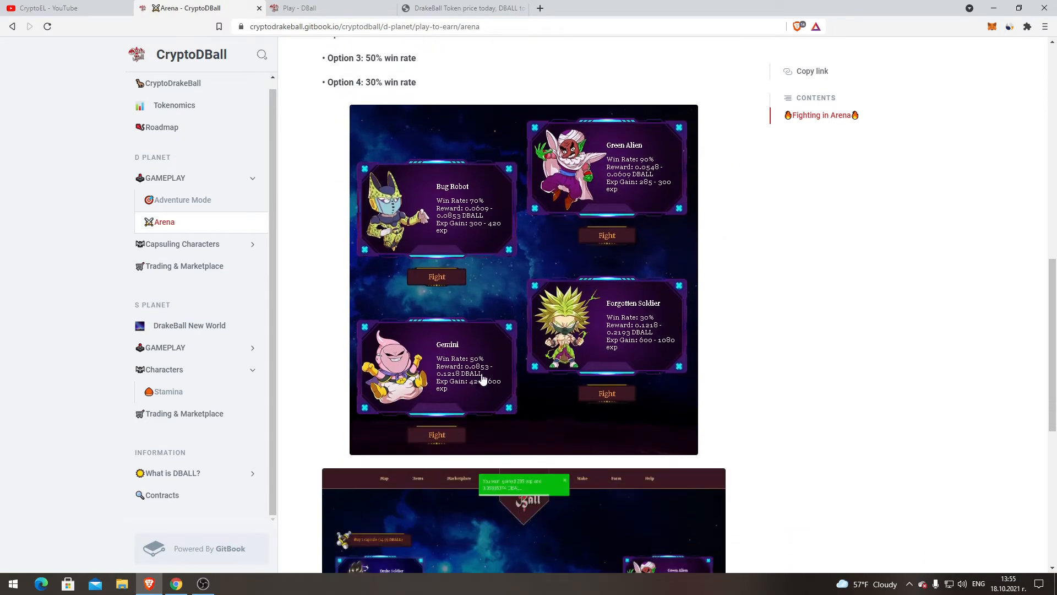
mouse_move(672, 343)
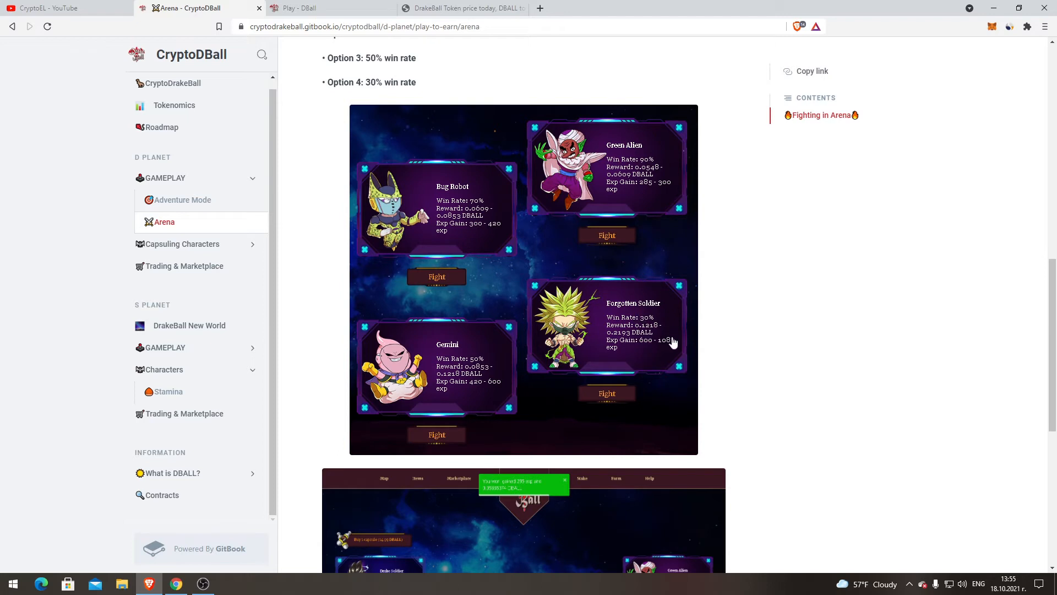
mouse_move(634, 363)
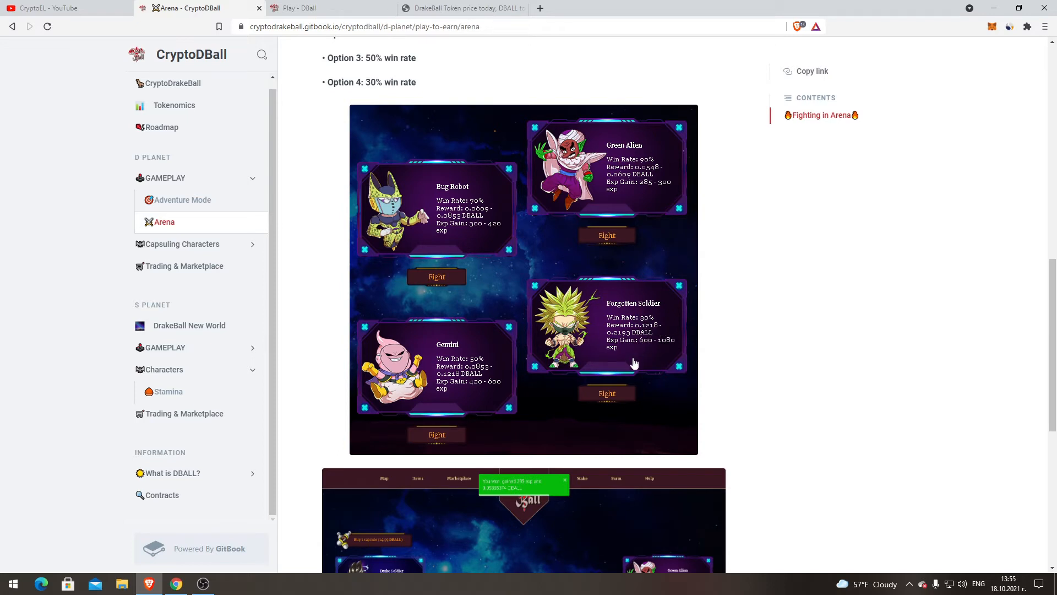
mouse_move(651, 230)
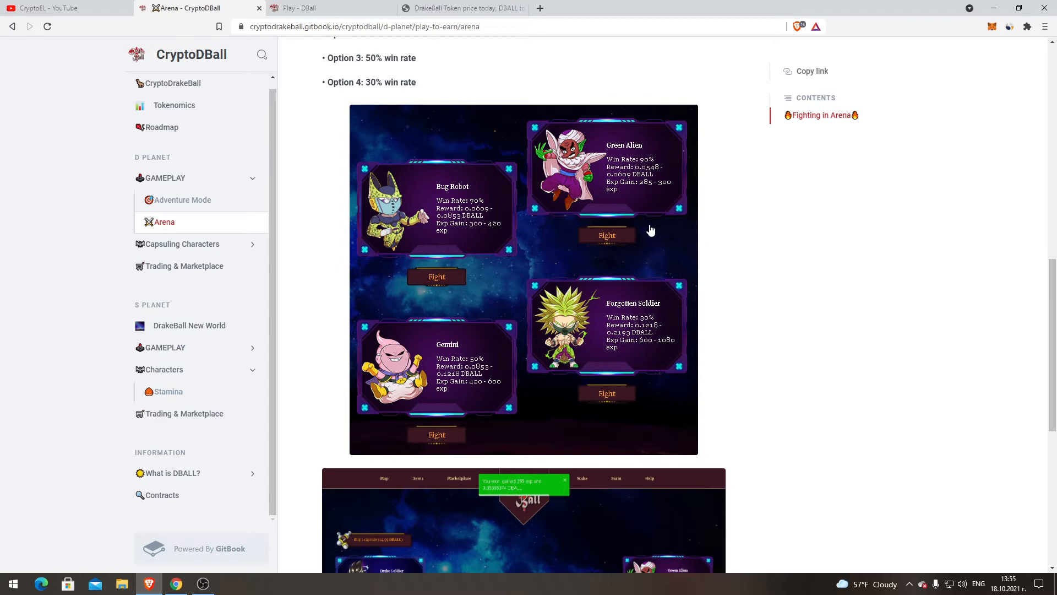
scroll("down", 3)
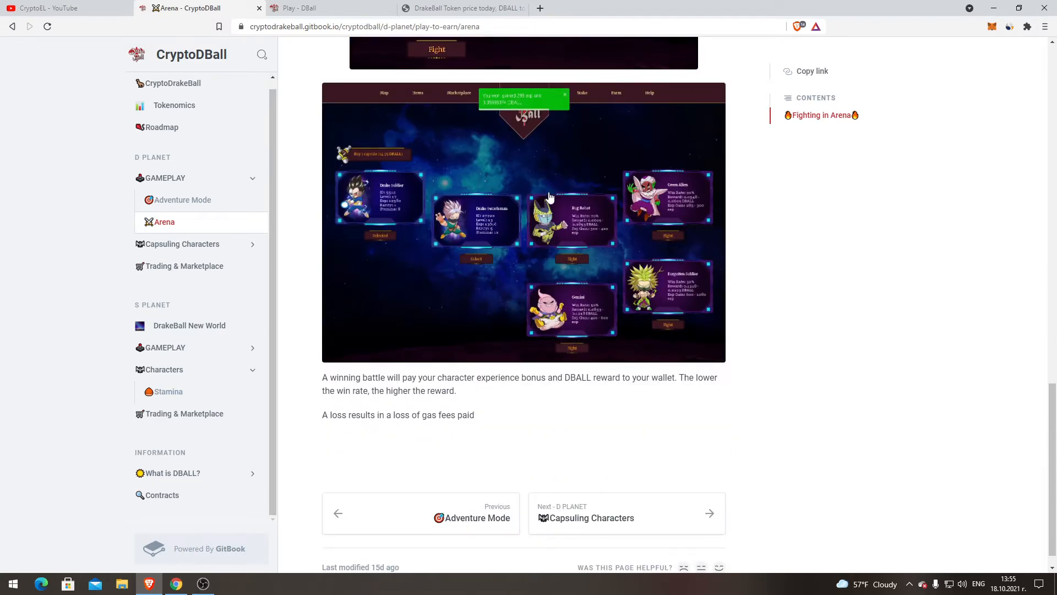
scroll("down", 3)
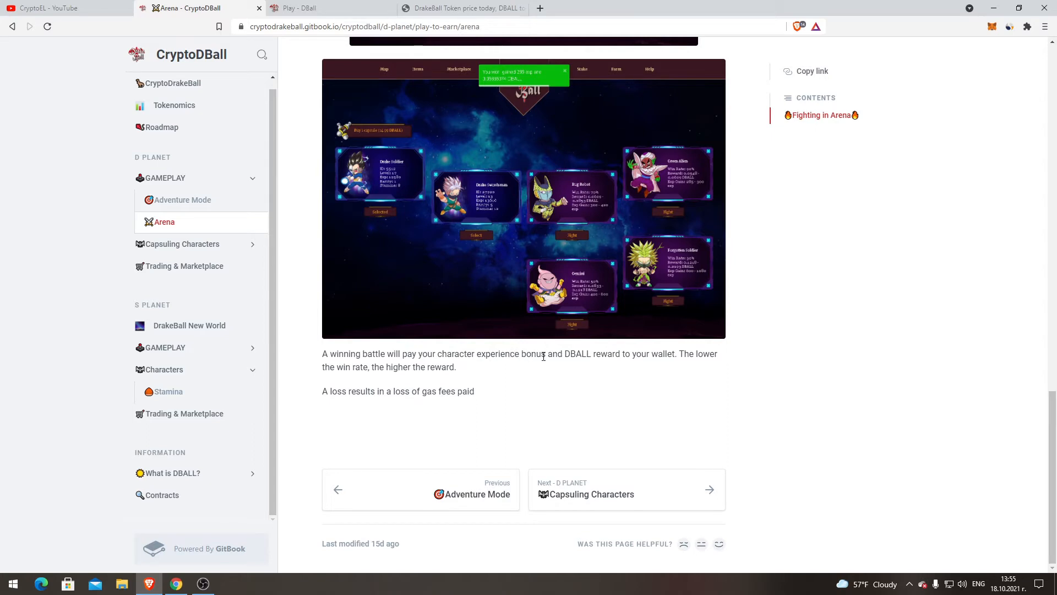
mouse_move(684, 368)
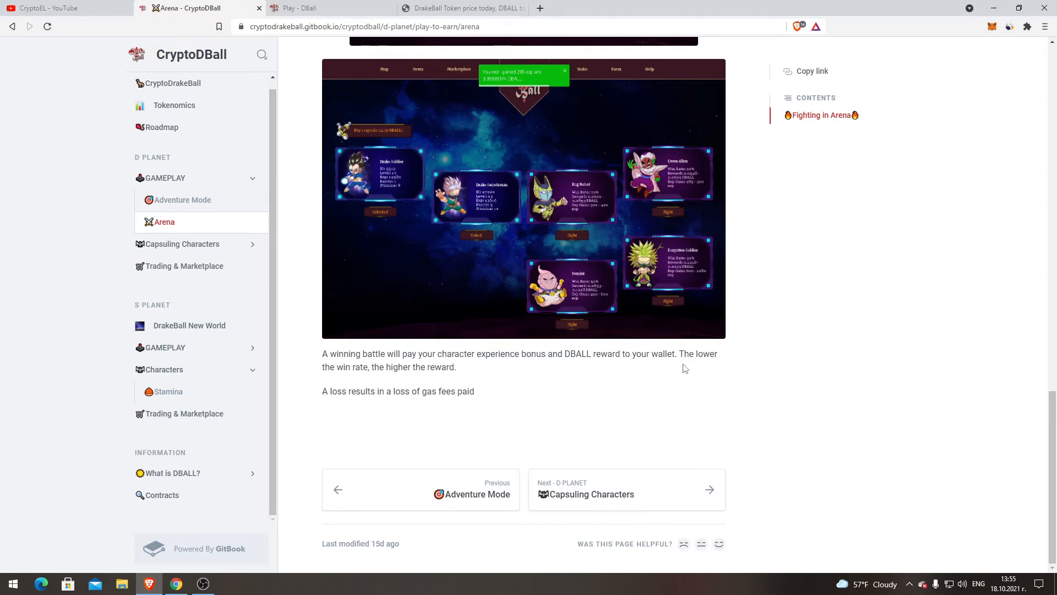
mouse_move(370, 384)
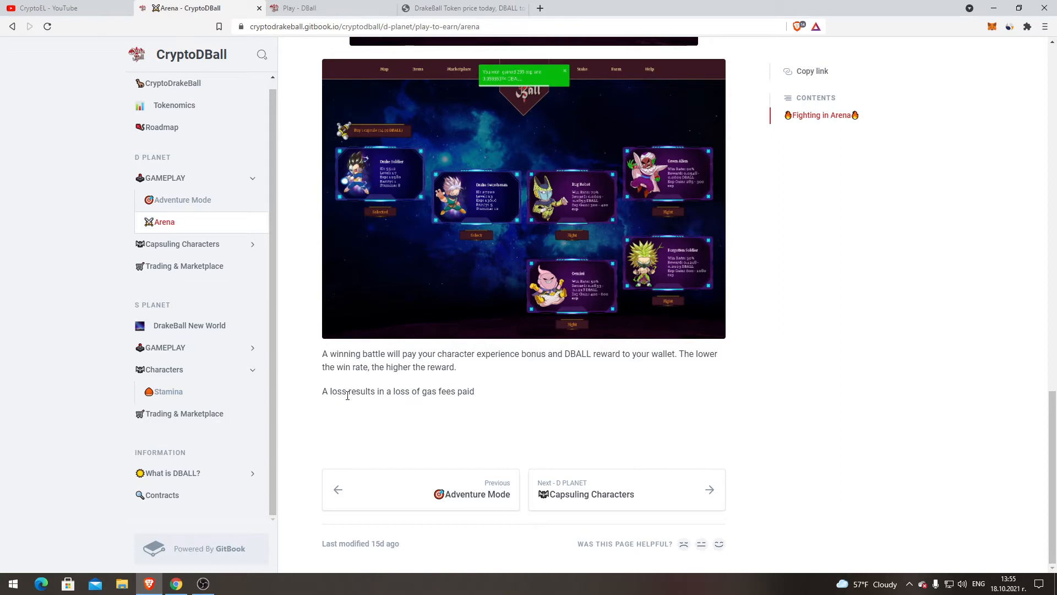
mouse_move(480, 397)
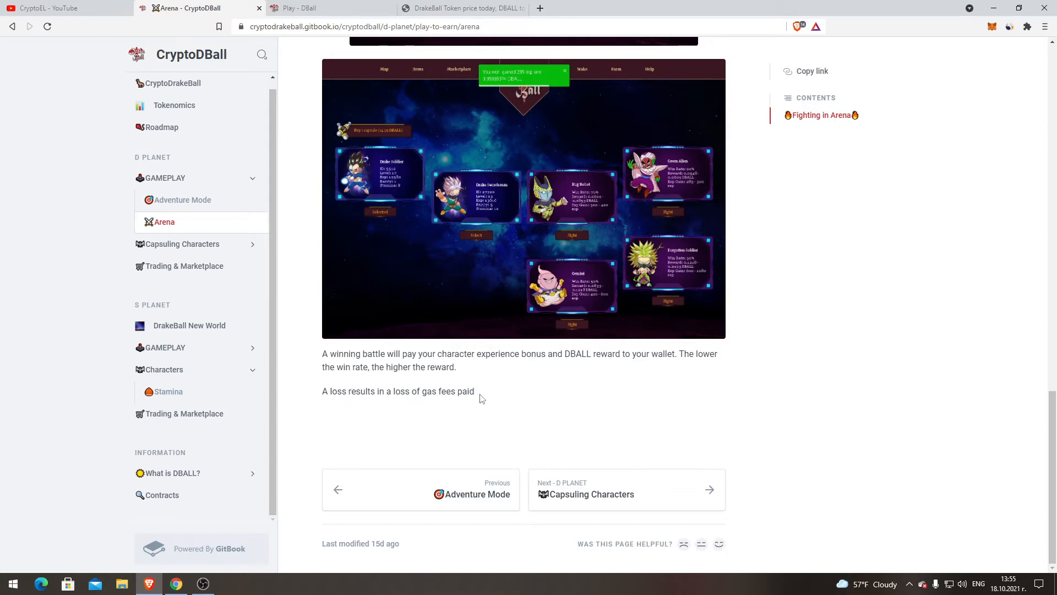
mouse_move(729, 487)
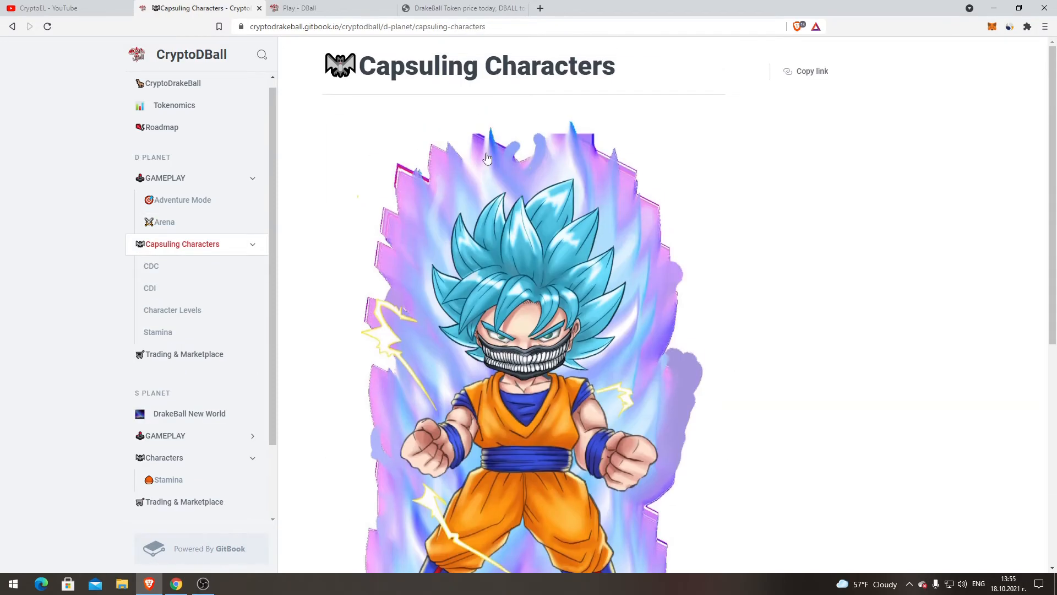
- Scroll past the character image to the capsule pricing and random rarity description
scroll("down", 3)
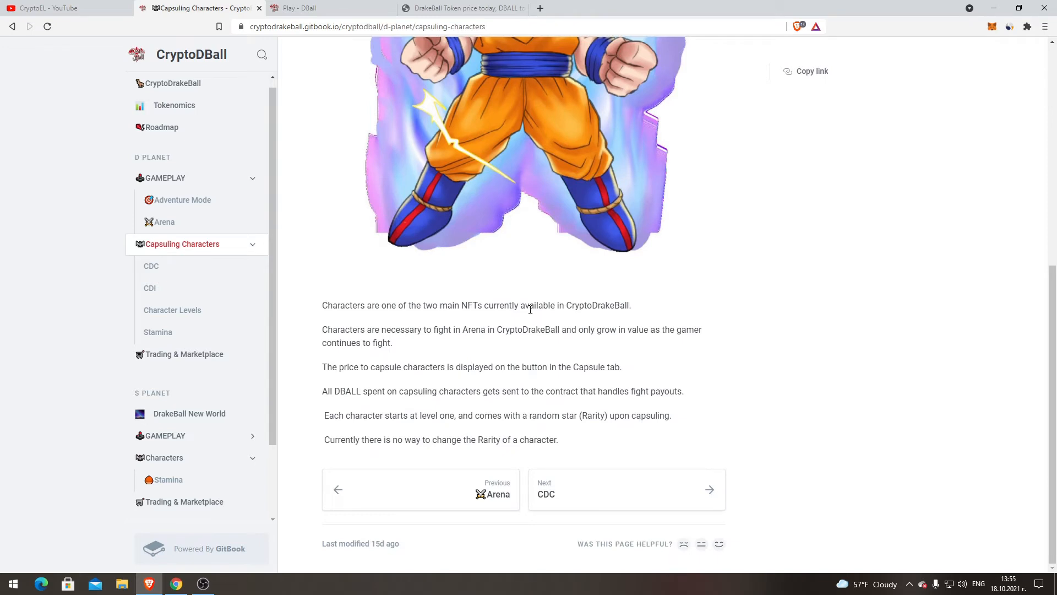
mouse_move(724, 306)
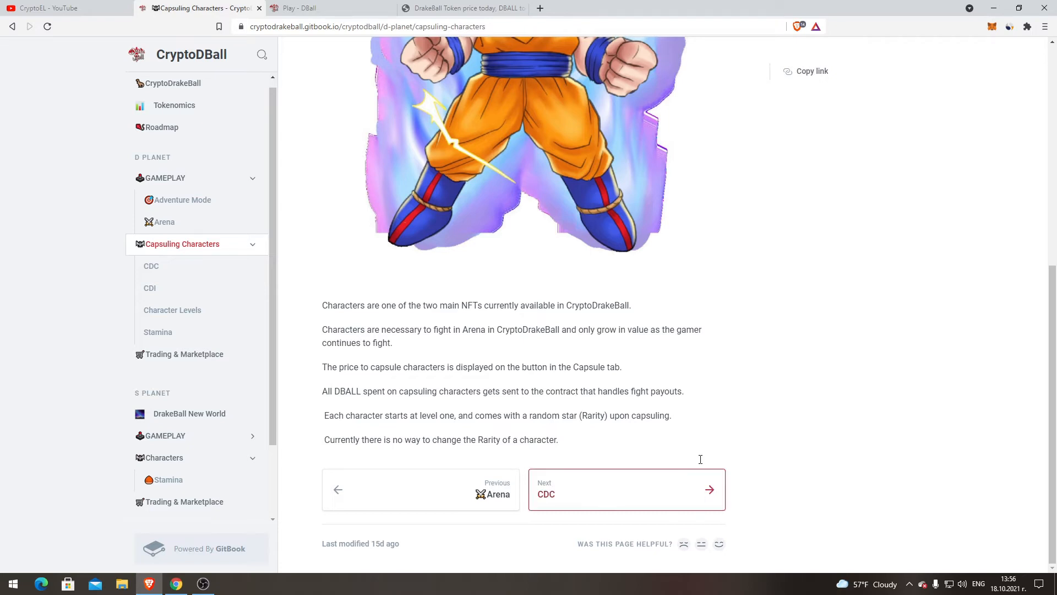
mouse_move(424, 453)
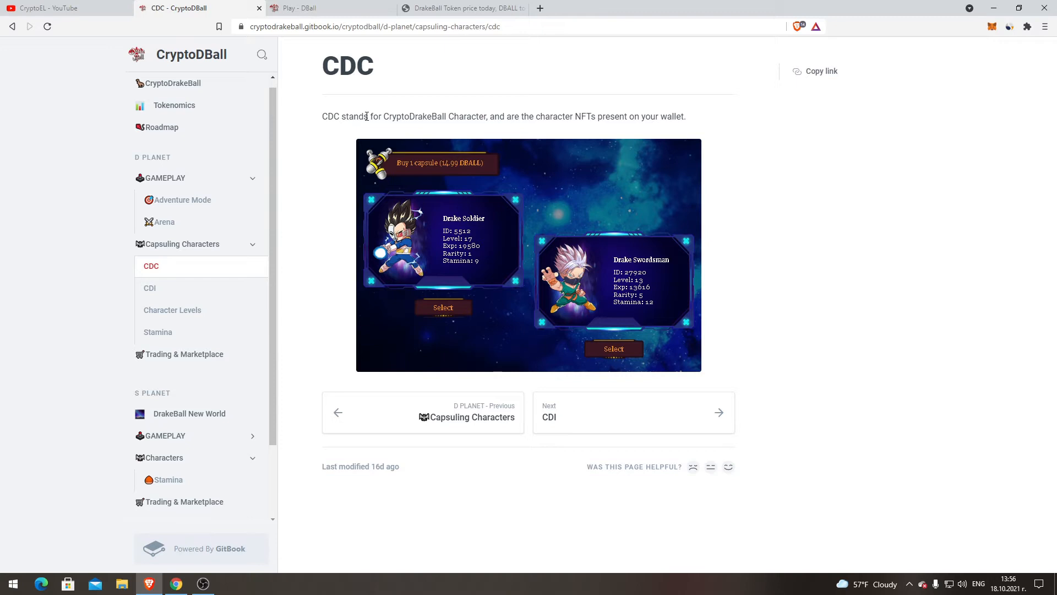
mouse_move(462, 129)
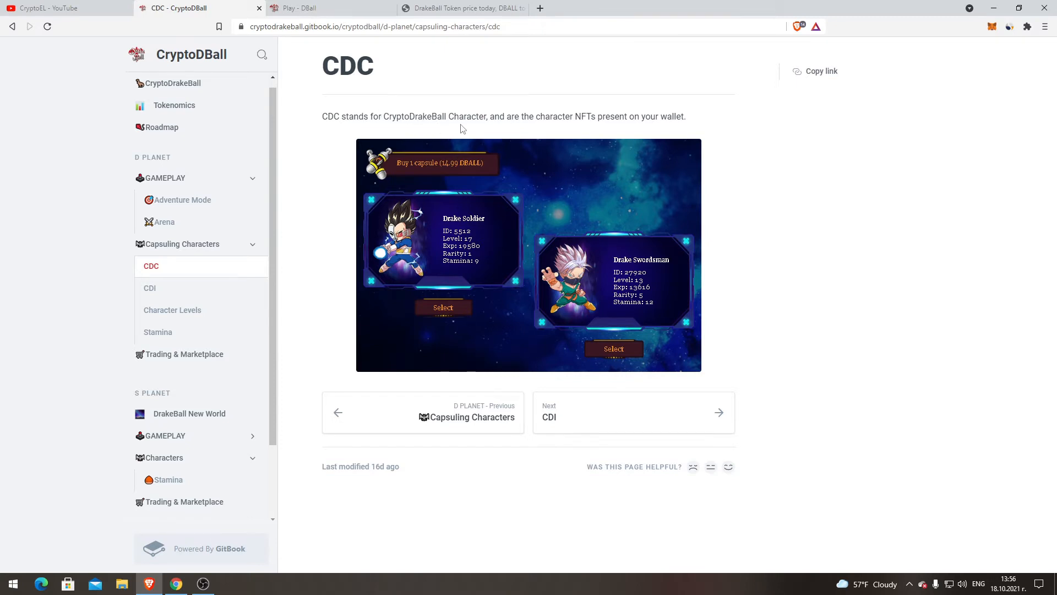
mouse_move(561, 116)
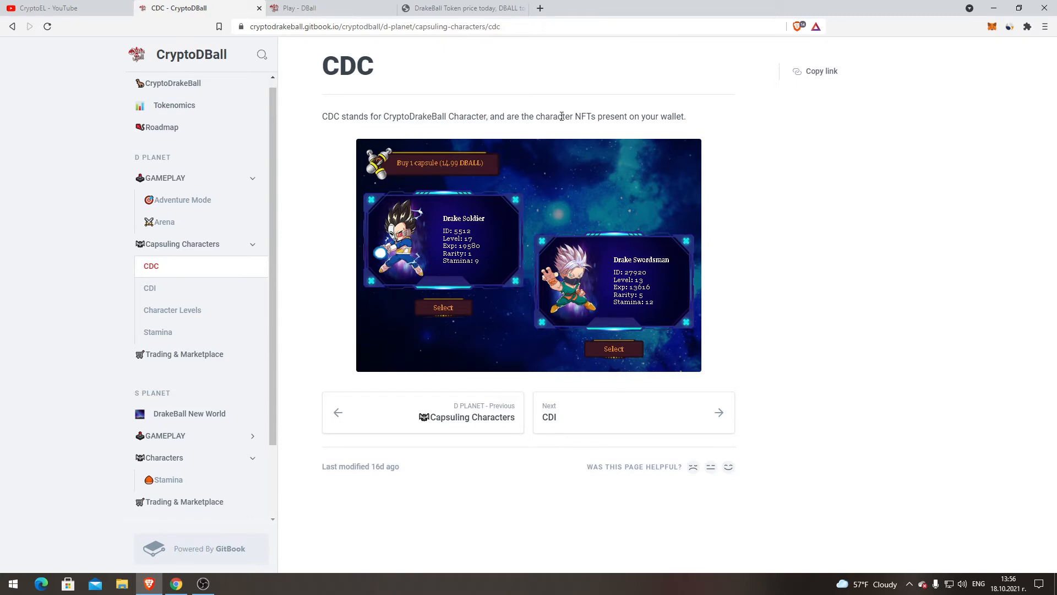
mouse_move(669, 120)
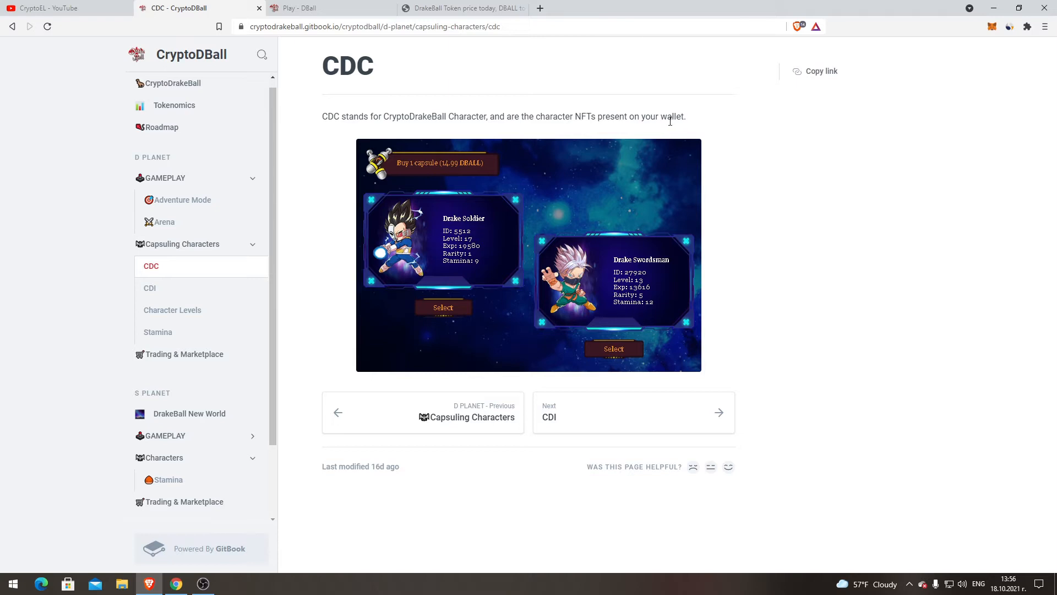
mouse_move(727, 427)
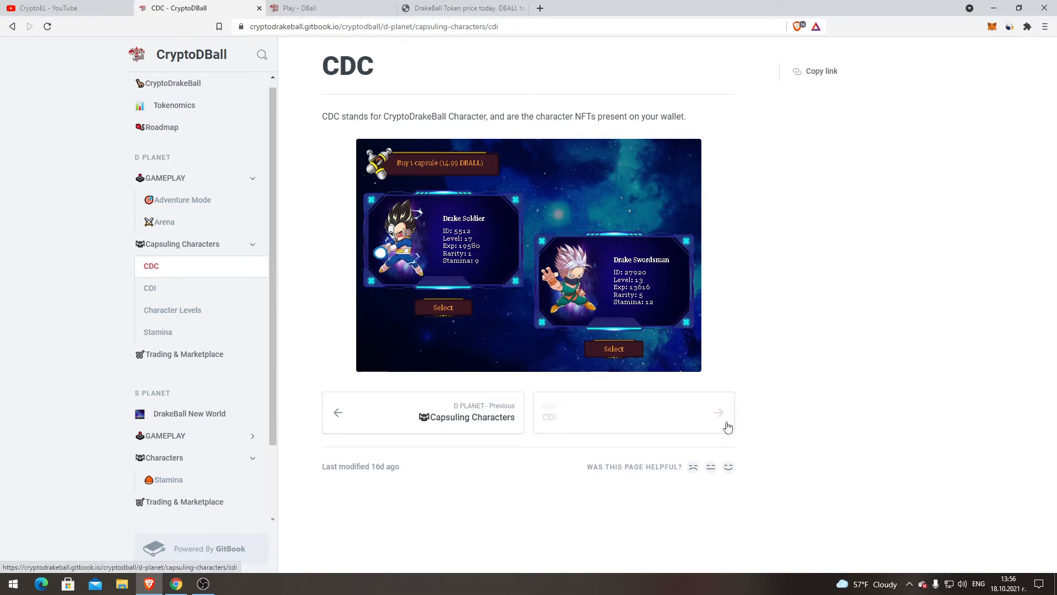
- Go on to the CDI page describing Standard, Premium and Luxury item packages
left_click(634, 412)
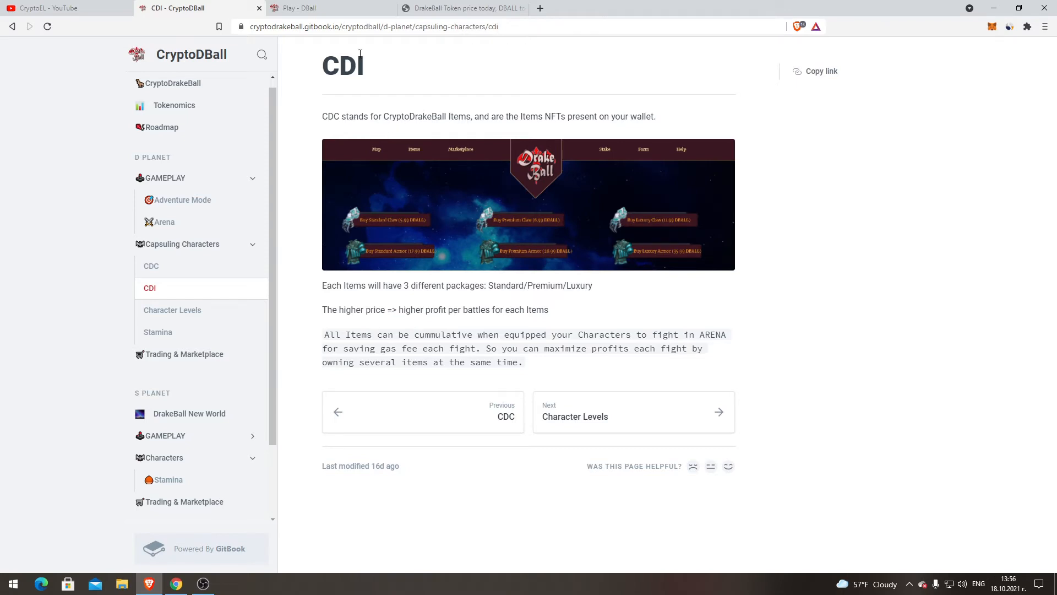
mouse_move(581, 128)
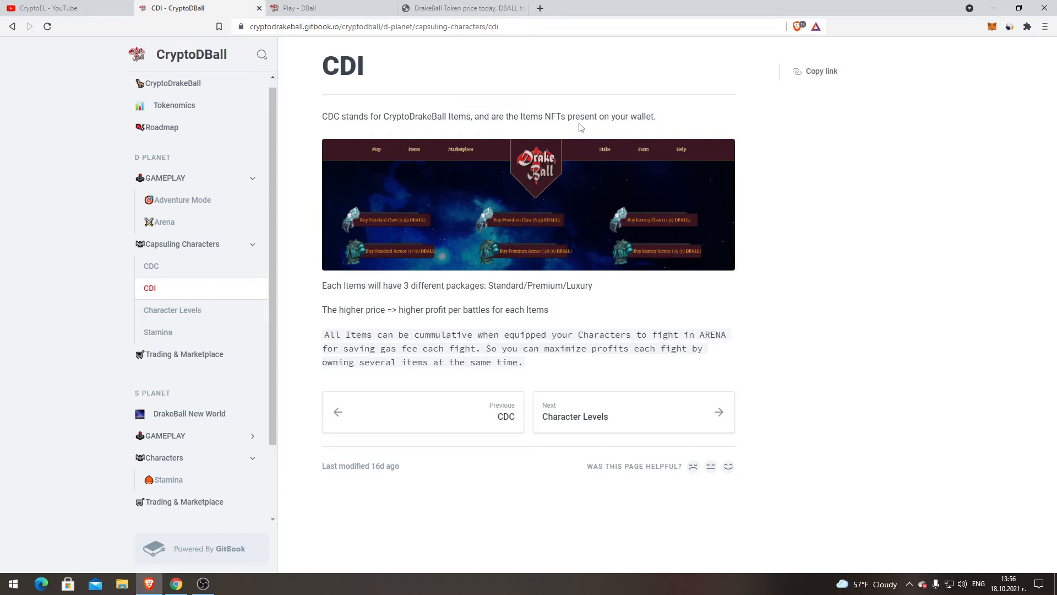
mouse_move(563, 130)
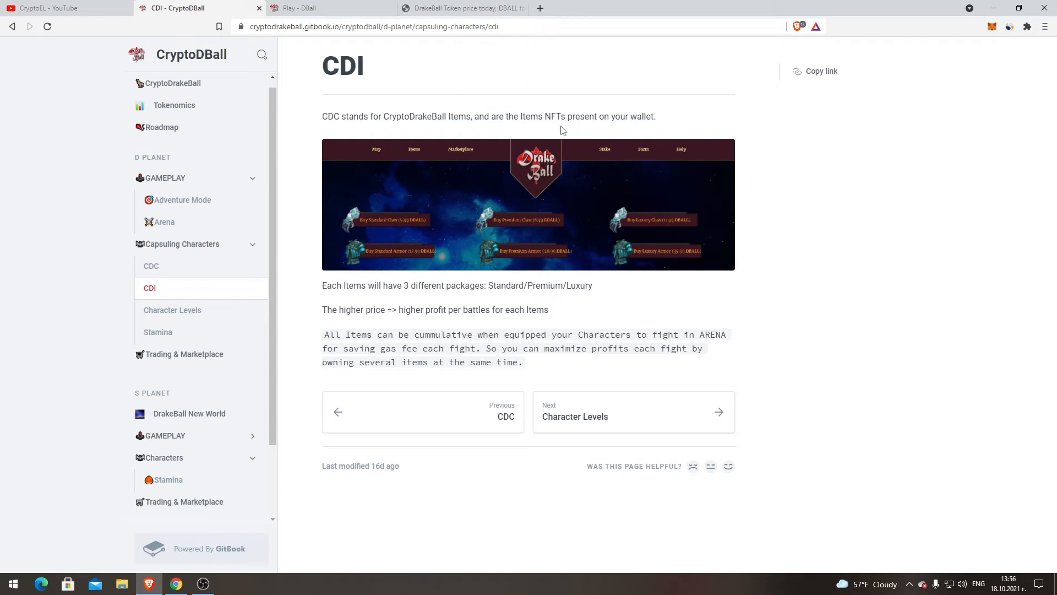
mouse_move(645, 112)
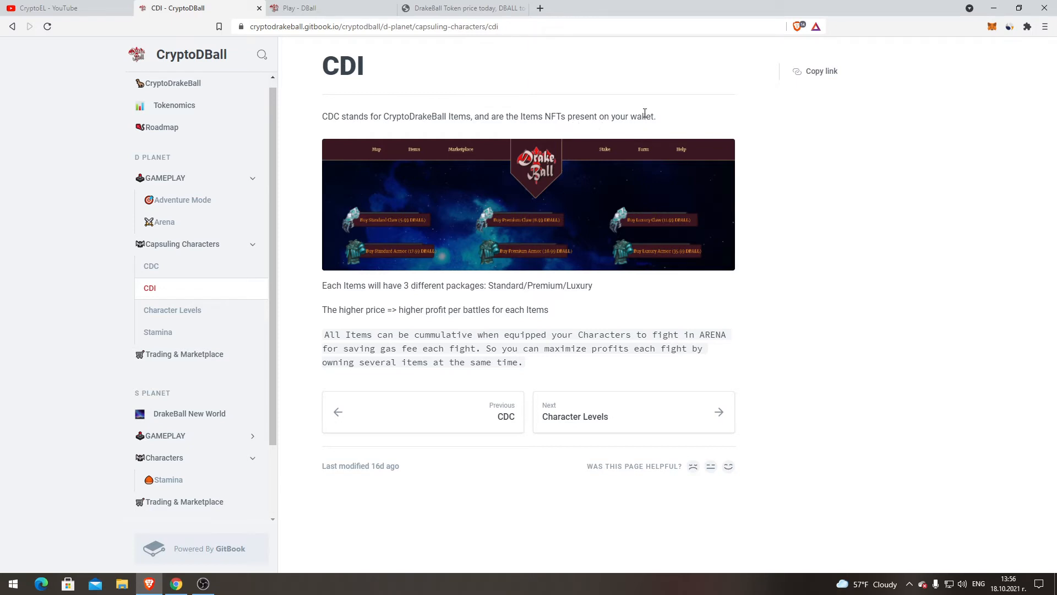
mouse_move(402, 303)
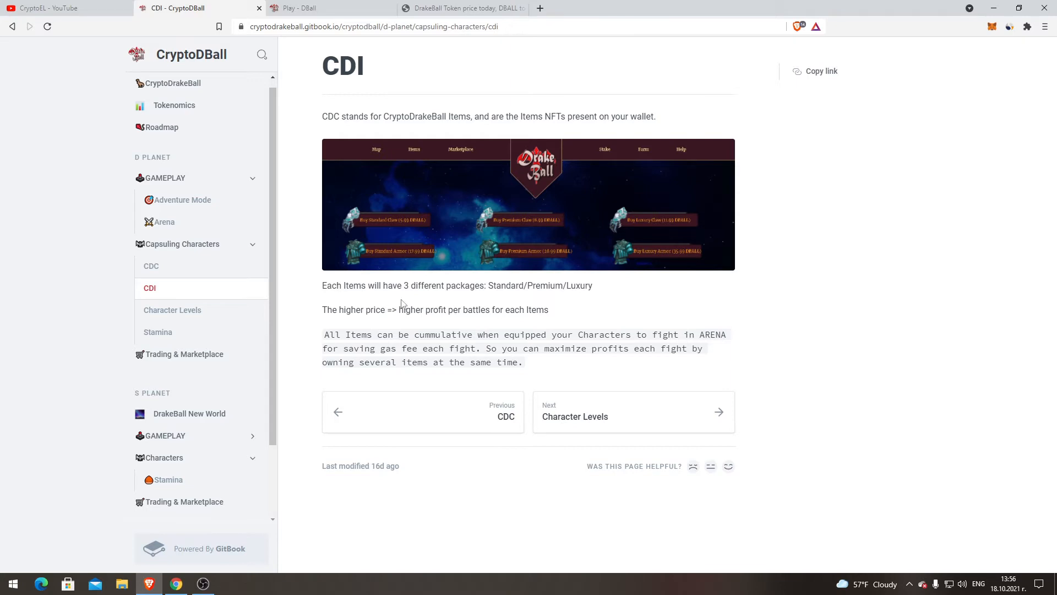
mouse_move(533, 288)
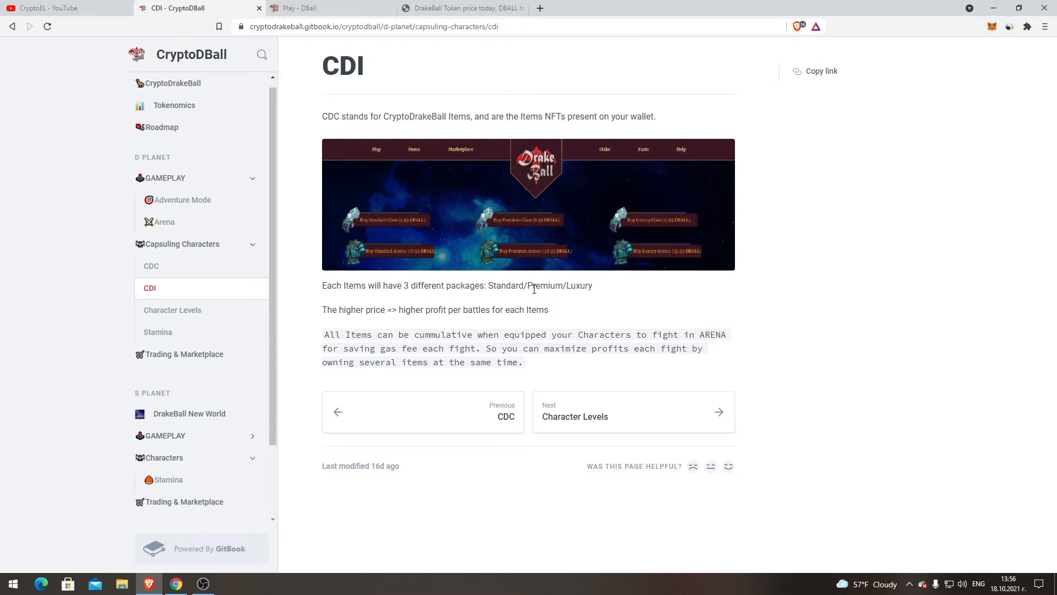
mouse_move(378, 309)
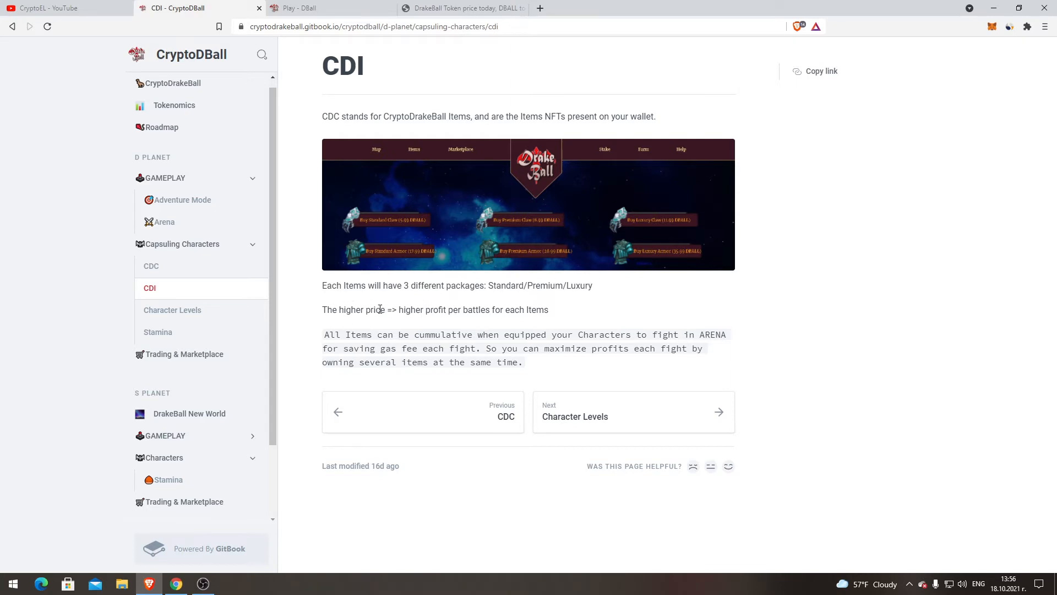
mouse_move(546, 310)
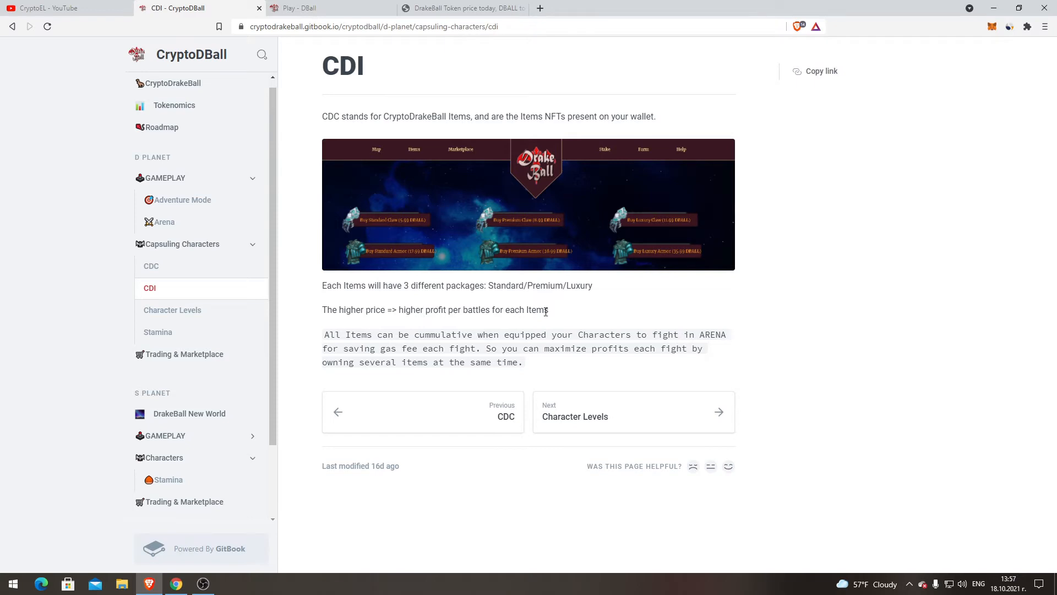
mouse_move(400, 345)
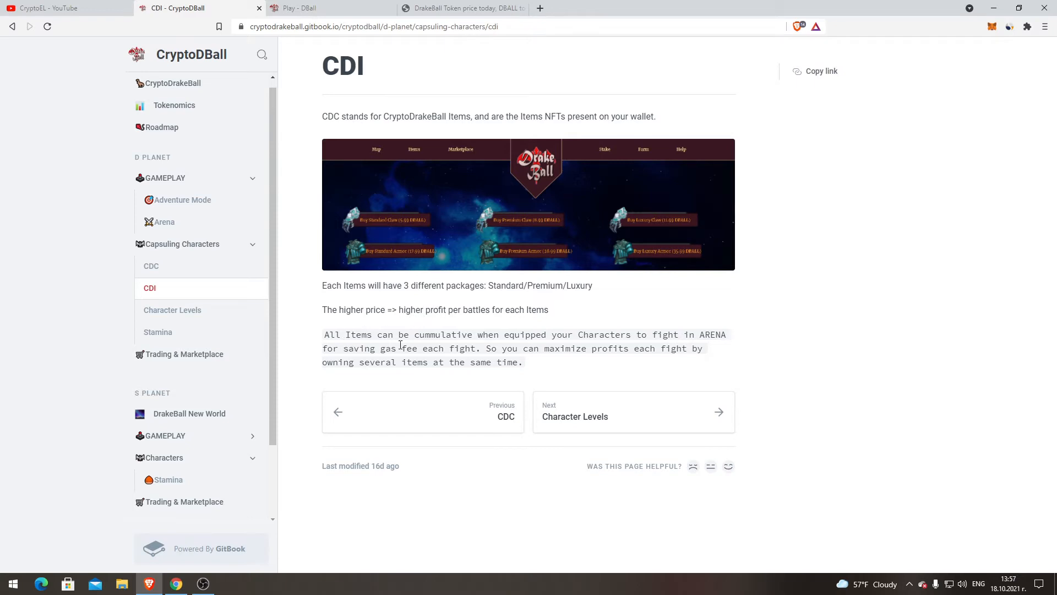
mouse_move(559, 345)
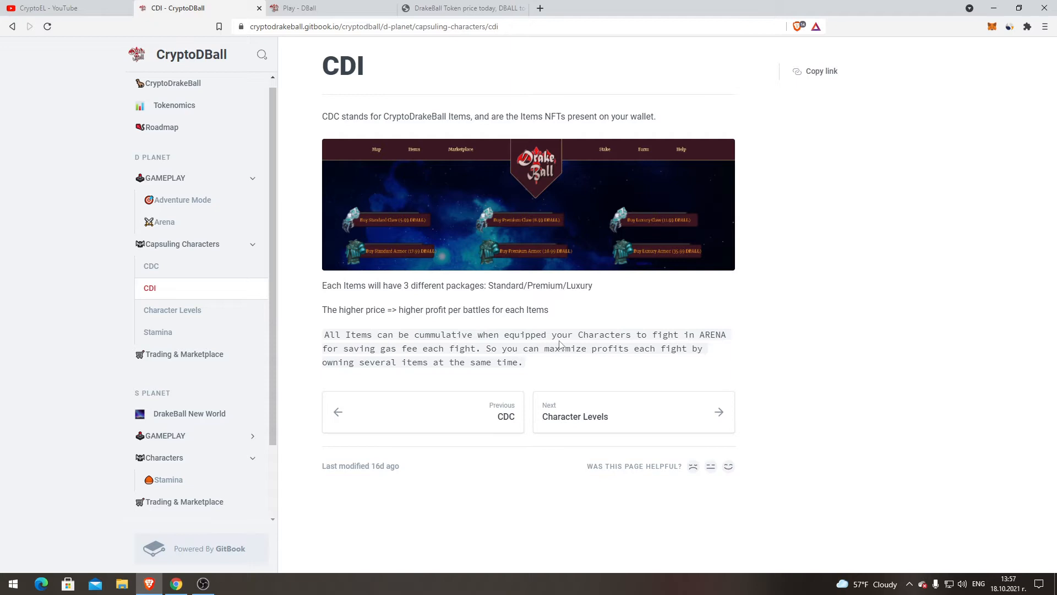
mouse_move(322, 362)
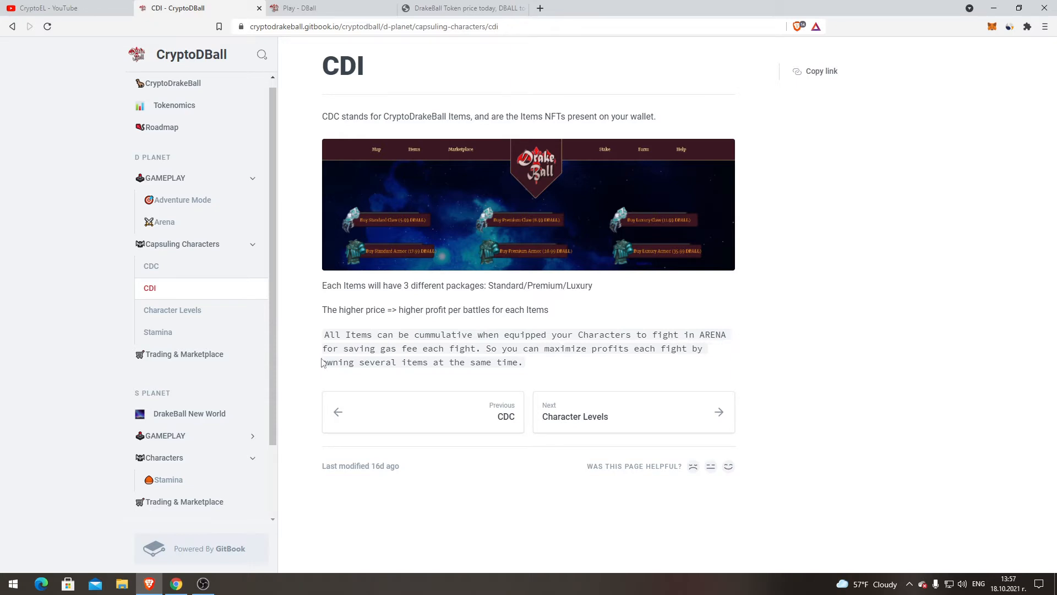
mouse_move(442, 351)
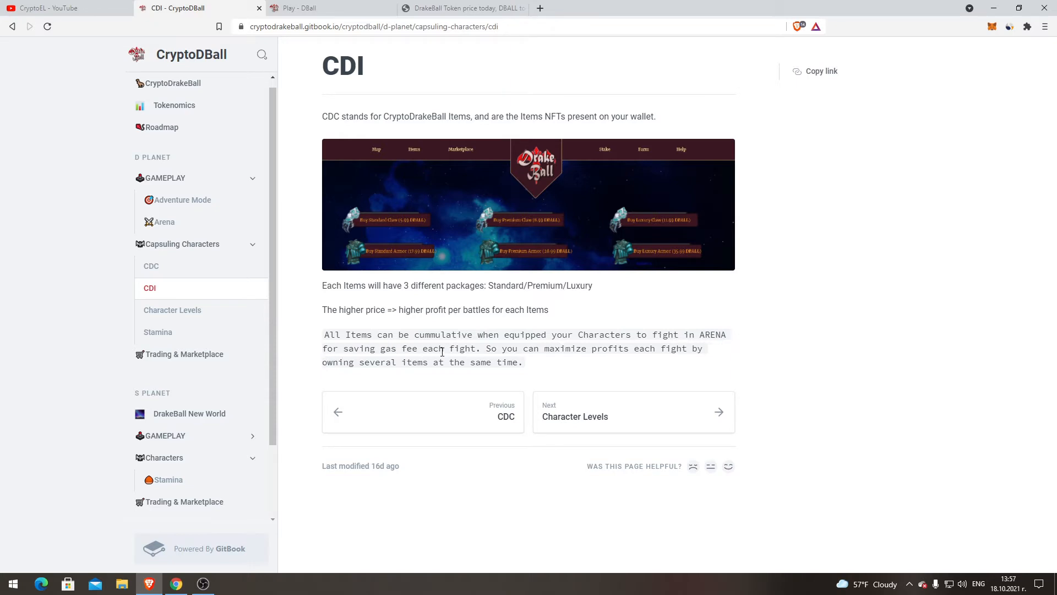
mouse_move(634, 348)
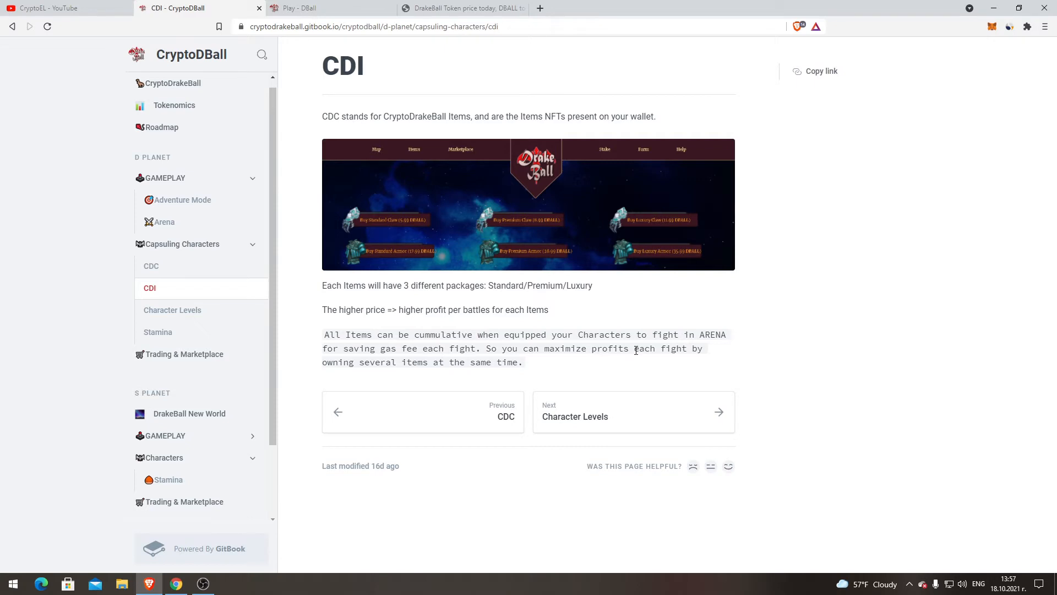
mouse_move(443, 362)
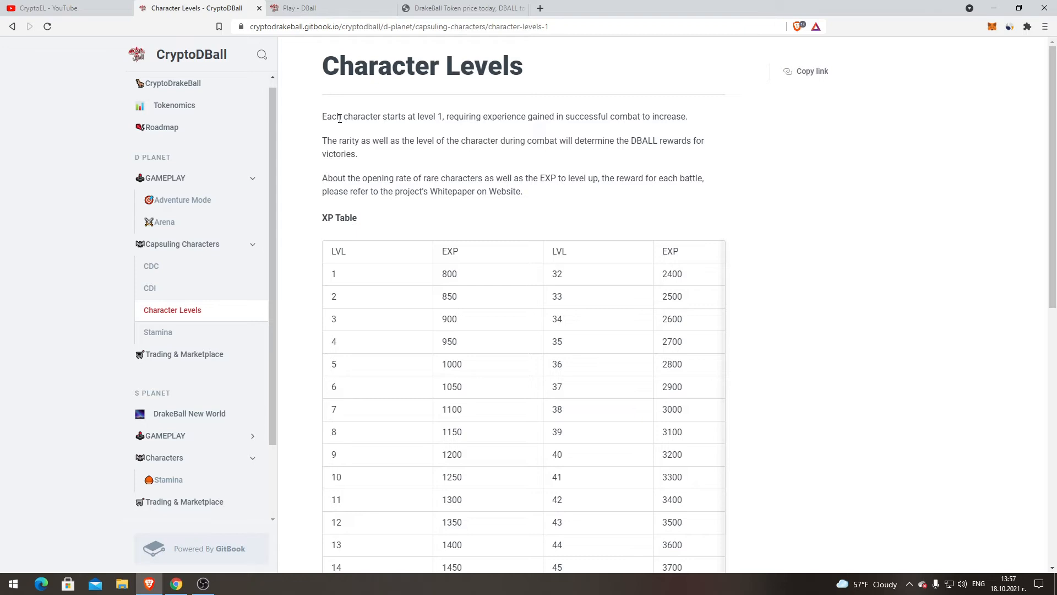
mouse_move(361, 141)
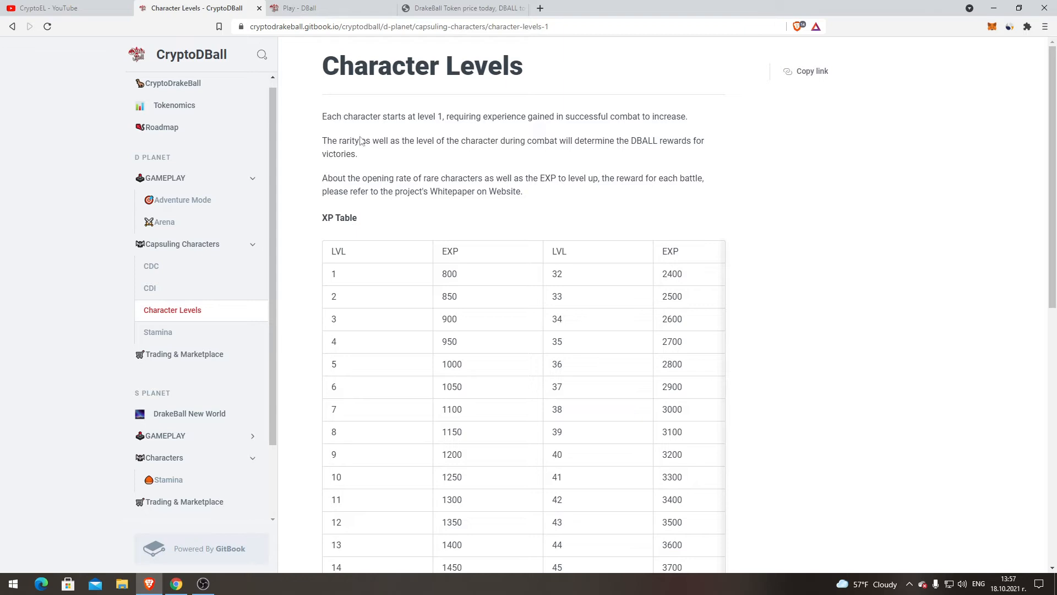
mouse_move(388, 167)
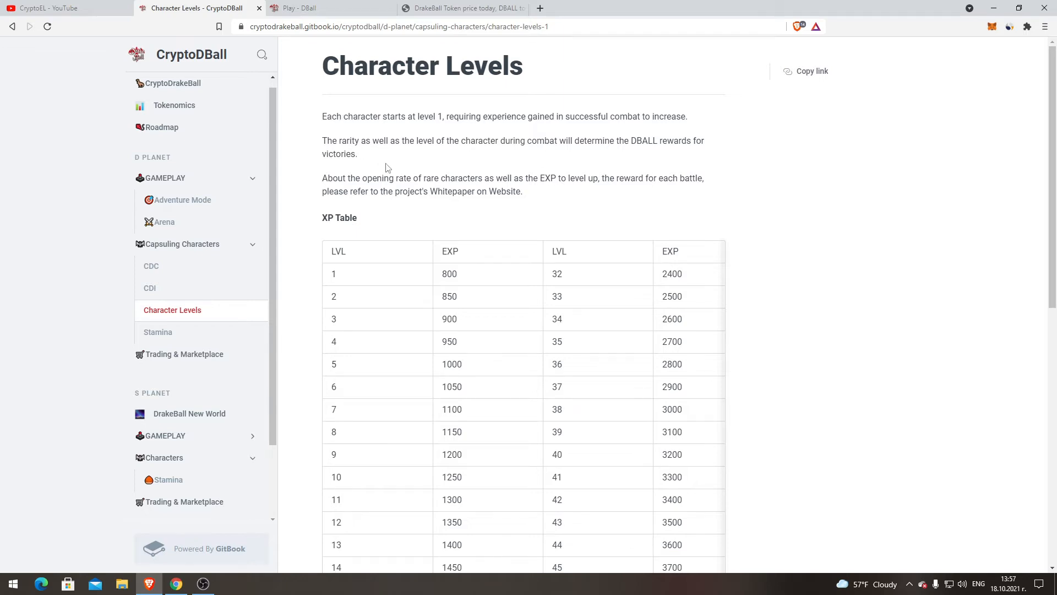
mouse_move(461, 190)
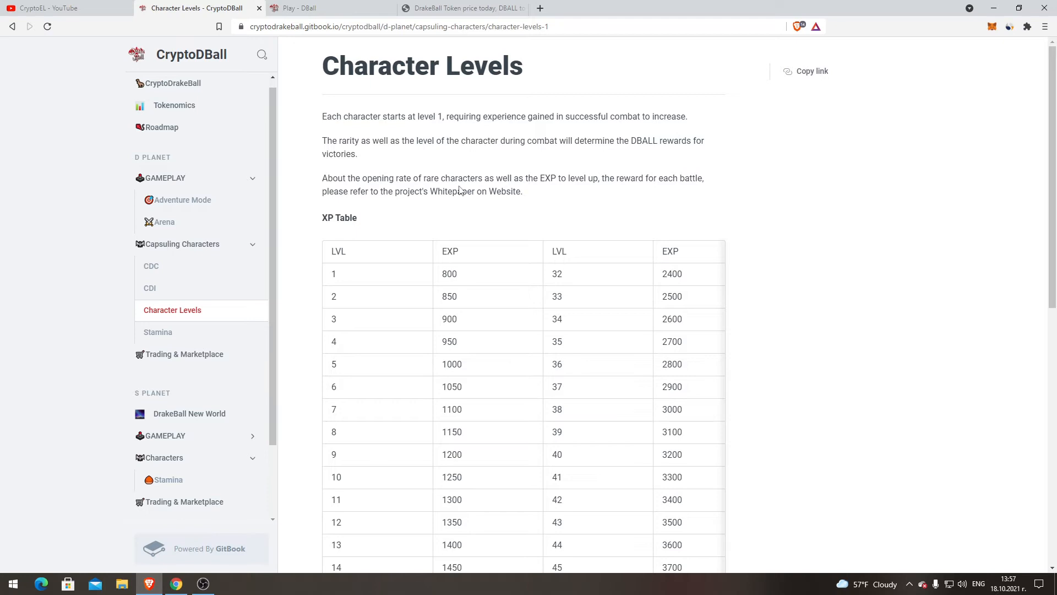
mouse_move(532, 181)
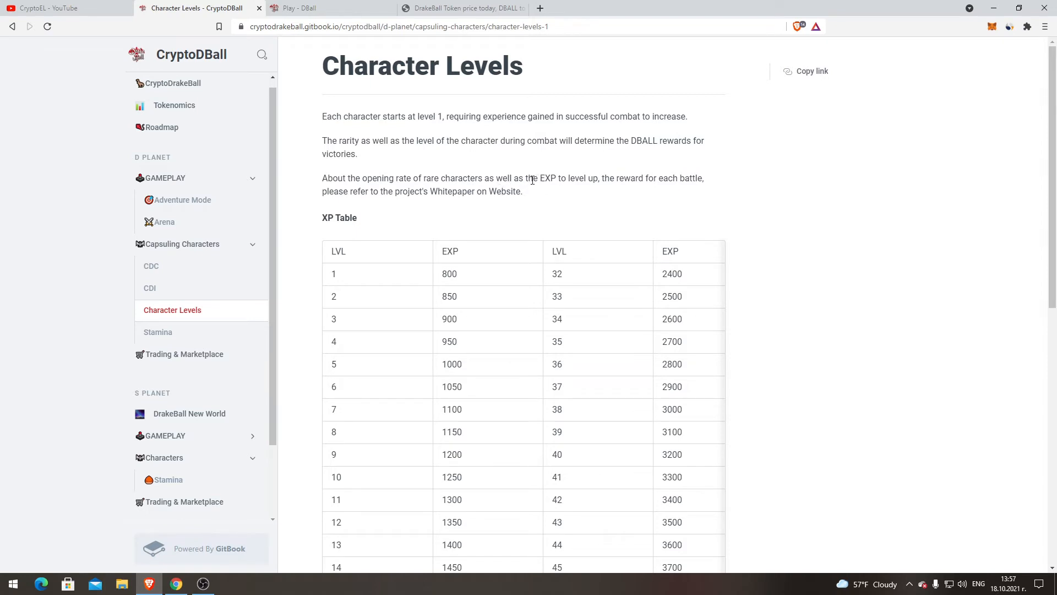
mouse_move(654, 194)
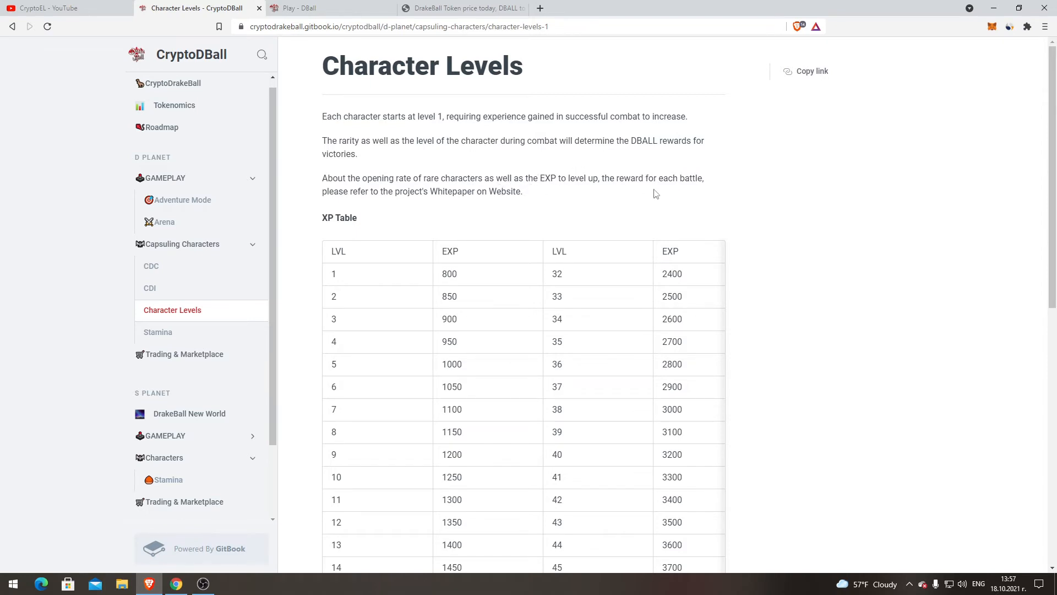
mouse_move(354, 189)
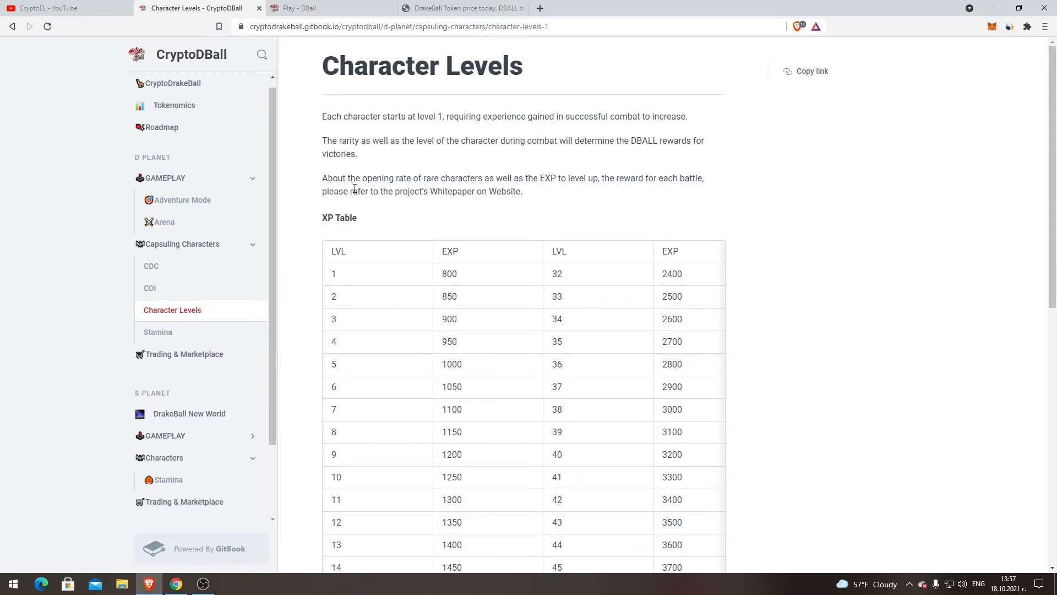
mouse_move(481, 195)
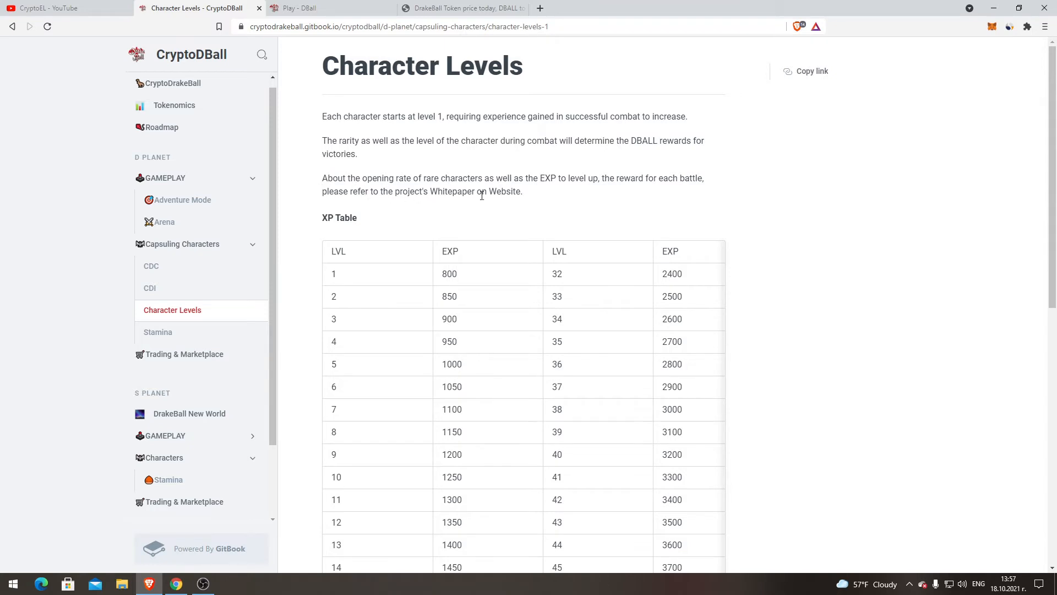
- Scroll the Character Levels XP table down through level 62
scroll("down", 3)
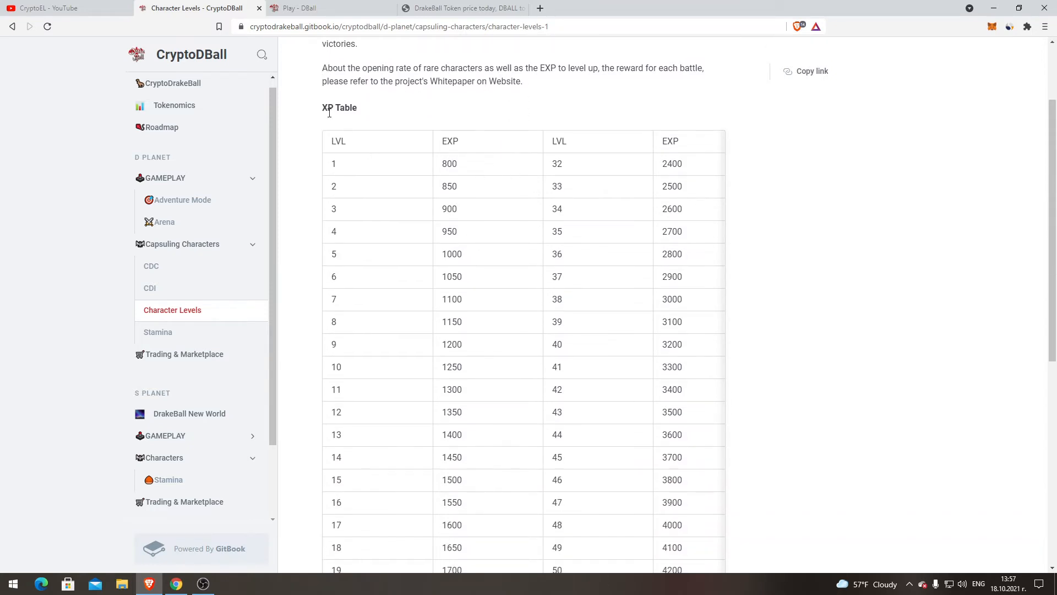
mouse_move(340, 124)
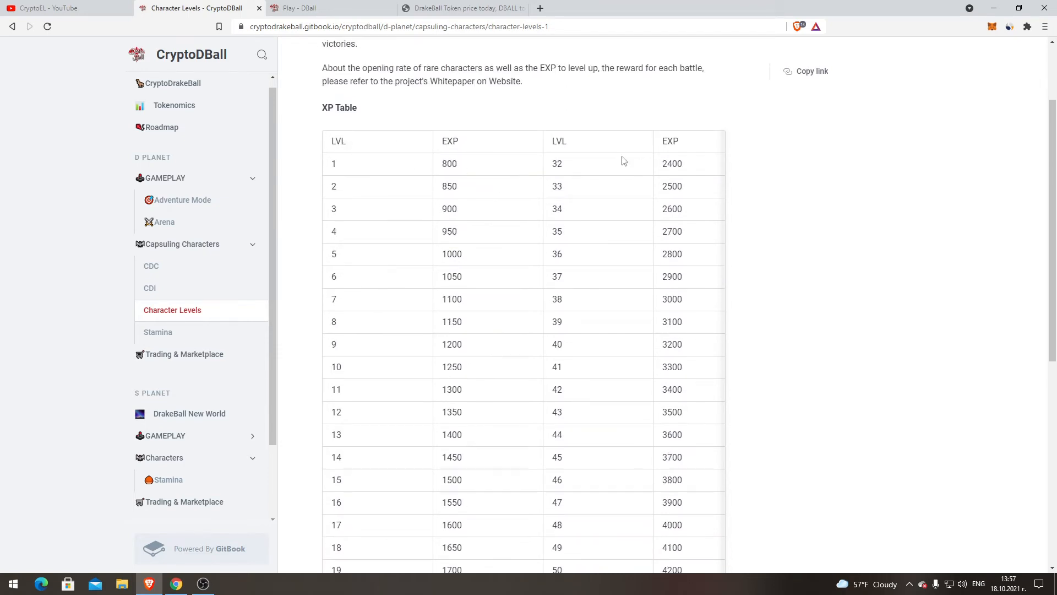
mouse_move(418, 163)
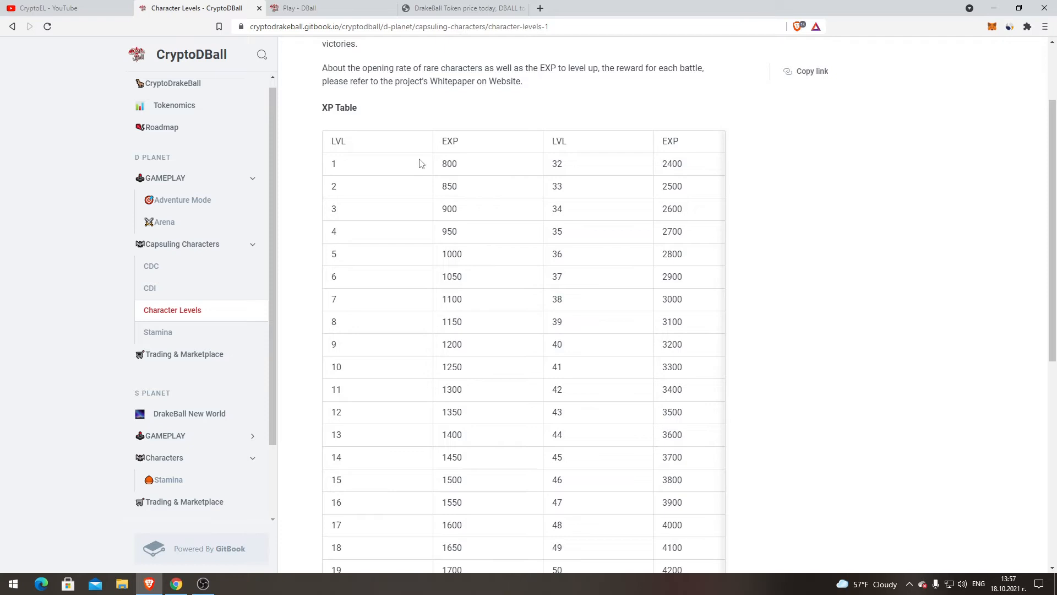
mouse_move(631, 220)
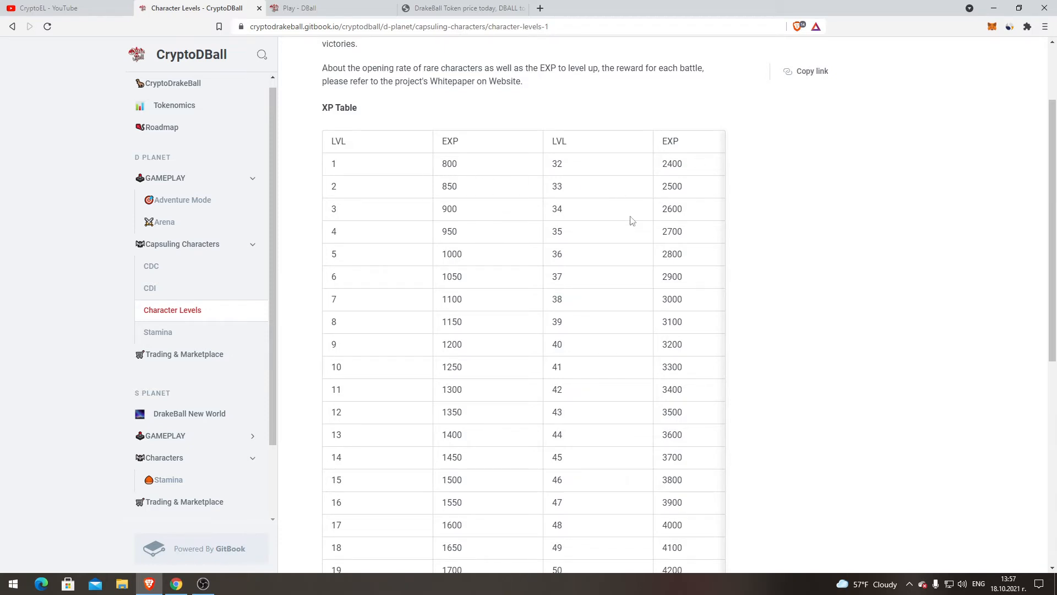
scroll("down", 3)
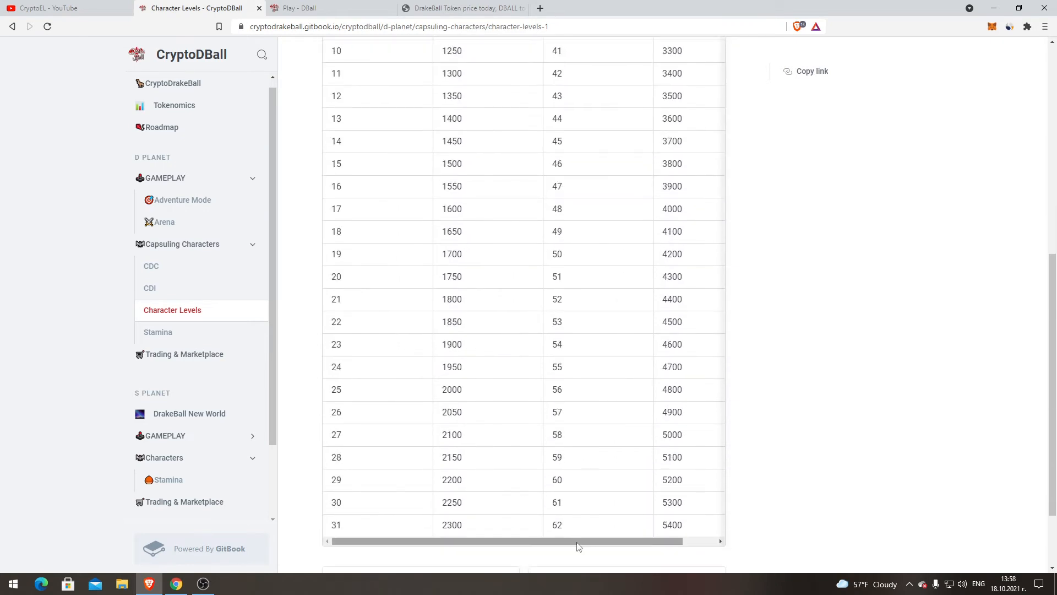
scroll("down", 3)
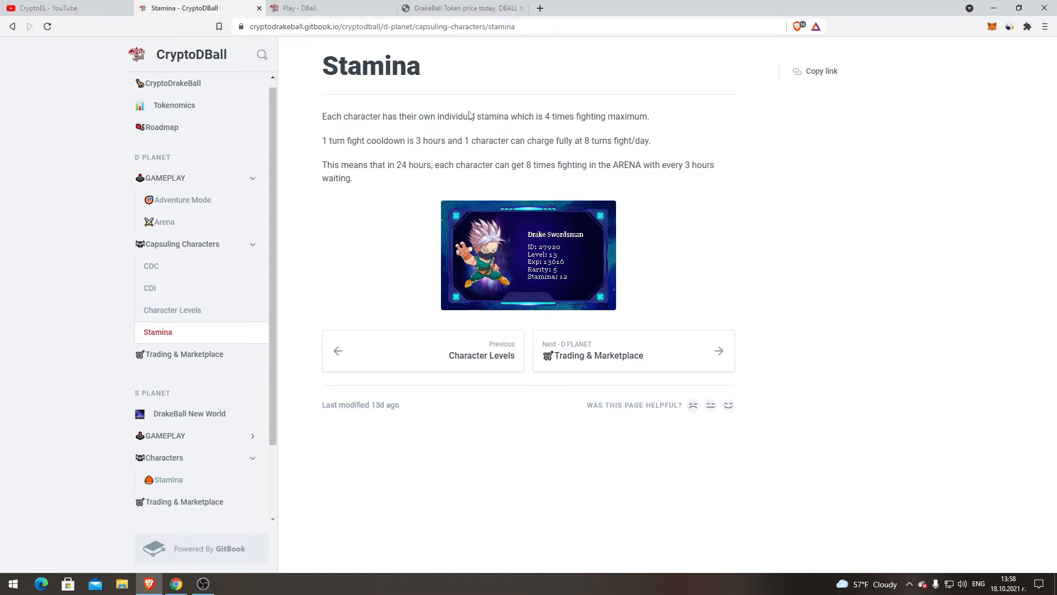
mouse_move(600, 131)
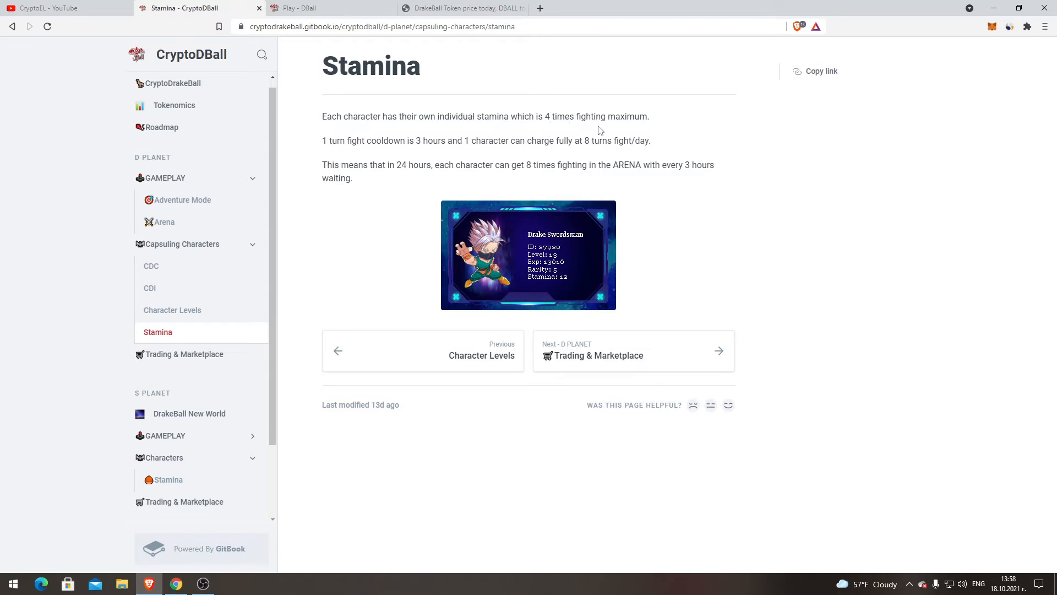
mouse_move(655, 116)
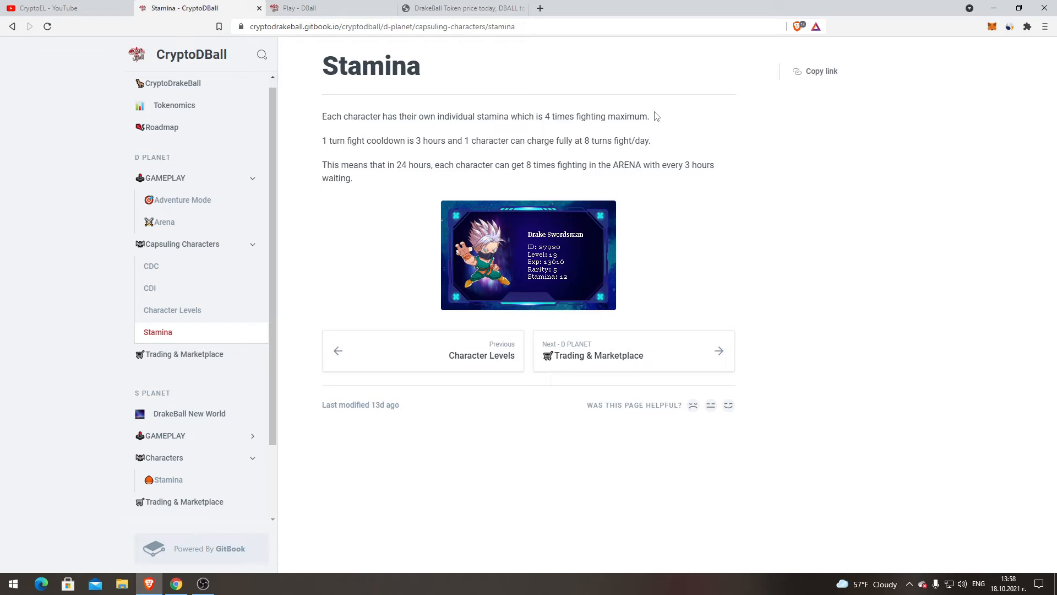
mouse_move(541, 166)
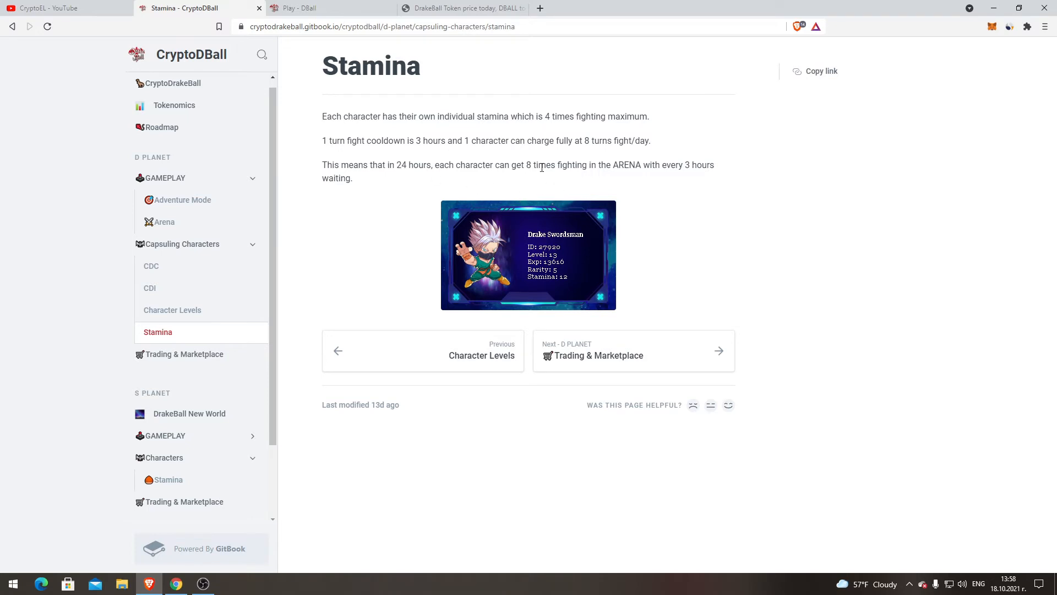
mouse_move(760, 234)
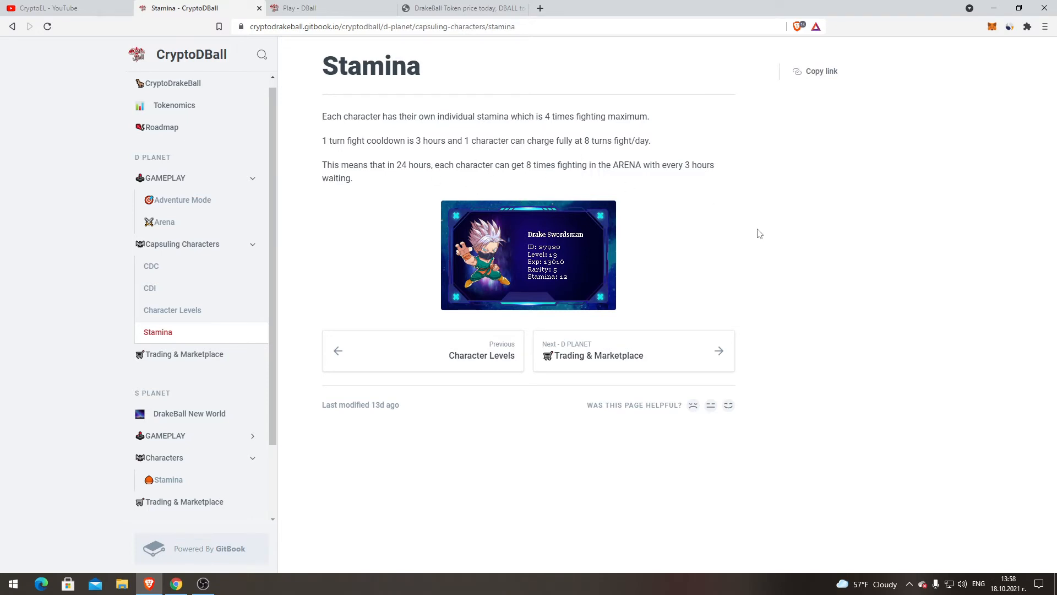
mouse_move(753, 244)
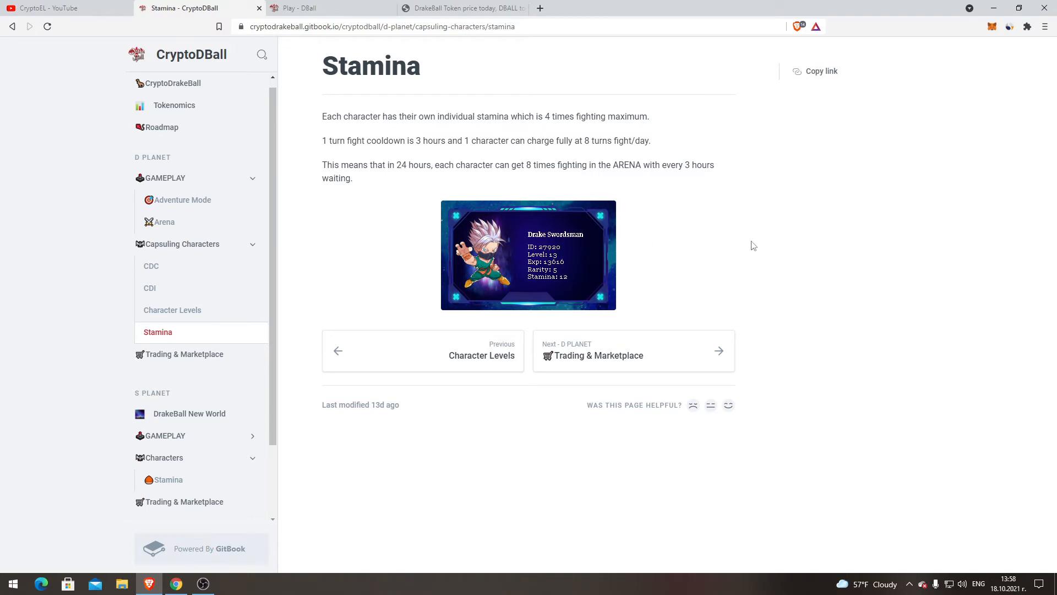
mouse_move(740, 279)
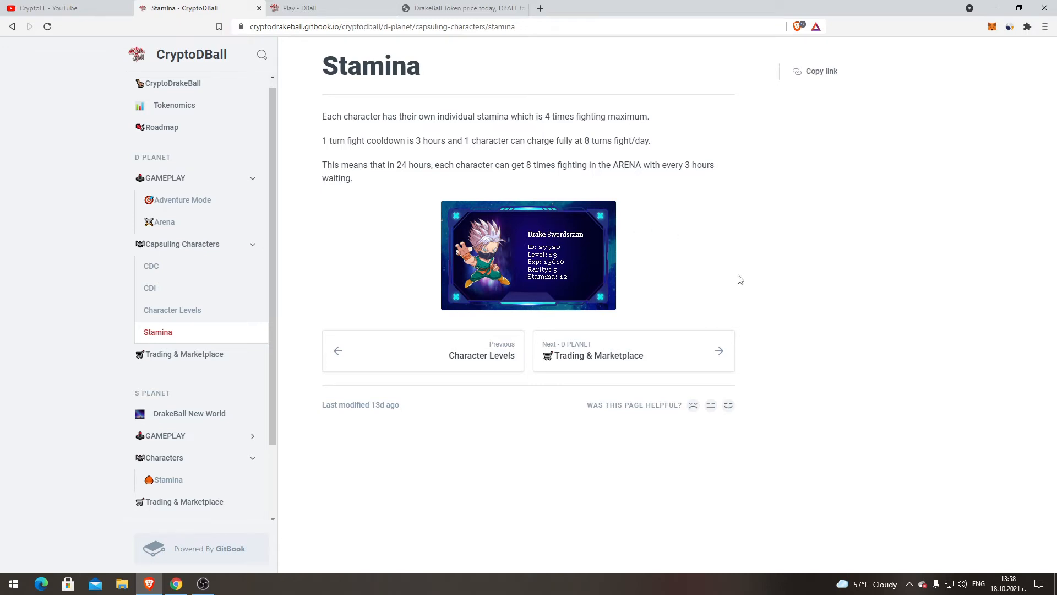
mouse_move(733, 226)
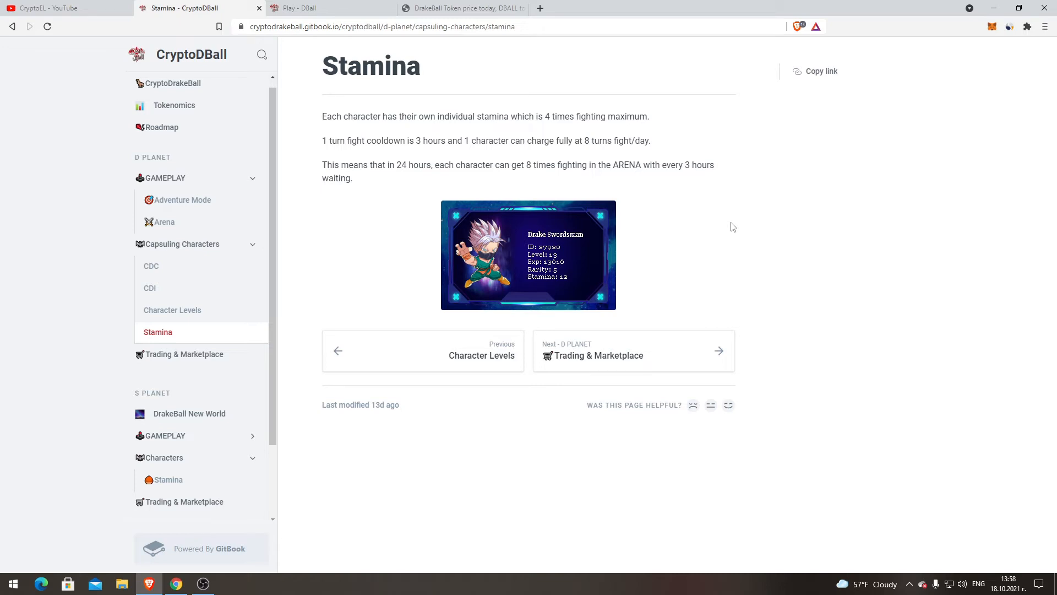
mouse_move(786, 280)
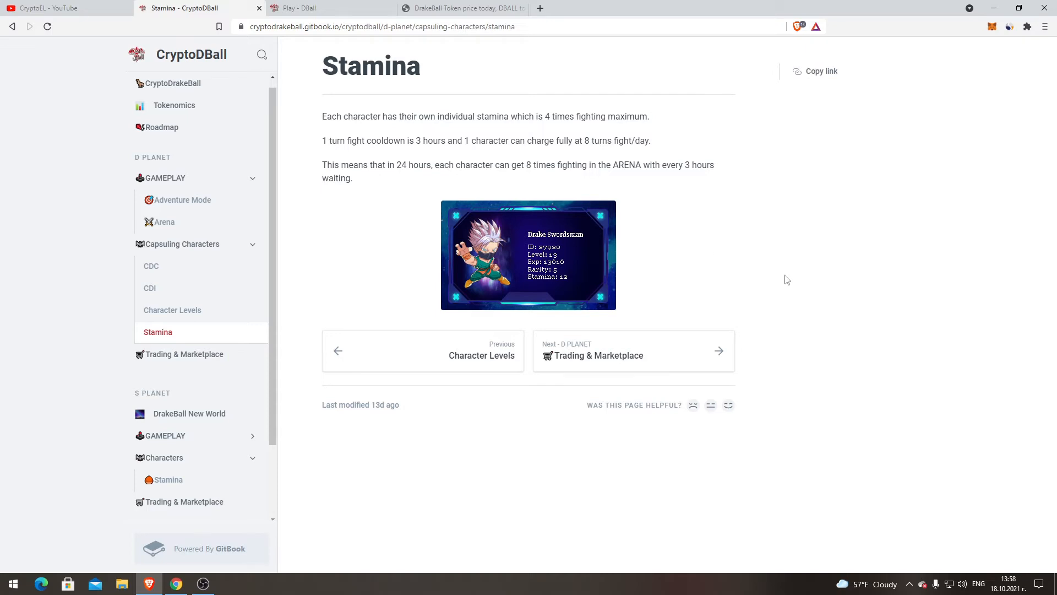
mouse_move(773, 311)
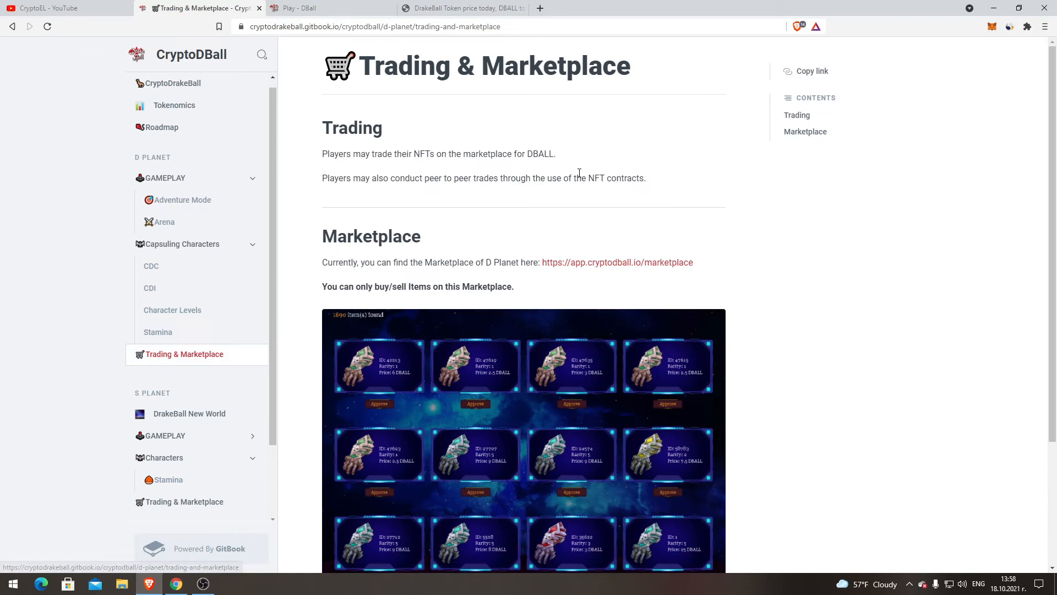
- Scroll the Trading & Marketplace page to the Marketplace section and its listings screenshot
scroll("down", 3)
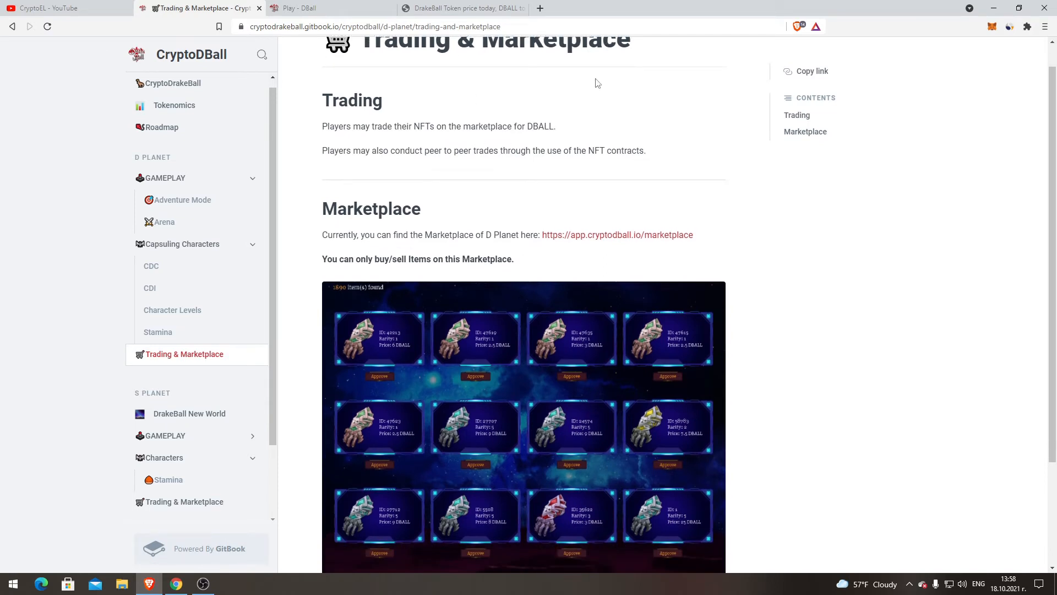
scroll("down", 3)
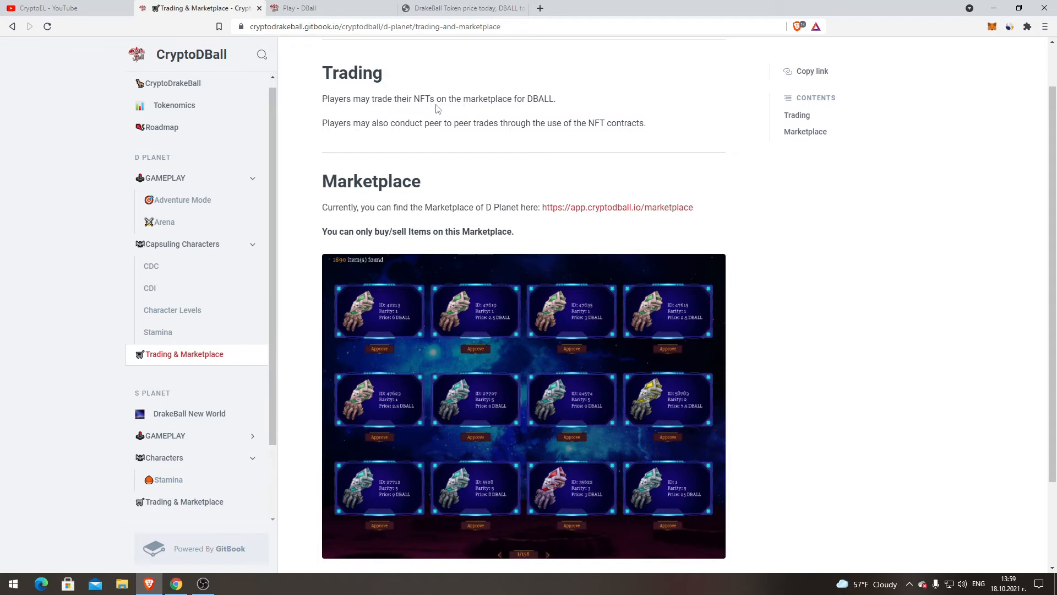
scroll("up", 3)
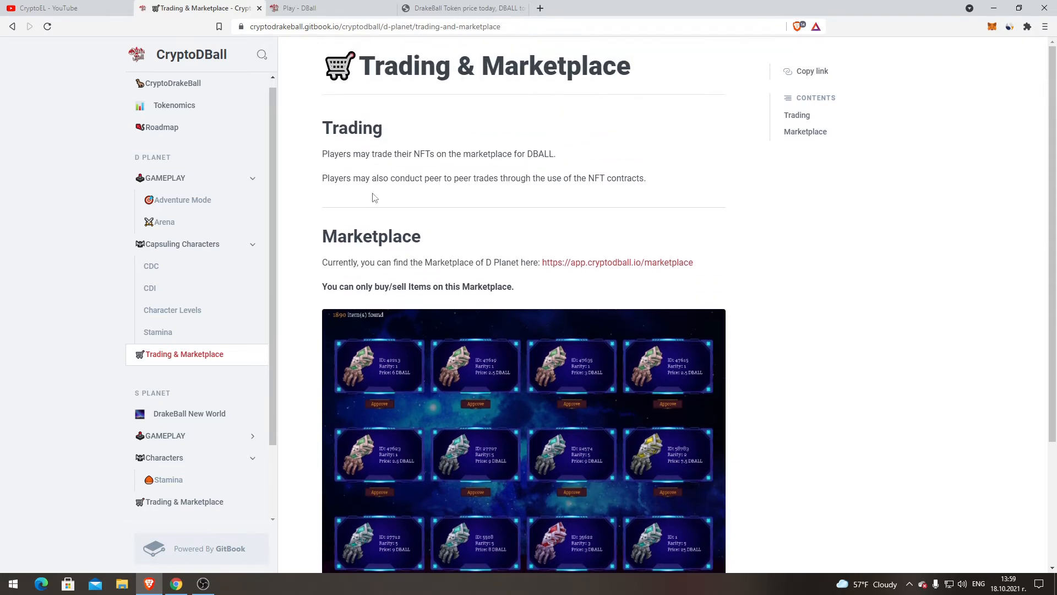
mouse_move(465, 181)
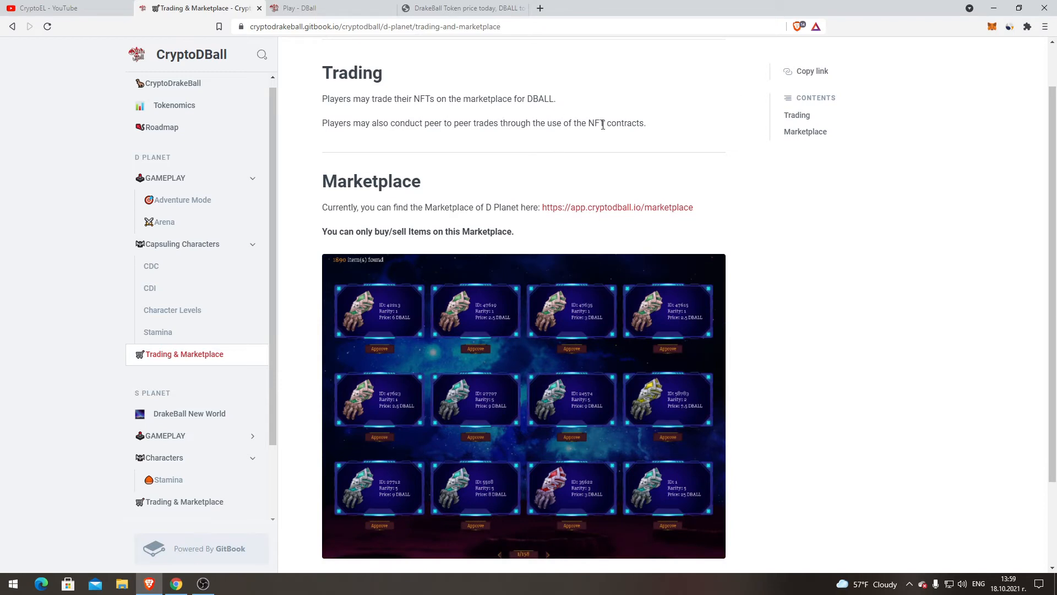
scroll("down", 3)
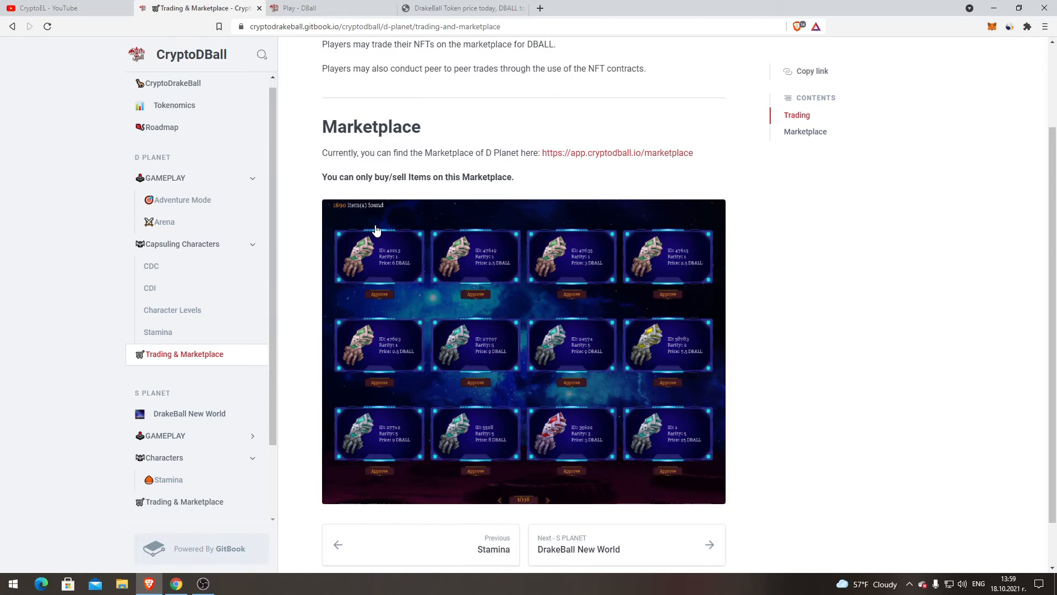
scroll("up", 3)
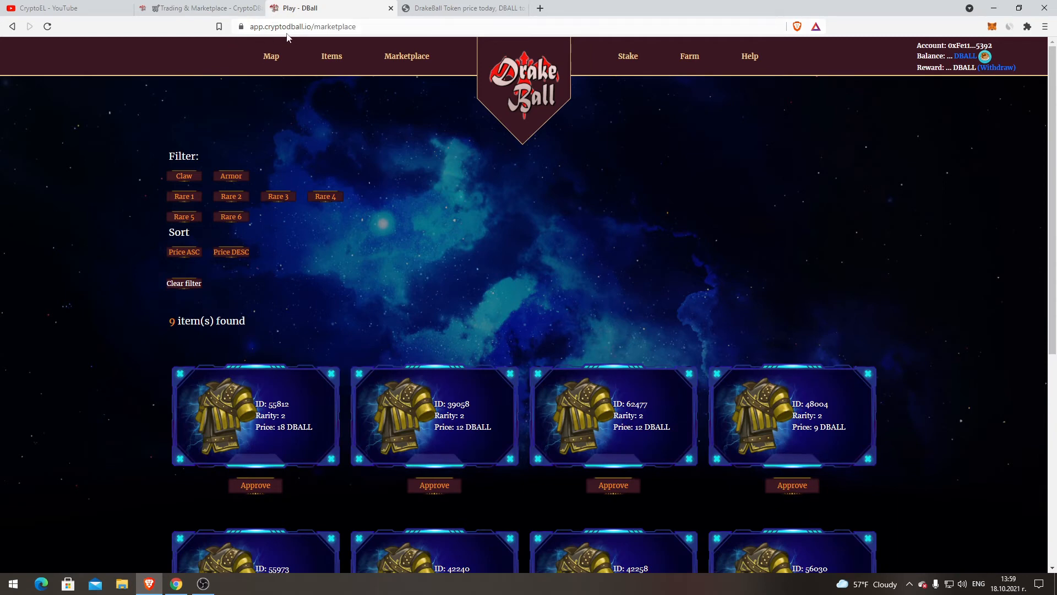
mouse_move(558, 139)
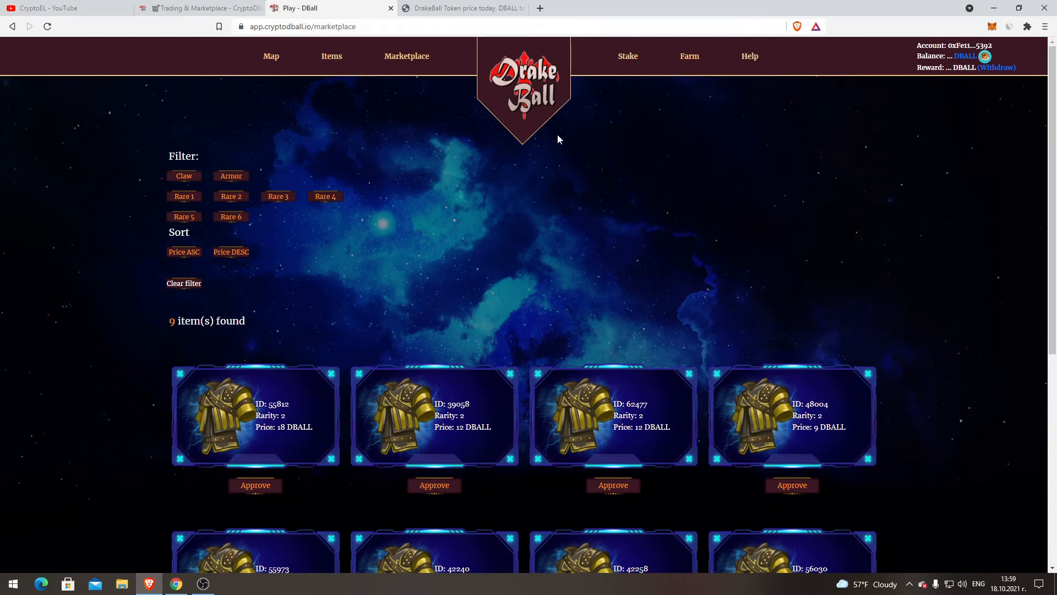
mouse_move(520, 339)
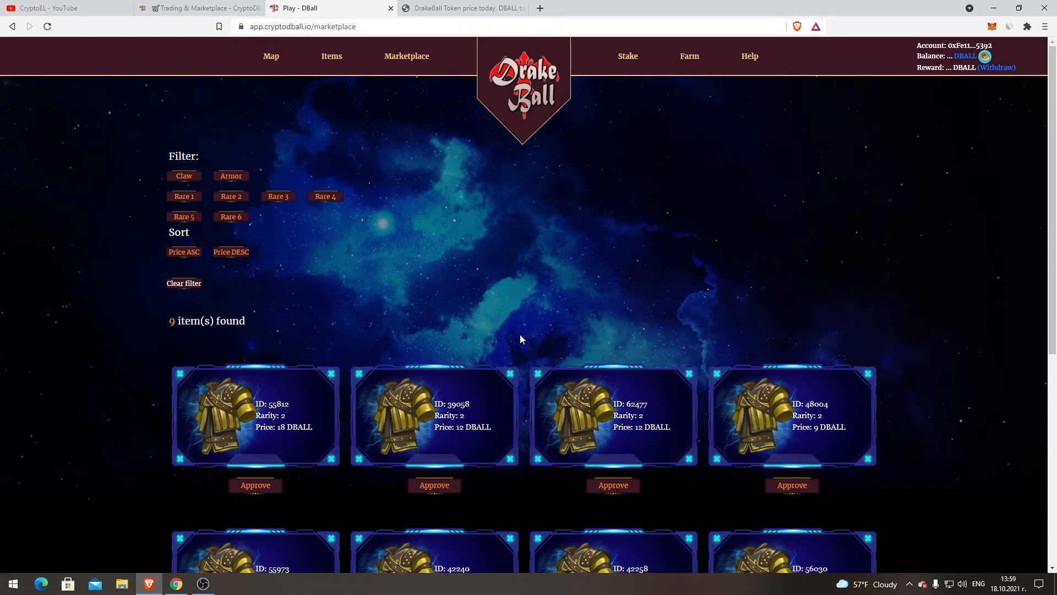
- Filter the marketplace to armor listings and scroll through them
scroll("down", 3)
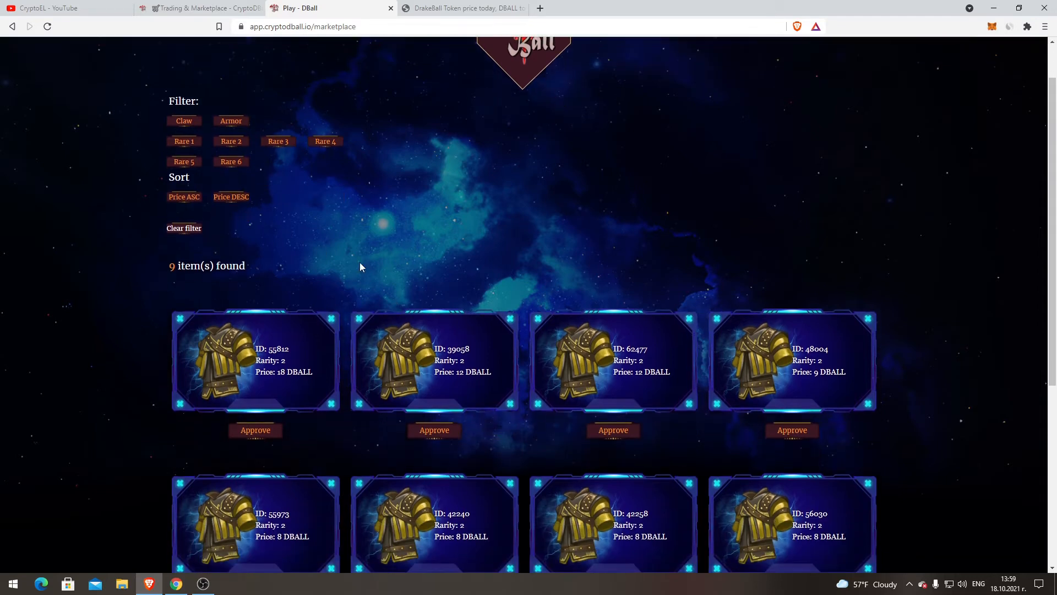
mouse_move(230, 129)
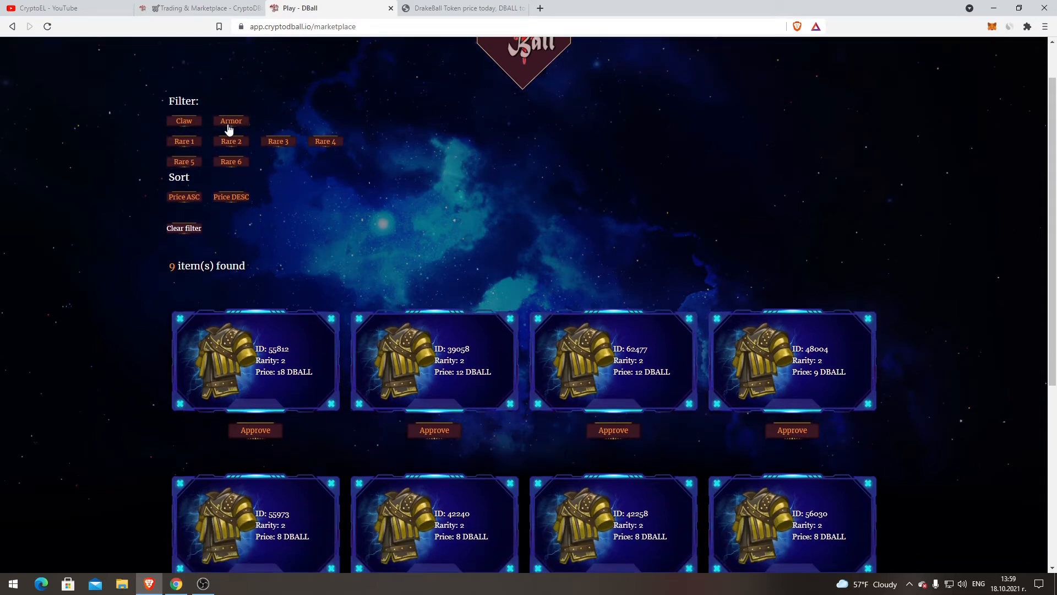
mouse_move(330, 152)
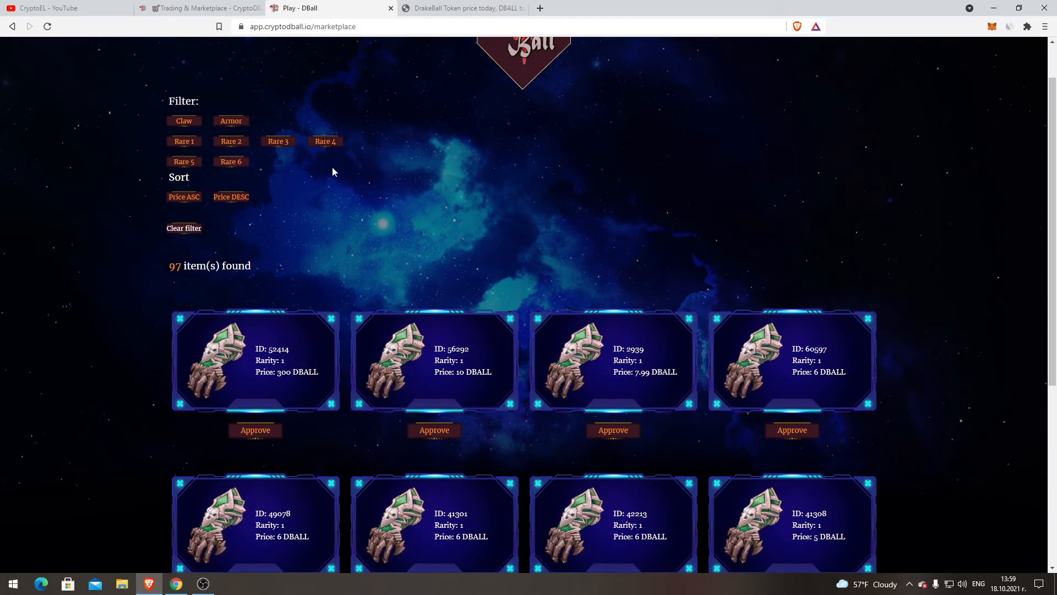
mouse_move(321, 183)
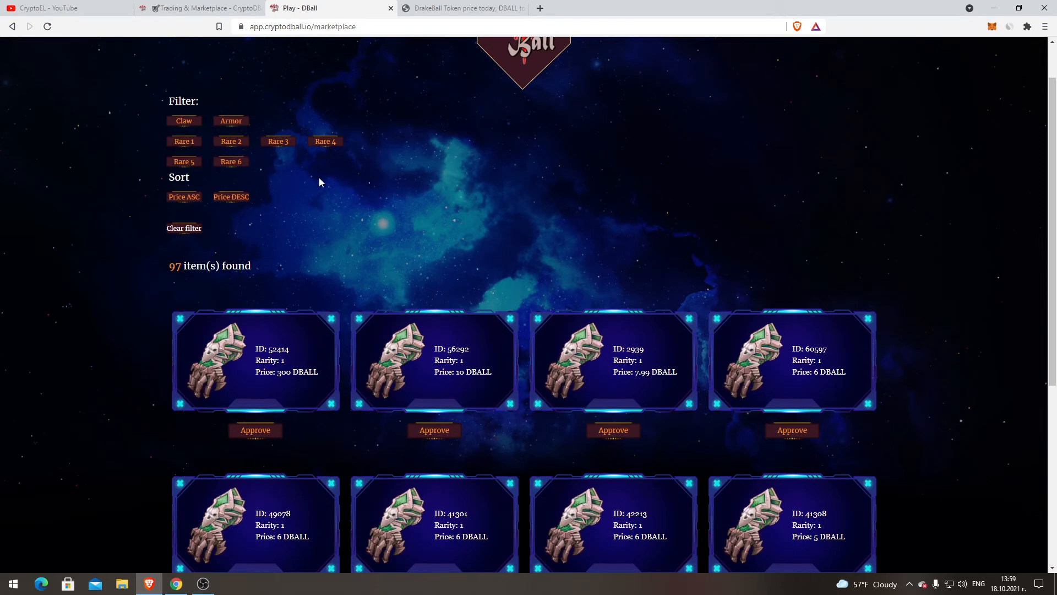
left_click(231, 121)
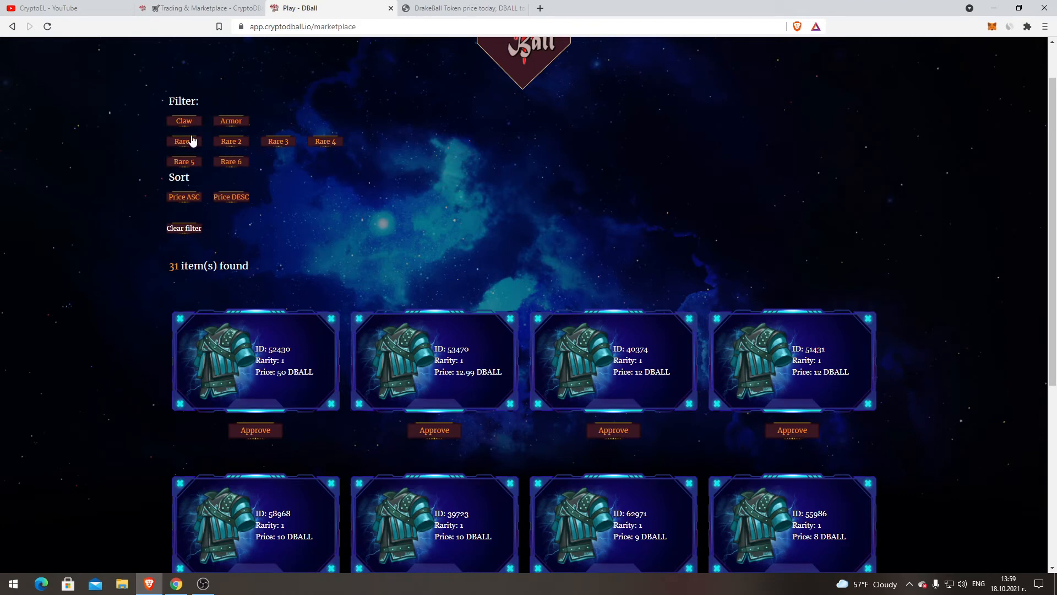
scroll("up", 3)
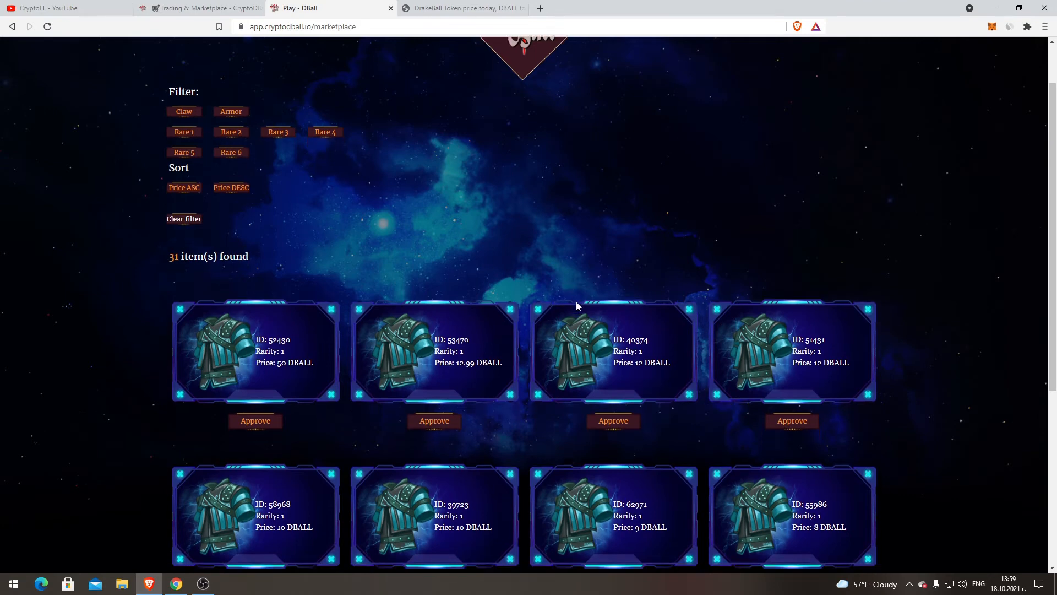
scroll("down", 3)
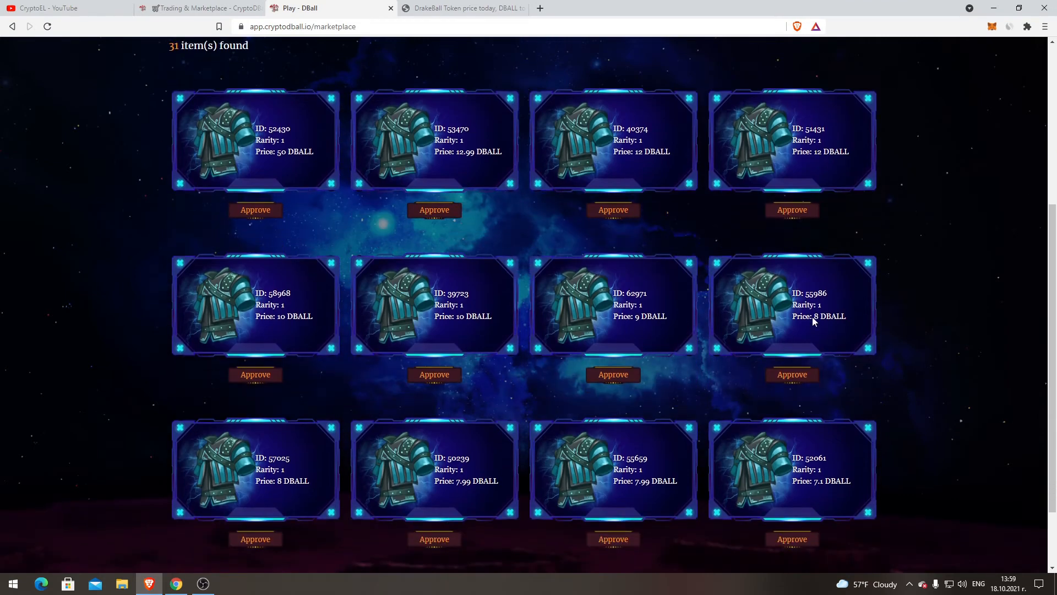
scroll("down", 3)
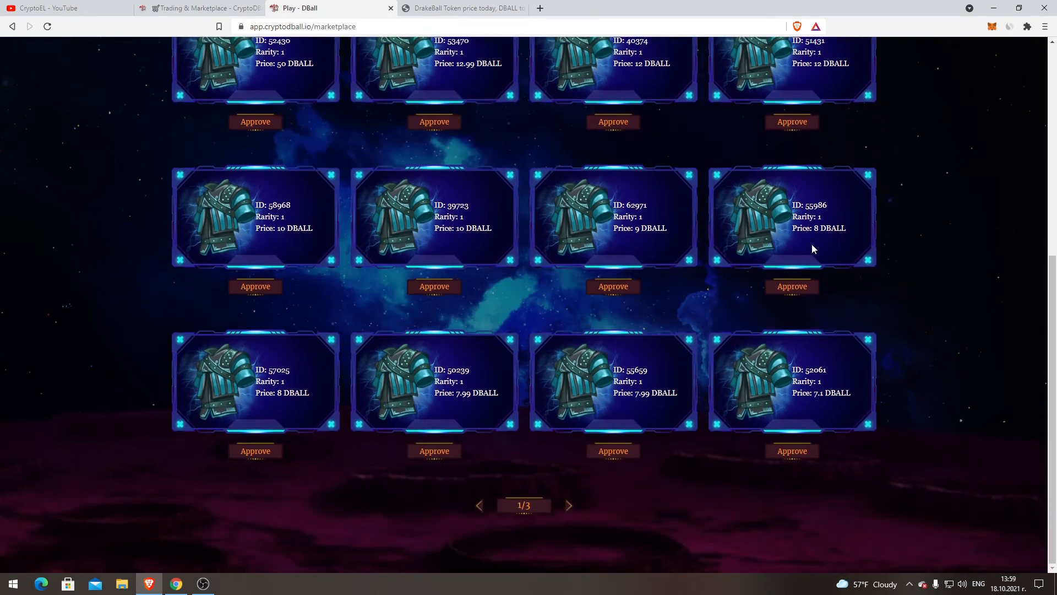
mouse_move(736, 396)
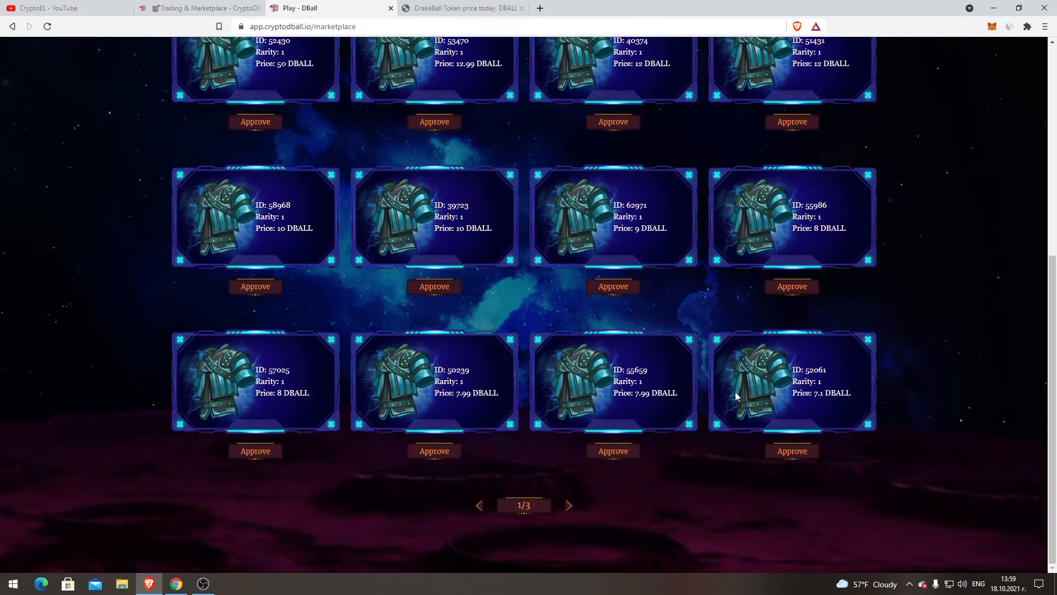
- Page to the last of three armor pages, then view DBALL's $1.50 CoinMarketCap page
scroll("up", 3)
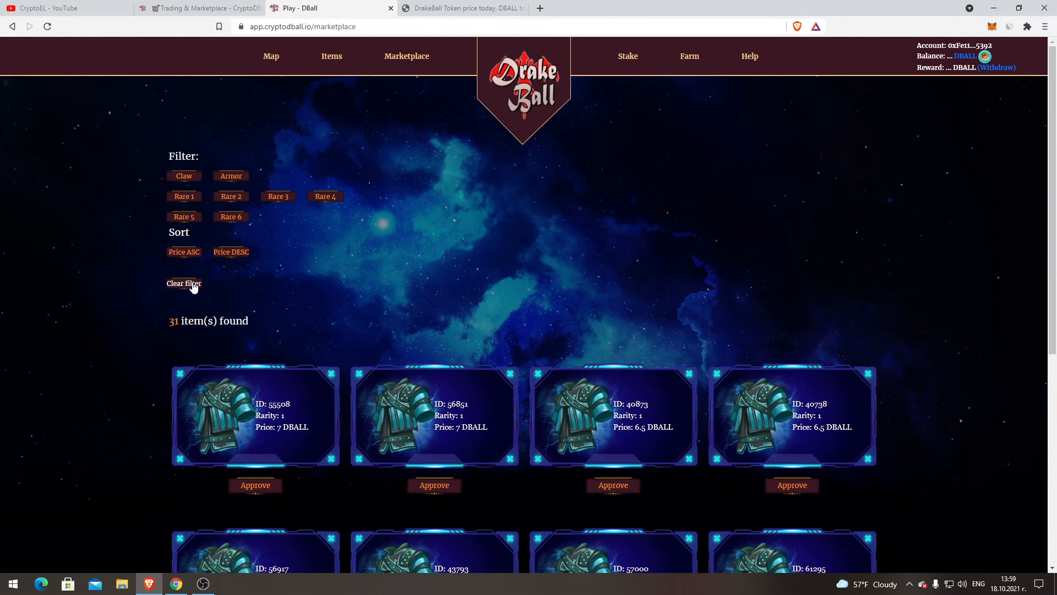
mouse_move(183, 263)
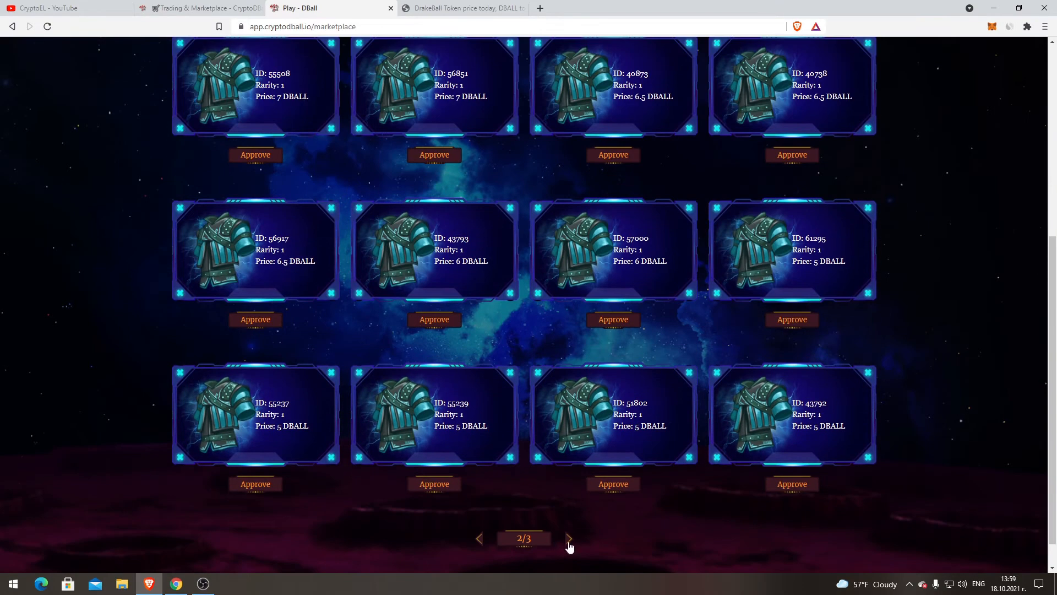
left_click(568, 538)
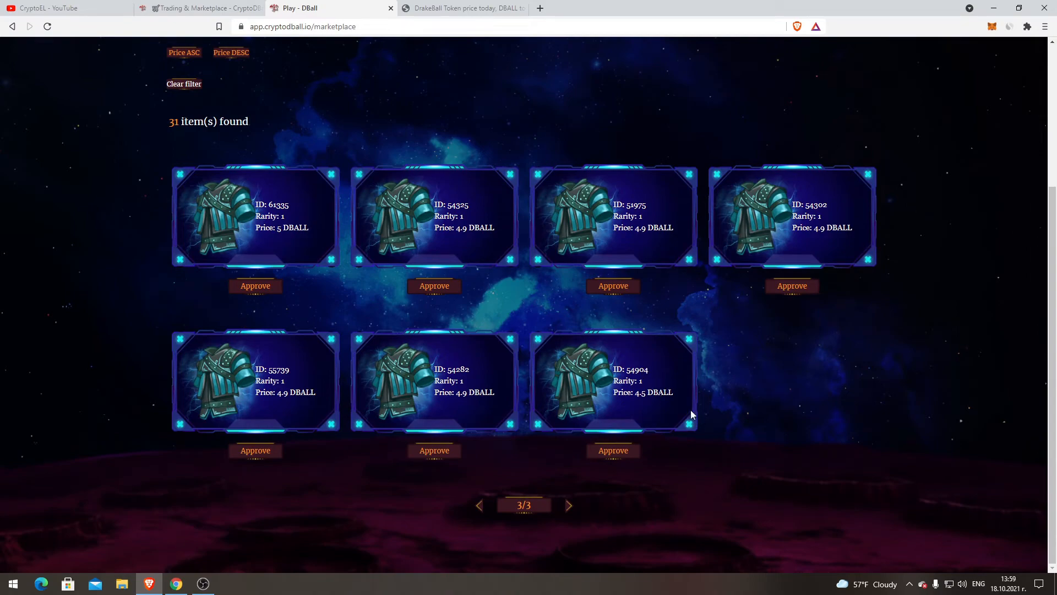
left_click(463, 8)
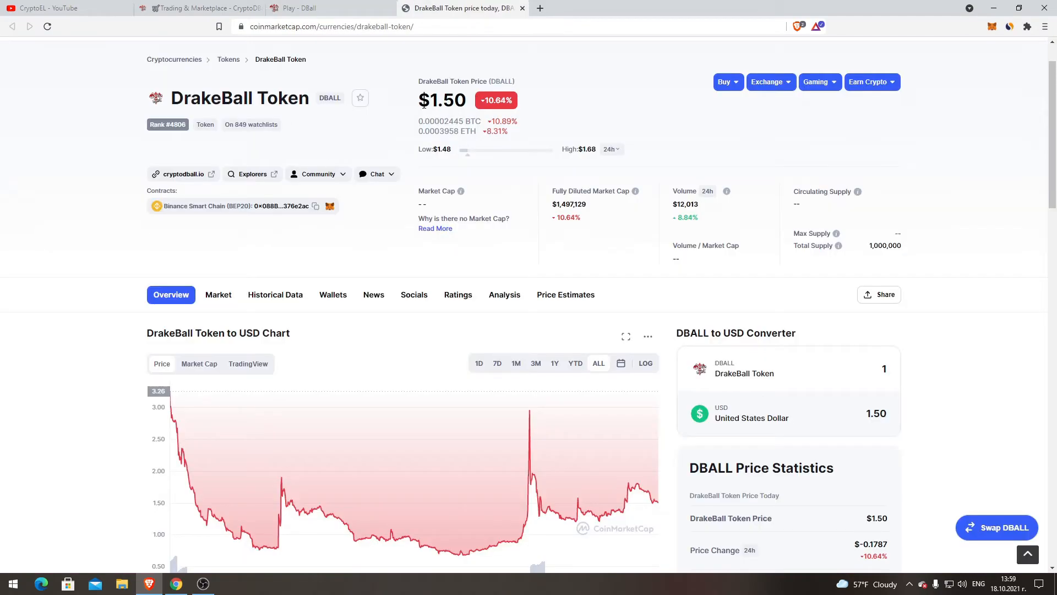
- Scroll through the DrakeBall Token chart and price statistics on CoinMarketCap
scroll("down", 3)
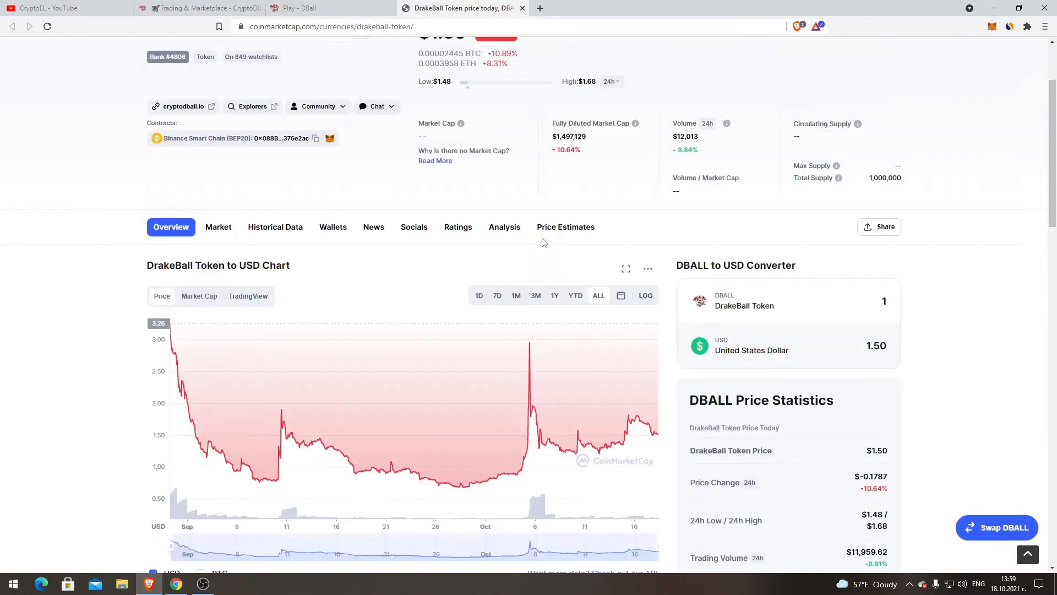
scroll("down", 3)
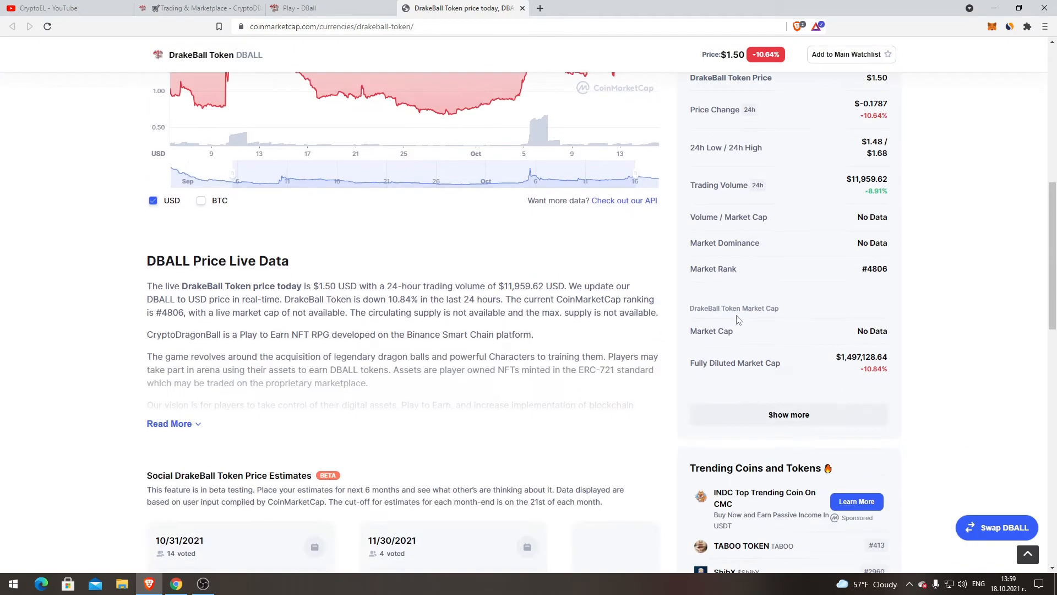
scroll("up", 3)
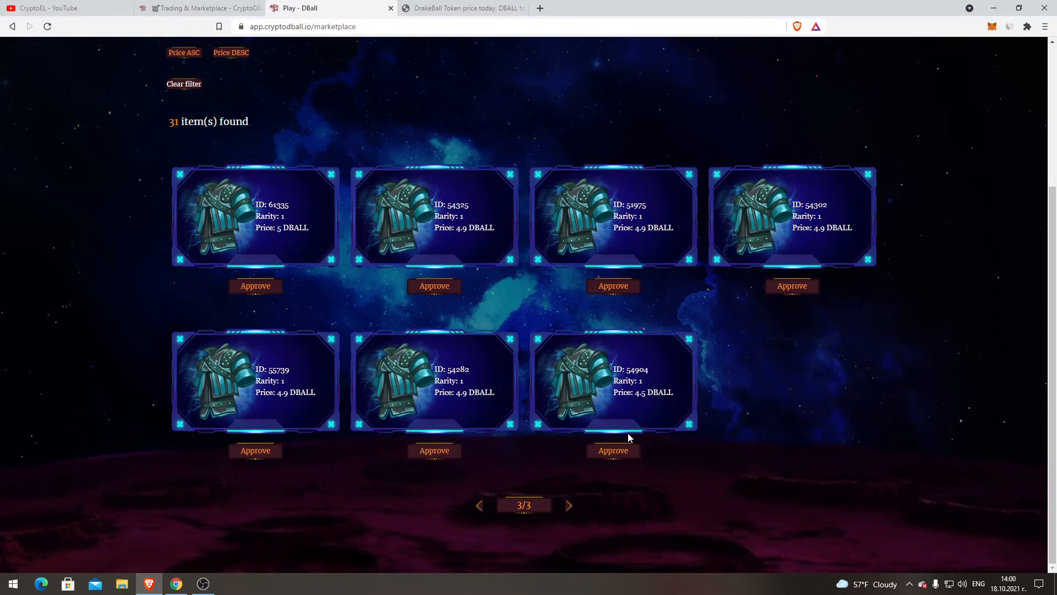
- Filter the marketplace to rarity 6 armor listings
scroll("up", 3)
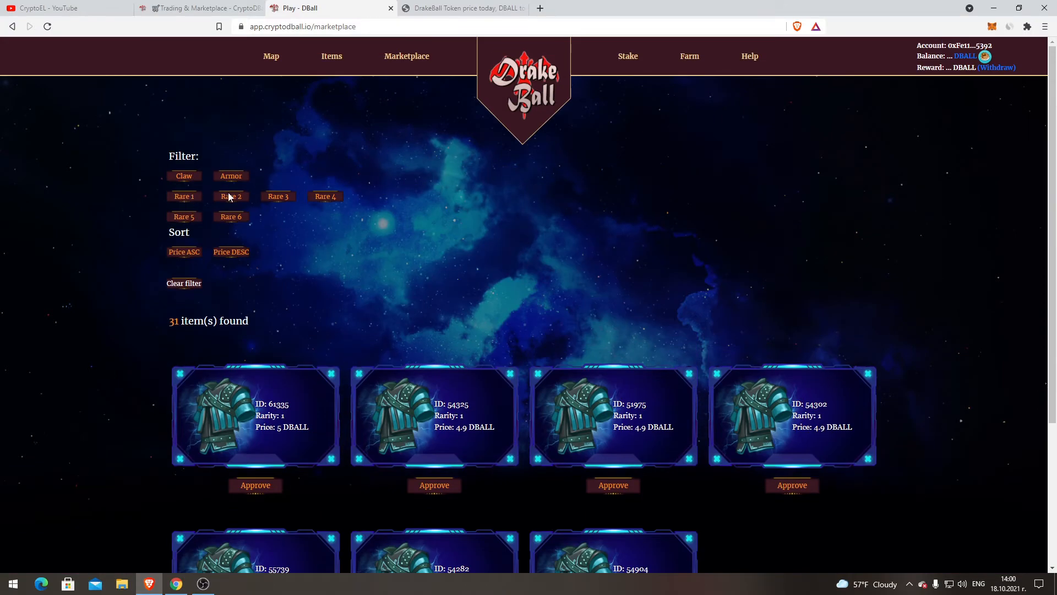
left_click(230, 217)
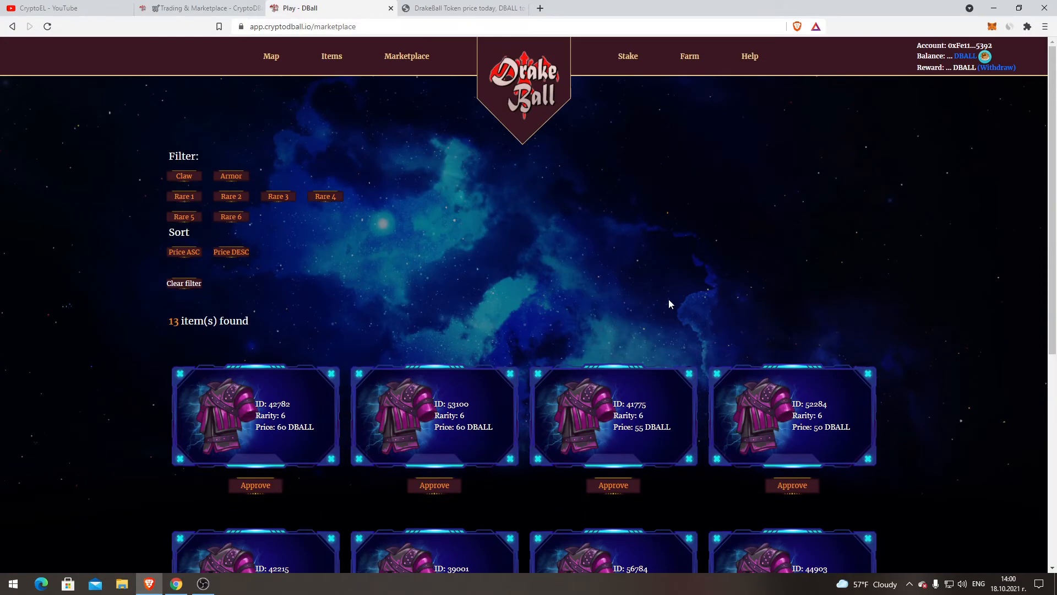
scroll("down", 3)
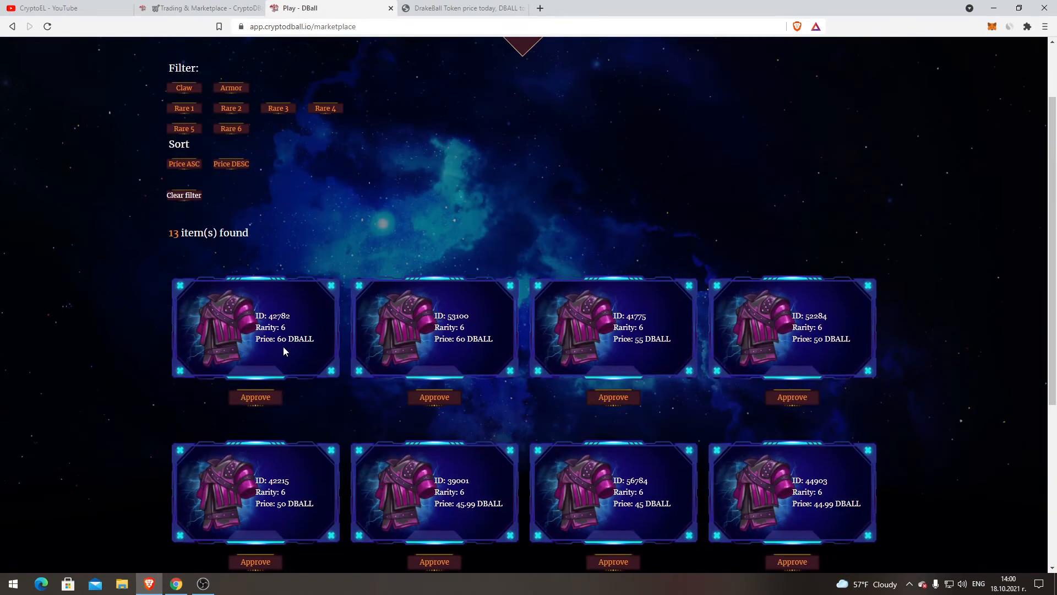
scroll("up", 3)
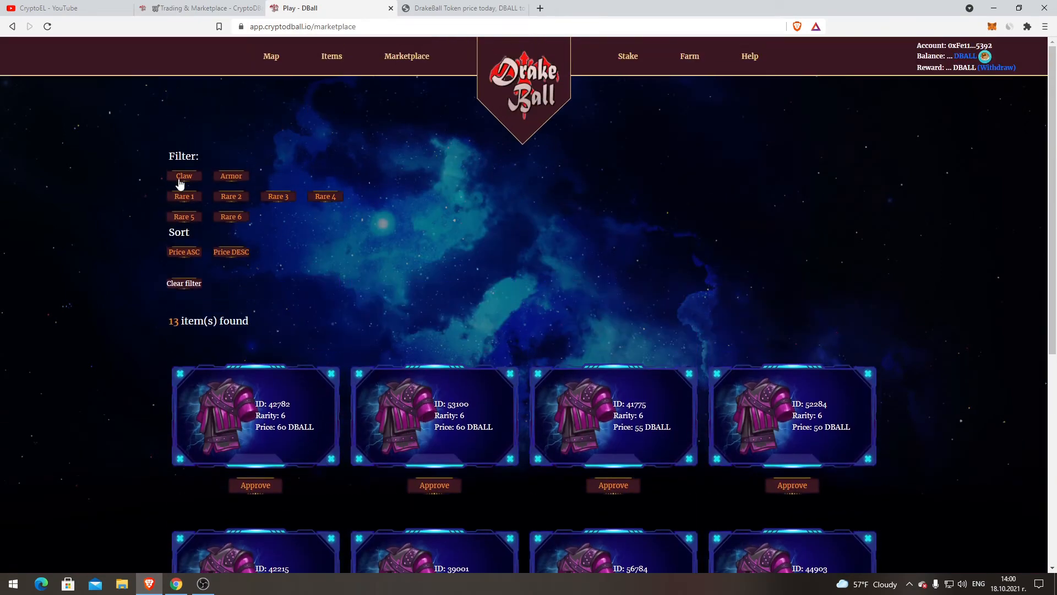
- Switch the marketplace filter to rarity 1 claw listings
left_click(183, 176)
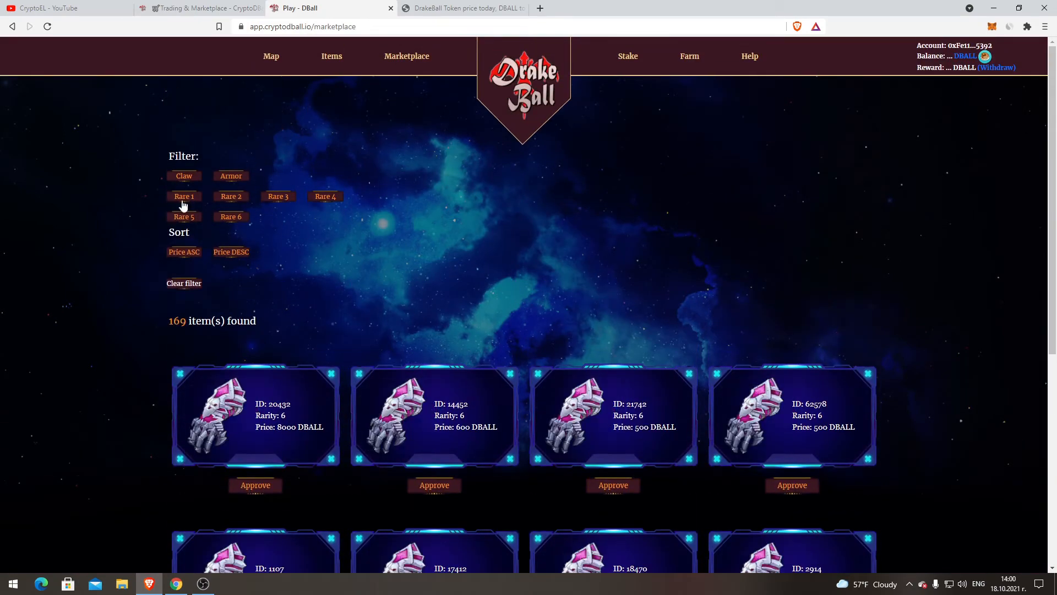
left_click(183, 196)
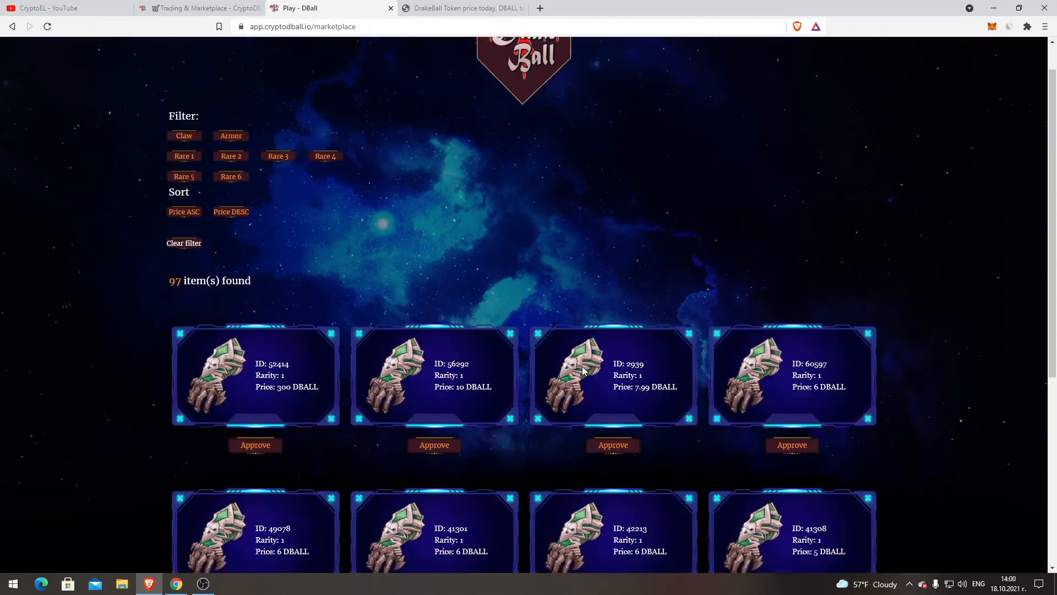
scroll("down", 3)
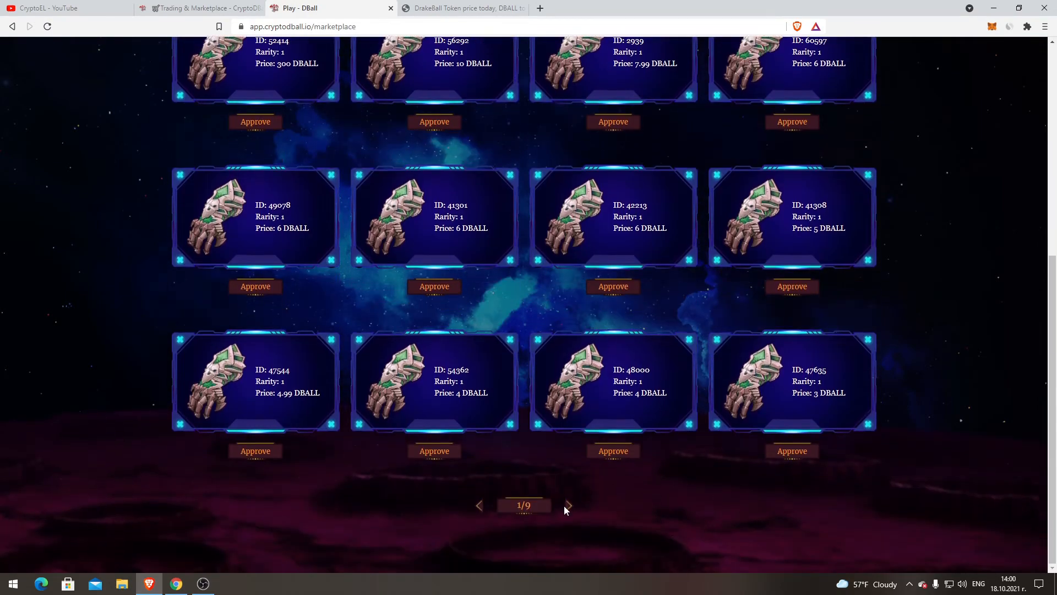
- Page through all nine claw pages down to 0.99 DBALL, then view the DBALL price page
left_click(567, 504)
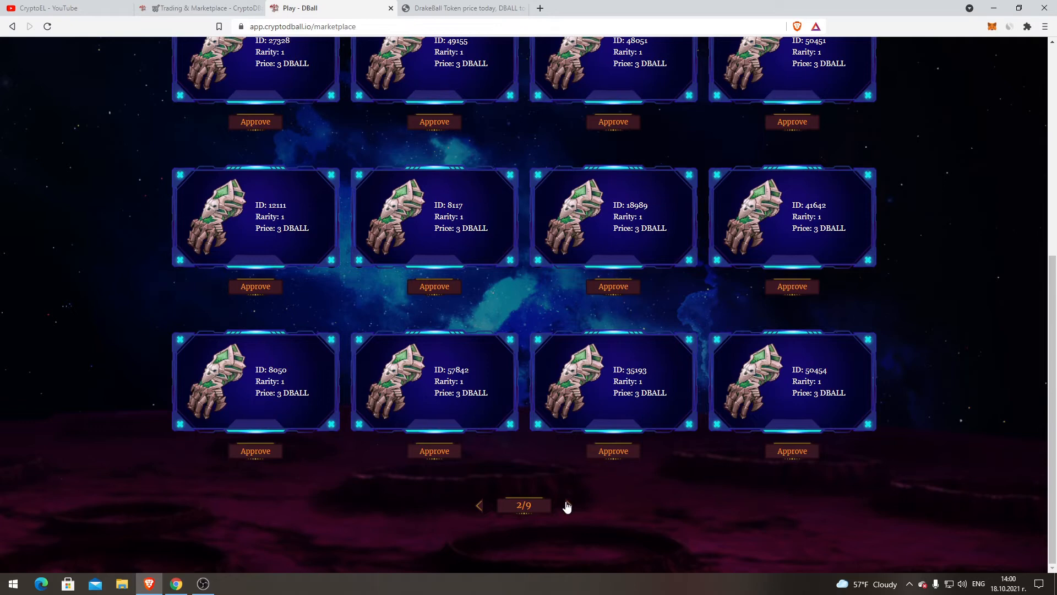
left_click(566, 505)
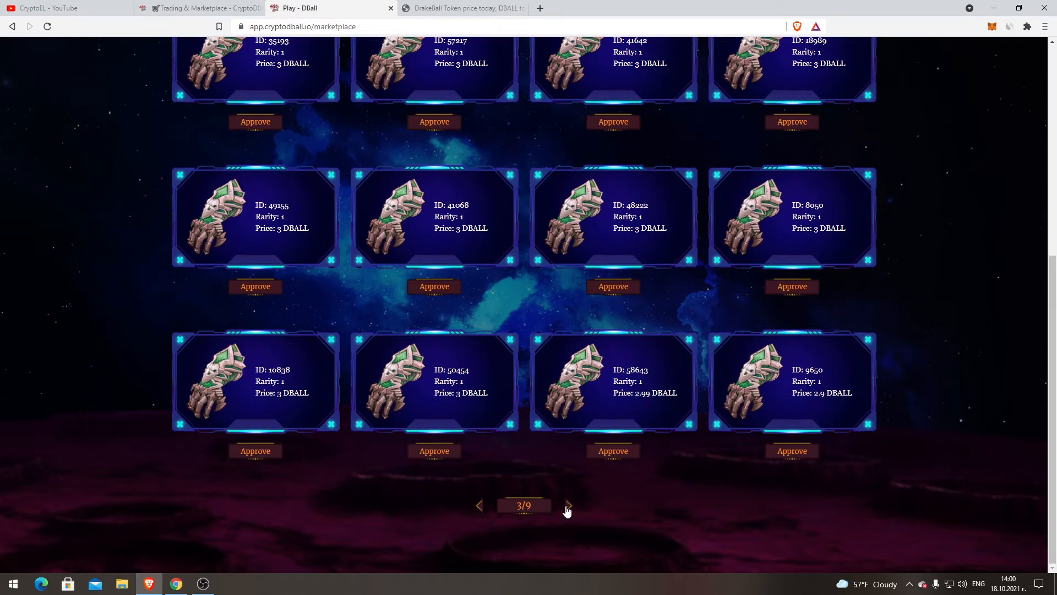
left_click(567, 505)
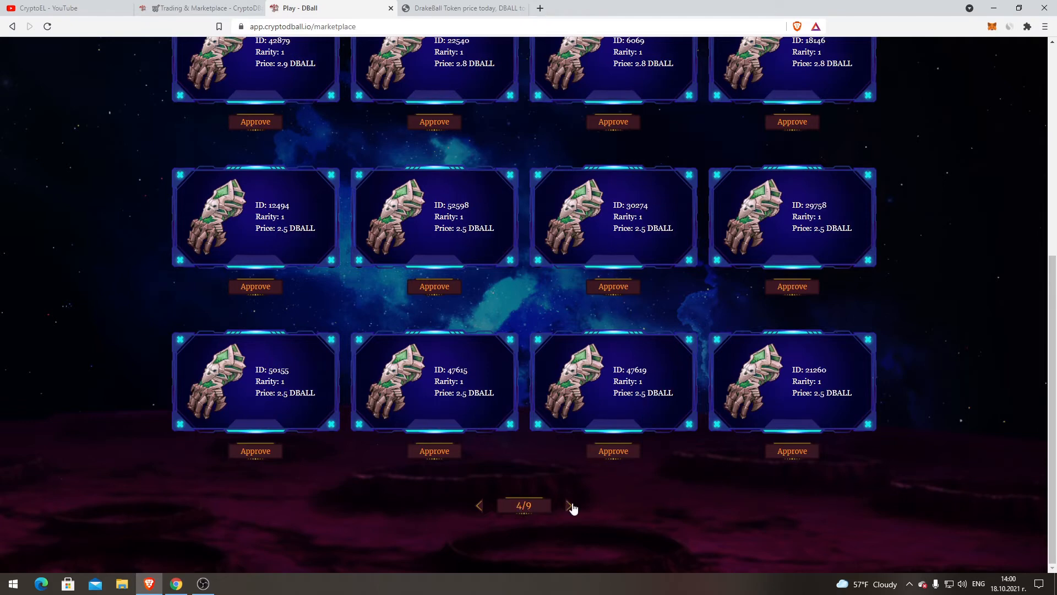
mouse_move(583, 496)
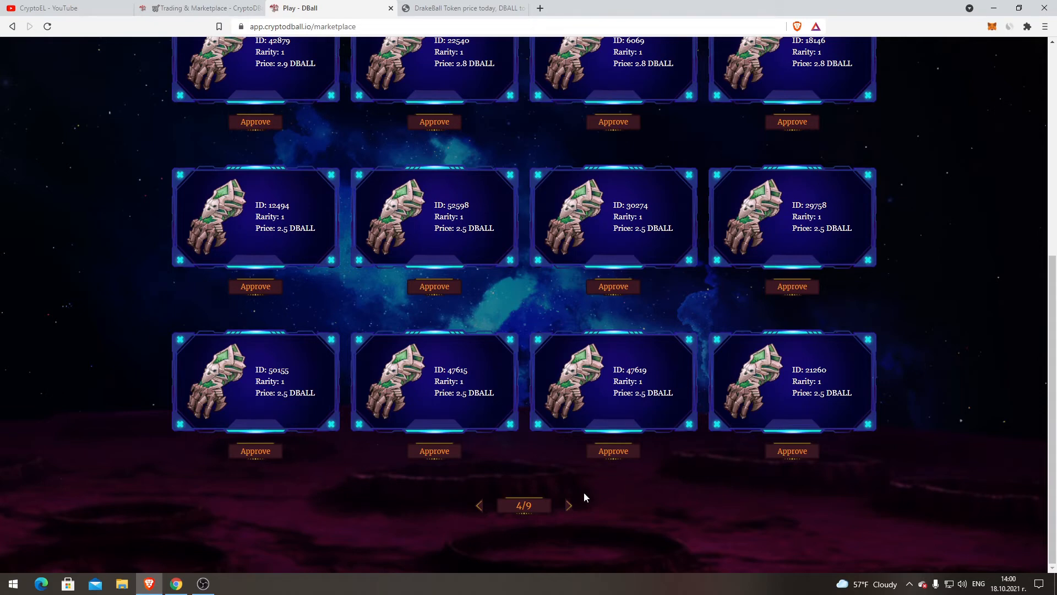
left_click(568, 505)
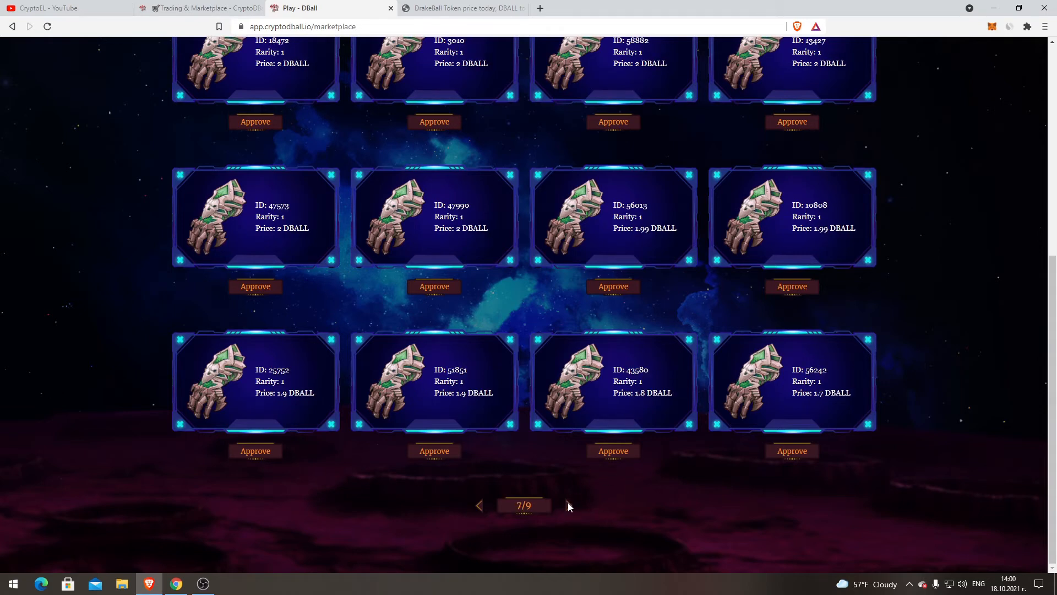
left_click(568, 505)
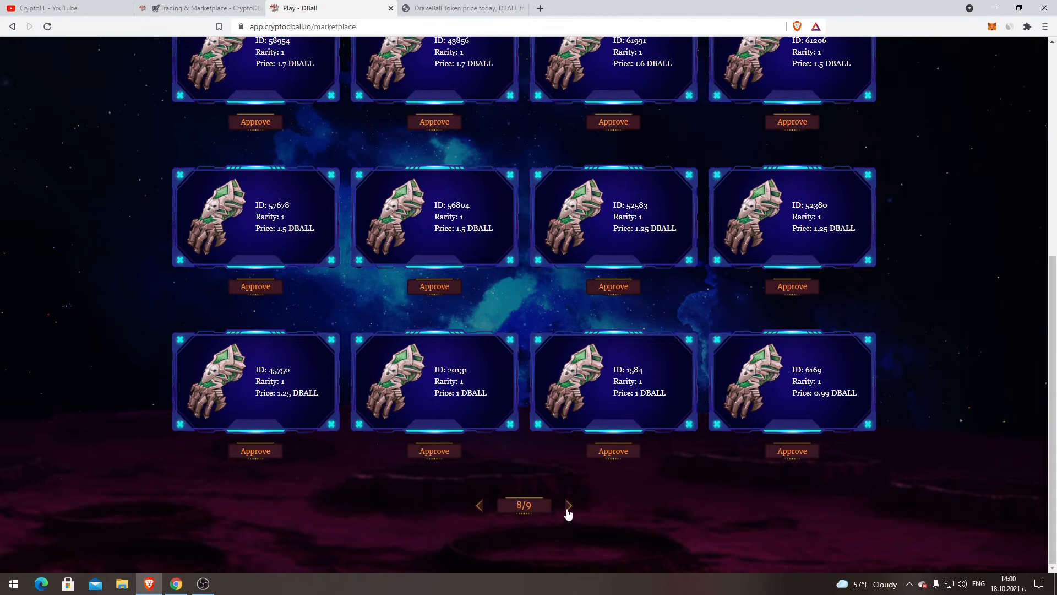
left_click(568, 504)
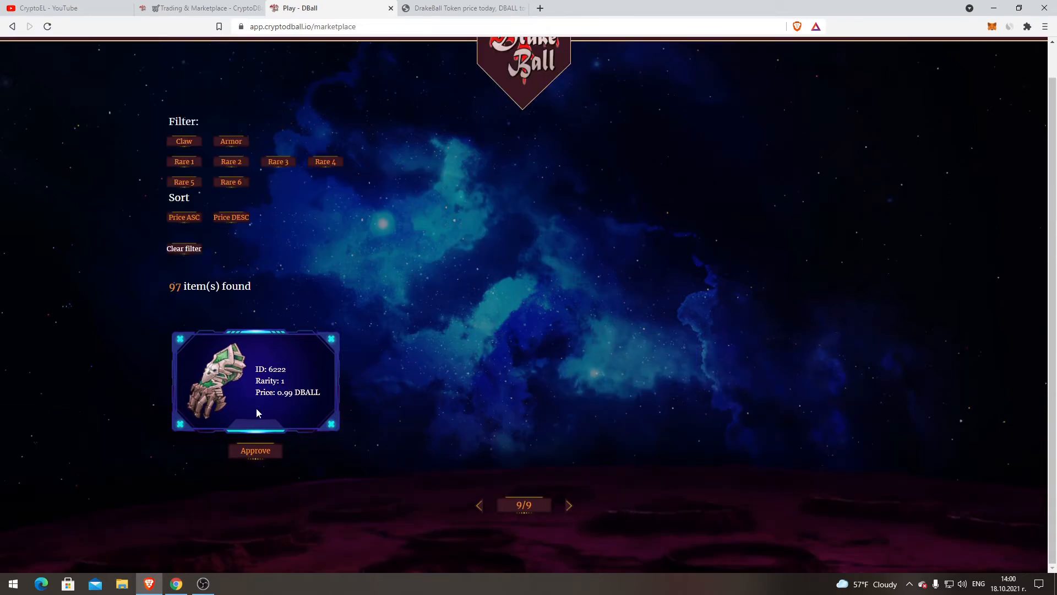
left_click(463, 8)
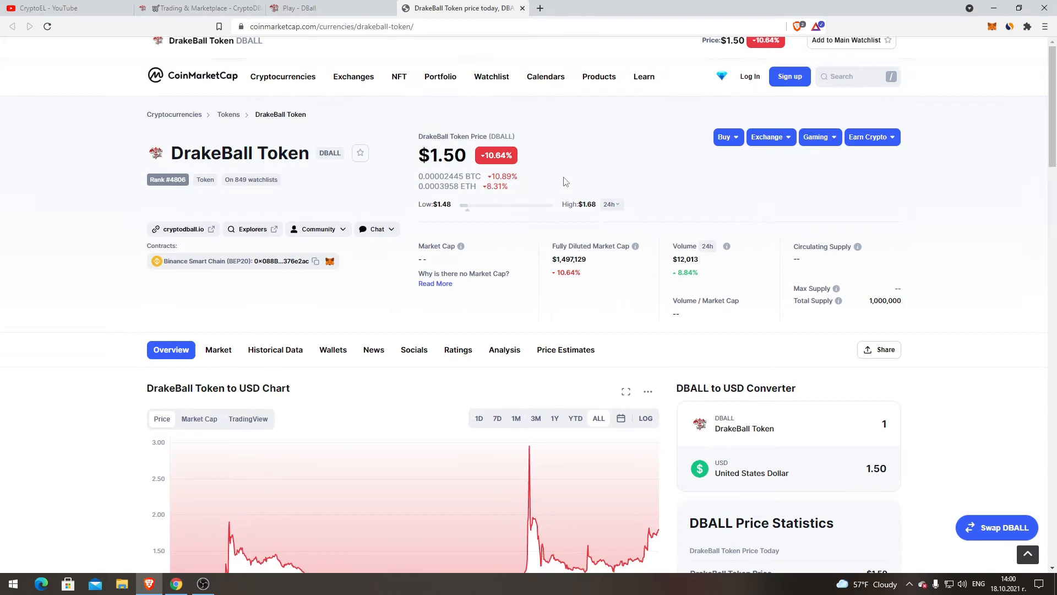
- Browse the 169 rarity 6 claw listings in the marketplace, then return to the map
left_click(303, 8)
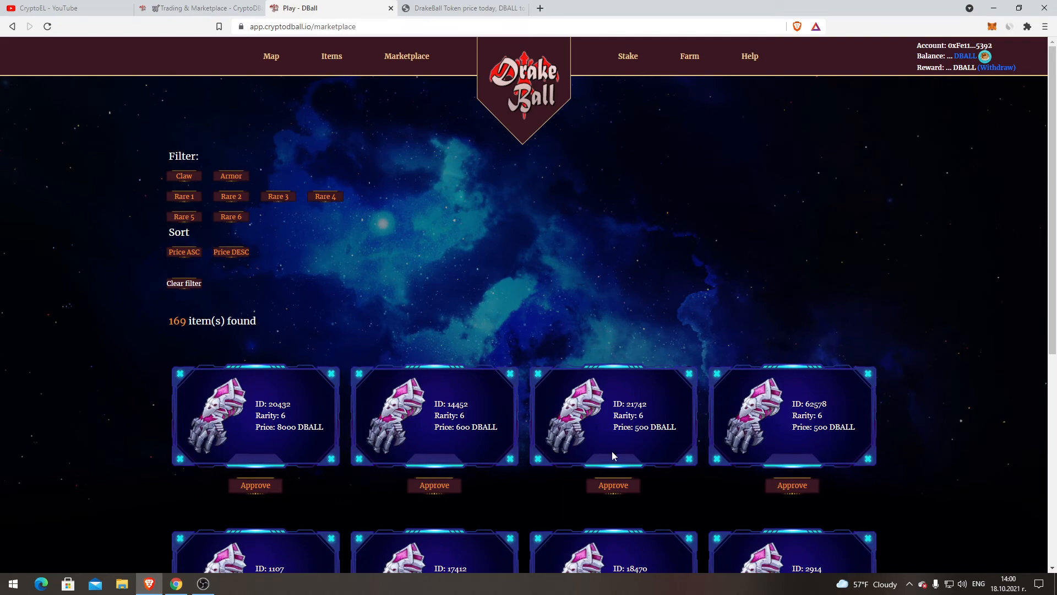
scroll("down", 3)
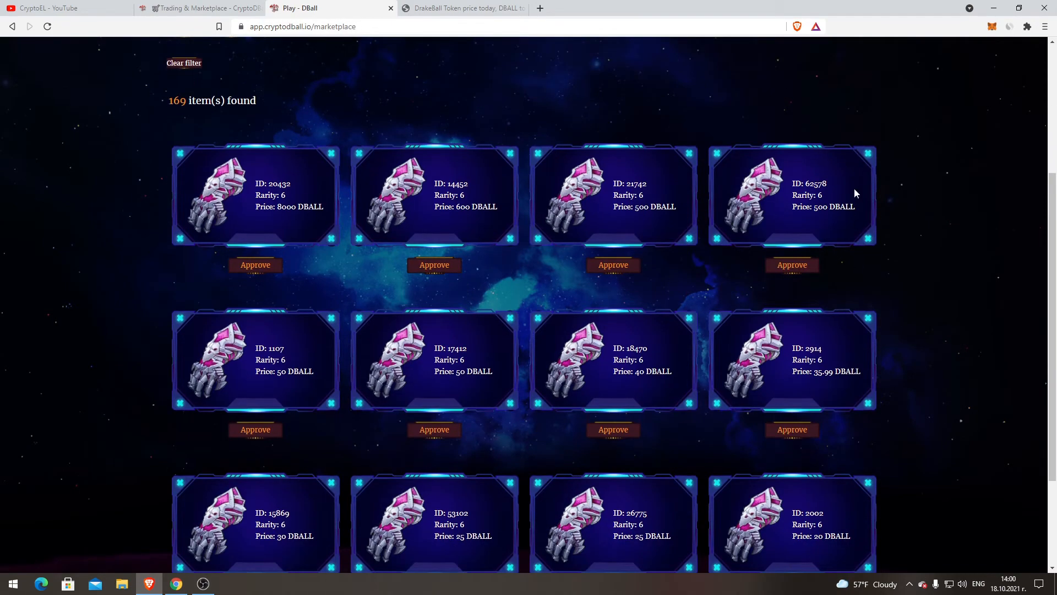
mouse_move(793, 207)
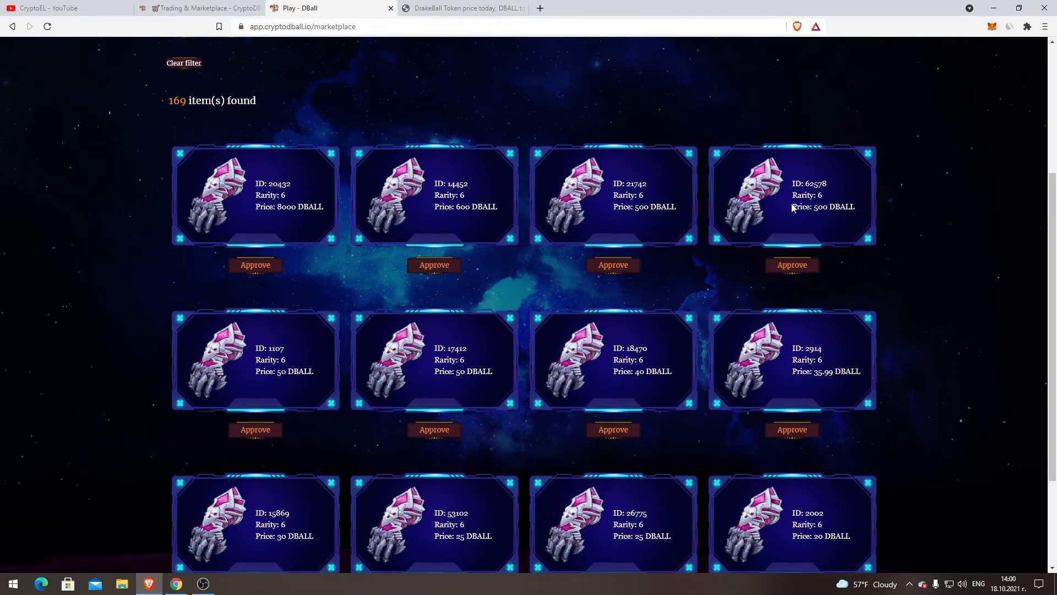
mouse_move(701, 187)
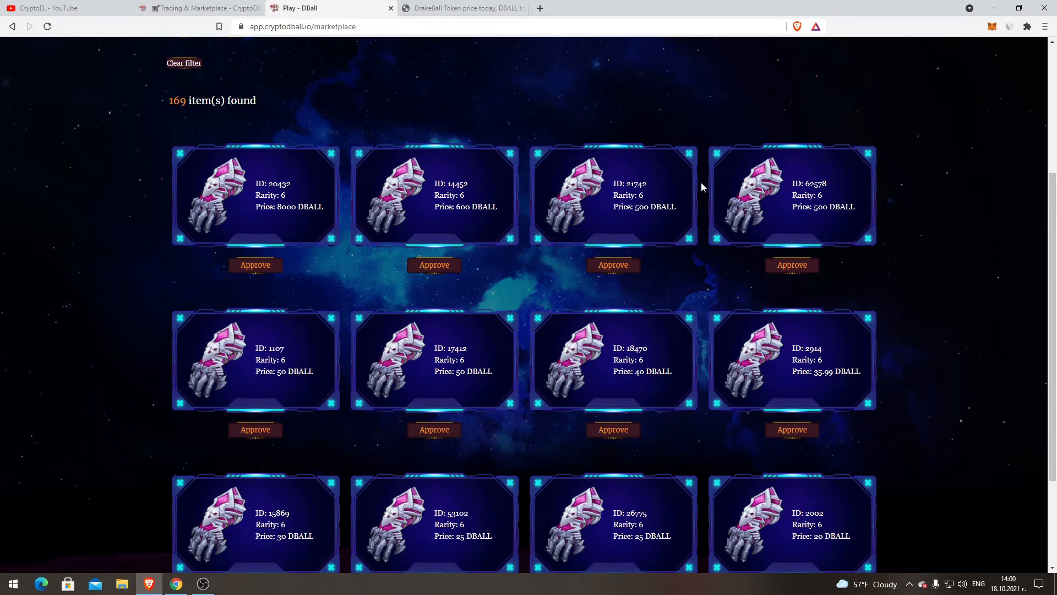
mouse_move(283, 375)
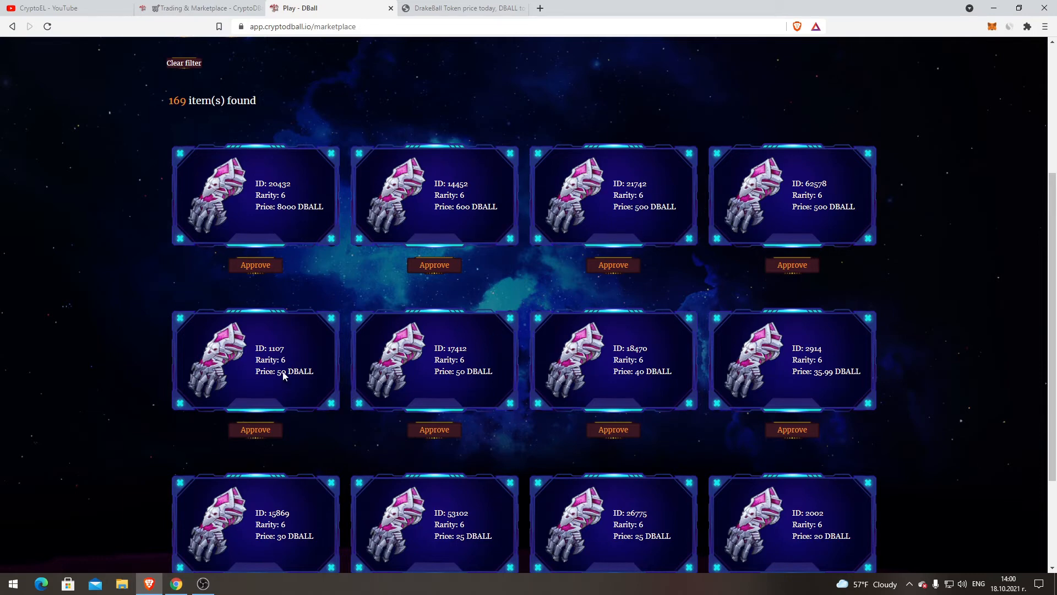
scroll("down", 3)
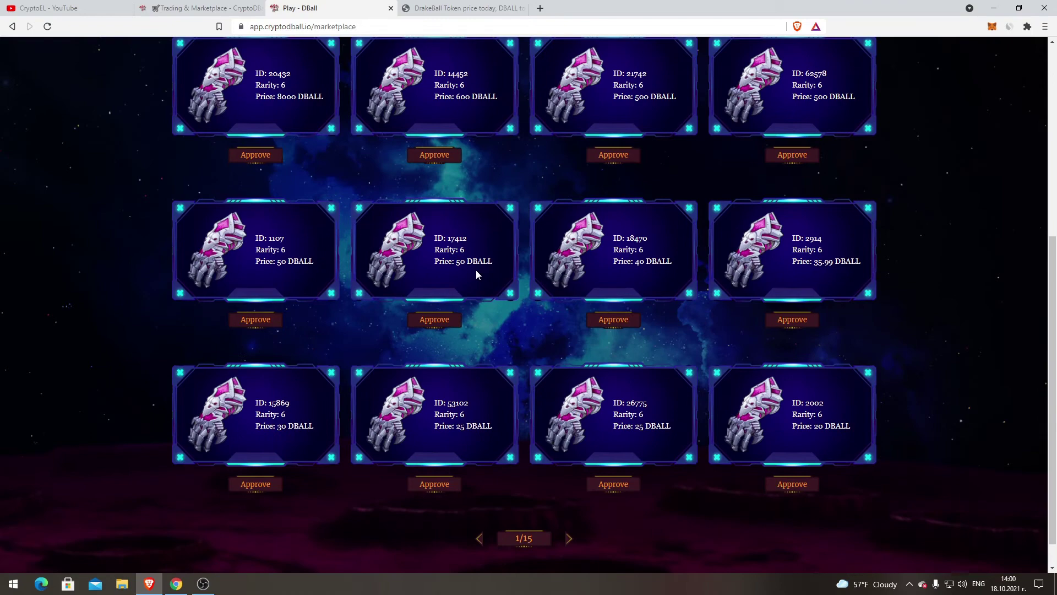
mouse_move(872, 414)
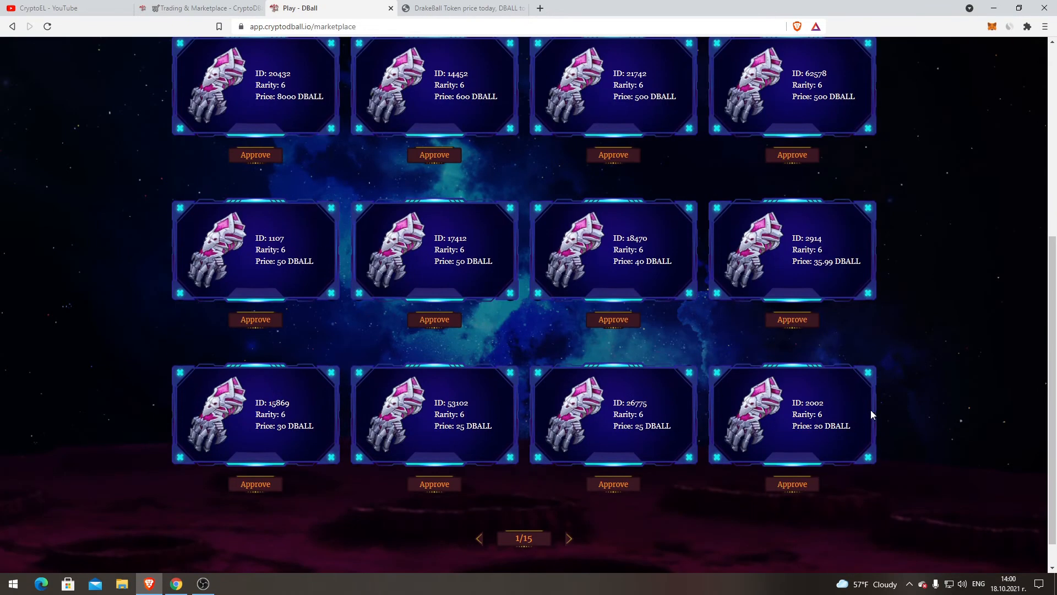
scroll("up", 3)
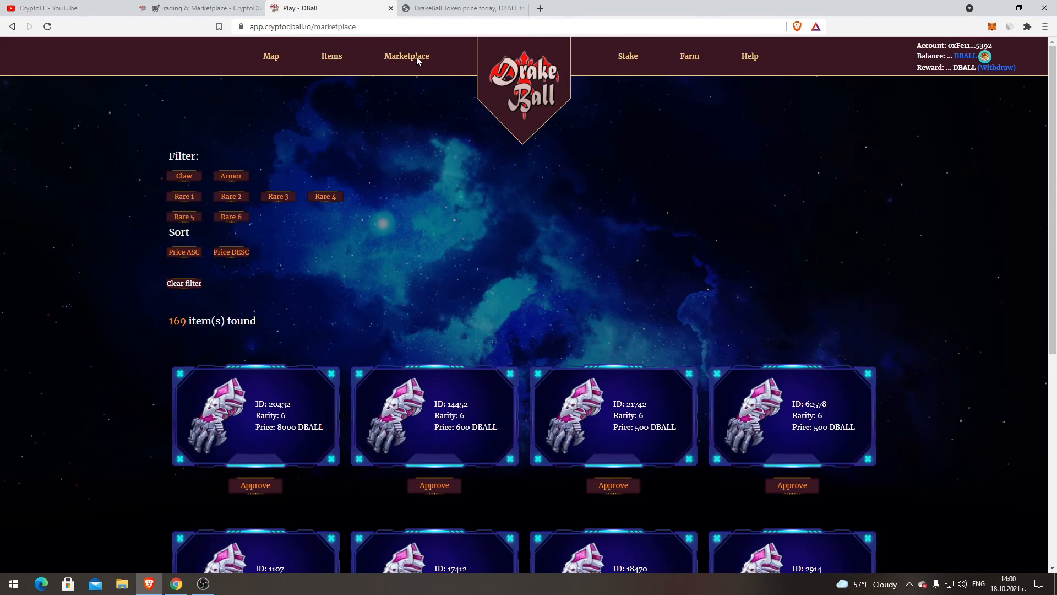
mouse_move(392, 85)
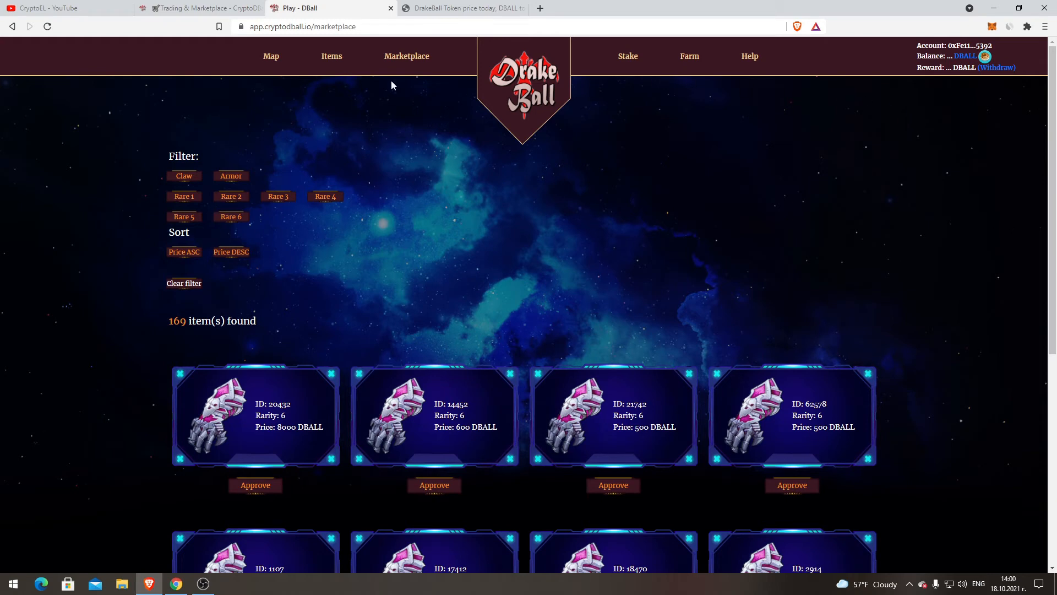
left_click(270, 56)
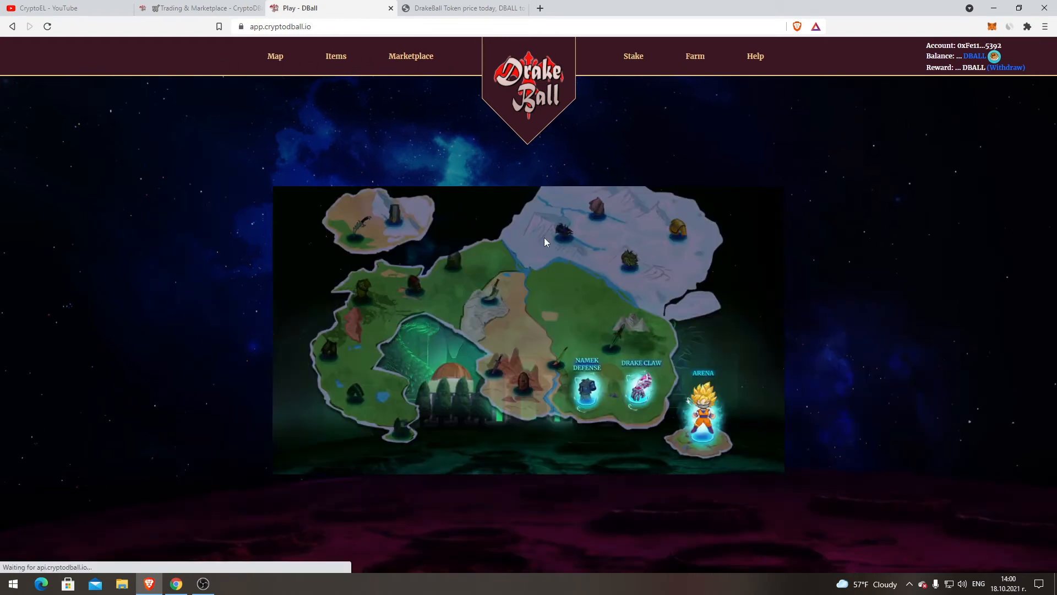
- Enter the Arena and request its $75.28 token-spend approval
left_click(702, 411)
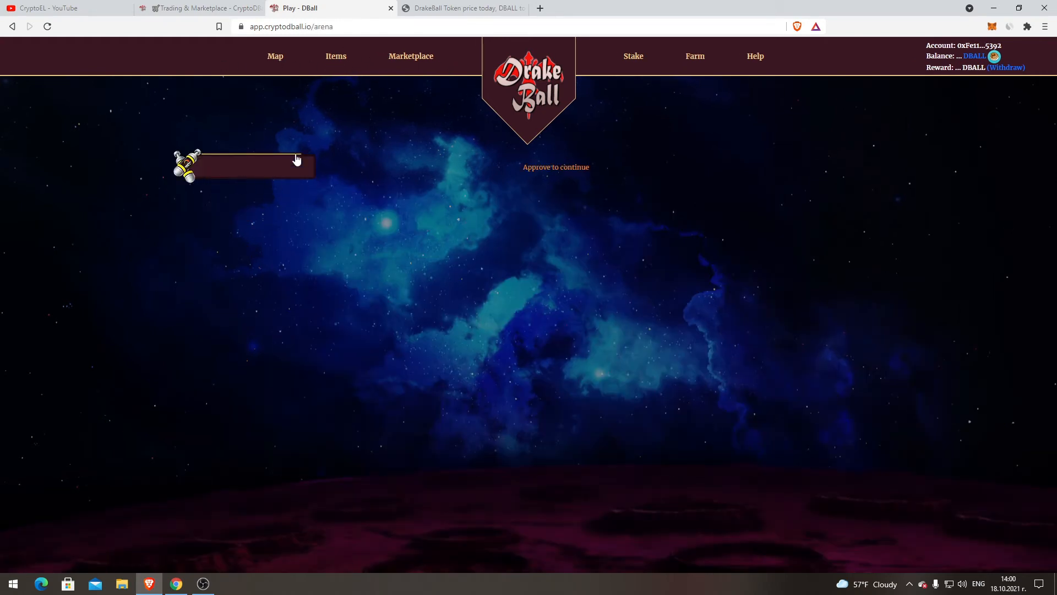
mouse_move(274, 175)
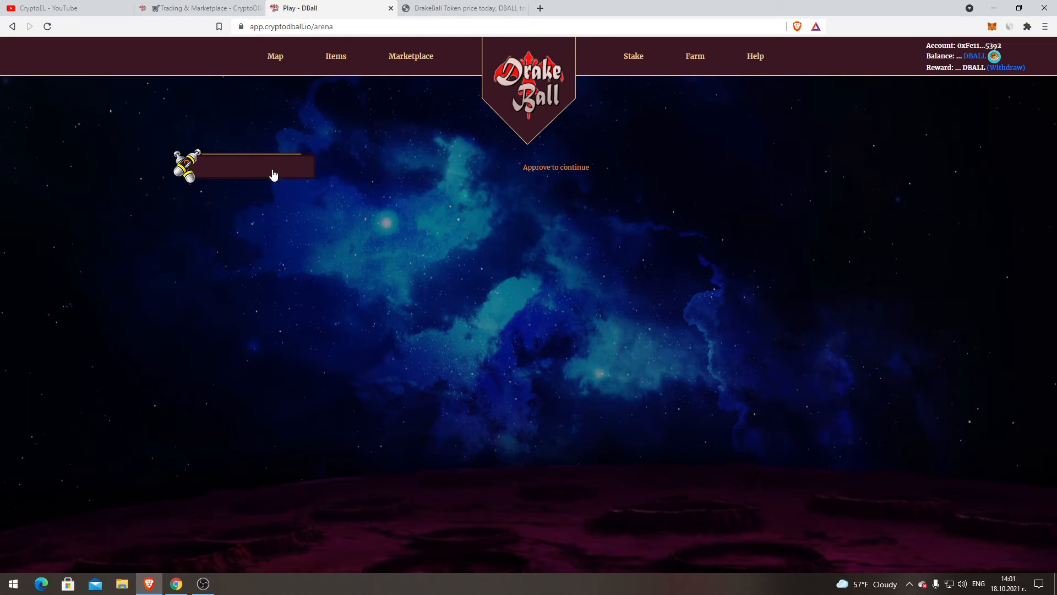
mouse_move(207, 232)
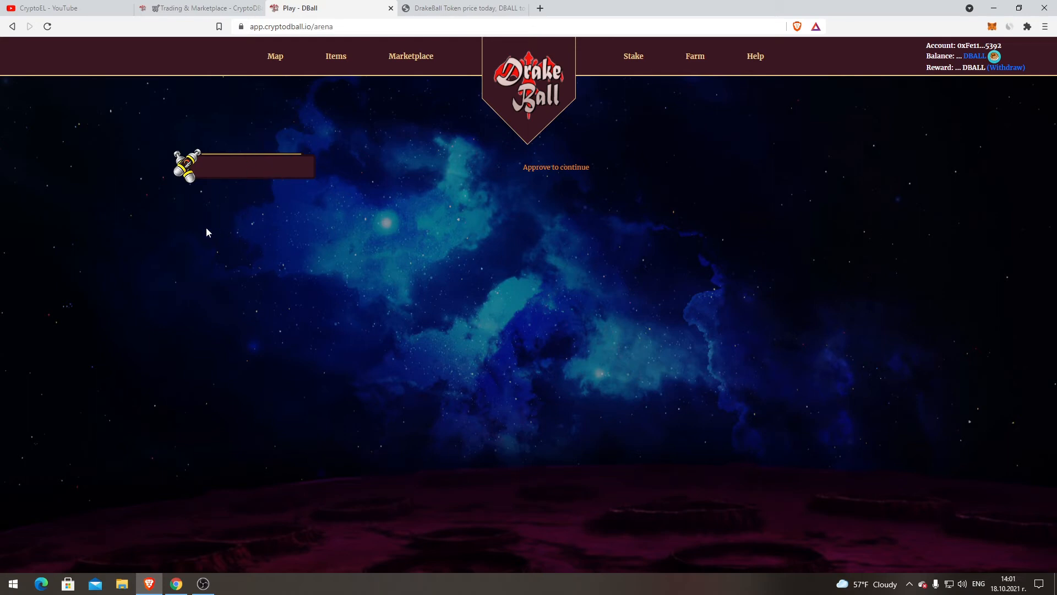
mouse_move(486, 193)
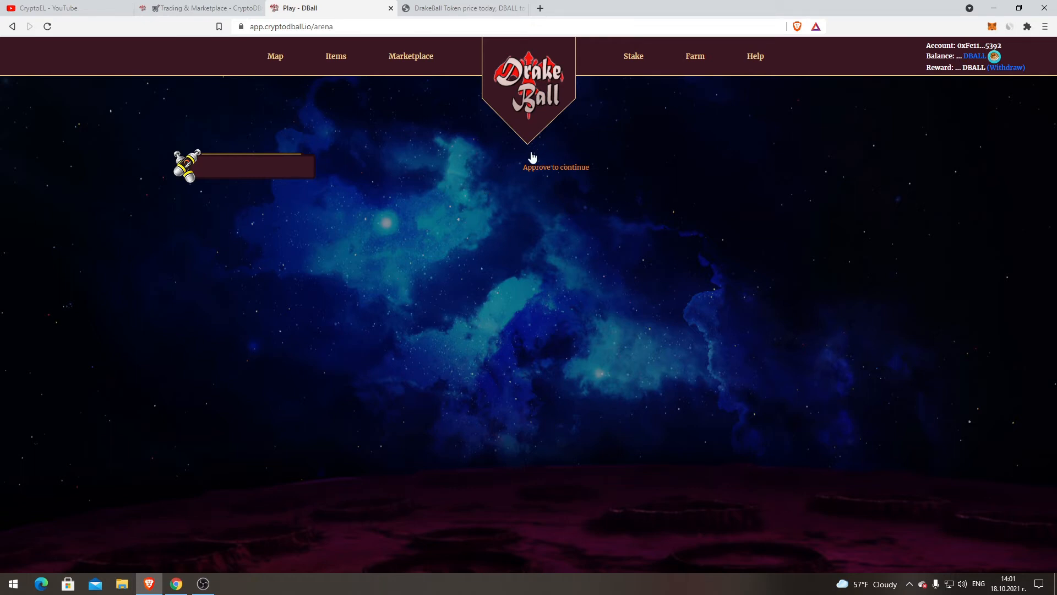
mouse_move(725, 384)
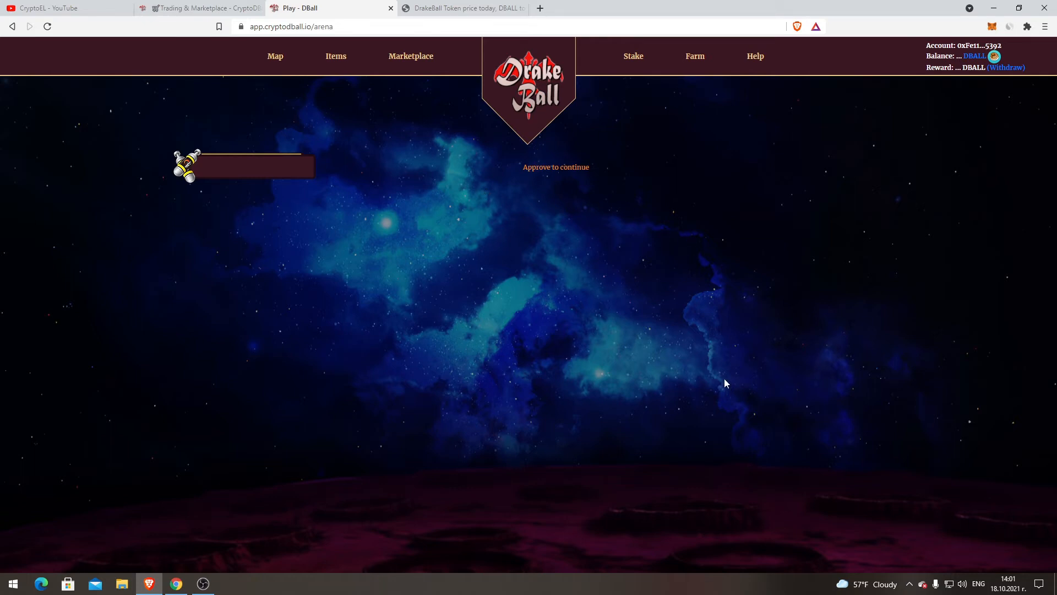
mouse_move(405, 181)
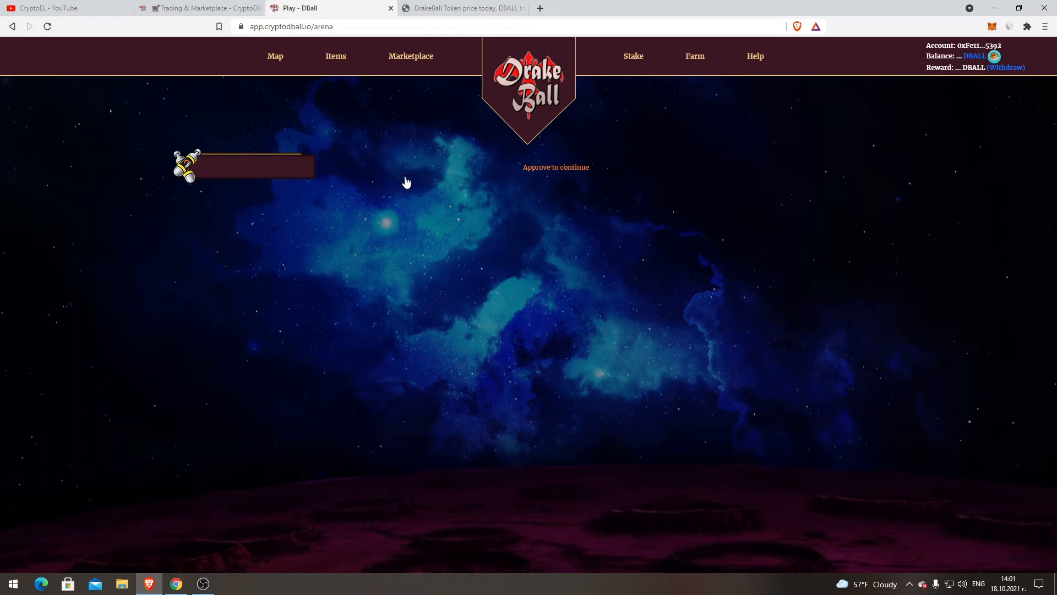
mouse_move(426, 232)
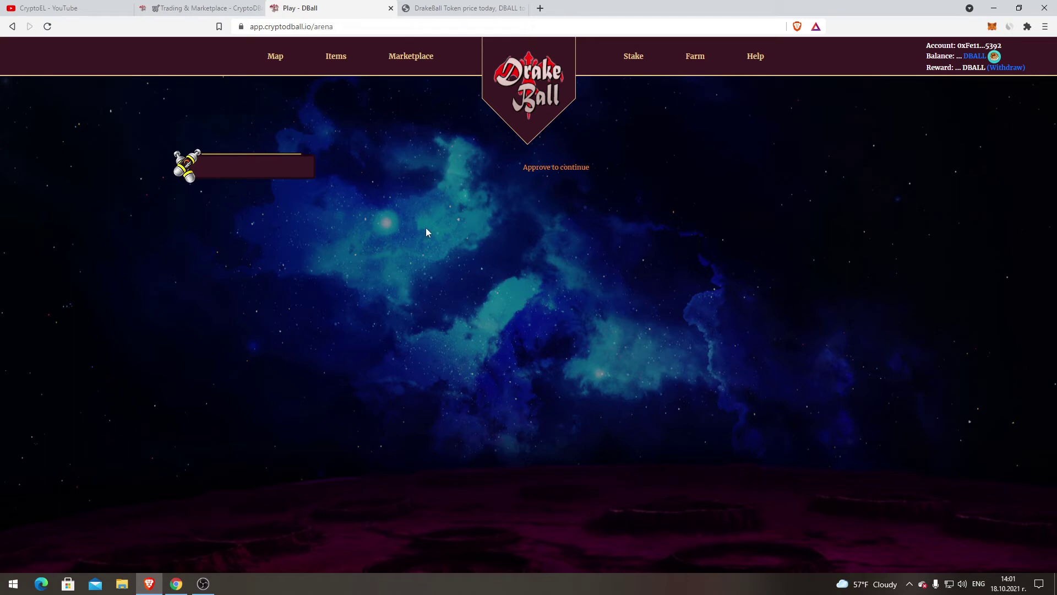
mouse_move(330, 261)
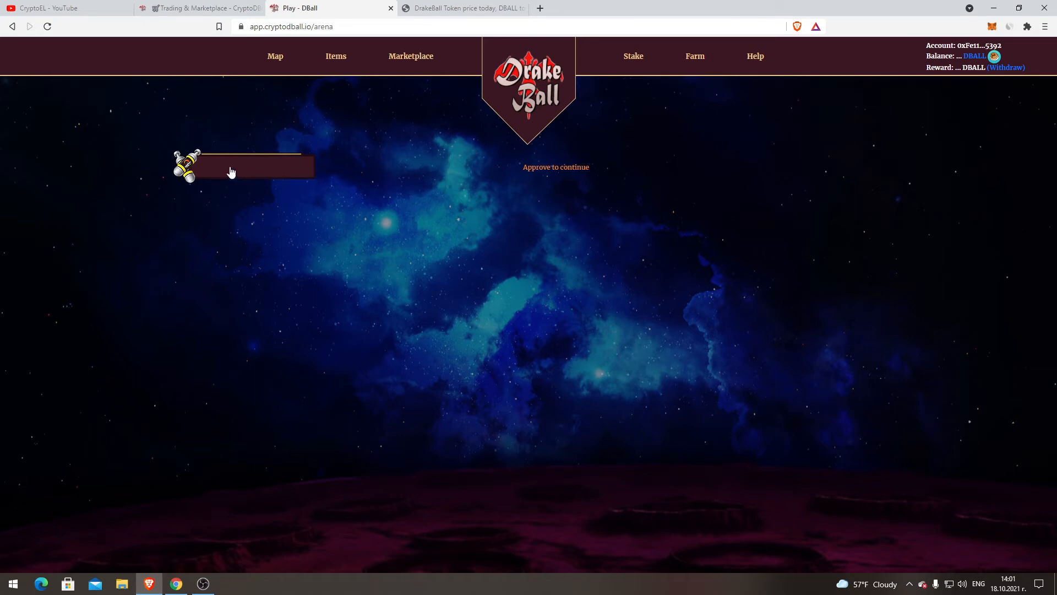
mouse_move(270, 186)
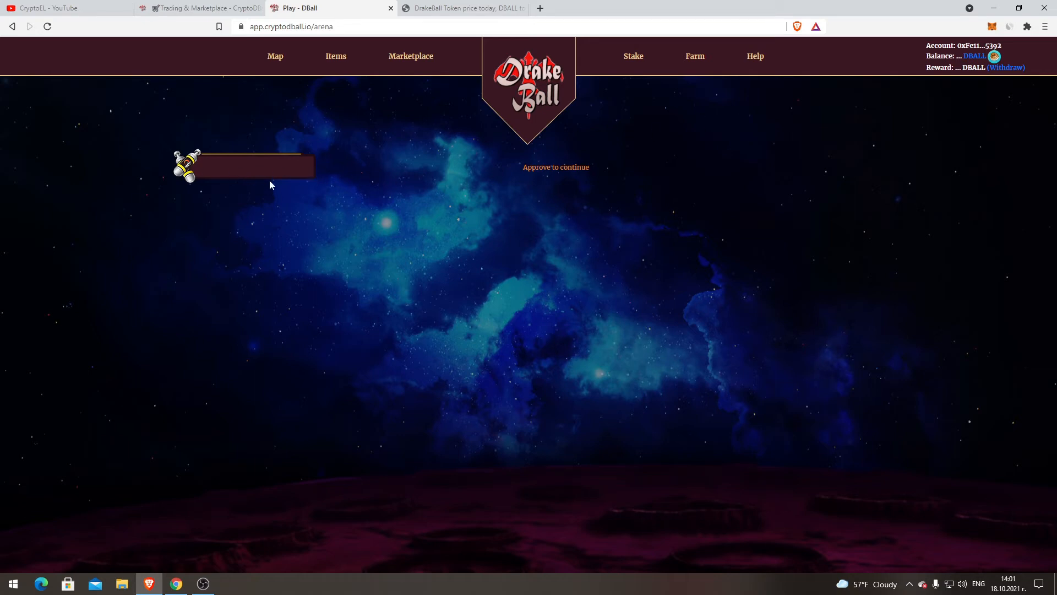
left_click(555, 167)
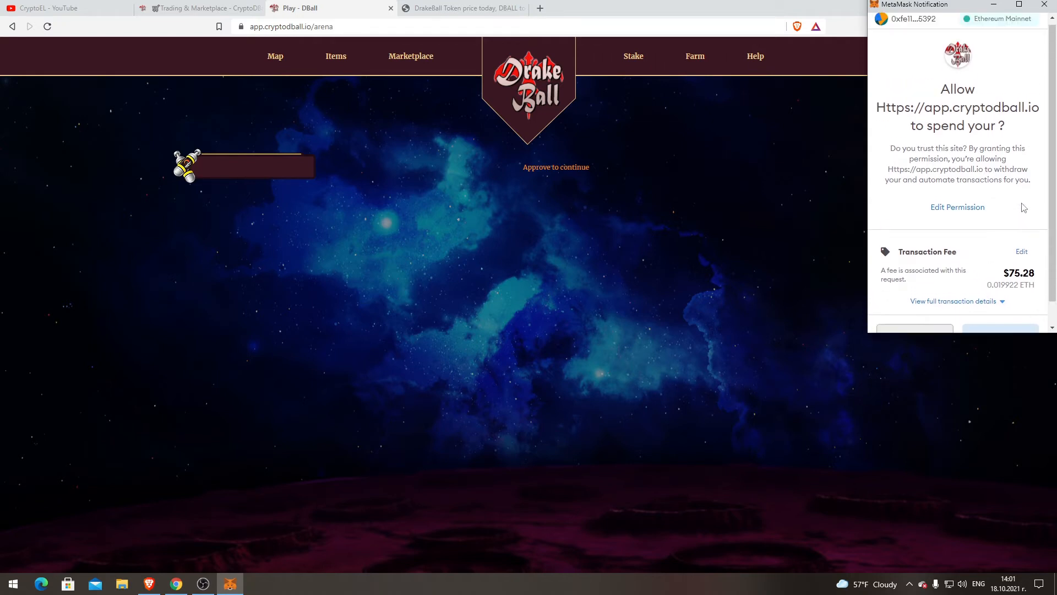
scroll("down", 3)
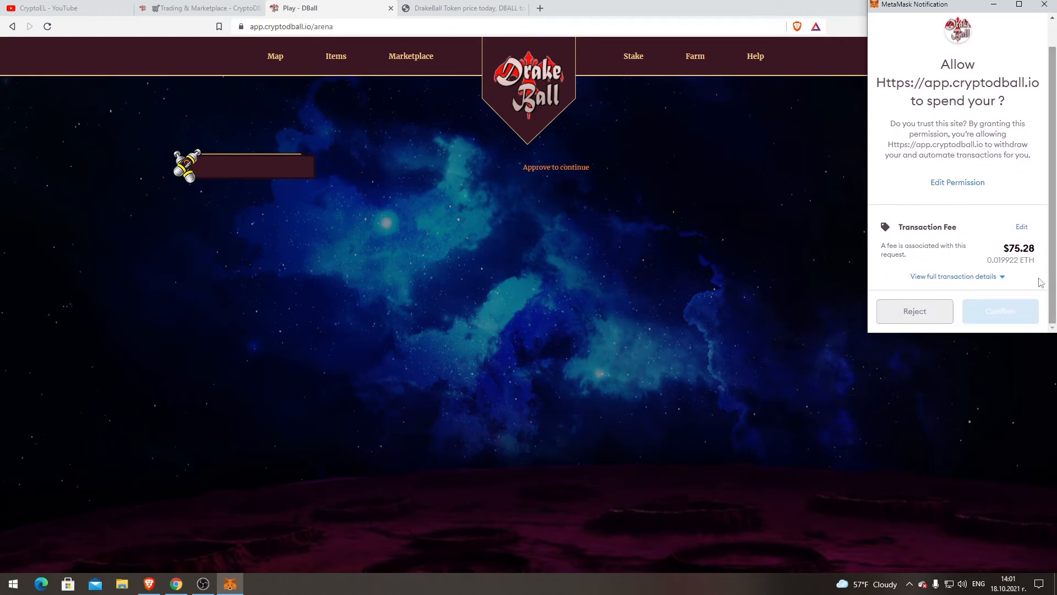
mouse_move(475, 201)
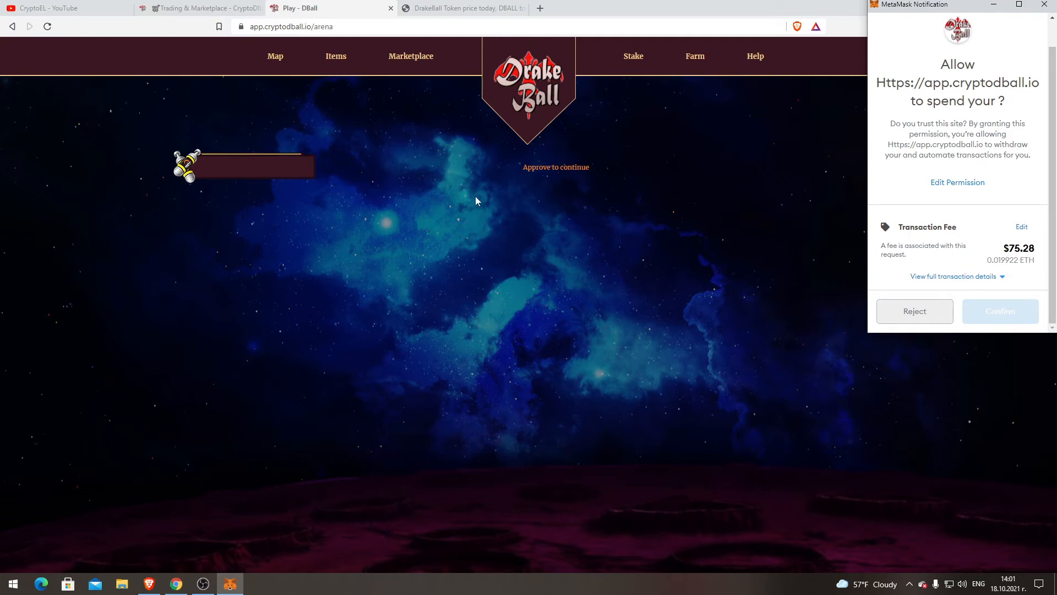
mouse_move(1022, 277)
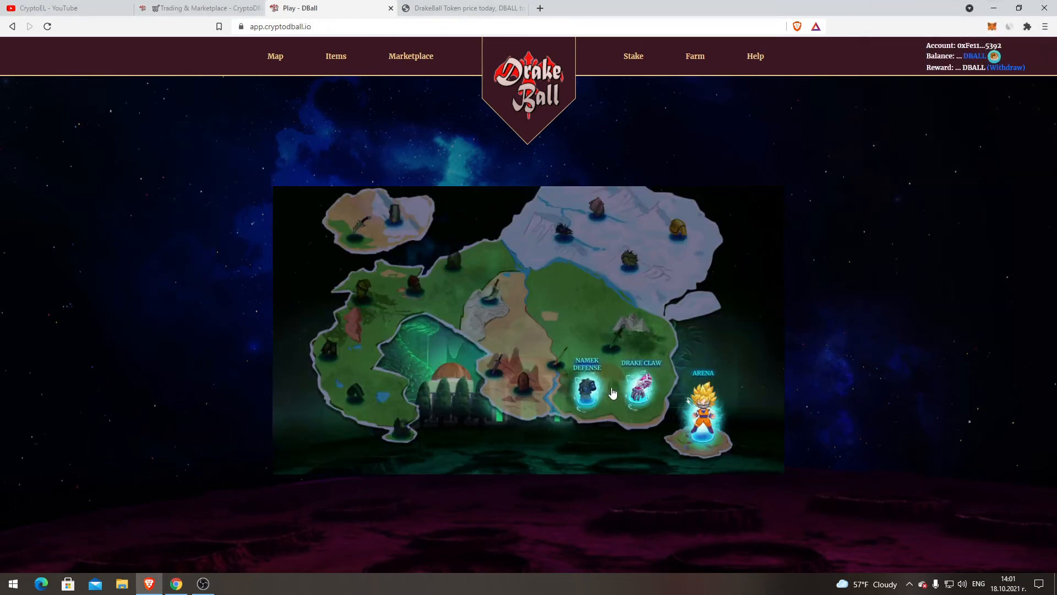
- Open Drake Claw, decline its approval, open the marketplace, then return to the docs
left_click(641, 387)
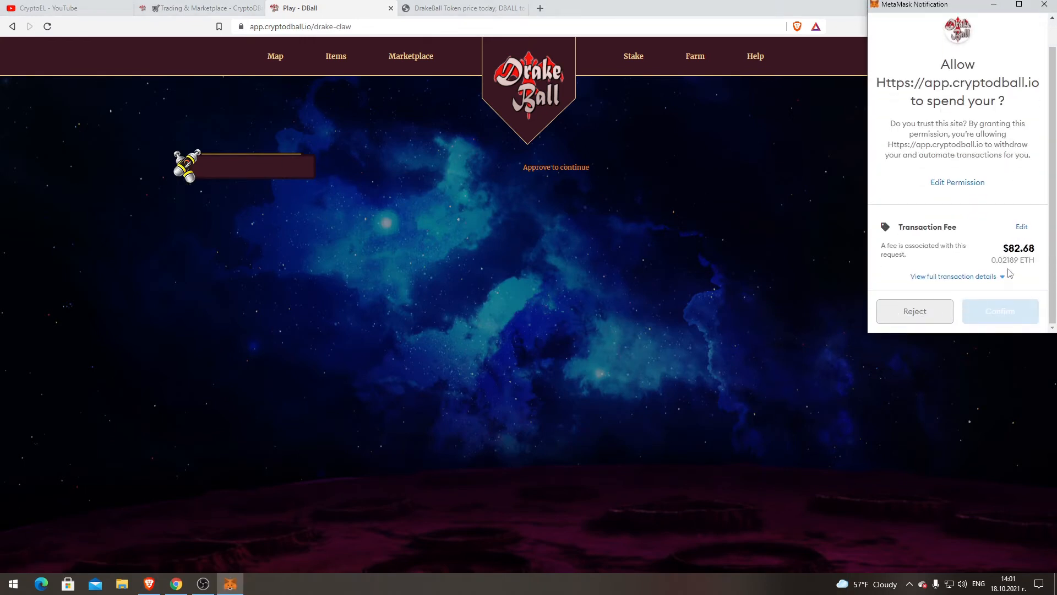
left_click(1000, 310)
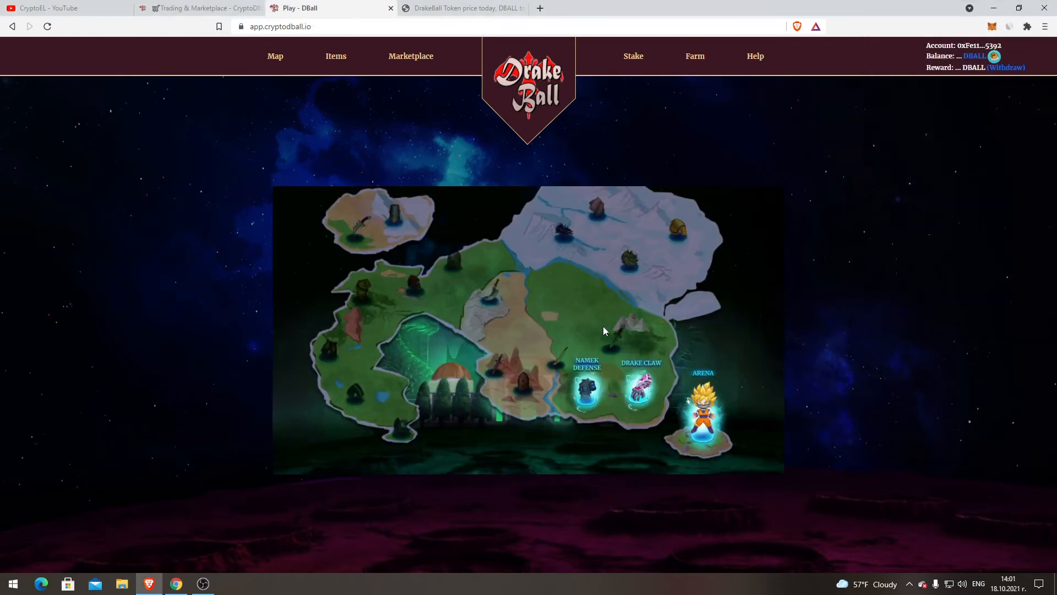
left_click(585, 384)
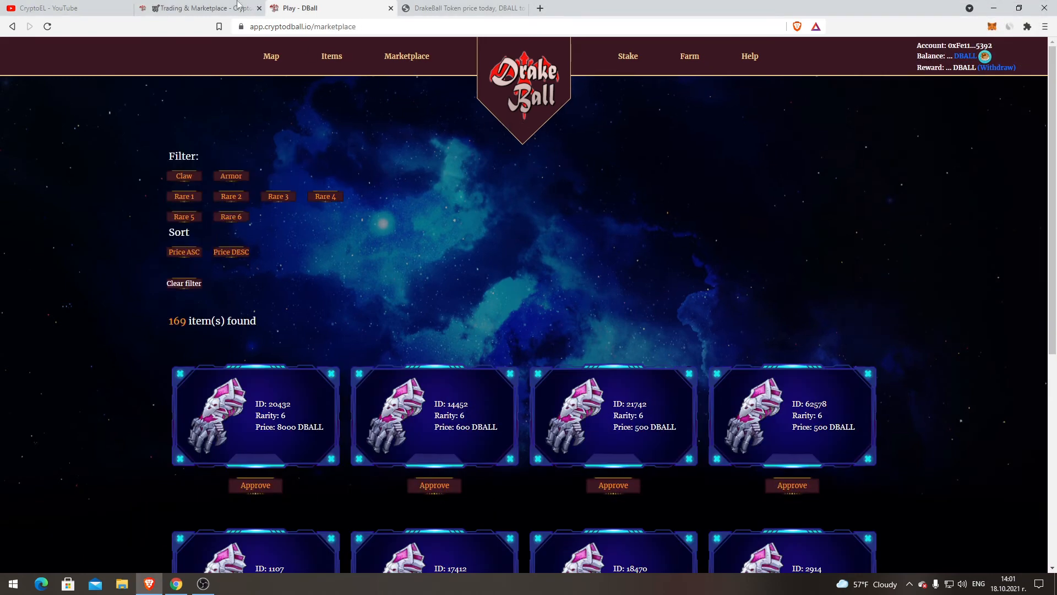
left_click(202, 7)
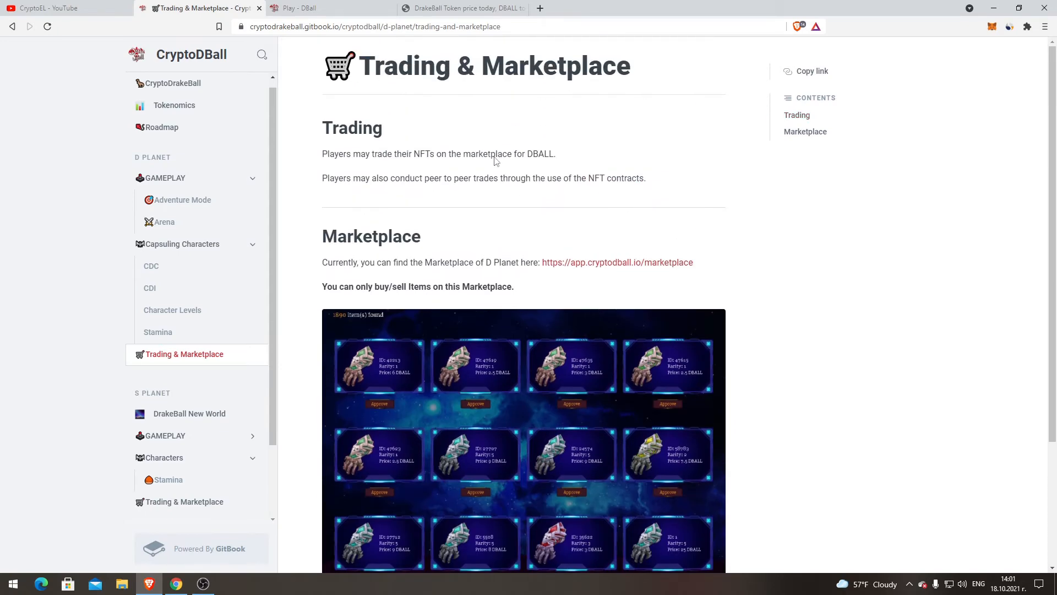
- Play the 59-second DrakeBall New World trailer and pause it at 0:47
scroll("down", 3)
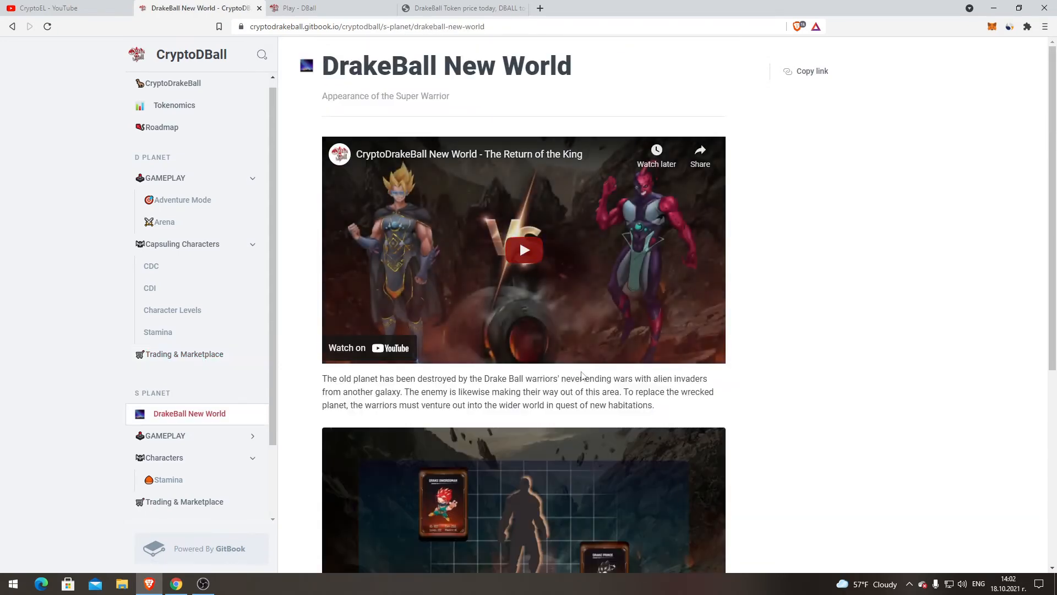
left_click(523, 250)
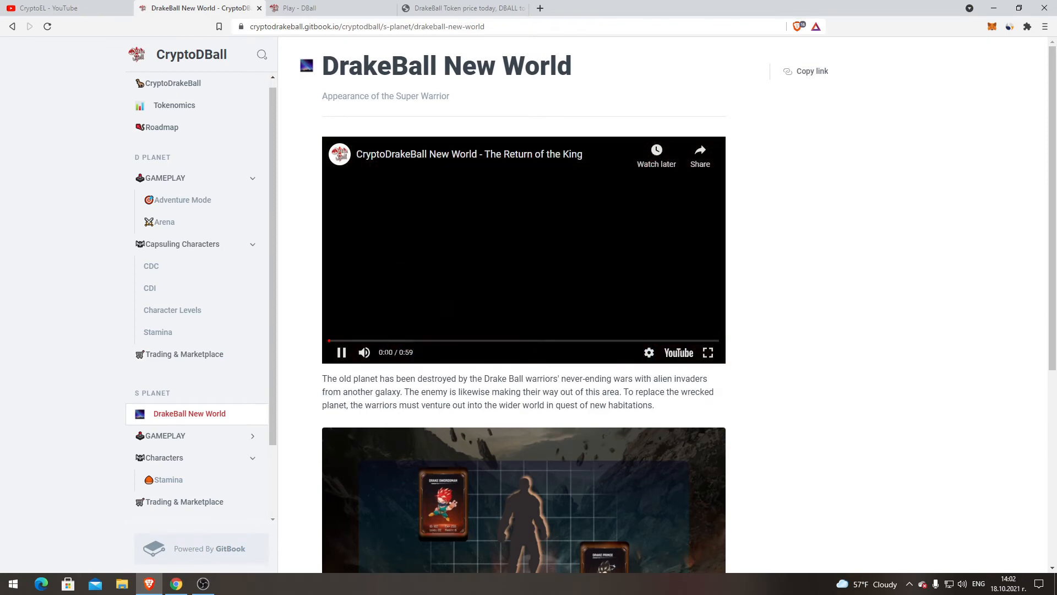
scroll("down", 3)
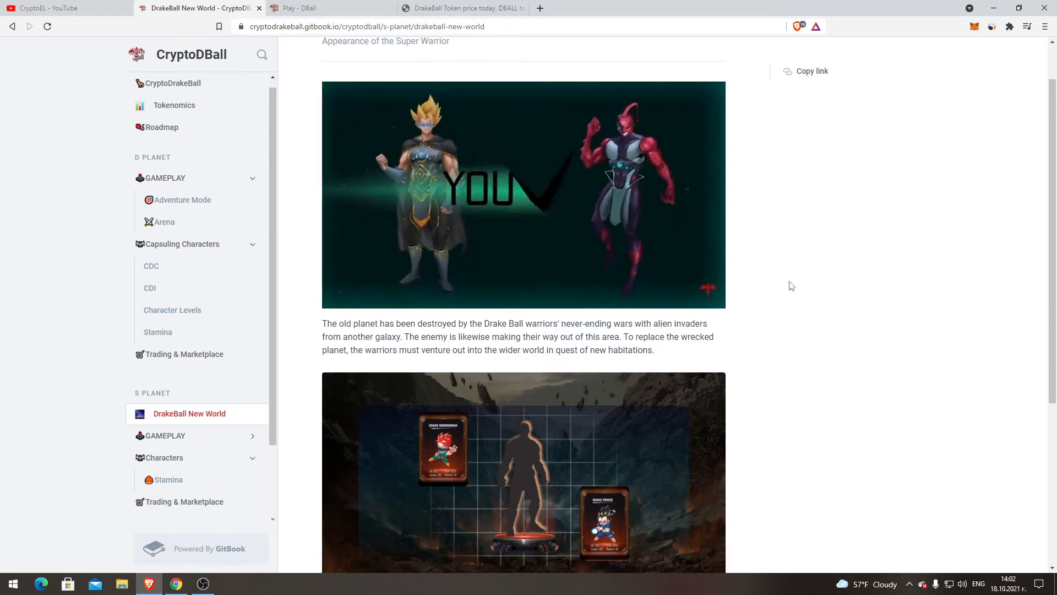
scroll("up", 3)
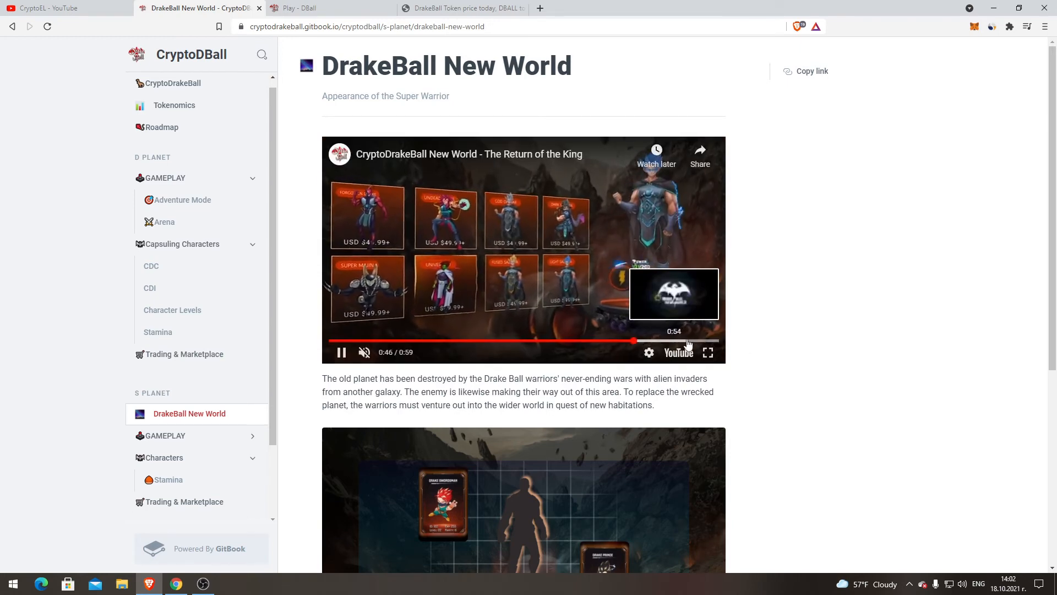
left_click(341, 352)
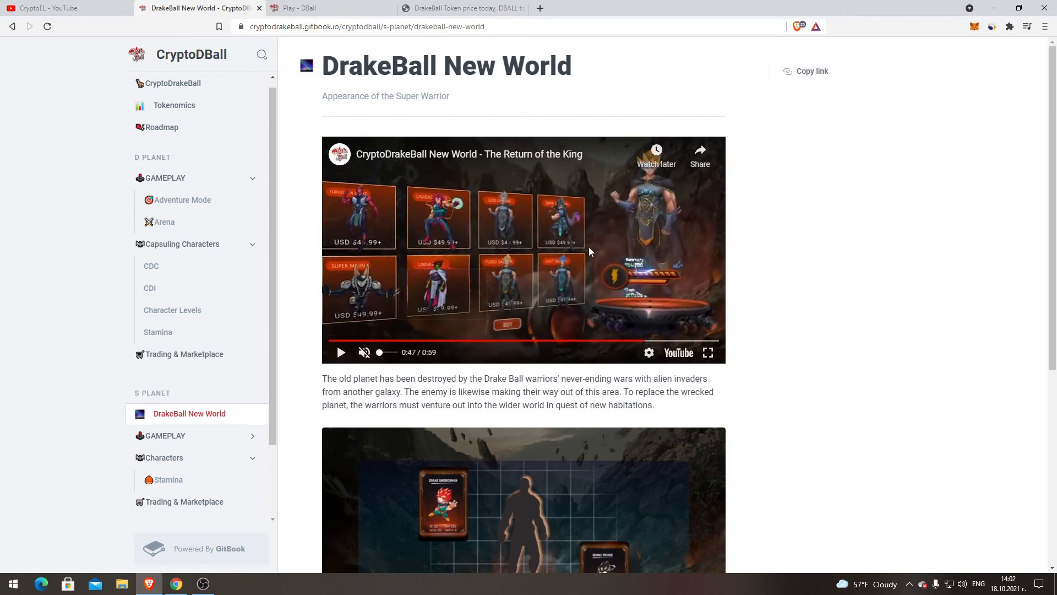
- Scroll to the end of the New World story, where Super Warriors set out to save the Globe
scroll("down", 3)
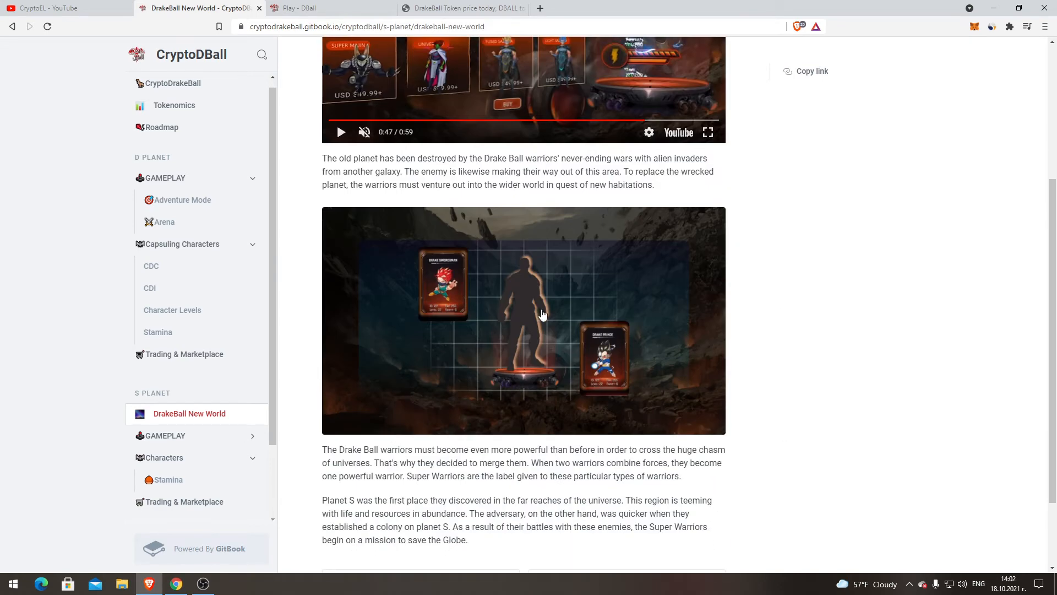
scroll("down", 3)
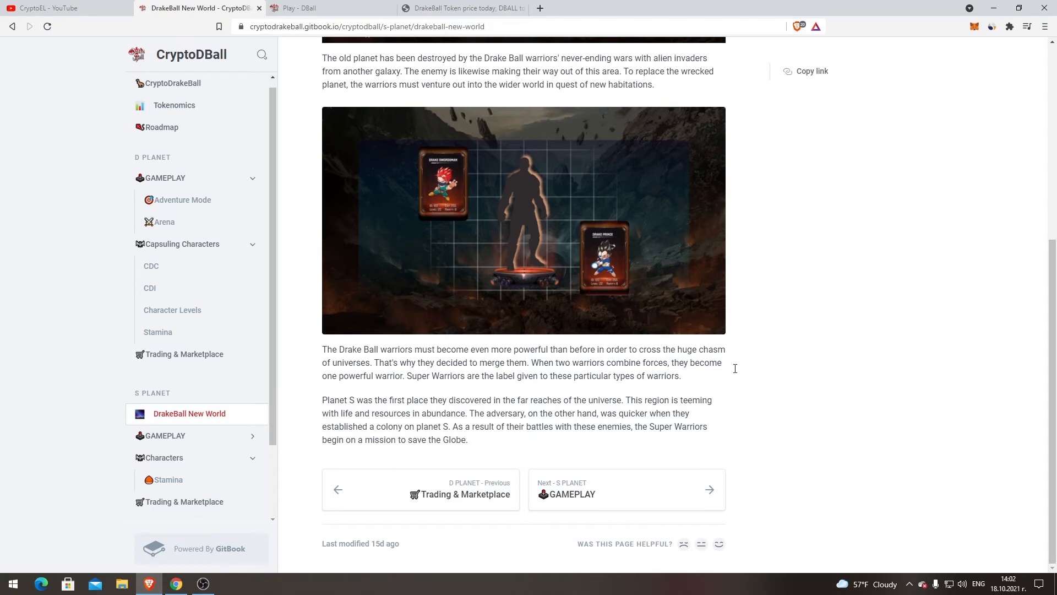
mouse_move(836, 388)
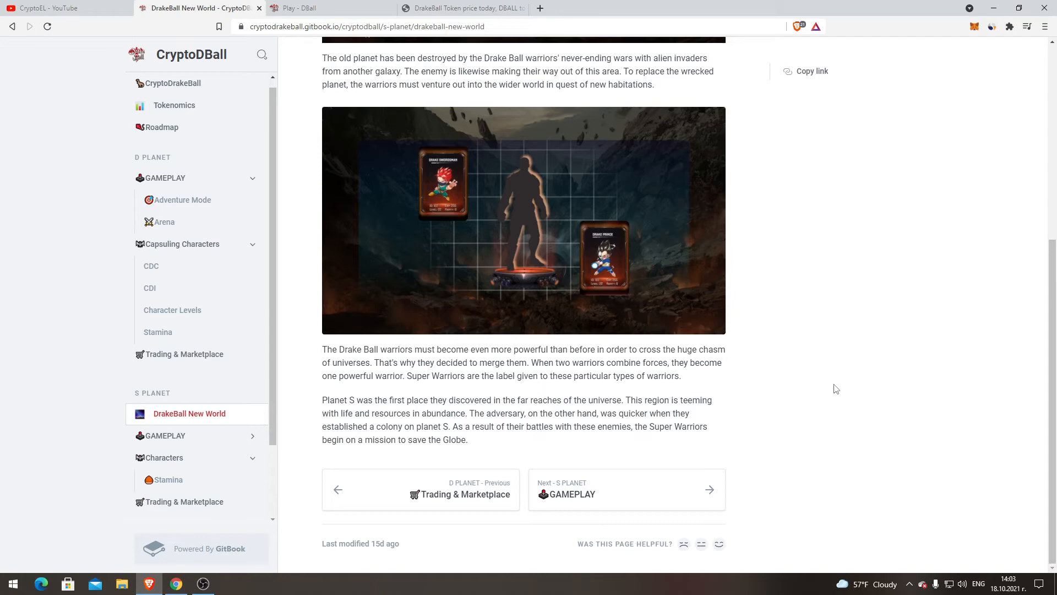
mouse_move(460, 438)
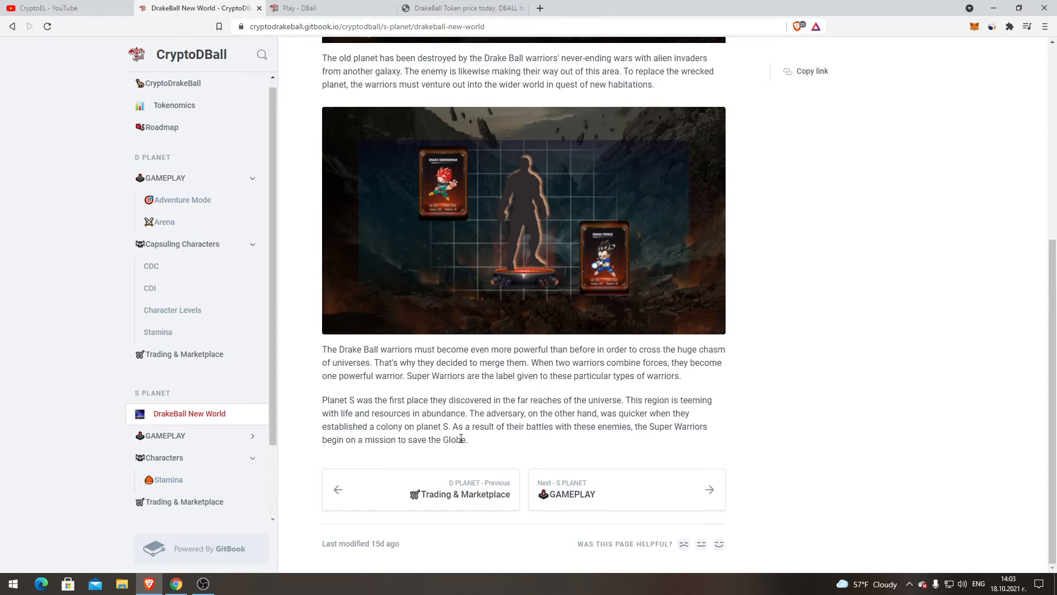
mouse_move(717, 467)
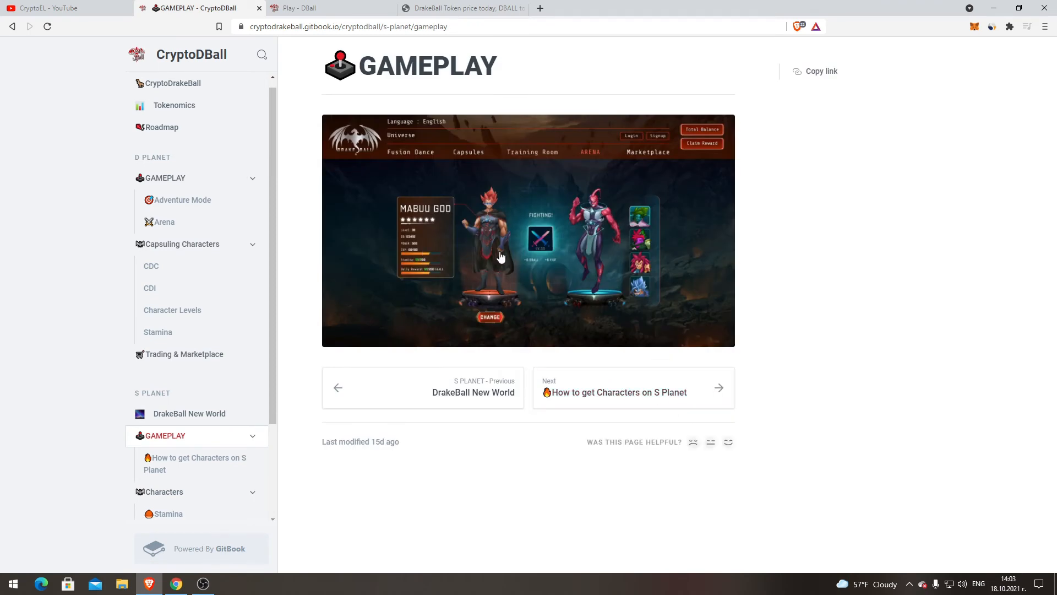
mouse_move(430, 176)
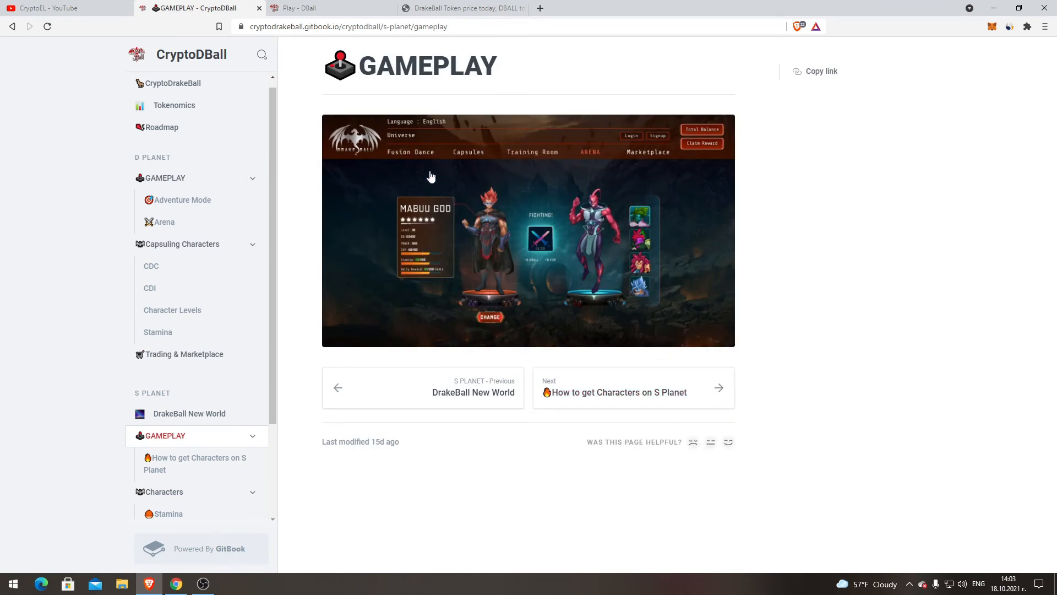
mouse_move(340, 181)
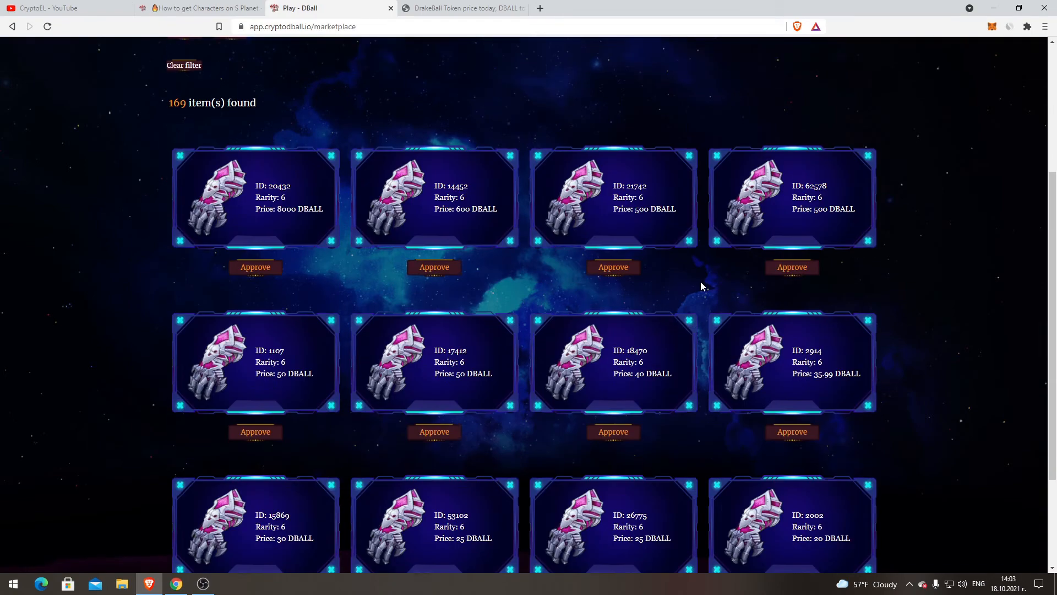
- Scroll the marketplace back up to the 169 rarity 6 claw items and their DBALL prices
scroll("up", 3)
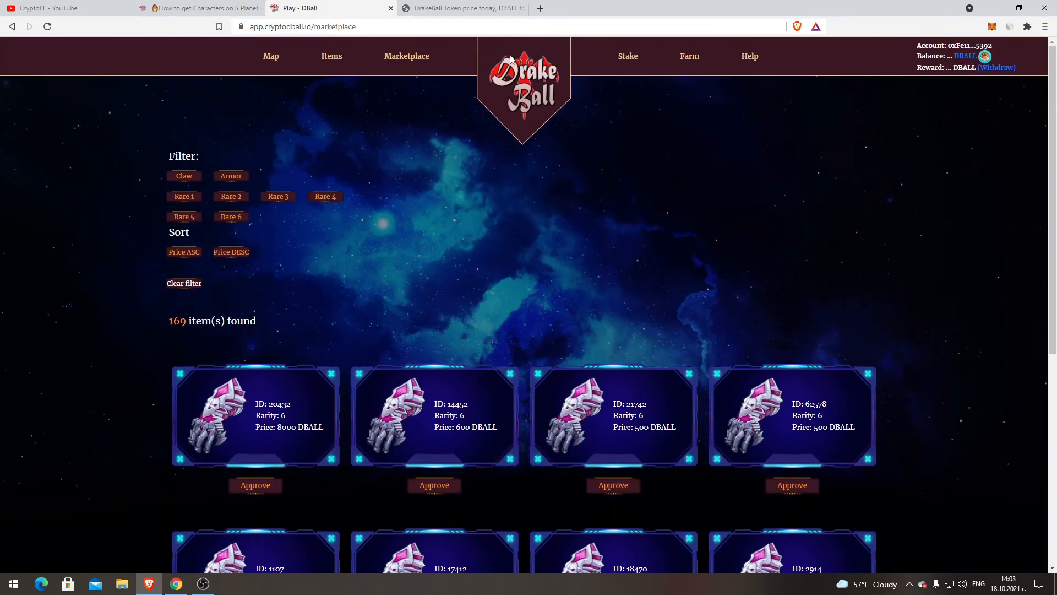
- Back in the docs tab, read the character fusion formula box and the rarity 'For example' line
left_click(202, 9)
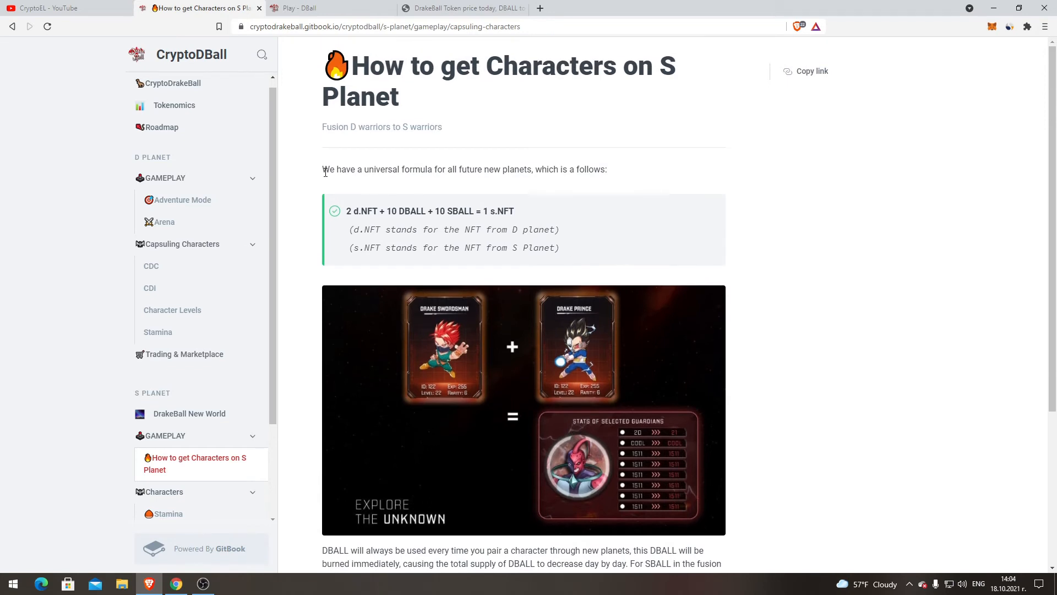
mouse_move(558, 79)
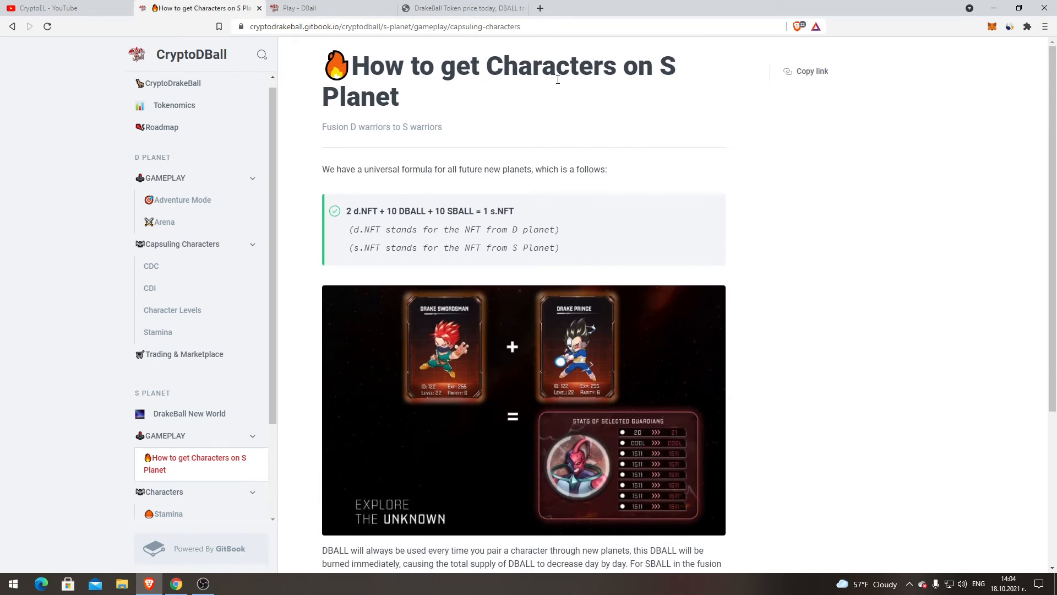
mouse_move(482, 203)
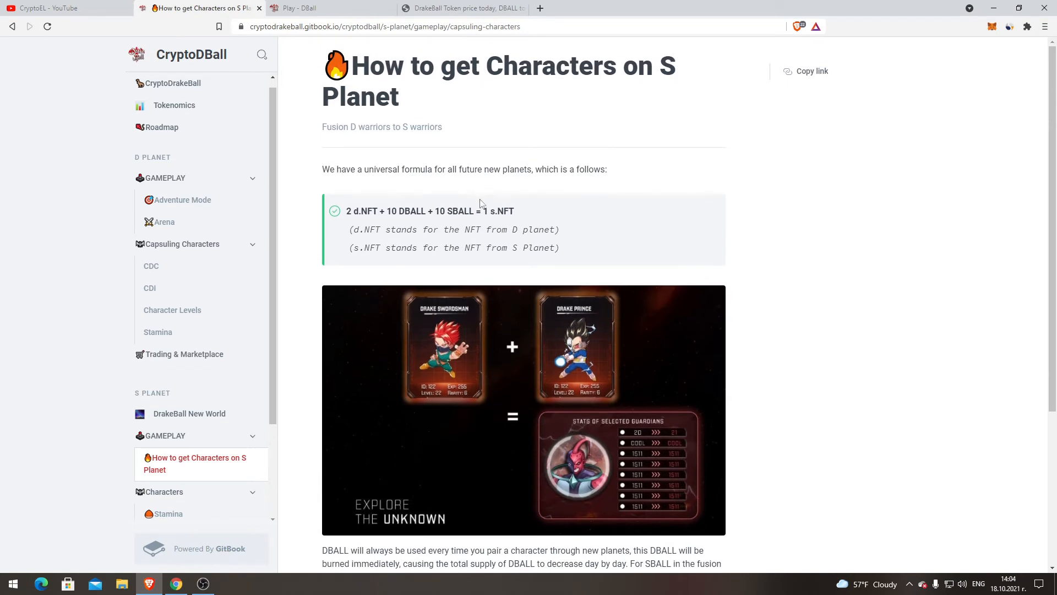
mouse_move(459, 216)
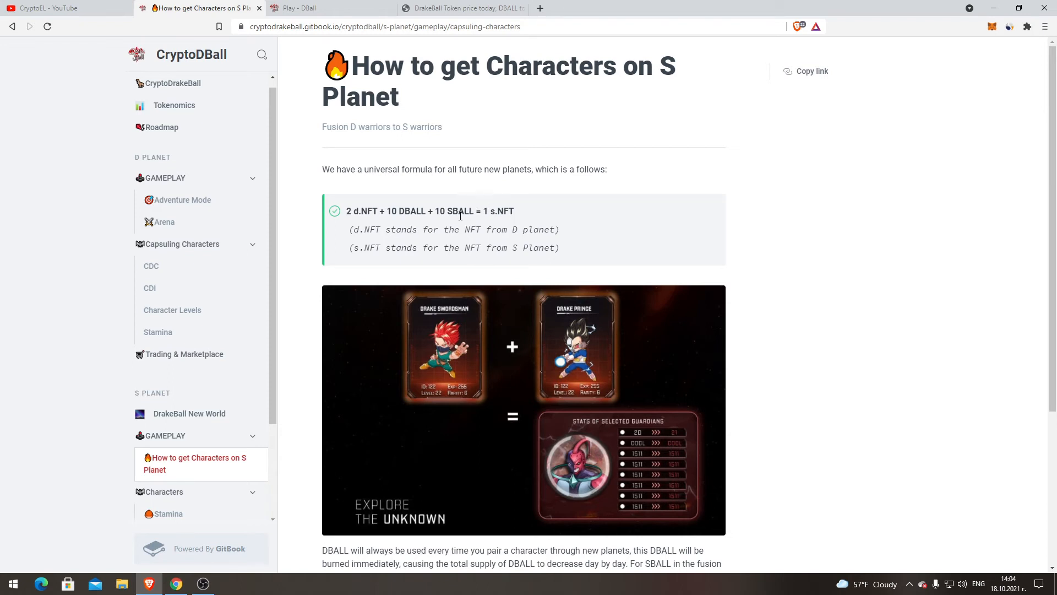
mouse_move(412, 232)
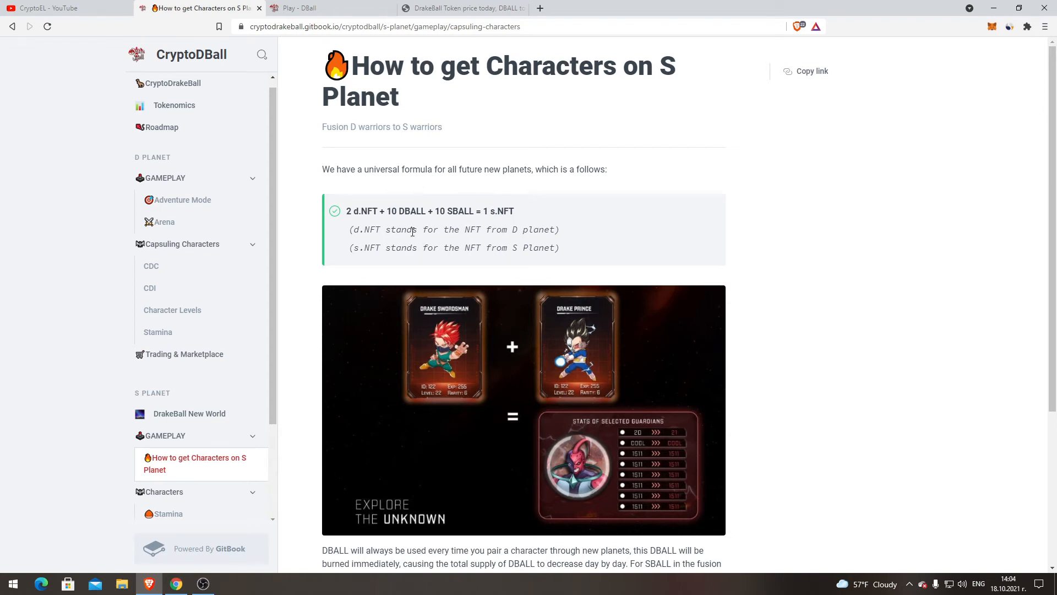
scroll("down", 3)
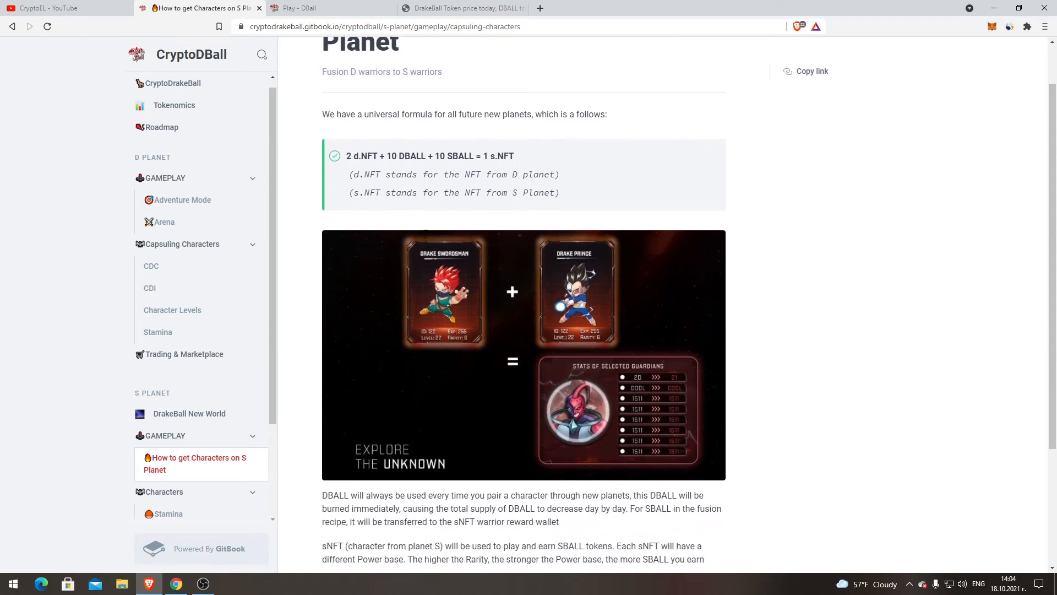
mouse_move(436, 251)
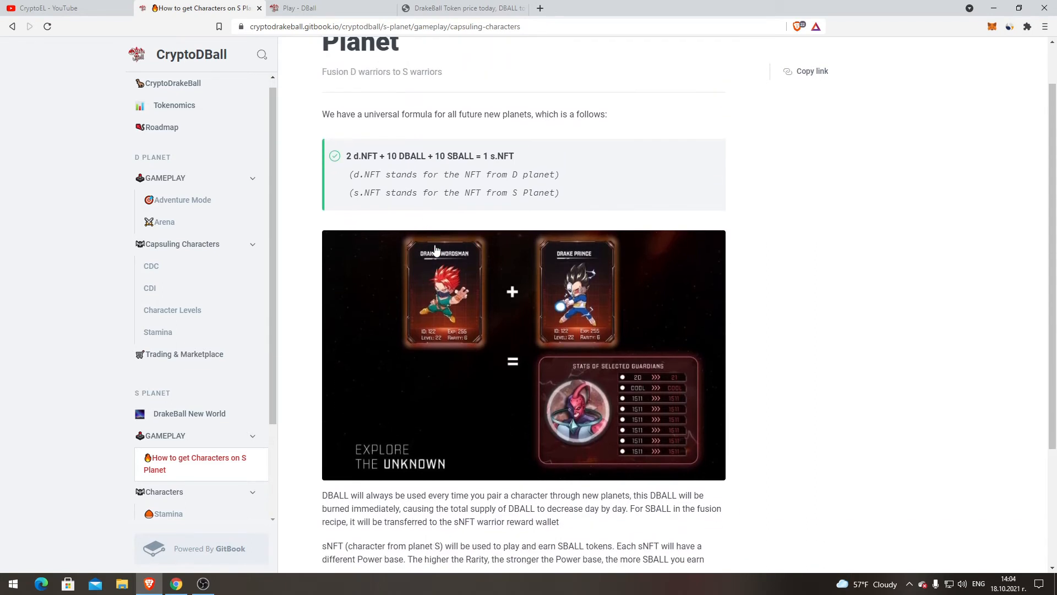
scroll("down", 3)
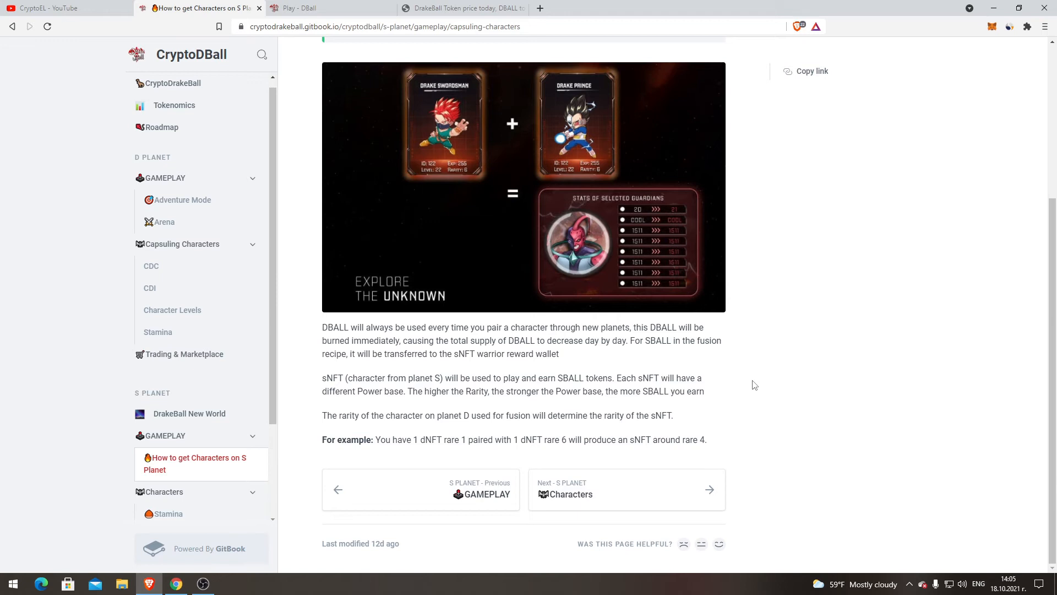
mouse_move(408, 466)
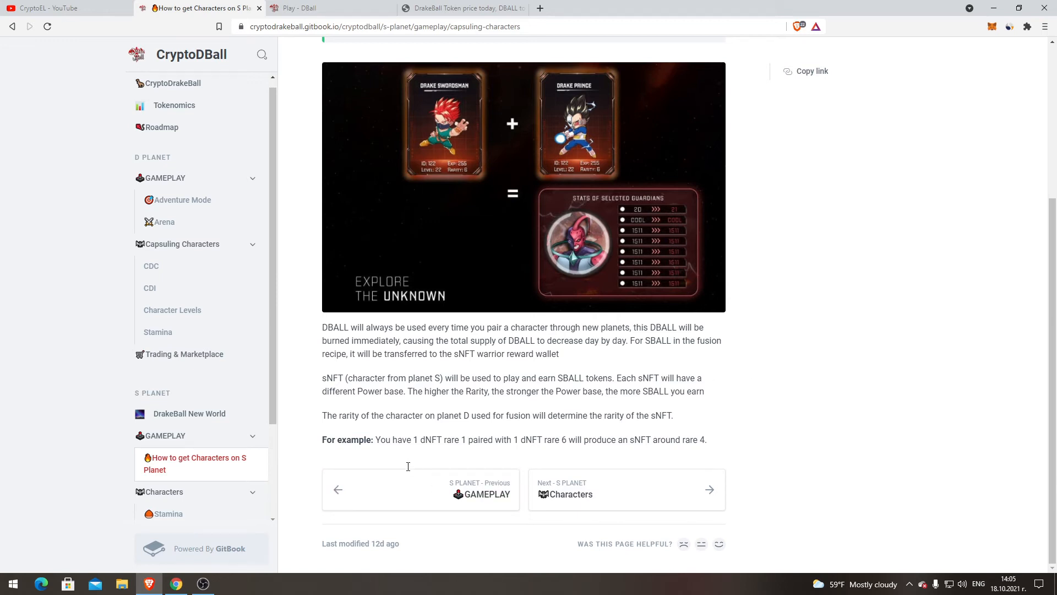
mouse_move(465, 445)
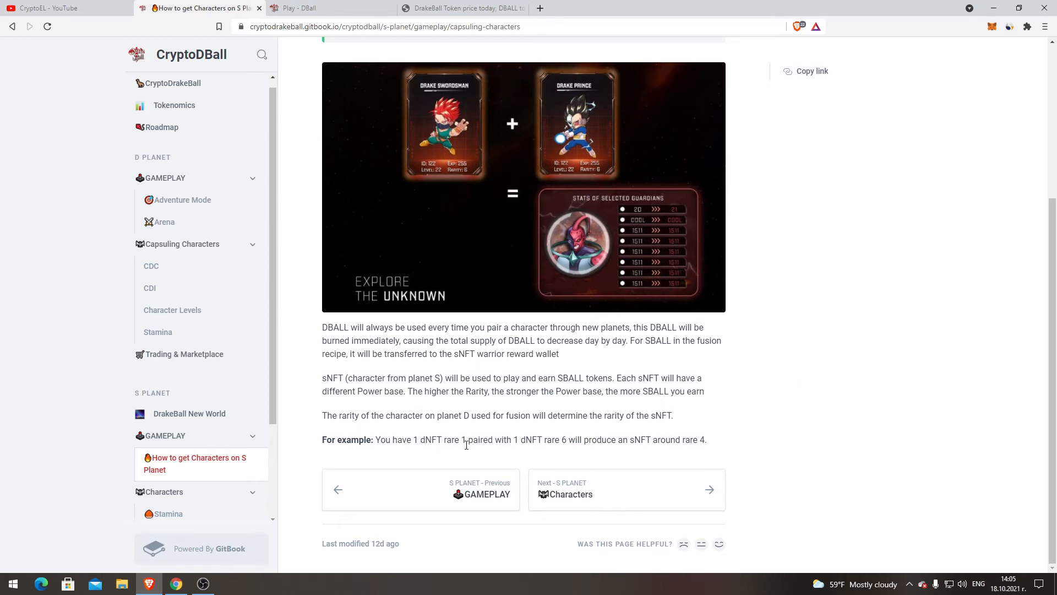
mouse_move(527, 439)
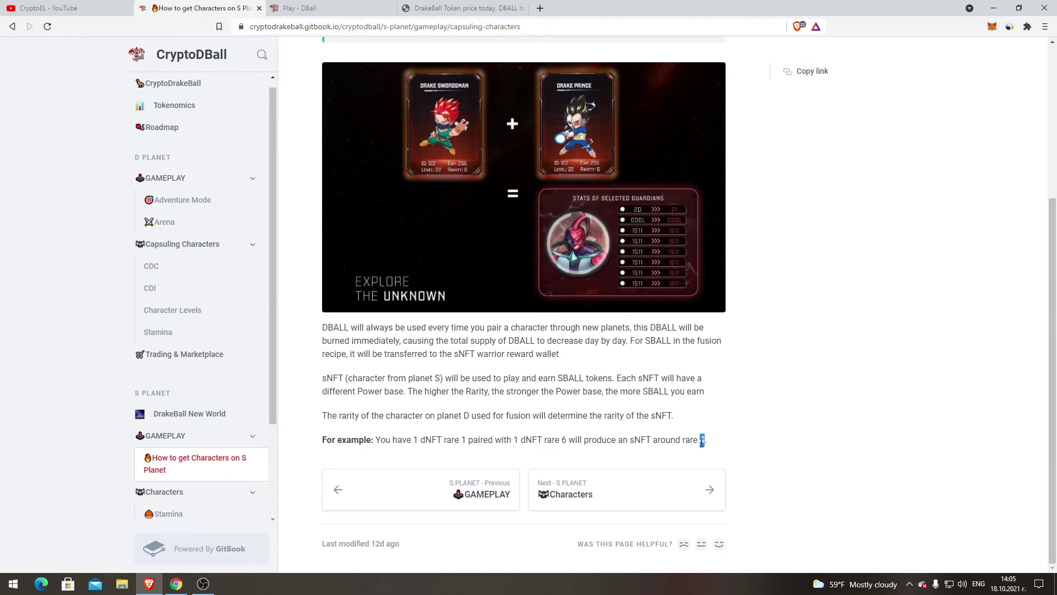
- Reach the S Planet Characters page with its large warrior artwork
scroll("up", 3)
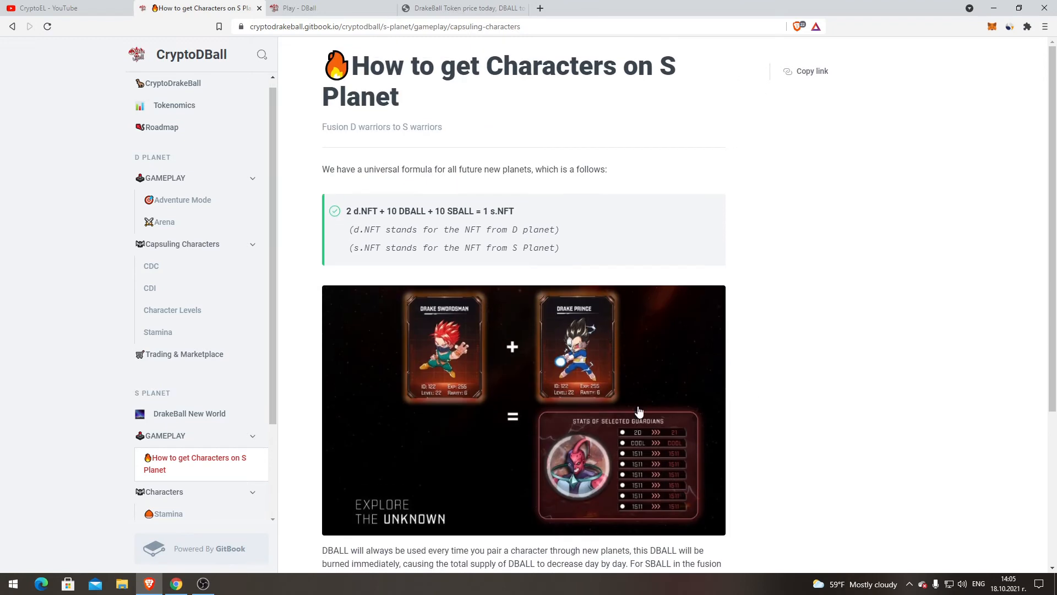
mouse_move(555, 265)
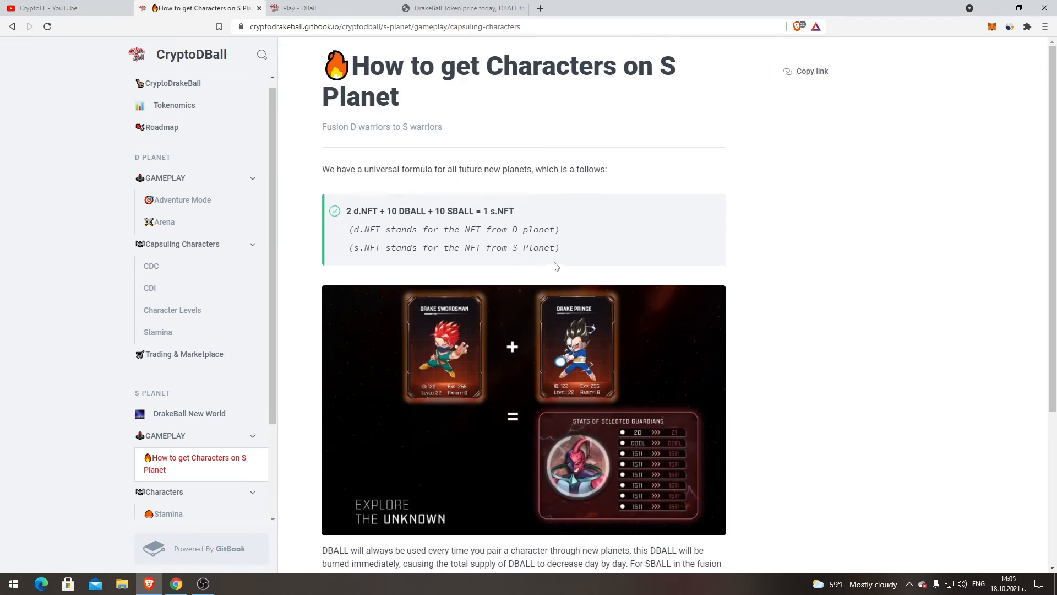
mouse_move(369, 171)
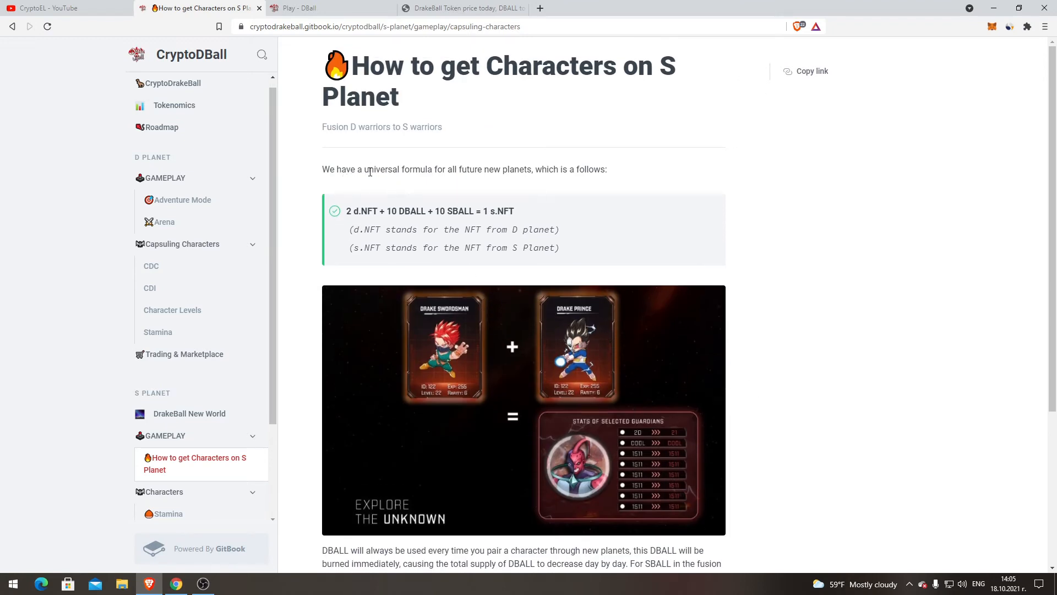
scroll("down", 3)
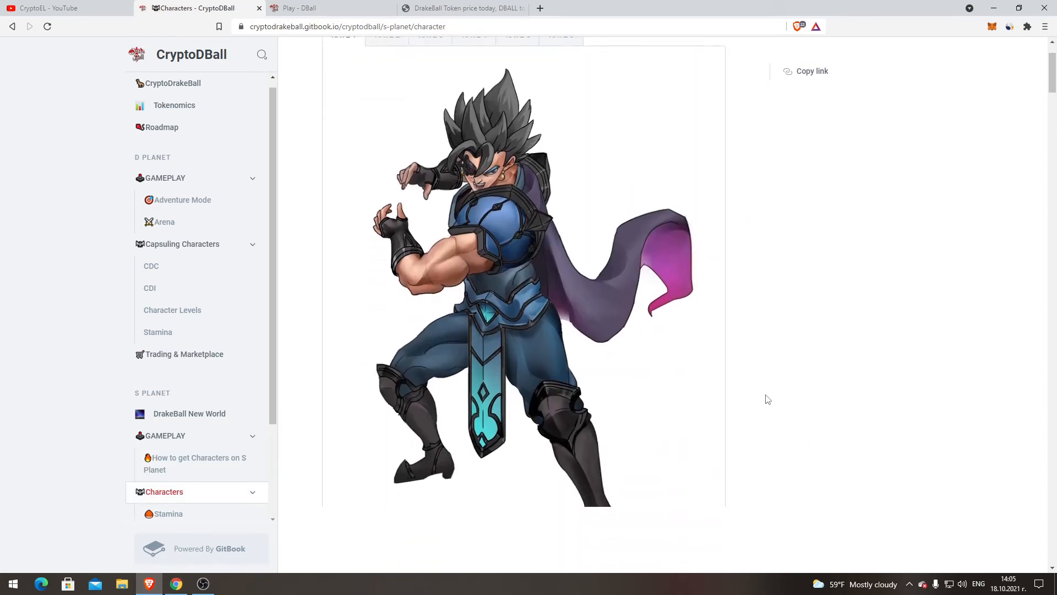
- Browse character artworks from Twin Drake and Omega Drake to Majin Drake and the rate 5 characters
scroll("down", 3)
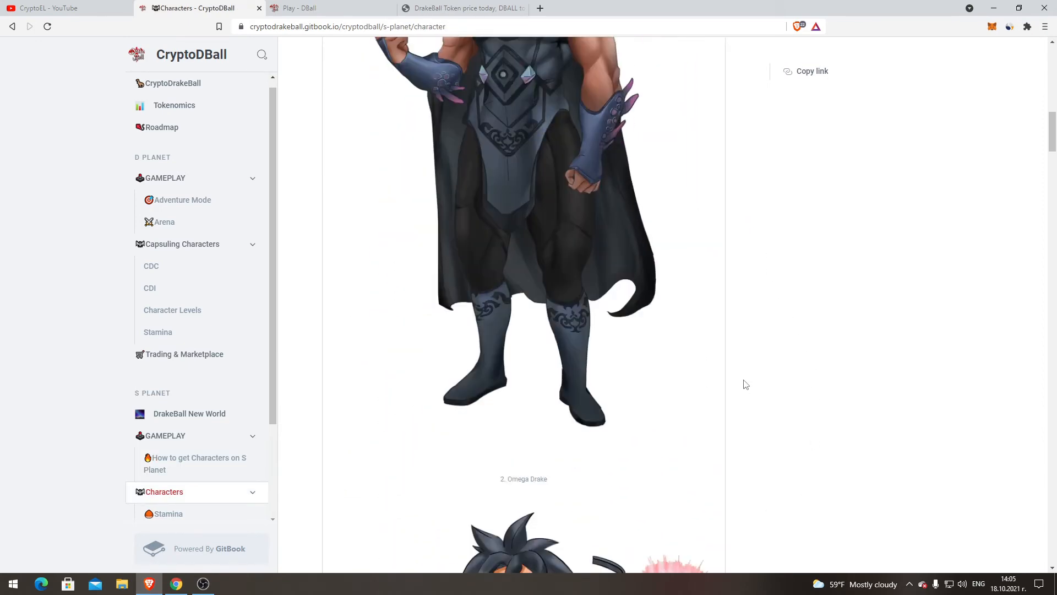
scroll("up", 3)
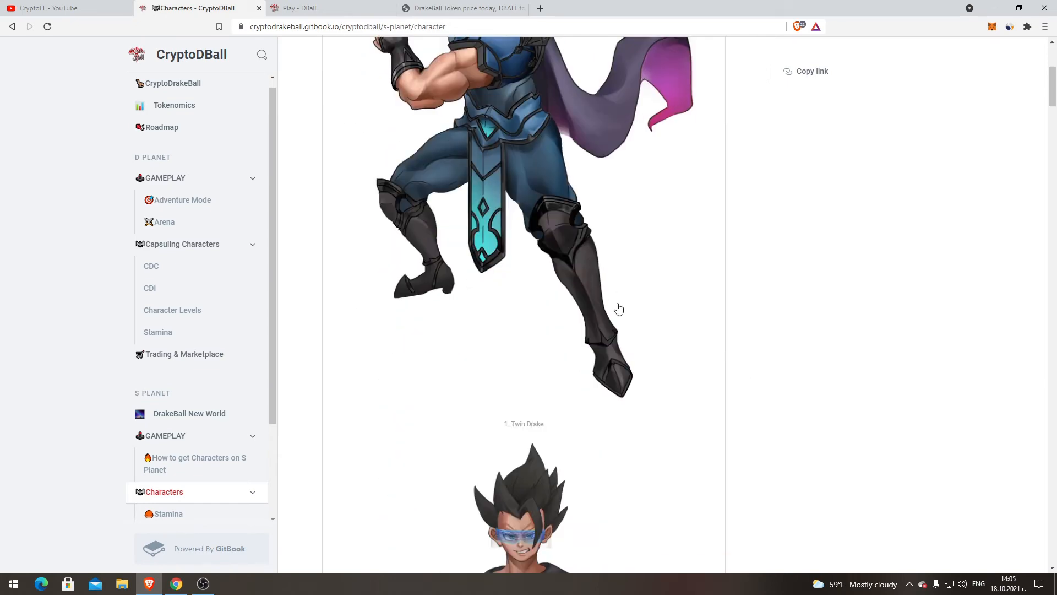
scroll("down", 3)
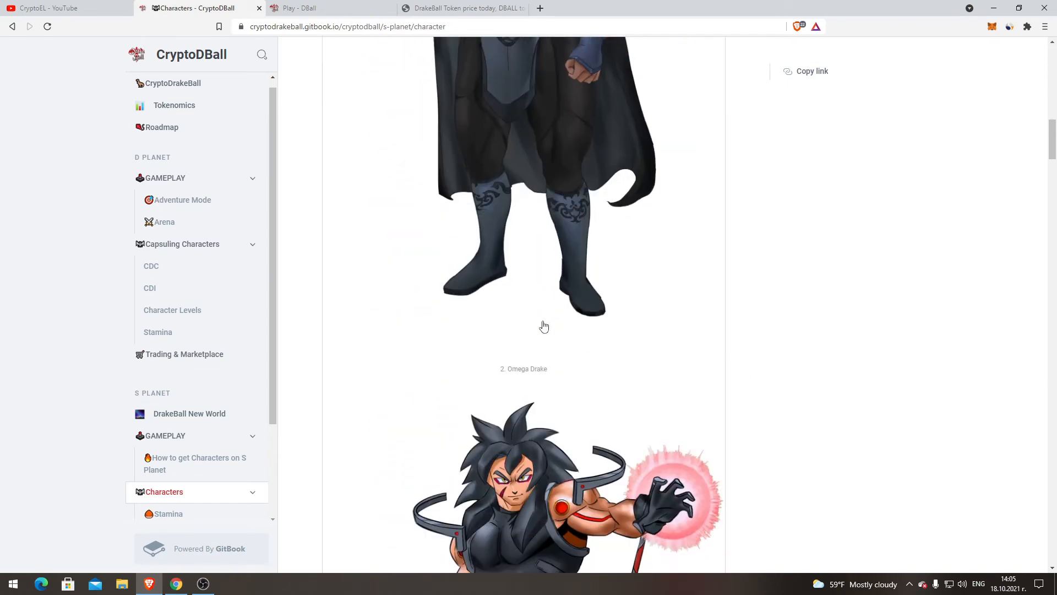
scroll("down", 3)
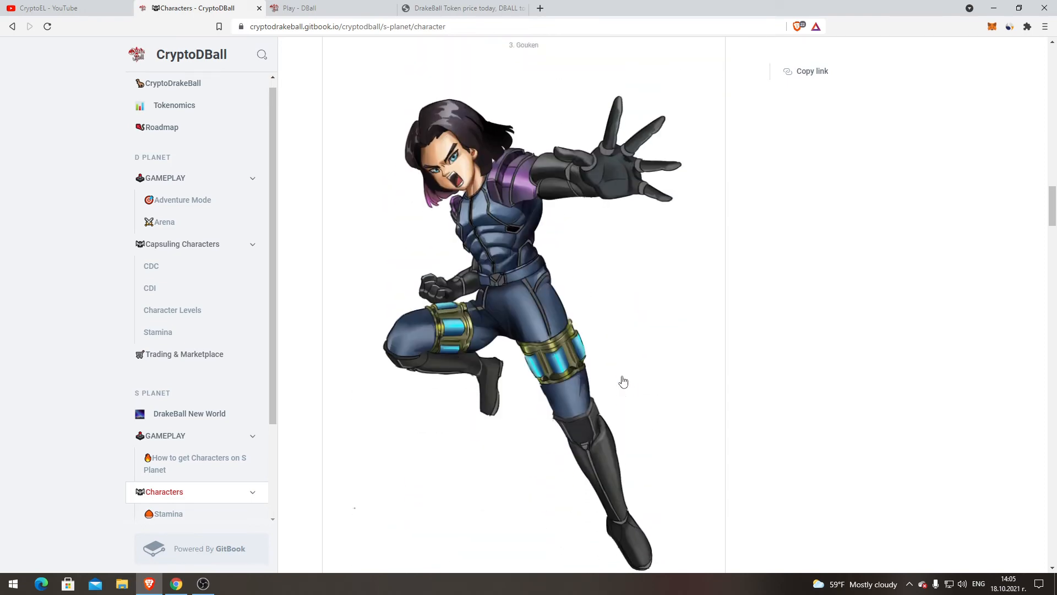
scroll("down", 3)
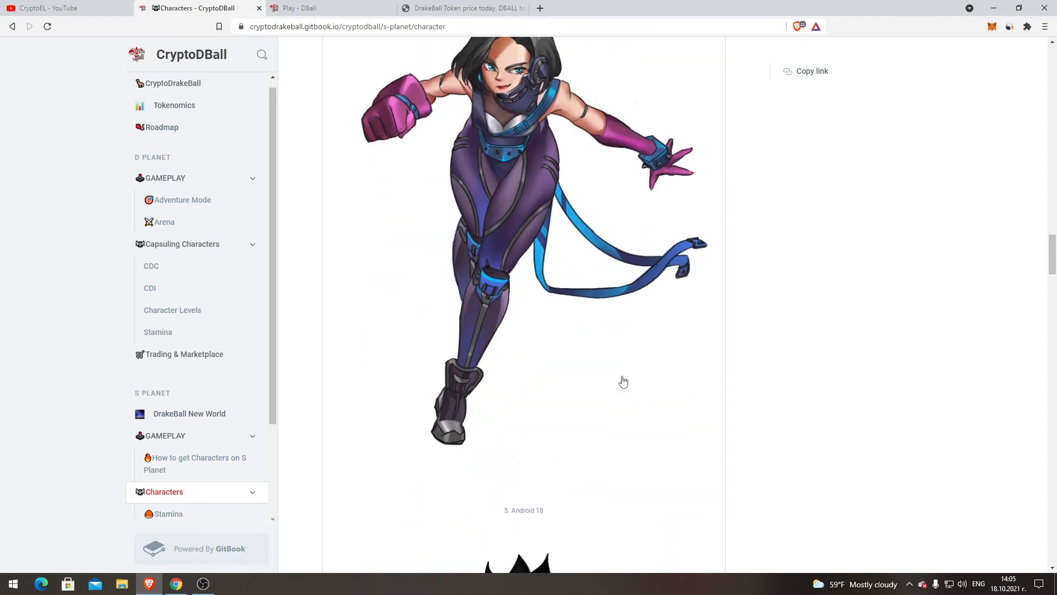
scroll("down", 3)
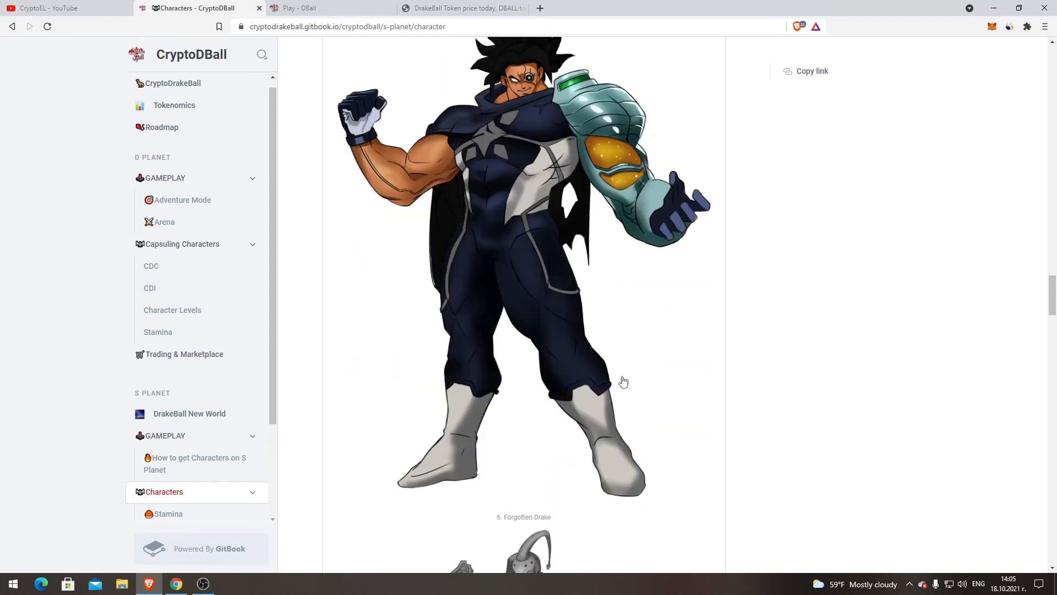
scroll("down", 3)
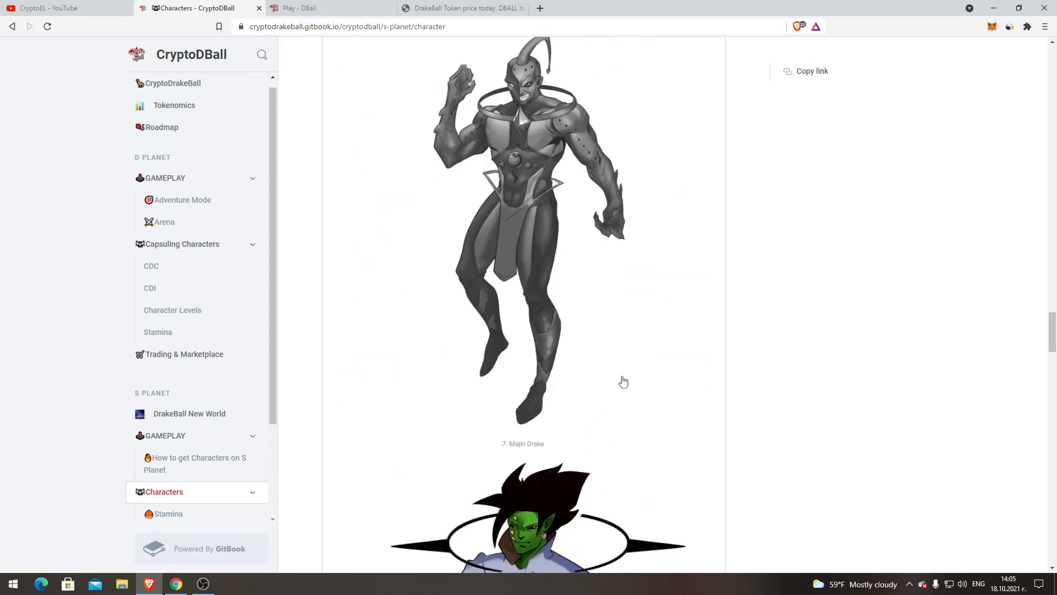
scroll("down", 3)
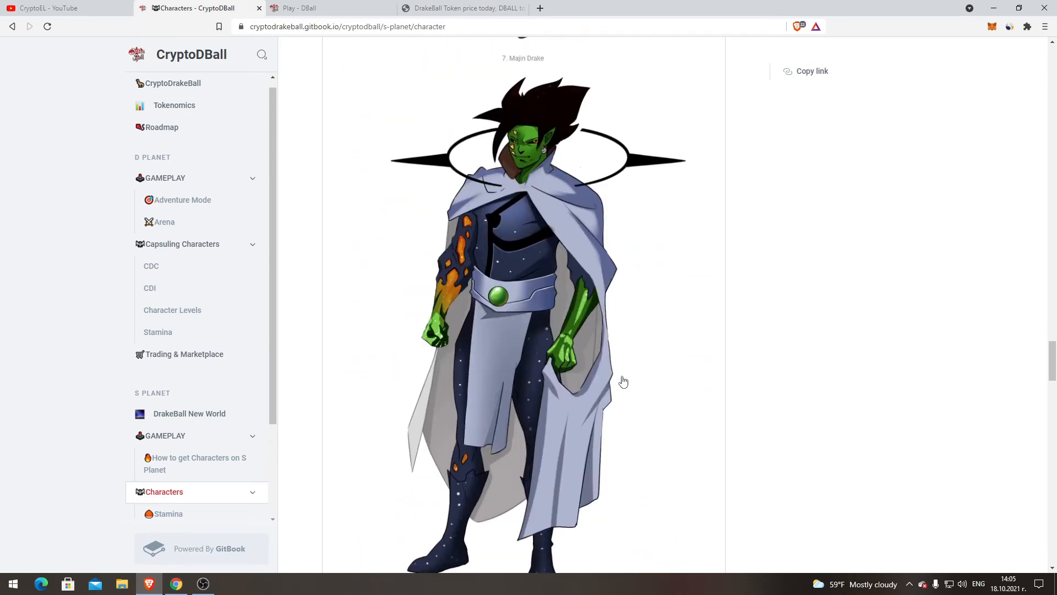
scroll("down", 3)
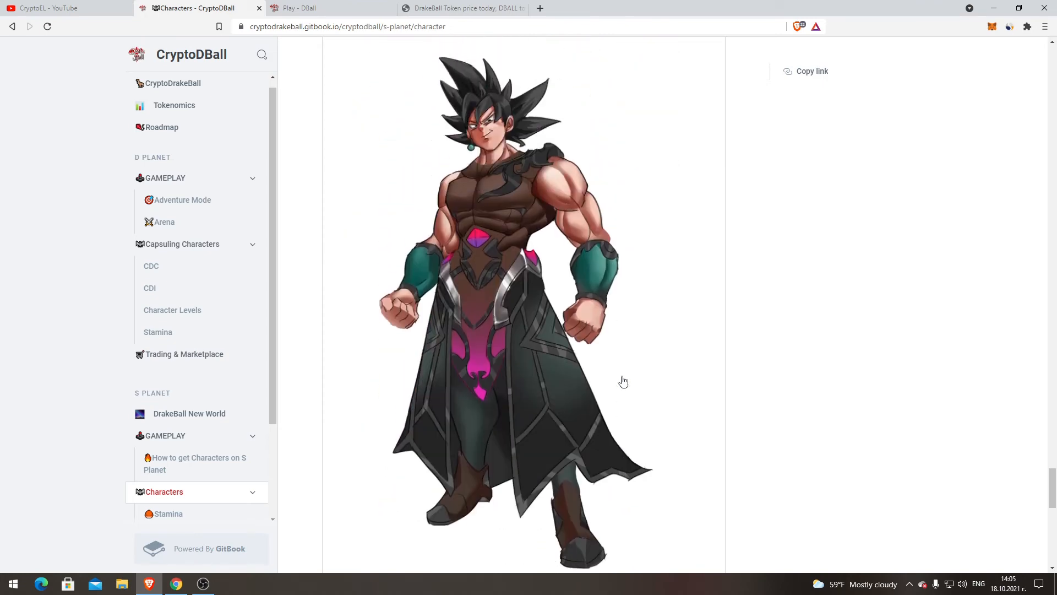
scroll("down", 3)
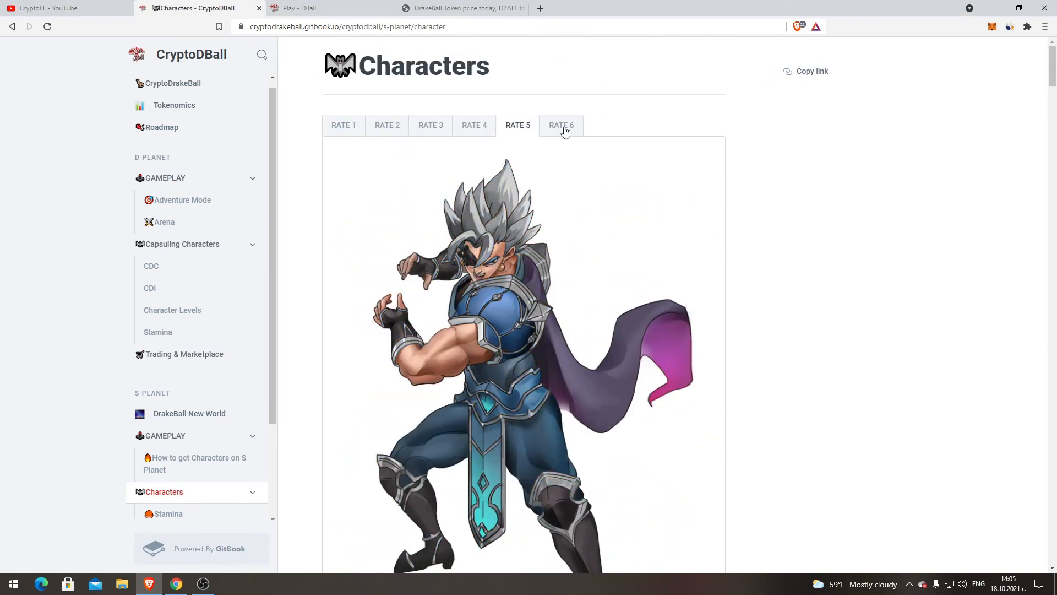
- Scroll down to the final character, Godfather, then go on to the Stamina page
scroll("down", 3)
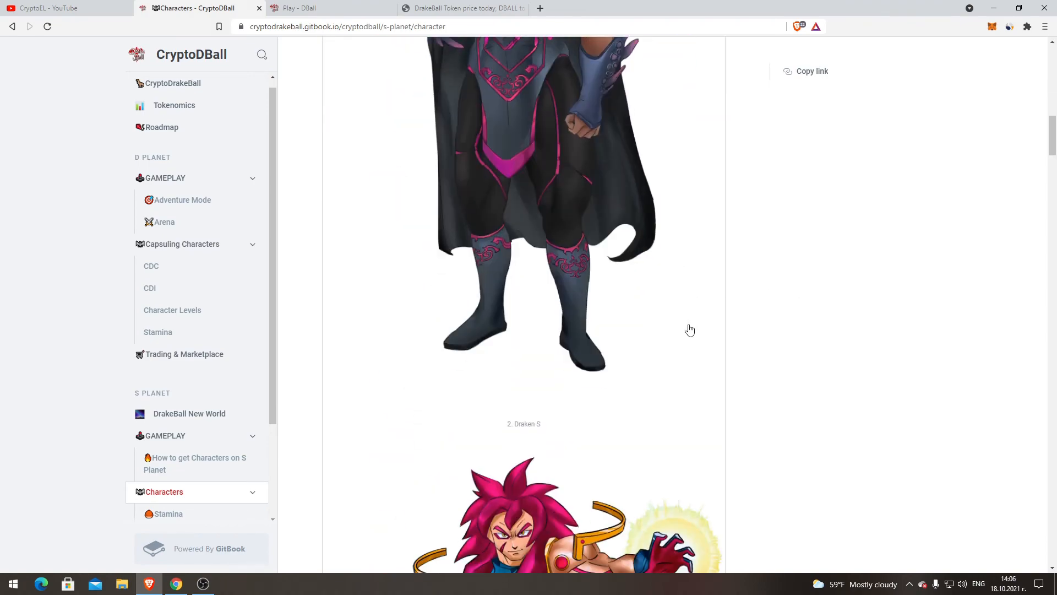
scroll("down", 3)
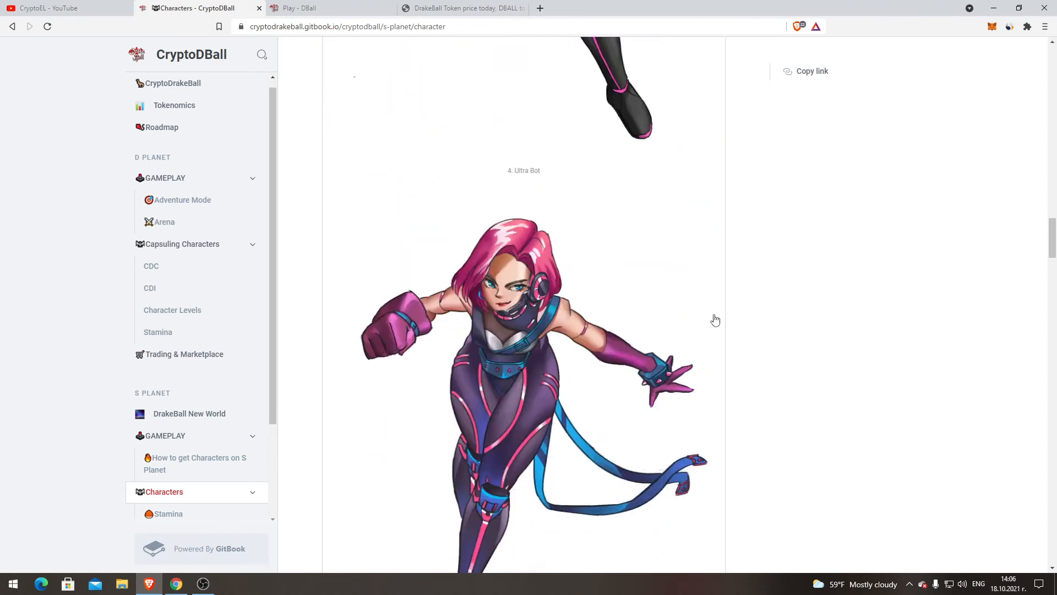
scroll("down", 3)
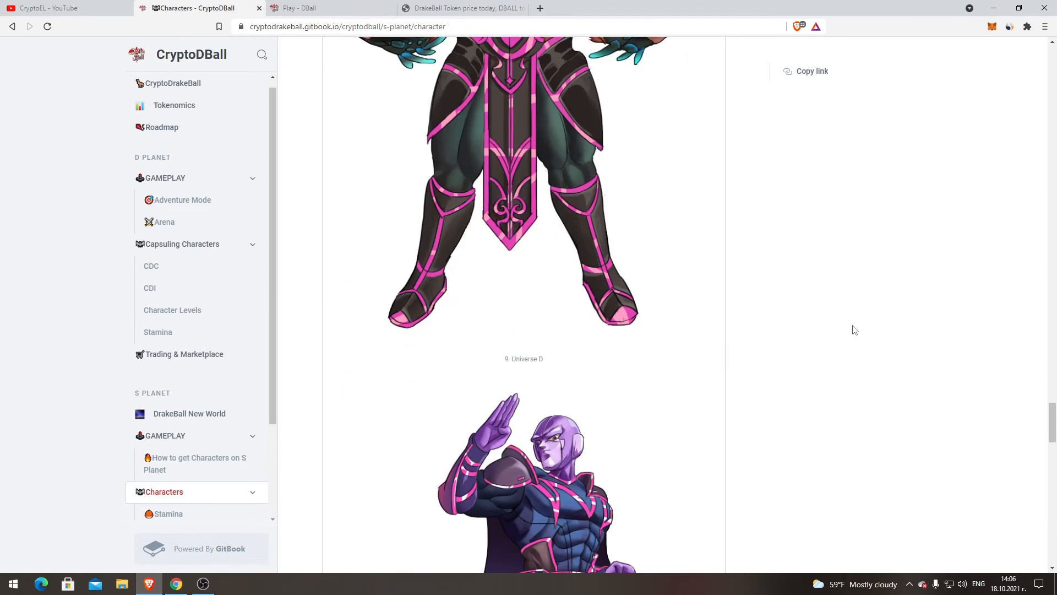
scroll("down", 3)
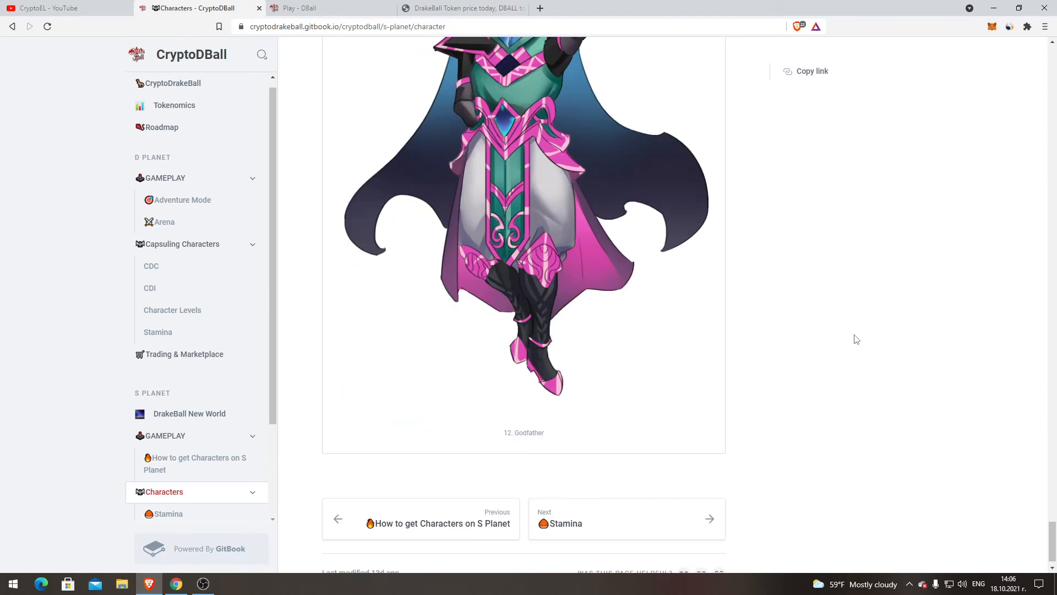
scroll("down", 3)
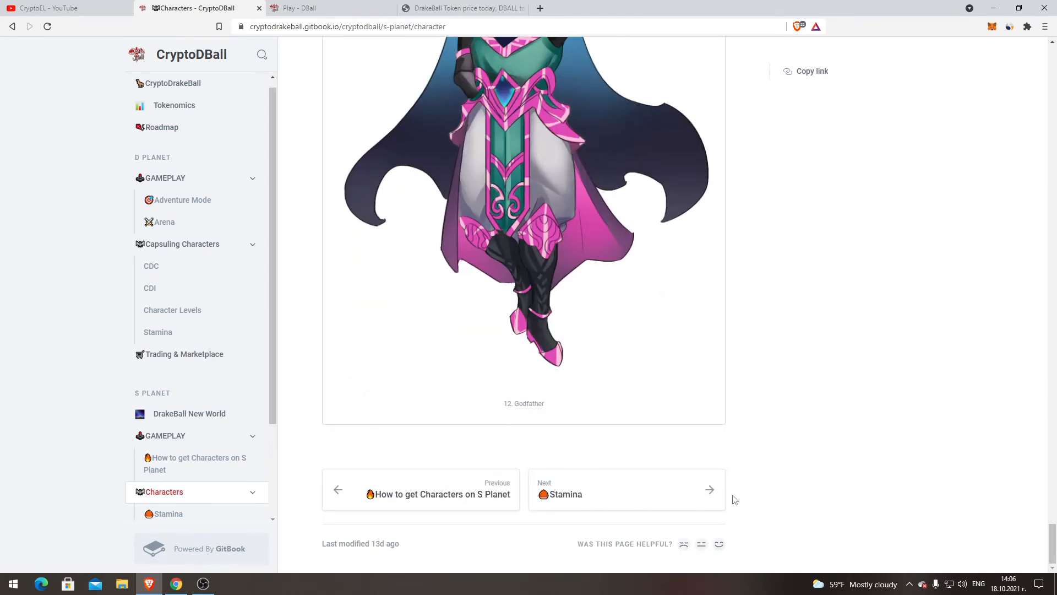
left_click(625, 489)
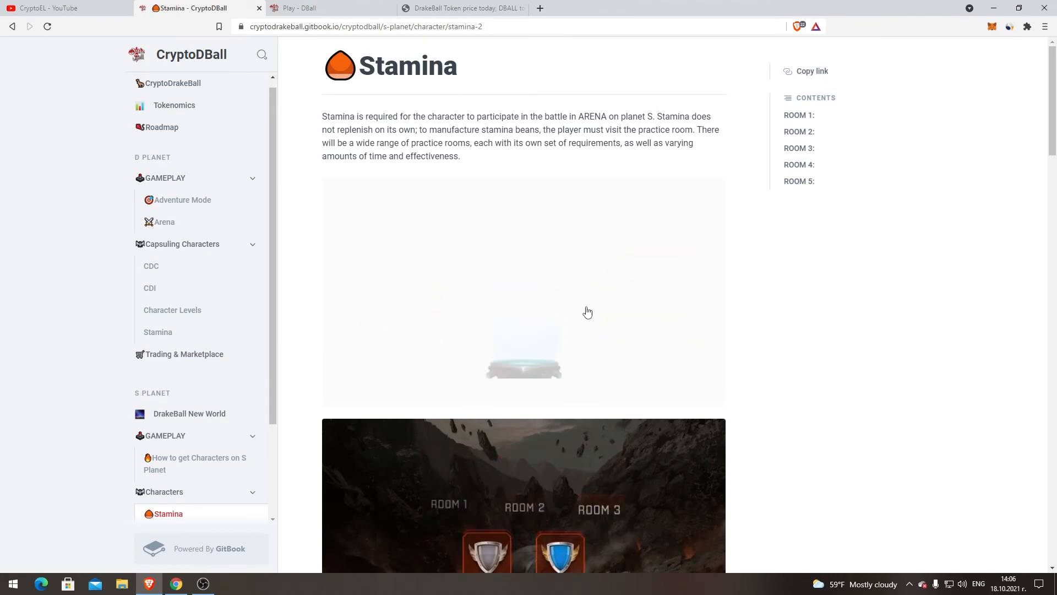
- Read the ROOM 1, ROOM 2 and ROOM 3 stamina bean sections, stopping where Room 4 begins
scroll("down", 3)
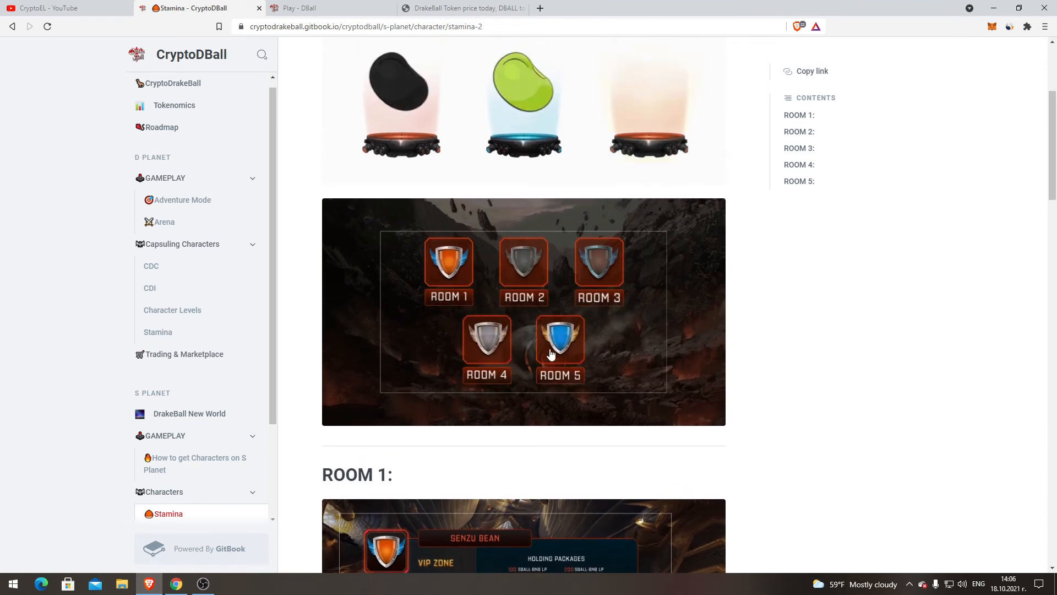
scroll("down", 3)
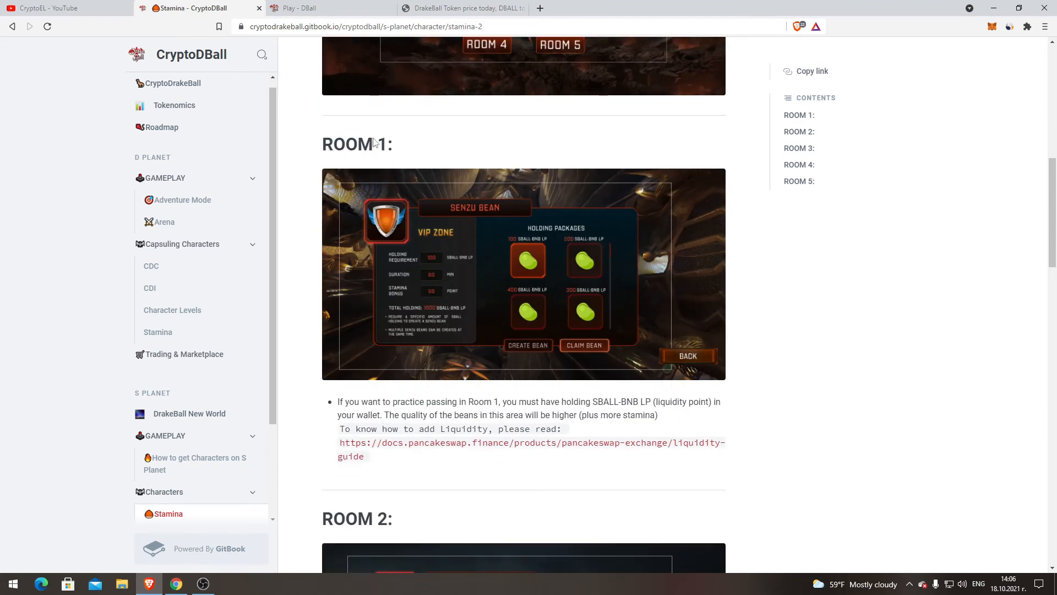
scroll("down", 3)
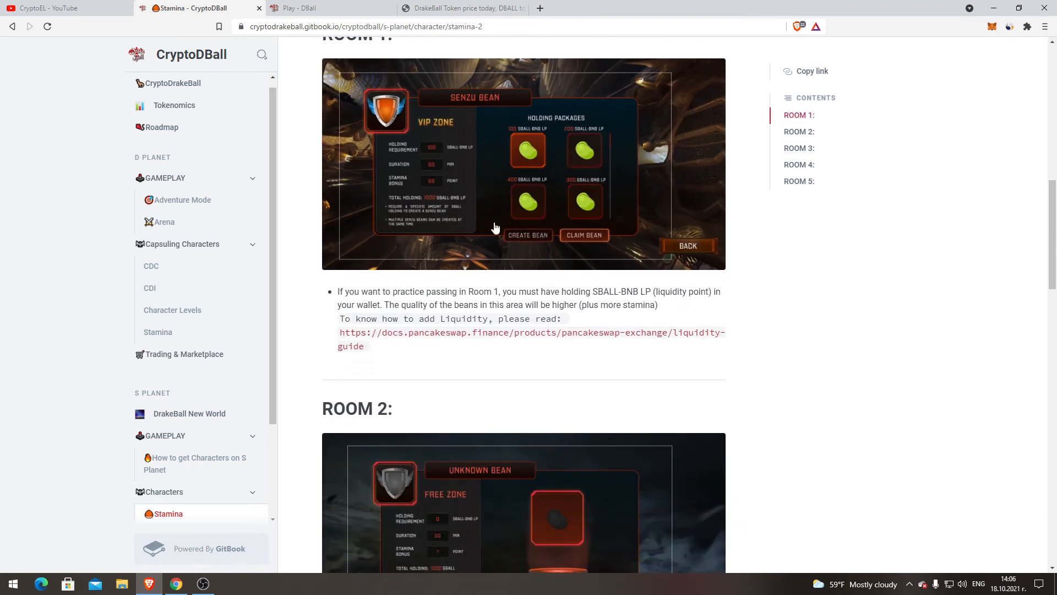
scroll("up", 3)
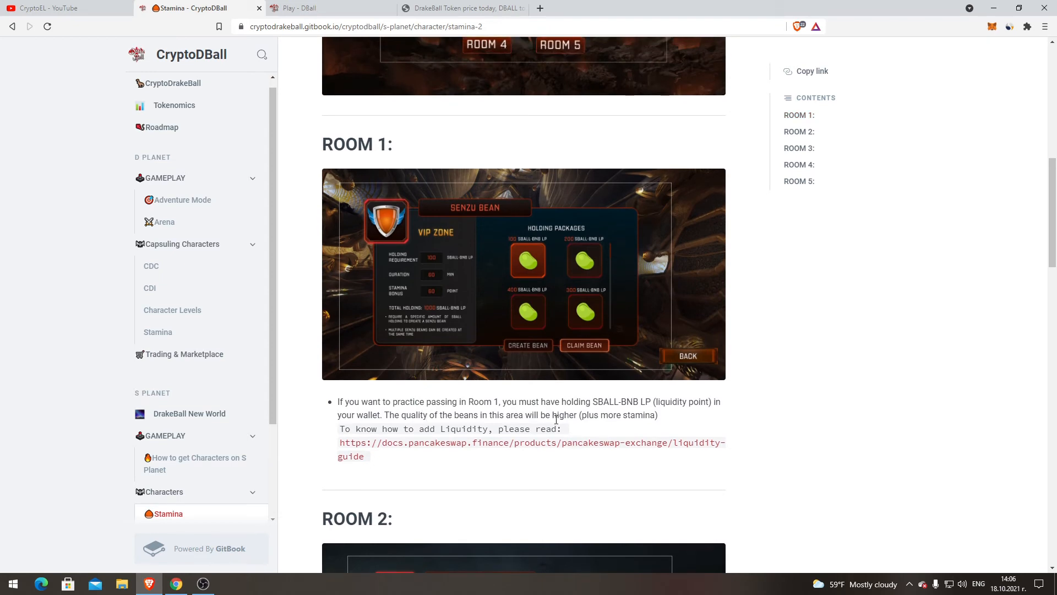
scroll("down", 3)
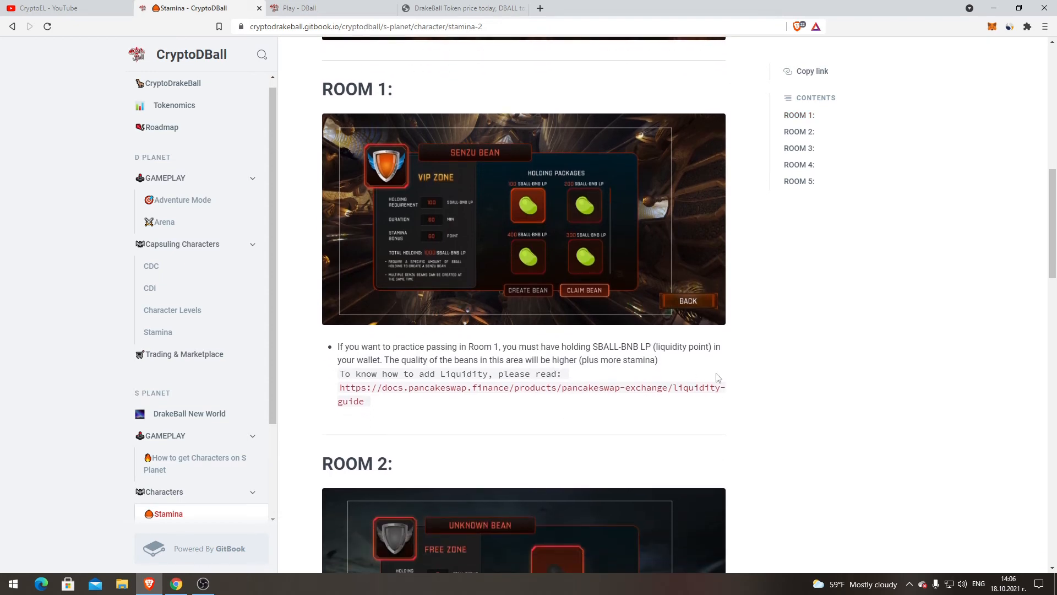
mouse_move(673, 359)
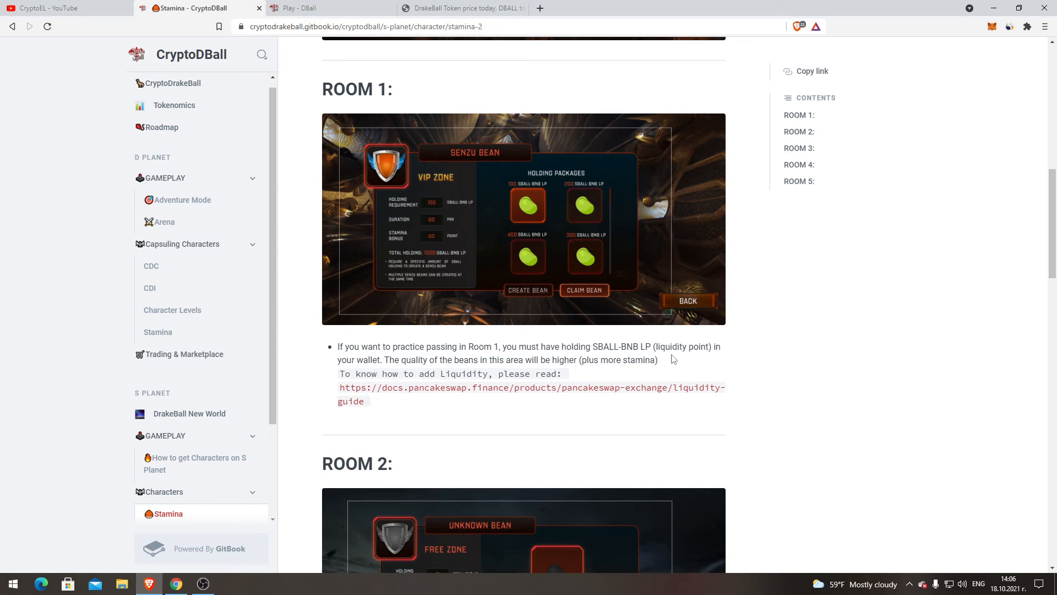
mouse_move(423, 366)
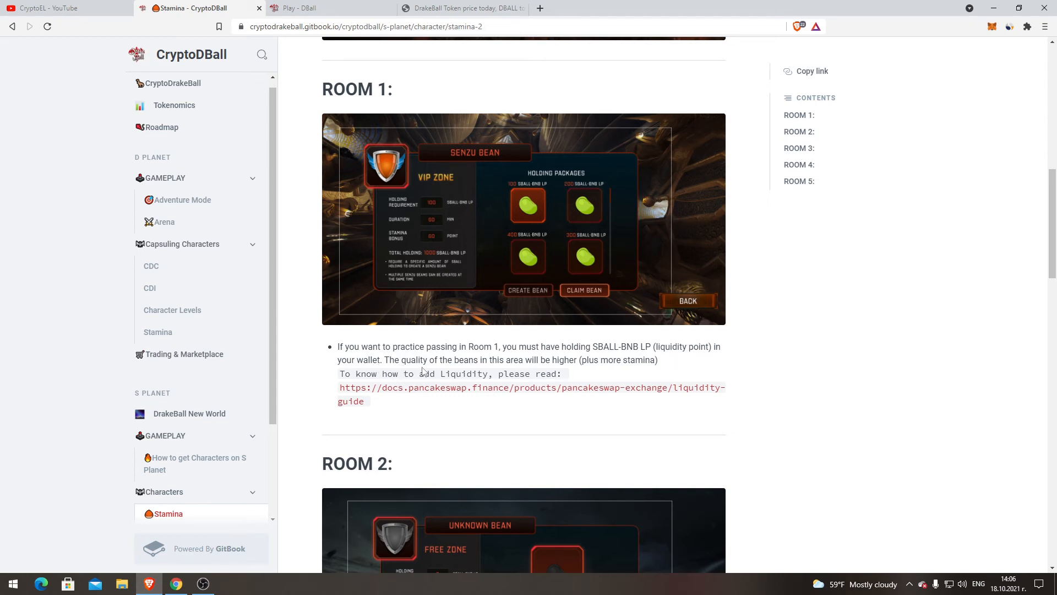
mouse_move(540, 369)
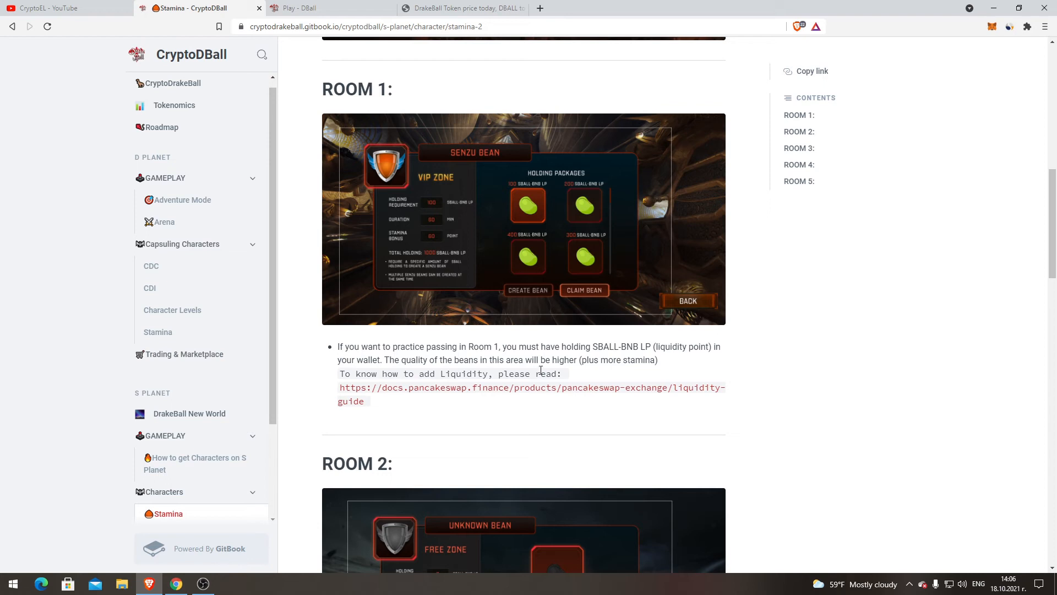
mouse_move(648, 376)
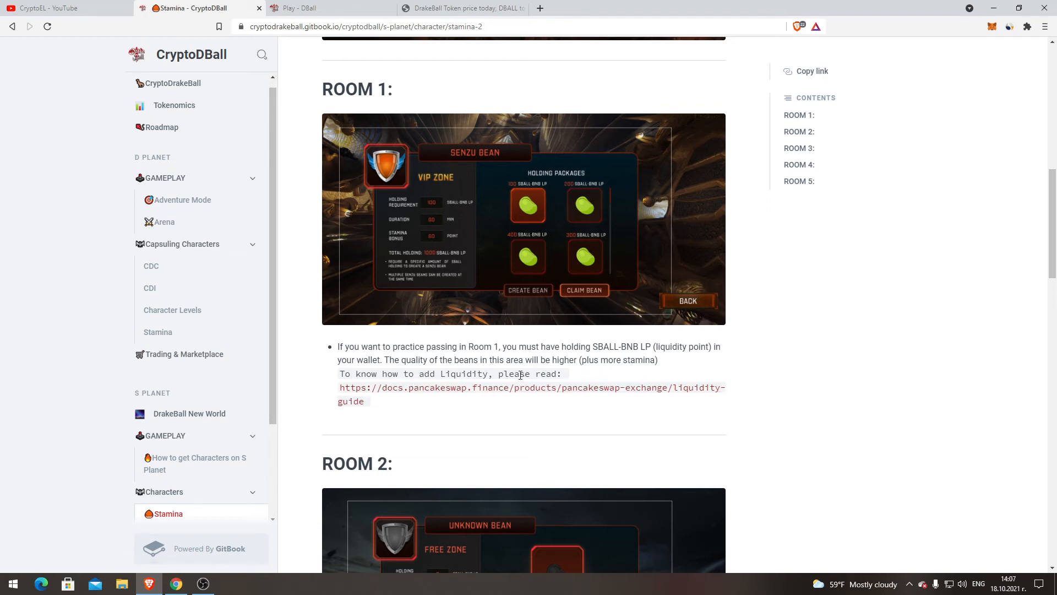
mouse_move(398, 389)
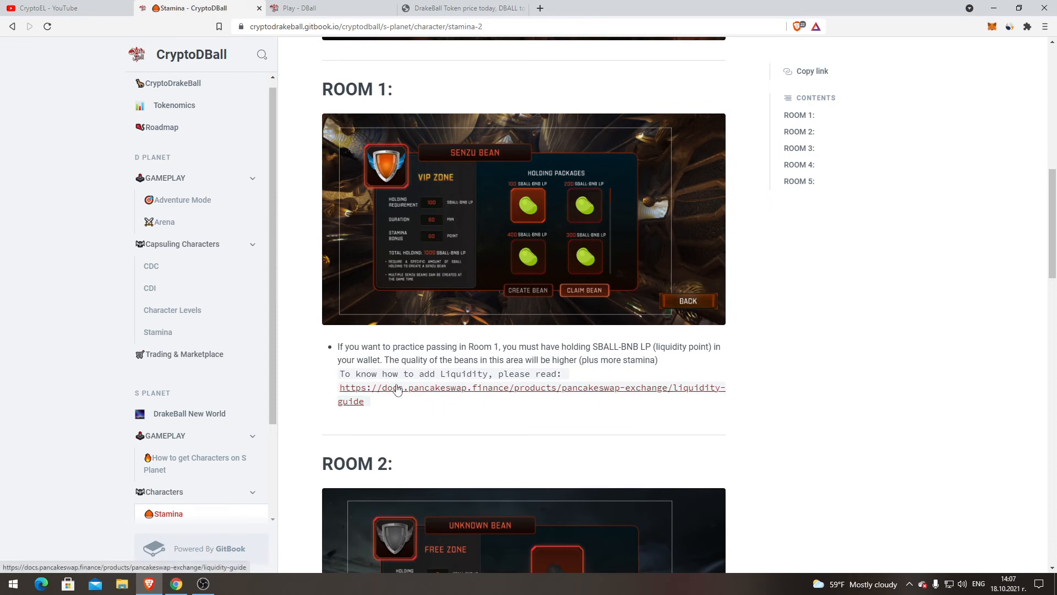
scroll("down", 3)
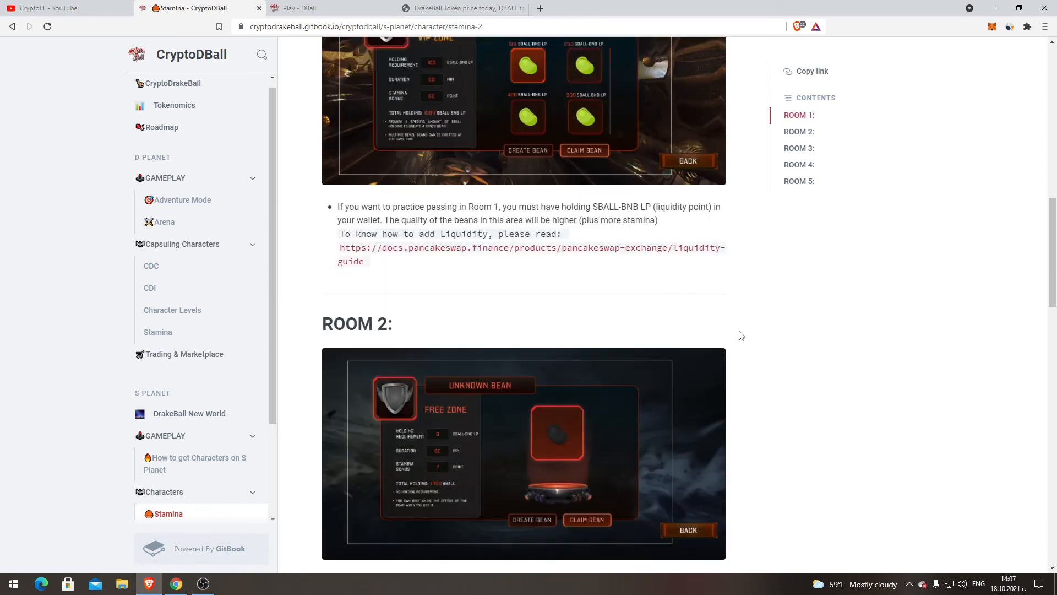
scroll("down", 3)
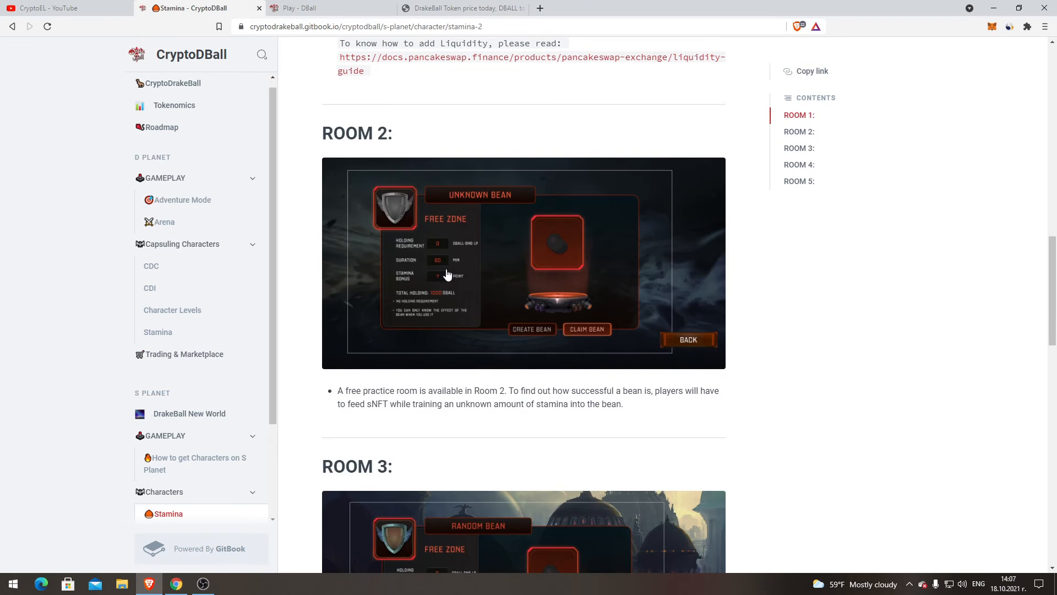
mouse_move(352, 407)
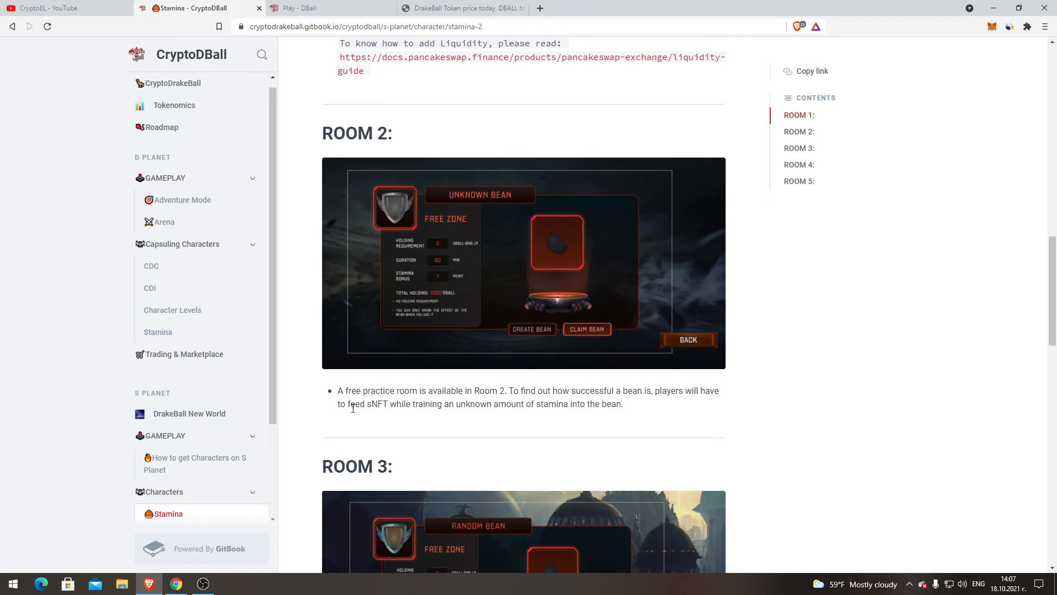
mouse_move(478, 401)
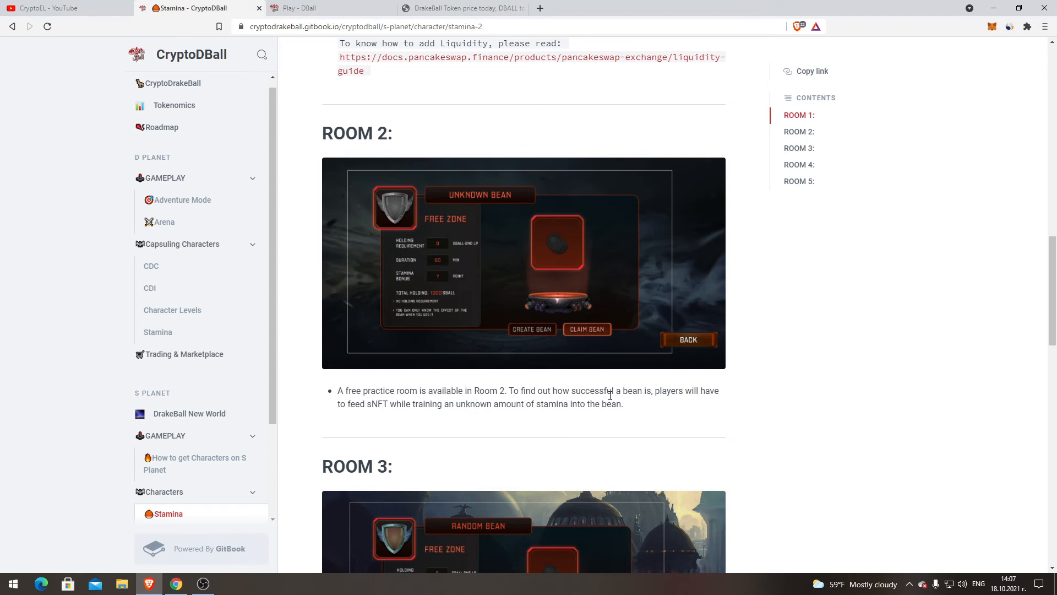
mouse_move(771, 402)
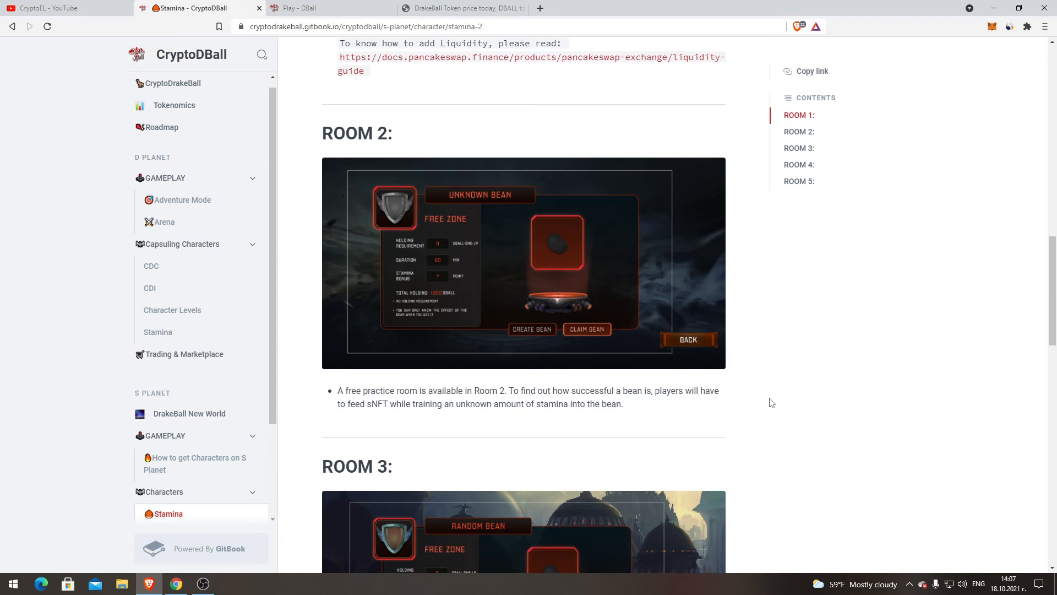
scroll("down", 3)
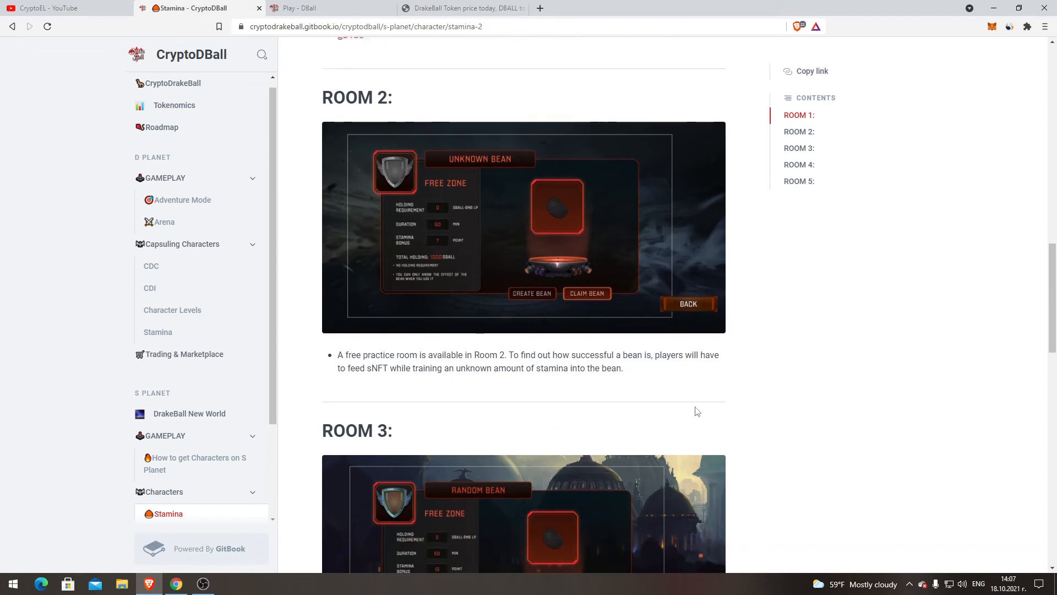
scroll("down", 3)
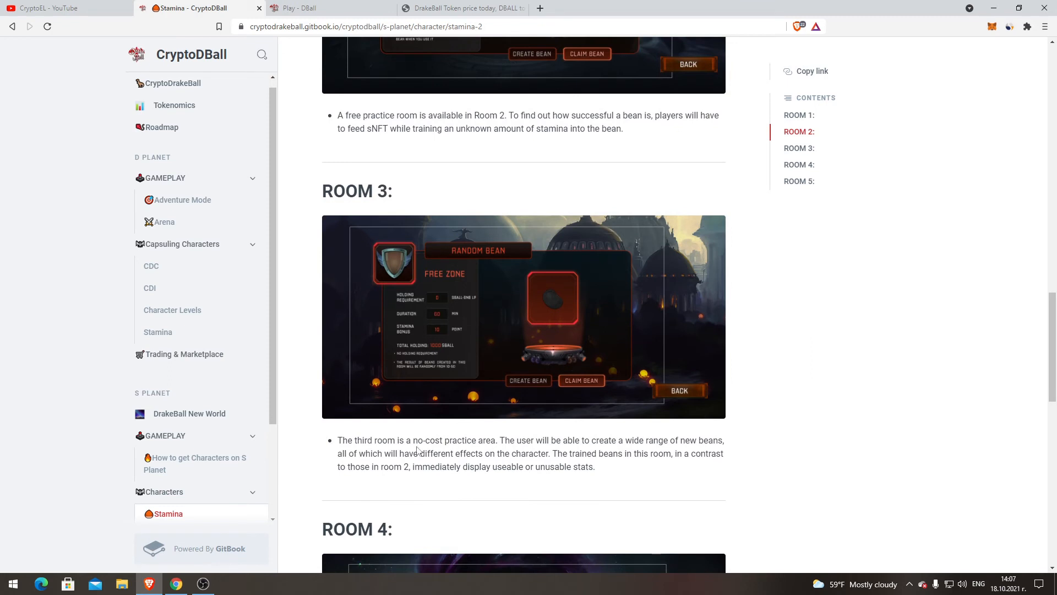
mouse_move(465, 445)
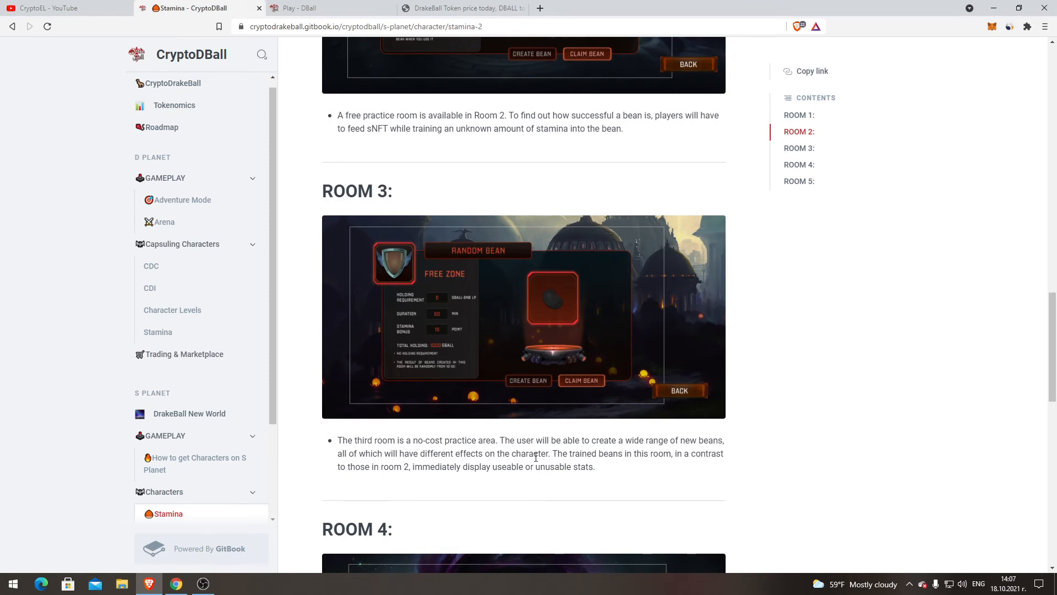
scroll("down", 3)
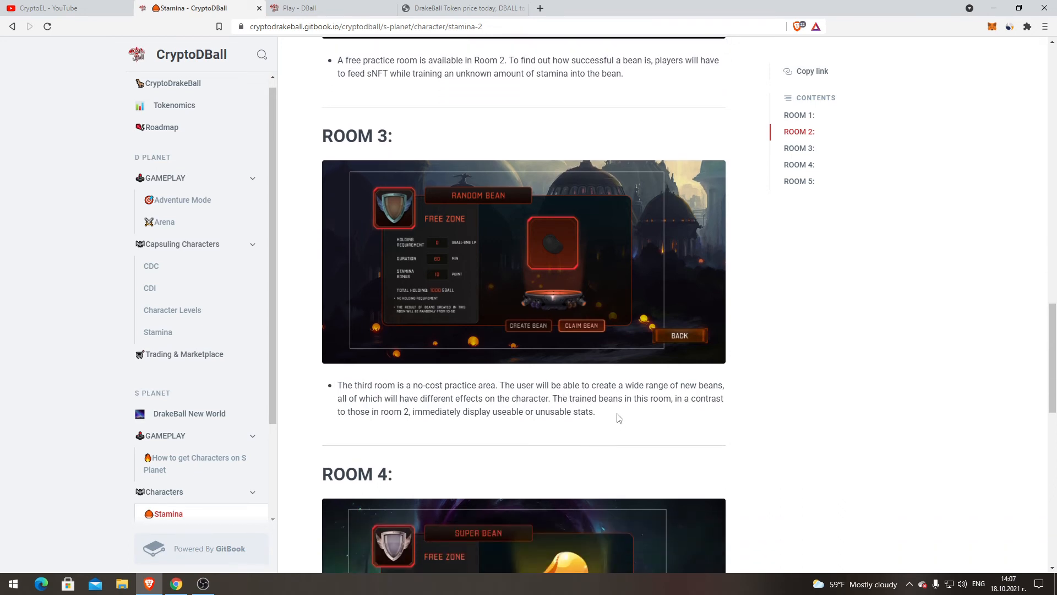
scroll("down", 3)
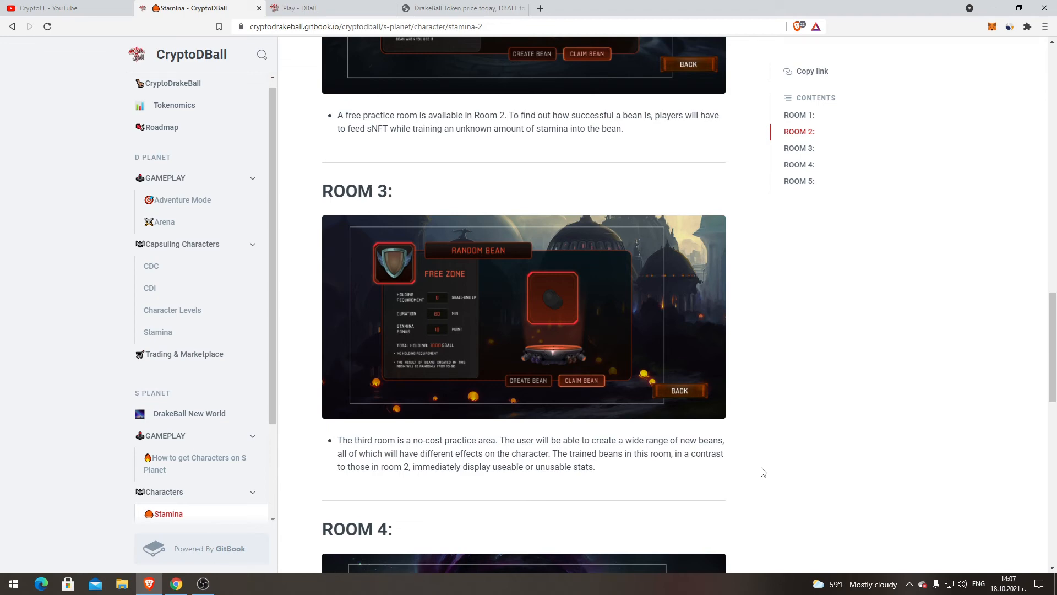
mouse_move(550, 402)
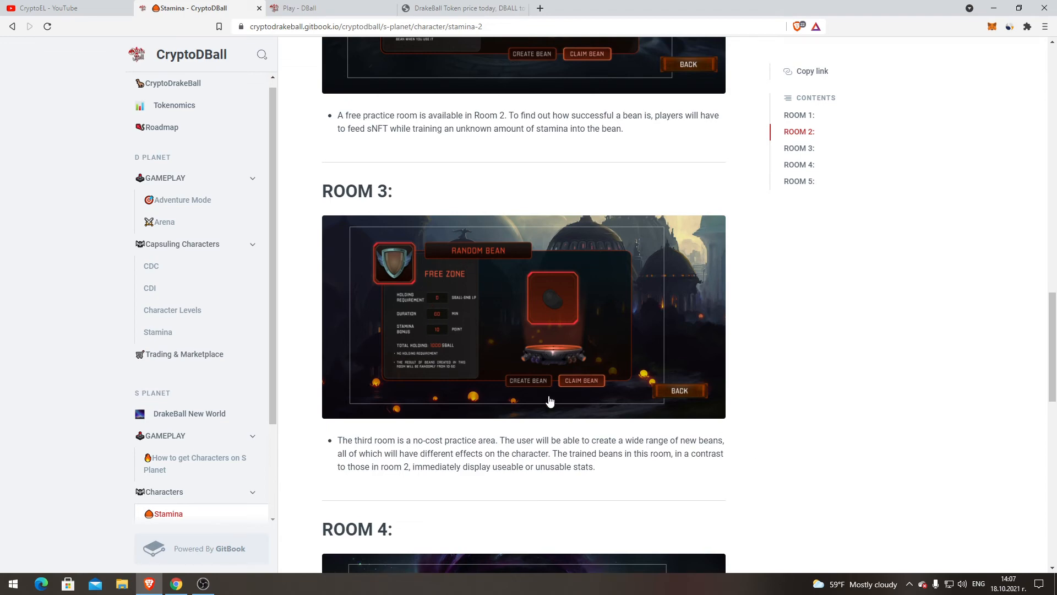
- Read past Room 4 to Room 5 and the bean training summary at the end
scroll("down", 3)
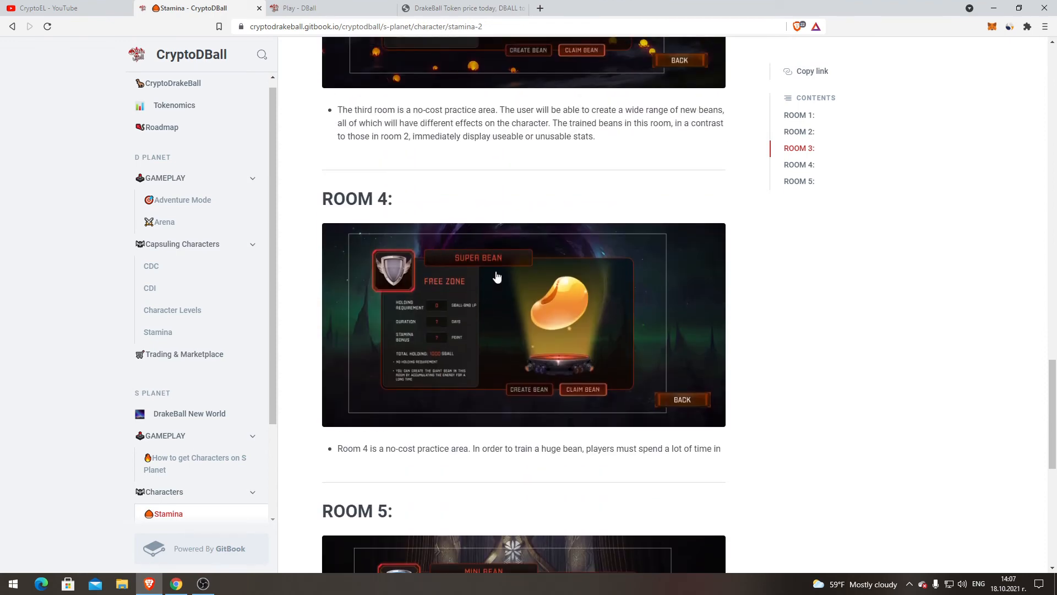
mouse_move(388, 463)
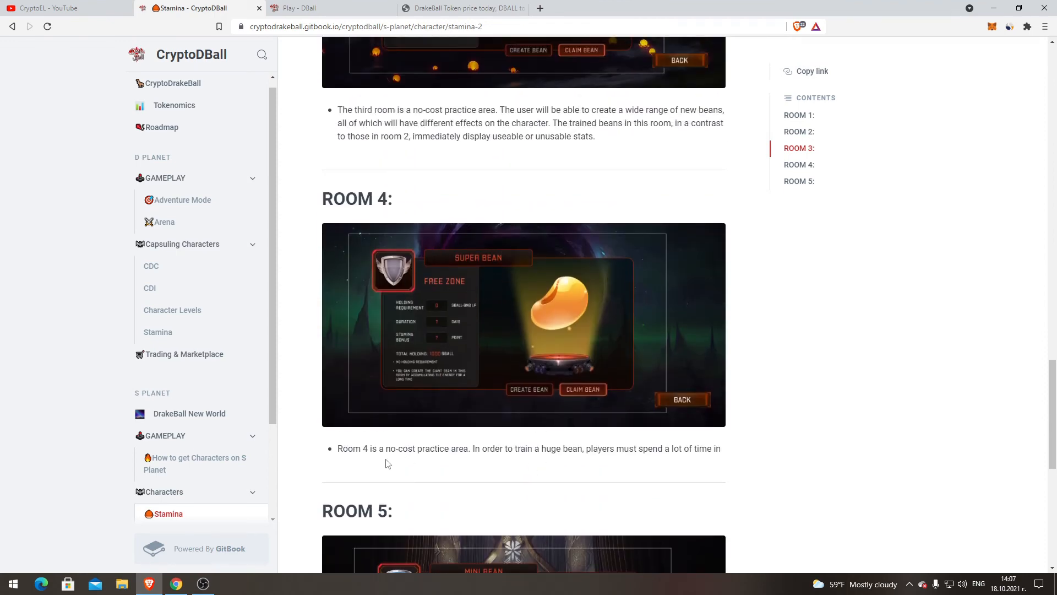
mouse_move(526, 447)
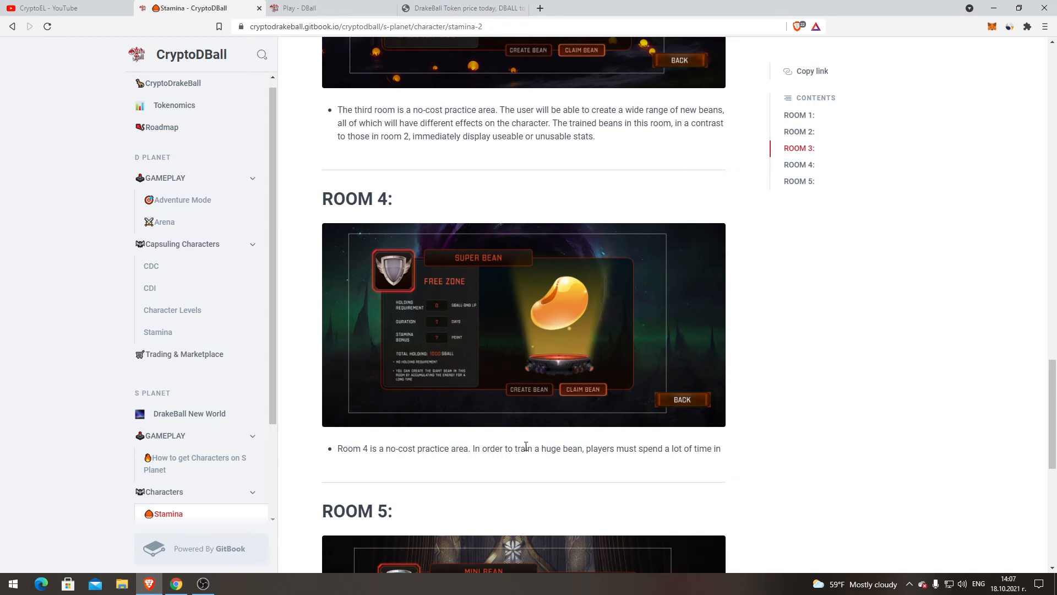
mouse_move(556, 462)
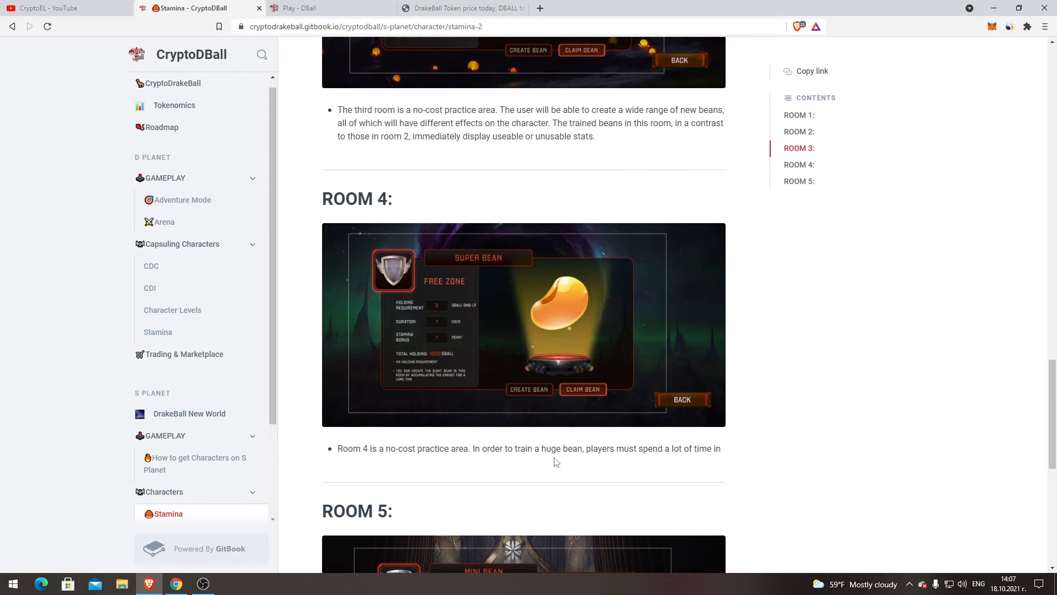
mouse_move(675, 448)
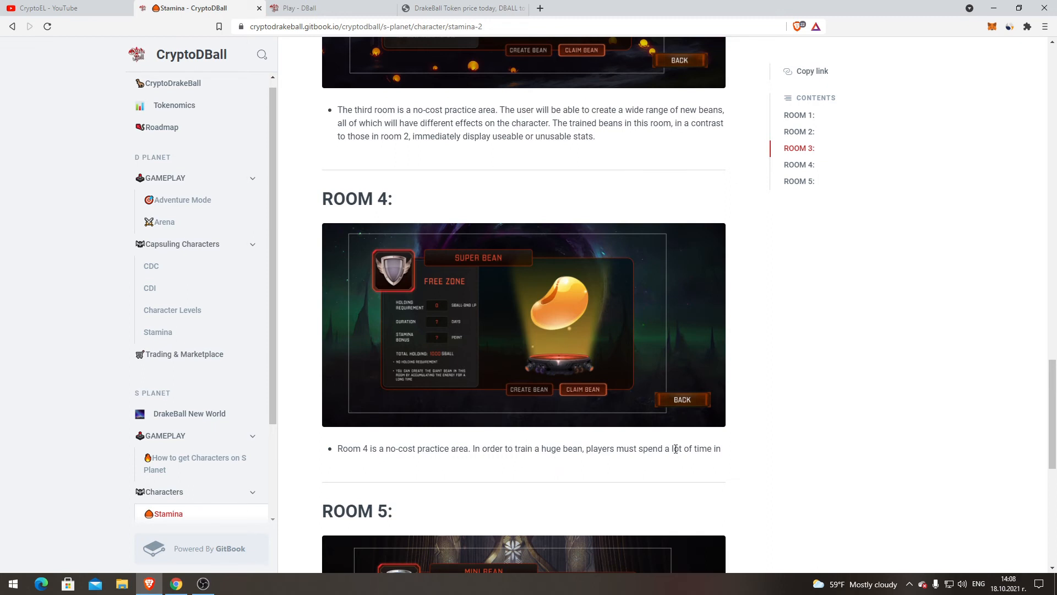
scroll("down", 3)
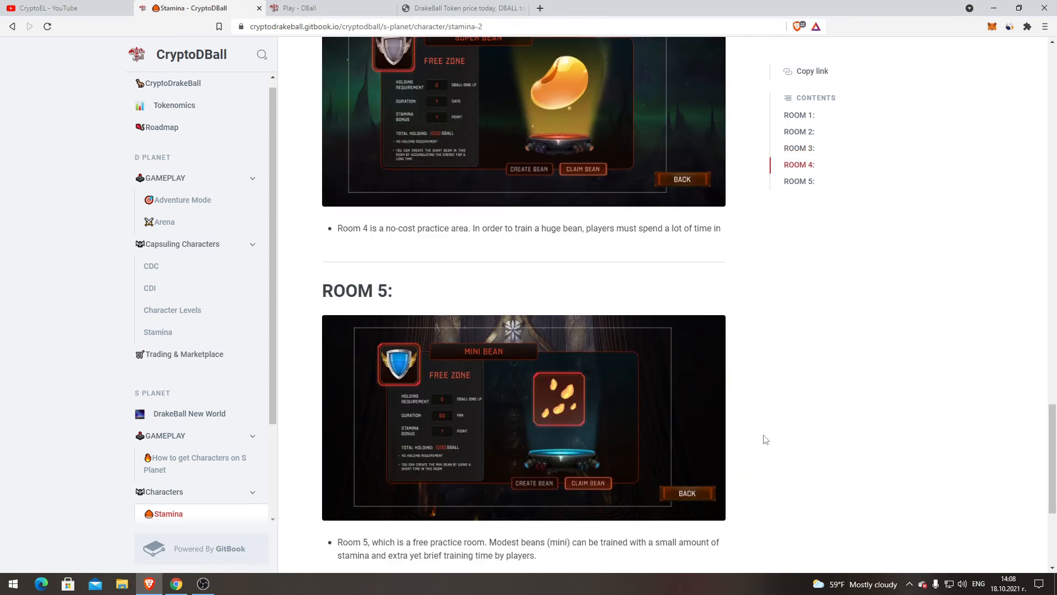
scroll("down", 3)
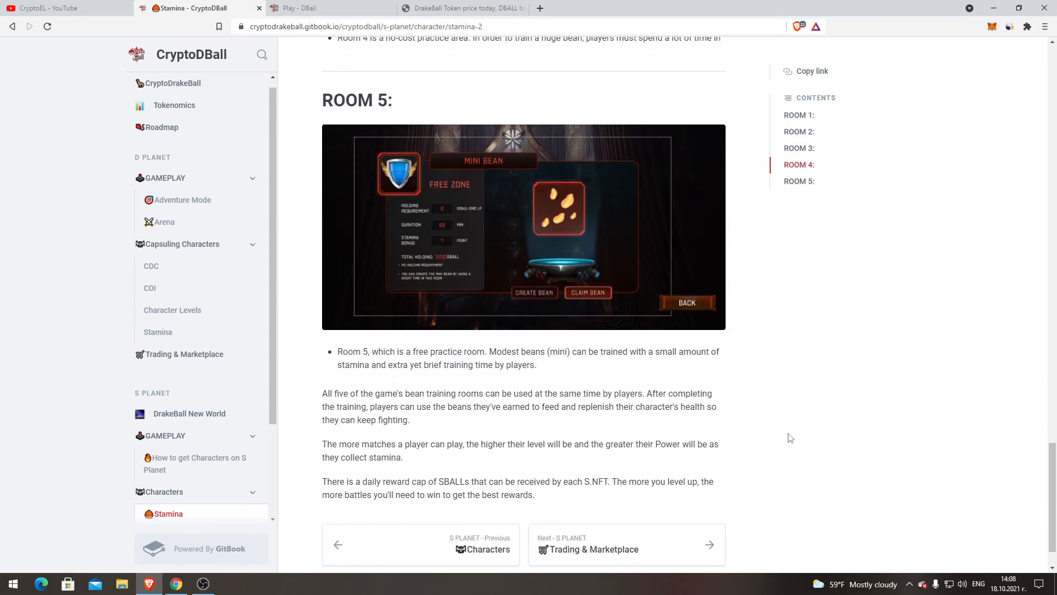
mouse_move(802, 363)
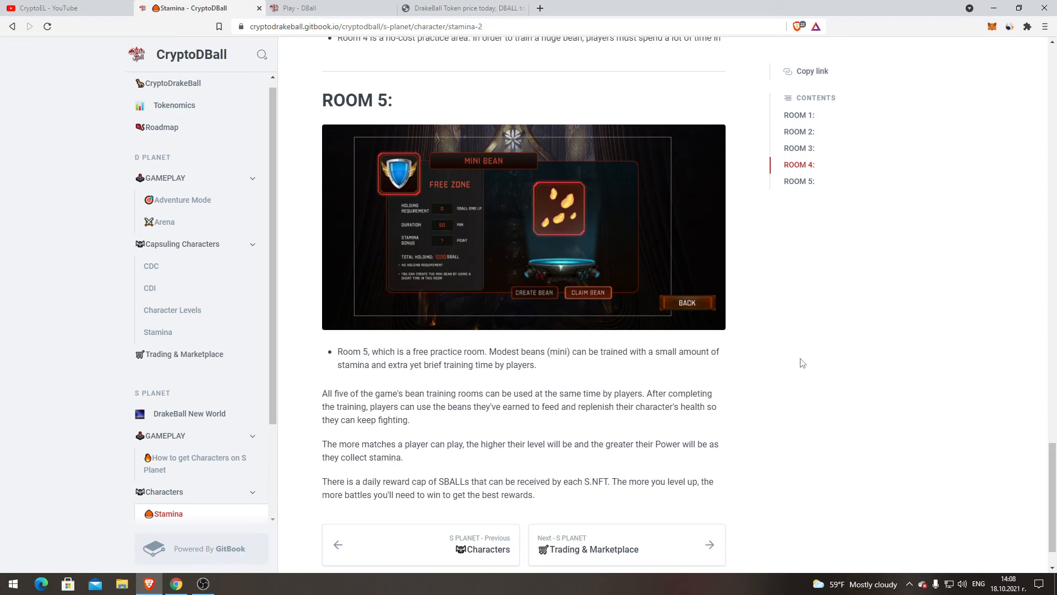
scroll("down", 3)
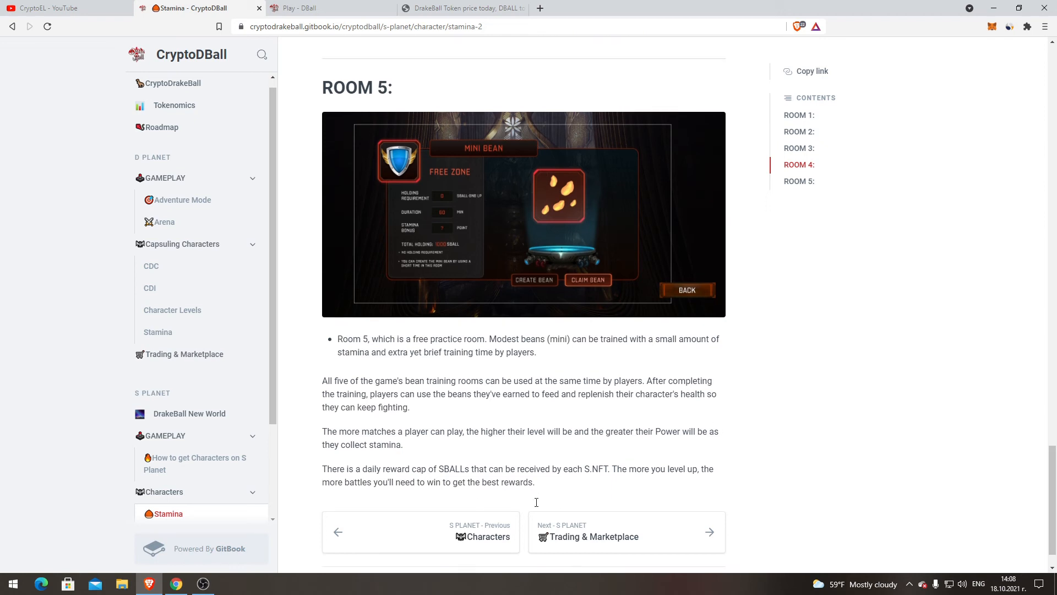
scroll("down", 3)
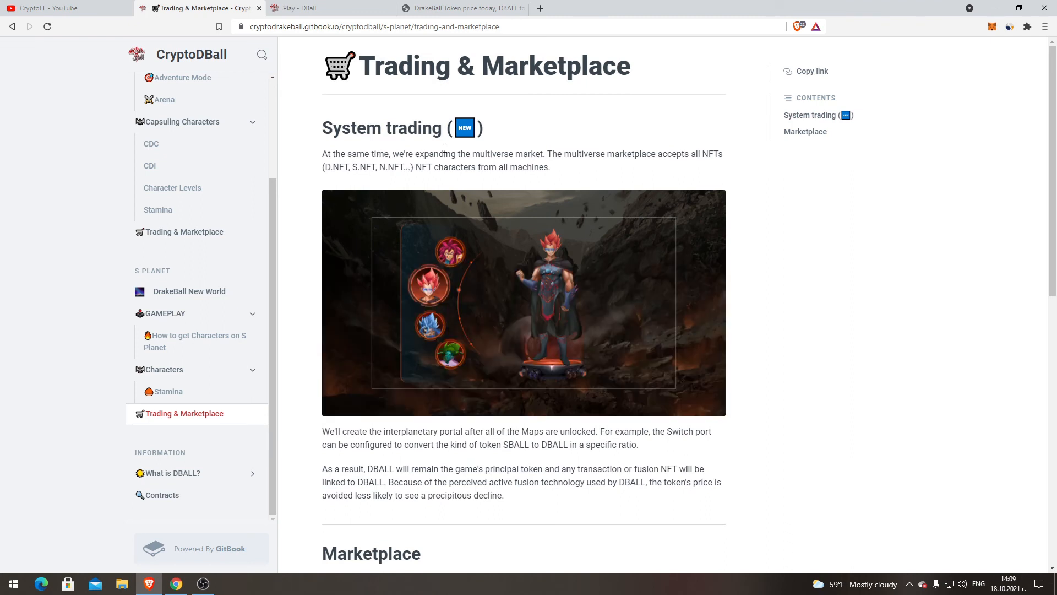
mouse_move(638, 153)
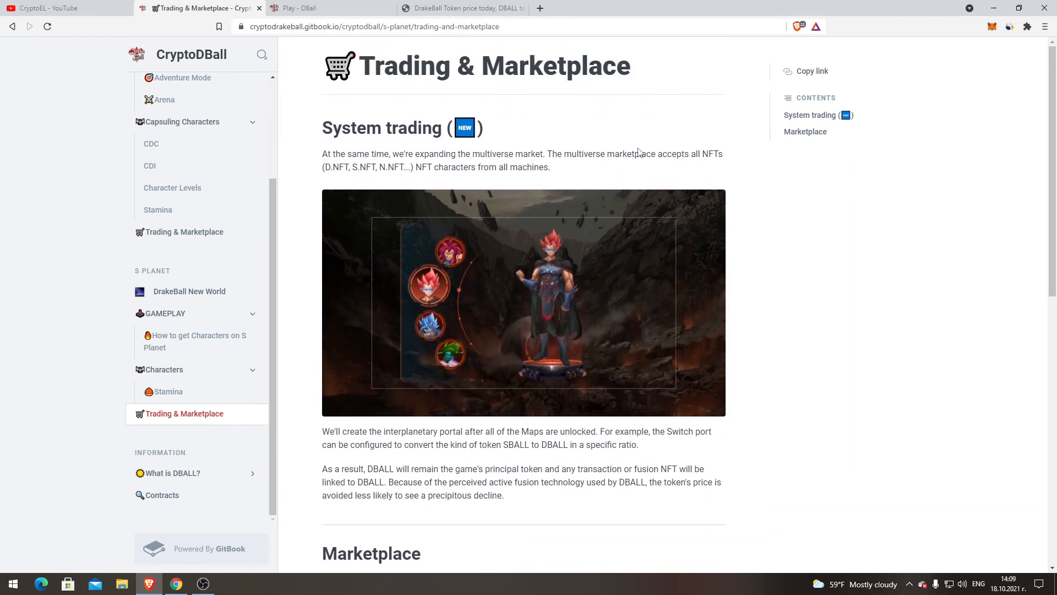
mouse_move(747, 181)
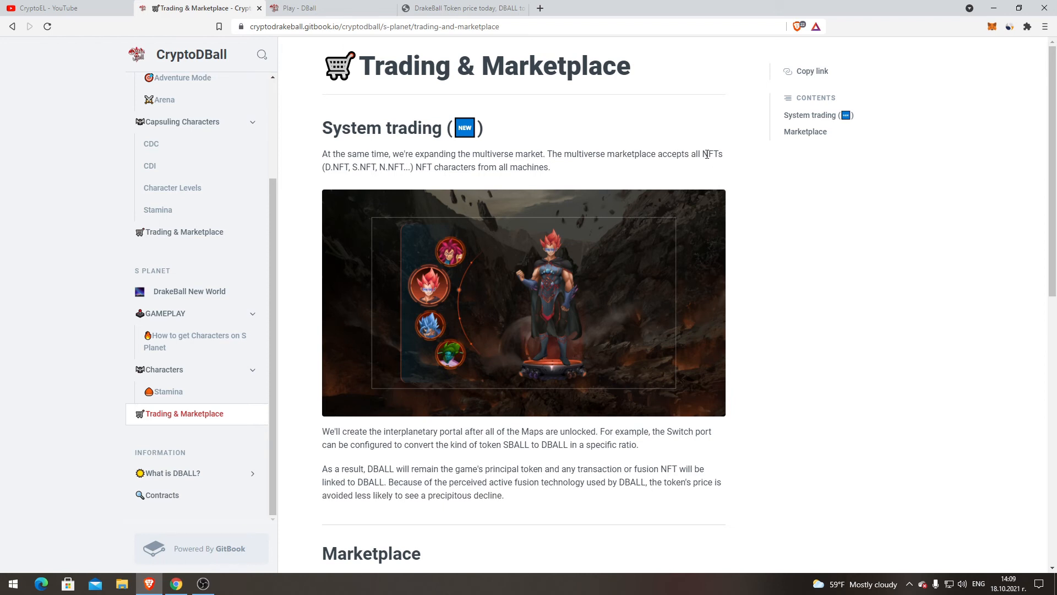
mouse_move(333, 165)
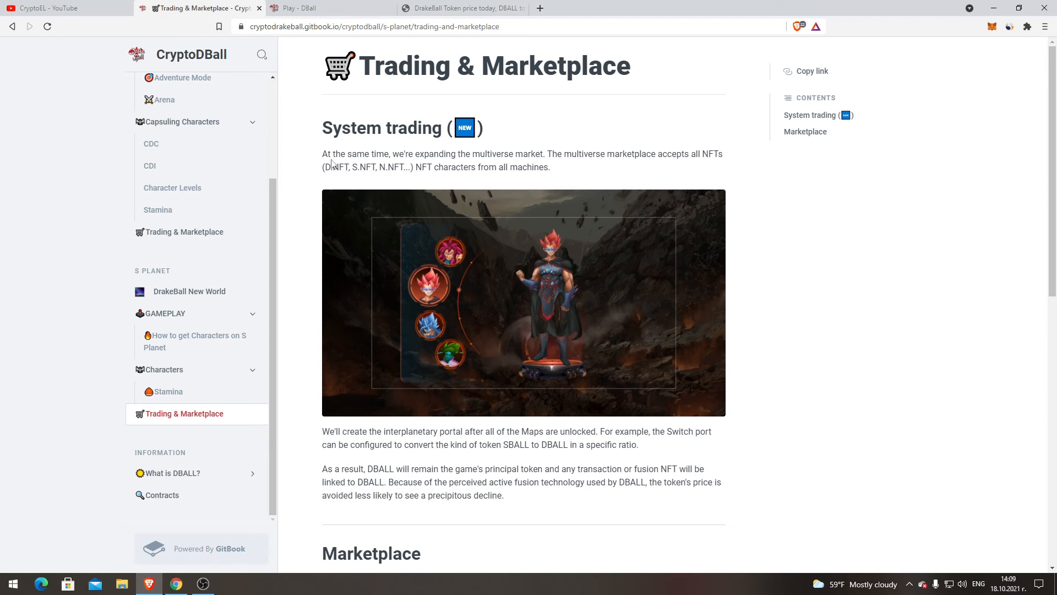
mouse_move(430, 155)
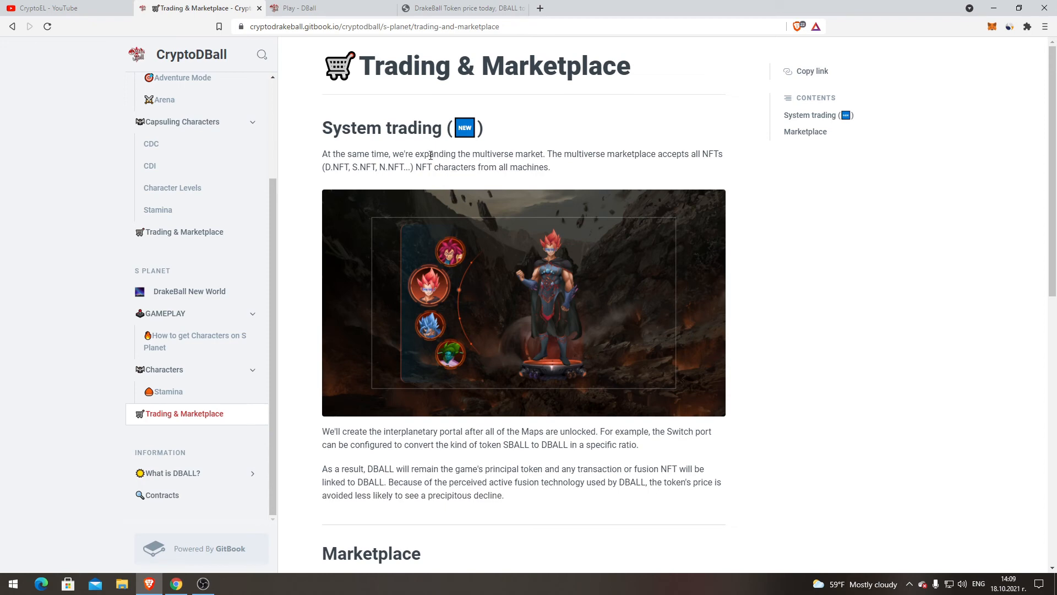
mouse_move(563, 180)
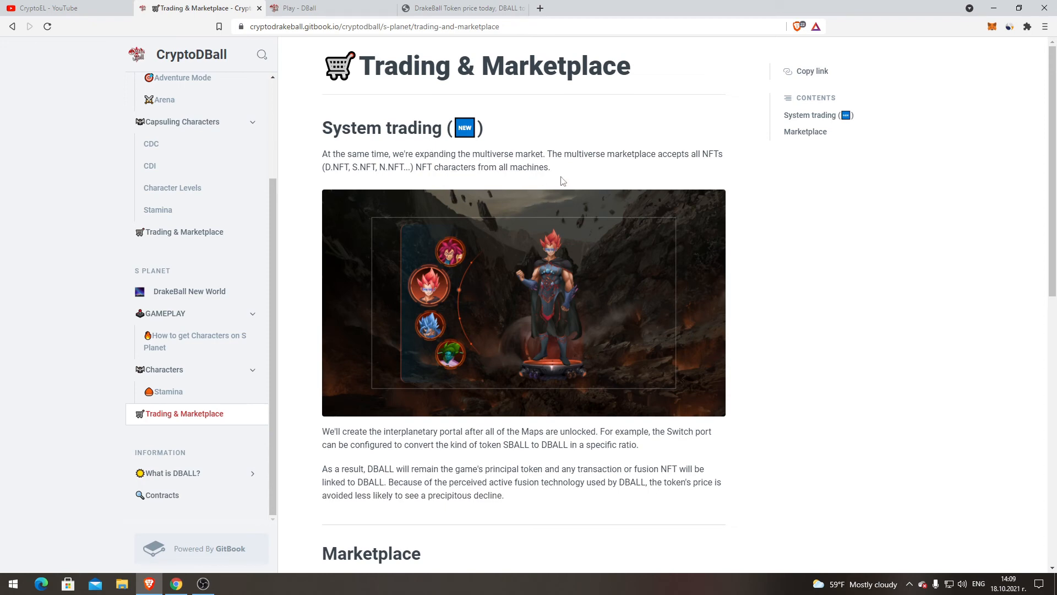
scroll("down", 3)
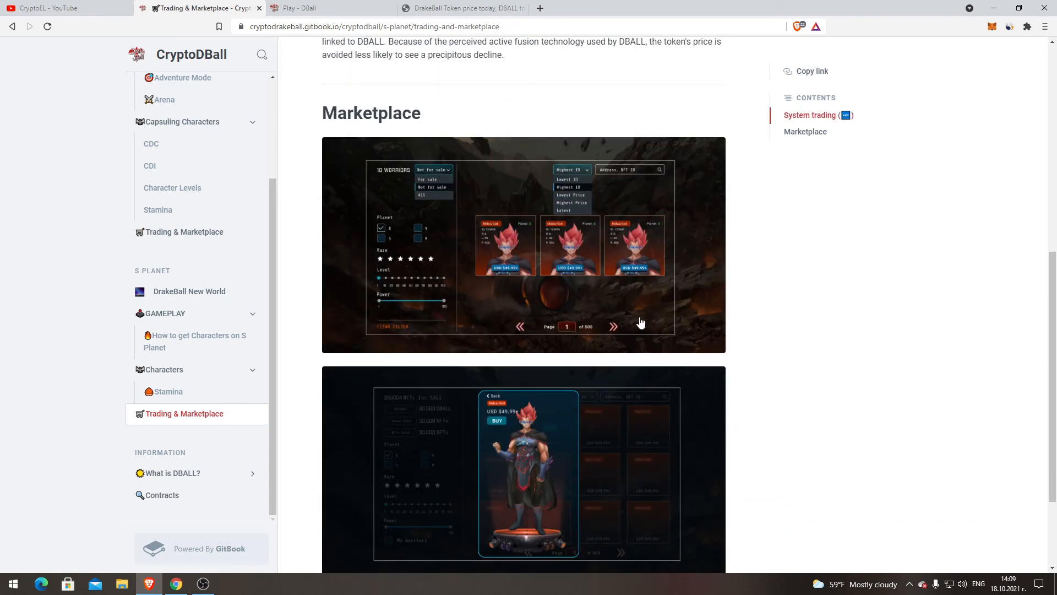
scroll("up", 3)
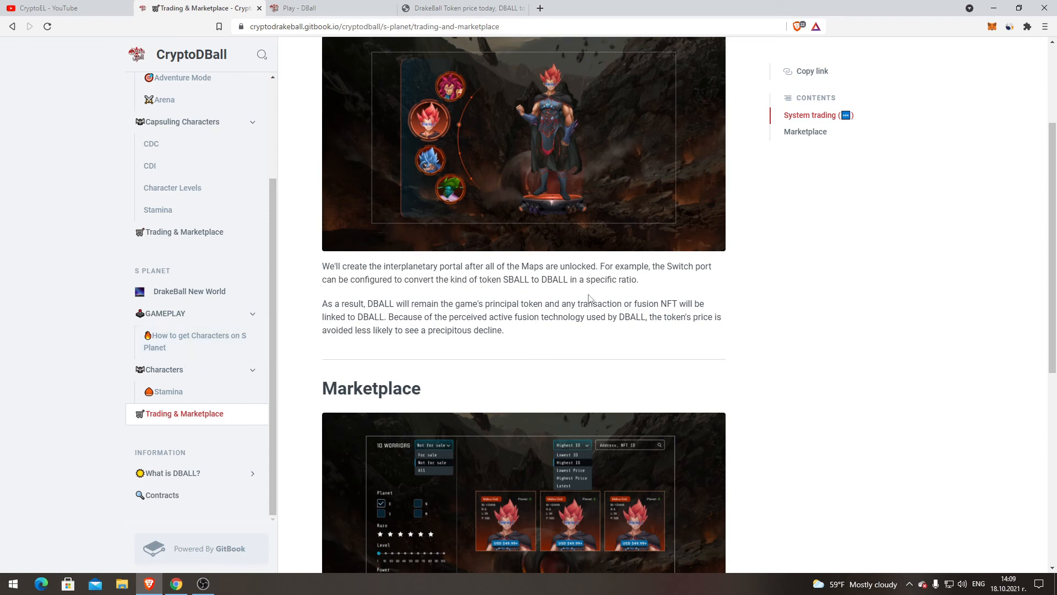
mouse_move(646, 291)
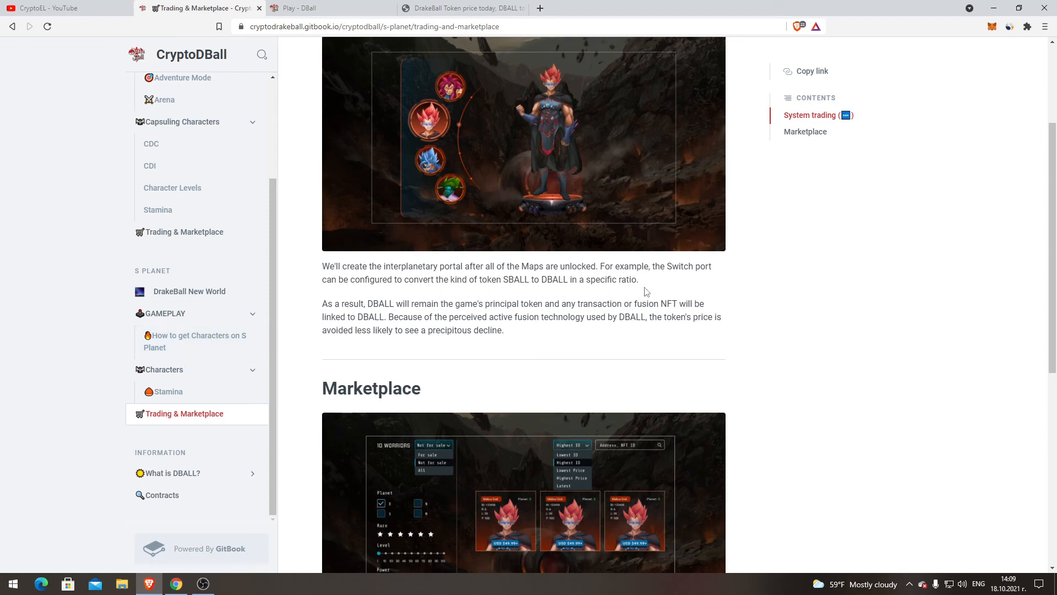
mouse_move(442, 327)
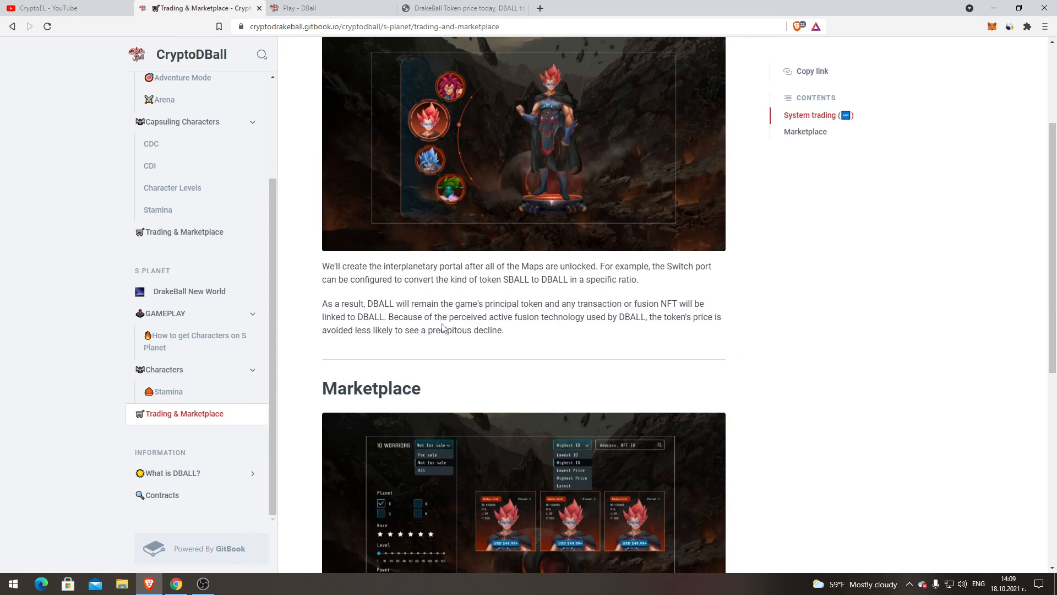
scroll("down", 3)
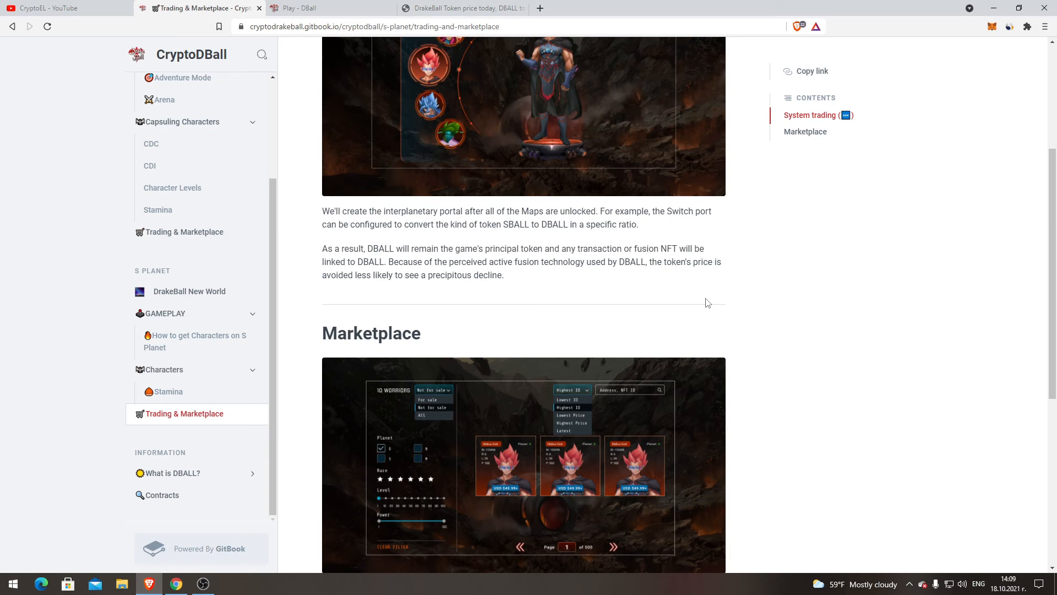
mouse_move(286, 279)
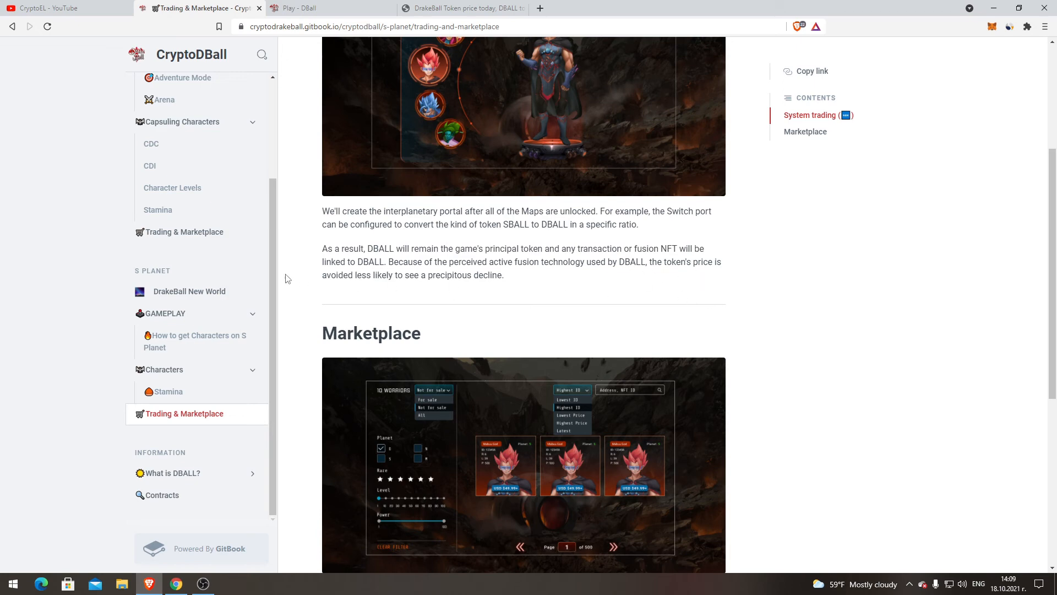
mouse_move(454, 291)
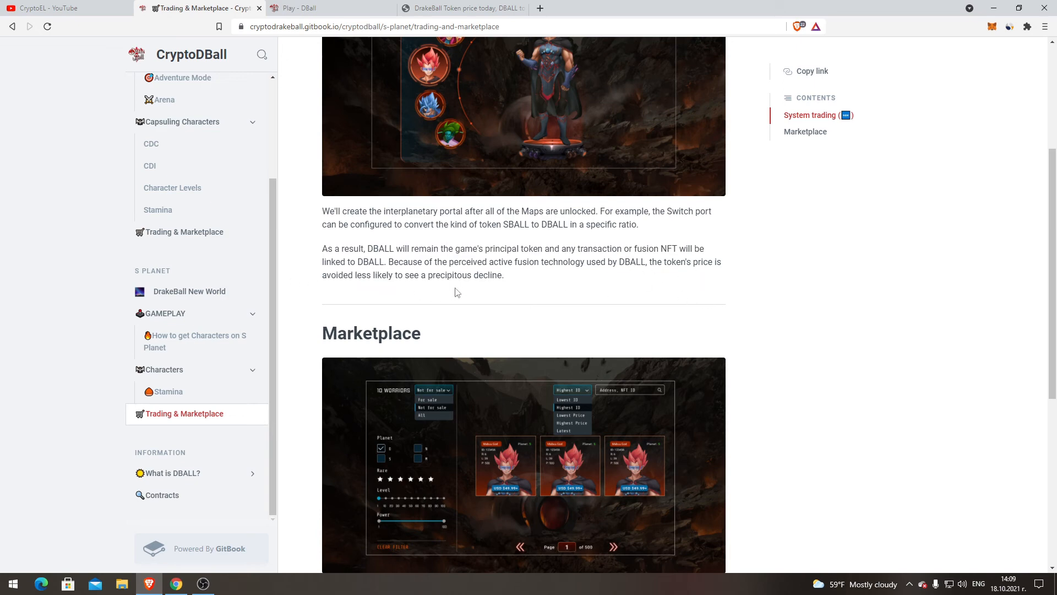
scroll("up", 3)
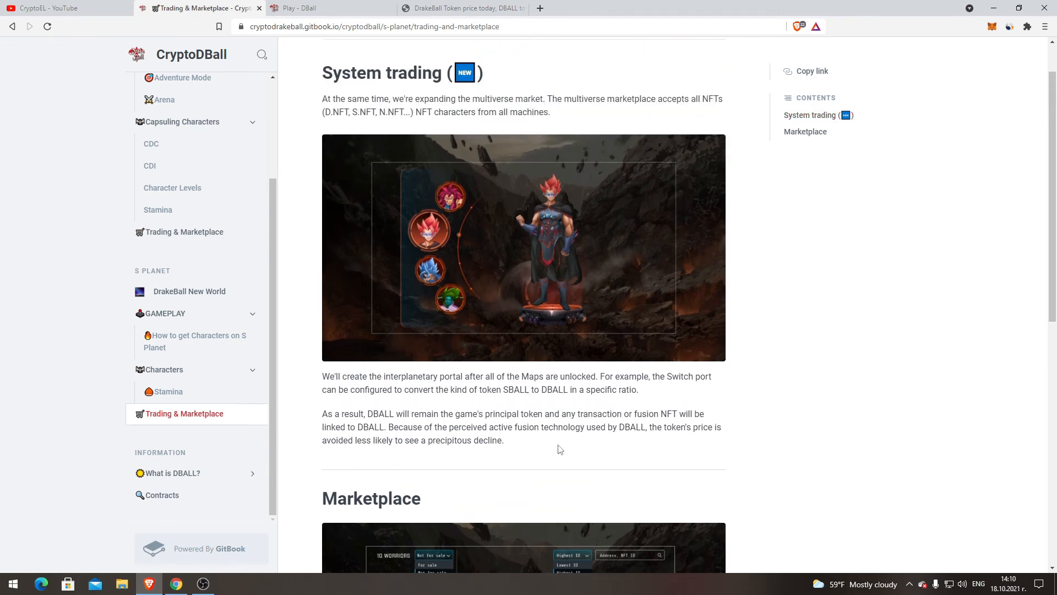
scroll("down", 3)
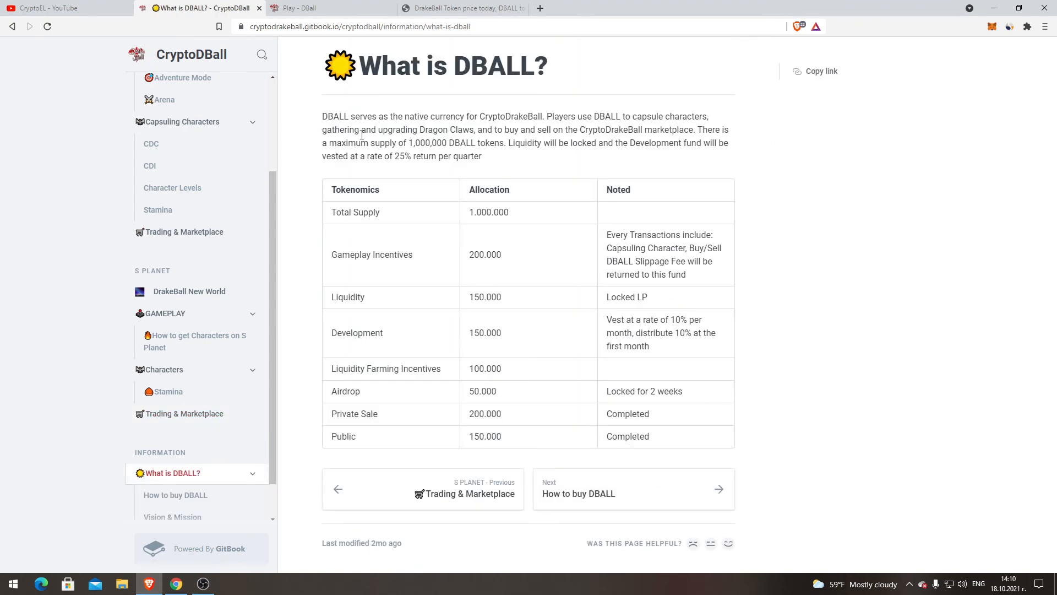
mouse_move(420, 142)
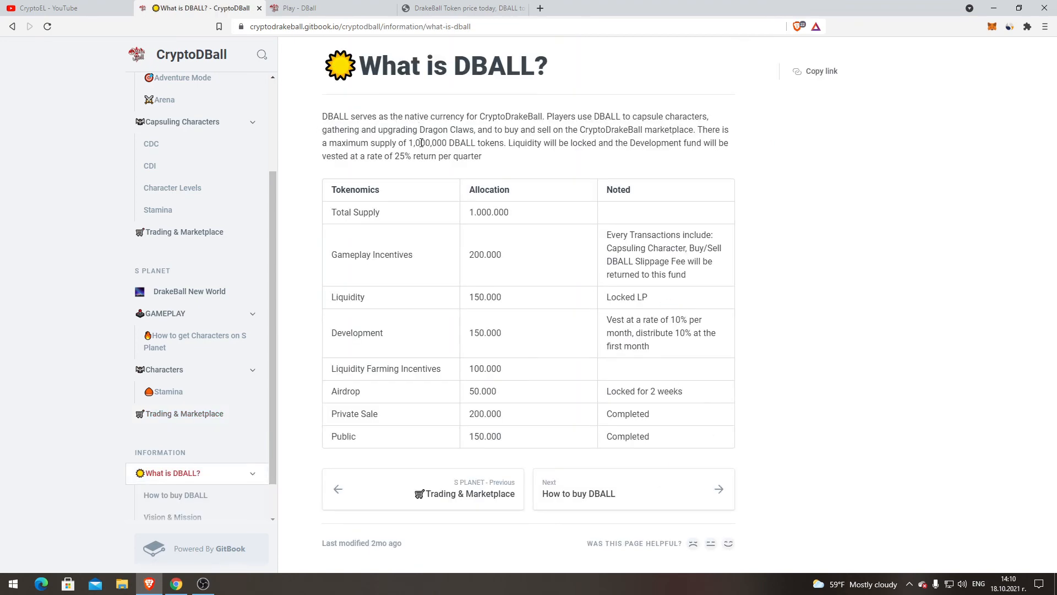
mouse_move(627, 140)
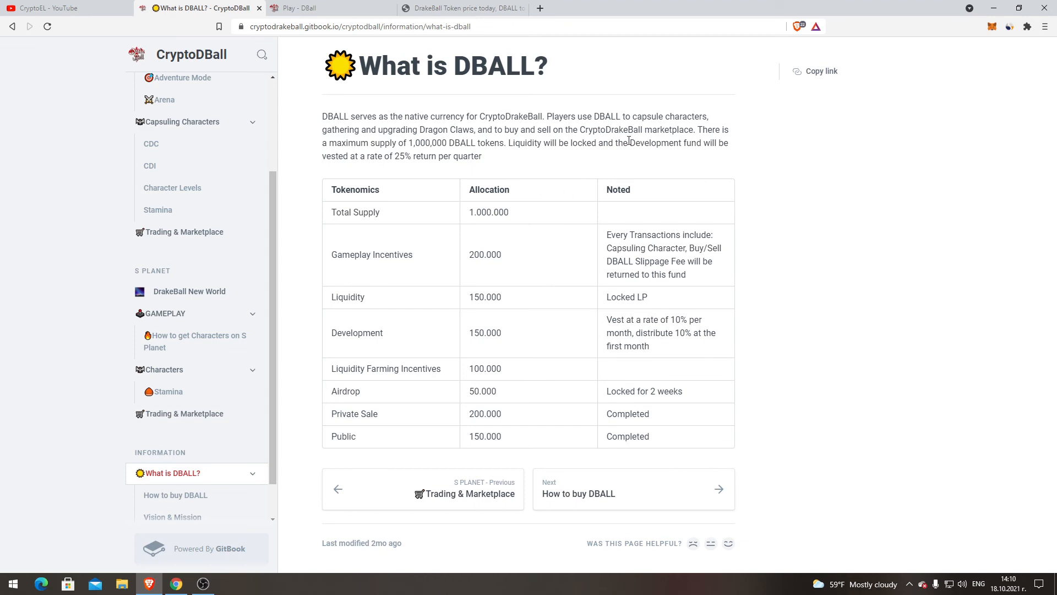
mouse_move(423, 140)
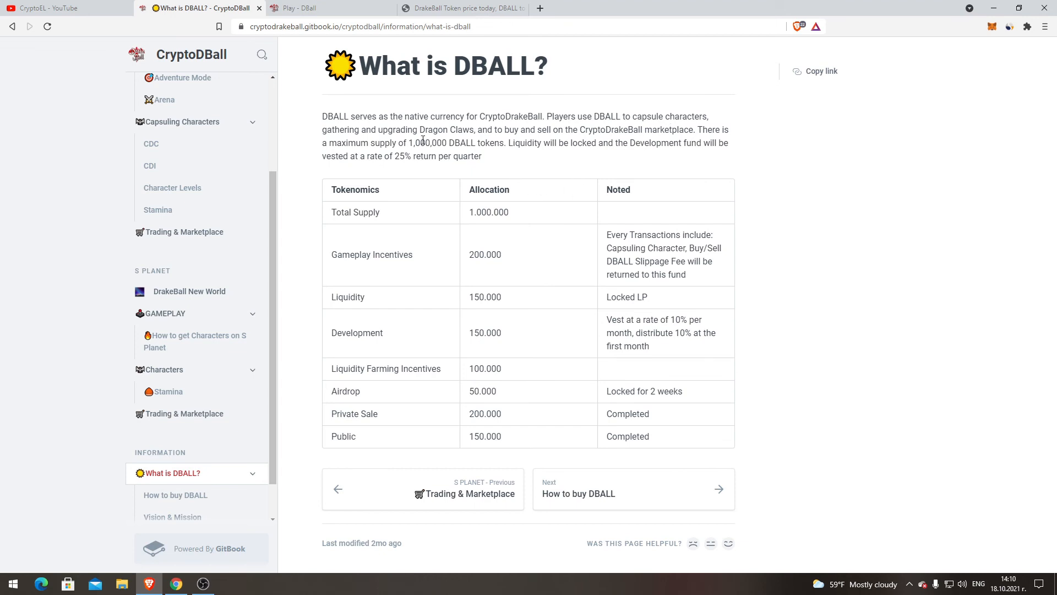
mouse_move(436, 131)
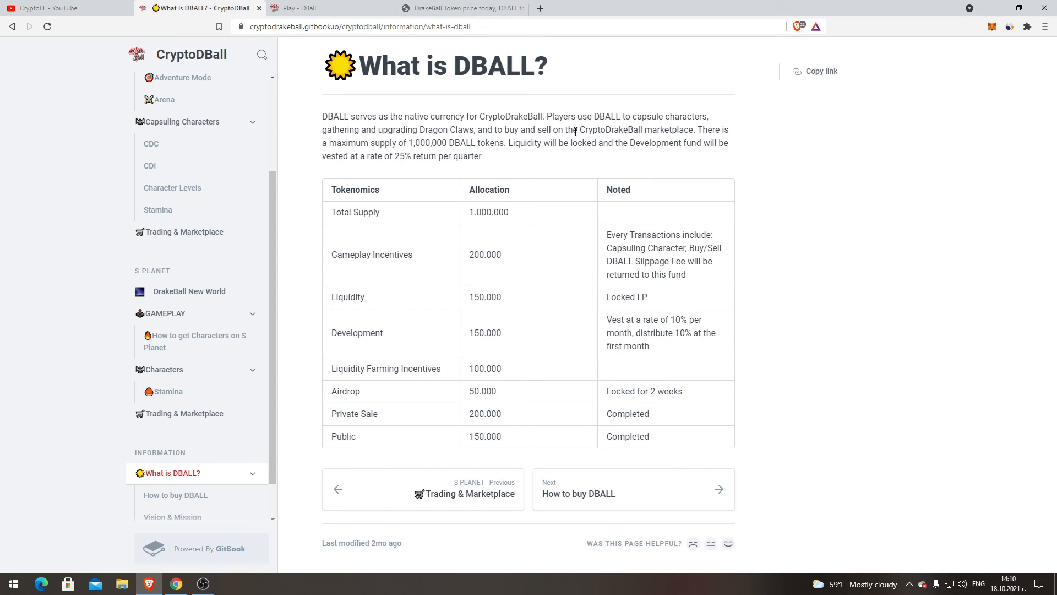
mouse_move(727, 131)
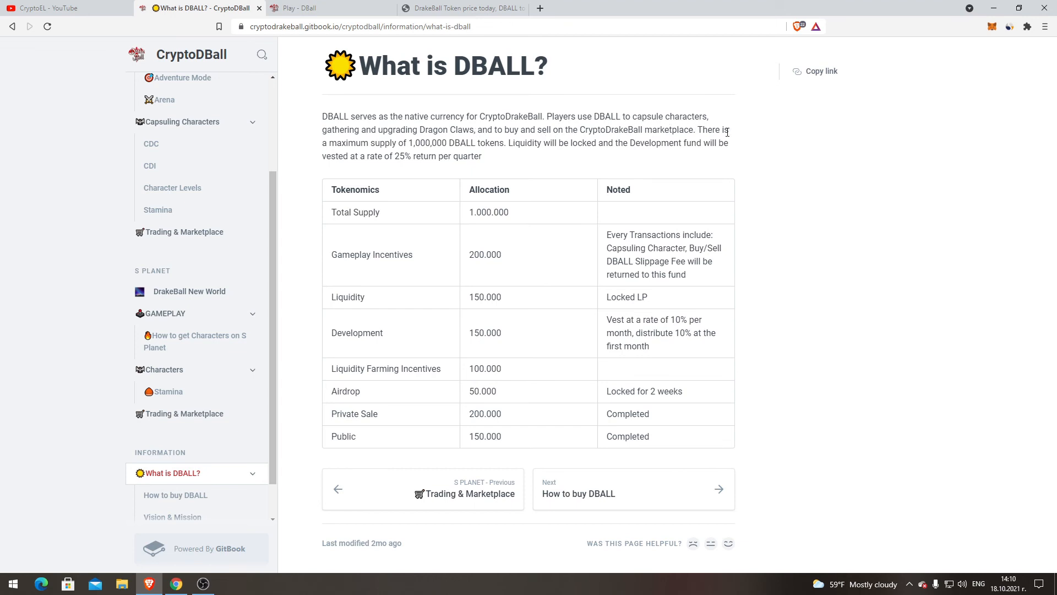
mouse_move(418, 141)
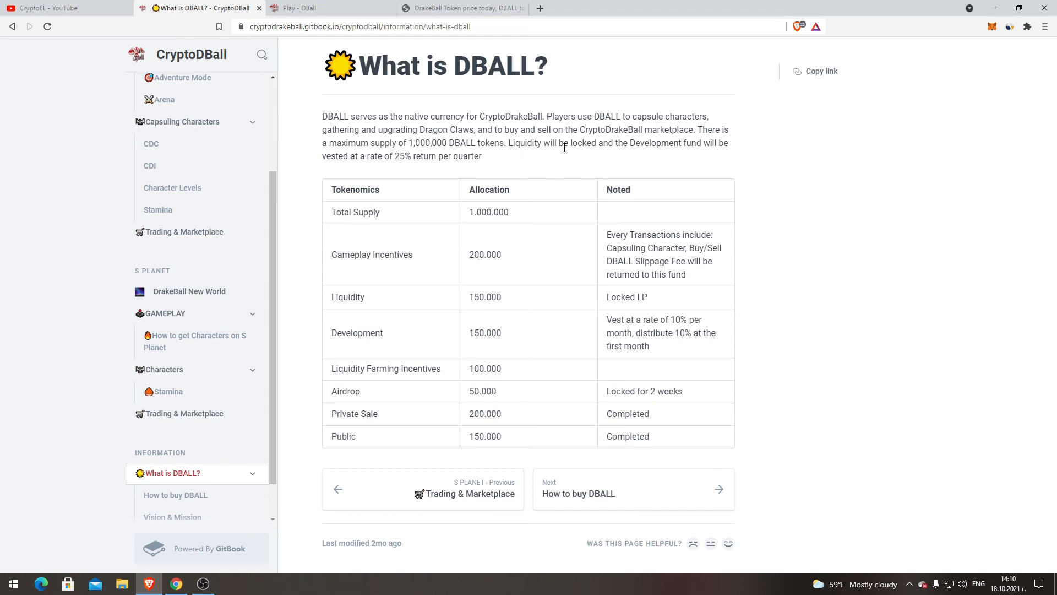
mouse_move(633, 161)
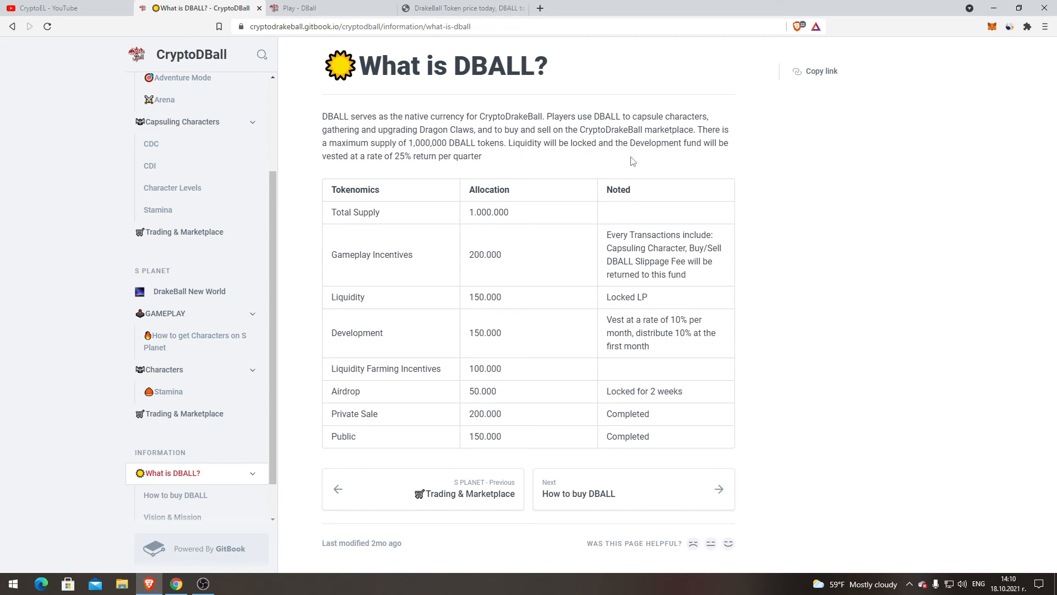
mouse_move(331, 178)
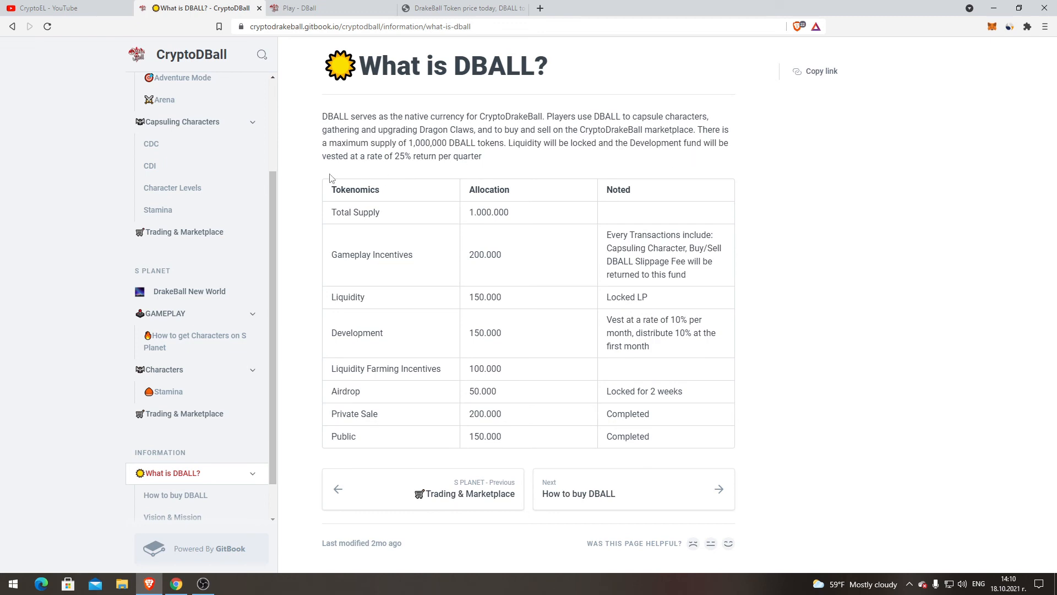
mouse_move(386, 168)
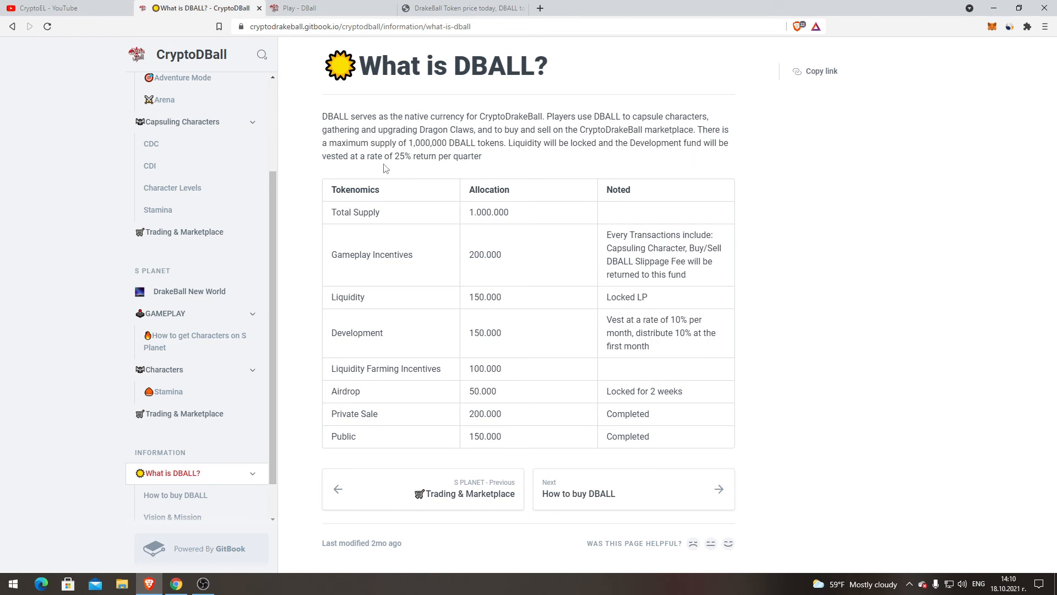
mouse_move(472, 157)
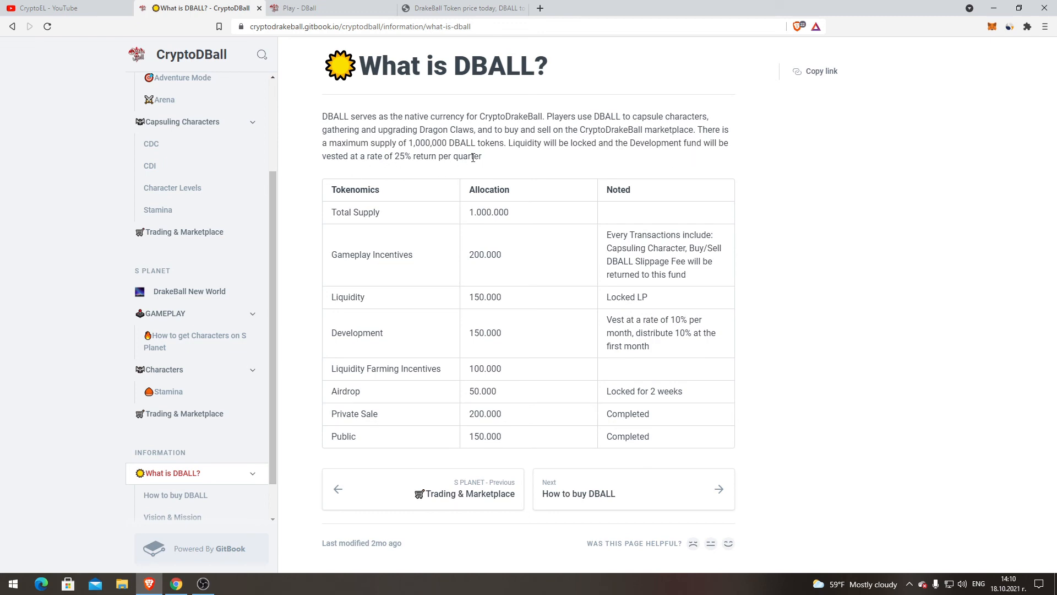
mouse_move(352, 212)
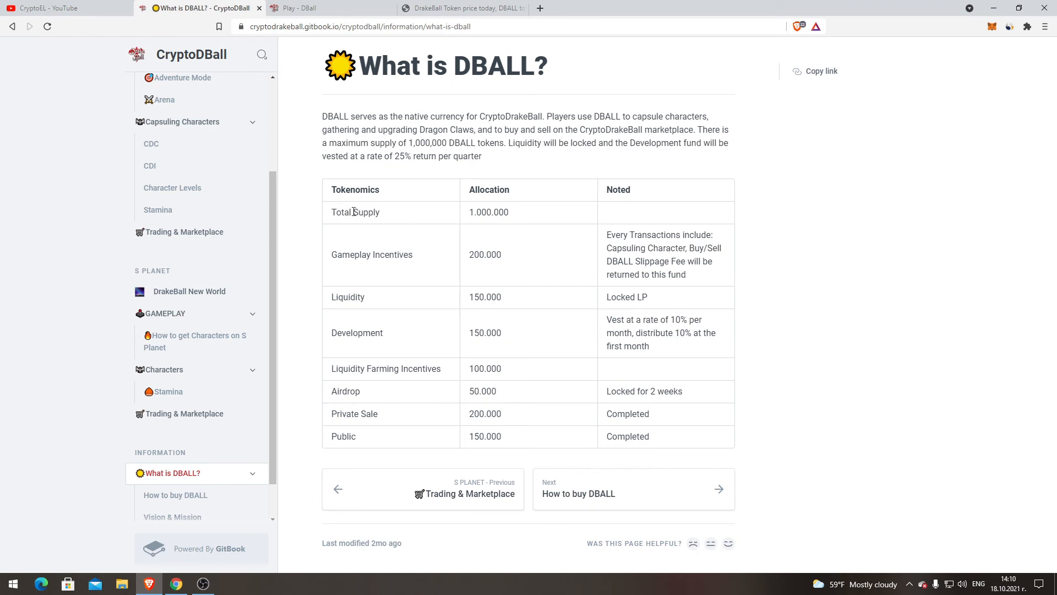
mouse_move(364, 265)
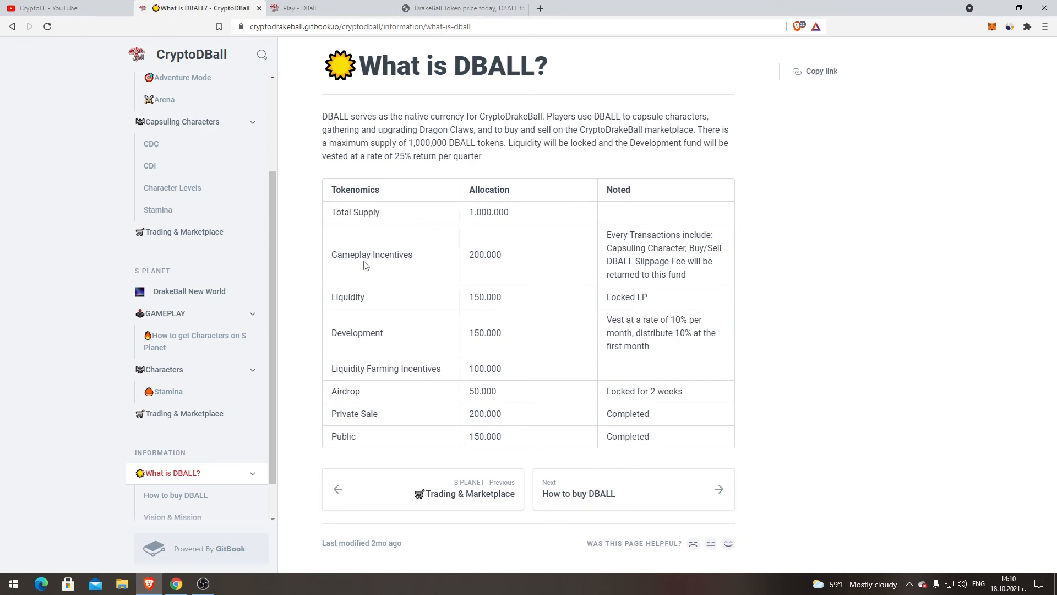
mouse_move(435, 255)
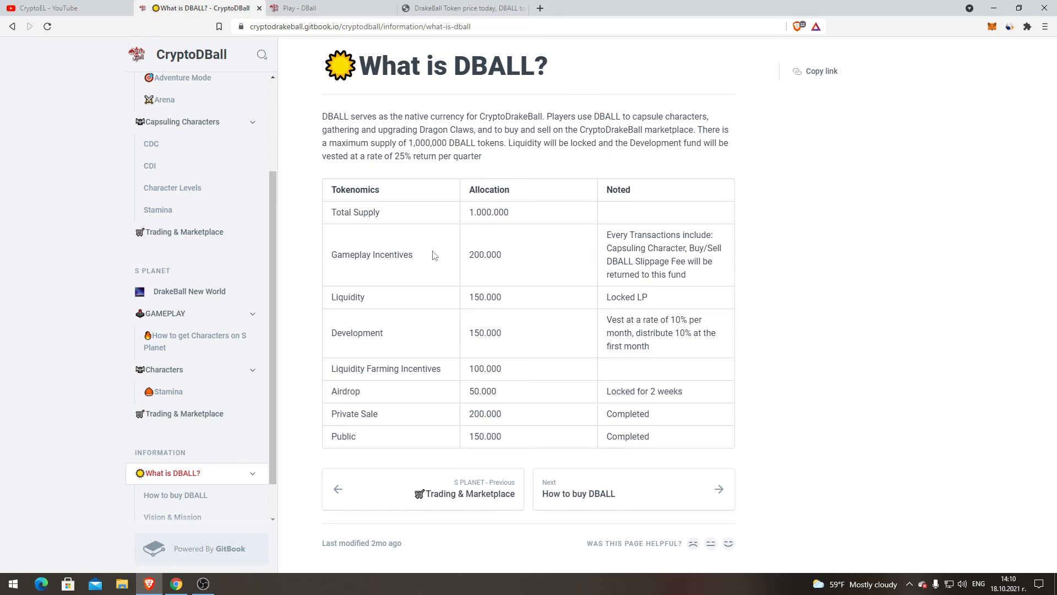
mouse_move(712, 232)
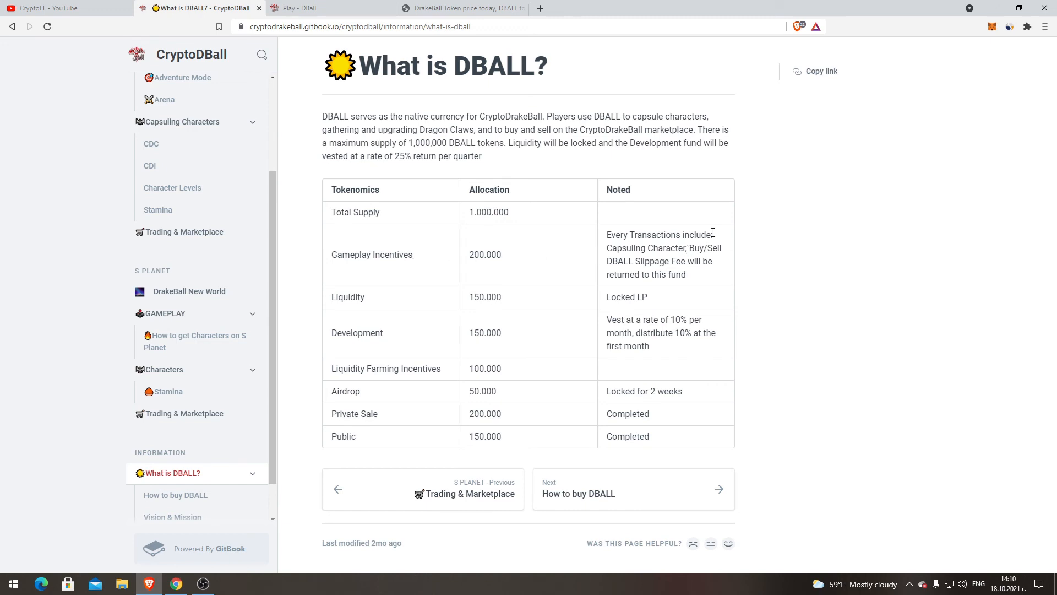
mouse_move(575, 253)
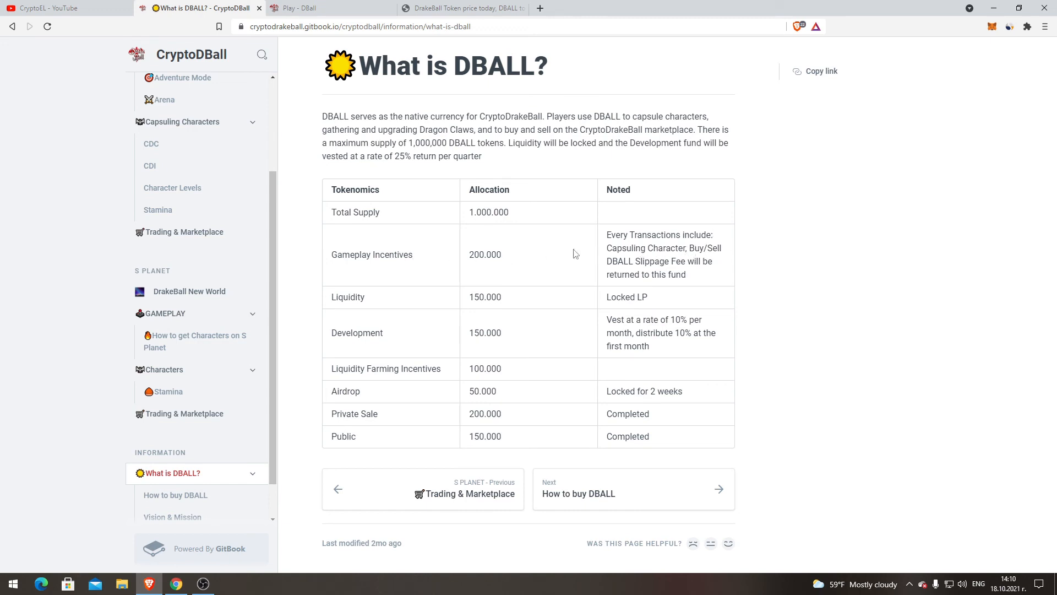
mouse_move(705, 274)
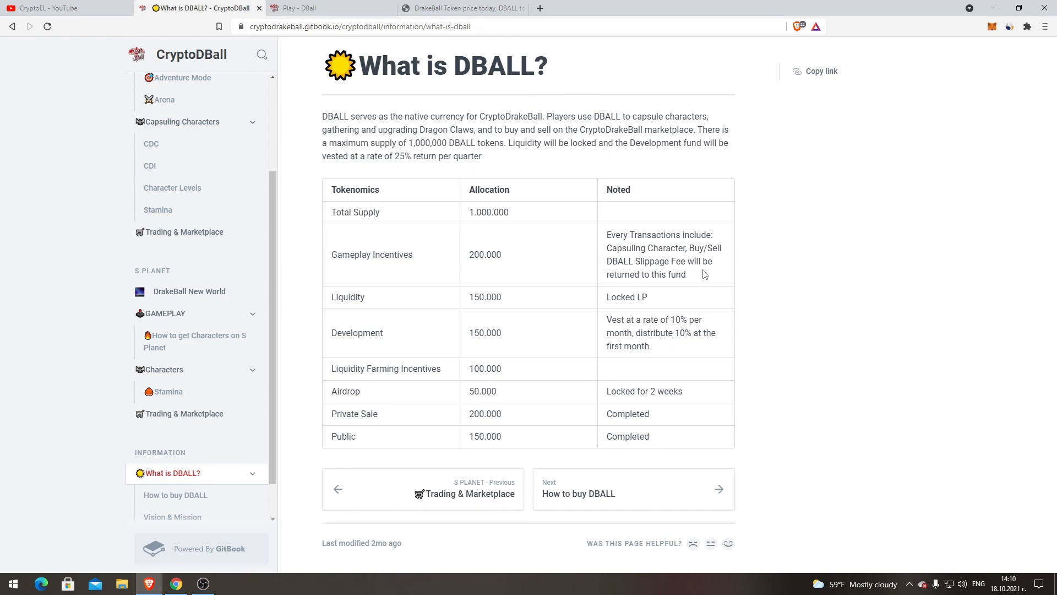
mouse_move(773, 282)
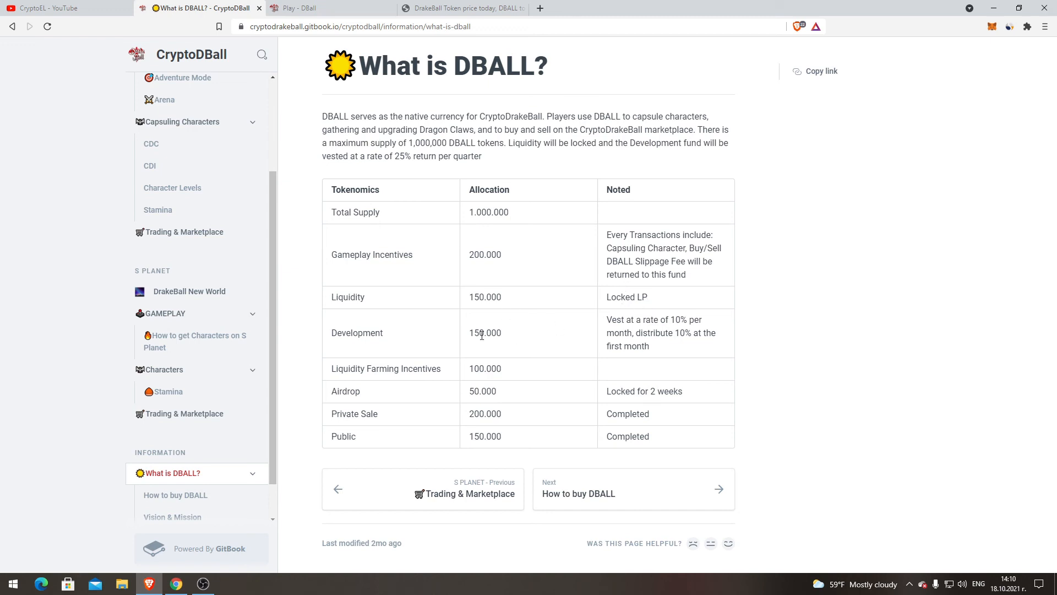
mouse_move(666, 333)
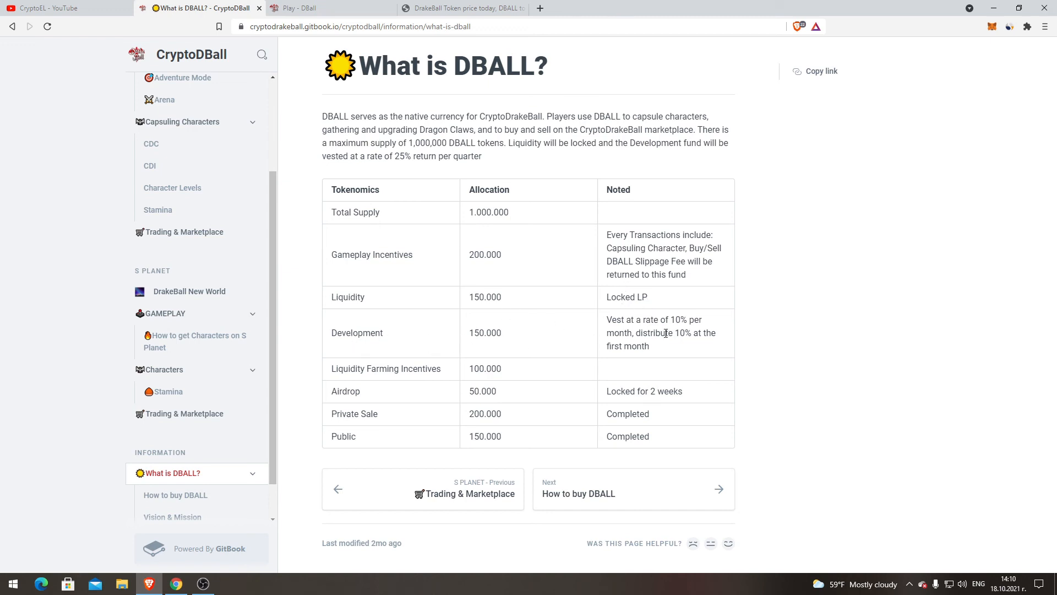
mouse_move(741, 319)
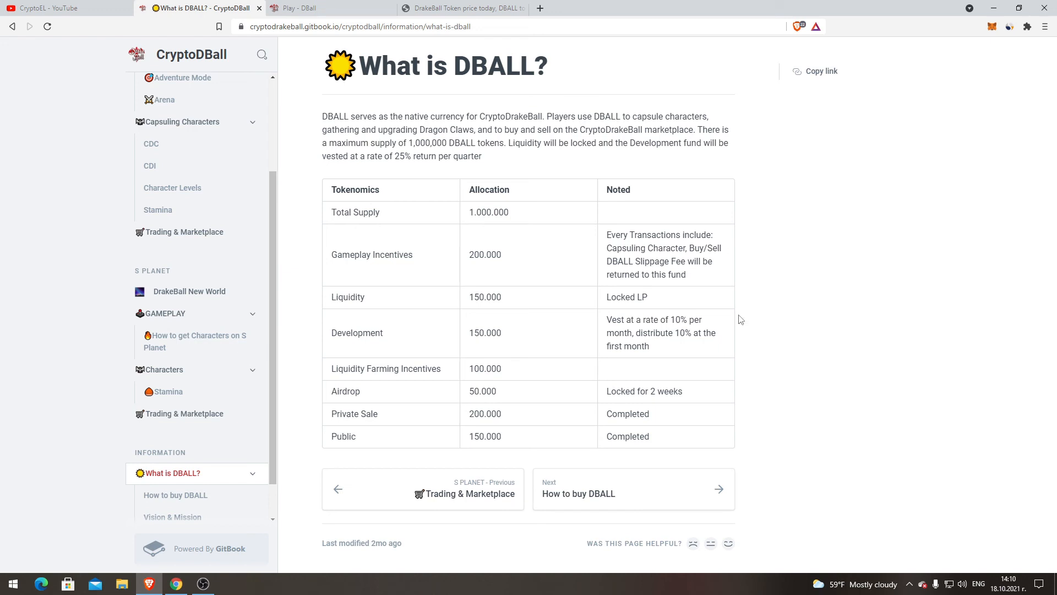
mouse_move(681, 354)
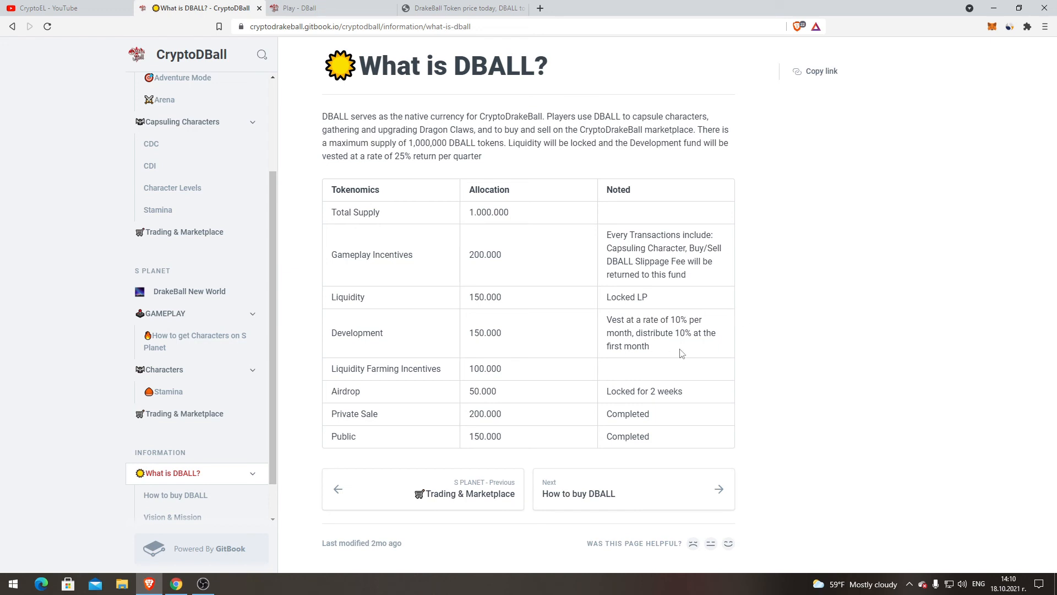
mouse_move(648, 385)
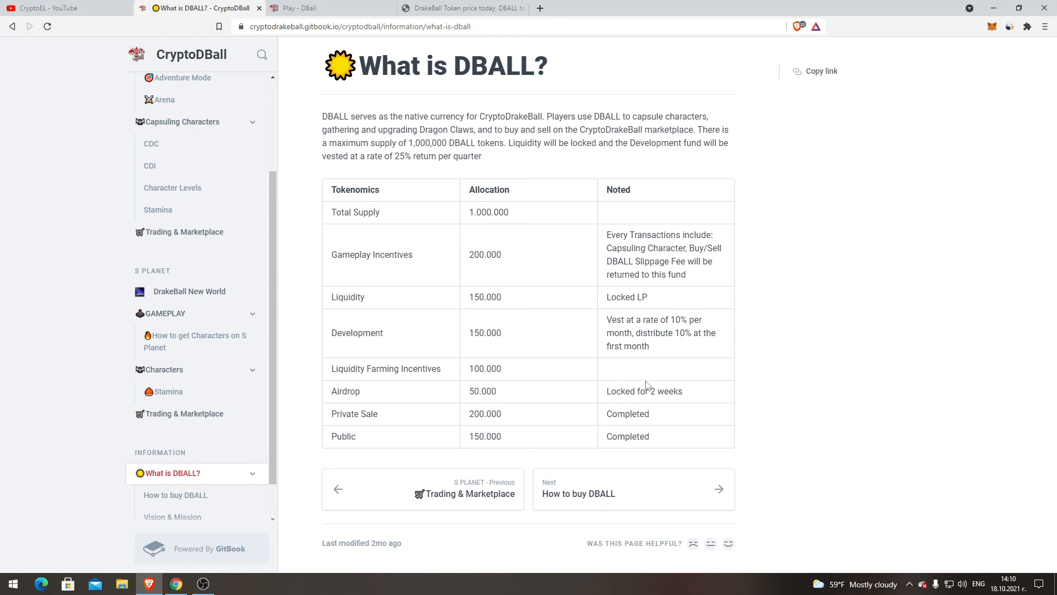
mouse_move(420, 372)
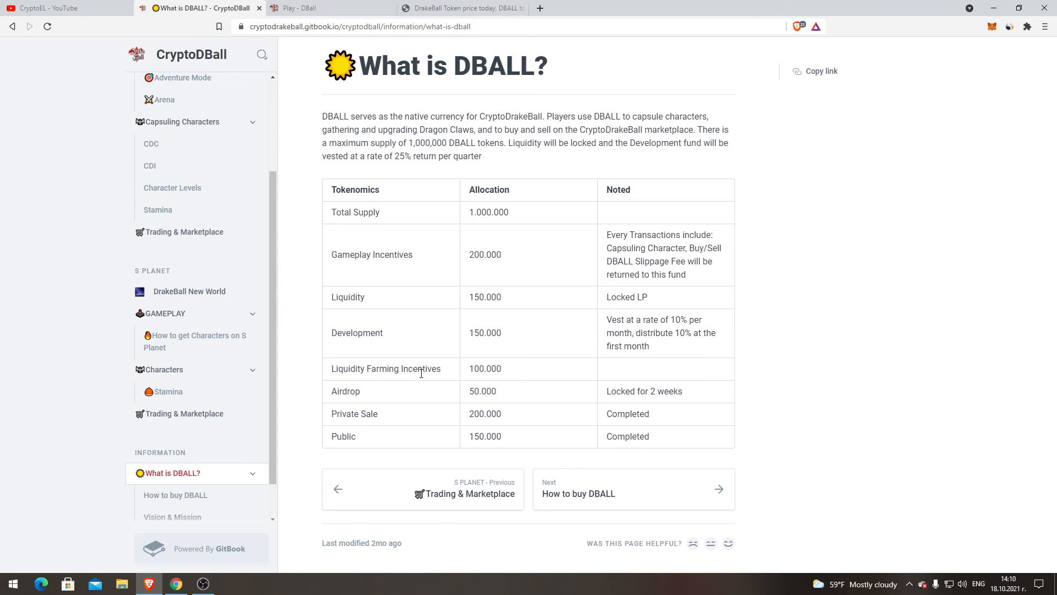
mouse_move(531, 381)
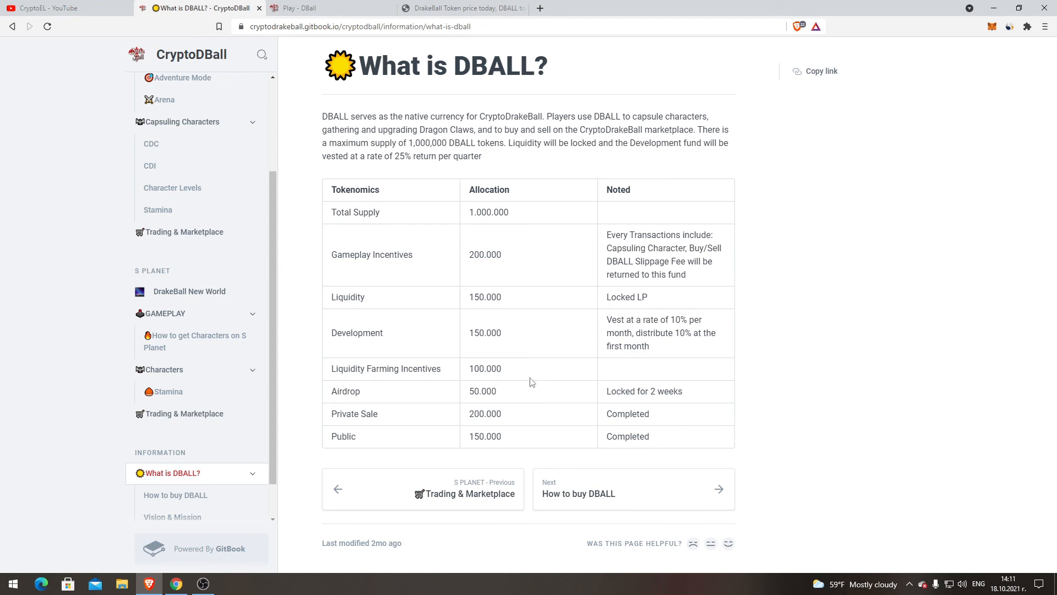
mouse_move(554, 402)
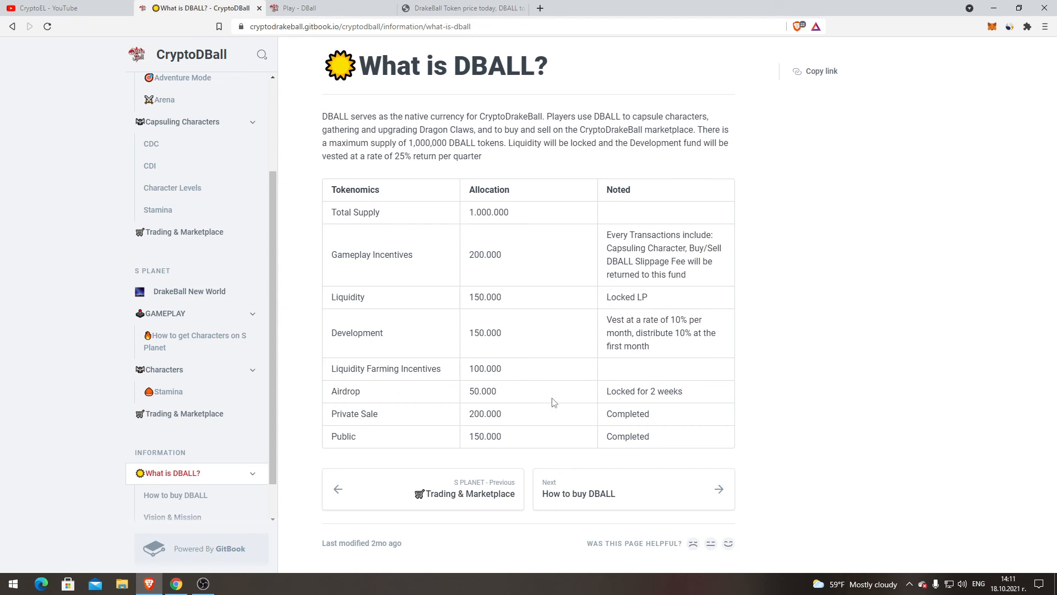
mouse_move(370, 405)
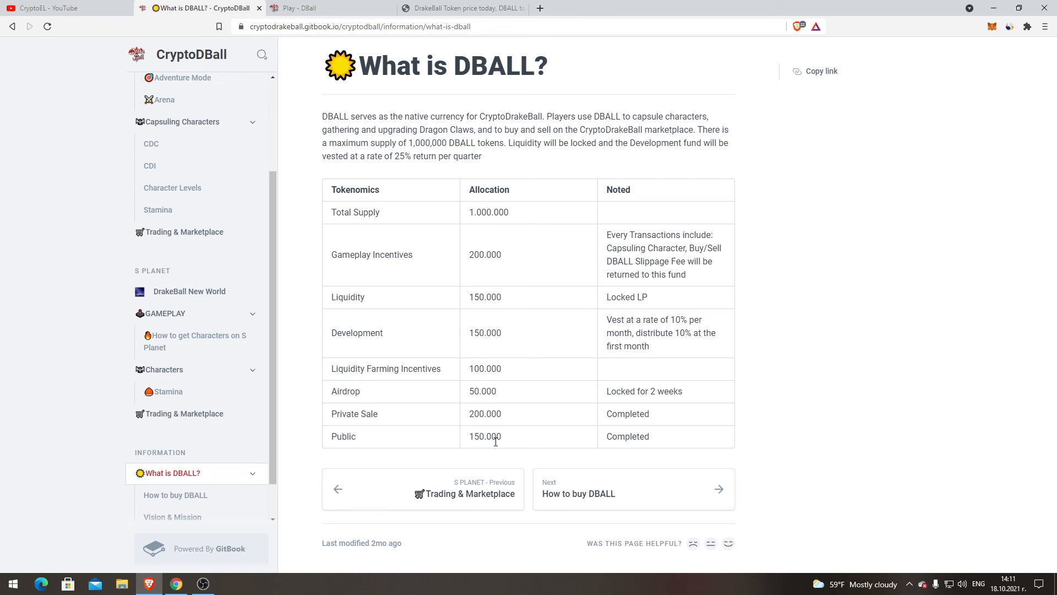
mouse_move(792, 484)
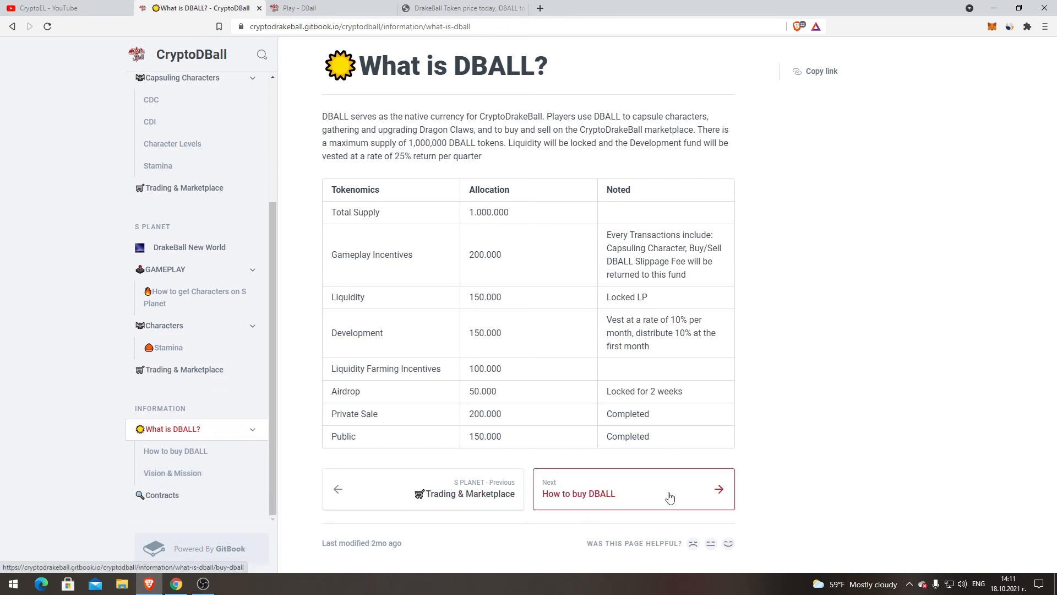
- Read all seven PancakeSwap steps for buying DBALL, highlighting and clearing passages along the way
left_click(633, 492)
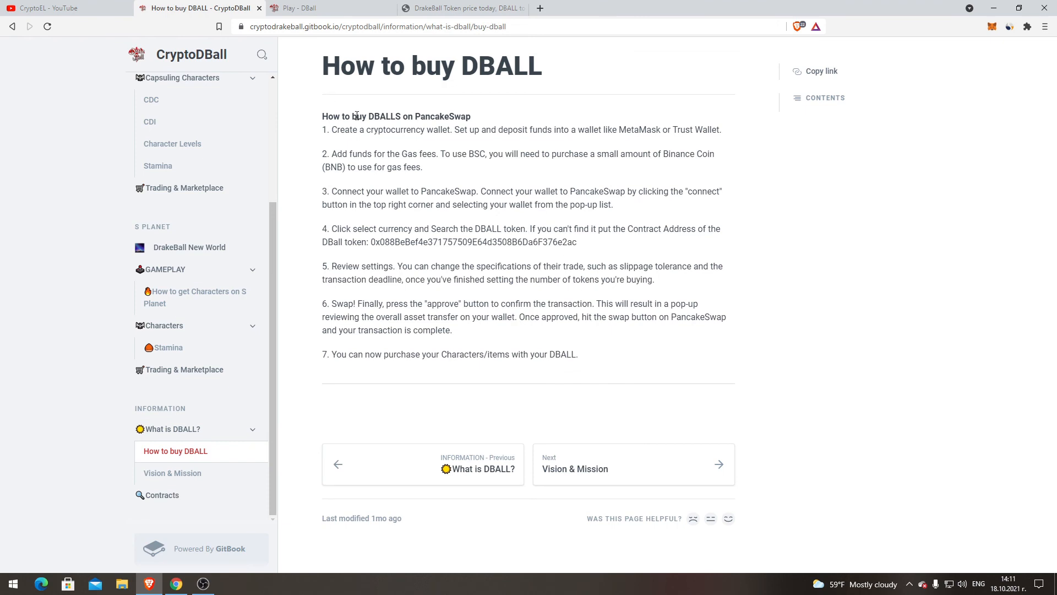
mouse_move(422, 121)
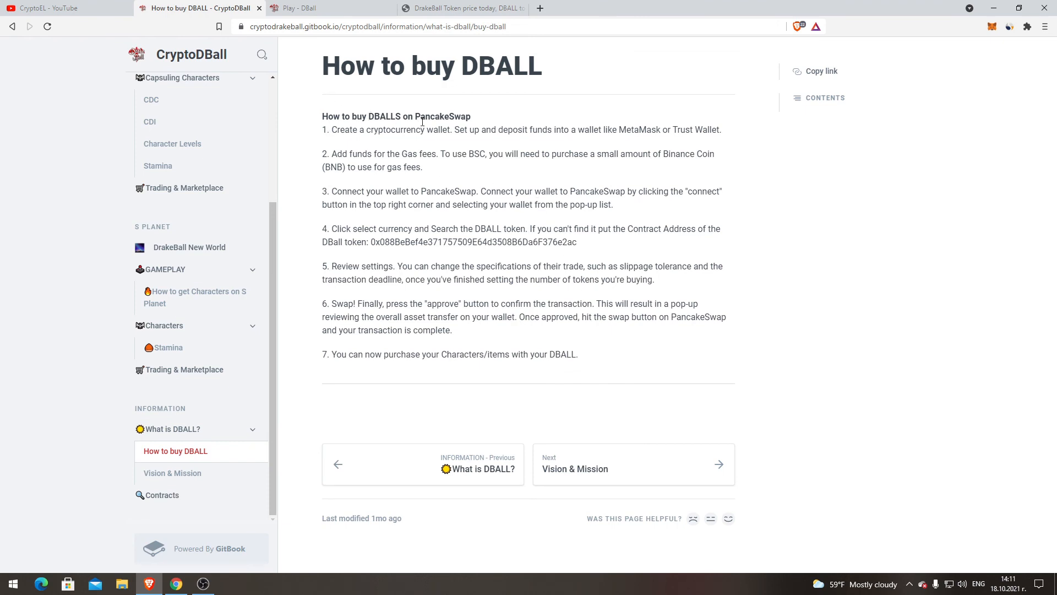
mouse_move(312, 141)
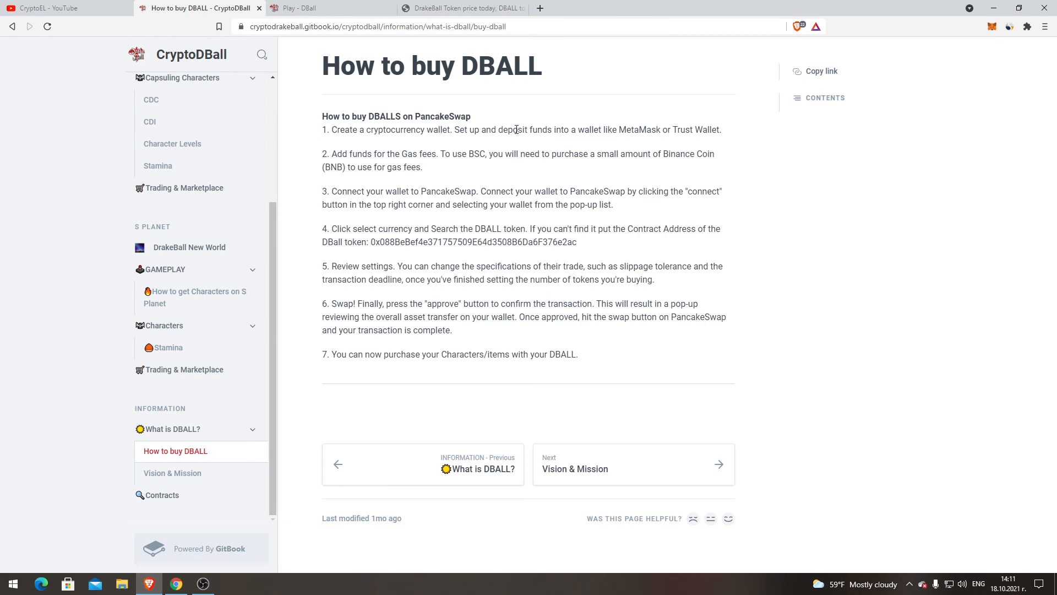
mouse_move(598, 129)
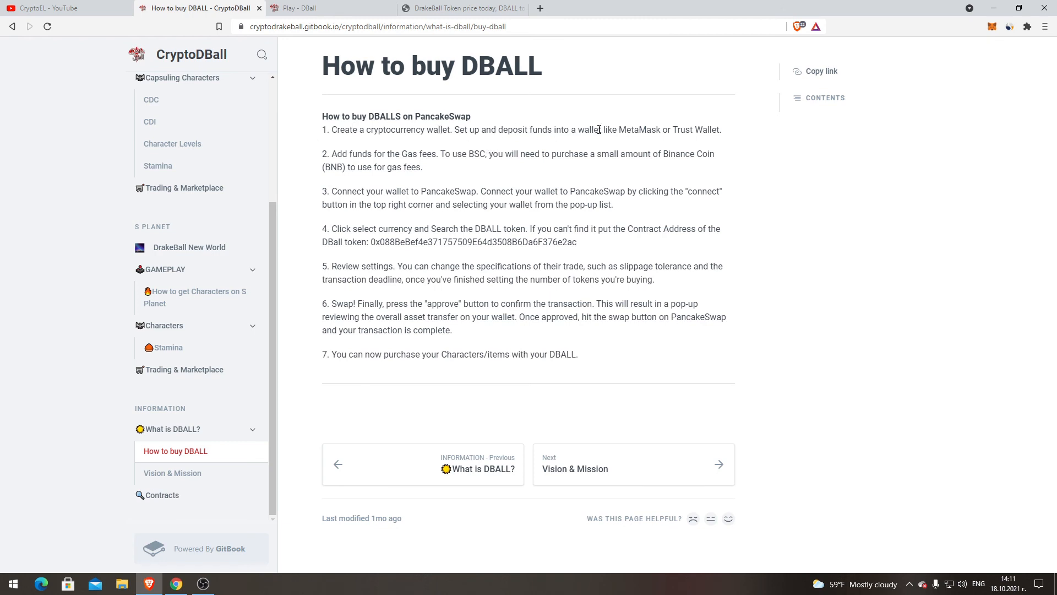
mouse_move(639, 129)
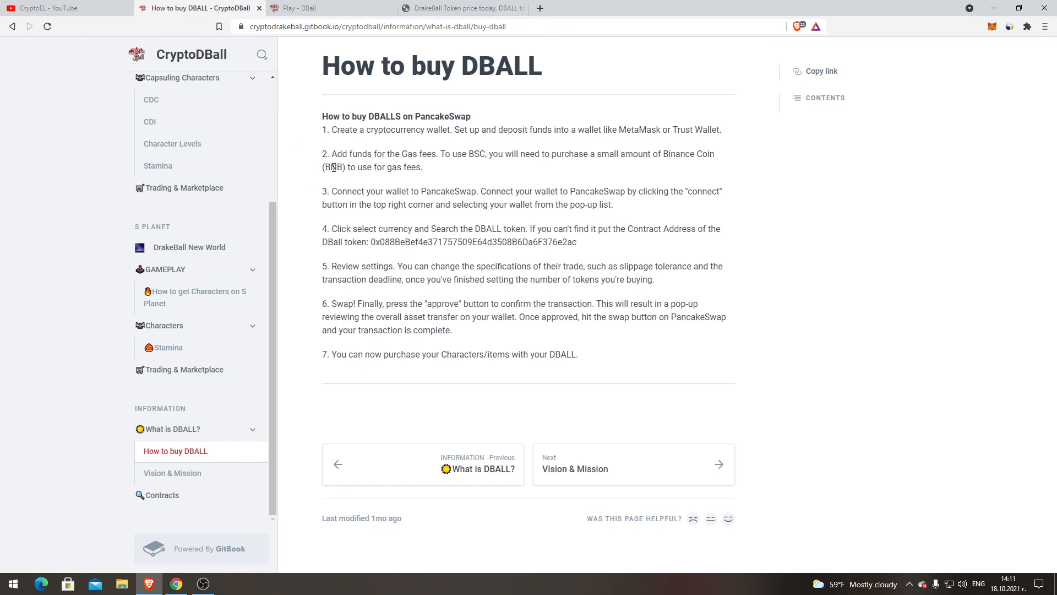
left_click_drag(321, 154, 346, 167)
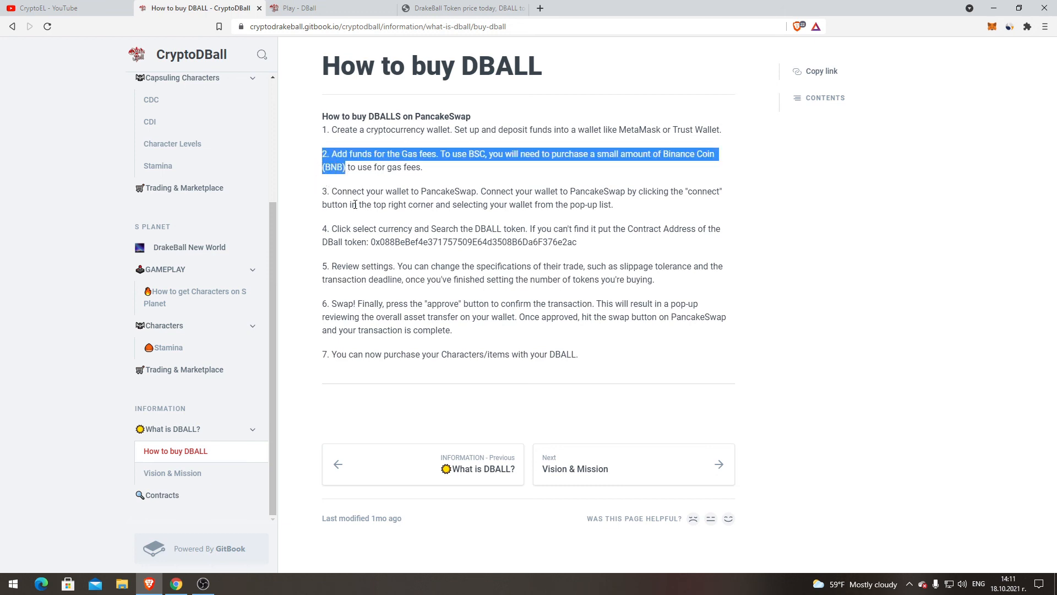
mouse_move(314, 188)
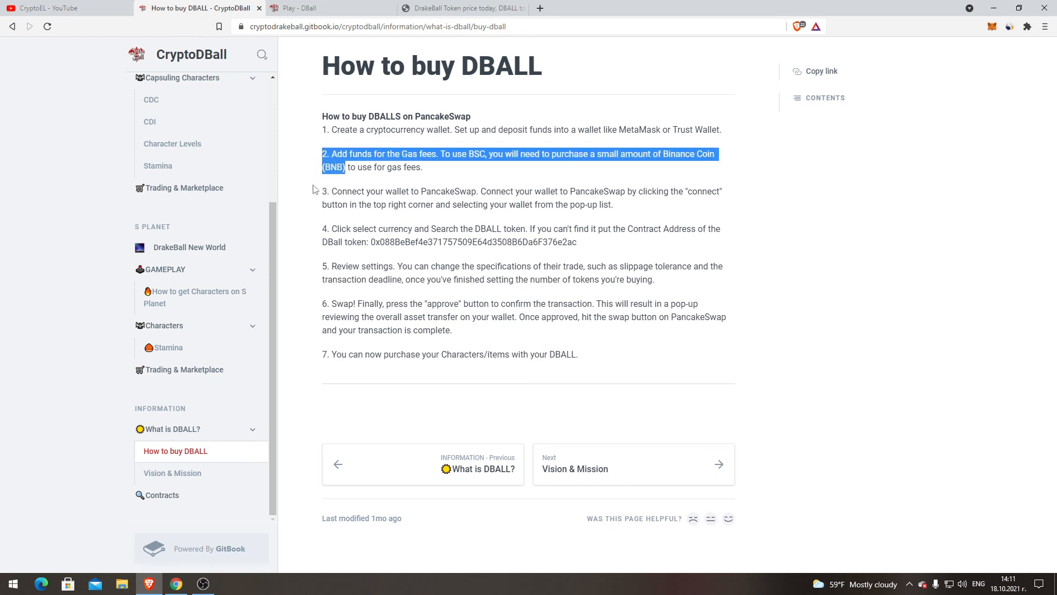
mouse_move(348, 170)
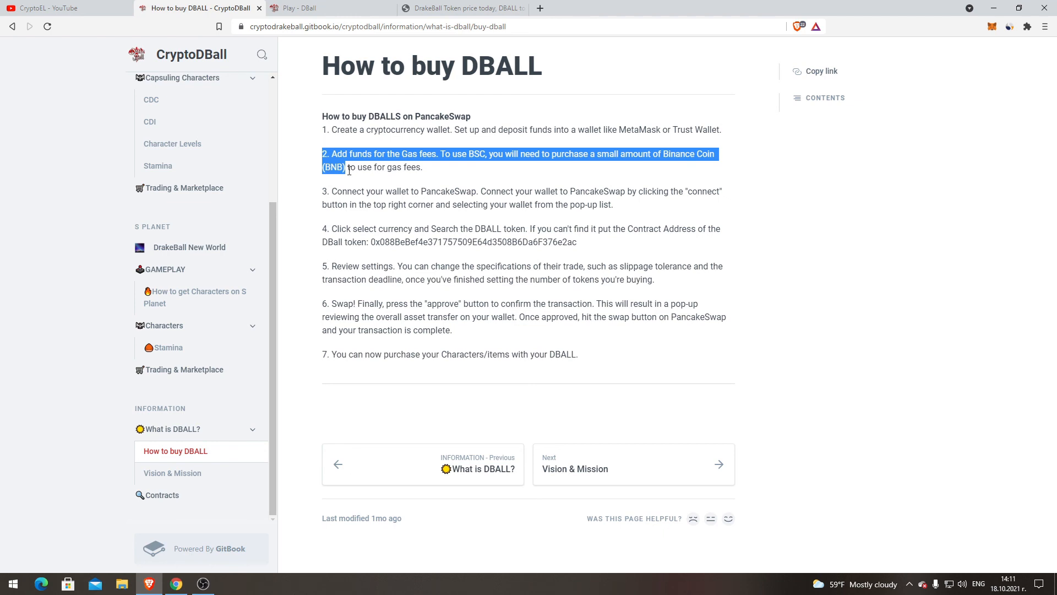
mouse_move(318, 192)
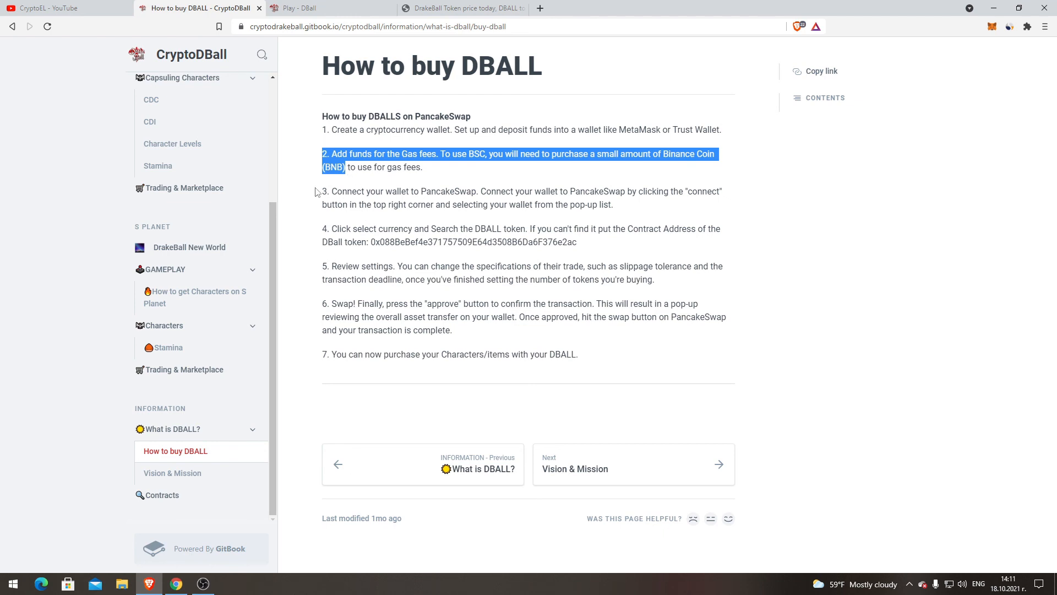
mouse_move(681, 196)
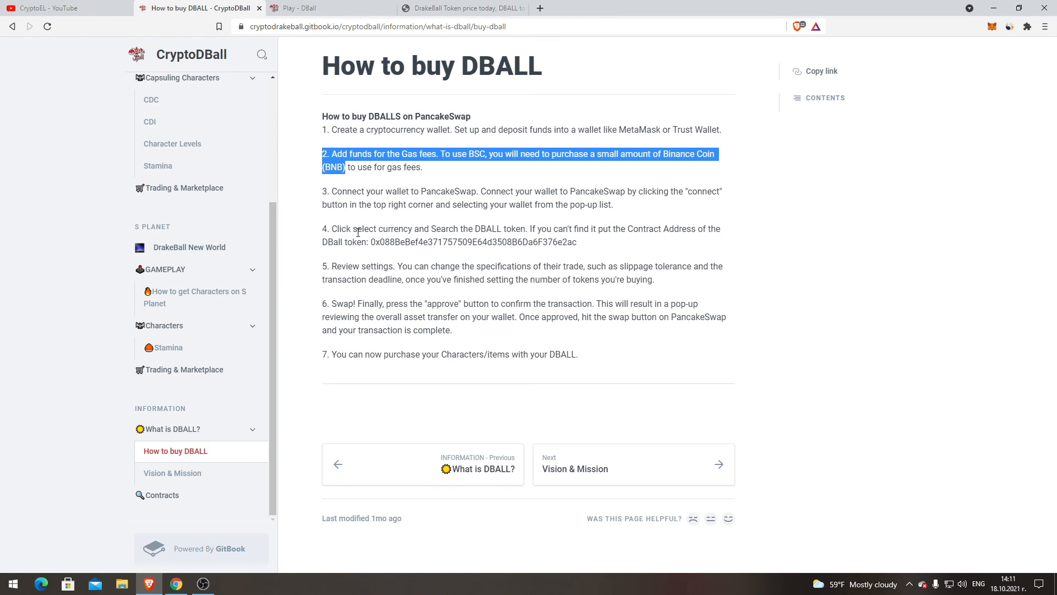
mouse_move(490, 232)
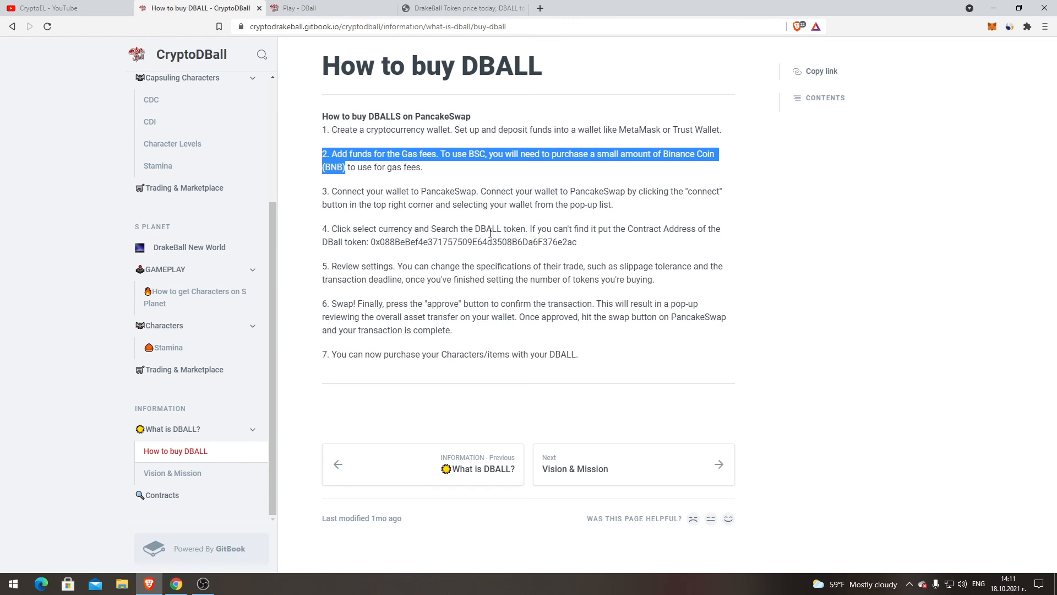
mouse_move(601, 232)
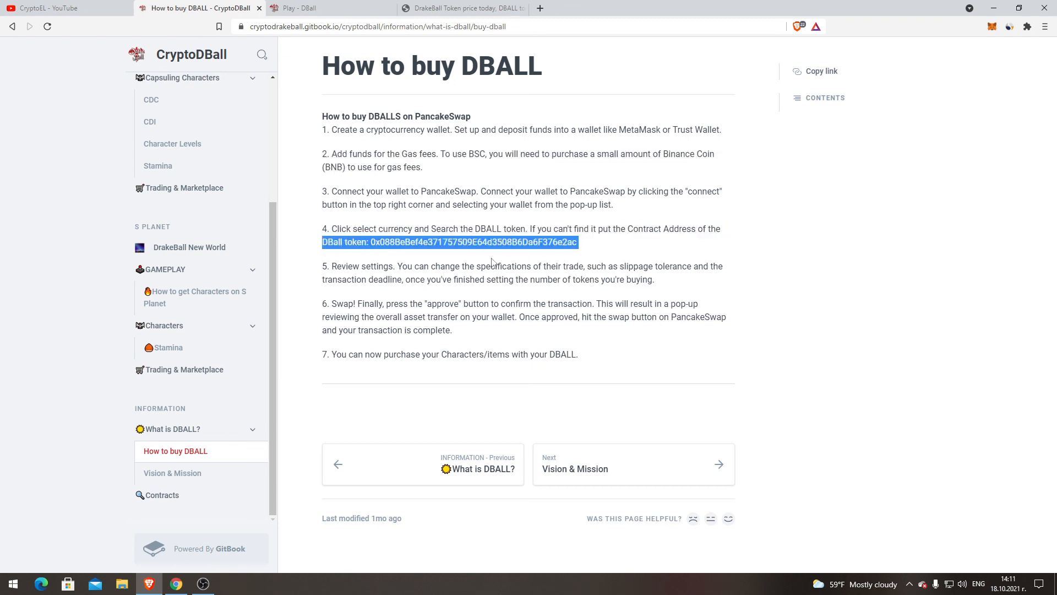
mouse_move(592, 256)
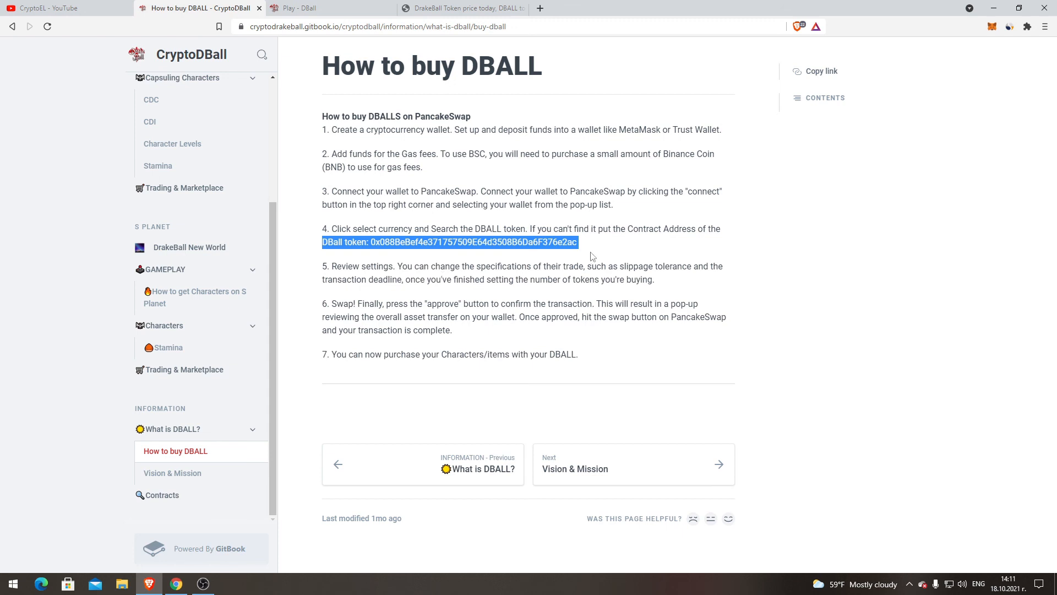
left_click(580, 243)
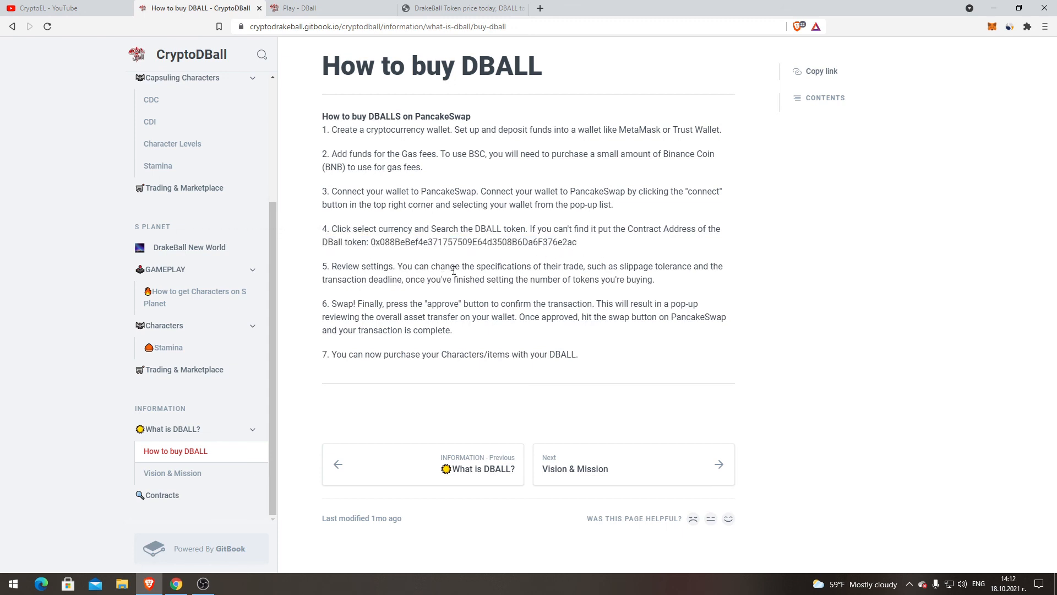
mouse_move(571, 265)
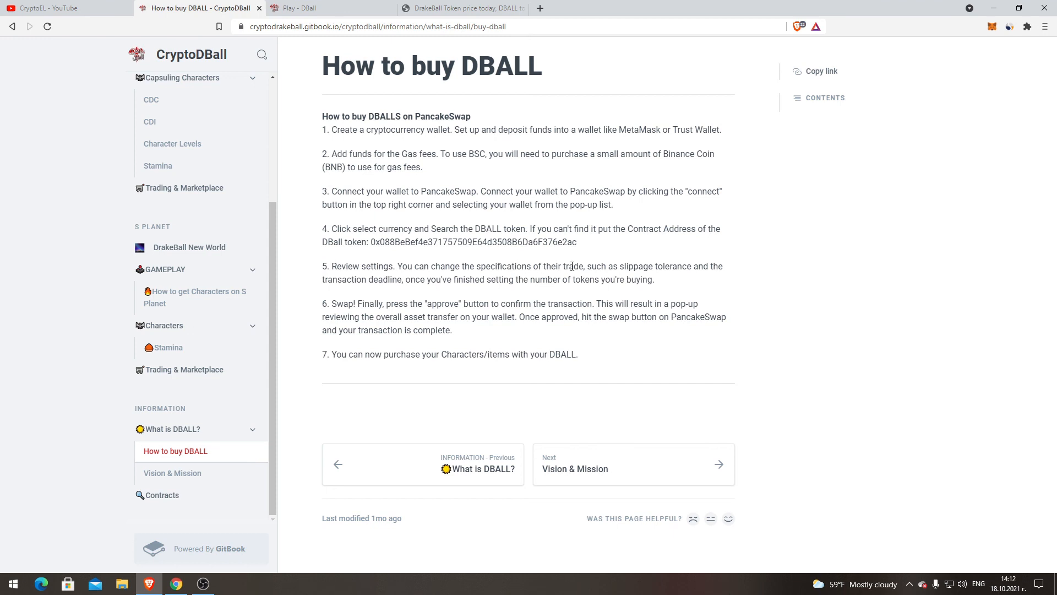
mouse_move(694, 281)
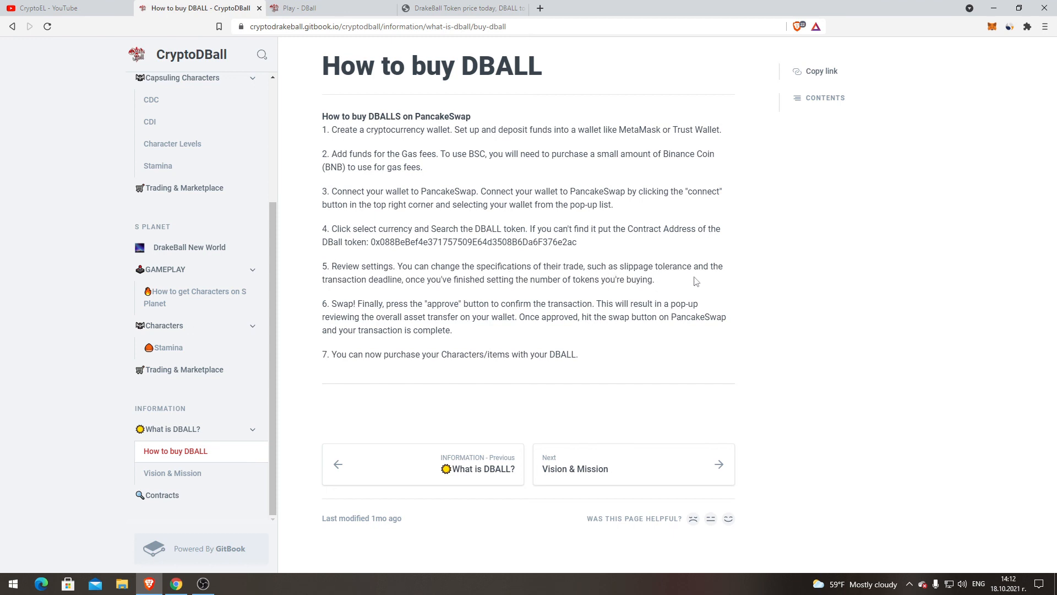
mouse_move(522, 262)
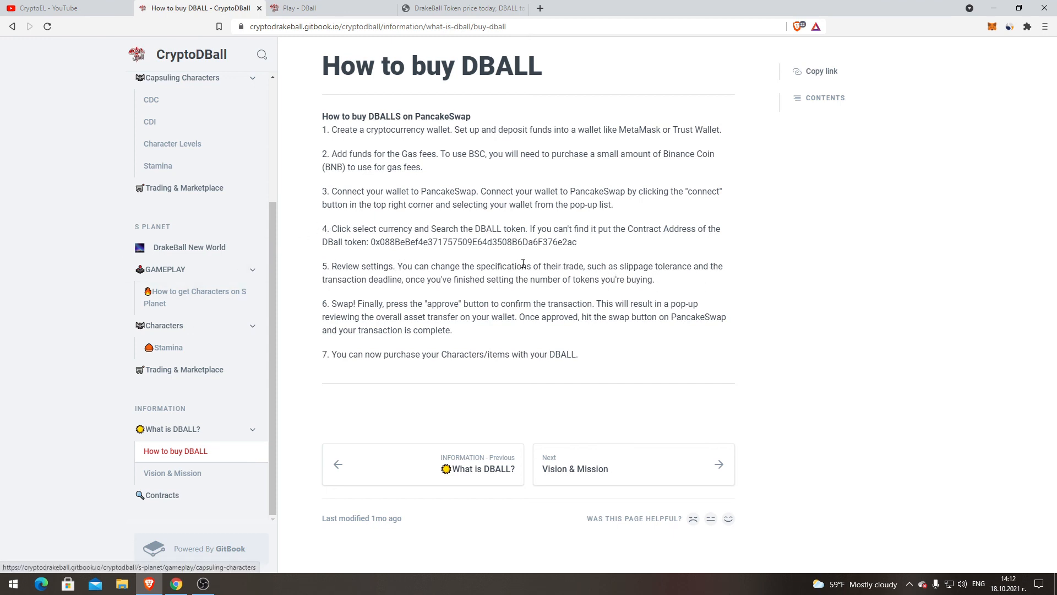
mouse_move(531, 284)
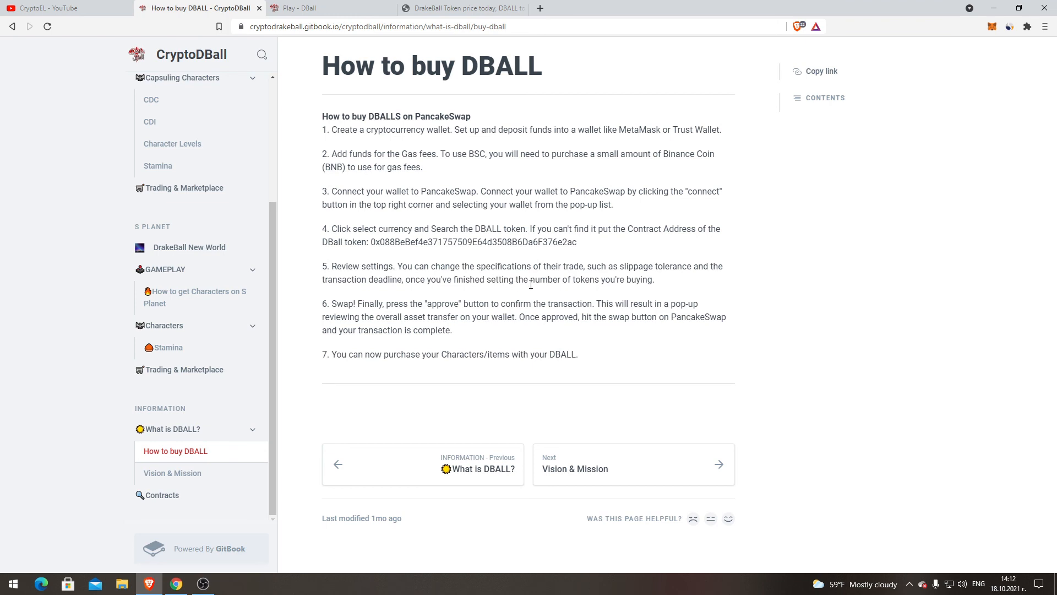
mouse_move(459, 313)
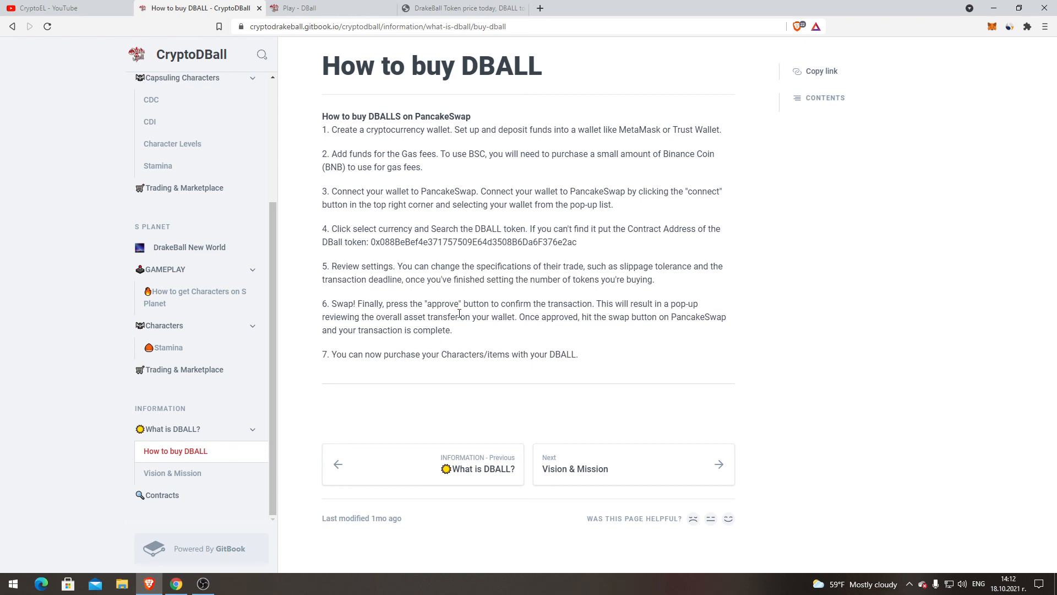
mouse_move(638, 298)
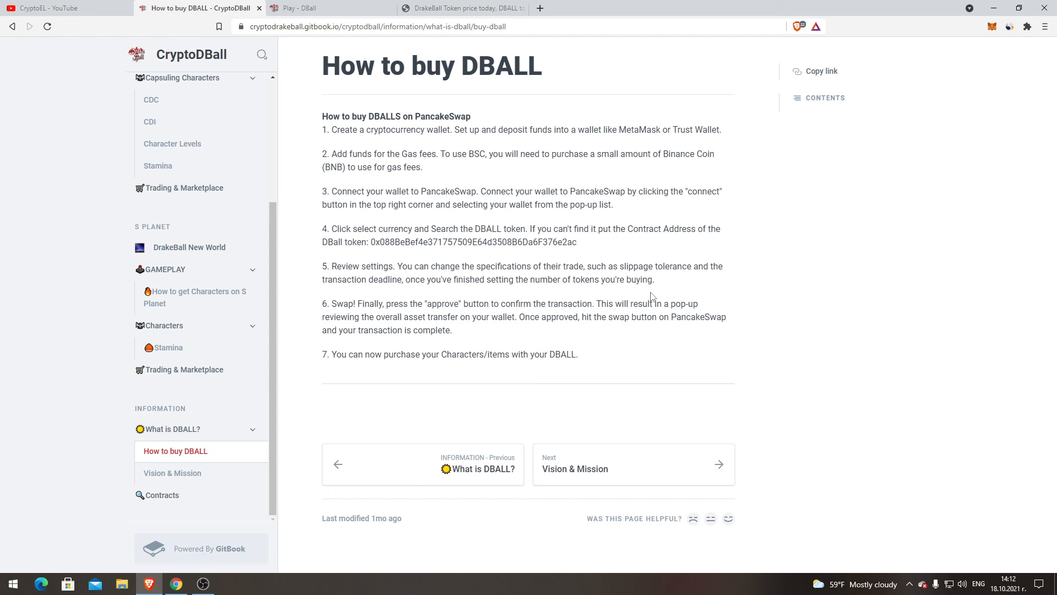
mouse_move(507, 321)
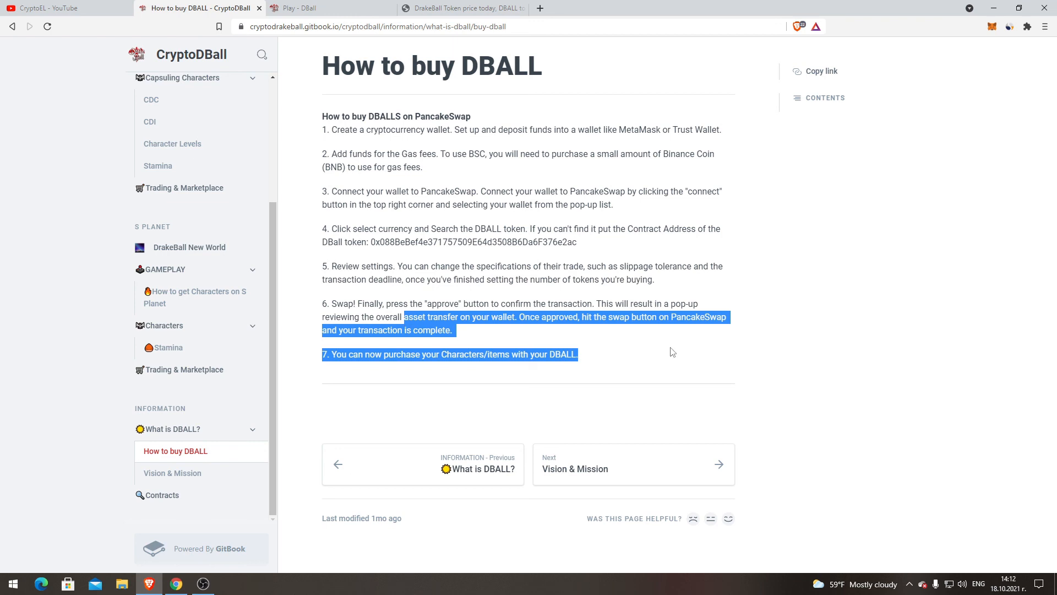
left_click(508, 305)
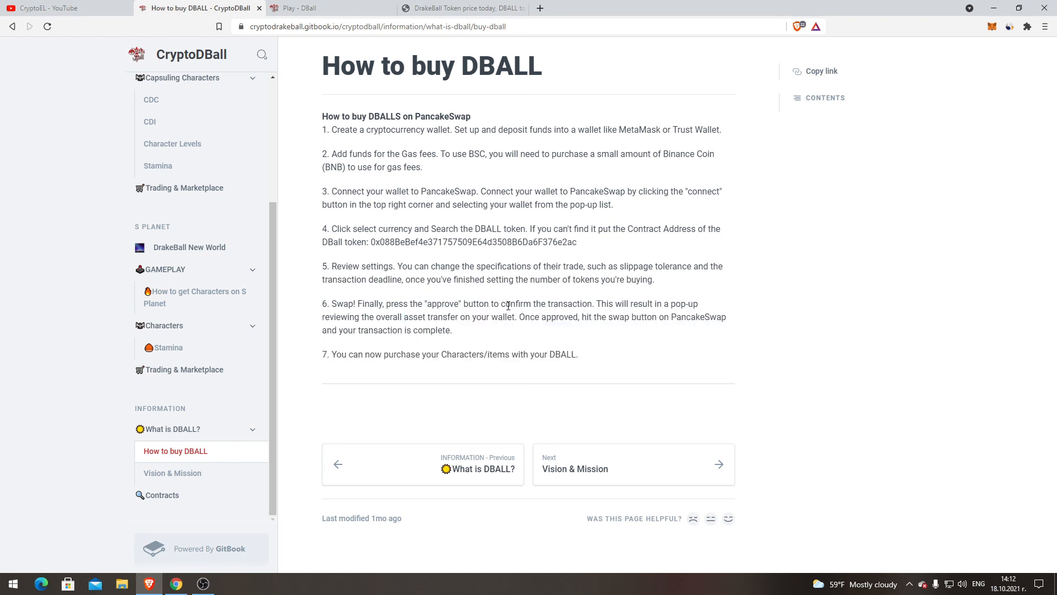
mouse_move(609, 242)
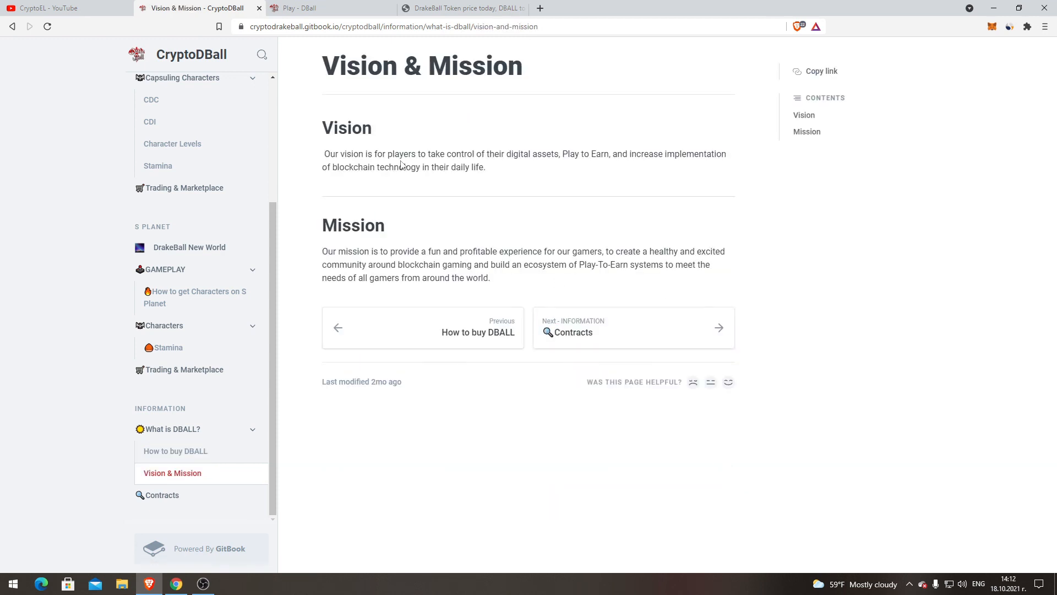
mouse_move(420, 135)
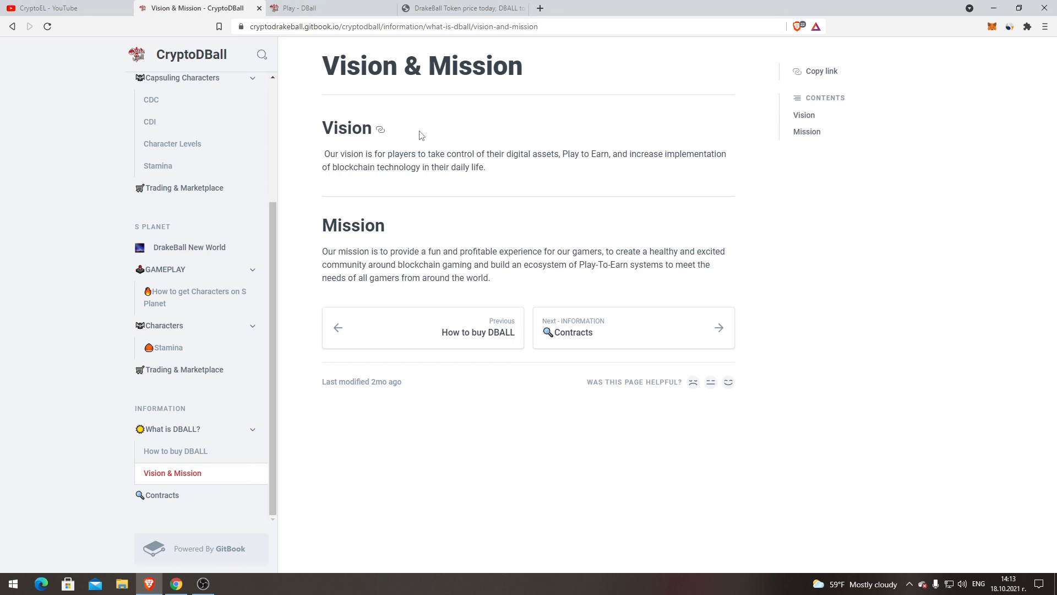
mouse_move(556, 413)
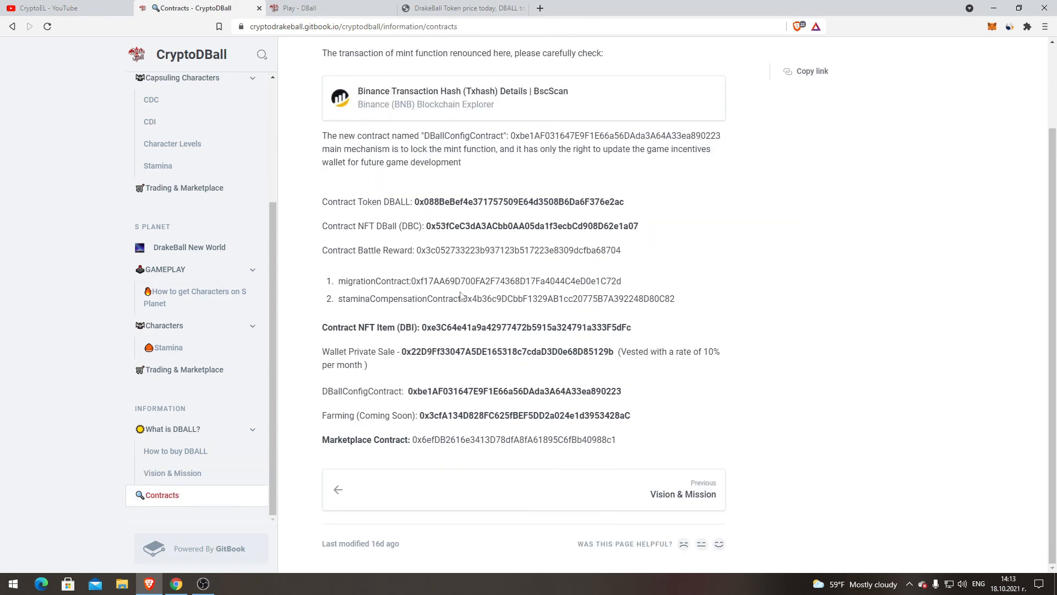
- Scroll through the full DBALL Contracts list and sidebar, then switch to the Play - DBall tab
scroll("up", 3)
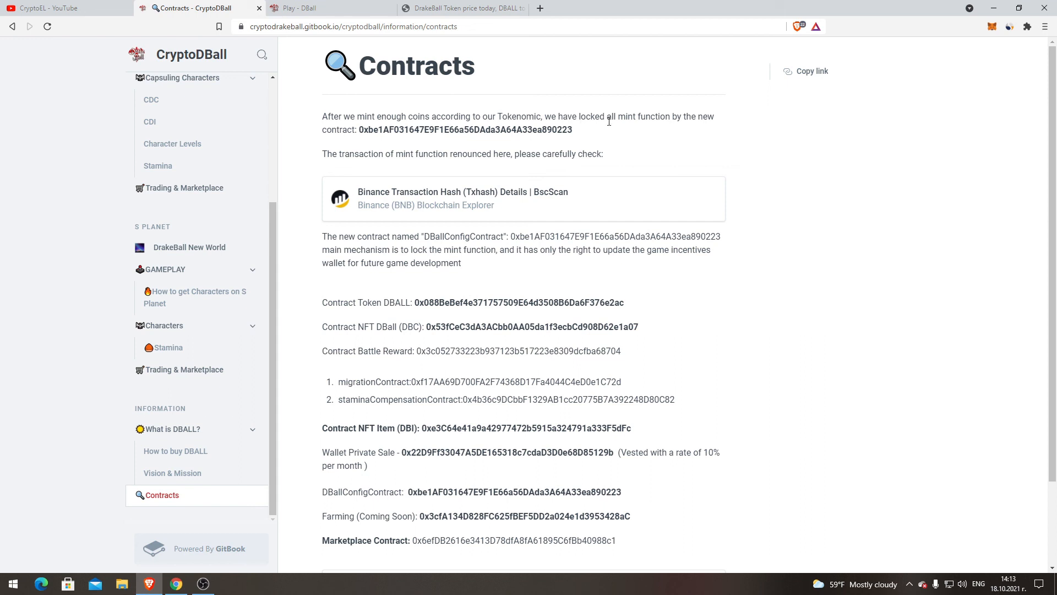
mouse_move(672, 127)
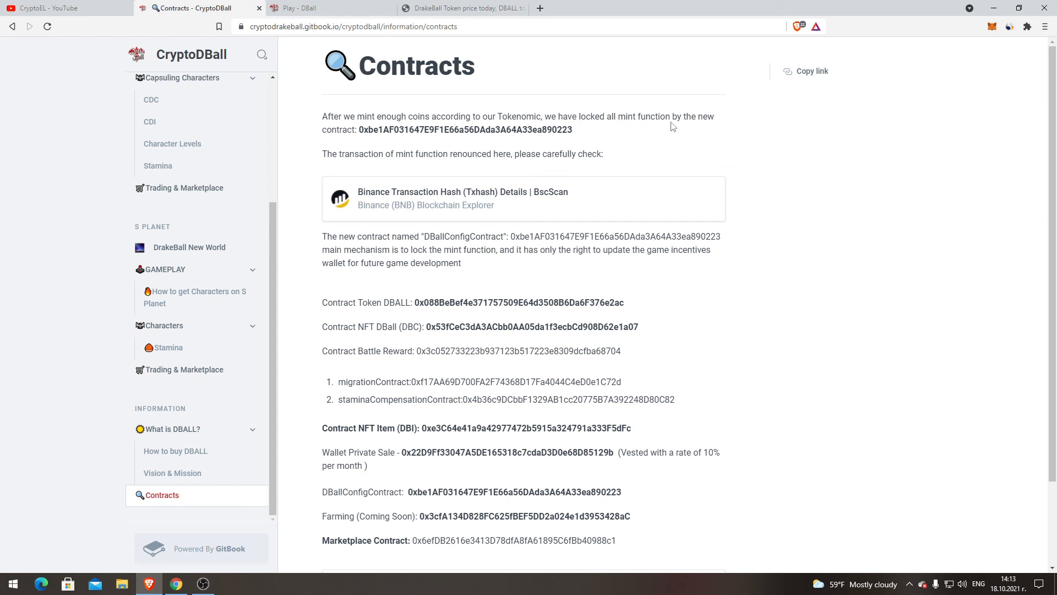
mouse_move(362, 132)
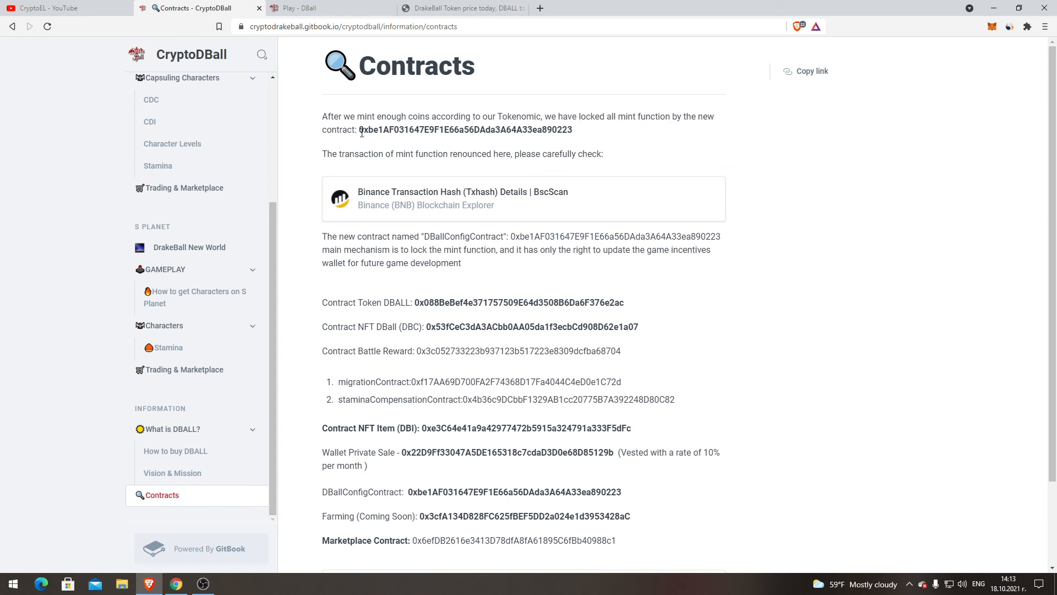
mouse_move(493, 153)
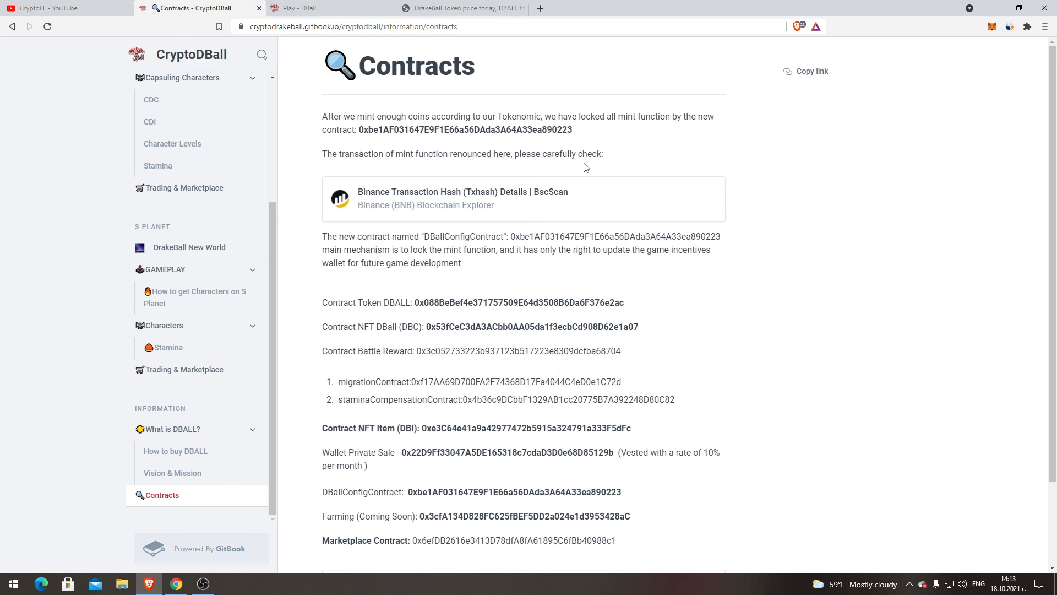
scroll("down", 3)
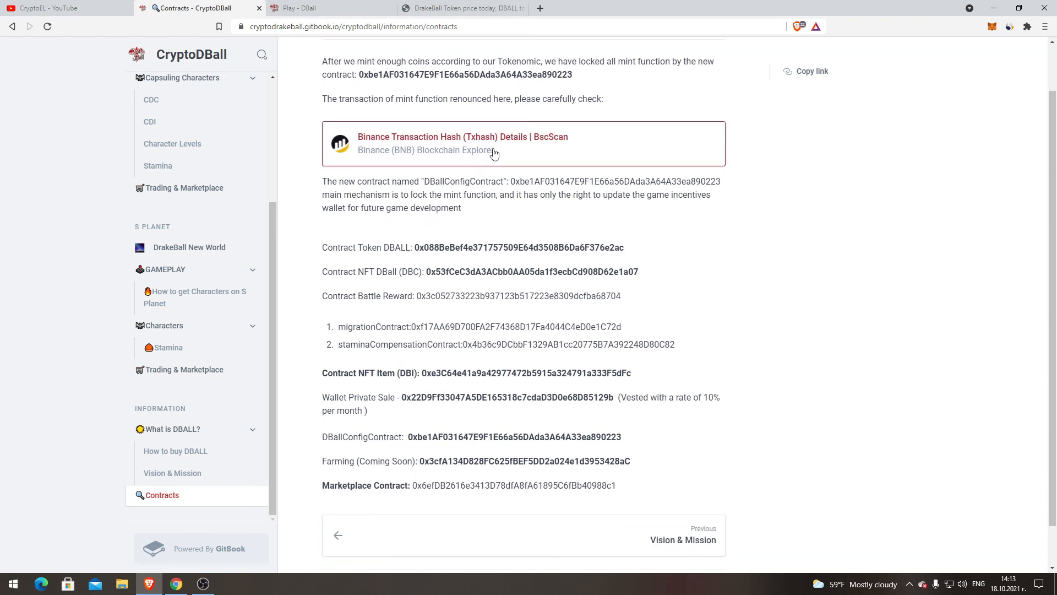
scroll("down", 3)
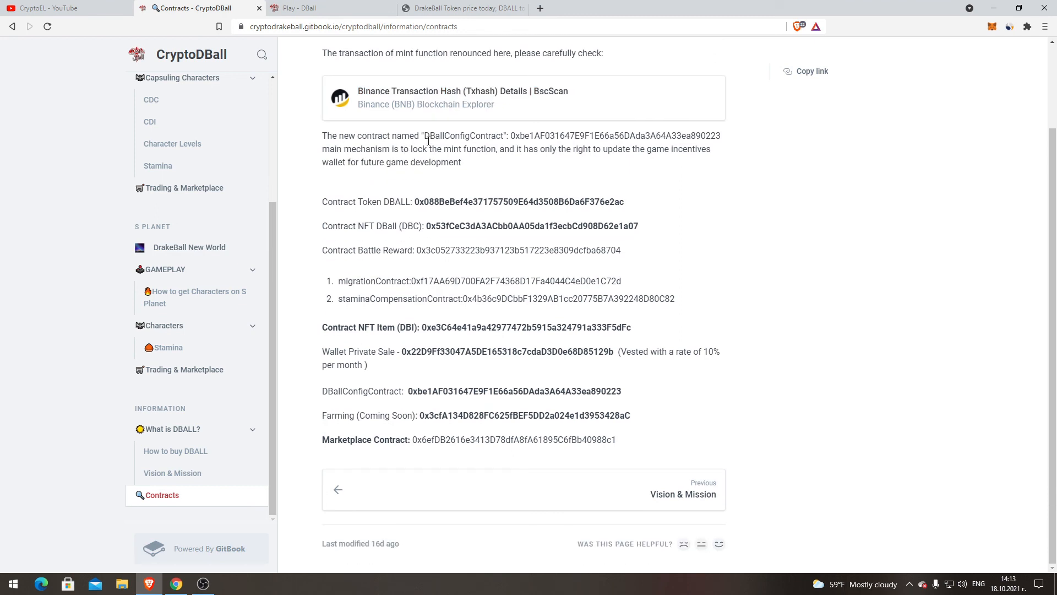
mouse_move(312, 192)
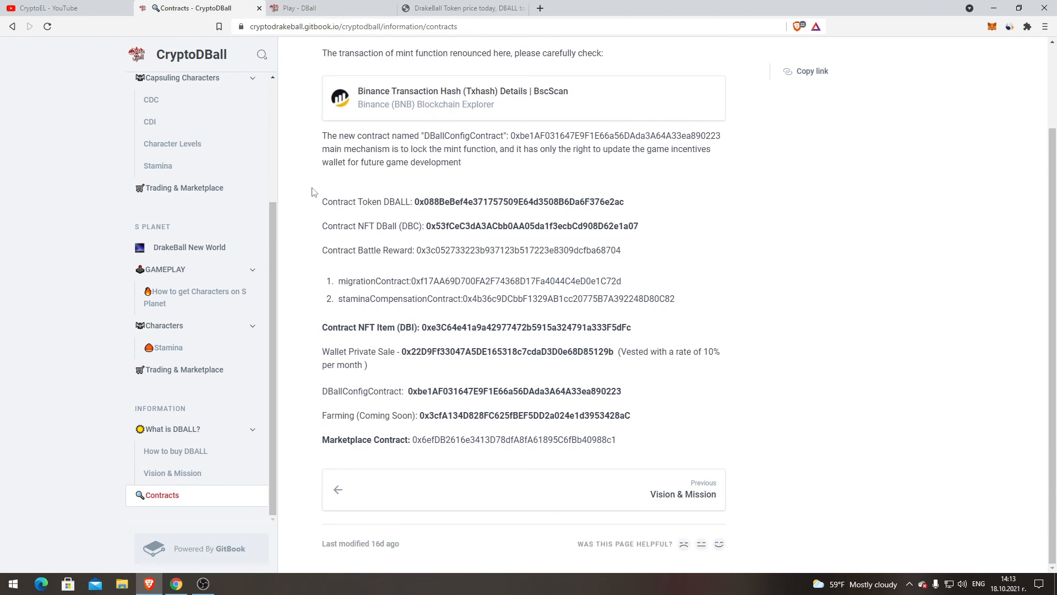
mouse_move(324, 219)
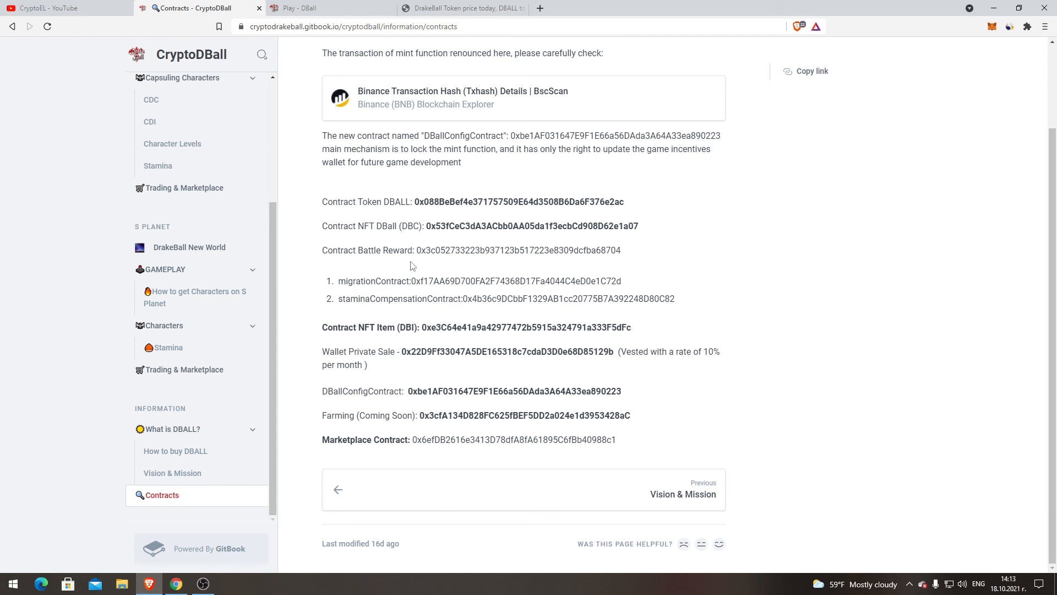
mouse_move(370, 349)
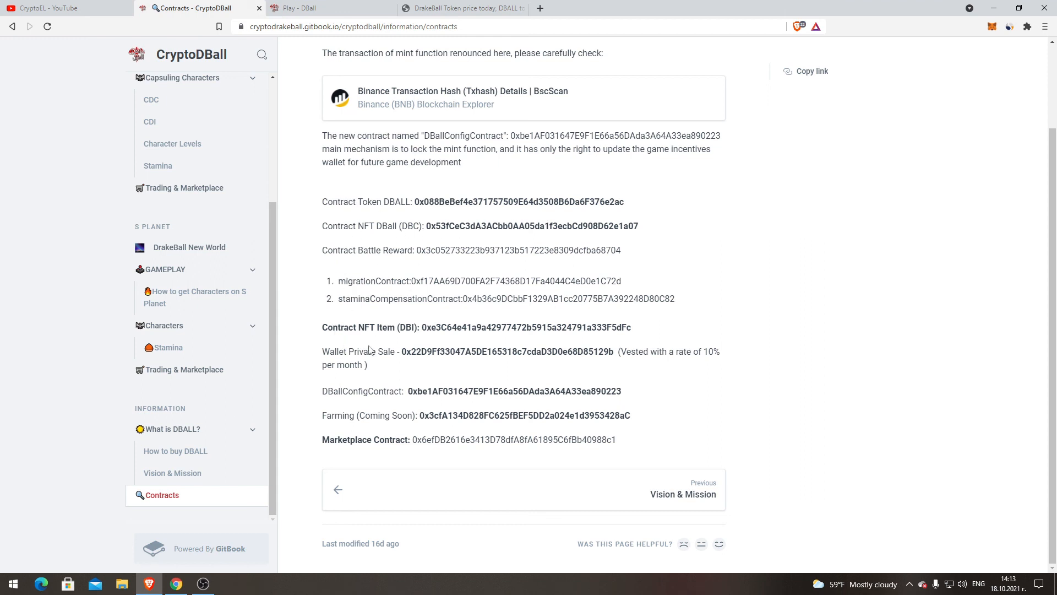
mouse_move(432, 325)
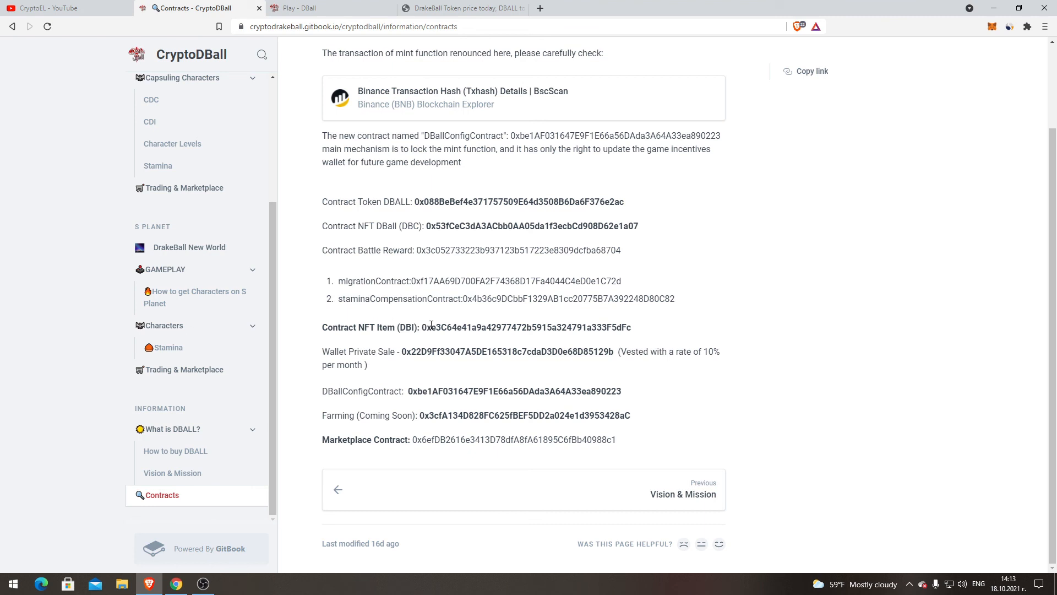
mouse_move(624, 297)
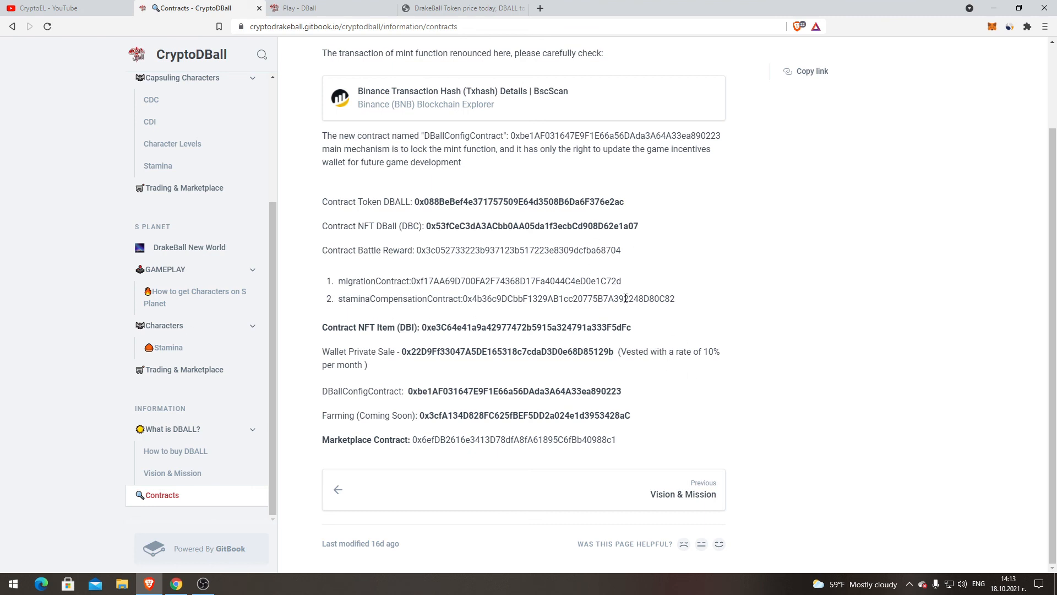
scroll("up", 3)
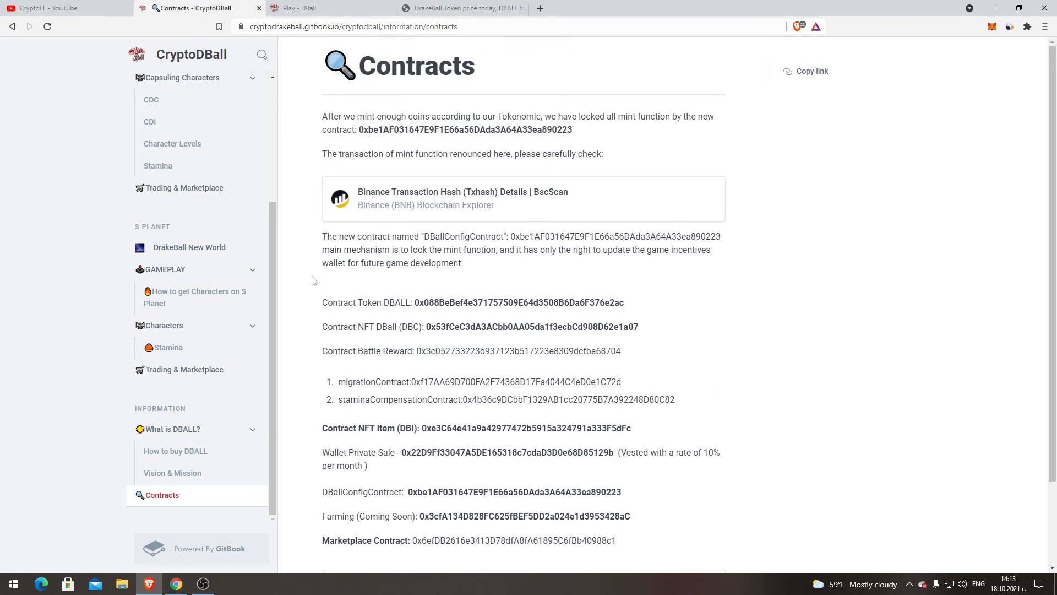
scroll("up", 3)
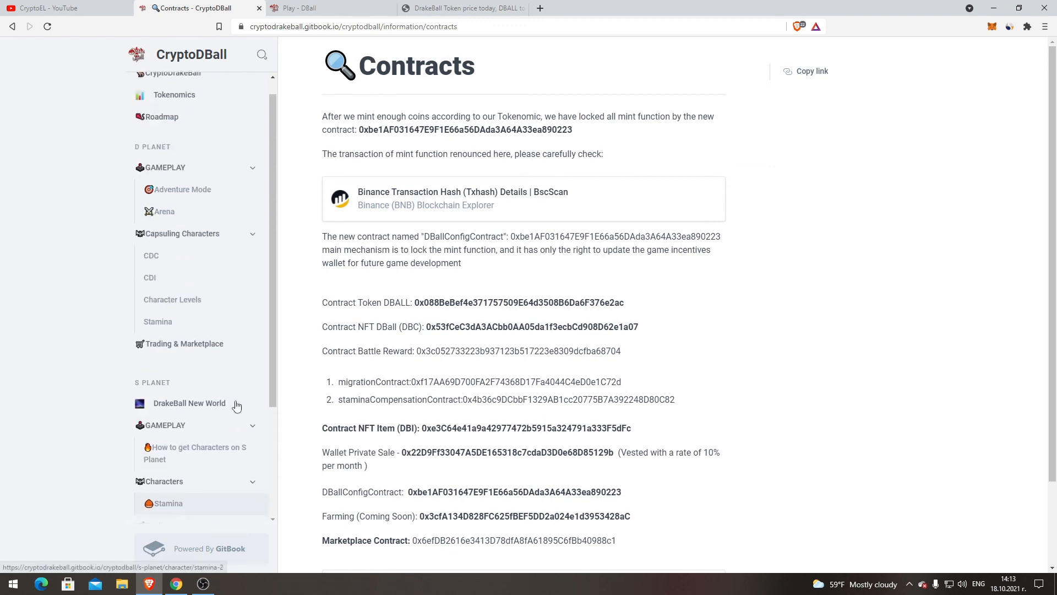
scroll("down", 3)
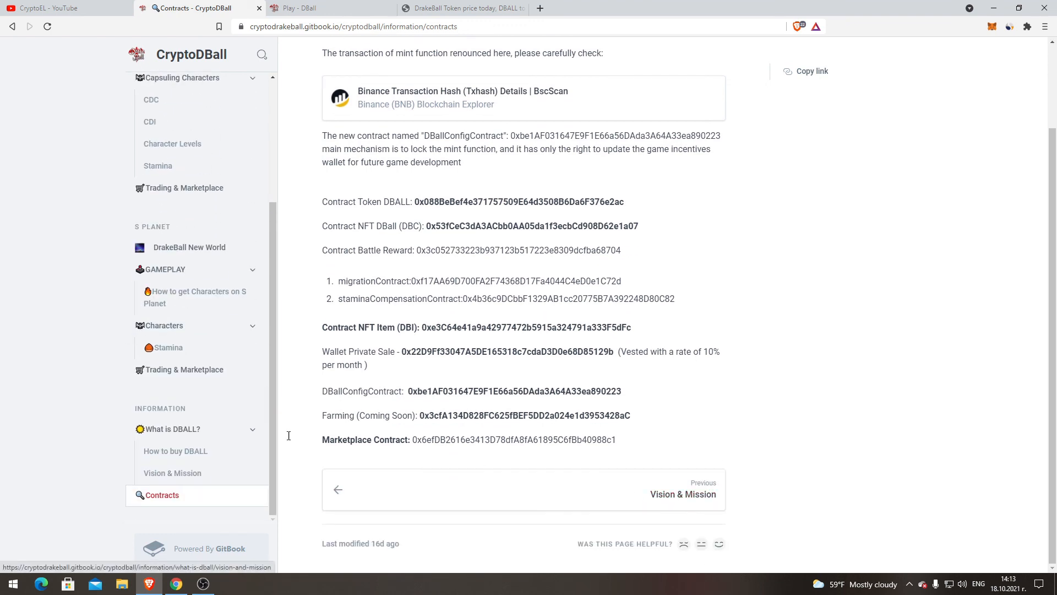
scroll("up", 3)
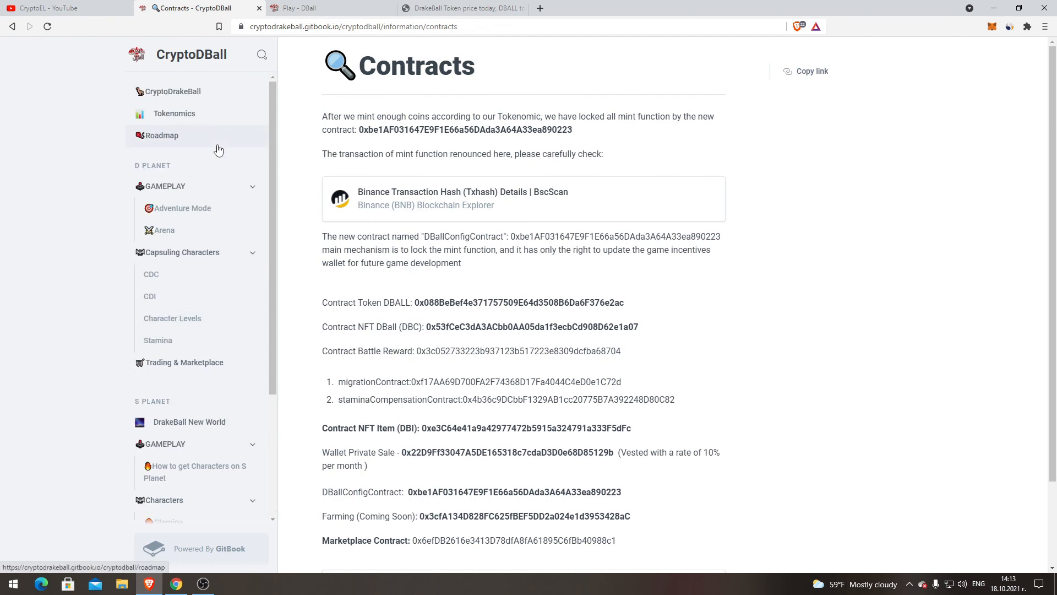
left_click(303, 8)
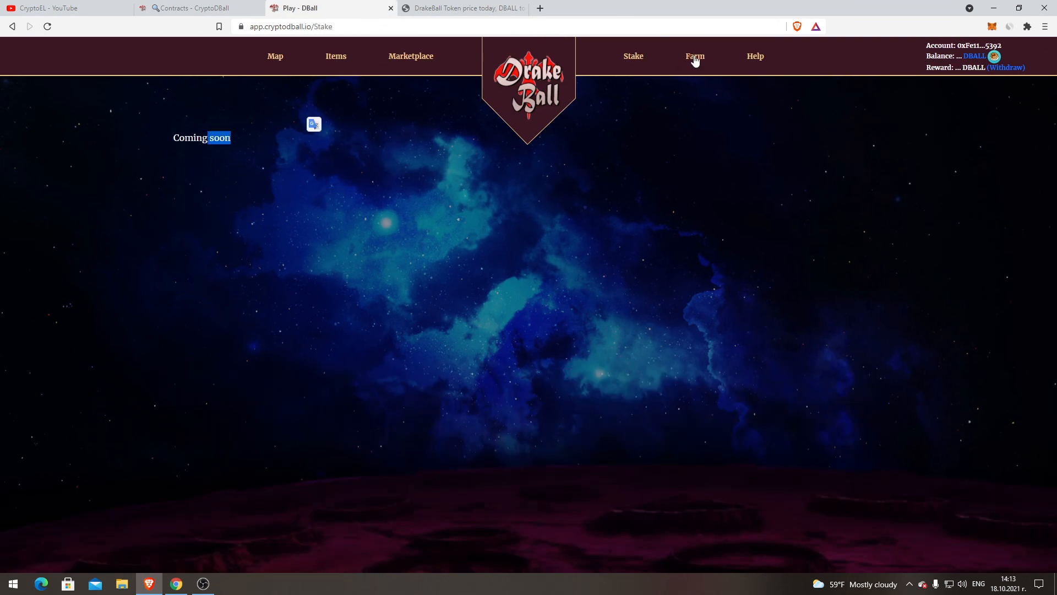
- Check the game's Farm page ('Coming soon') and map, then switch to the CoinMarketCap DrakeBall Token tab
left_click(695, 56)
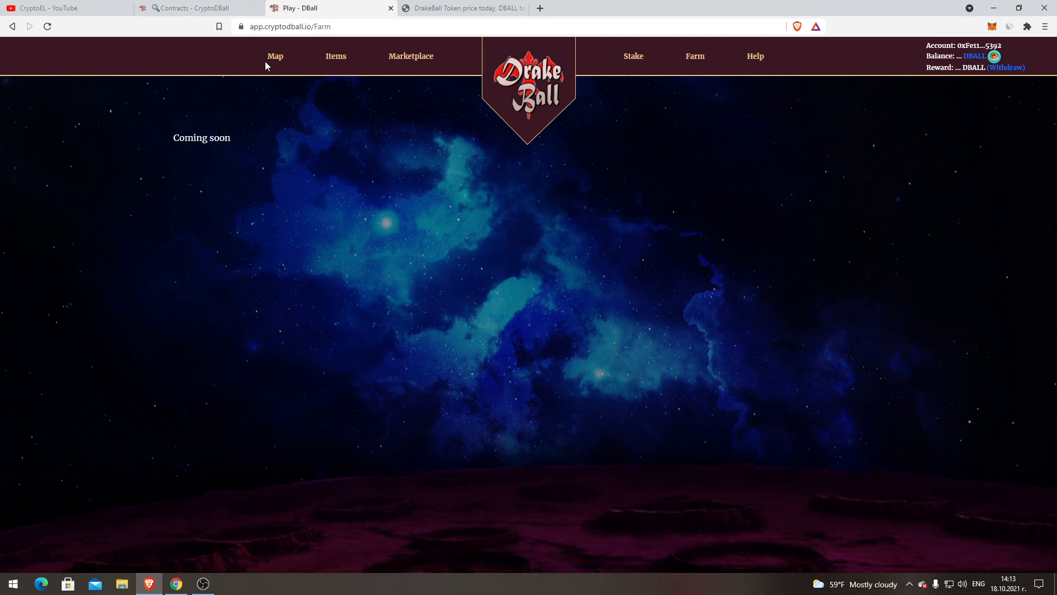
left_click(274, 56)
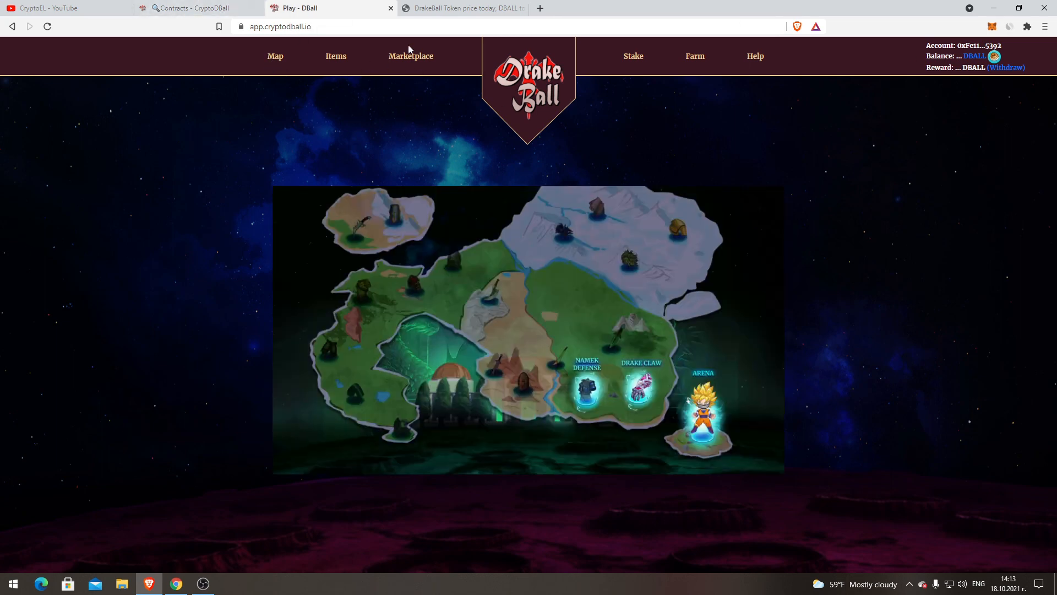
mouse_move(195, 7)
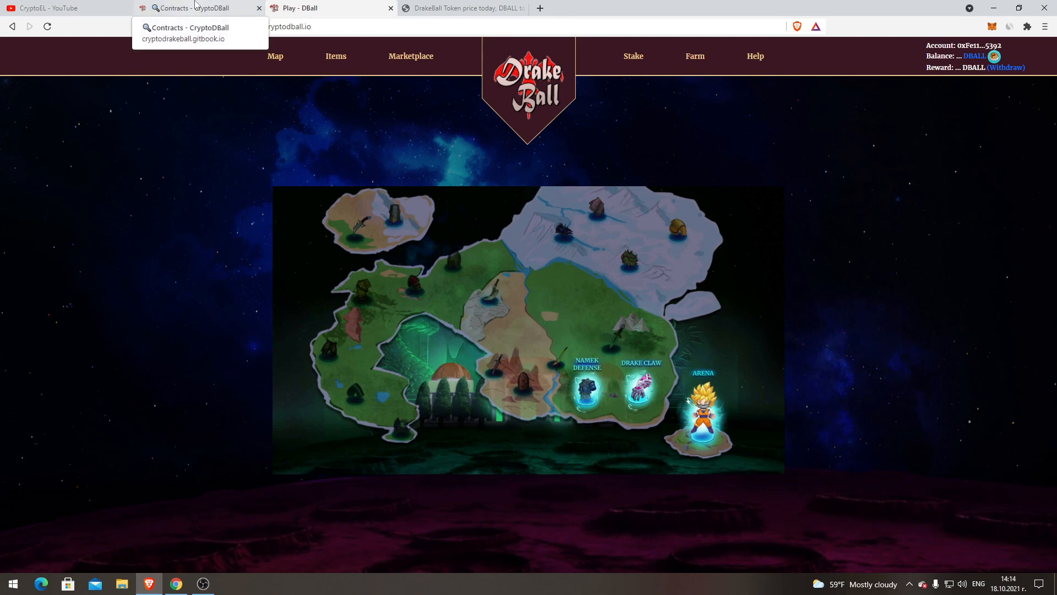
left_click(463, 7)
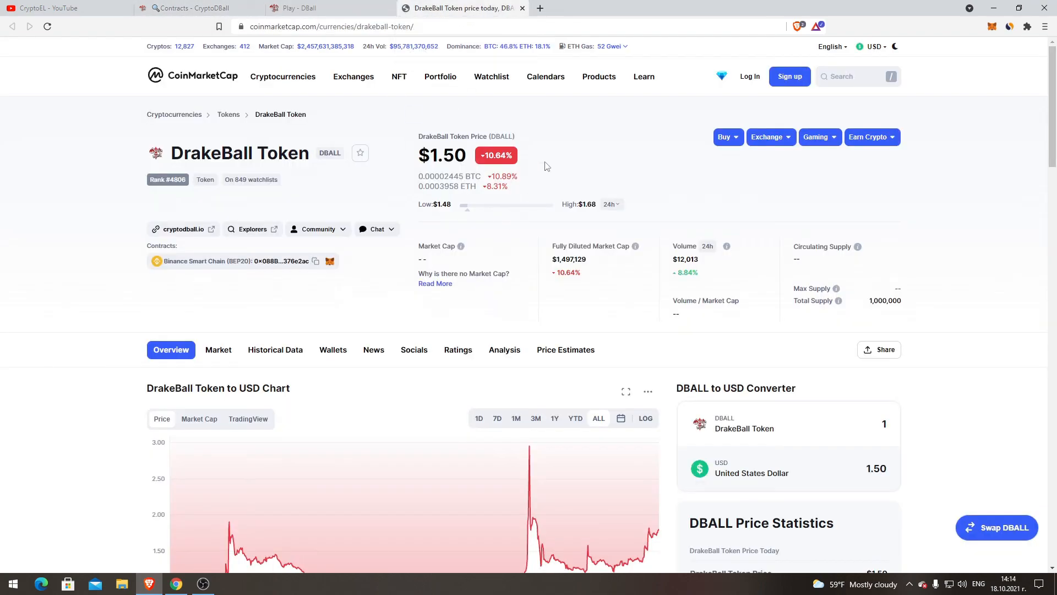
- Scroll through the DBALL chart and statistics: rank #4806, $1,497,128 fully diluted cap, 1,000,000 supply
scroll("down", 3)
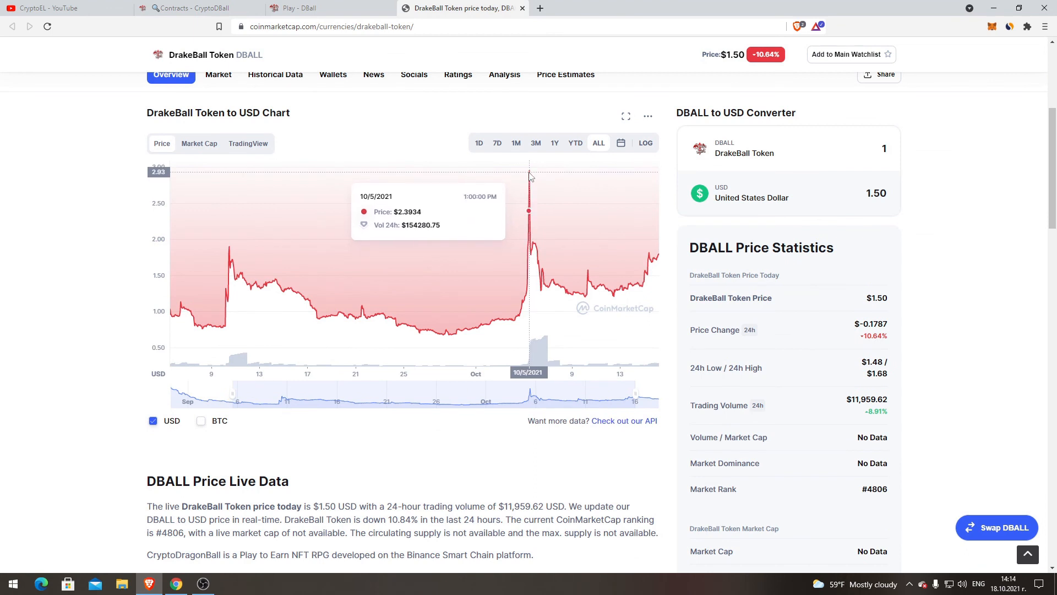
mouse_move(513, 188)
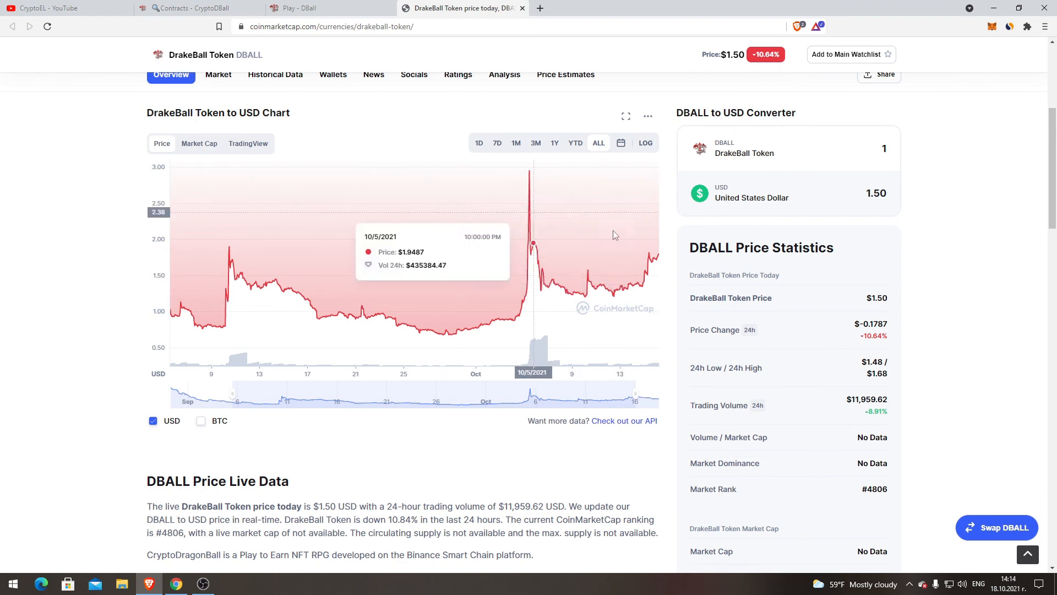
scroll("down", 3)
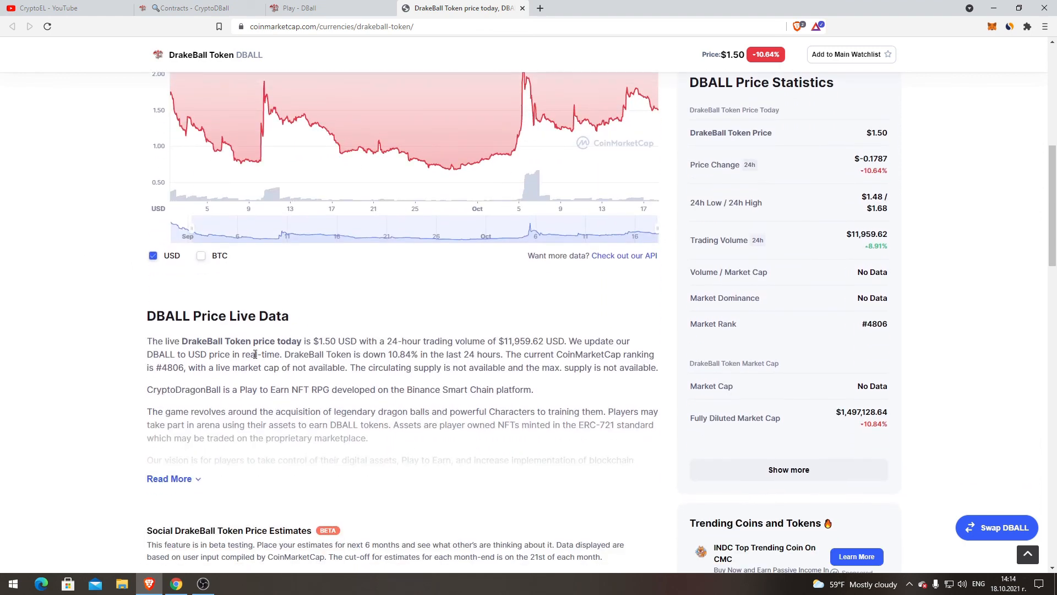
scroll("up", 3)
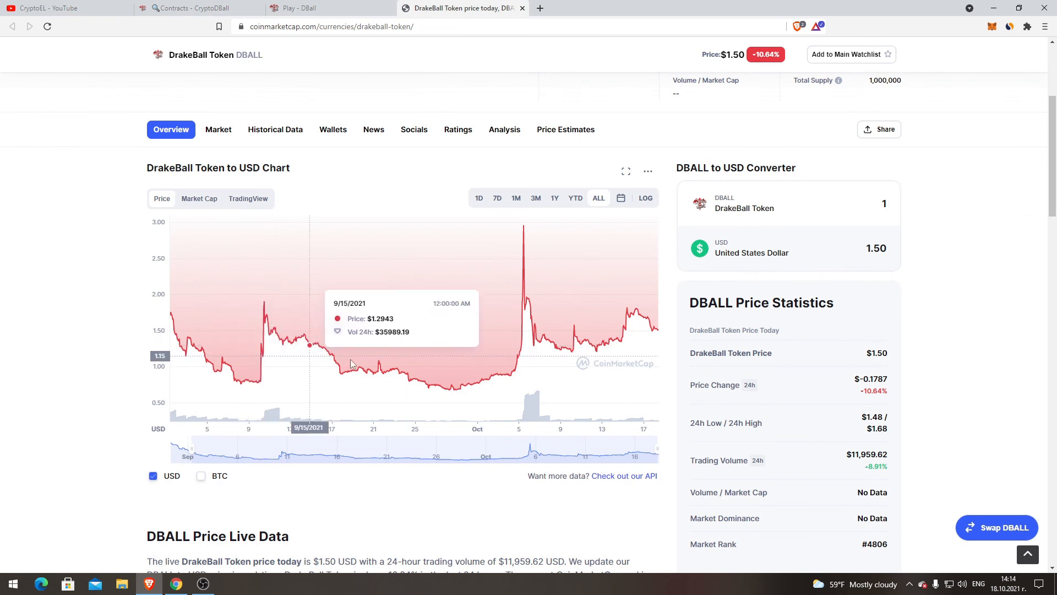
mouse_move(548, 341)
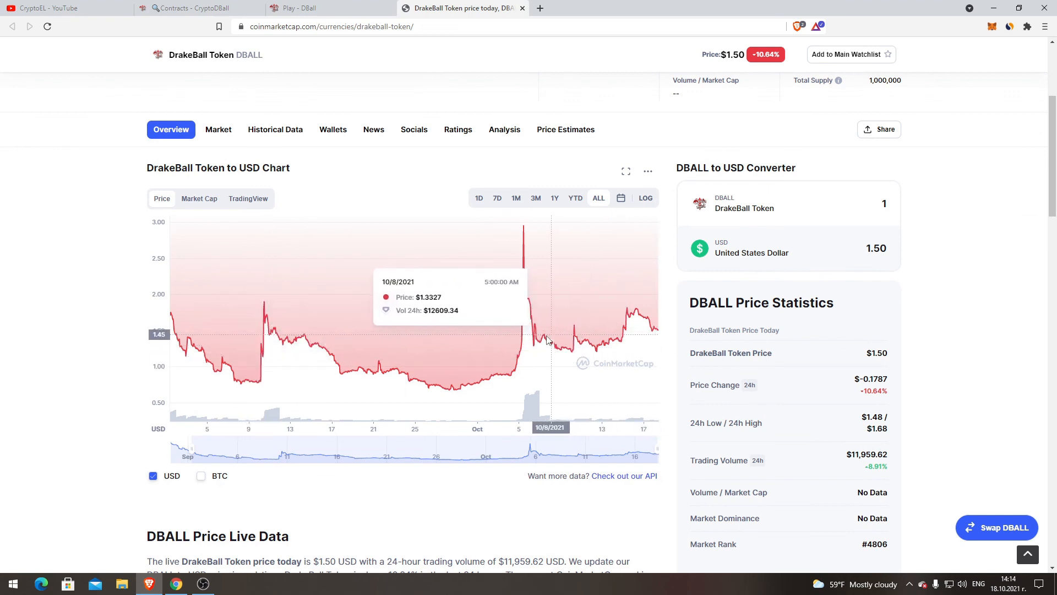
mouse_move(419, 360)
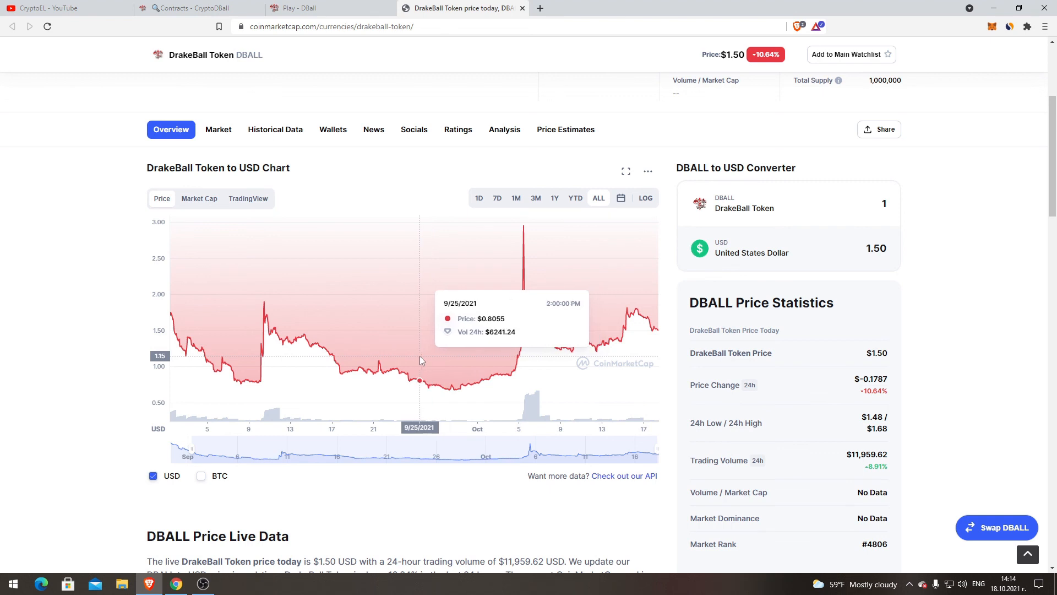
mouse_move(562, 349)
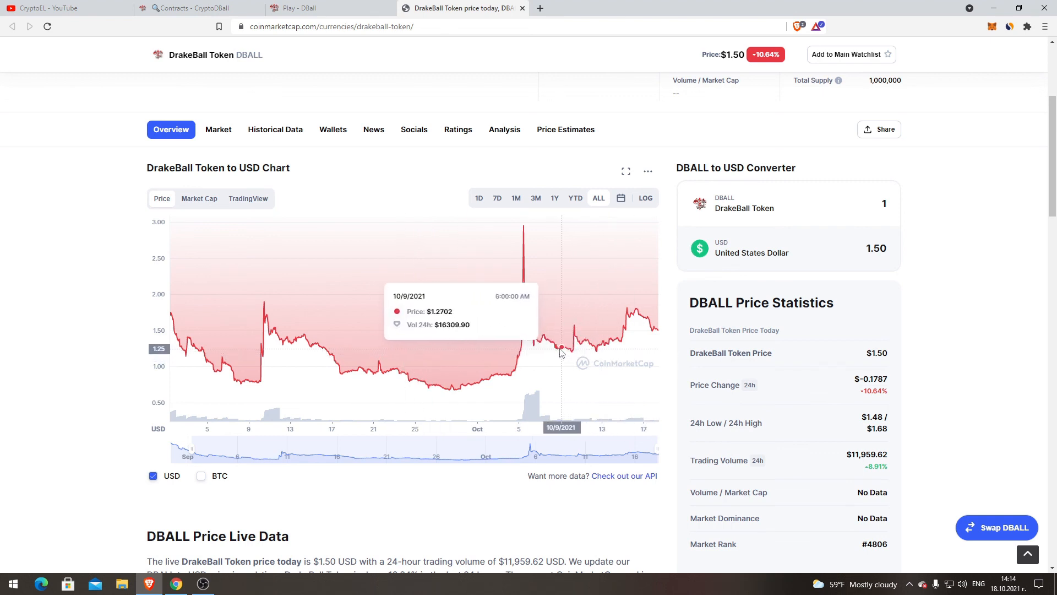
mouse_move(525, 347)
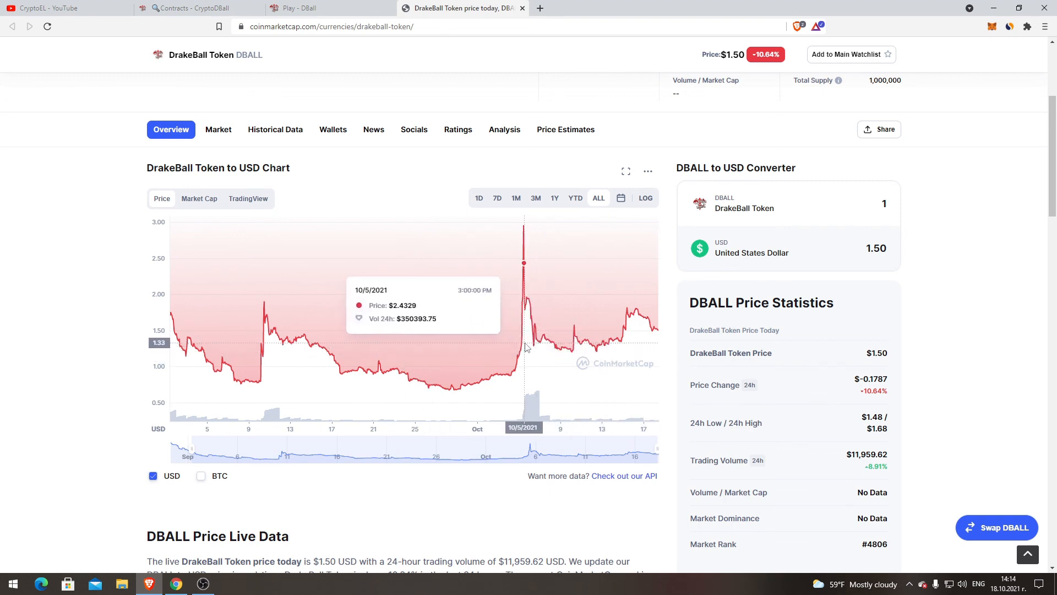
mouse_move(666, 342)
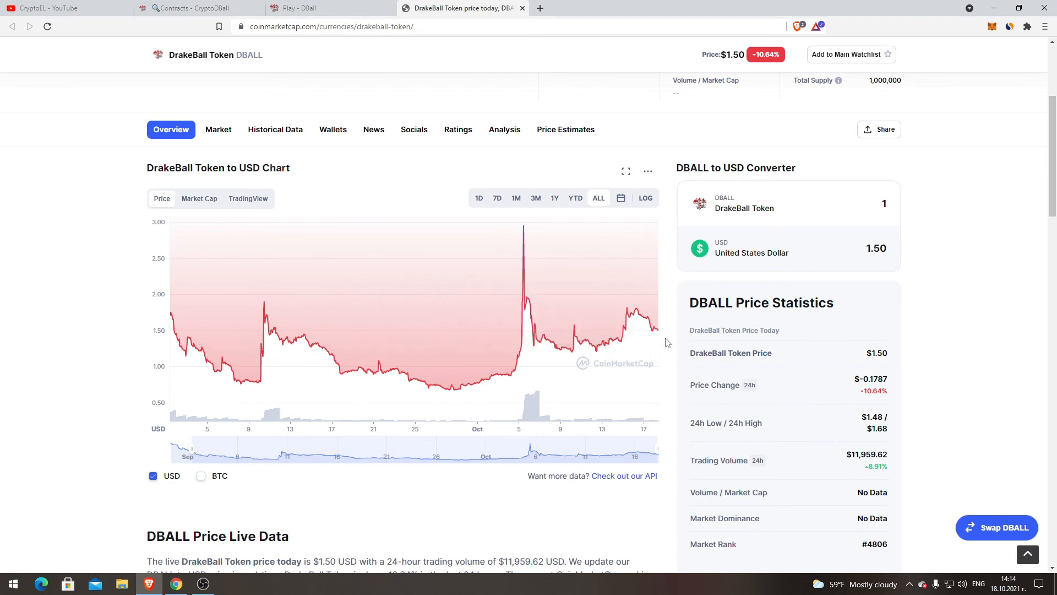
mouse_move(664, 305)
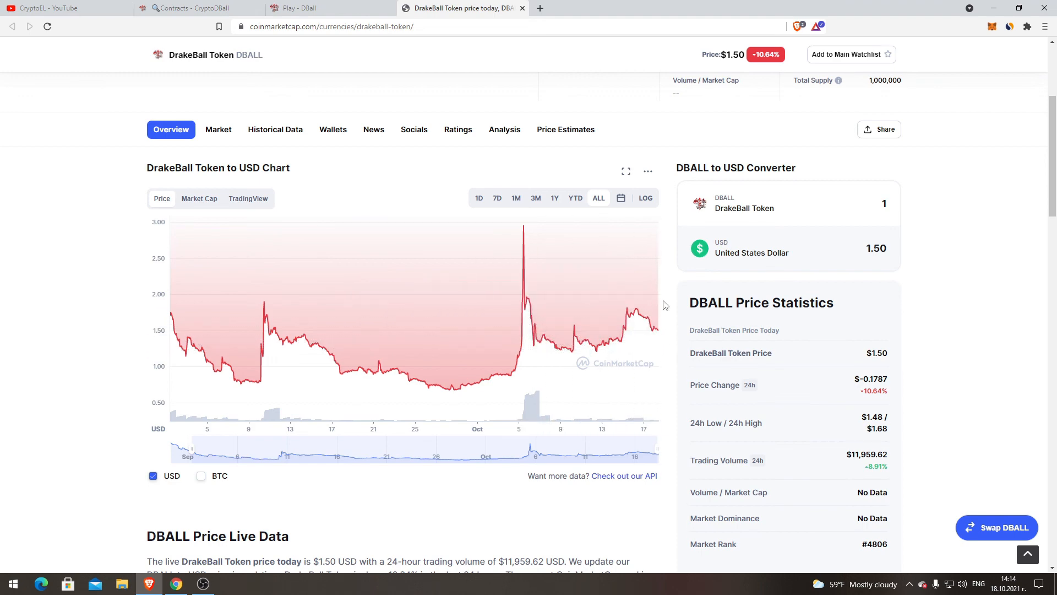
scroll("down", 3)
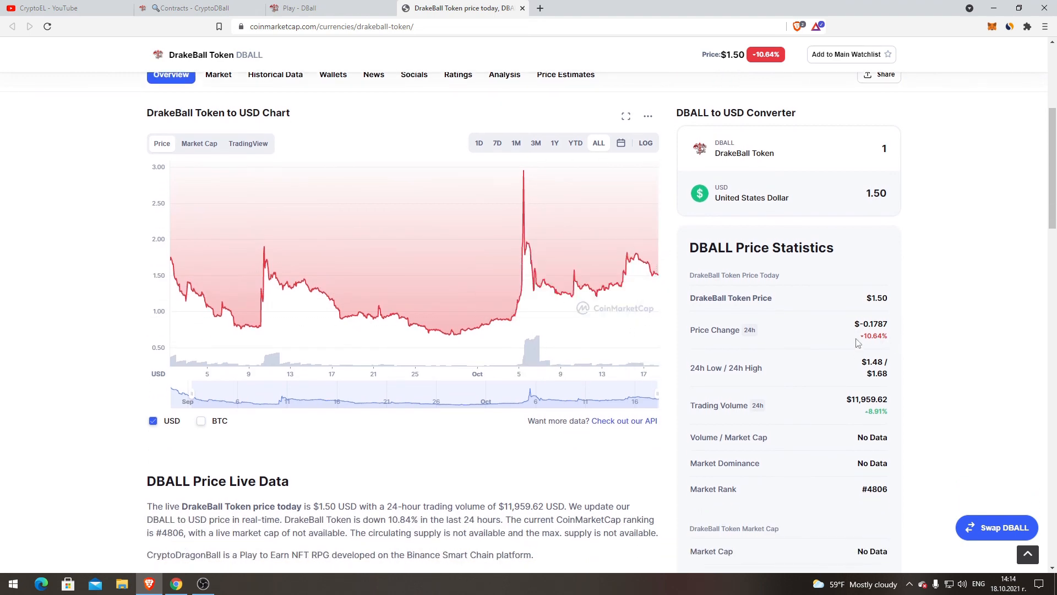
scroll("down", 3)
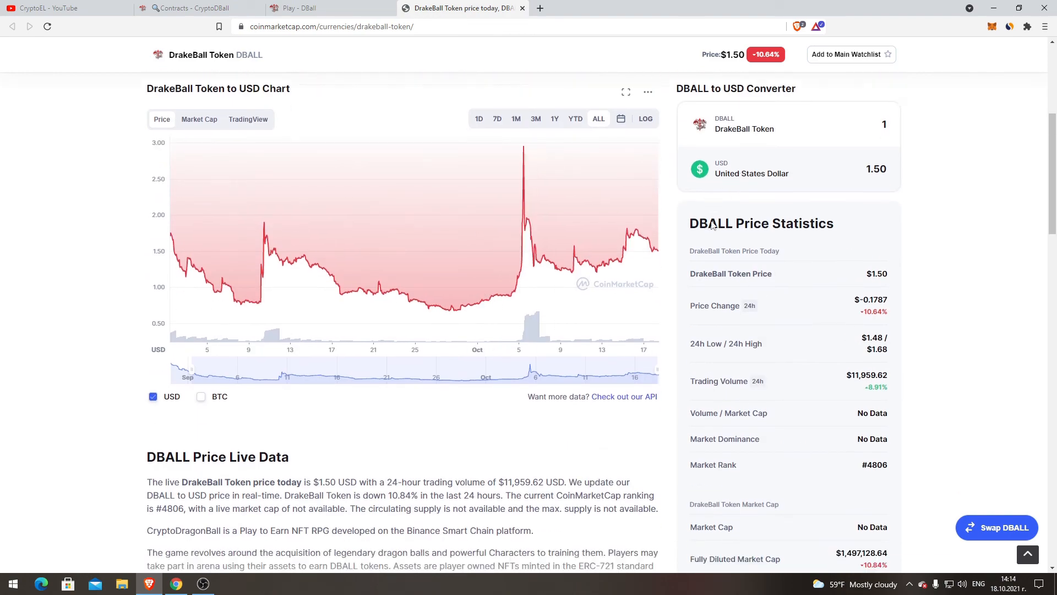
scroll("down", 3)
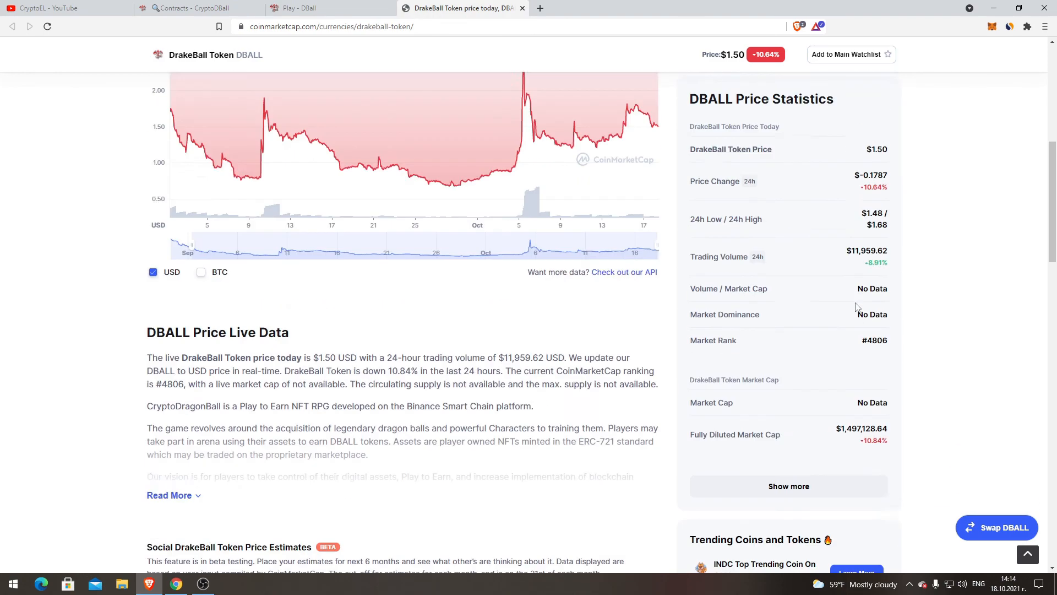
scroll("up", 3)
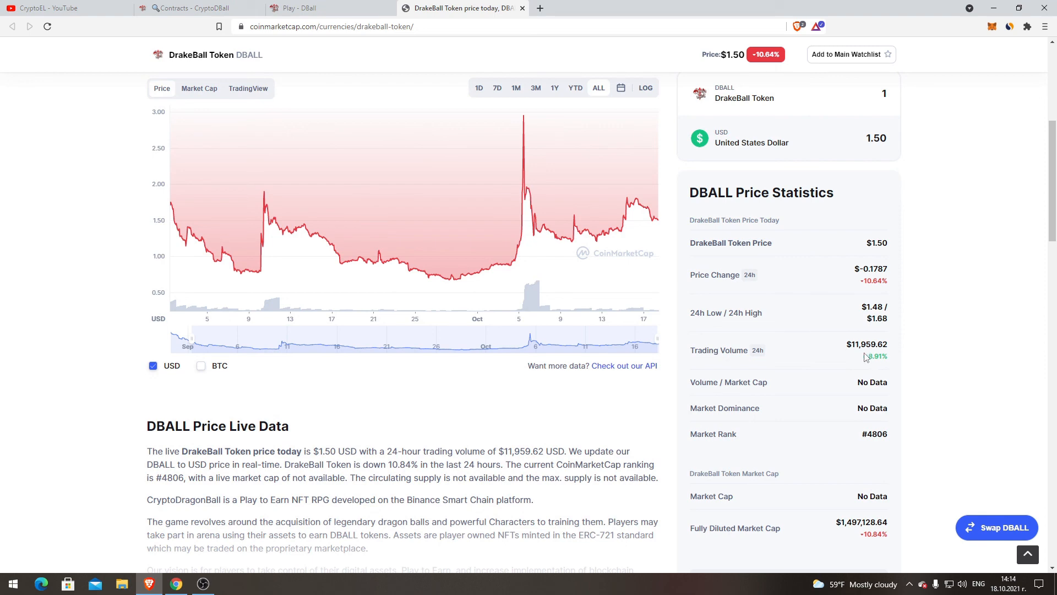
scroll("up", 3)
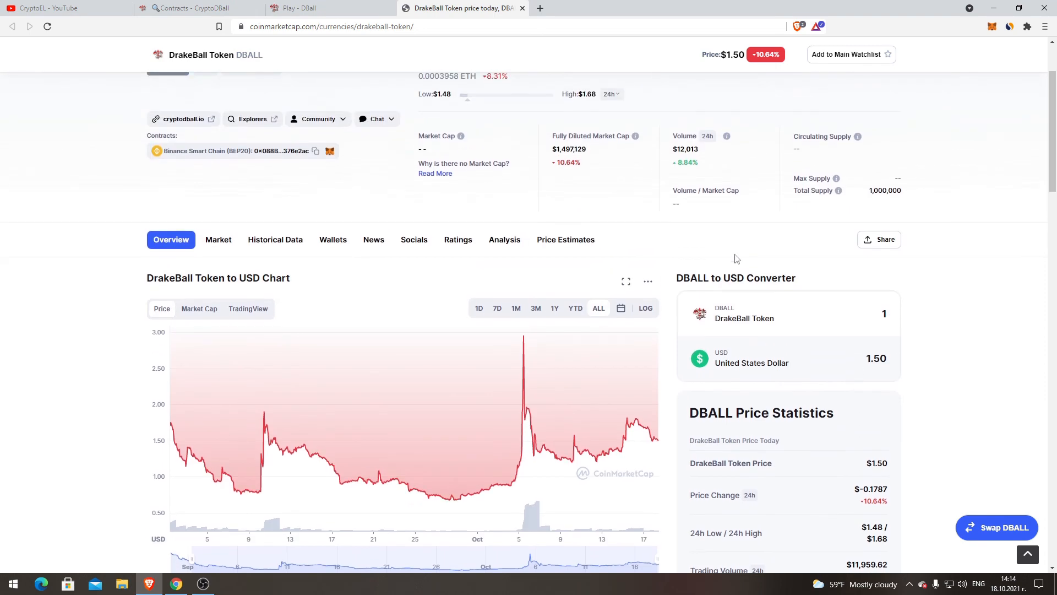
scroll("down", 3)
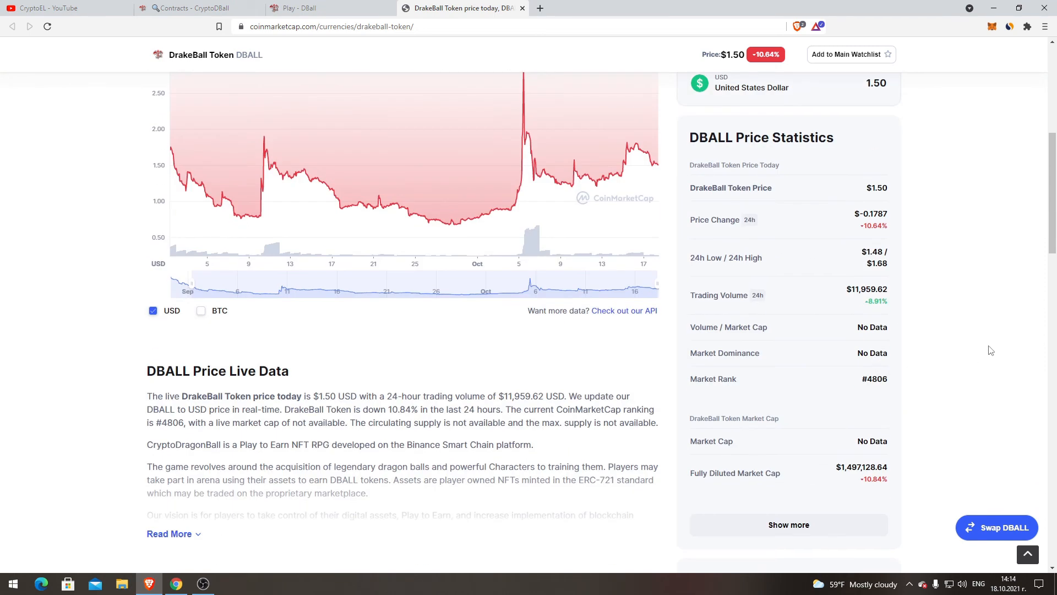
mouse_move(870, 276)
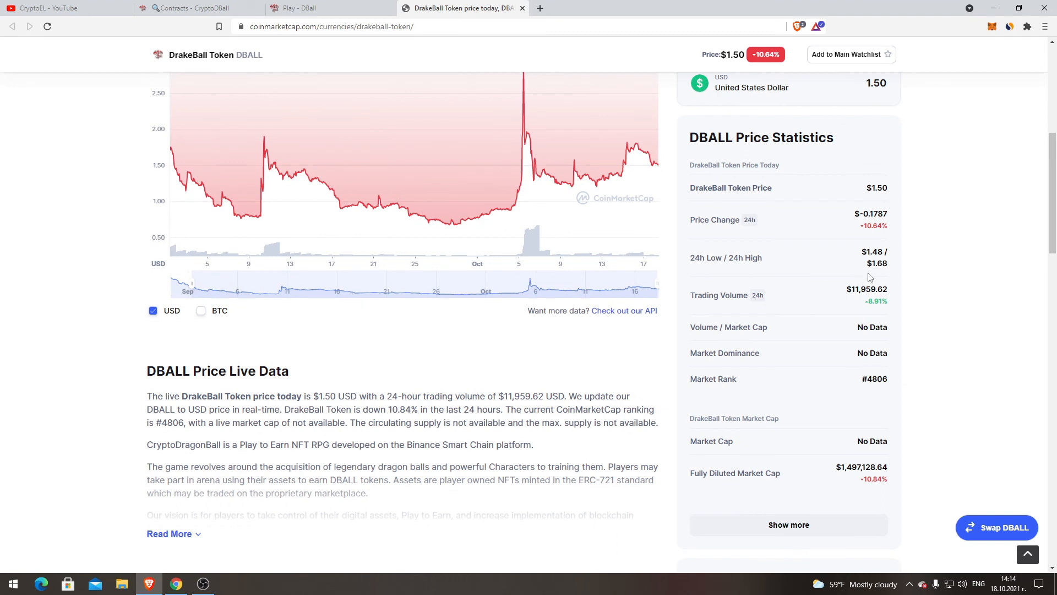
mouse_move(751, 492)
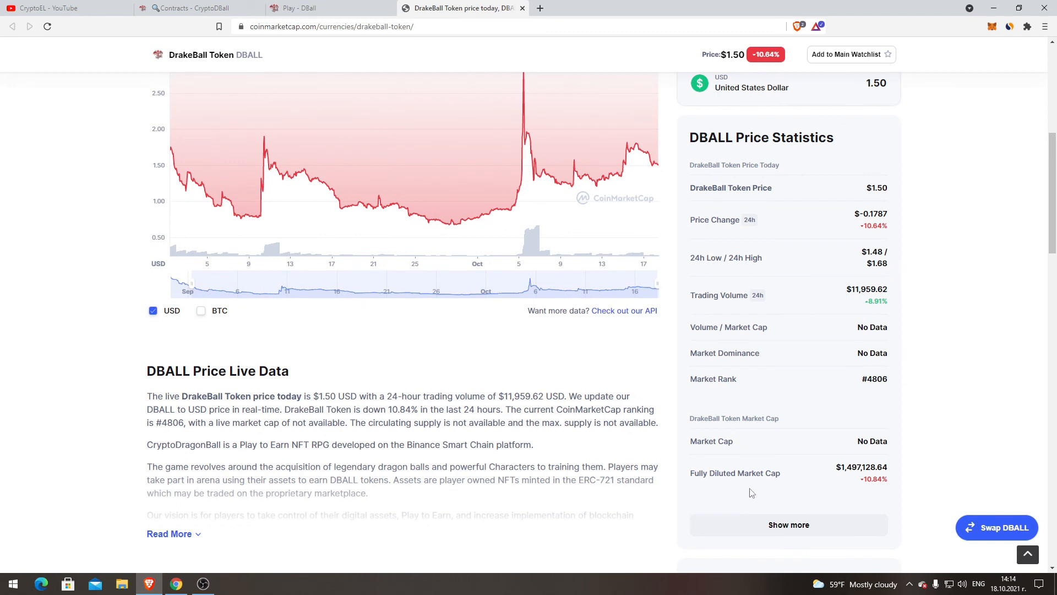
mouse_move(846, 459)
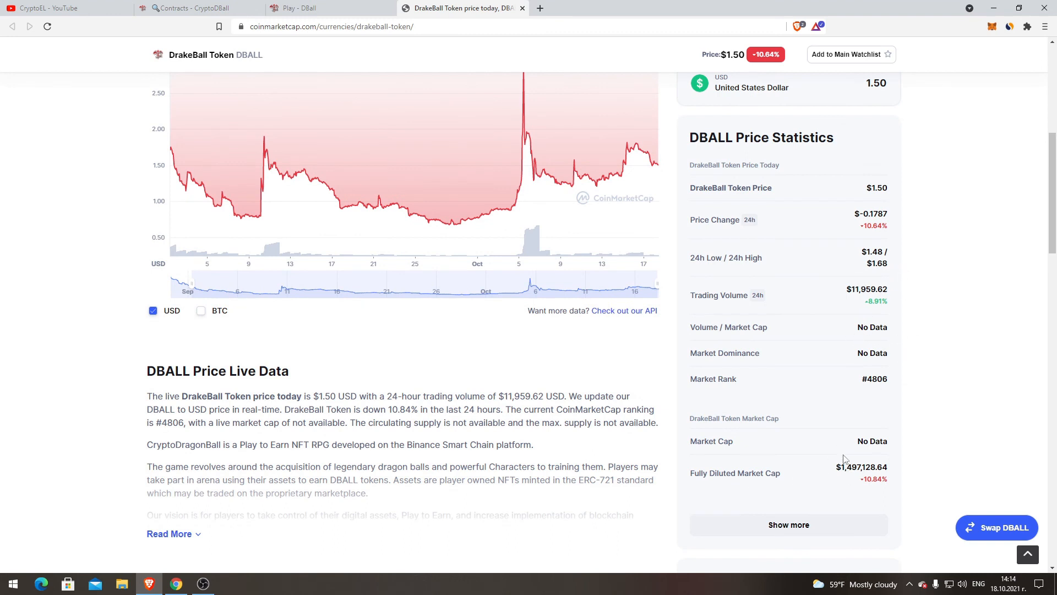
scroll("up", 3)
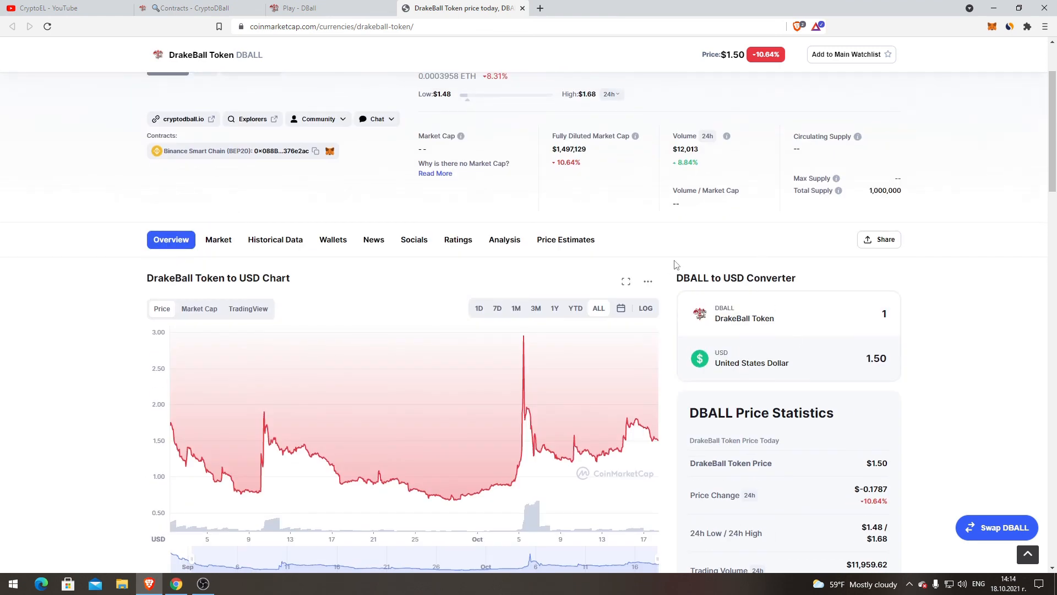
mouse_move(553, 238)
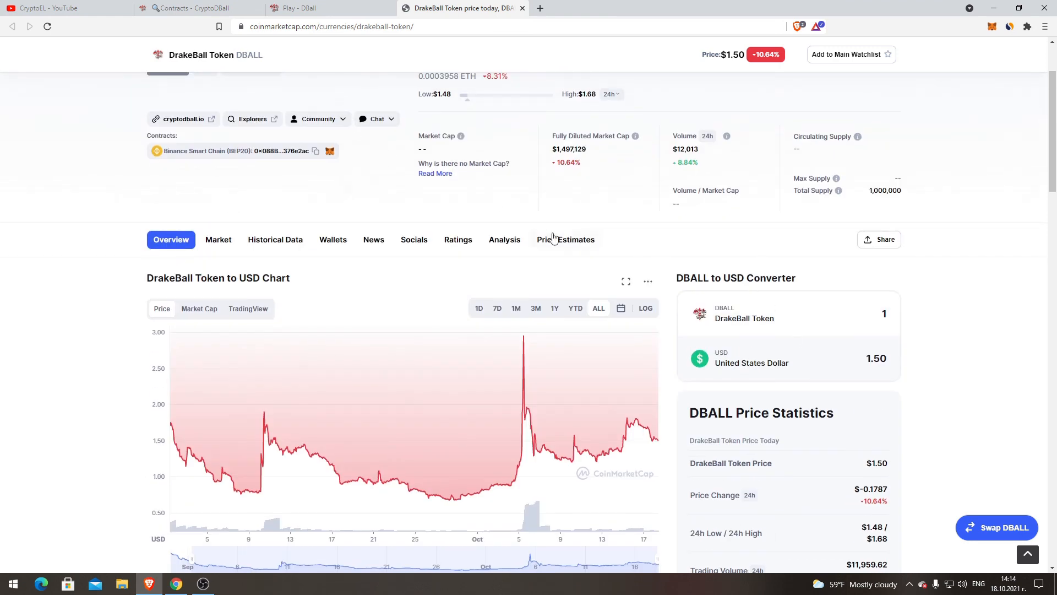
mouse_move(666, 295)
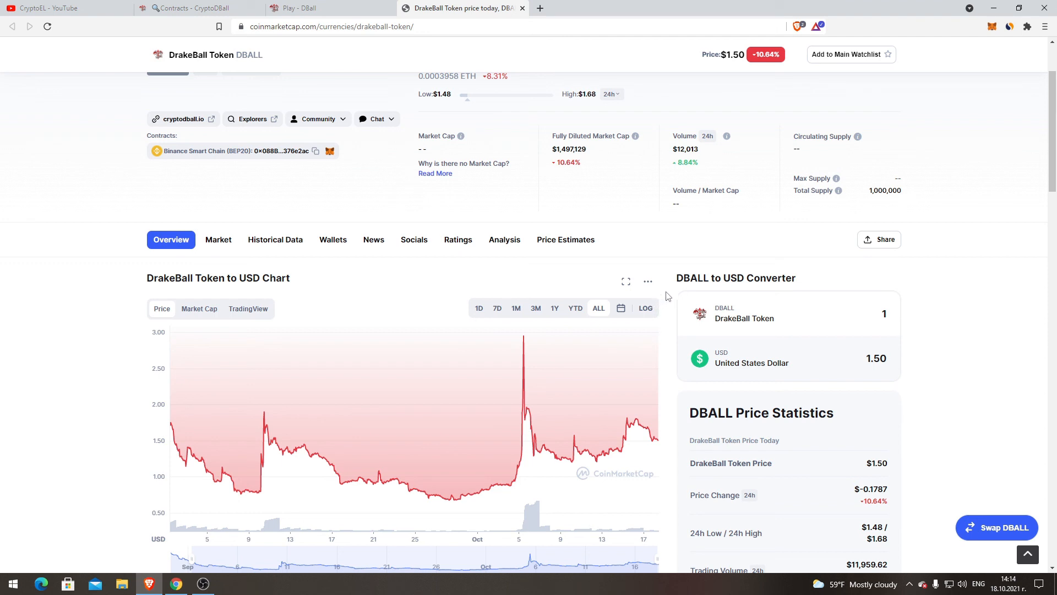